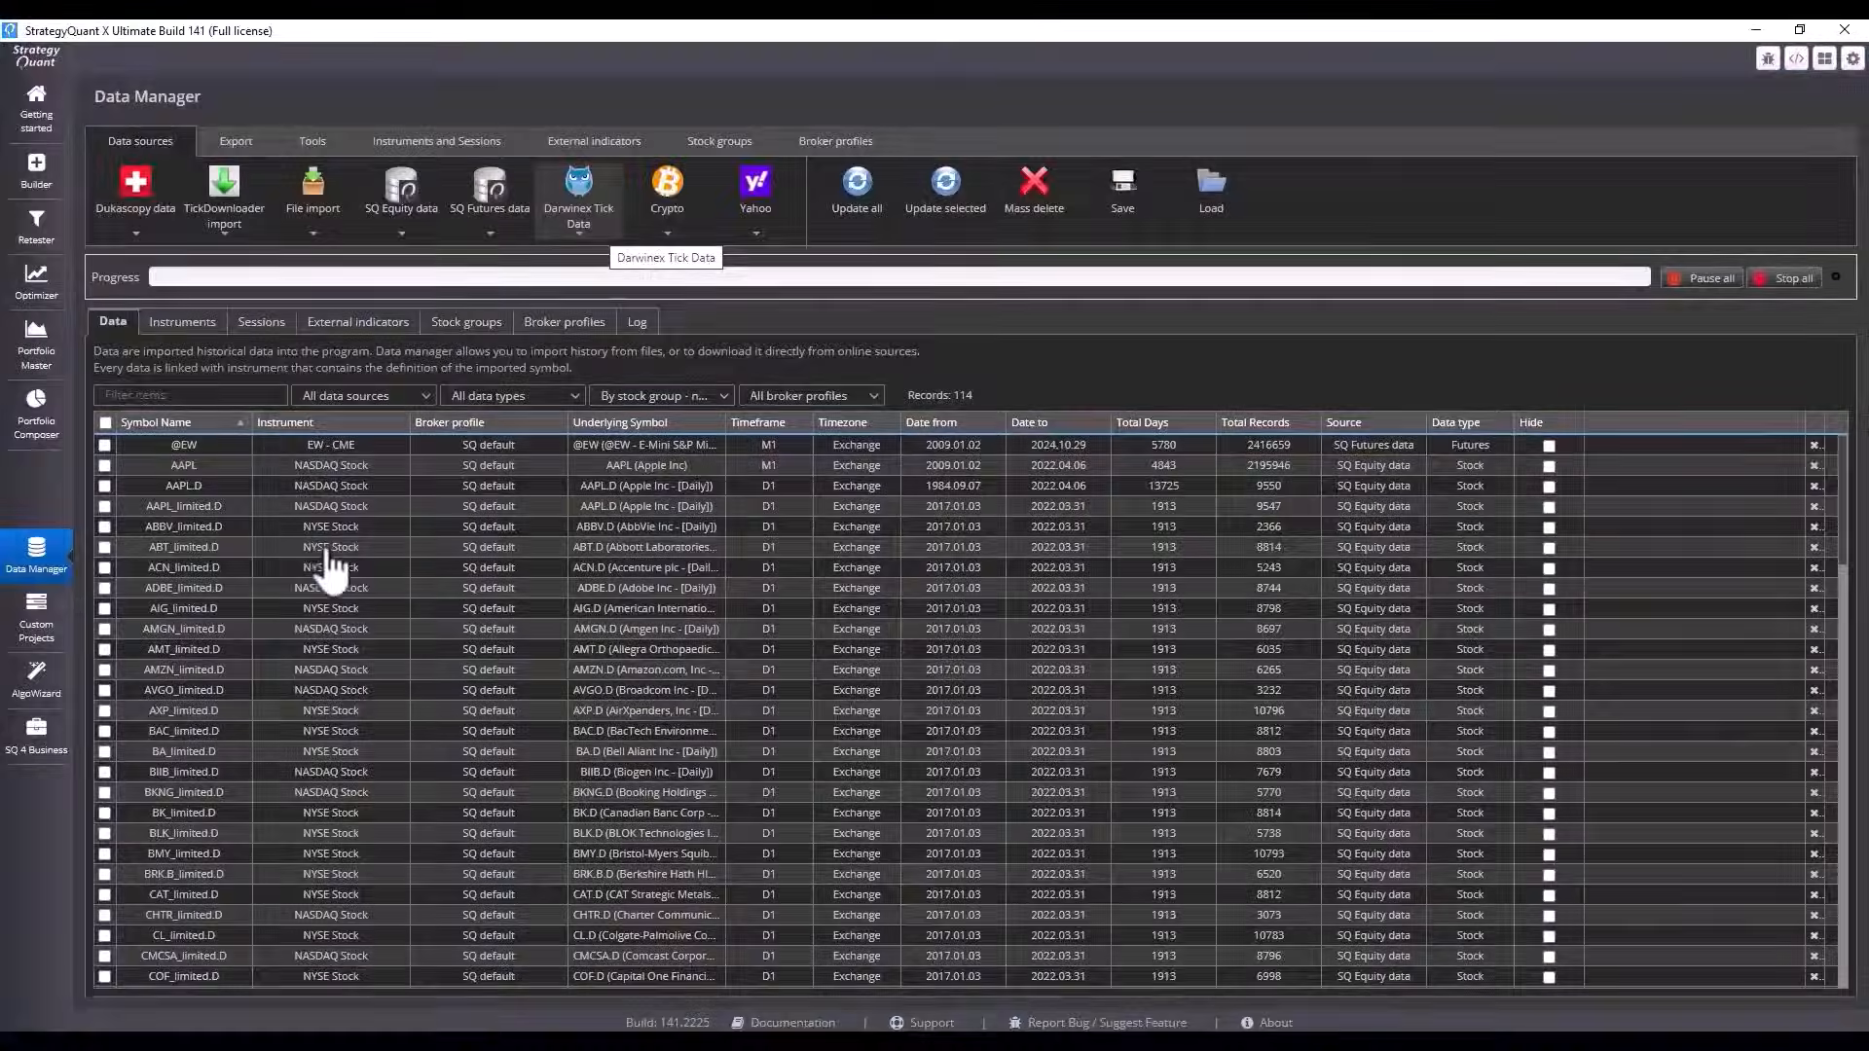
mouse_move(322, 518)
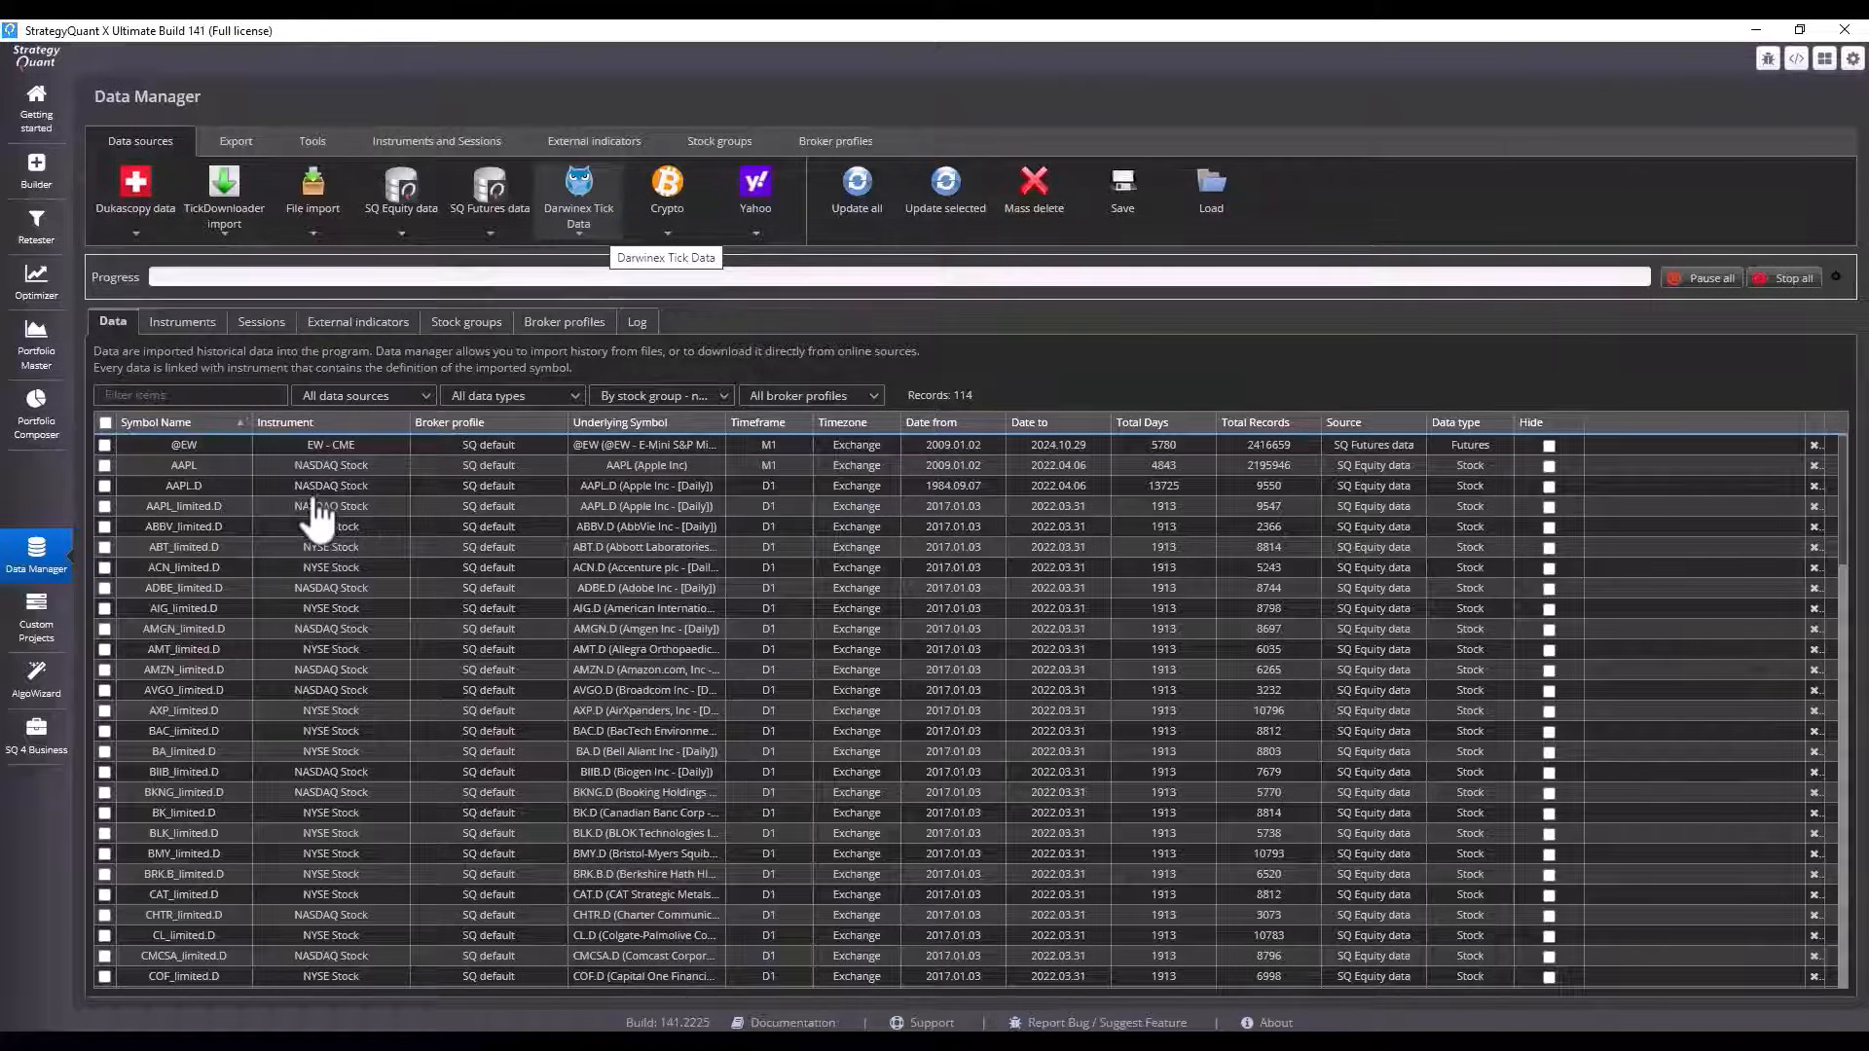
mouse_move(595, 339)
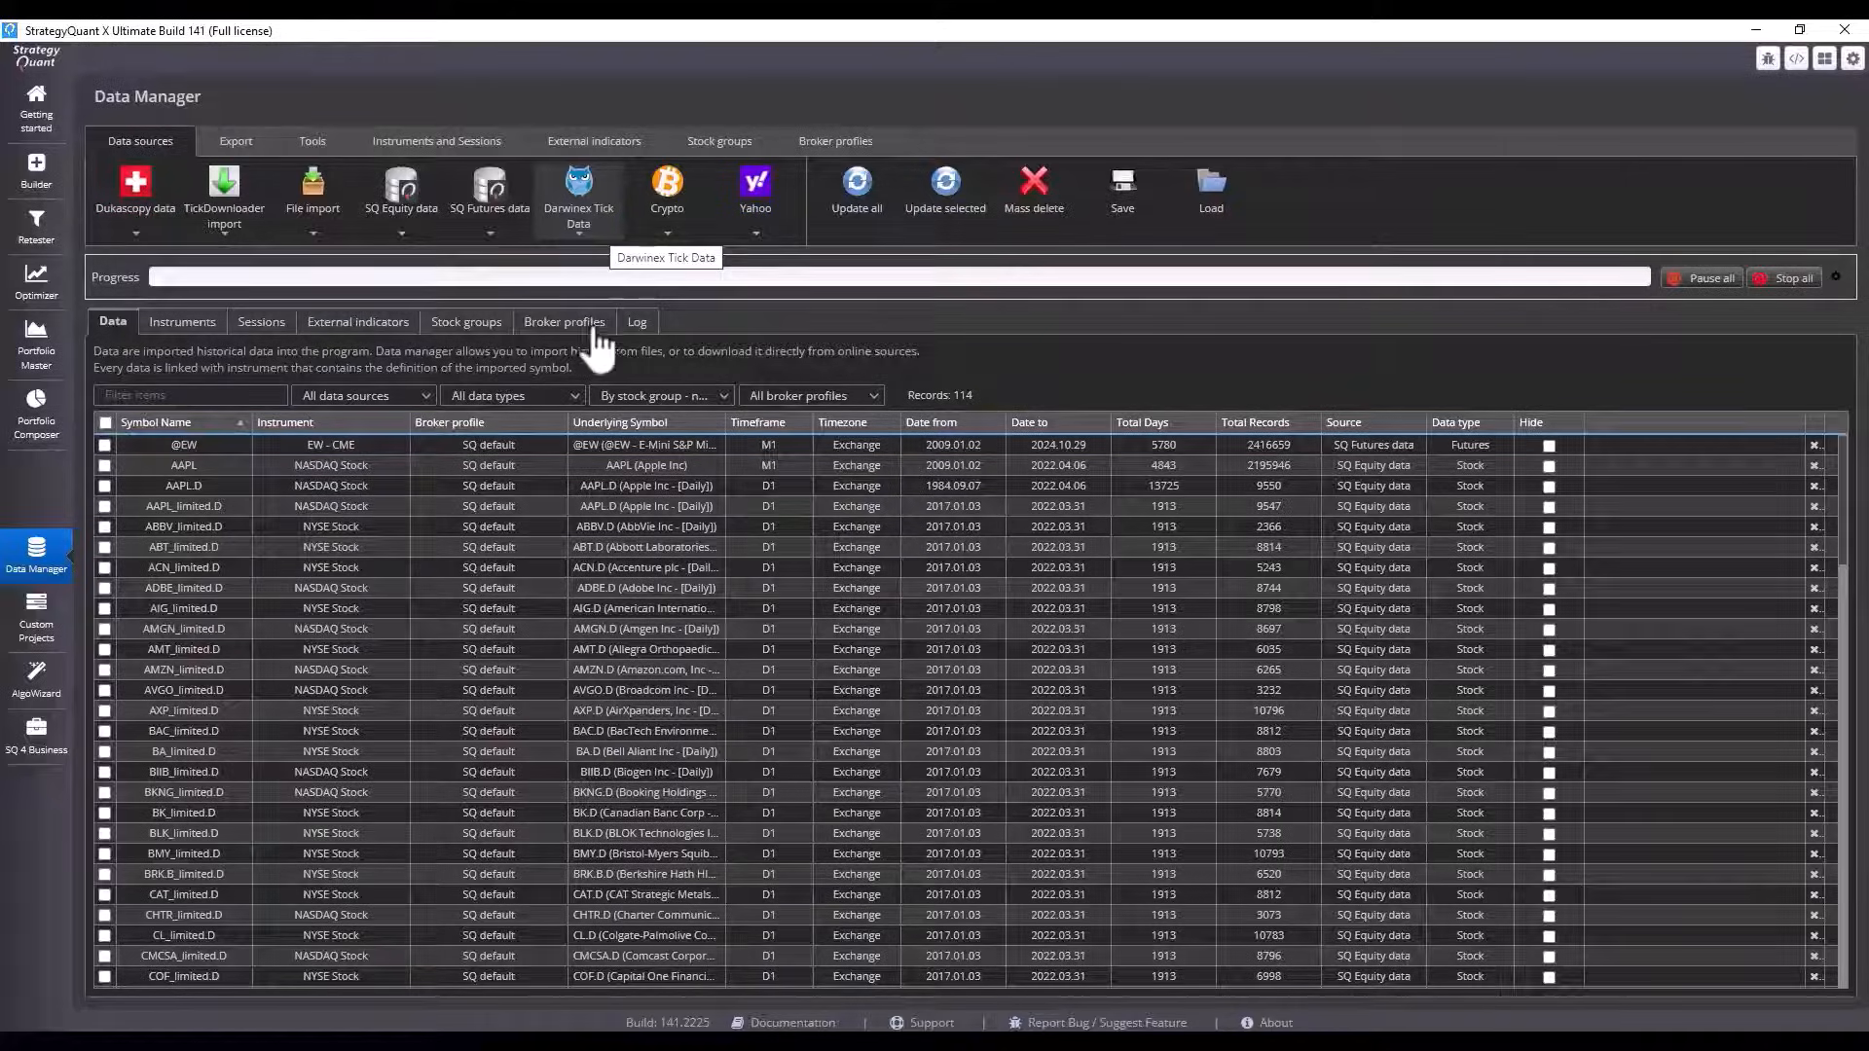
- Show the broker profiles table listing Darwinex, Dukascopy, FTMO, IC Markets and others
click(565, 321)
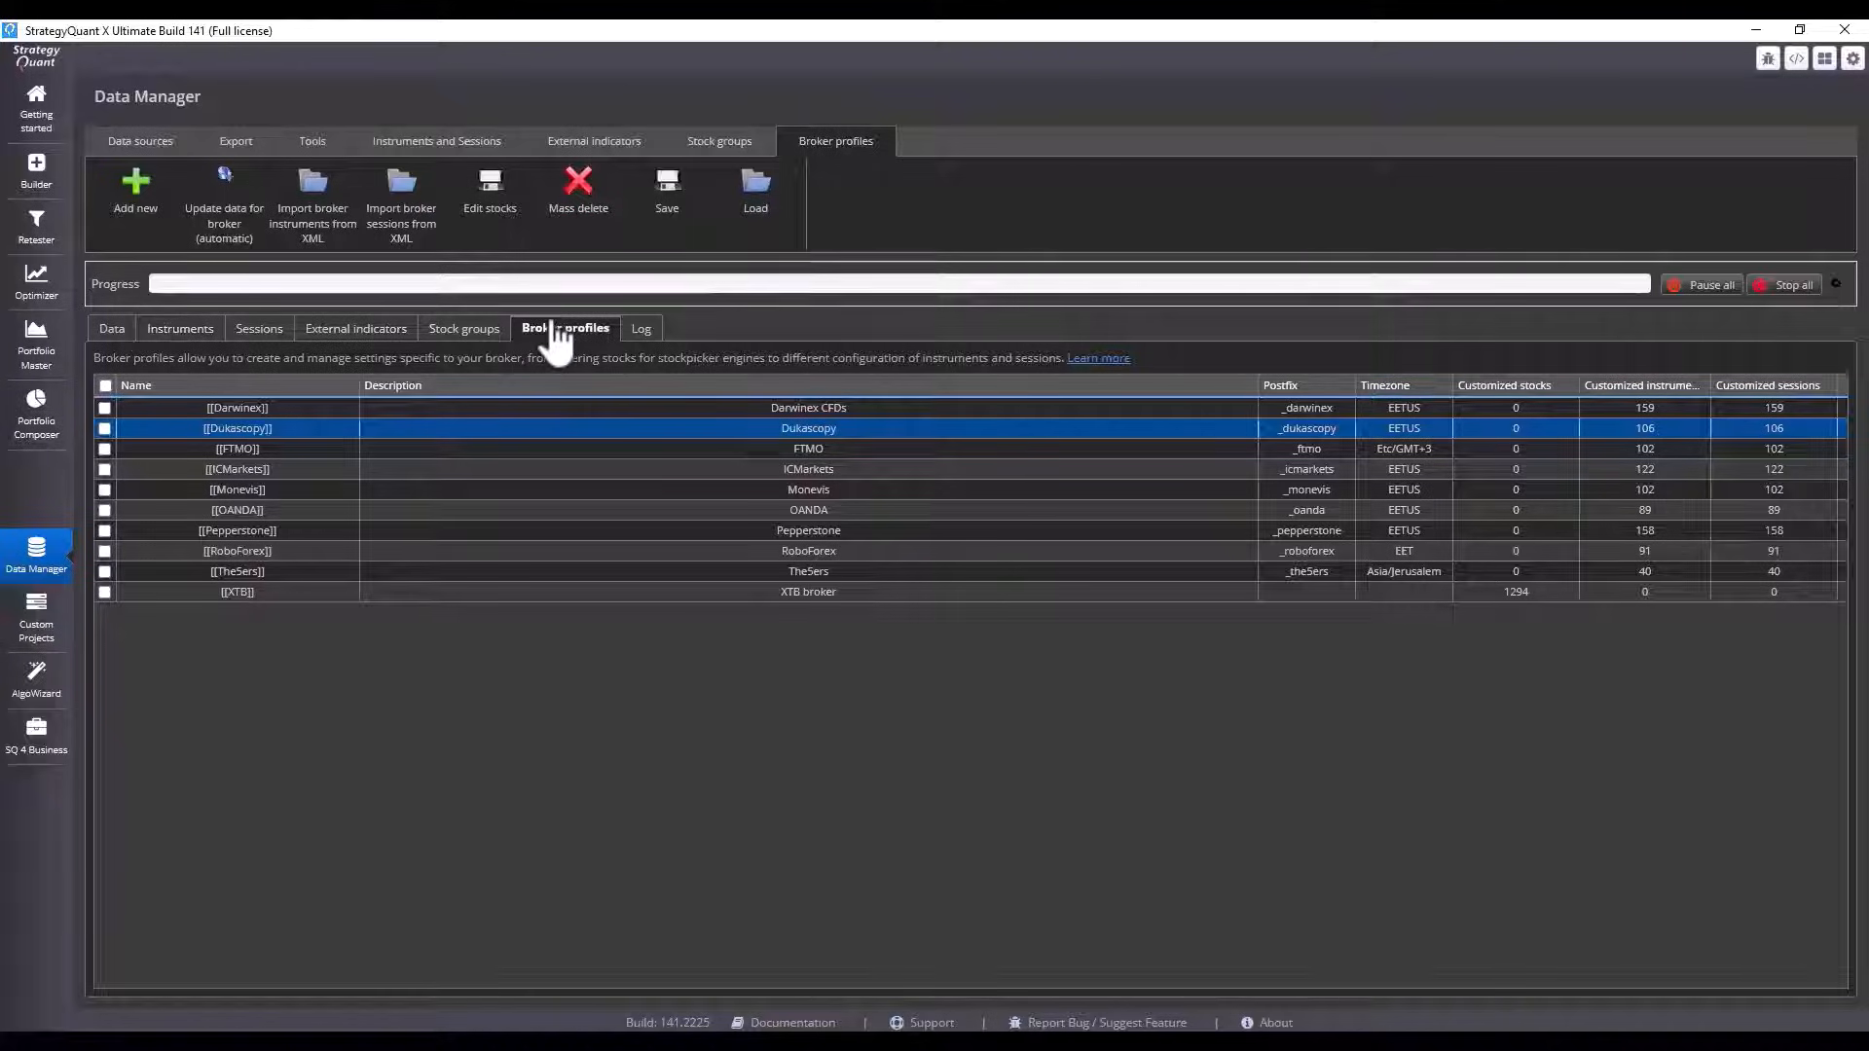
mouse_move(9, 529)
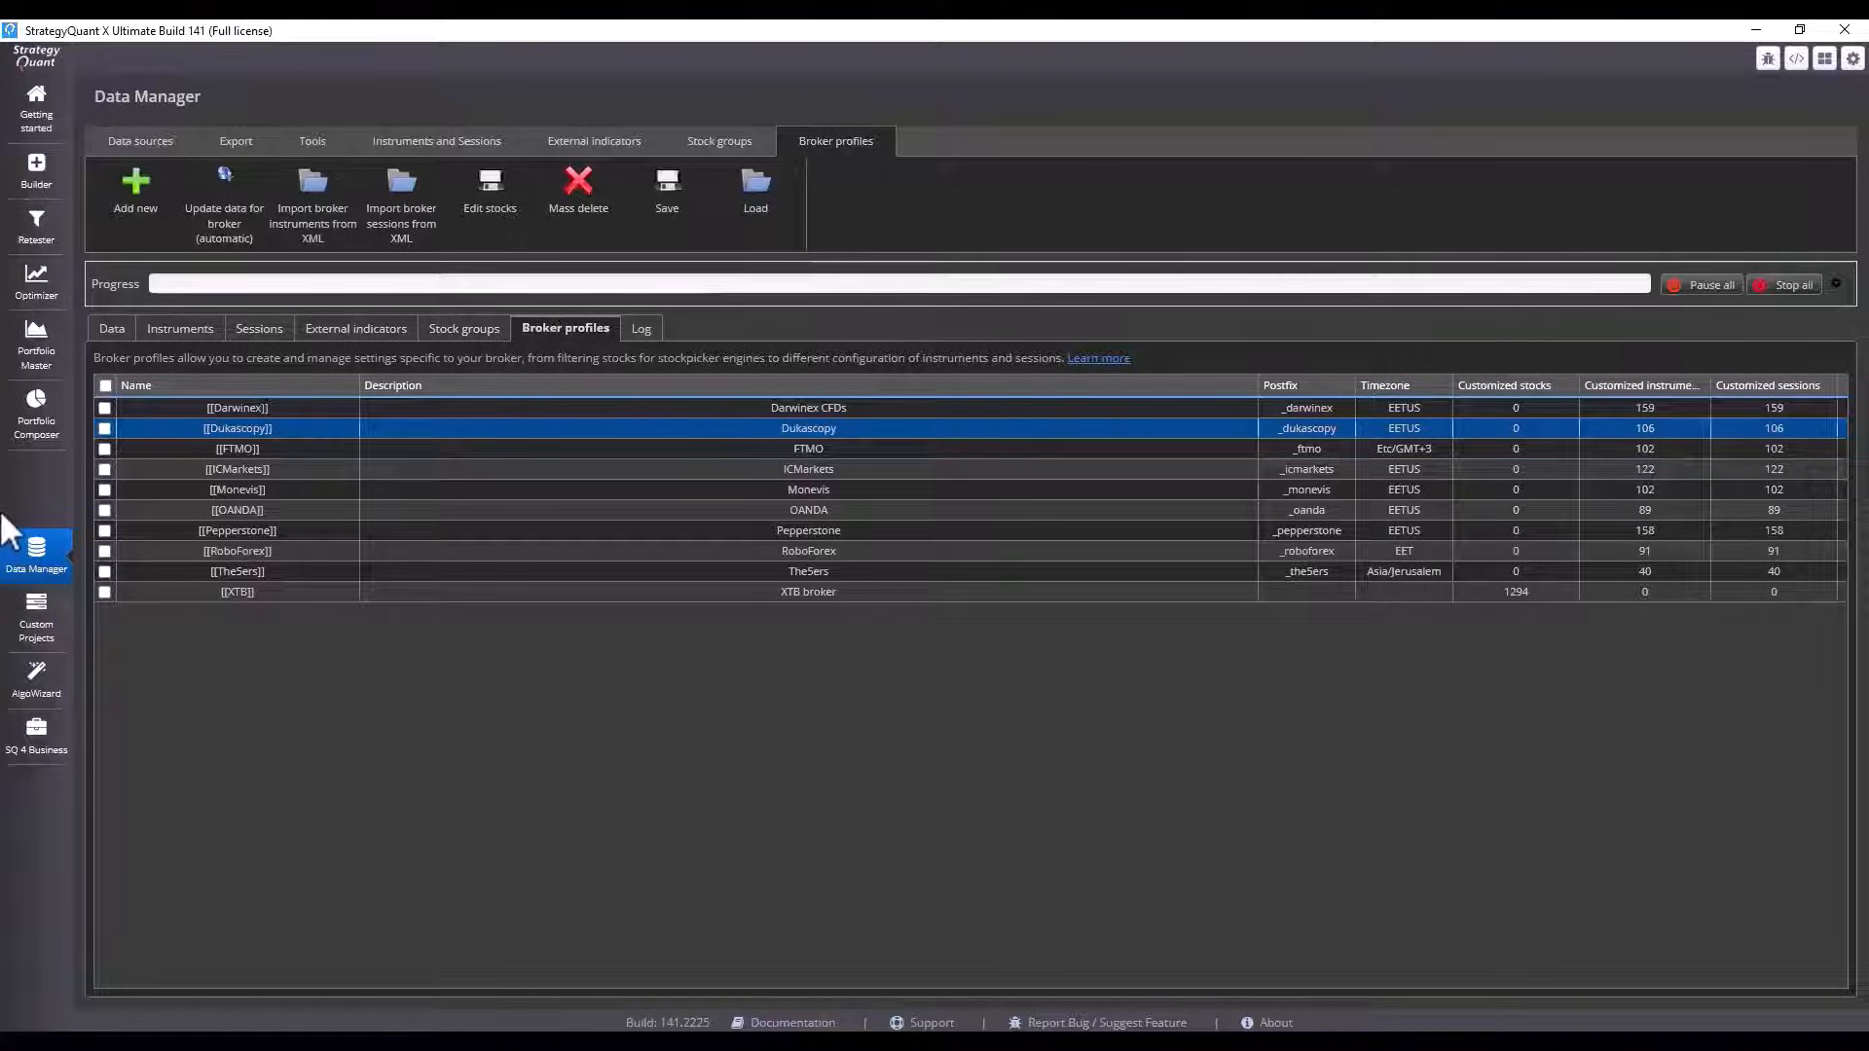
mouse_move(566, 346)
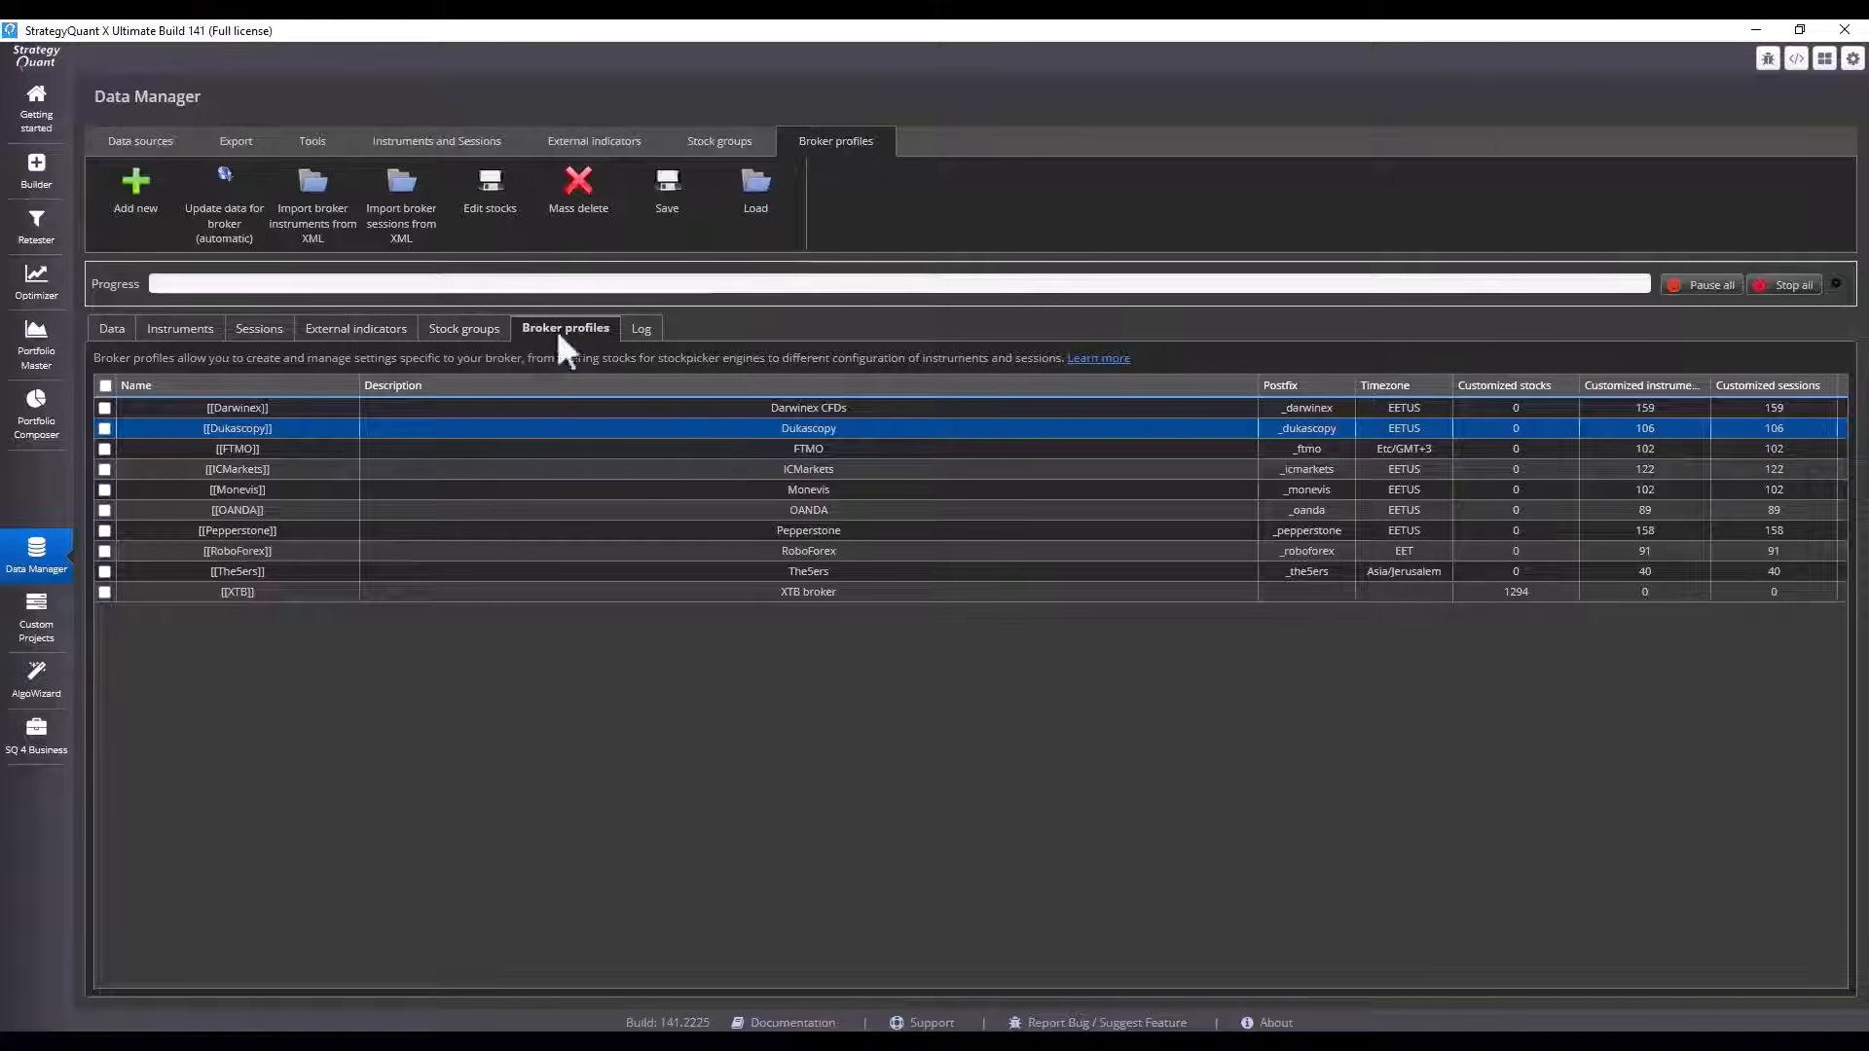
mouse_move(35, 567)
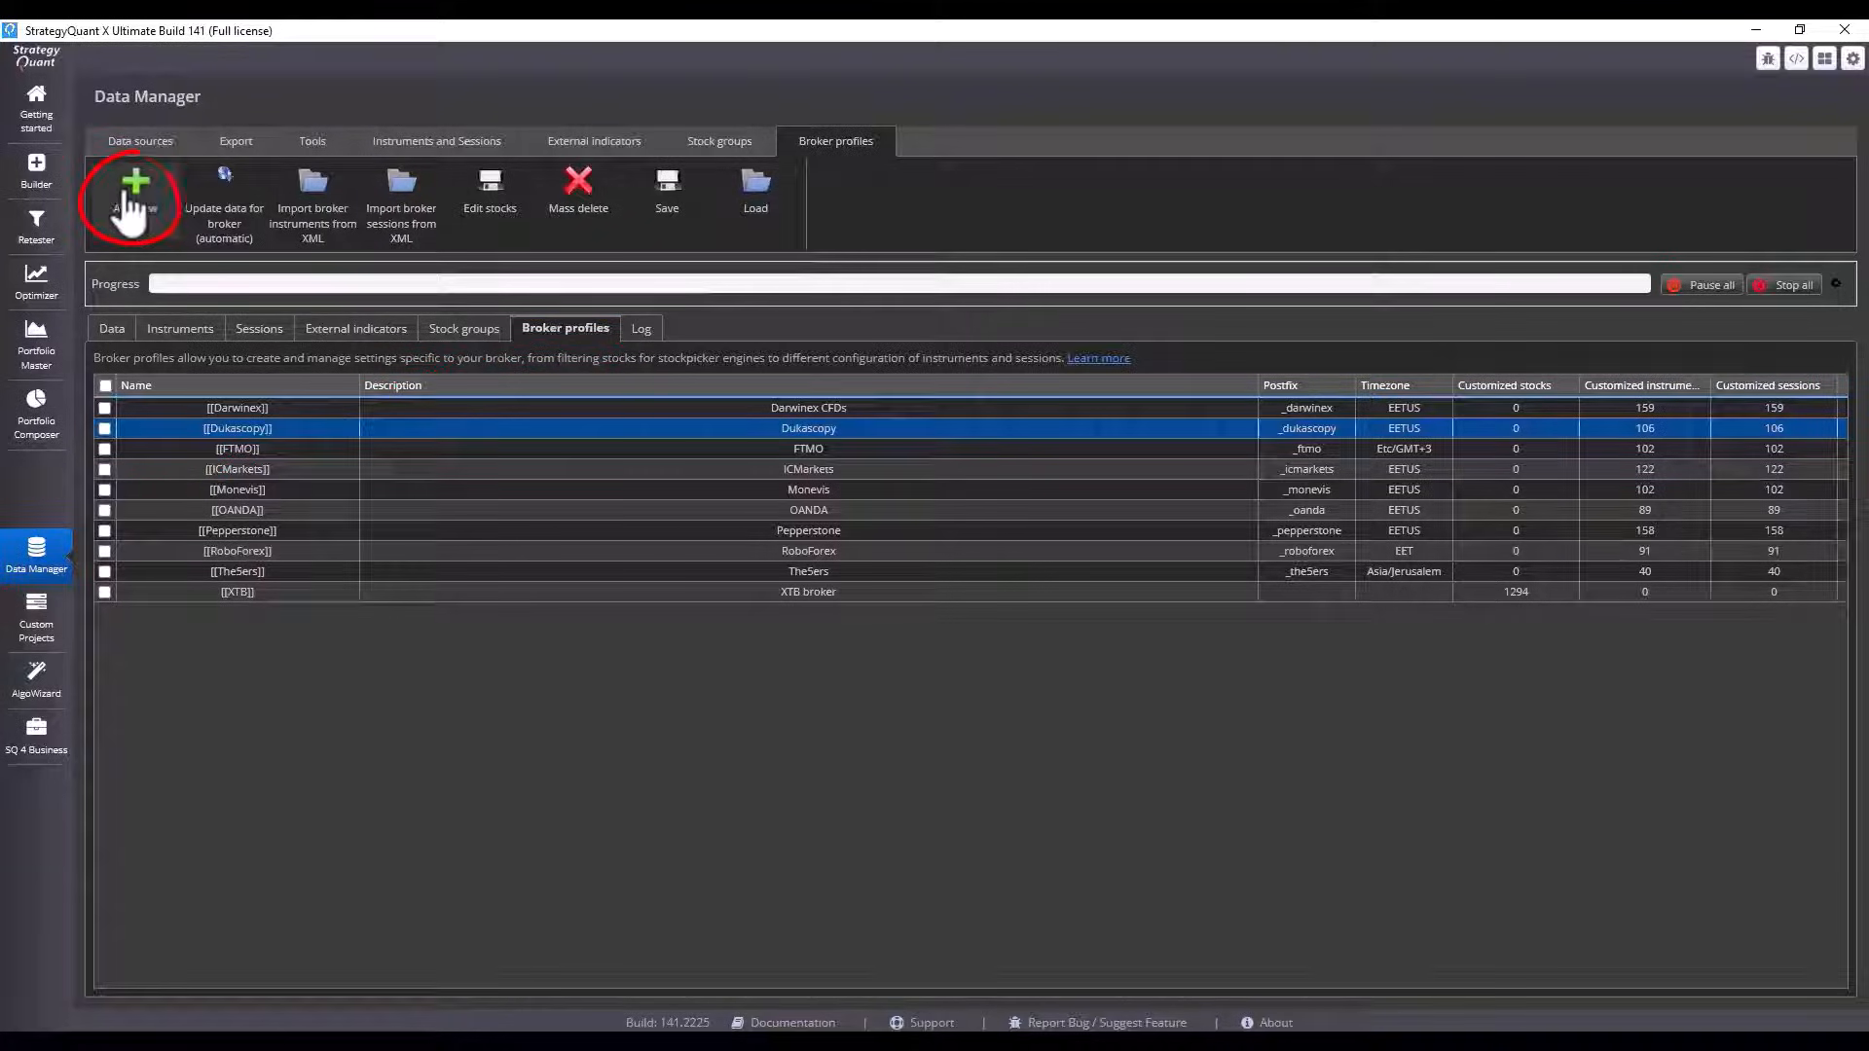
mouse_move(432, 238)
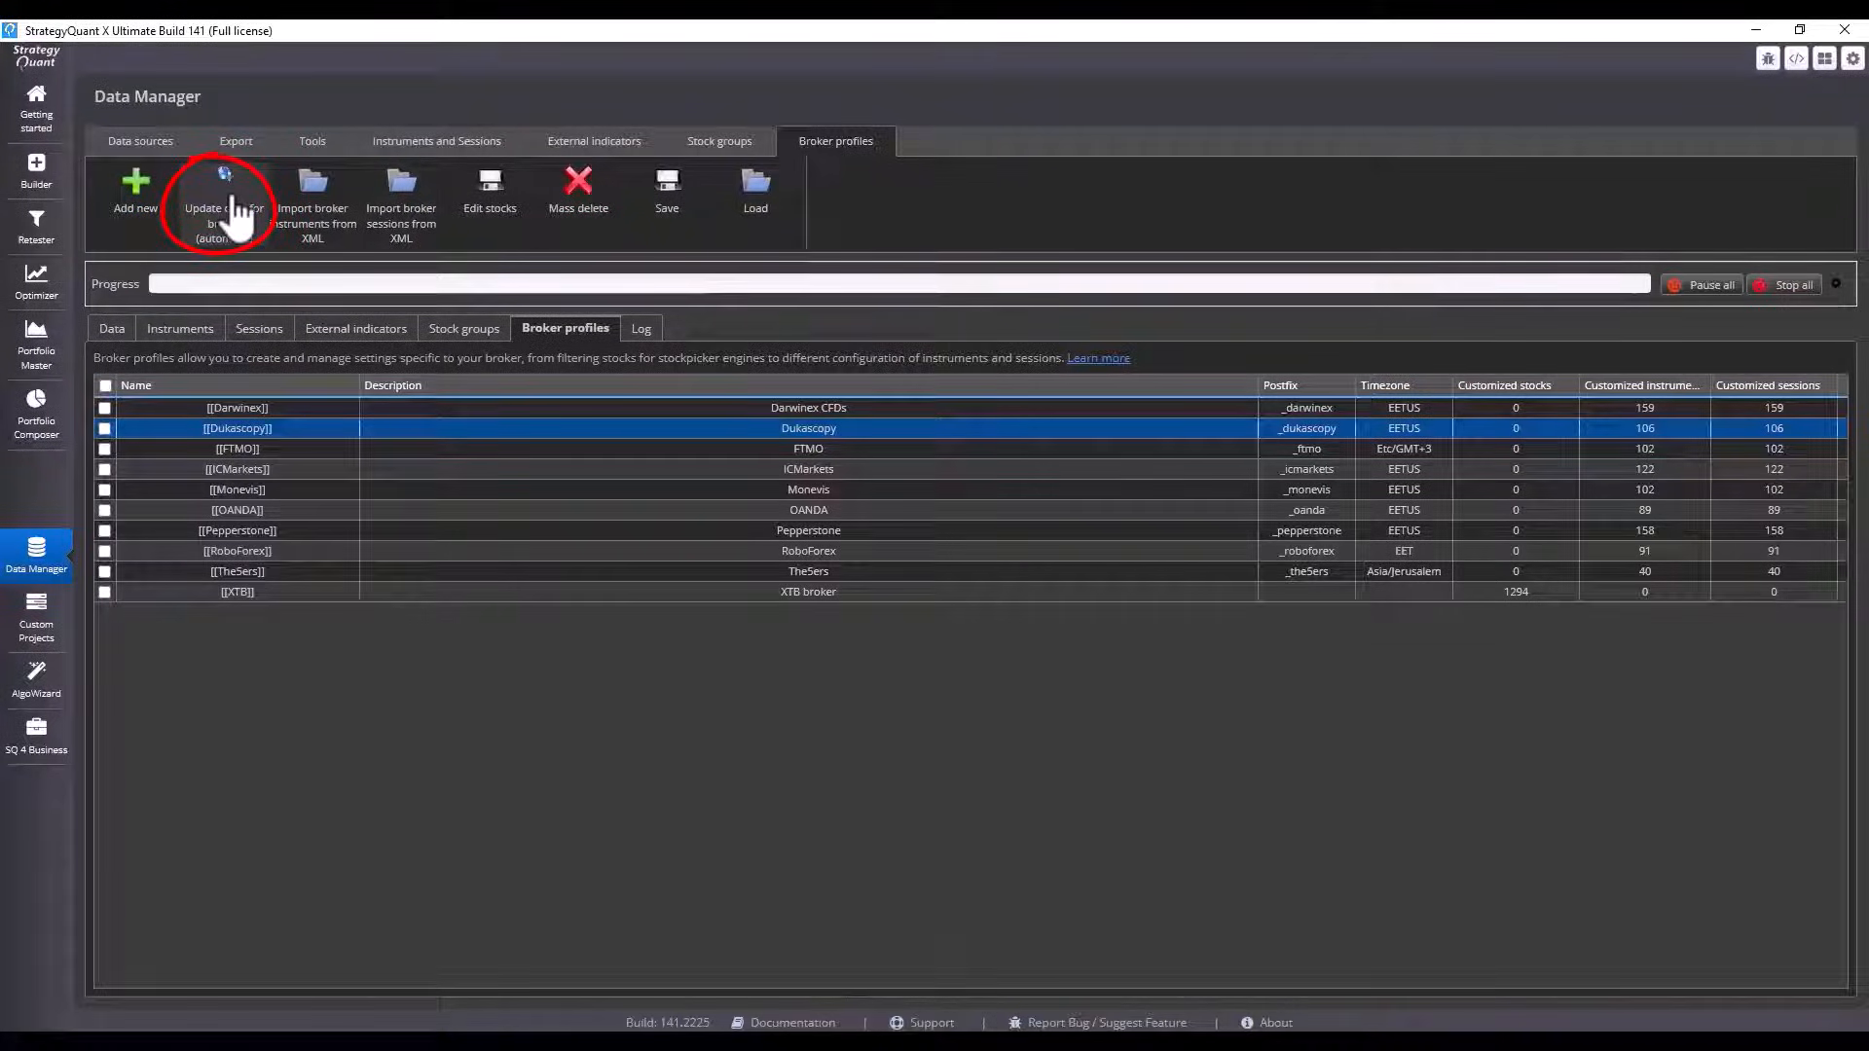
mouse_move(864, 417)
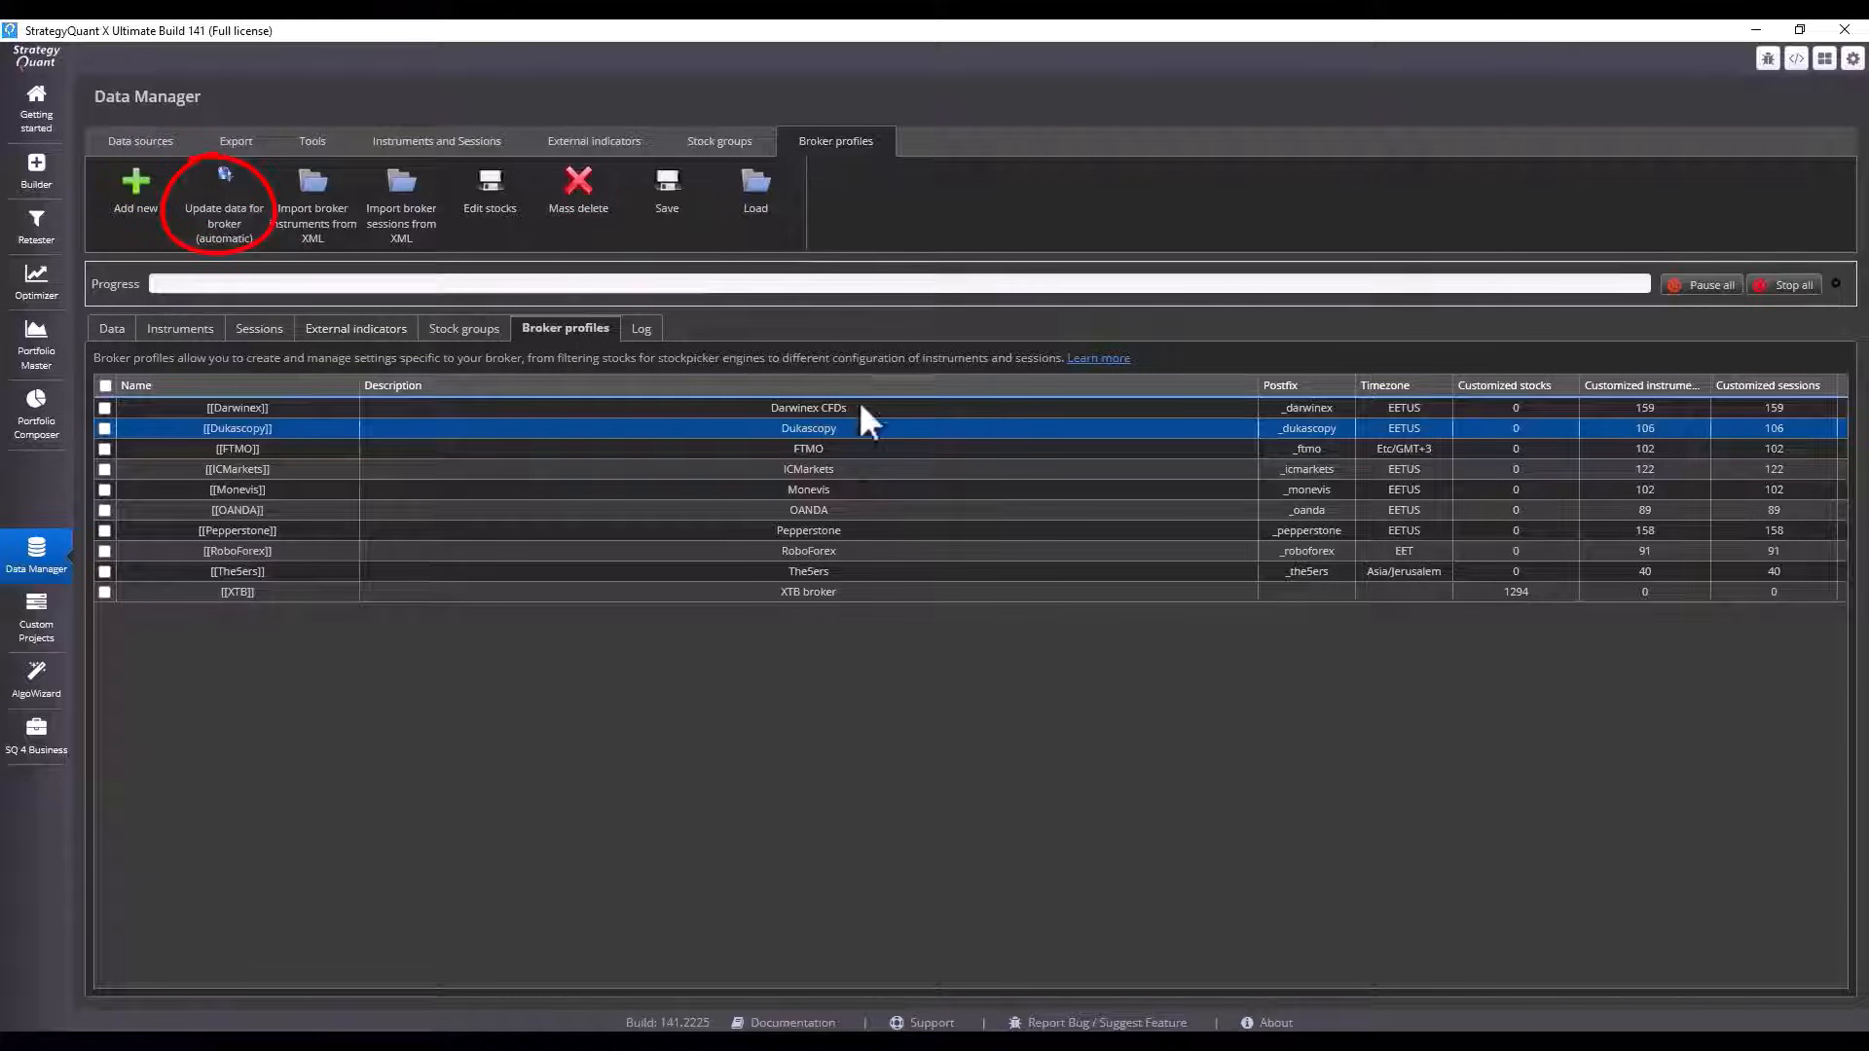
mouse_move(321, 399)
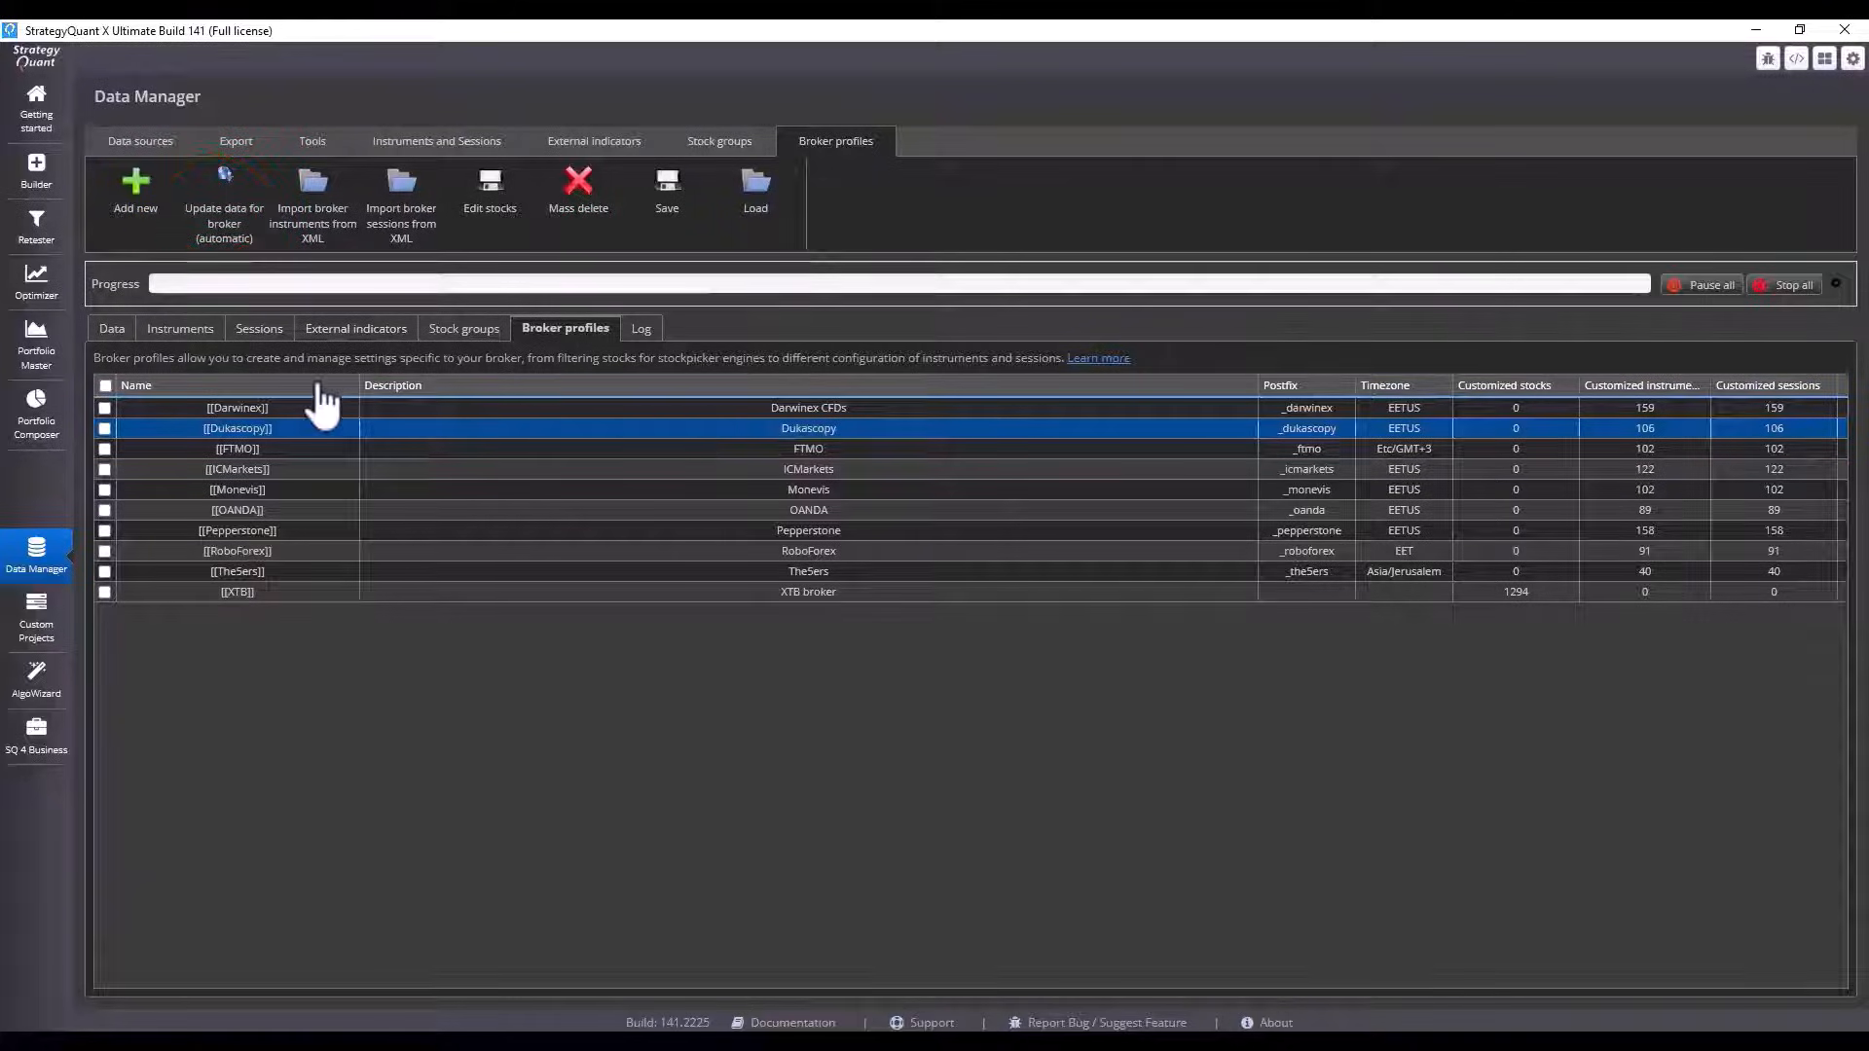
click(312, 193)
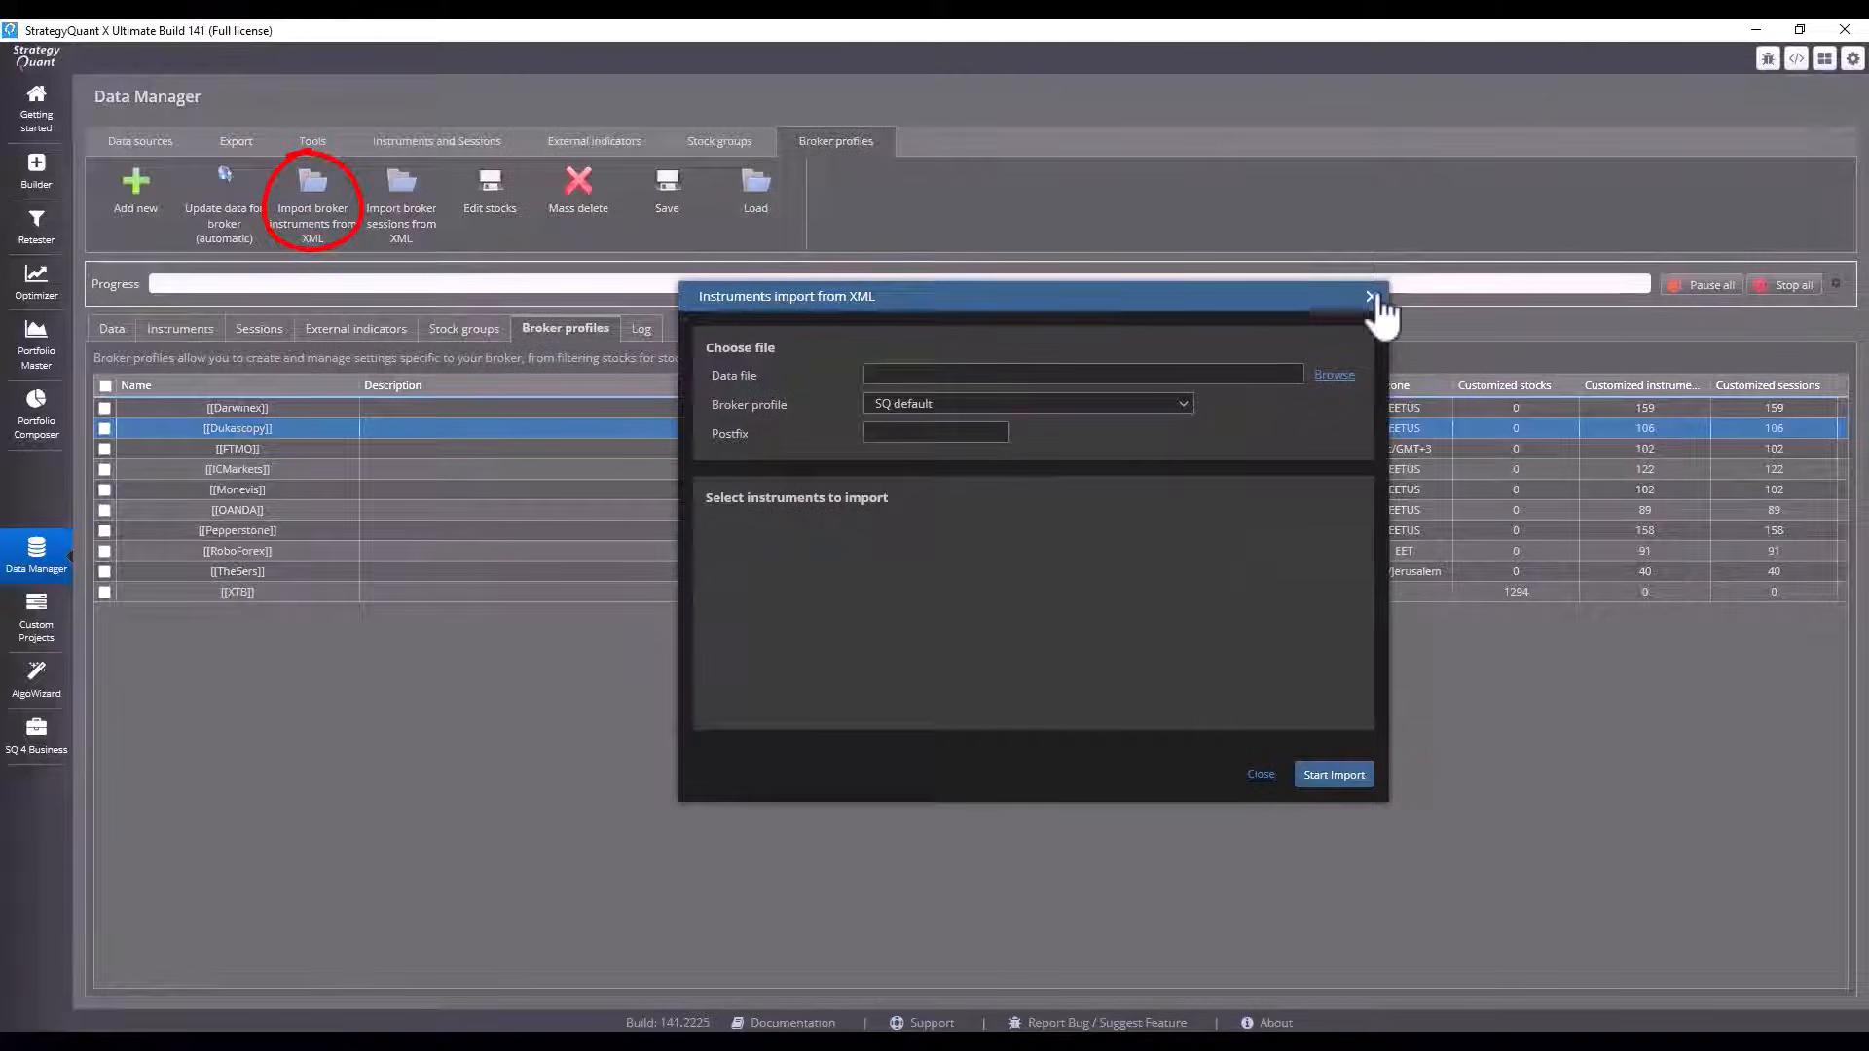
click(1369, 296)
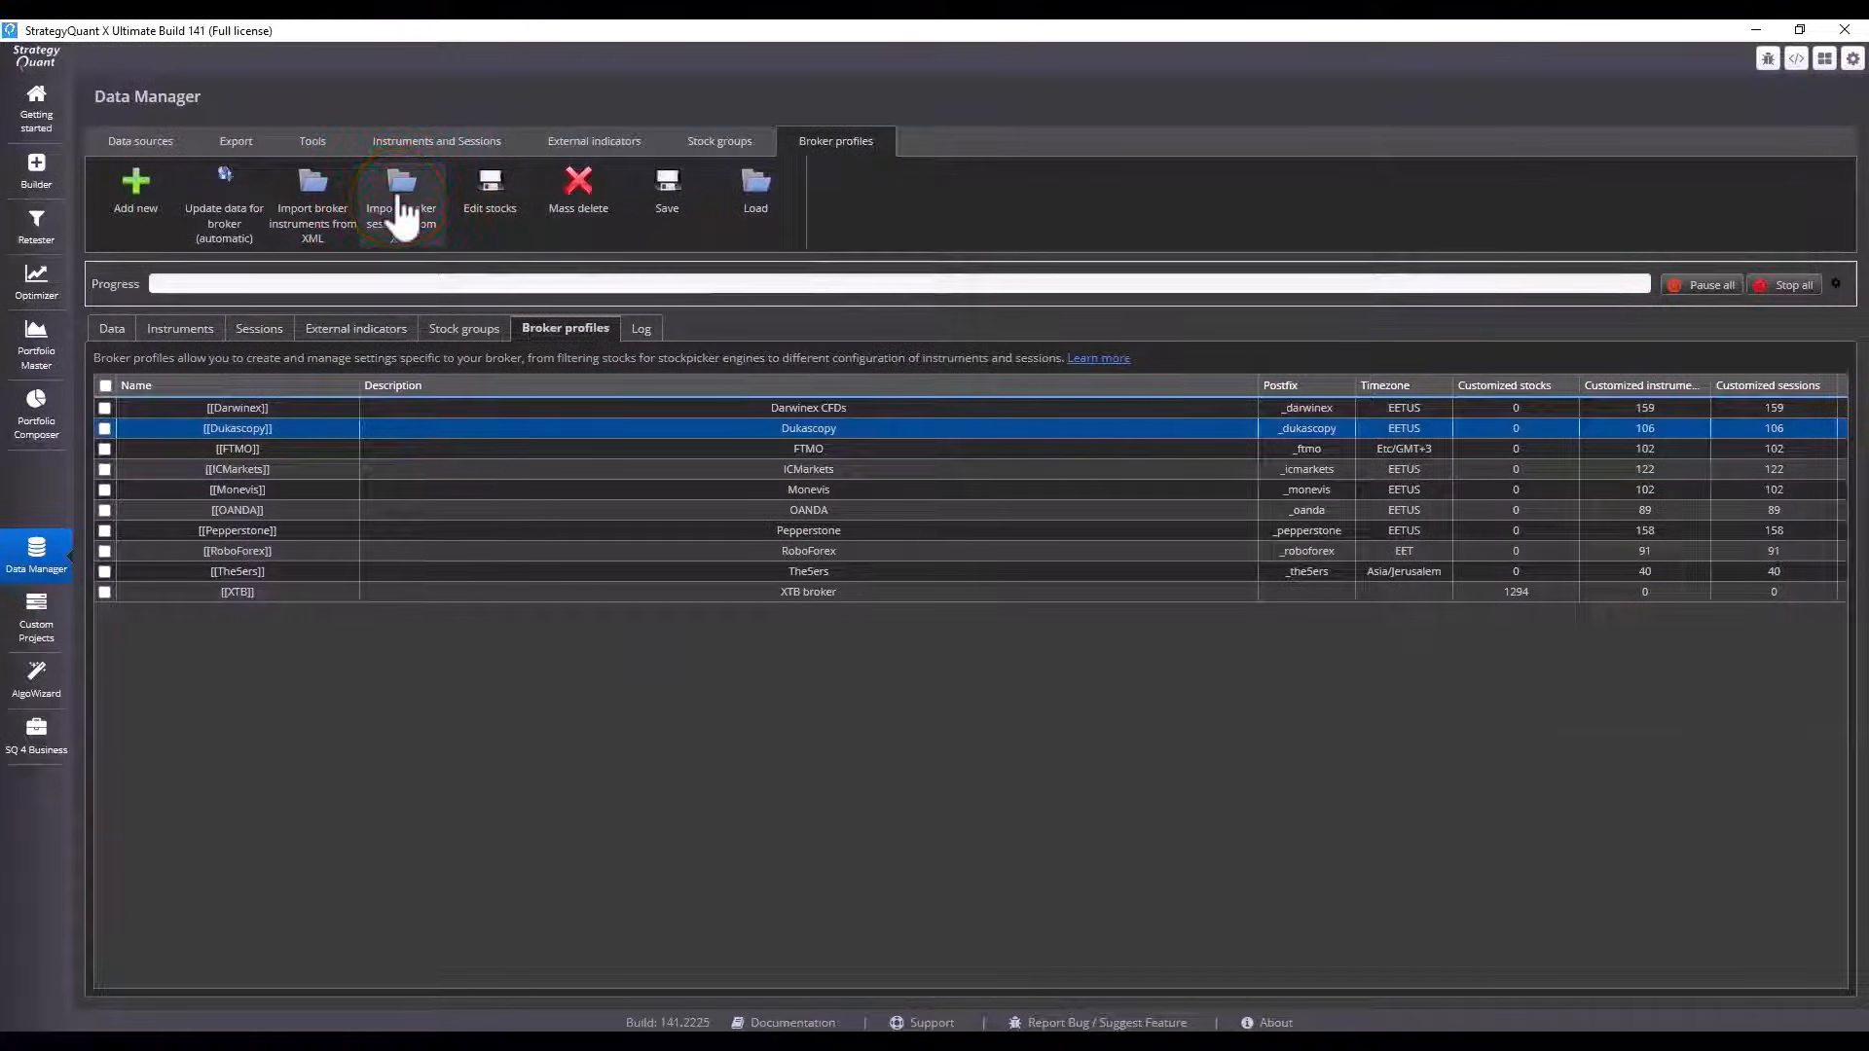
click(401, 190)
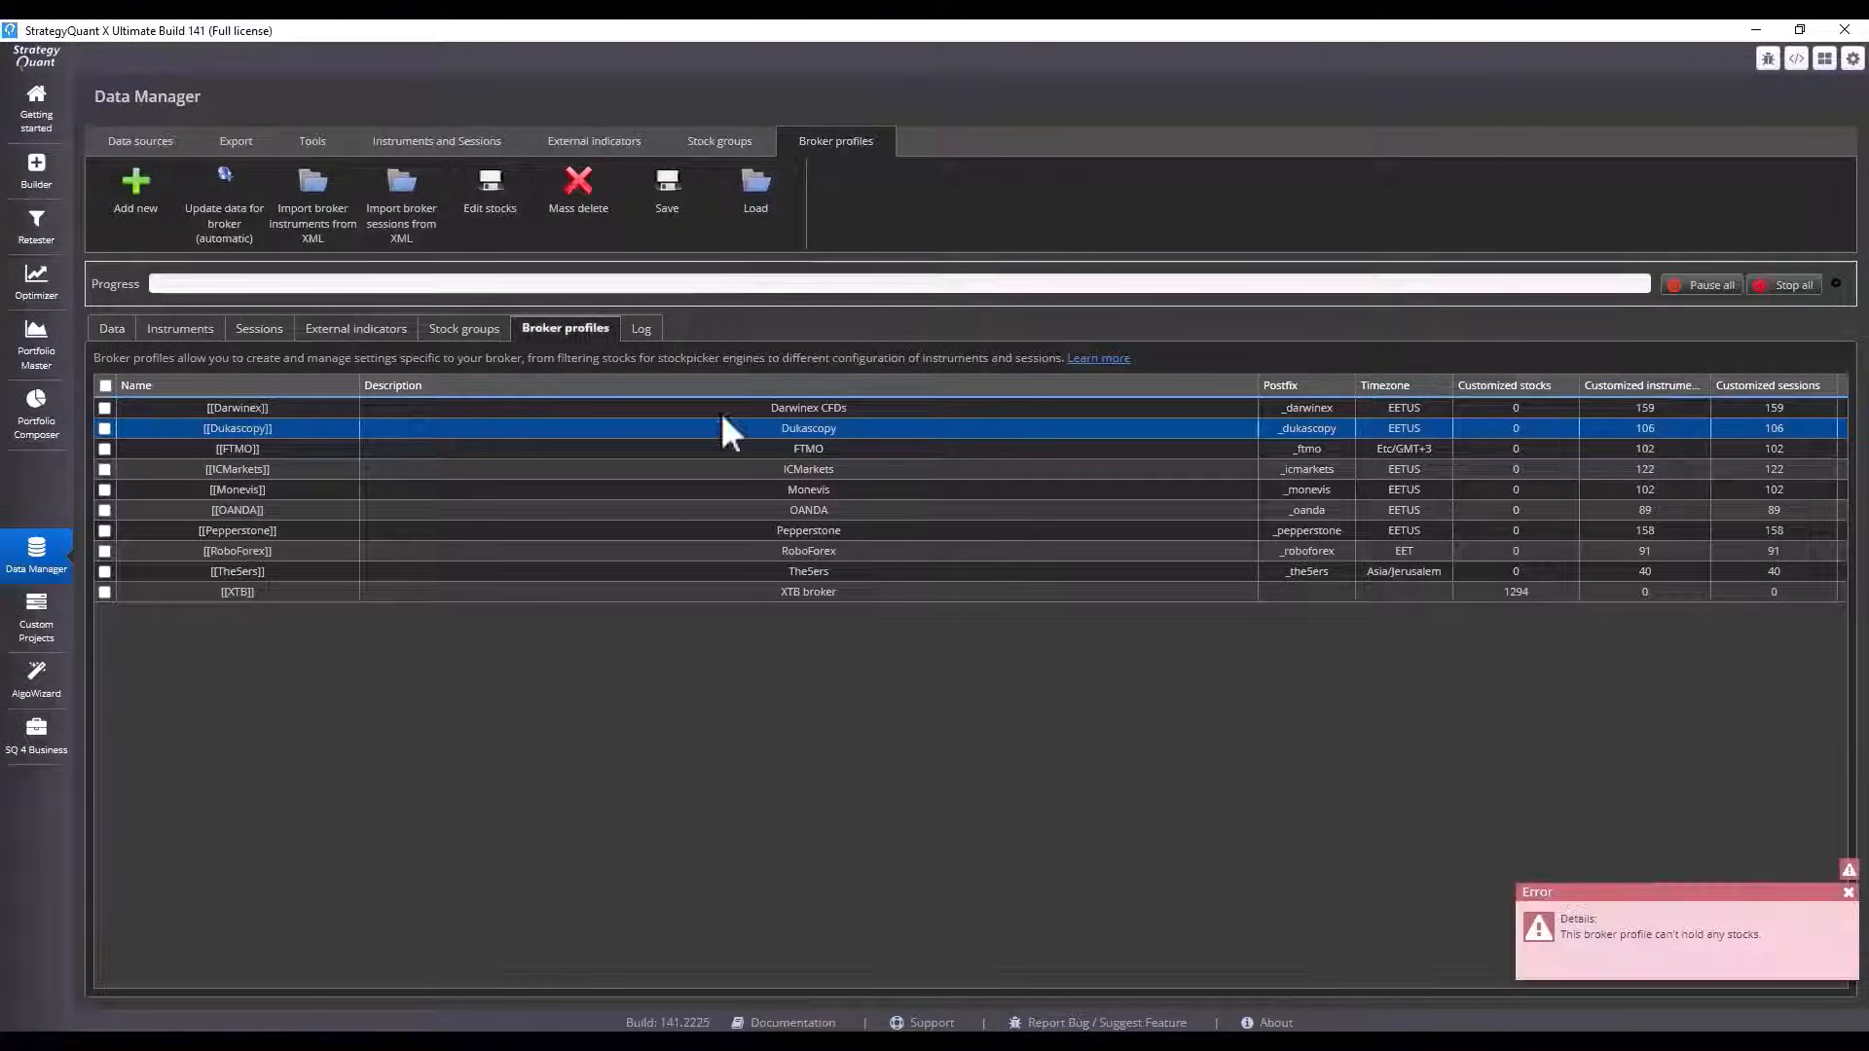
click(488, 191)
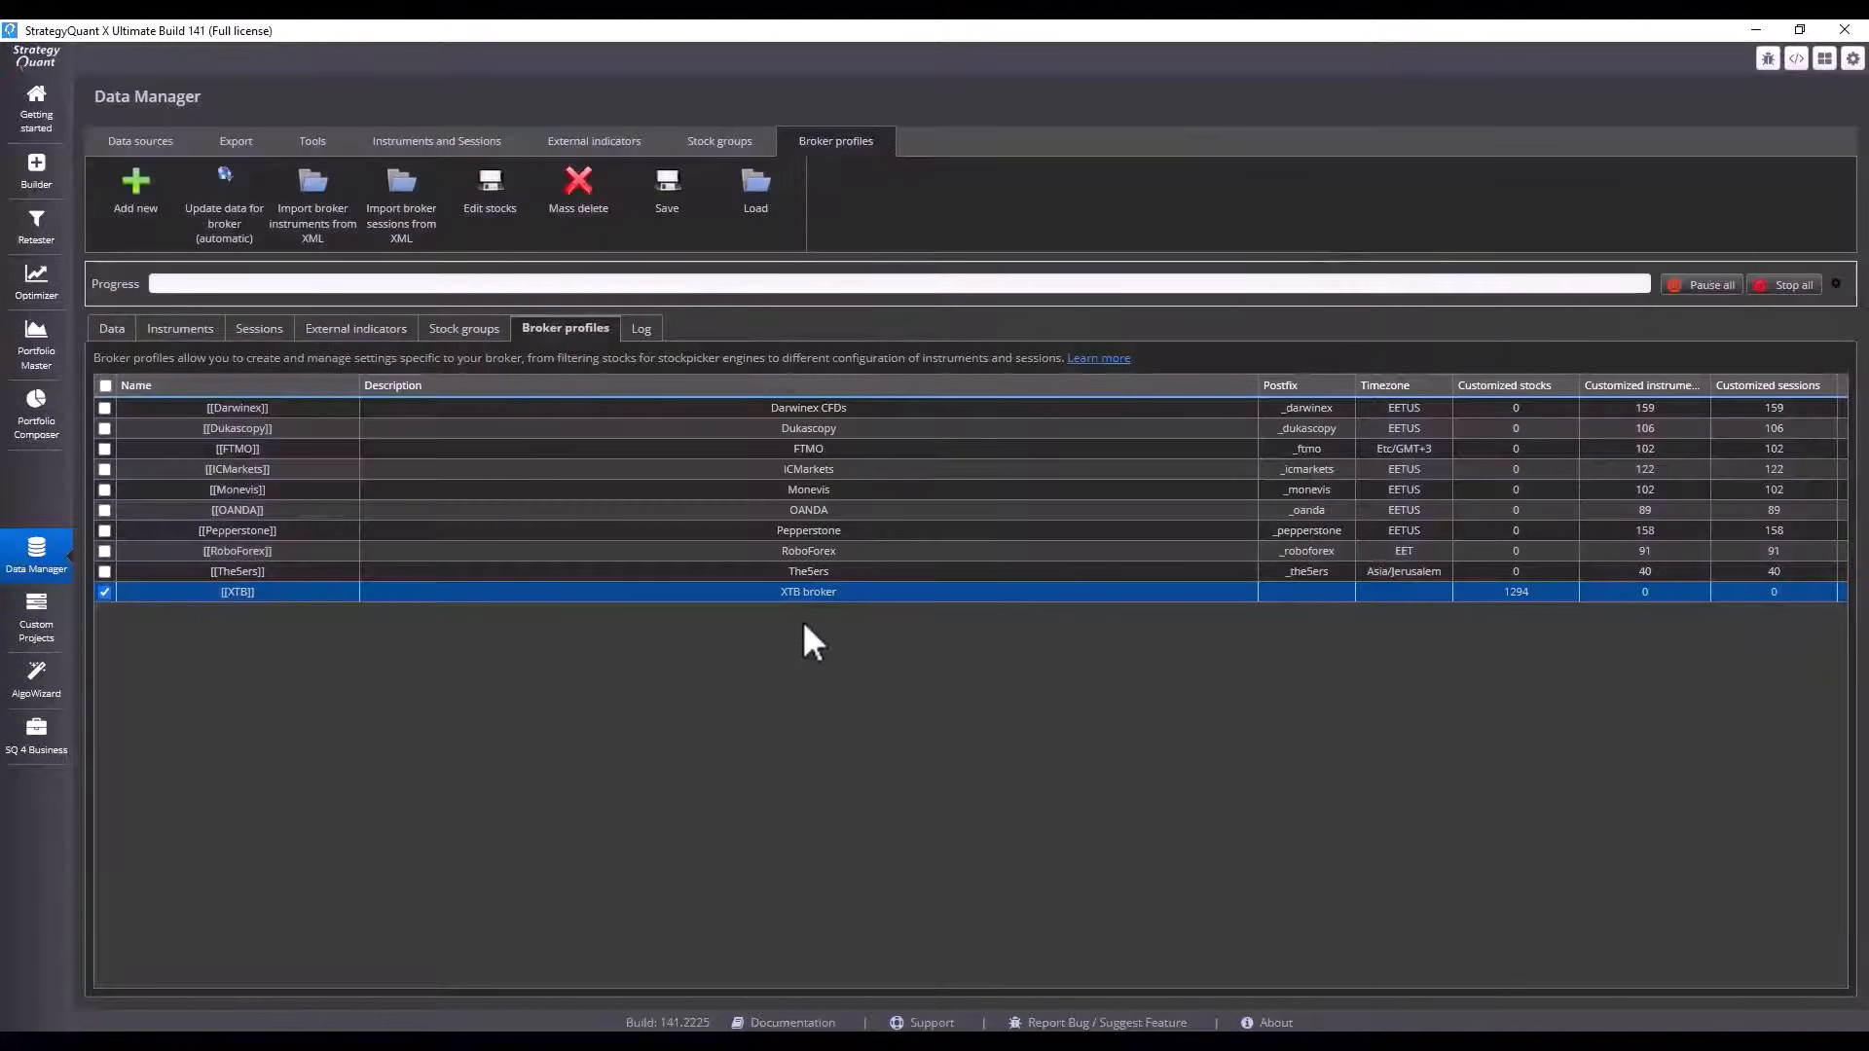
mouse_move(809, 623)
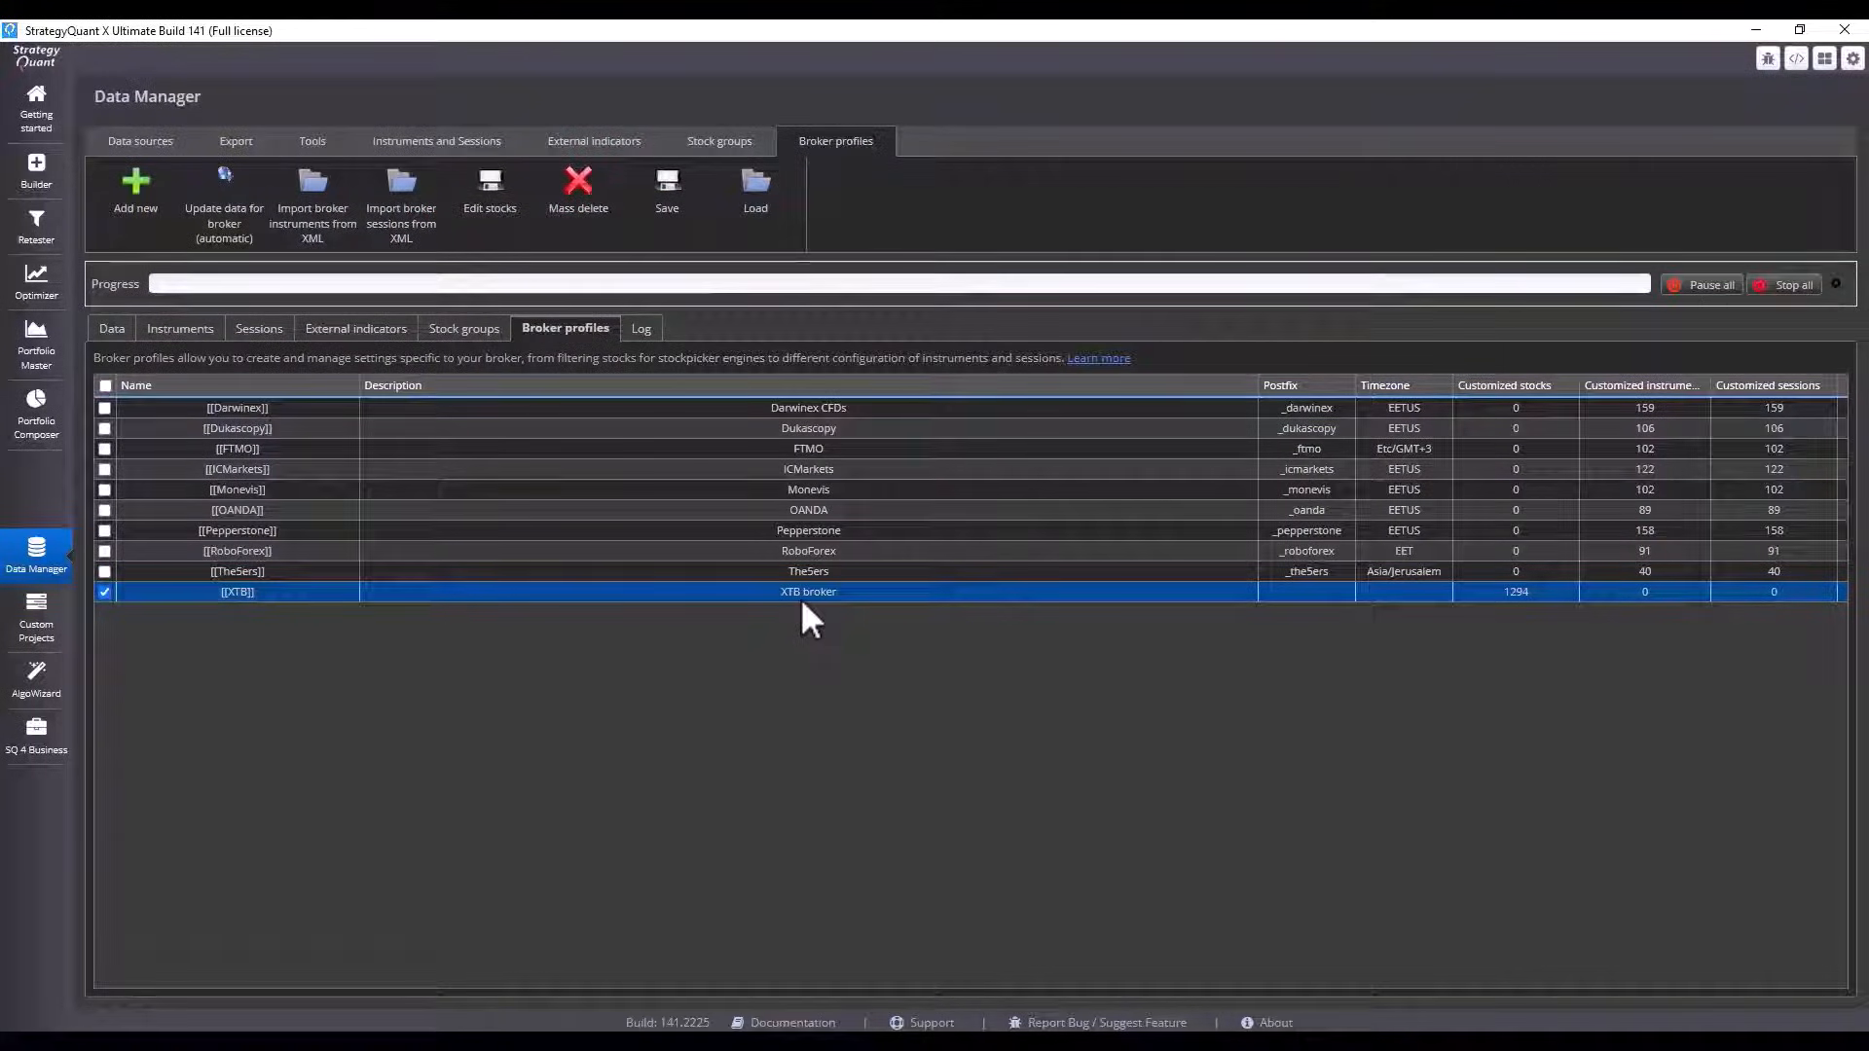
mouse_move(549, 585)
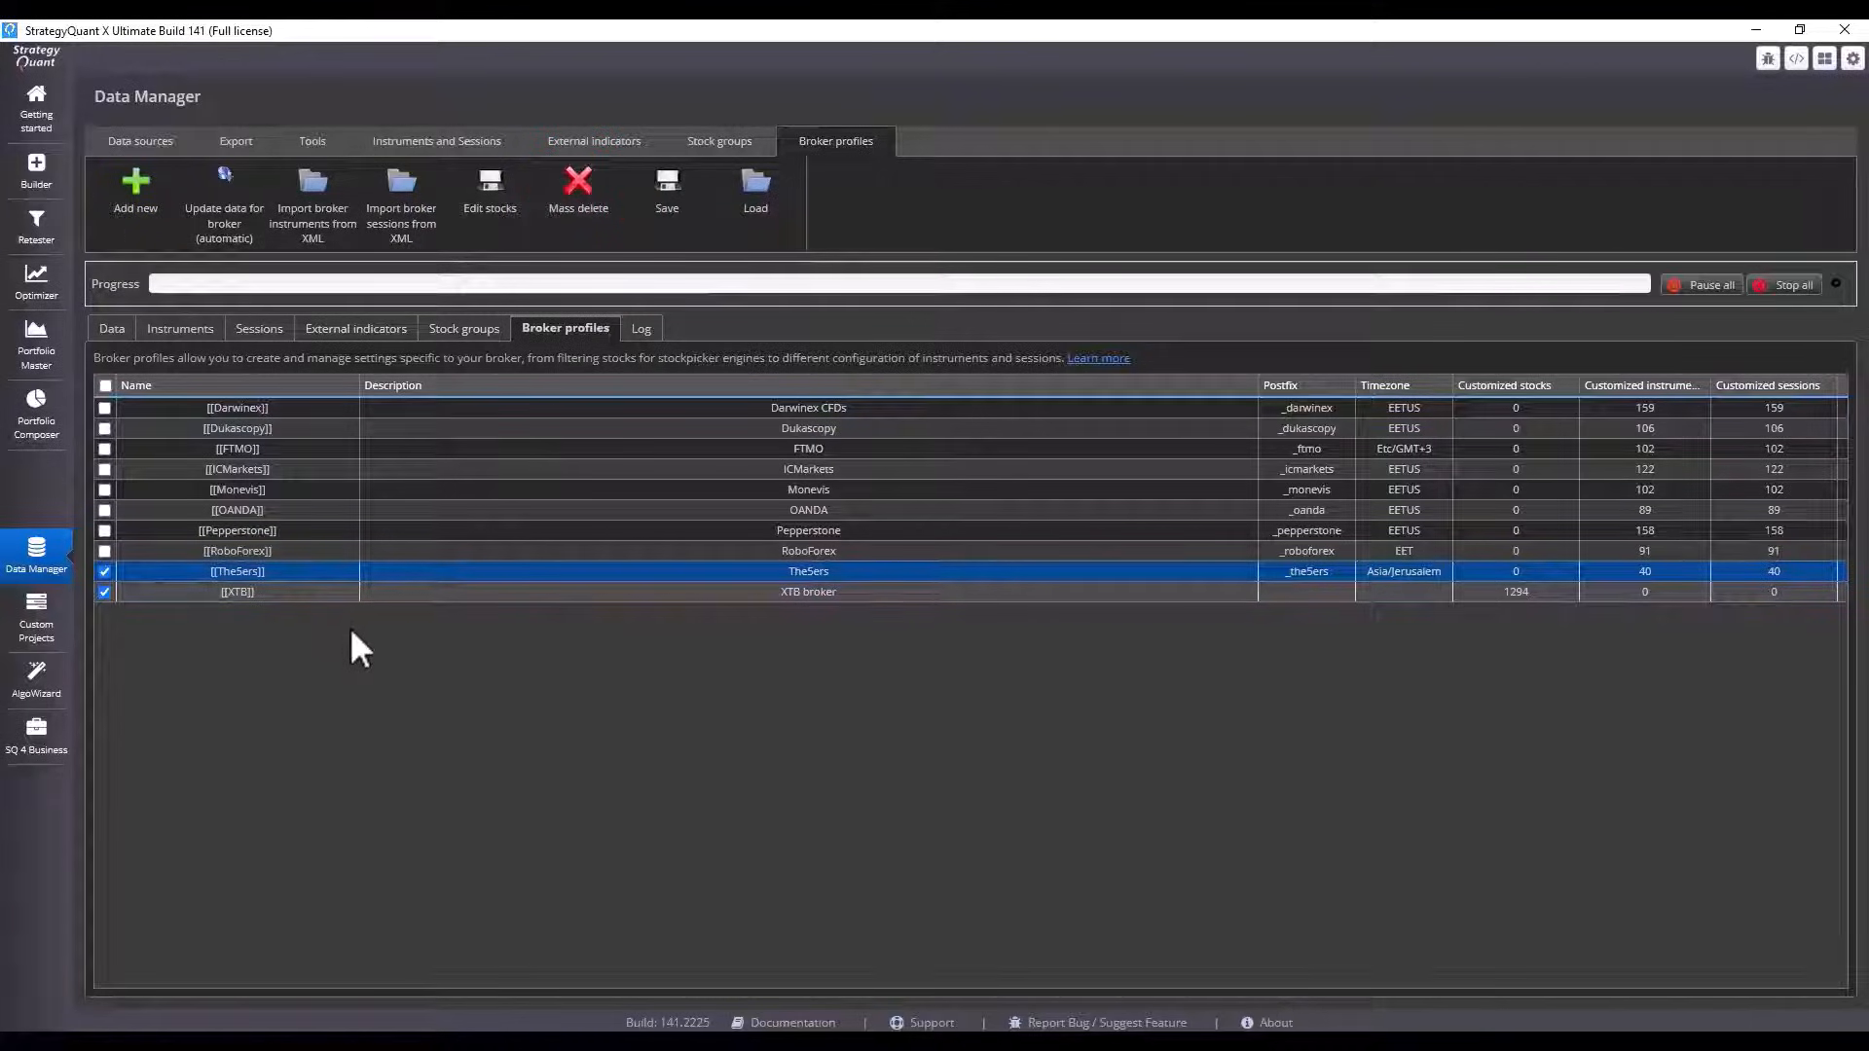
click(578, 191)
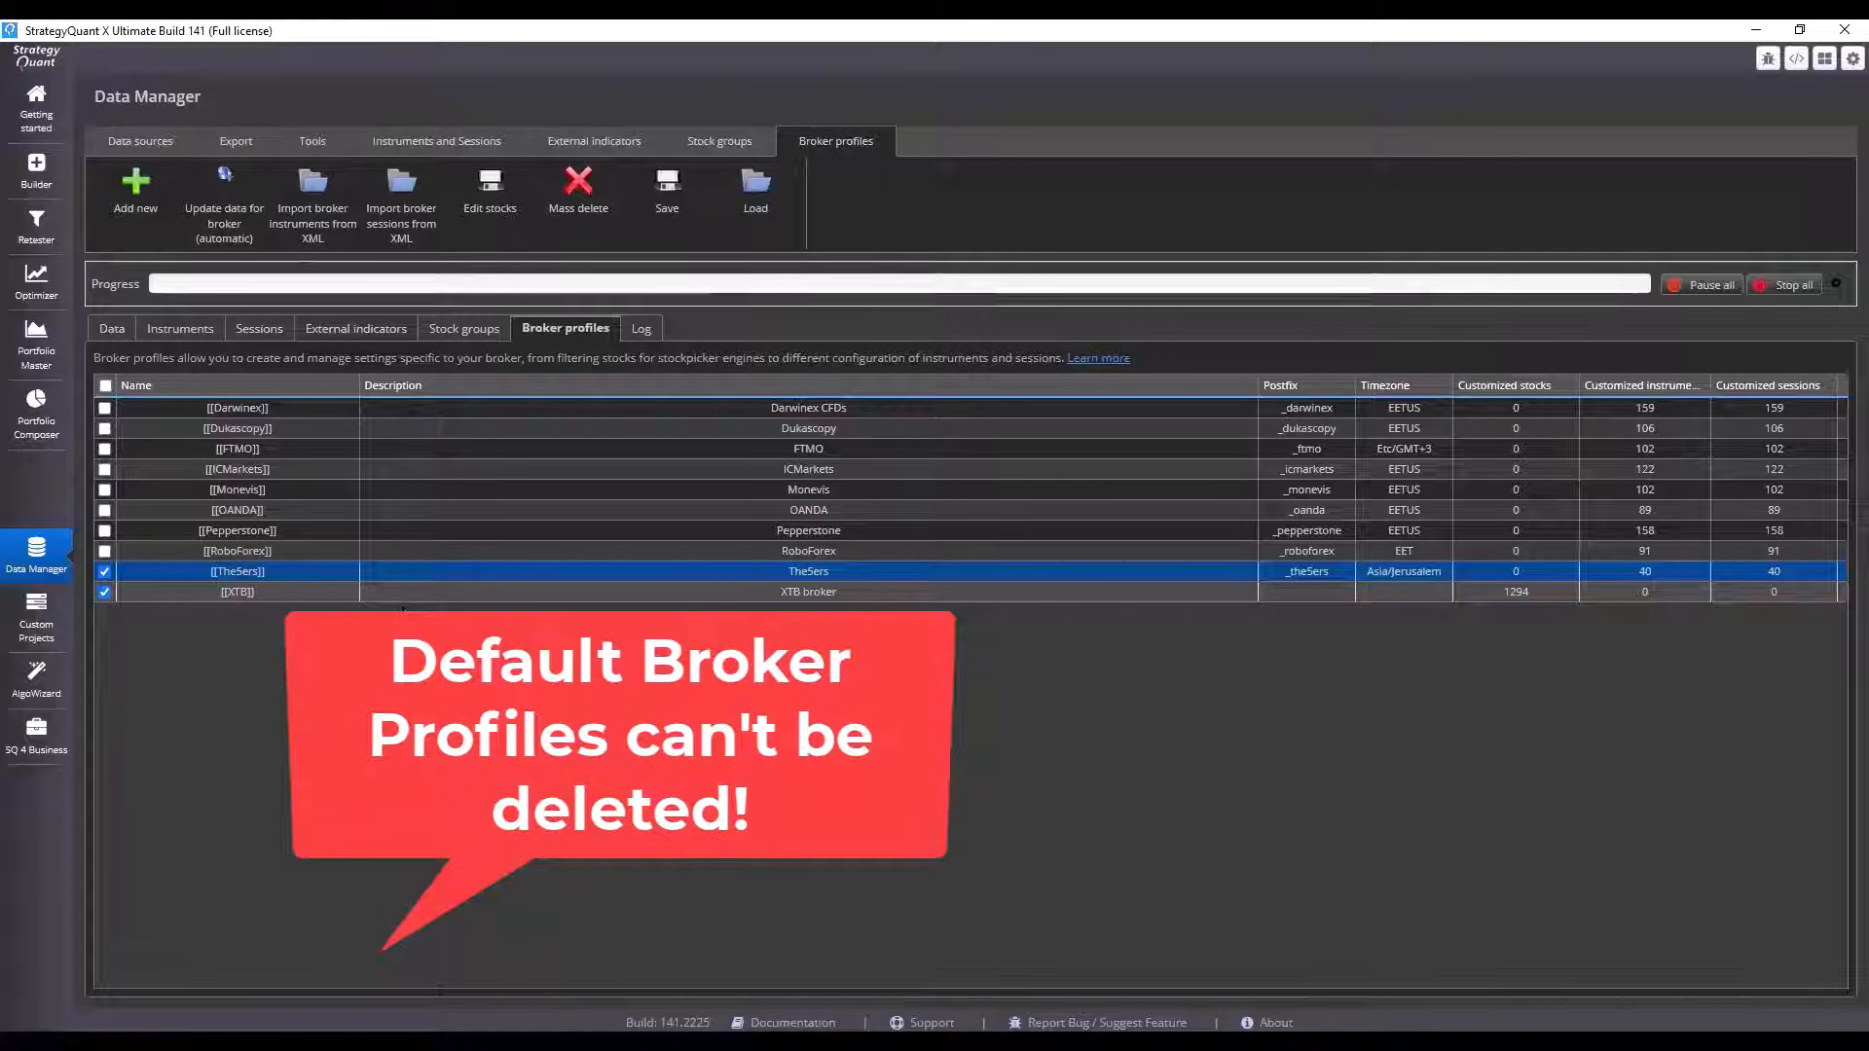
click(105, 570)
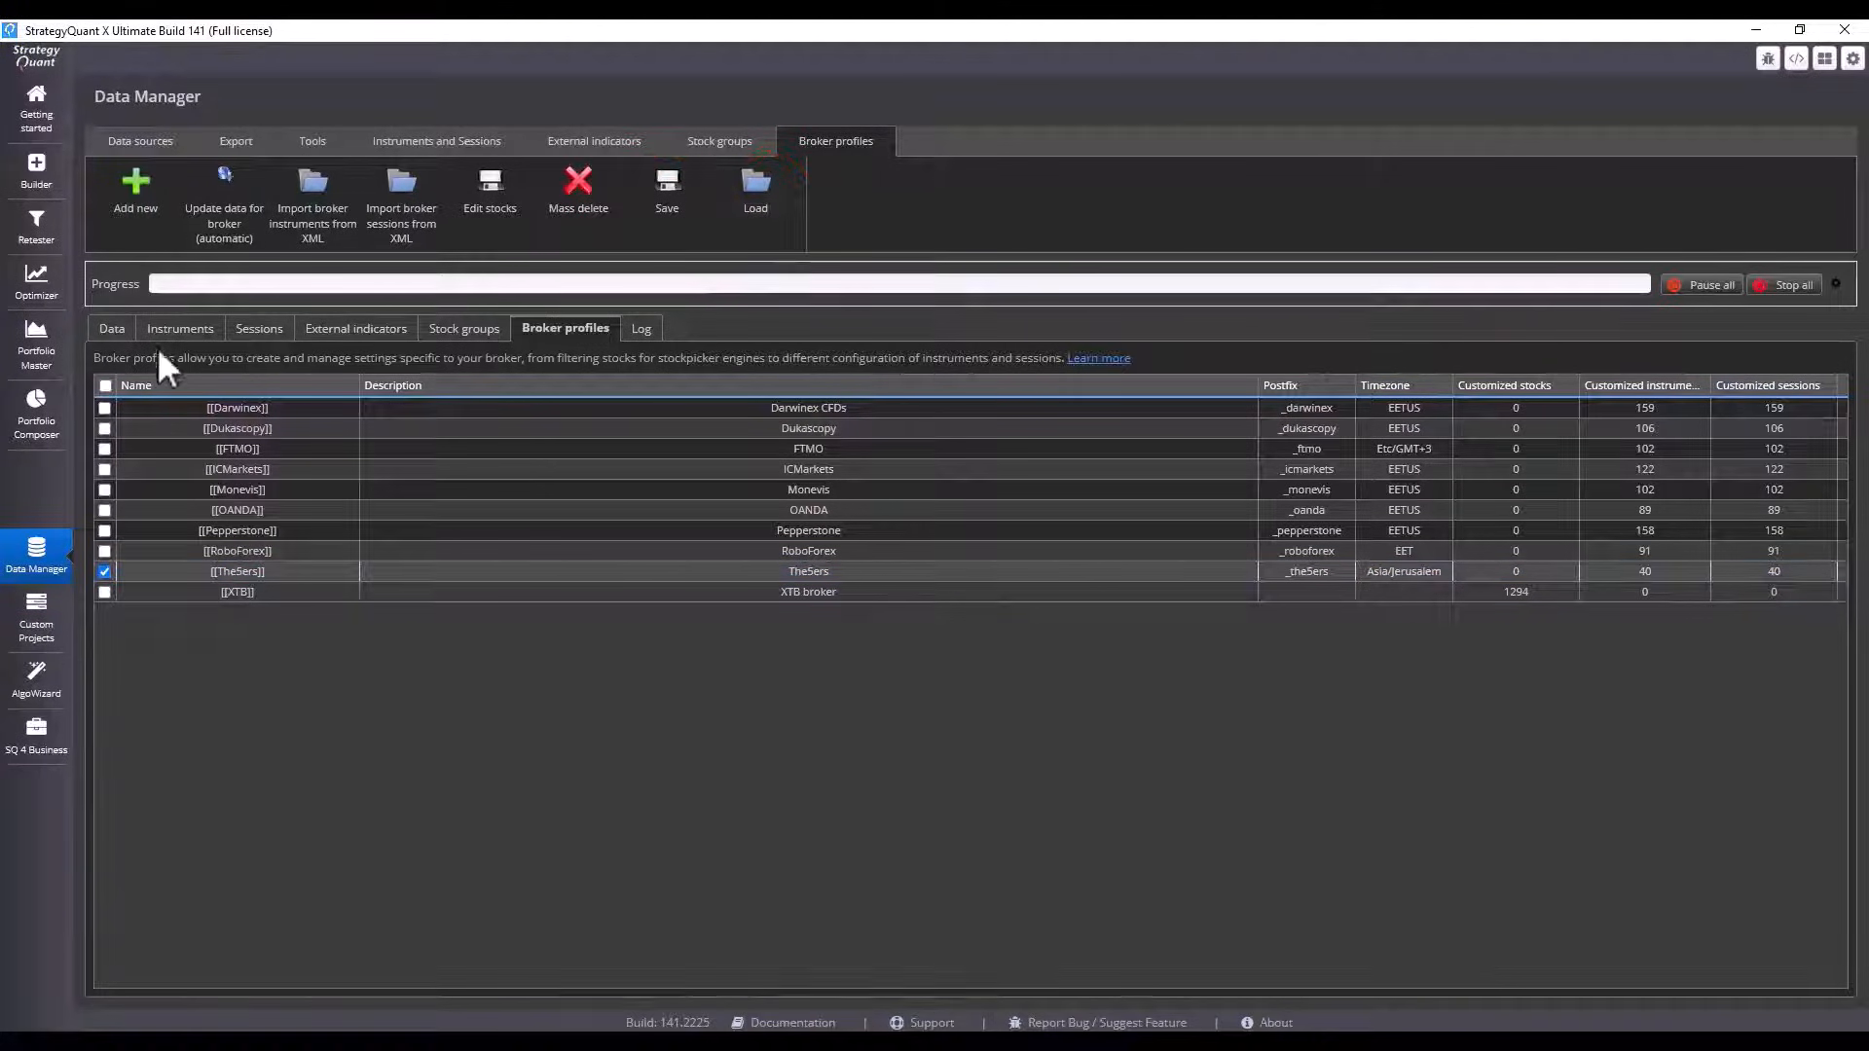
- Preview a Dukascopy download with the Dukascopy profile and M1 data, then close without saving
click(141, 140)
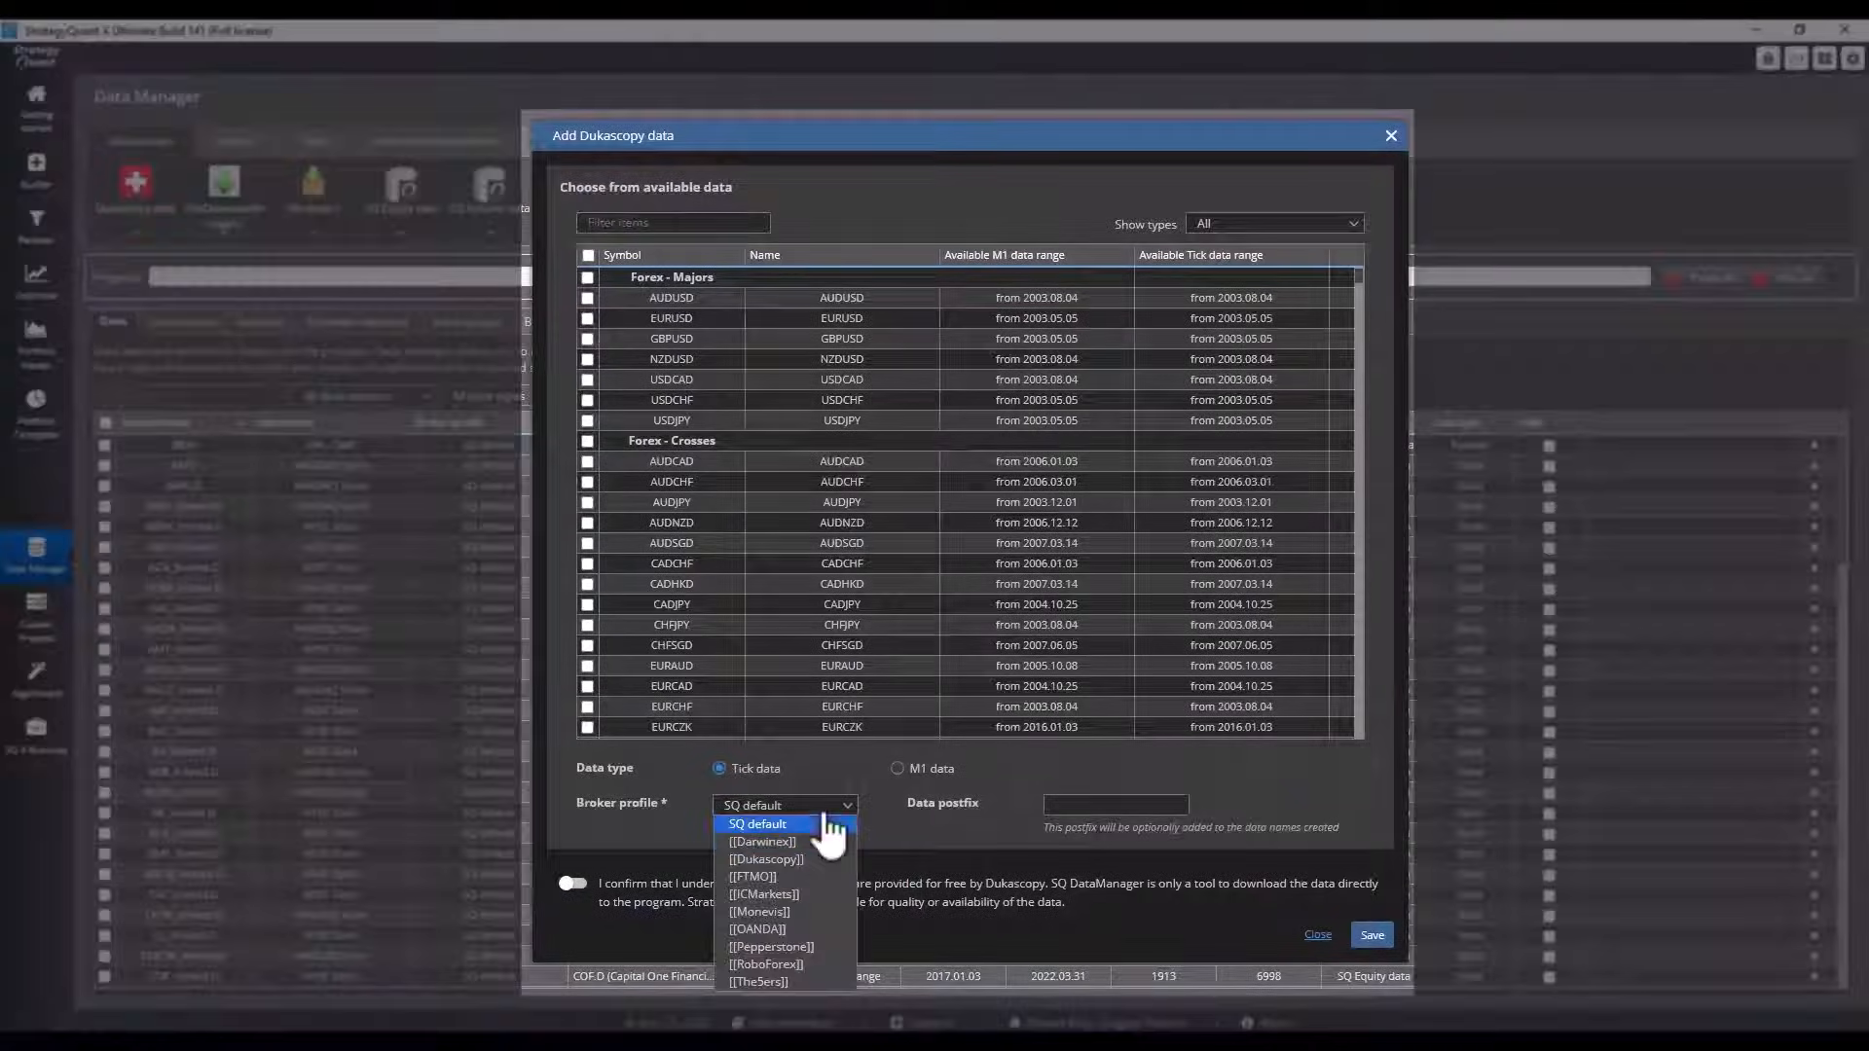
click(765, 858)
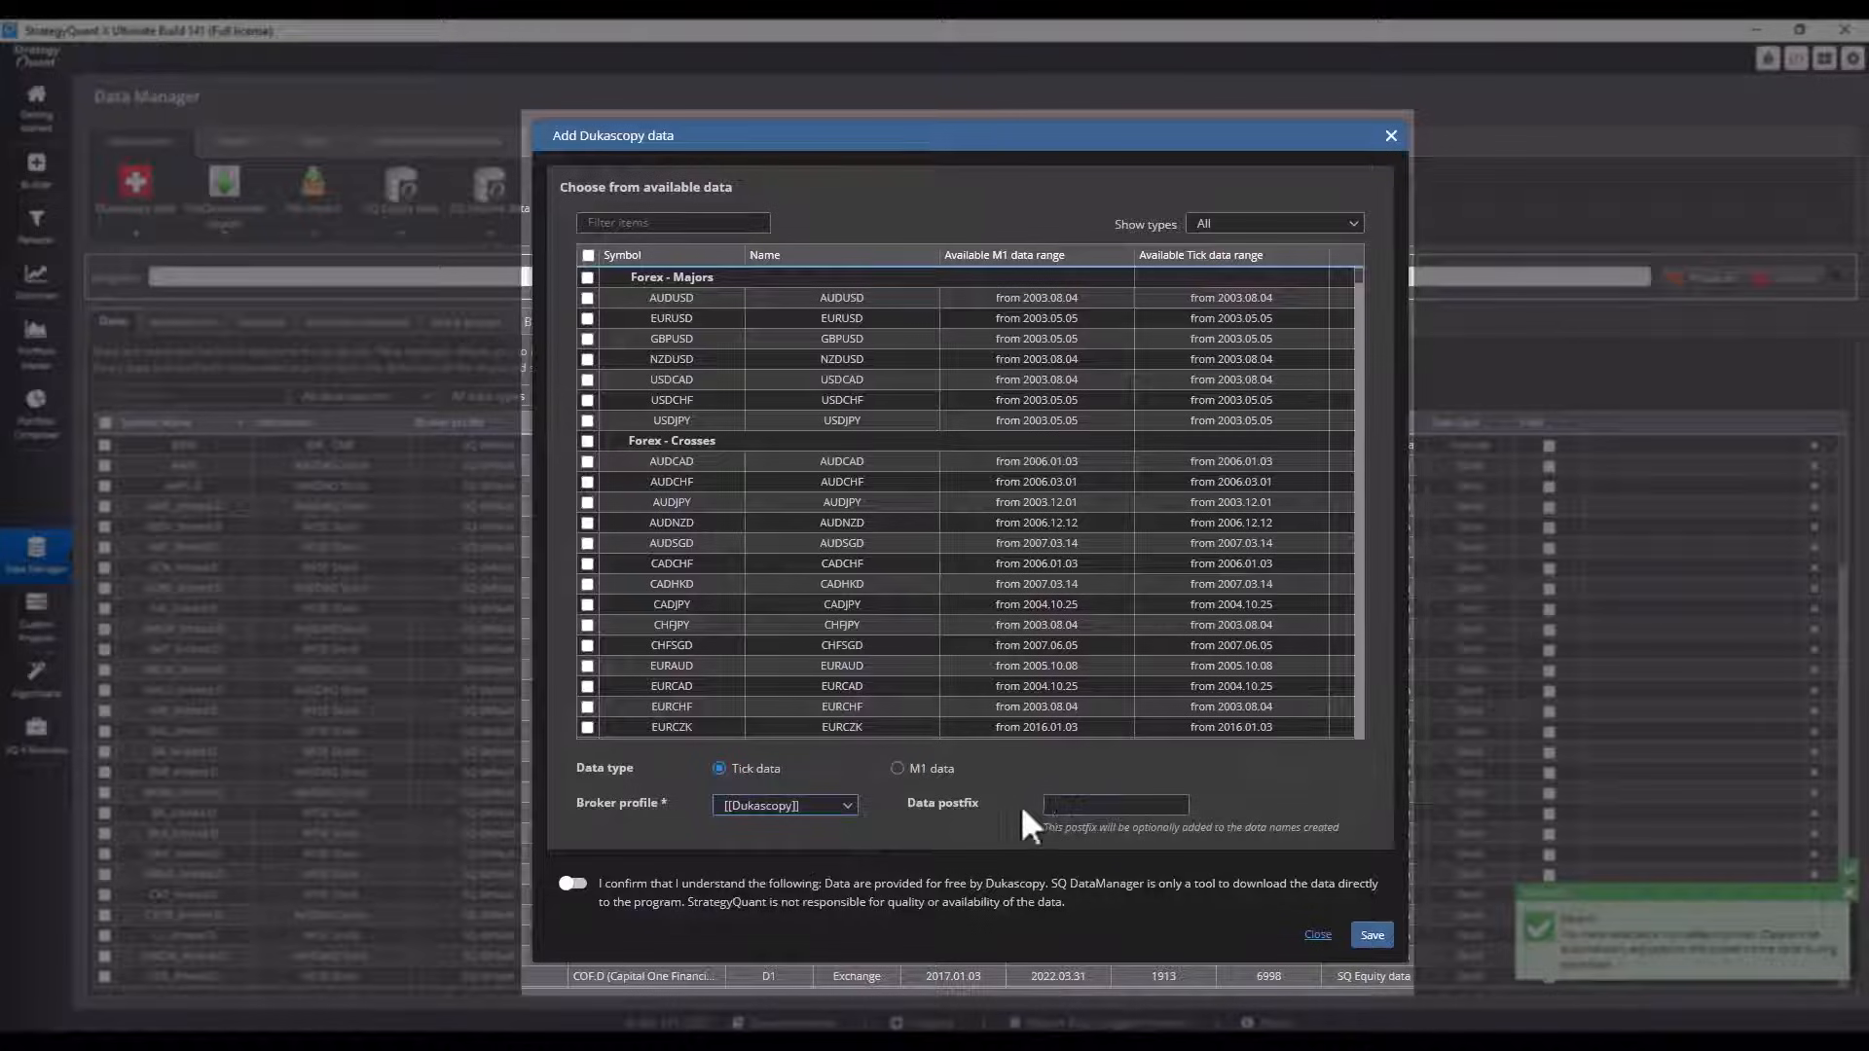
click(897, 768)
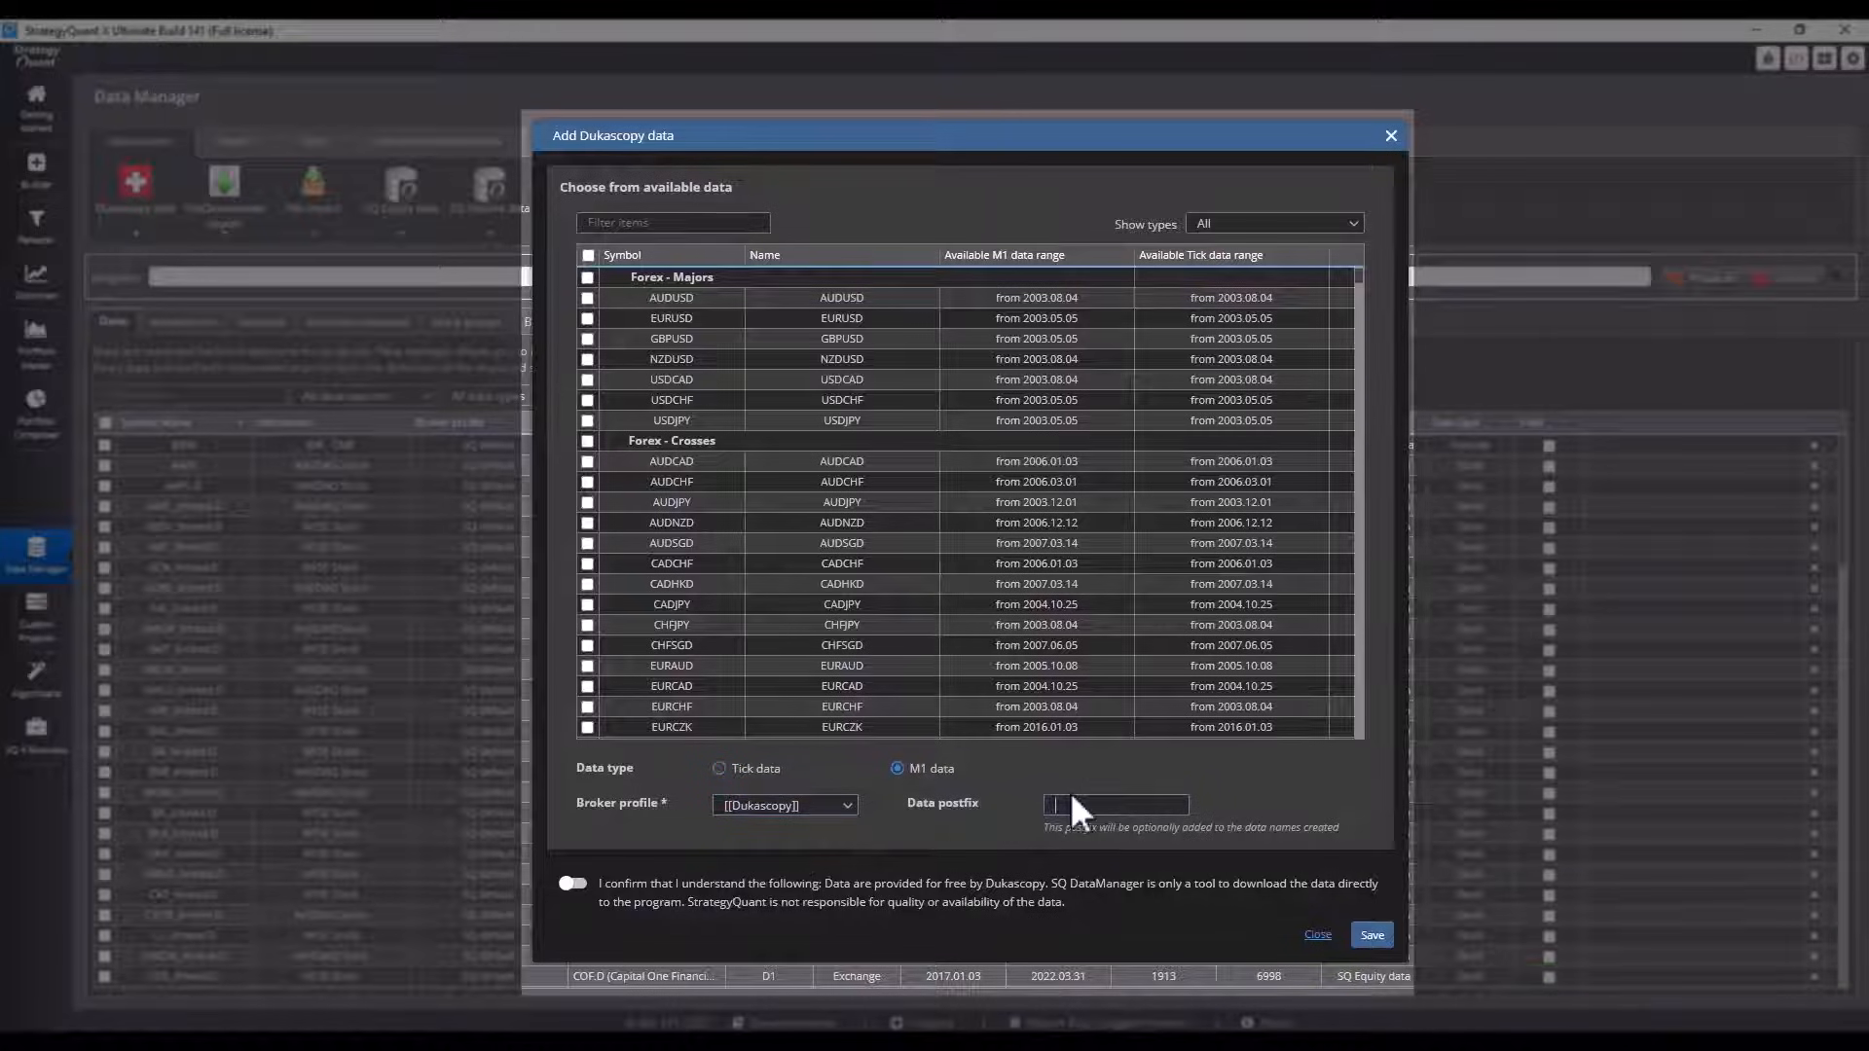
mouse_move(1078, 774)
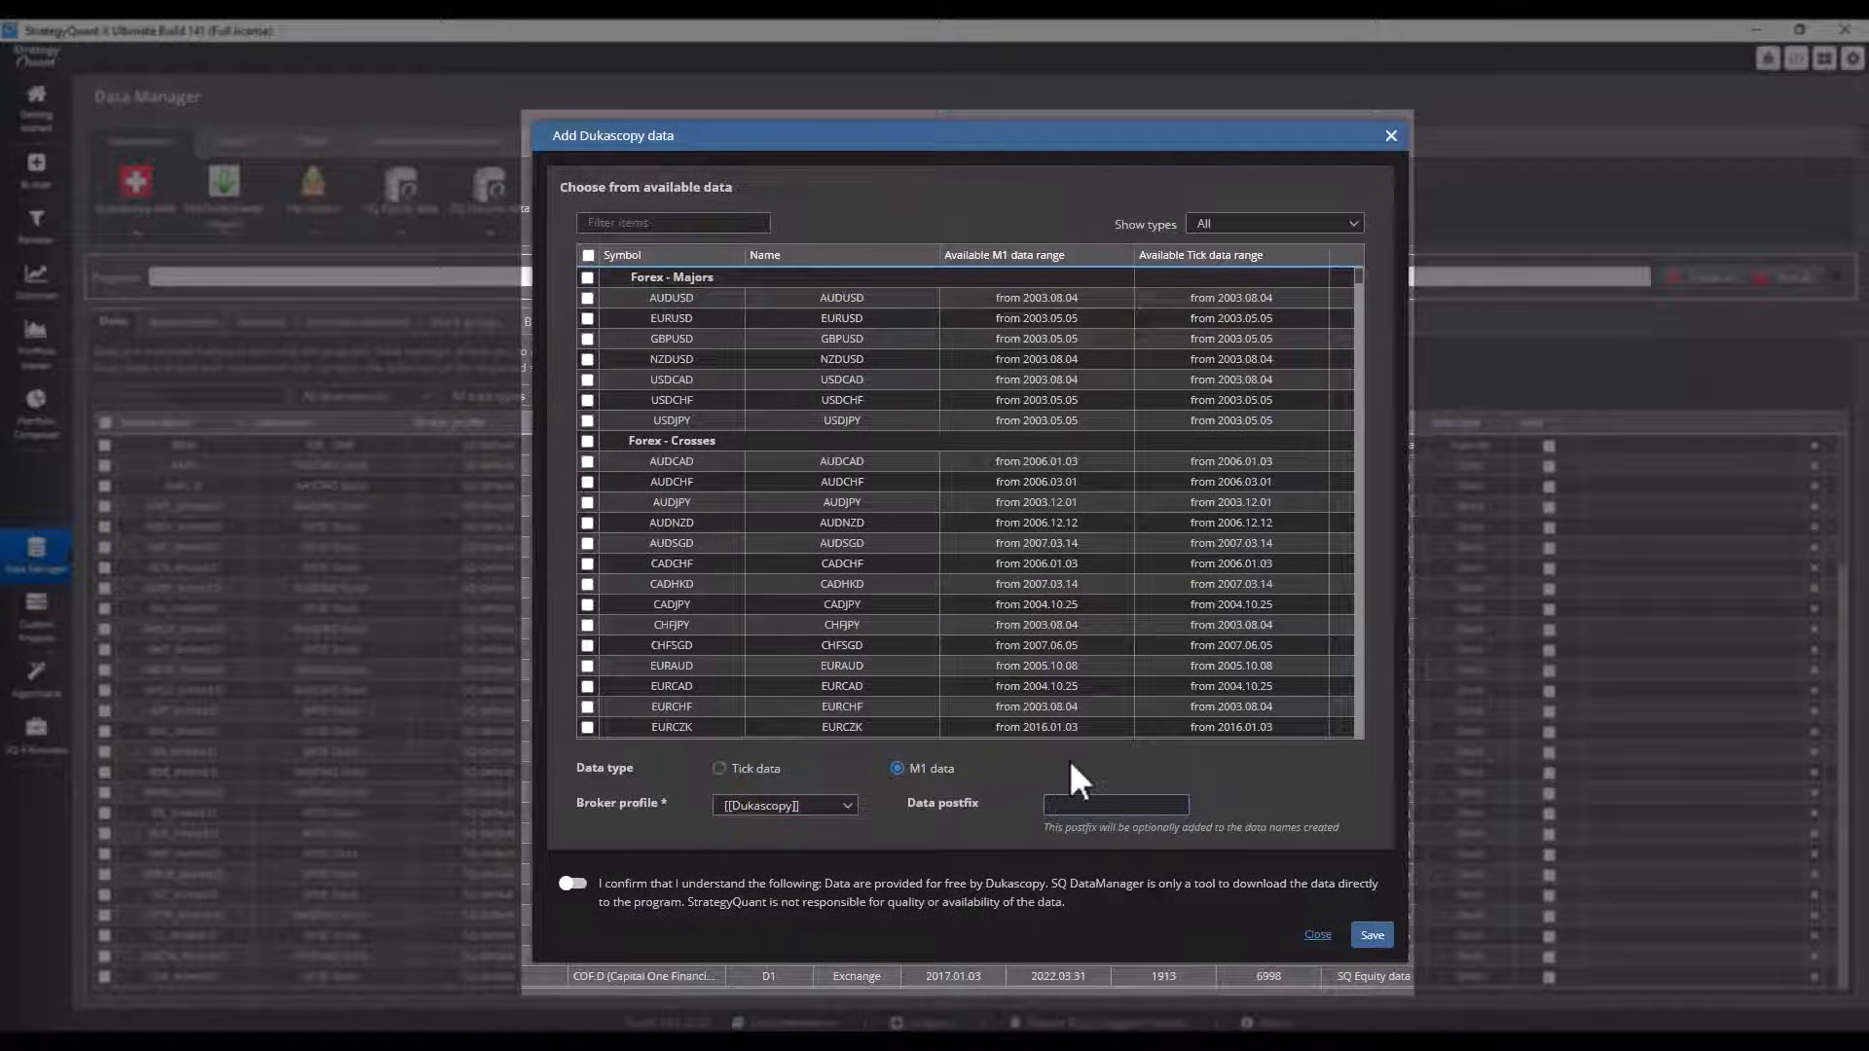
click(1113, 804)
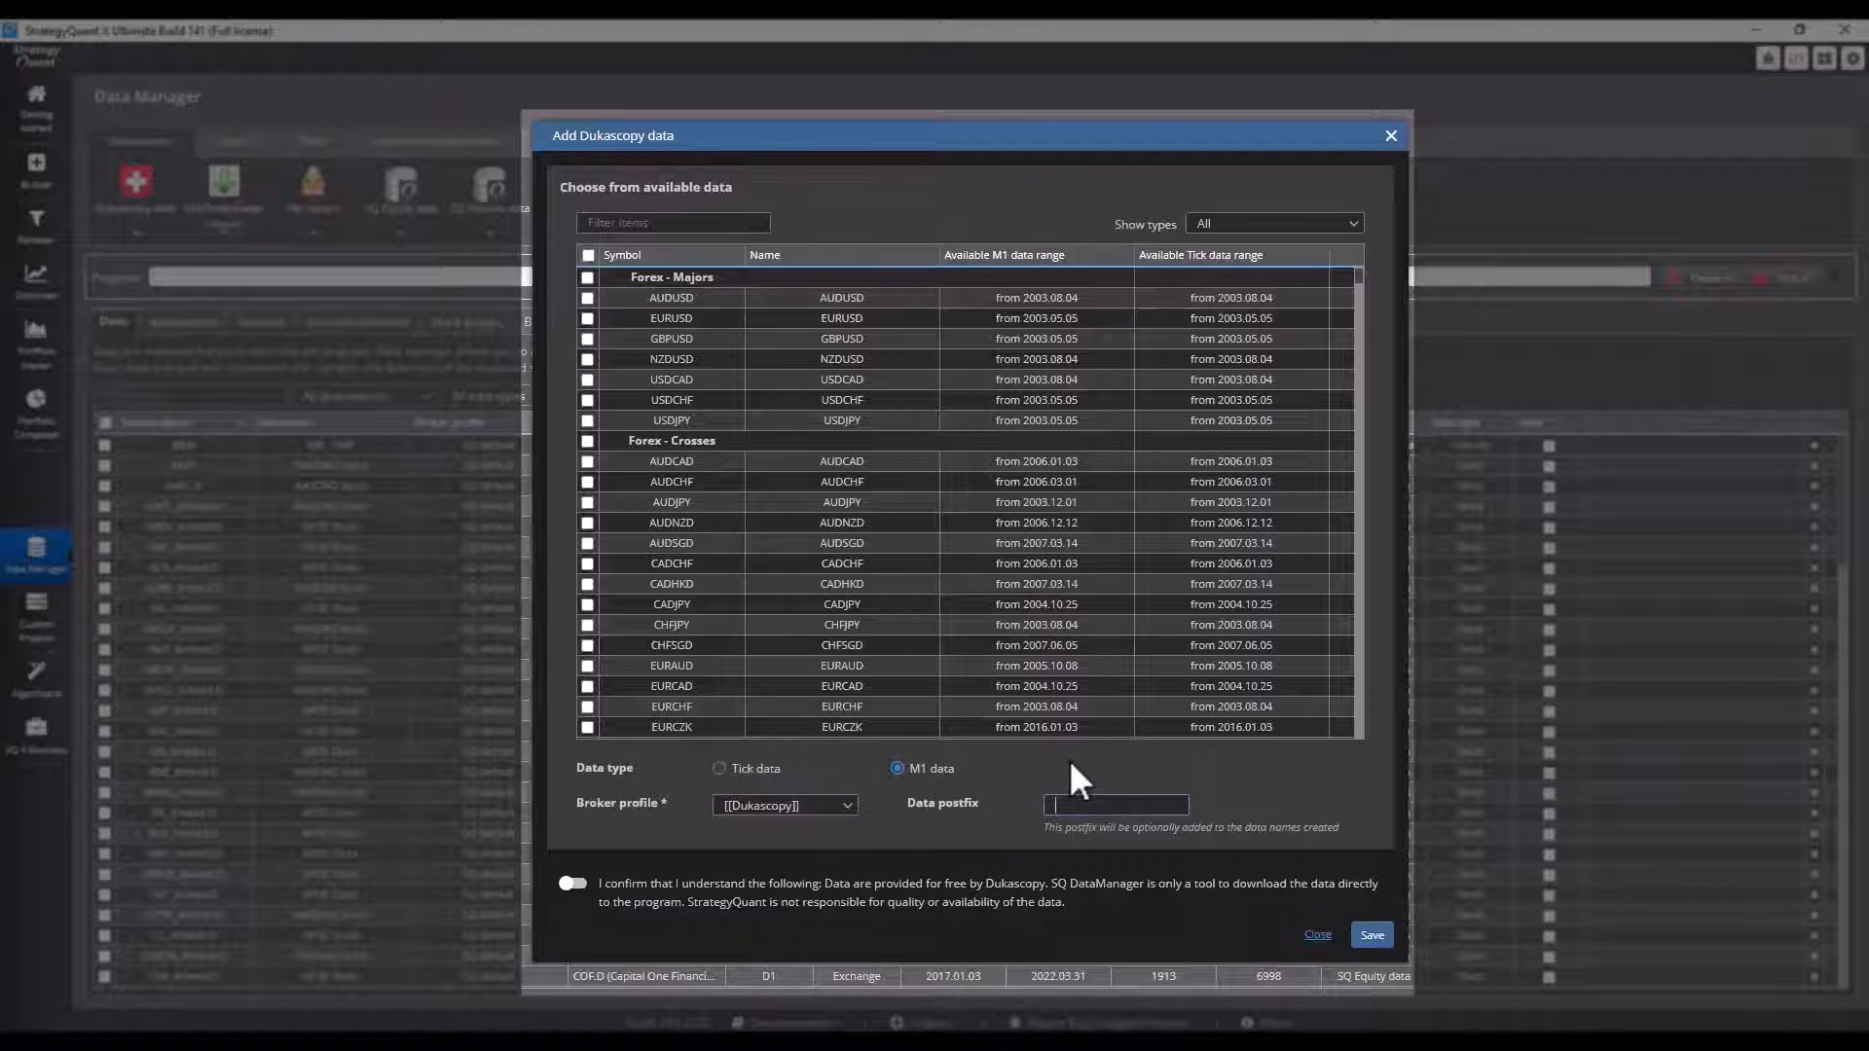
mouse_move(835, 829)
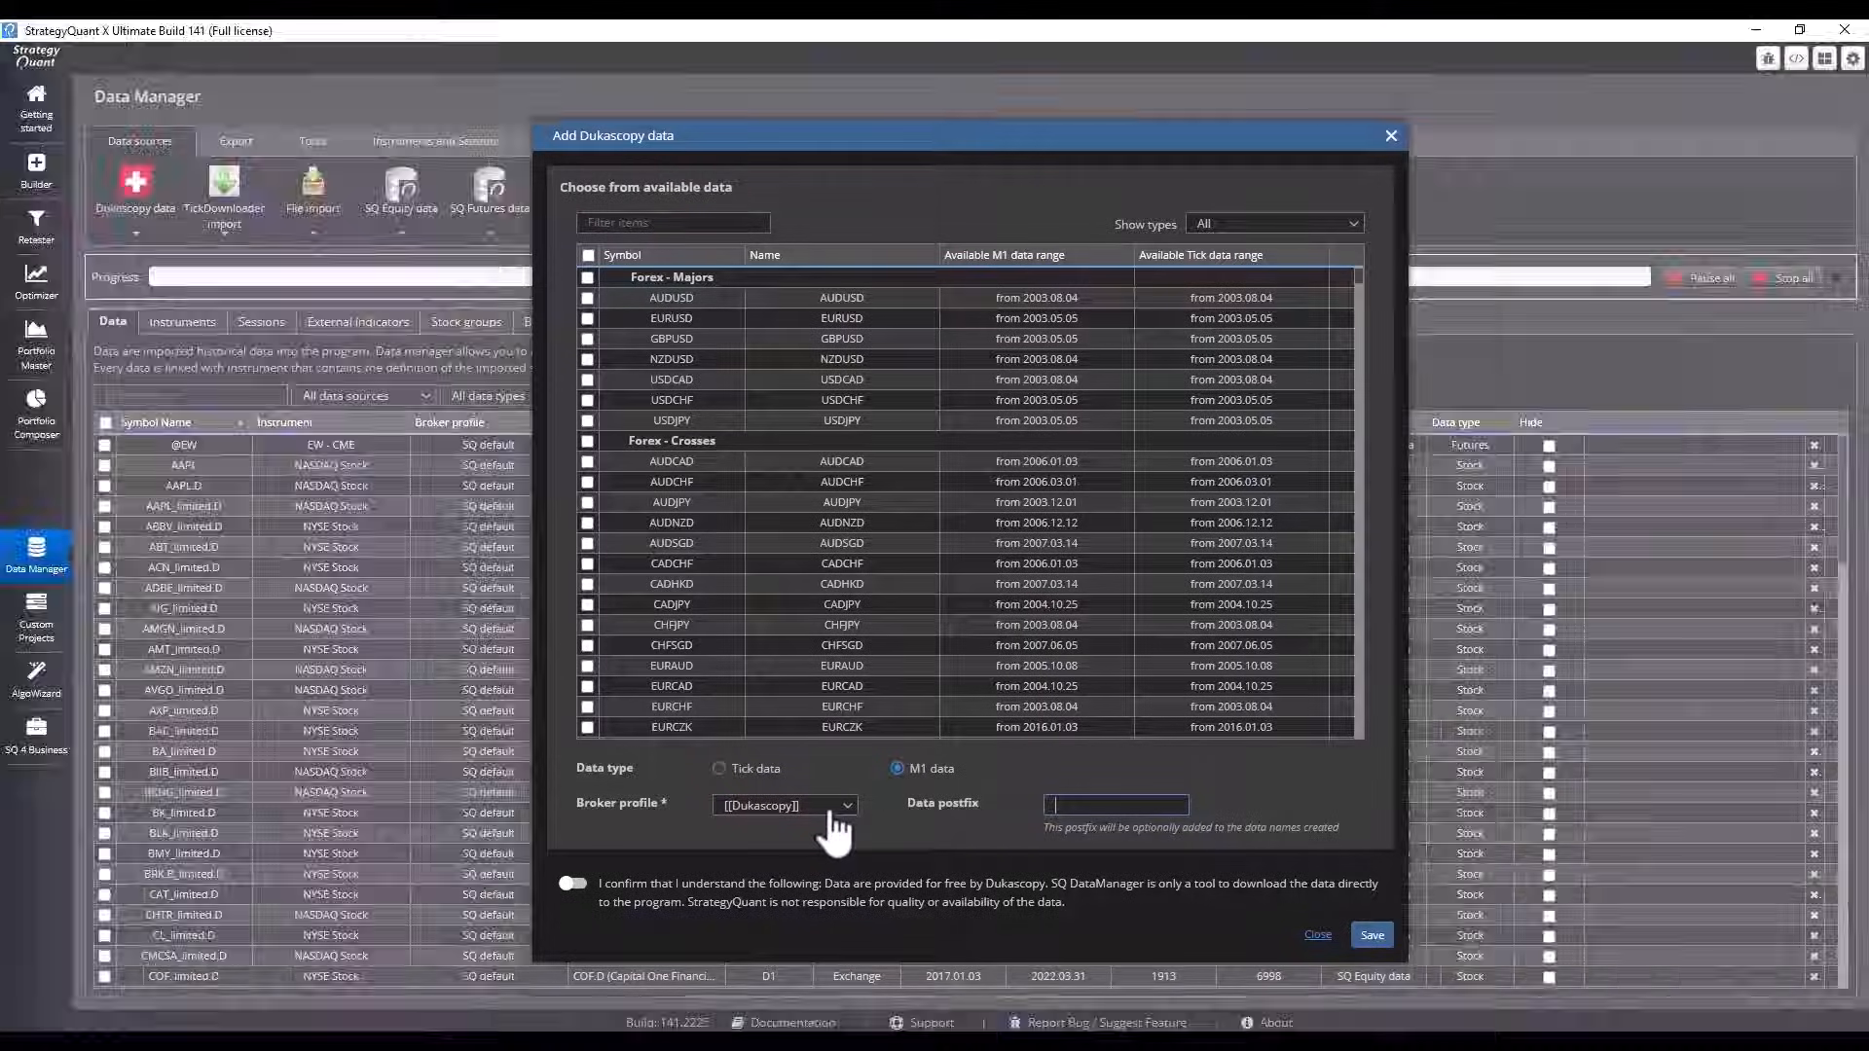
click(1318, 939)
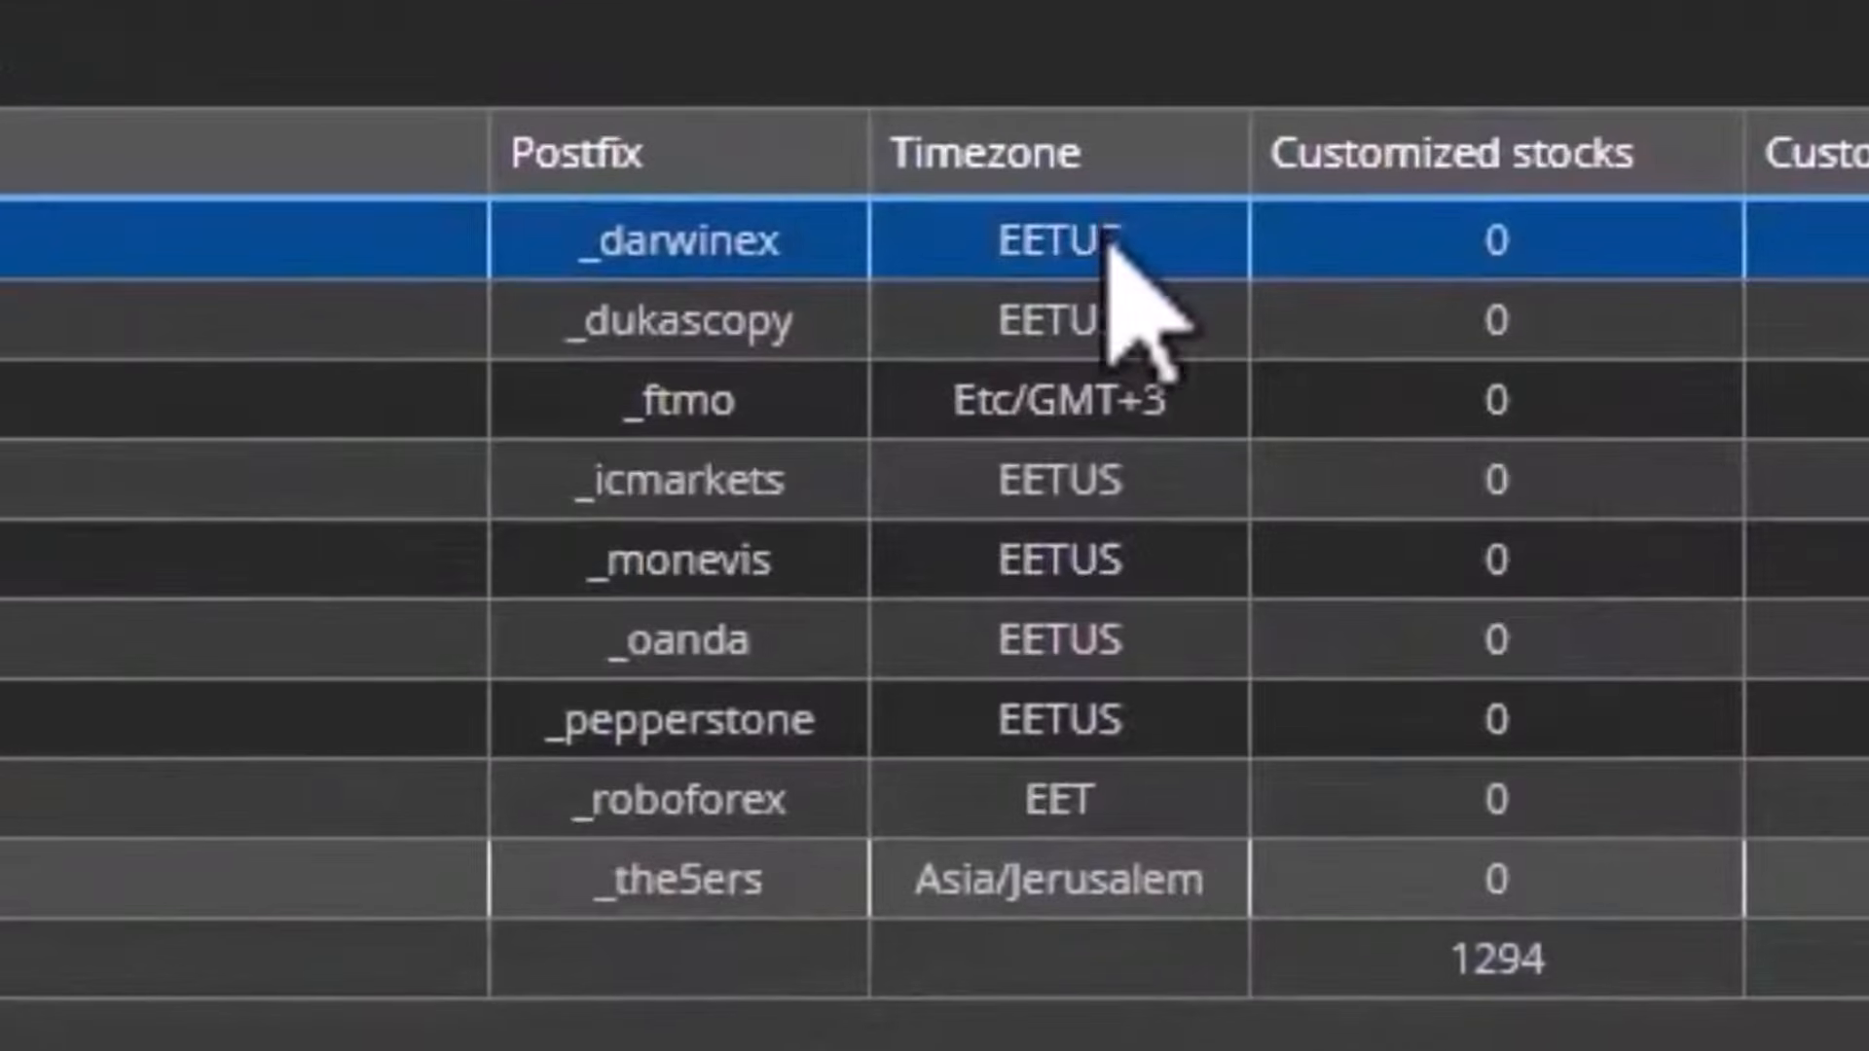
mouse_move(1096, 405)
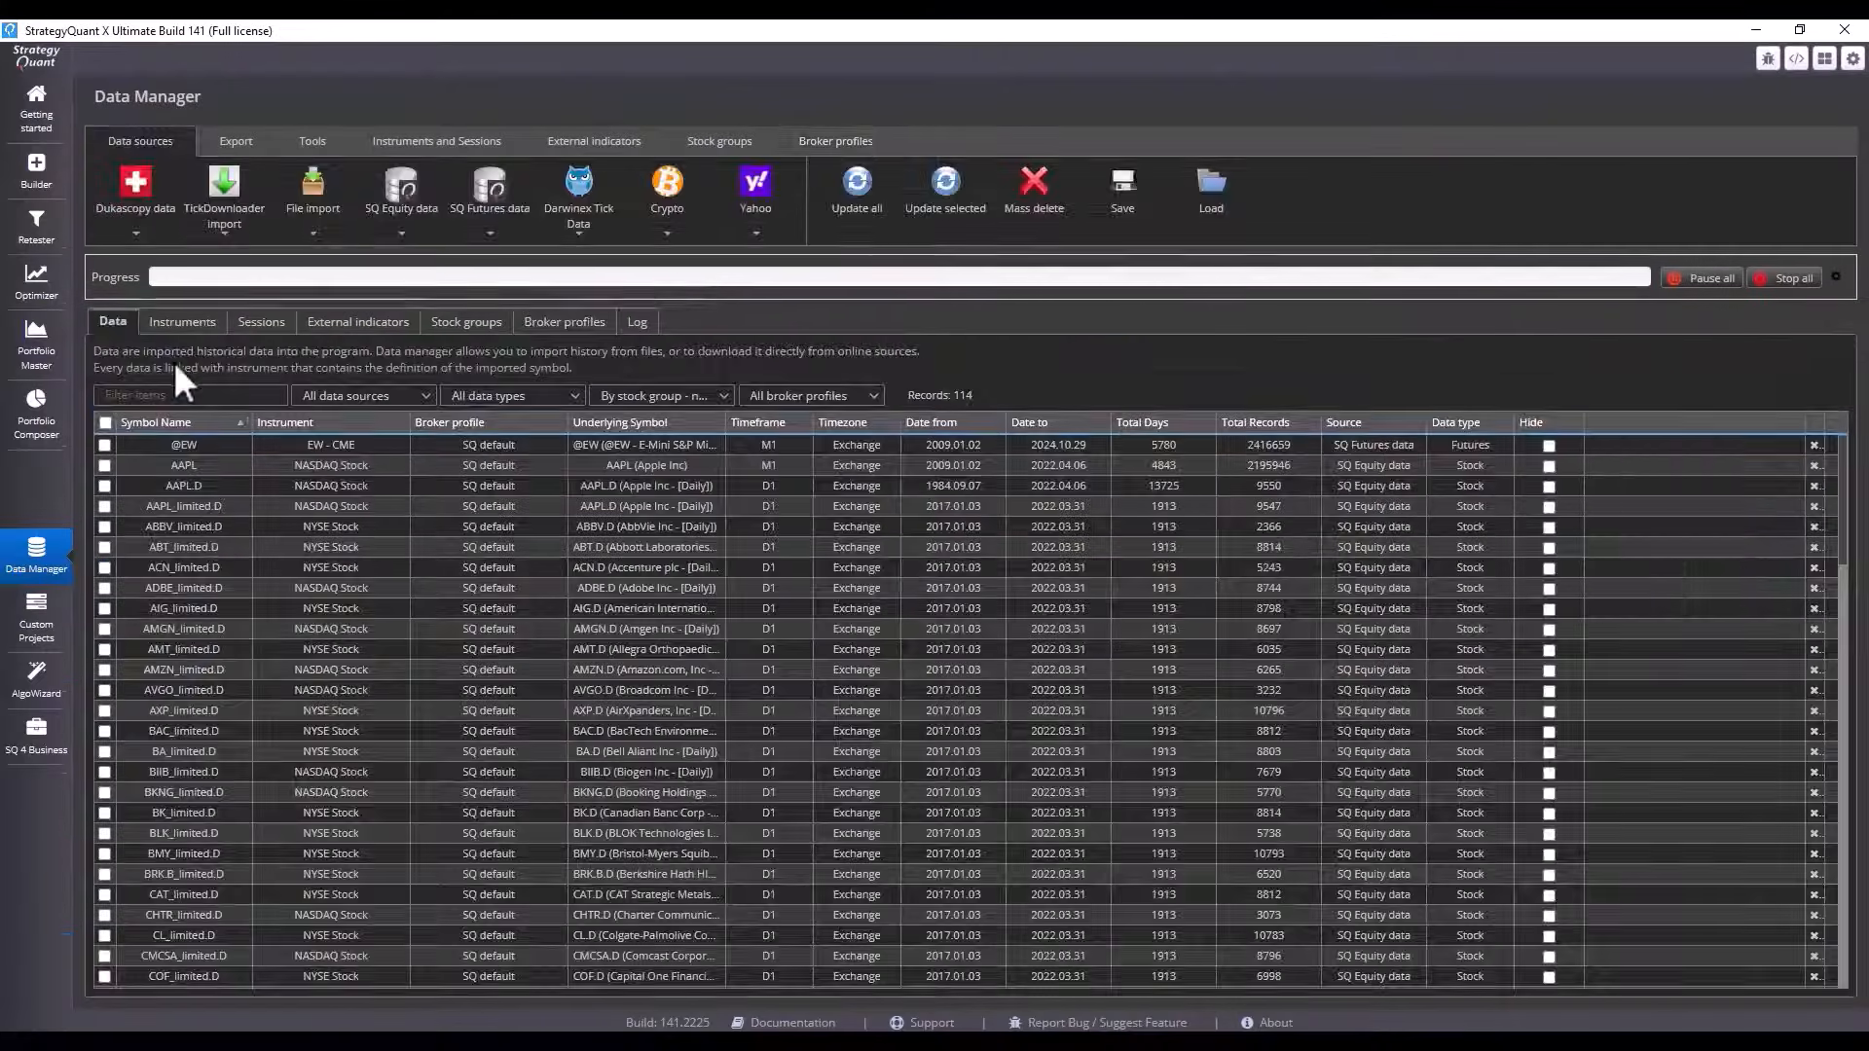
mouse_move(214, 489)
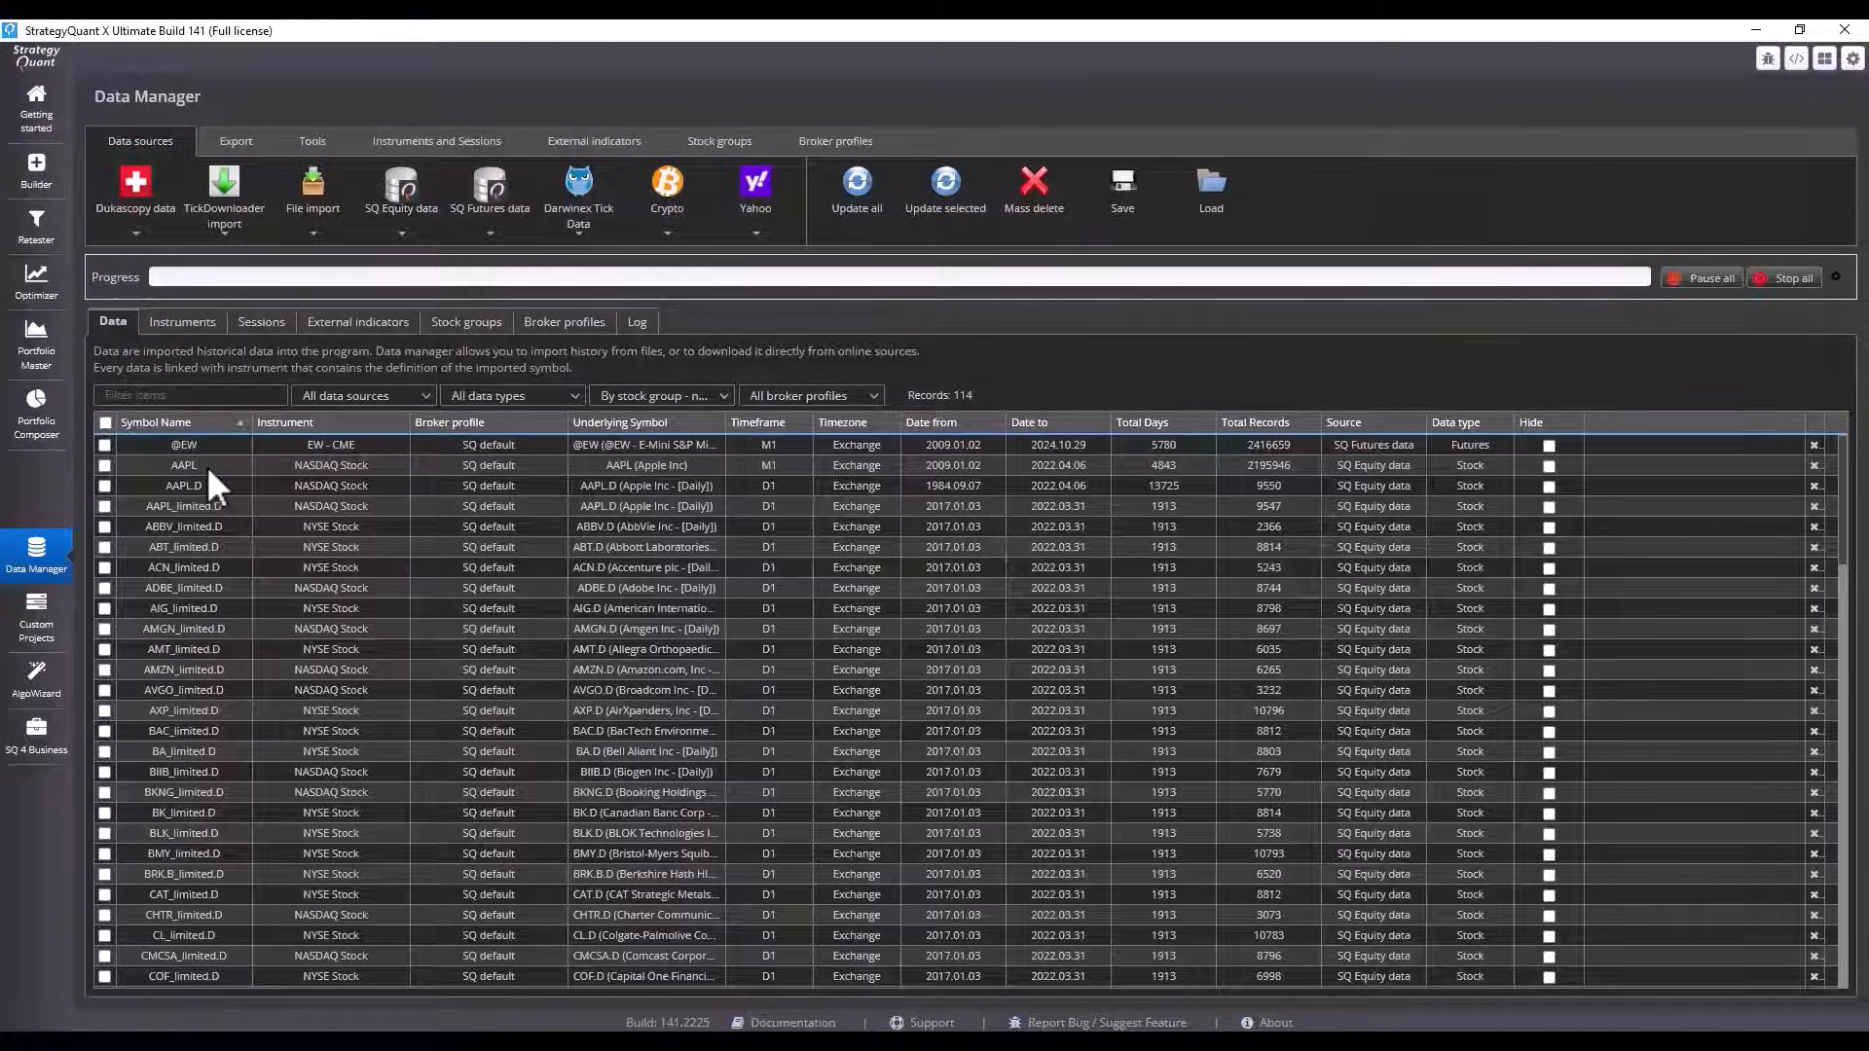
- Select the AAPL data row in the imported data list
click(183, 465)
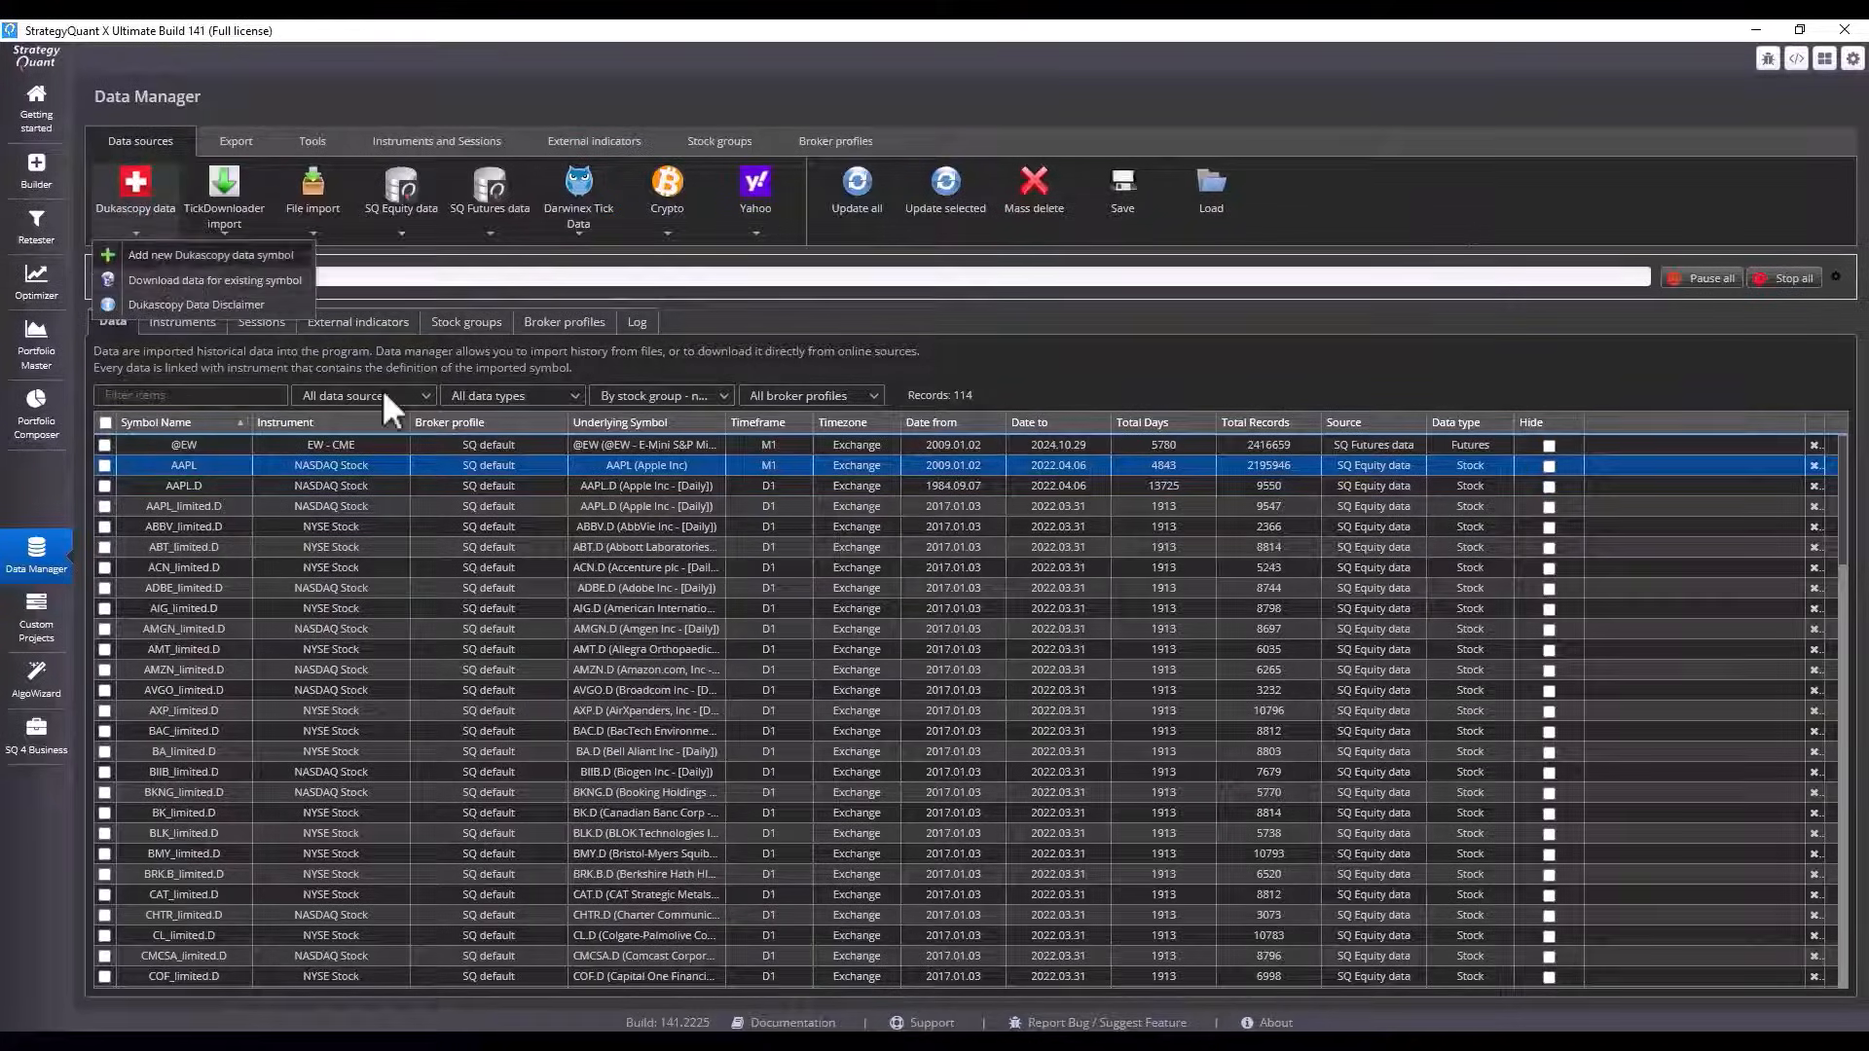
- Choose the USA500IDXUSD minute symbol for download under the FTMO broker profile
click(212, 255)
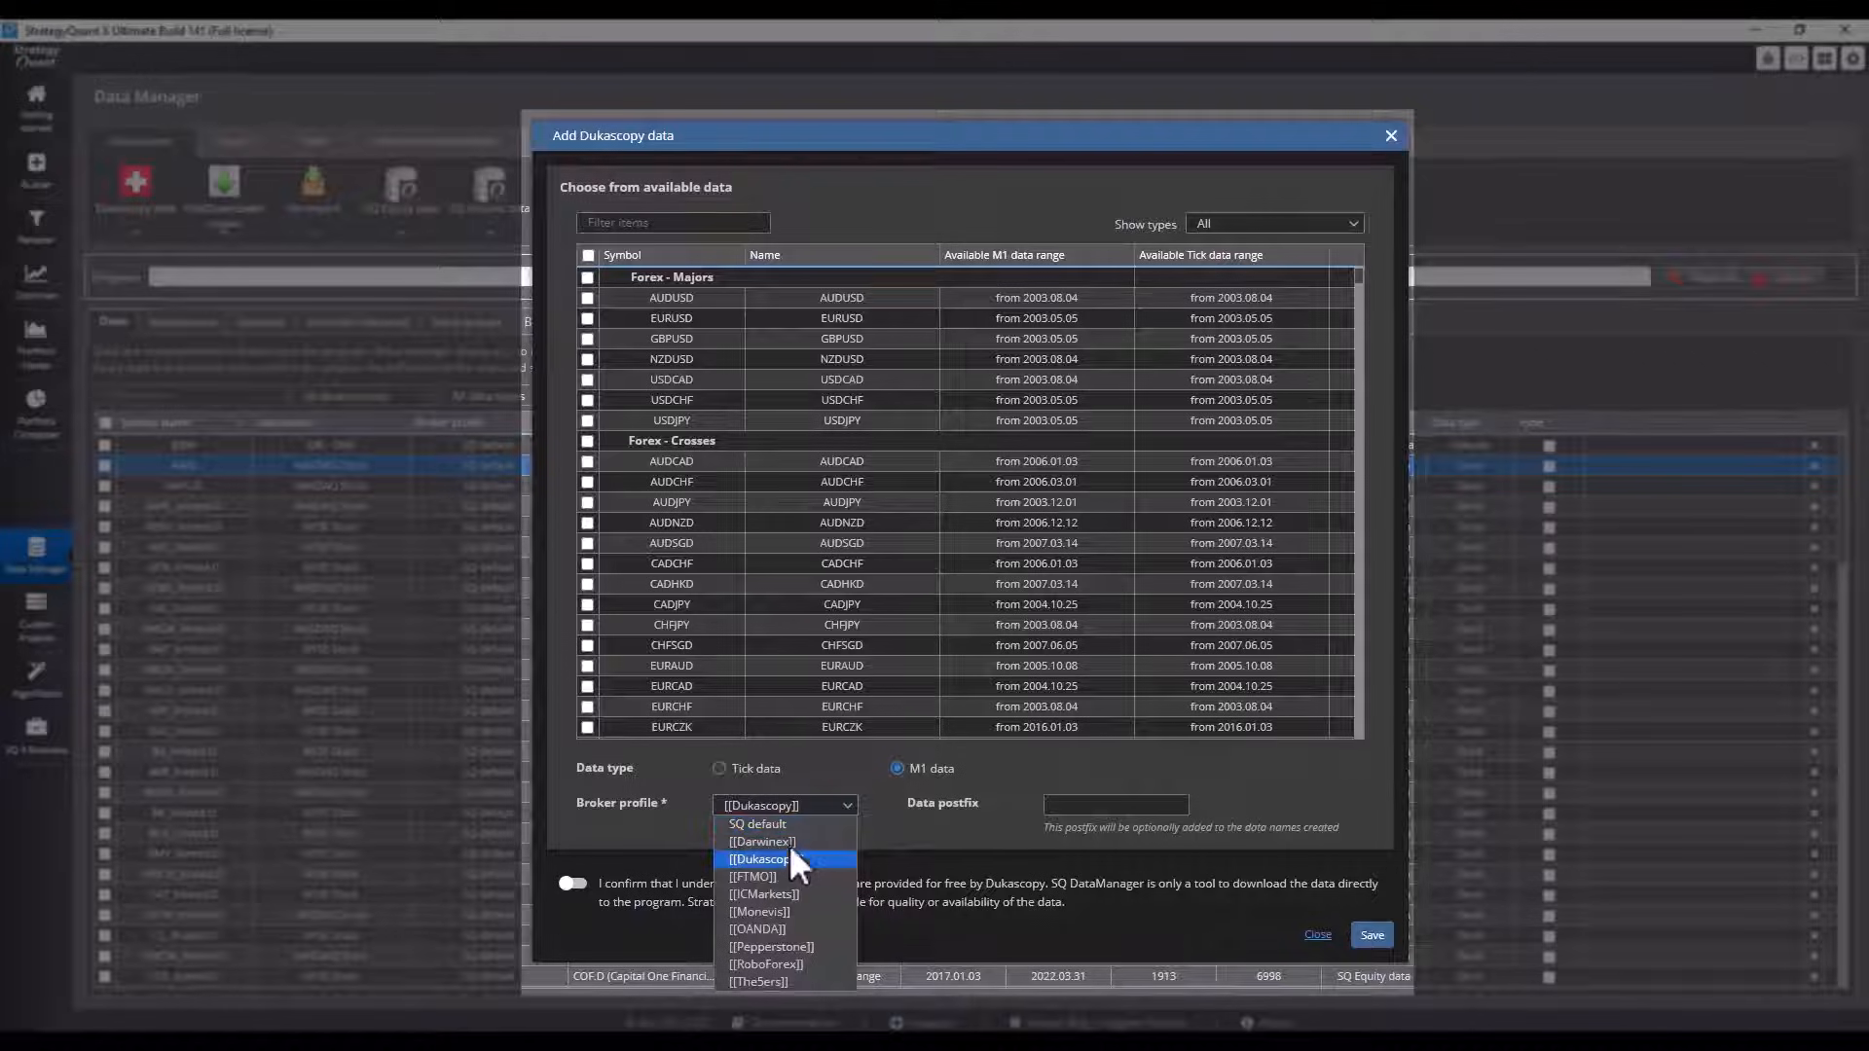
click(754, 876)
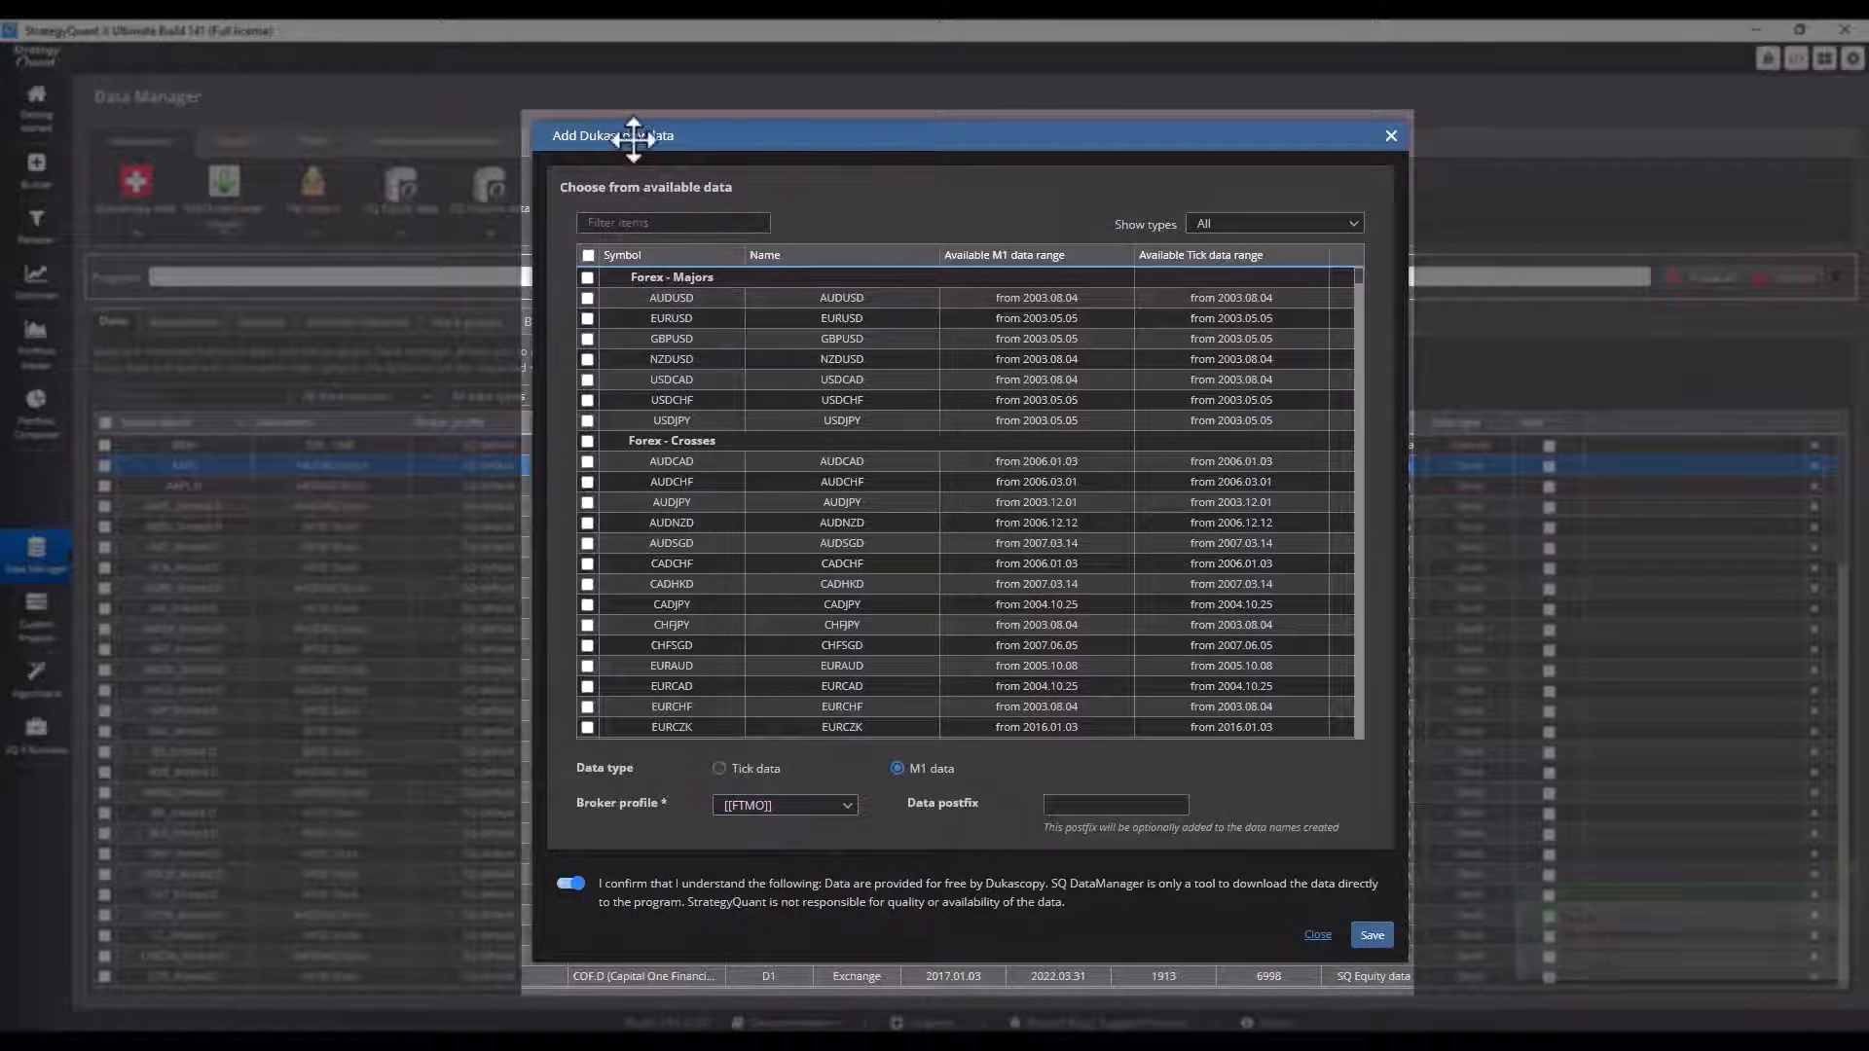
scroll(down, 3)
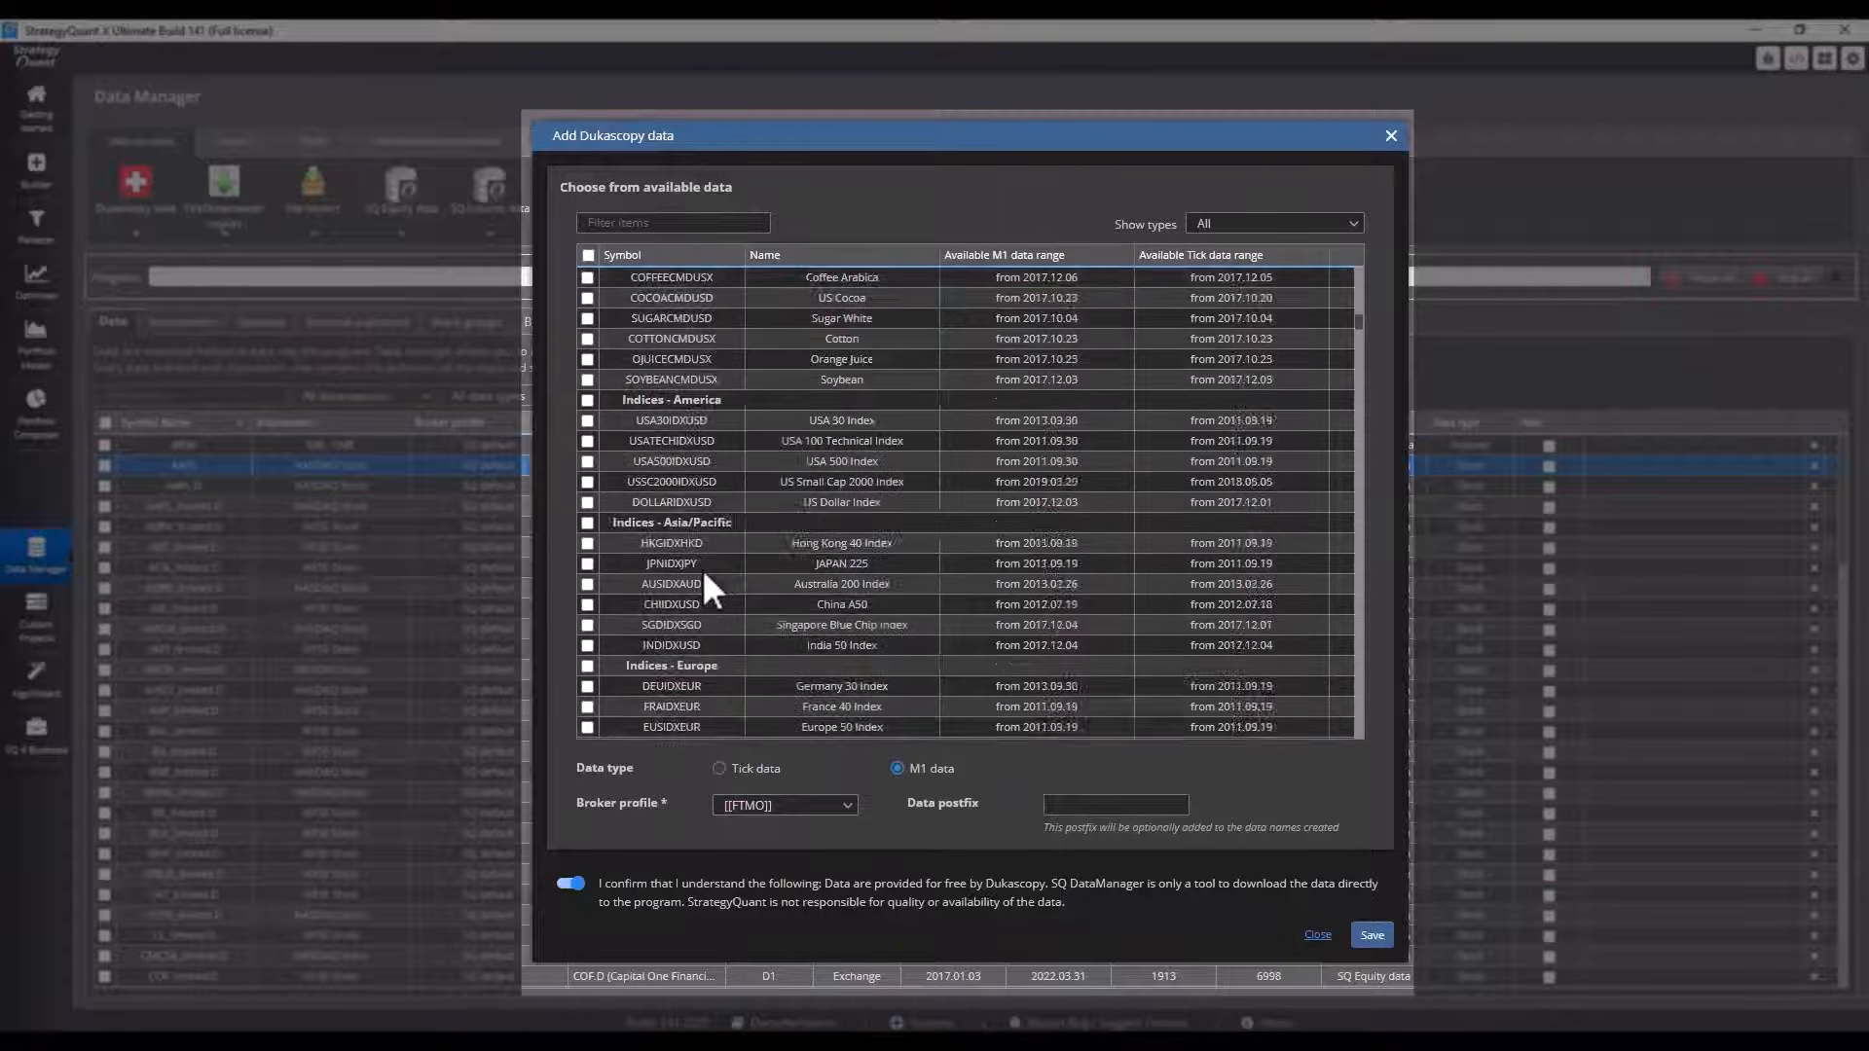
scroll(up, 3)
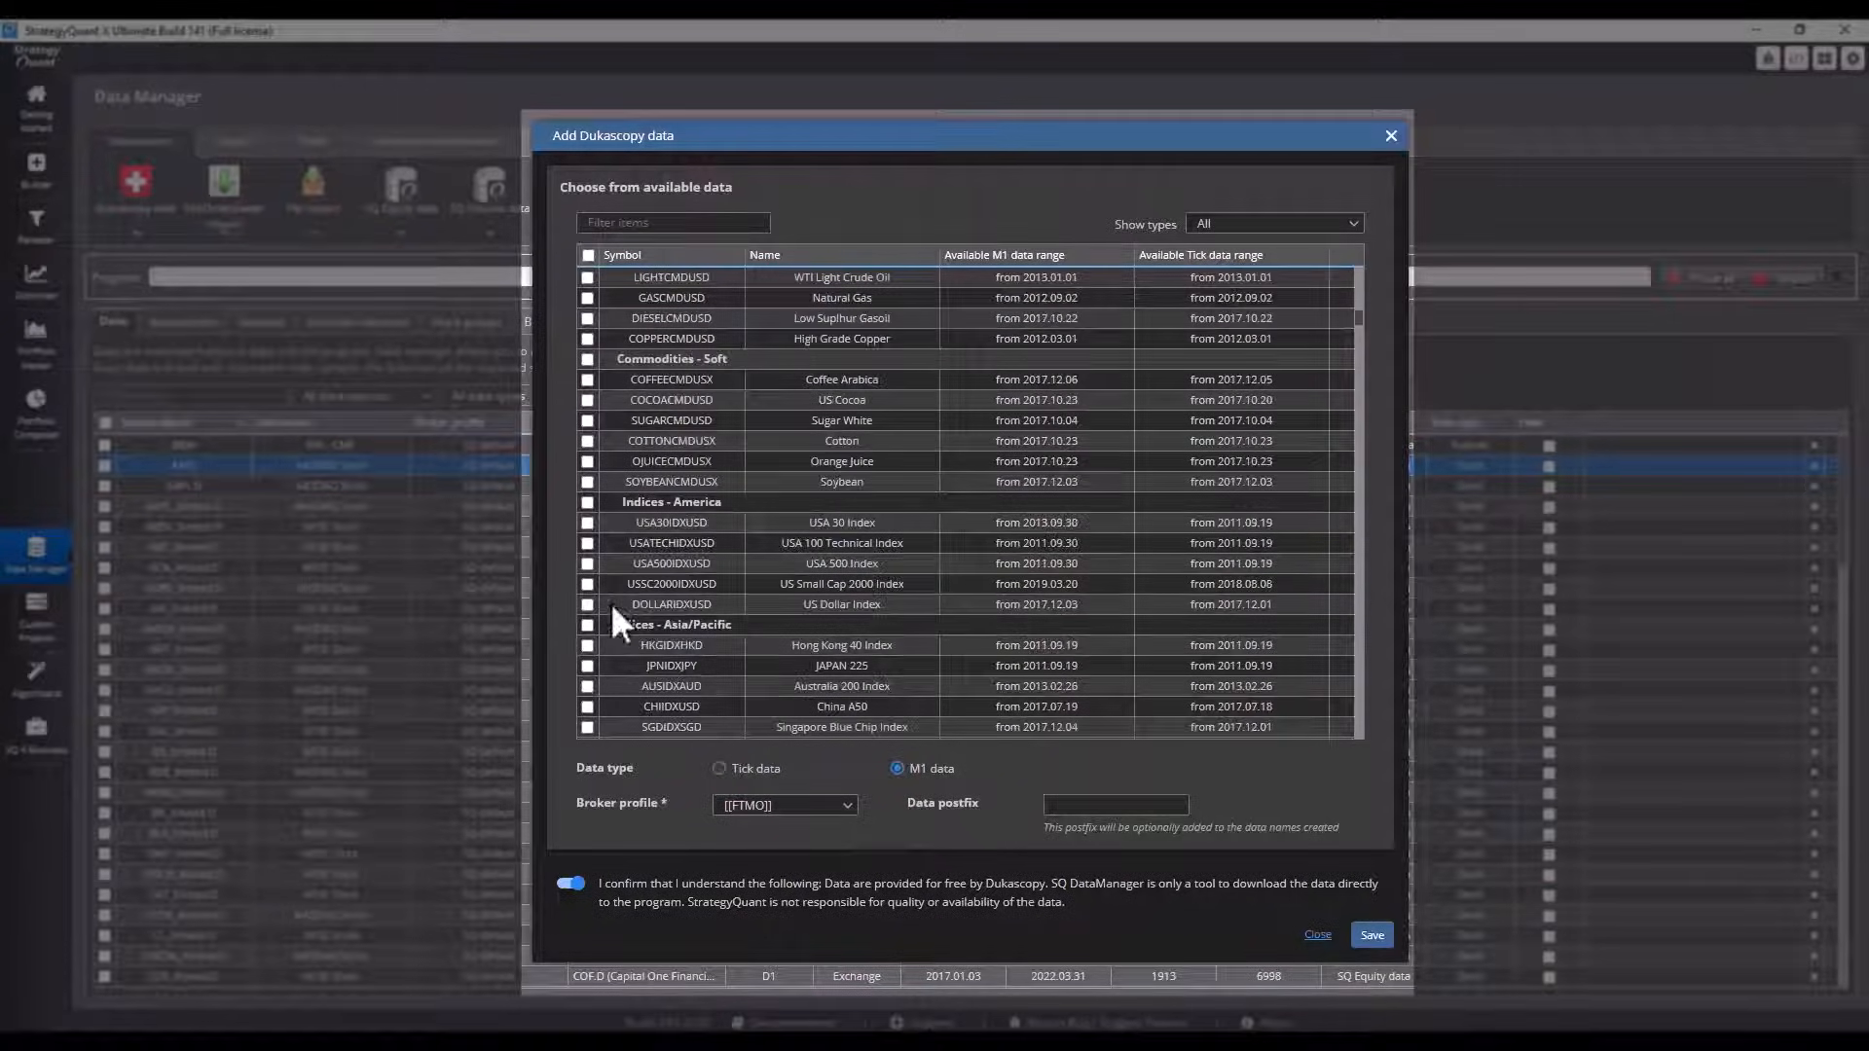
click(588, 563)
text(_)
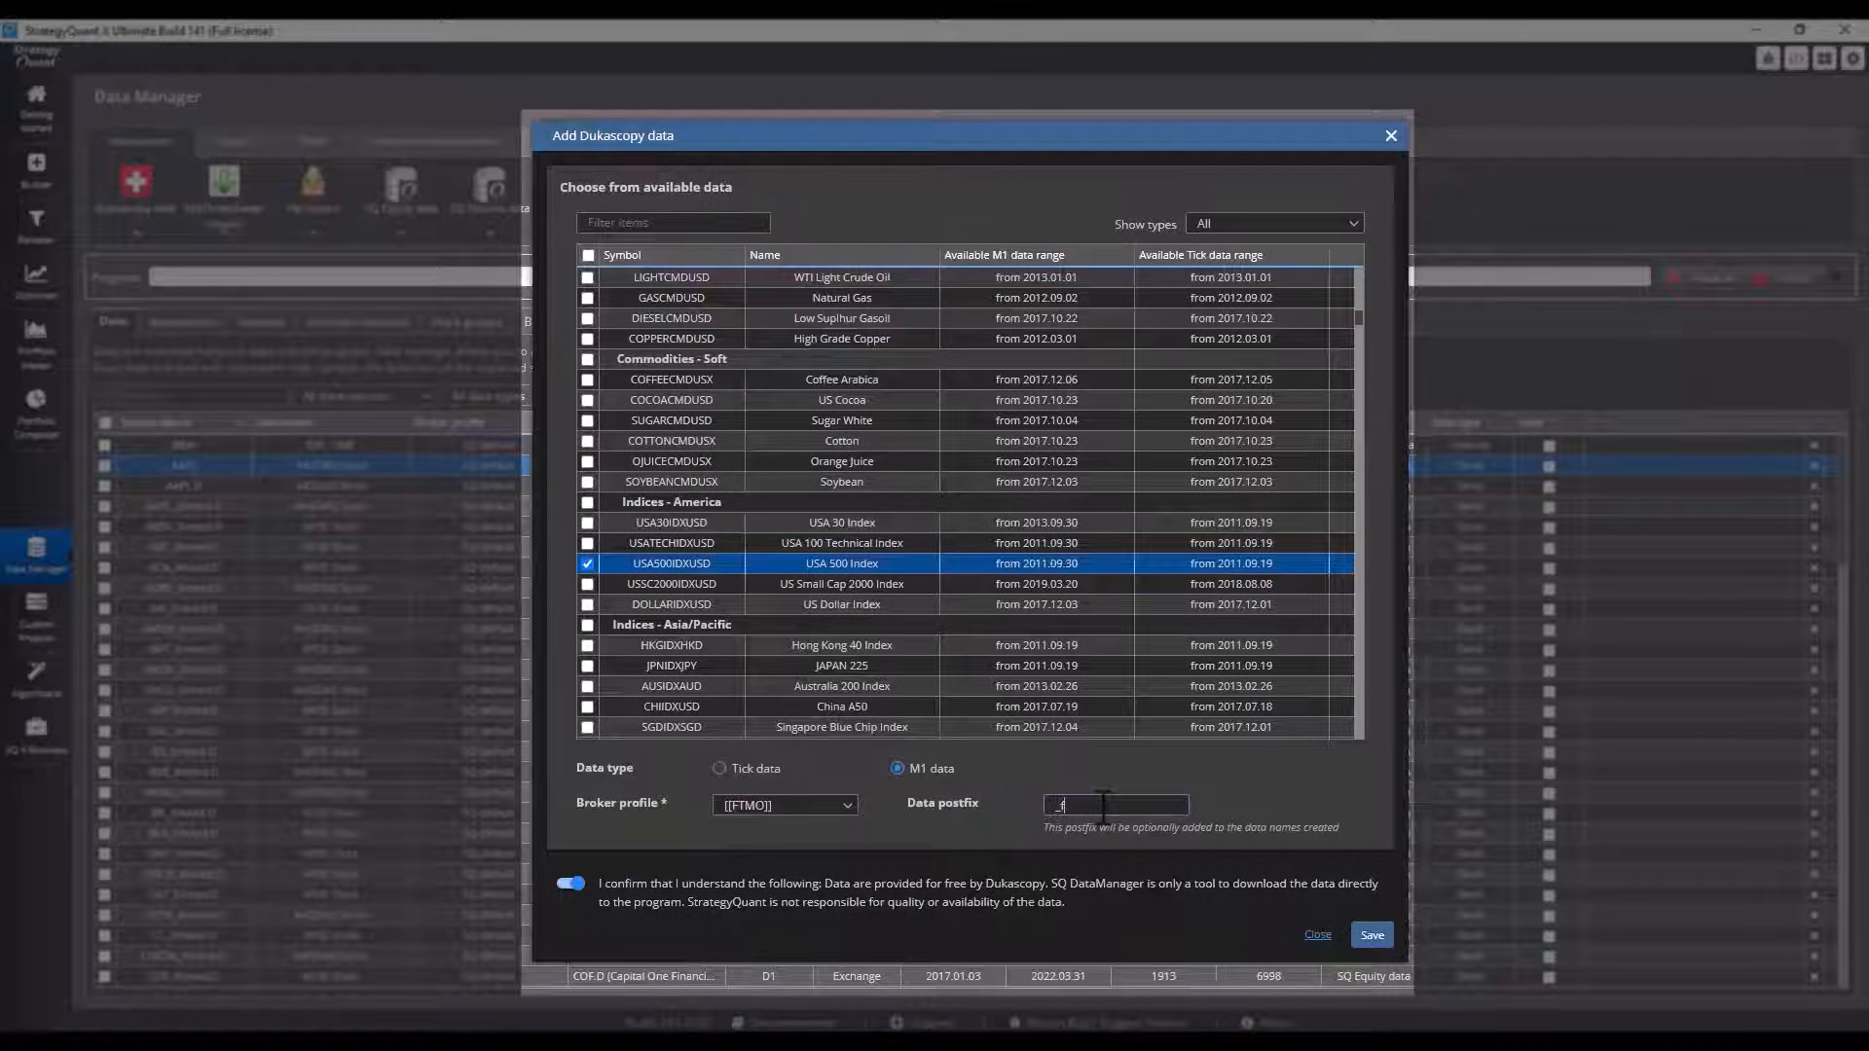
click(1369, 934)
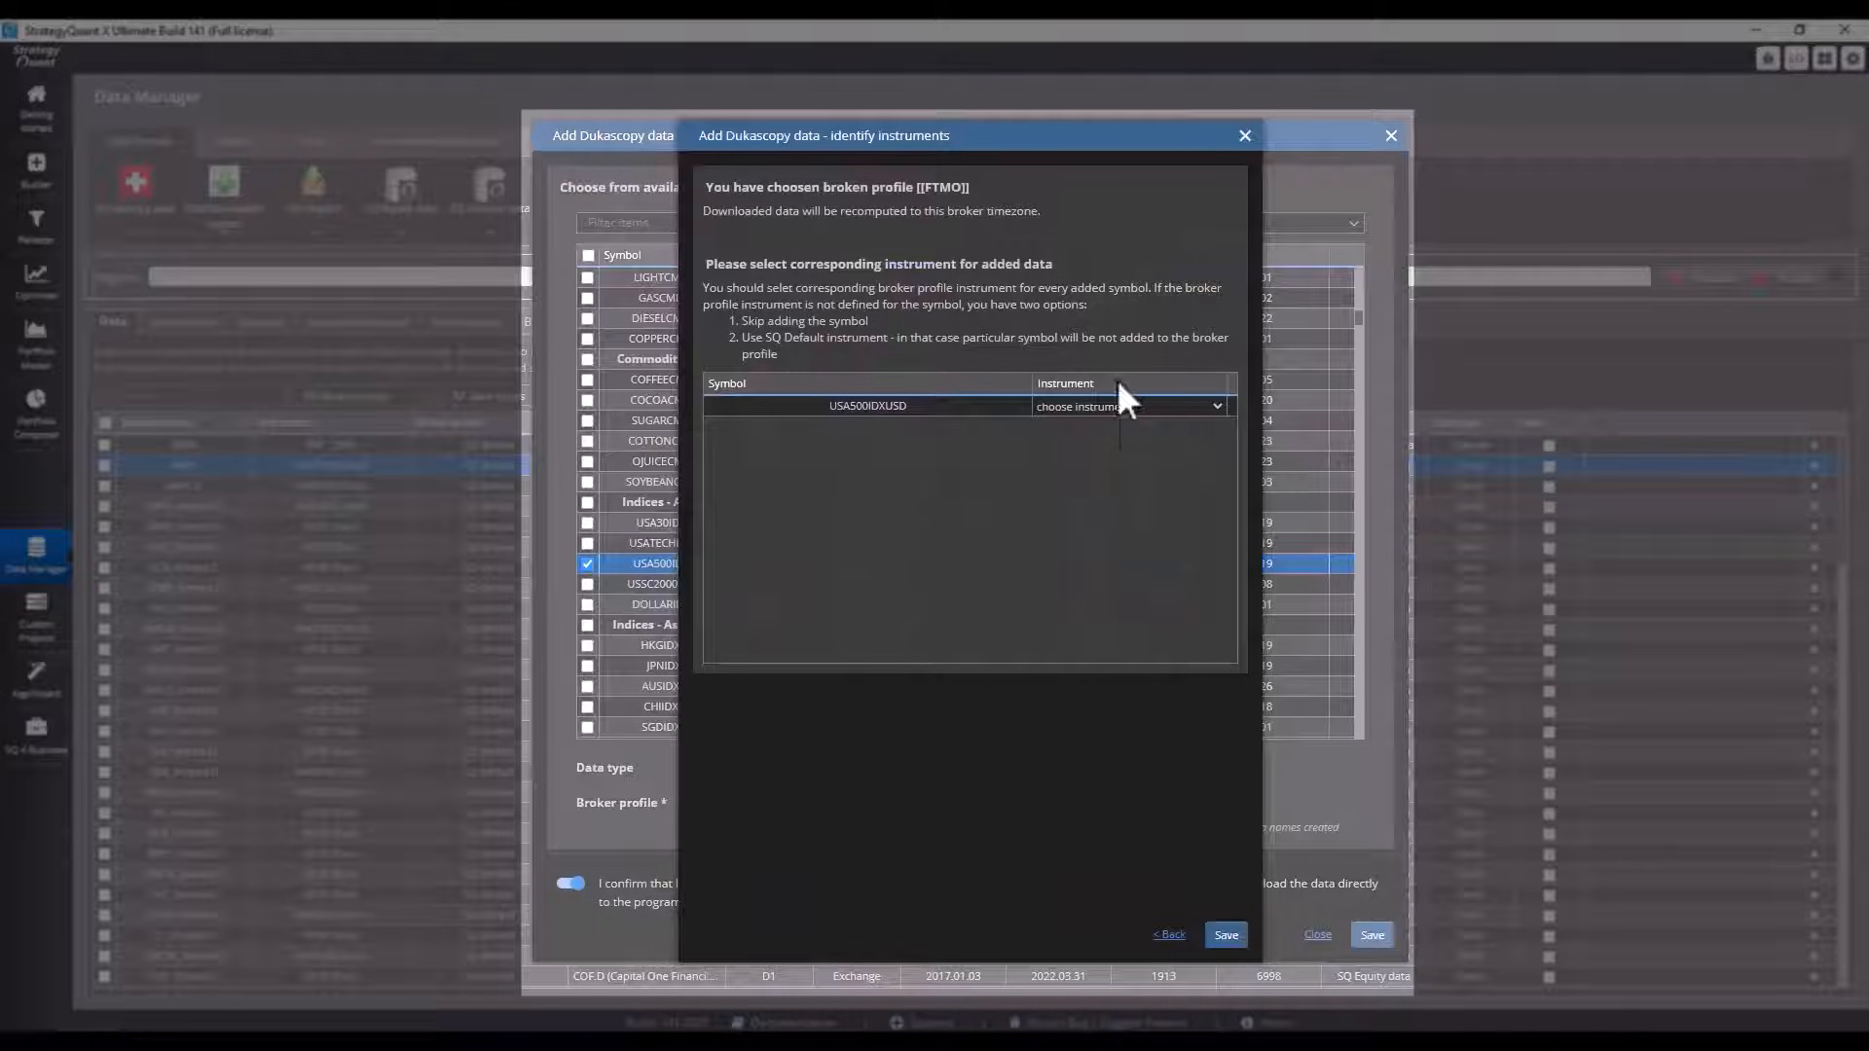
- Map the new symbol to the US500.cash_ftmo instrument and save
click(1215, 405)
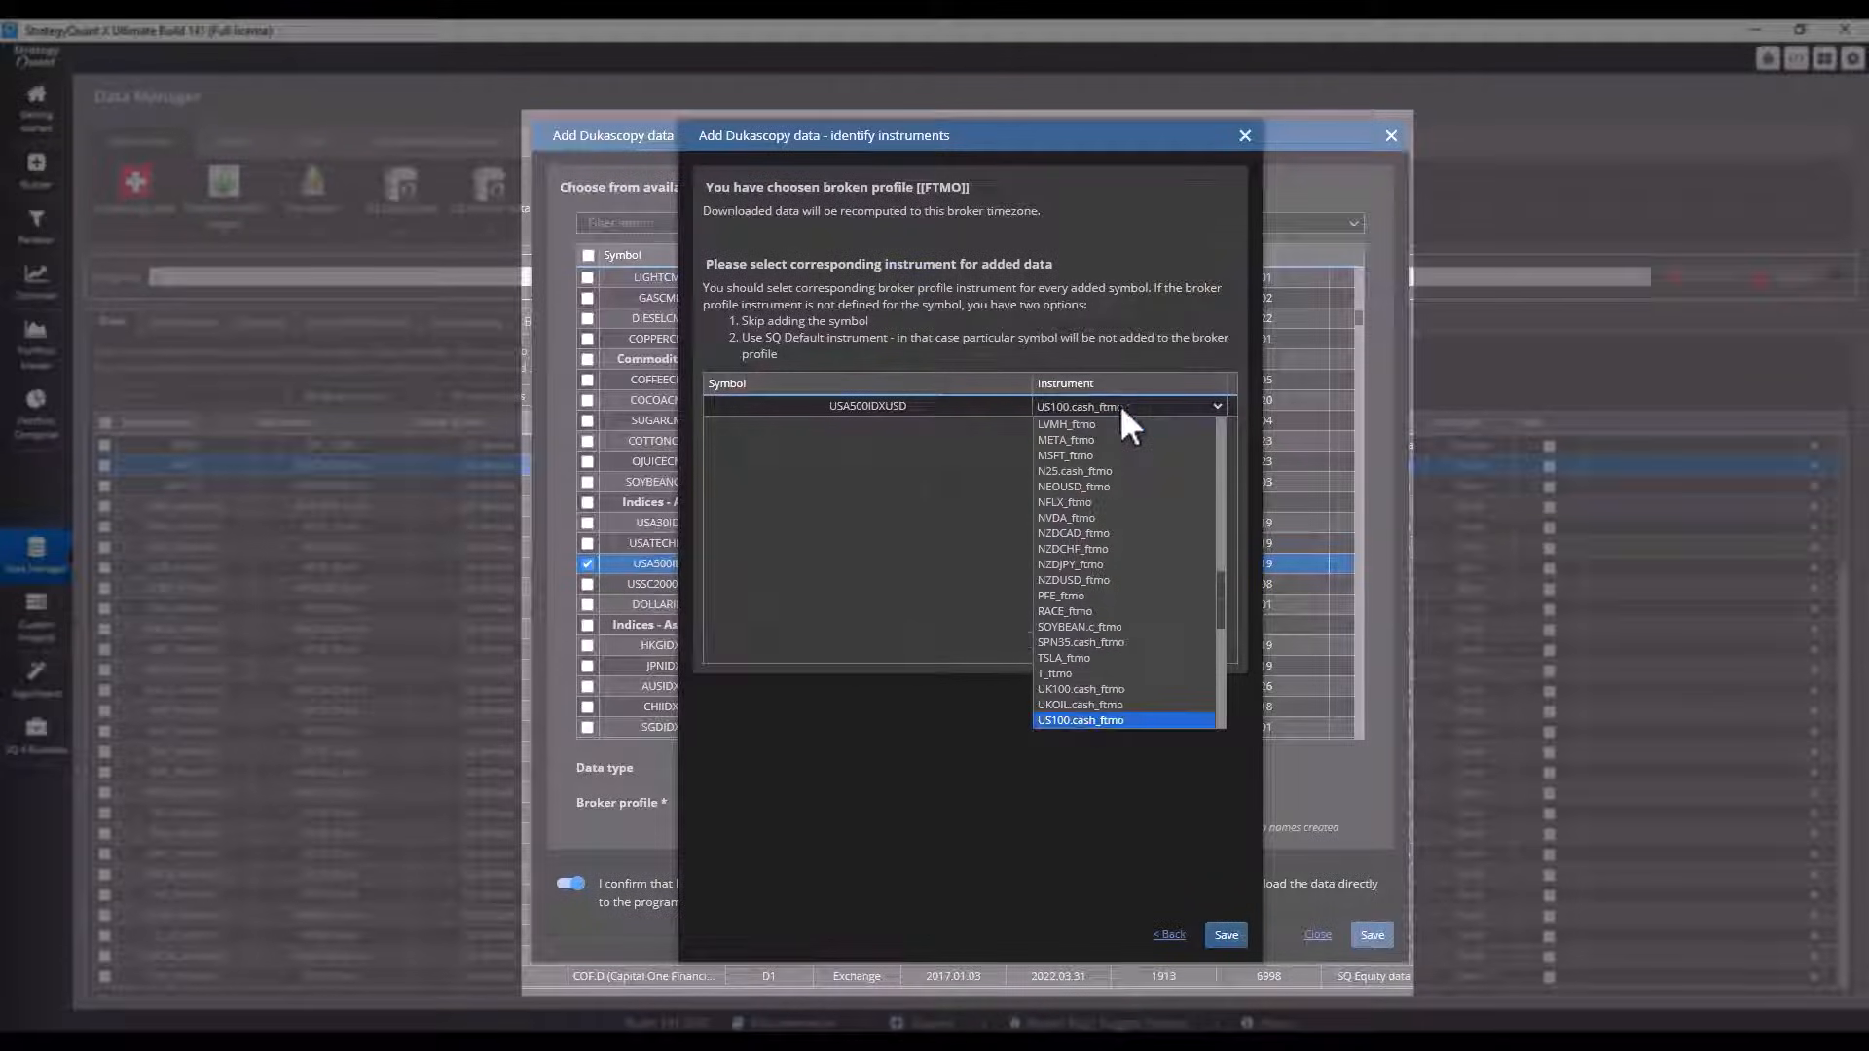
mouse_move(1122, 724)
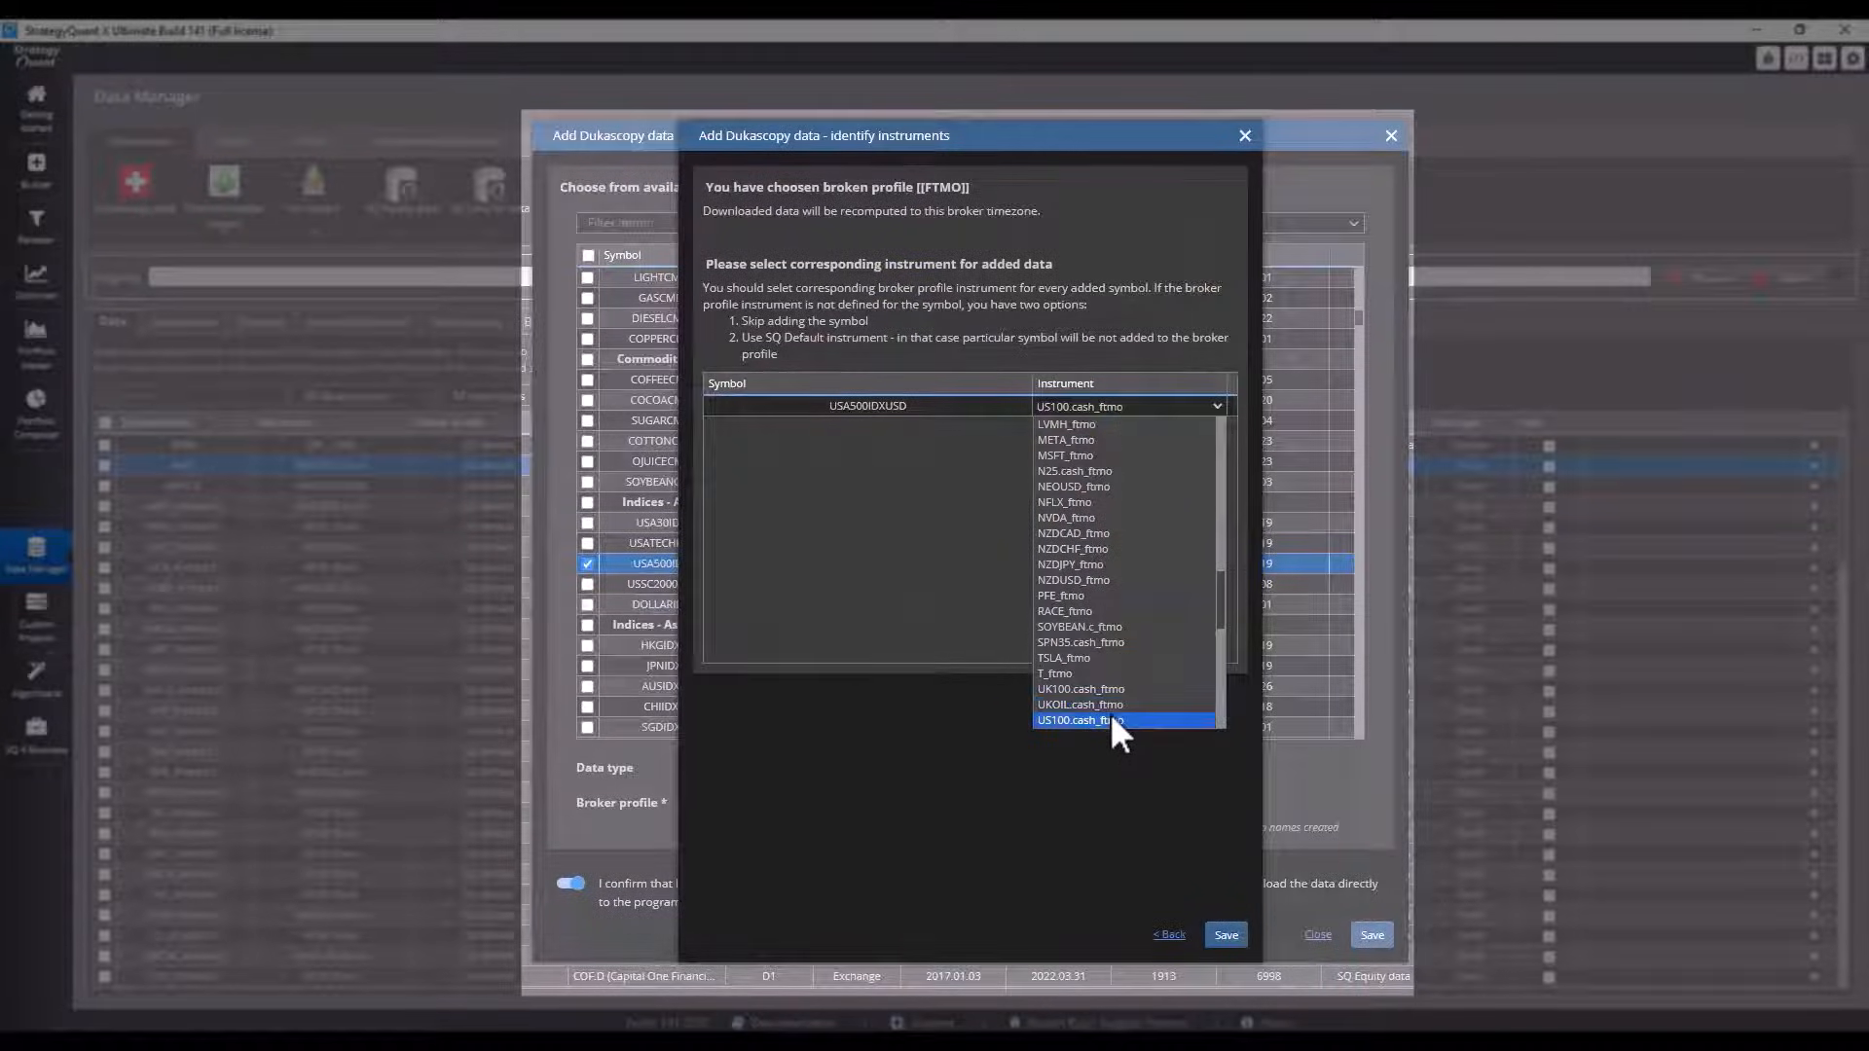
scroll(down, 3)
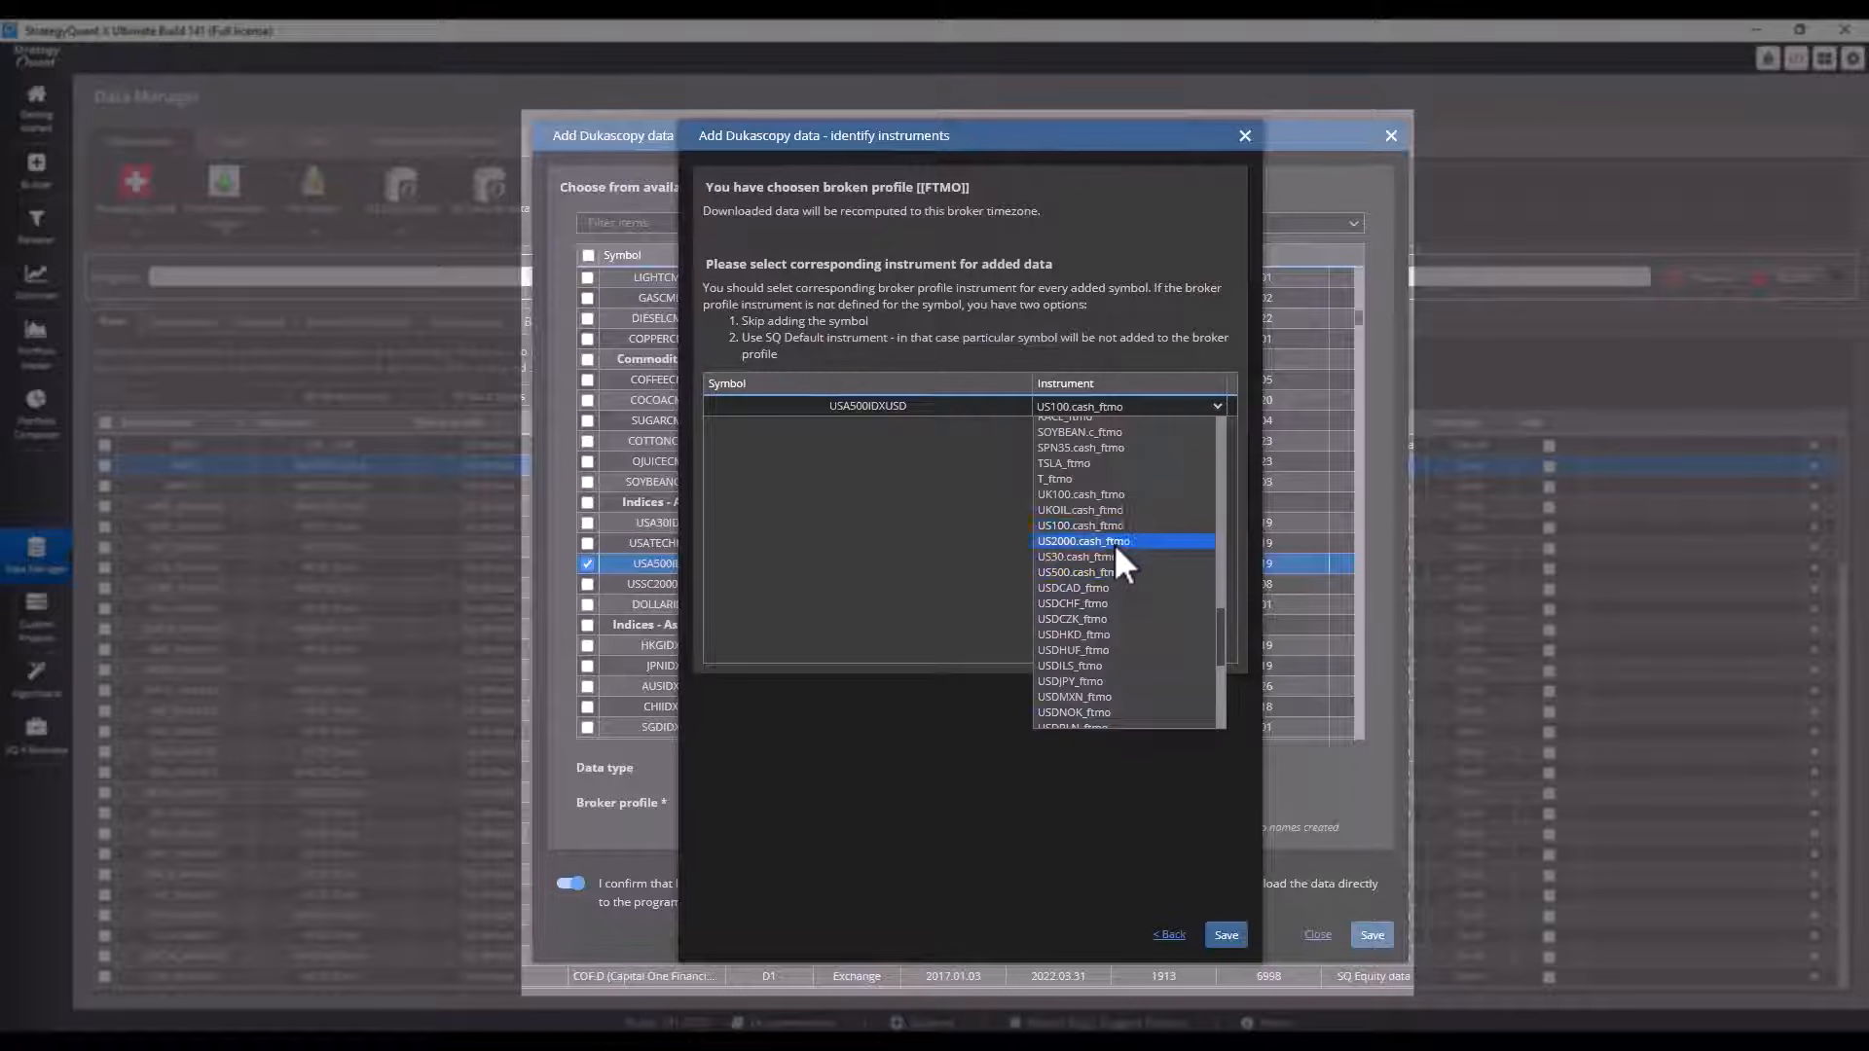
click(1225, 934)
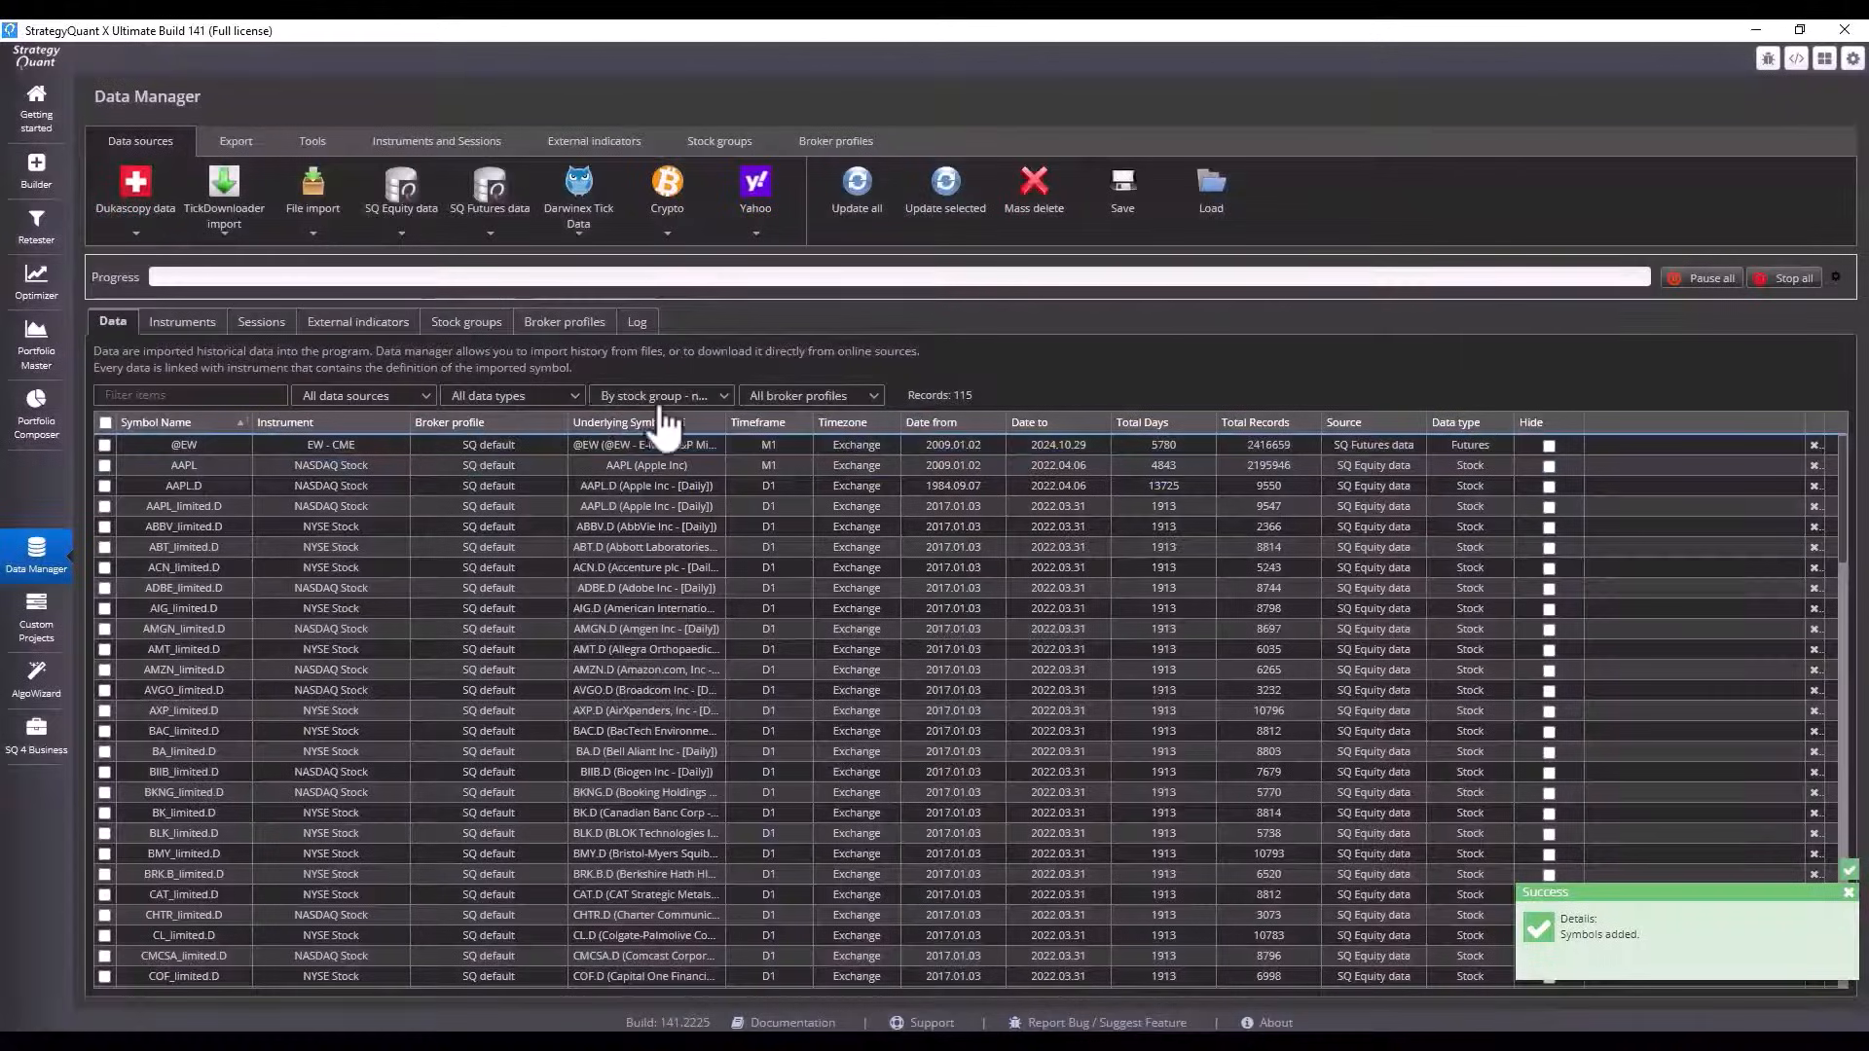
mouse_move(791, 587)
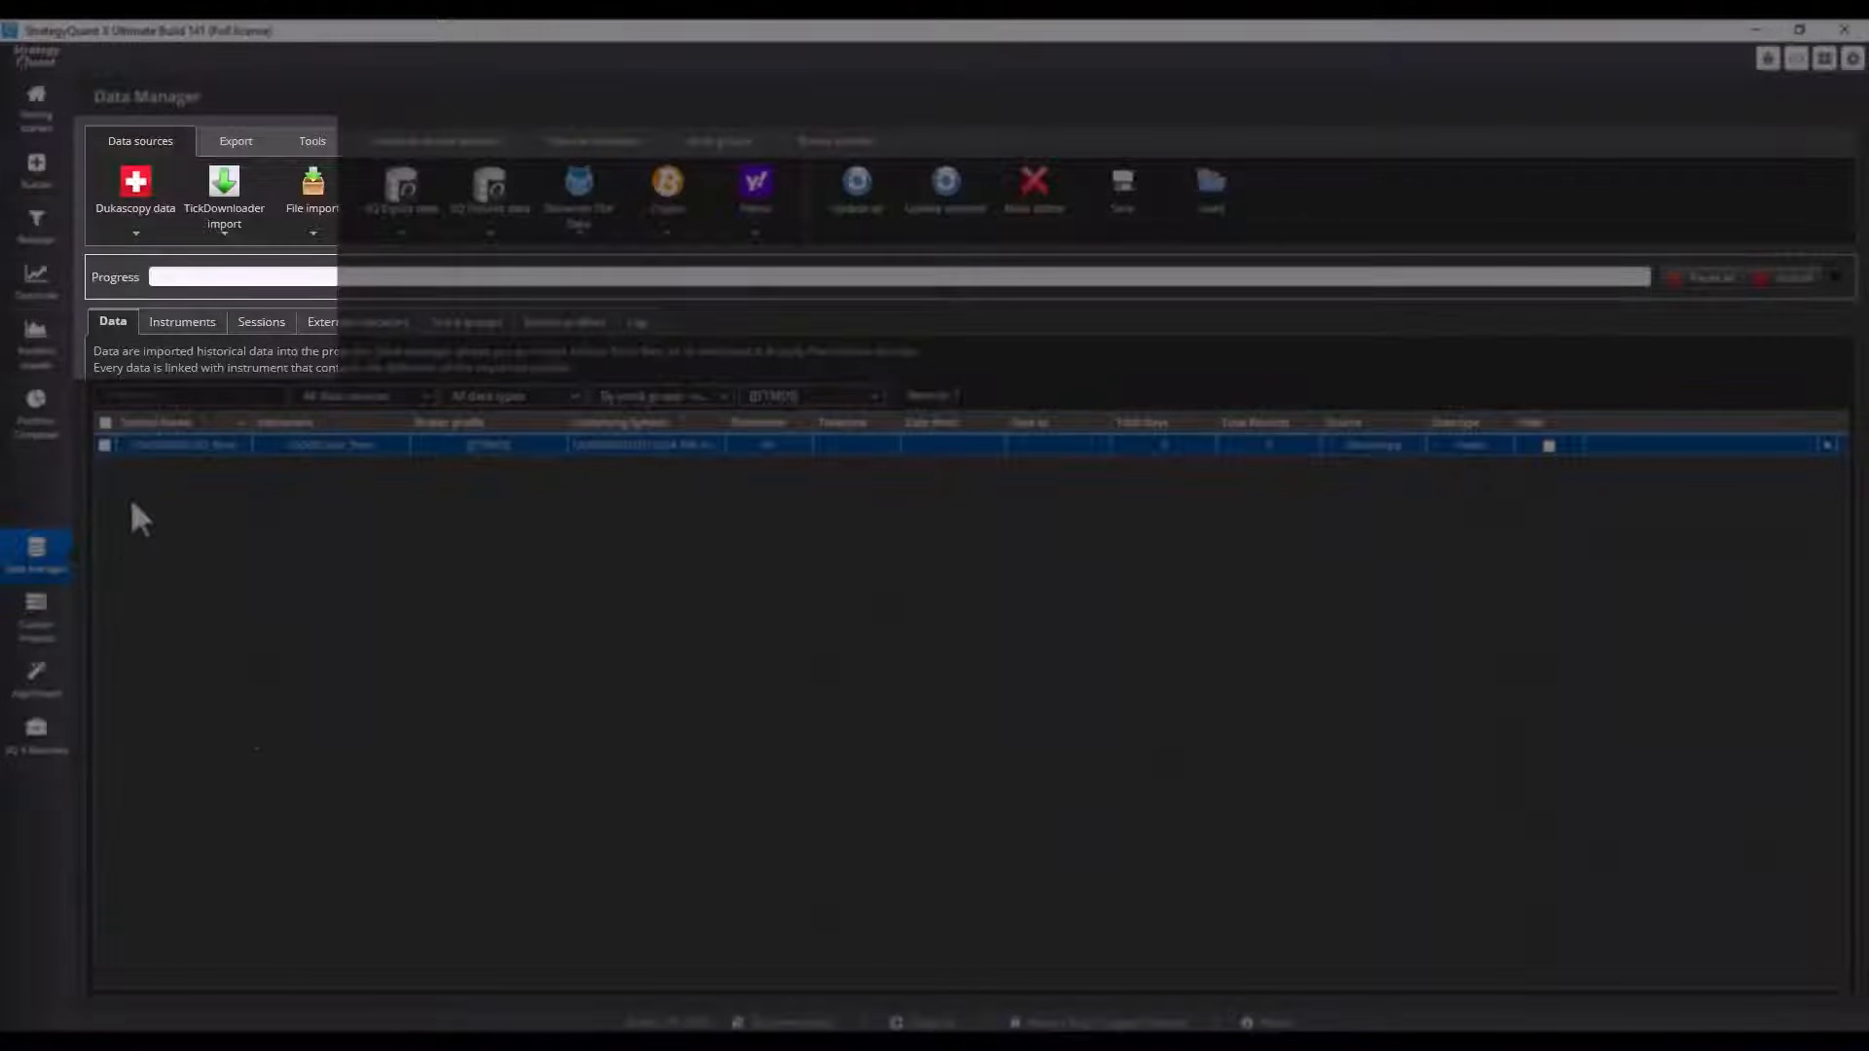
- Start downloading the last year of Dukascopy data for the existing USA500IDXUSD_ftmo symbol
click(134, 233)
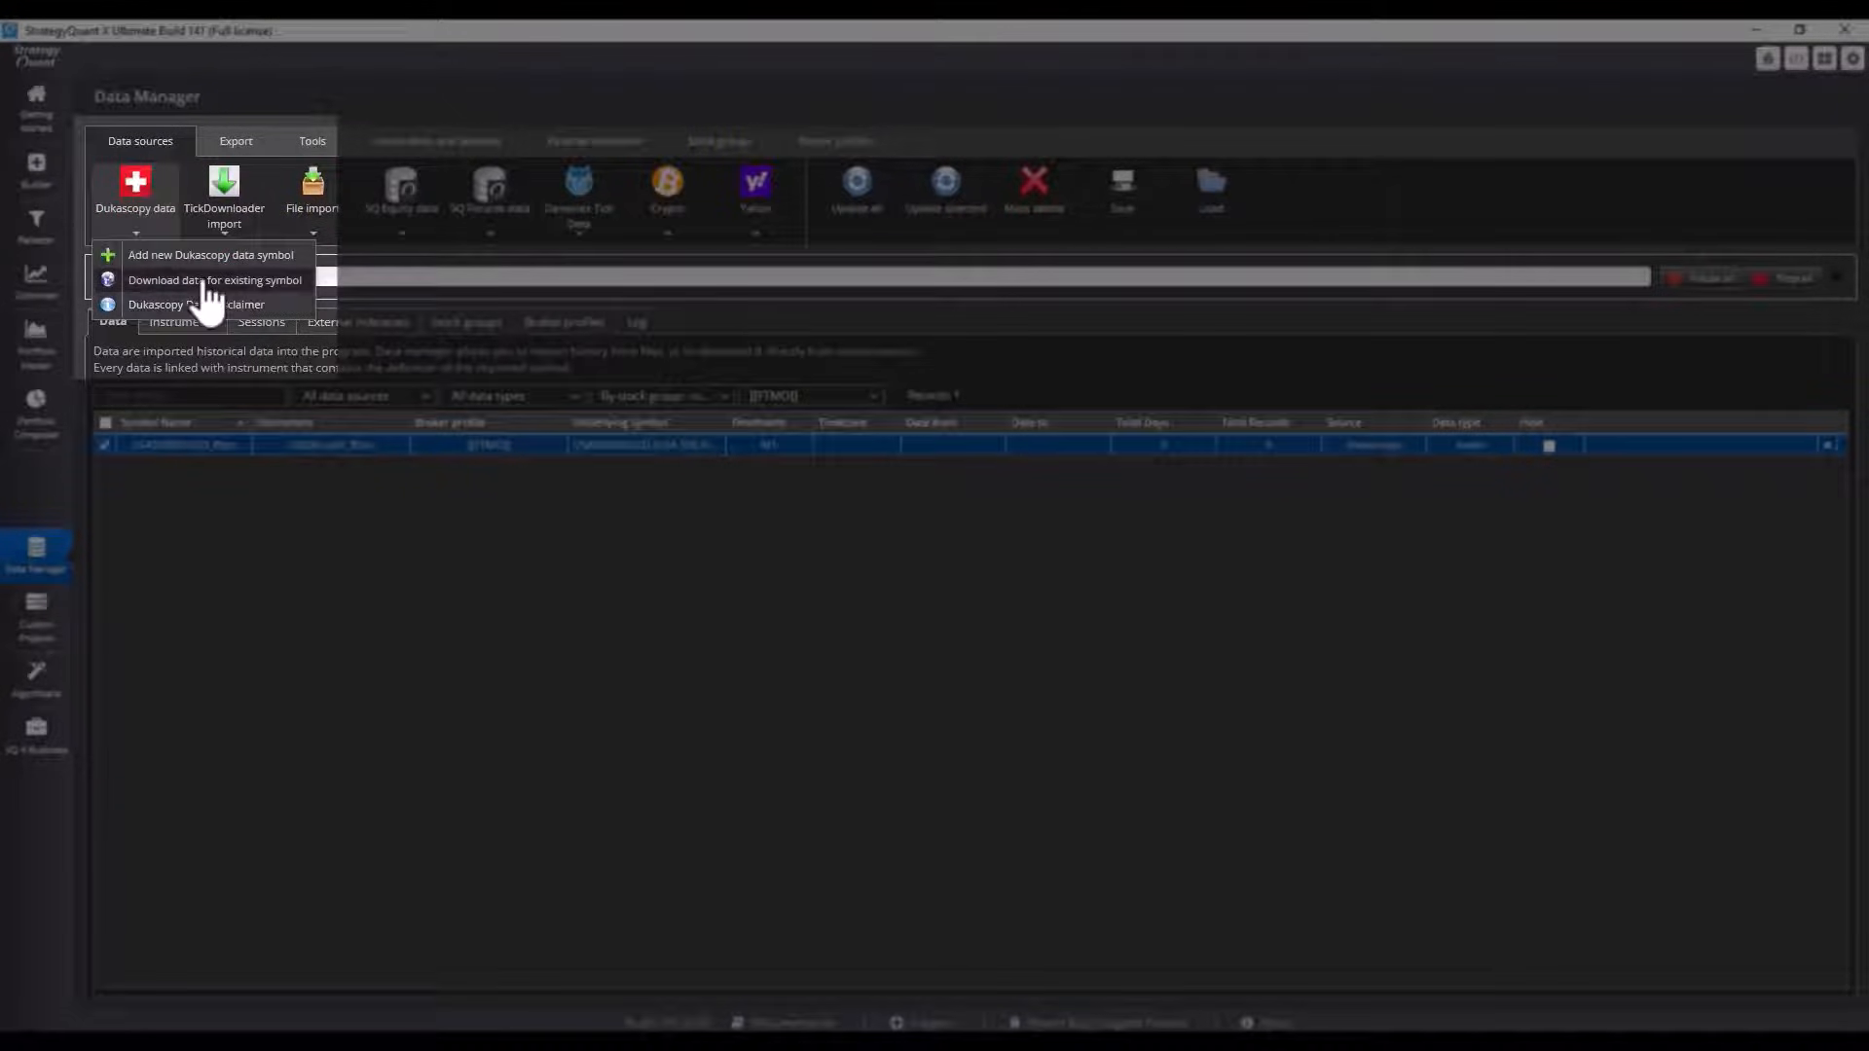
click(214, 280)
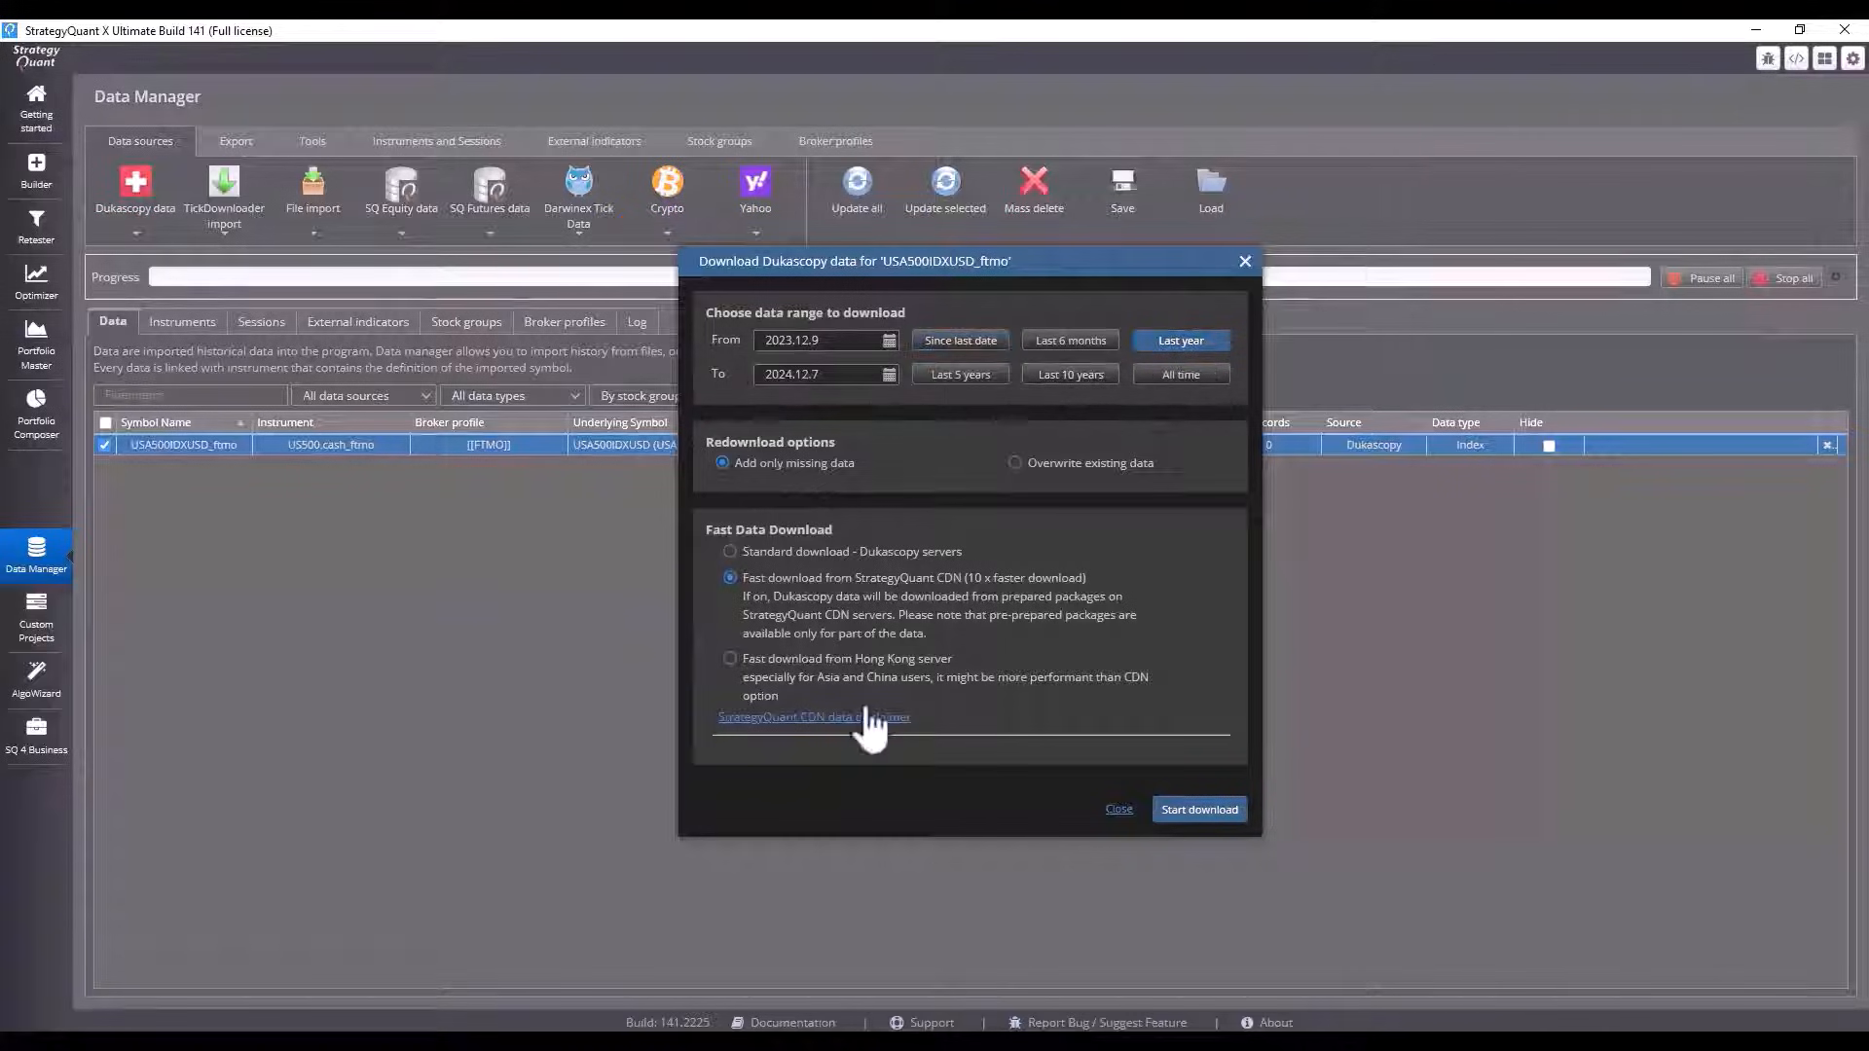
click(1197, 810)
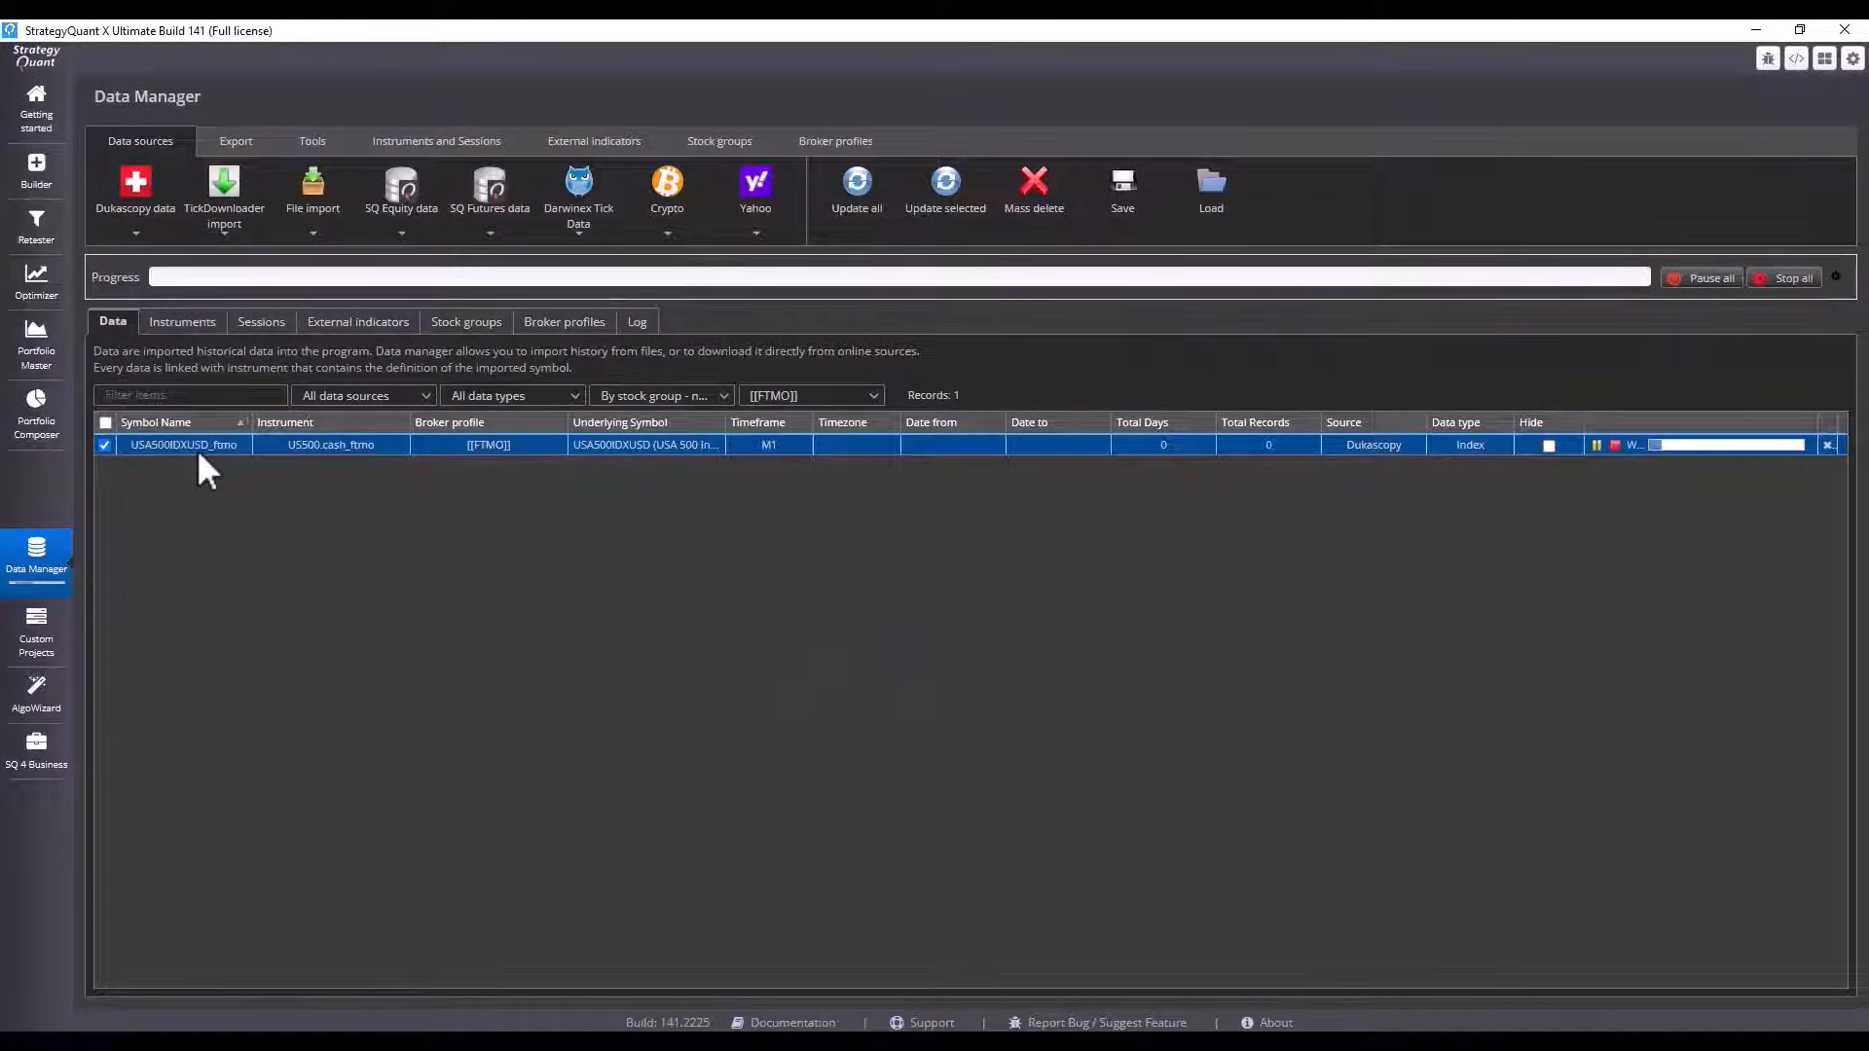
mouse_move(401, 475)
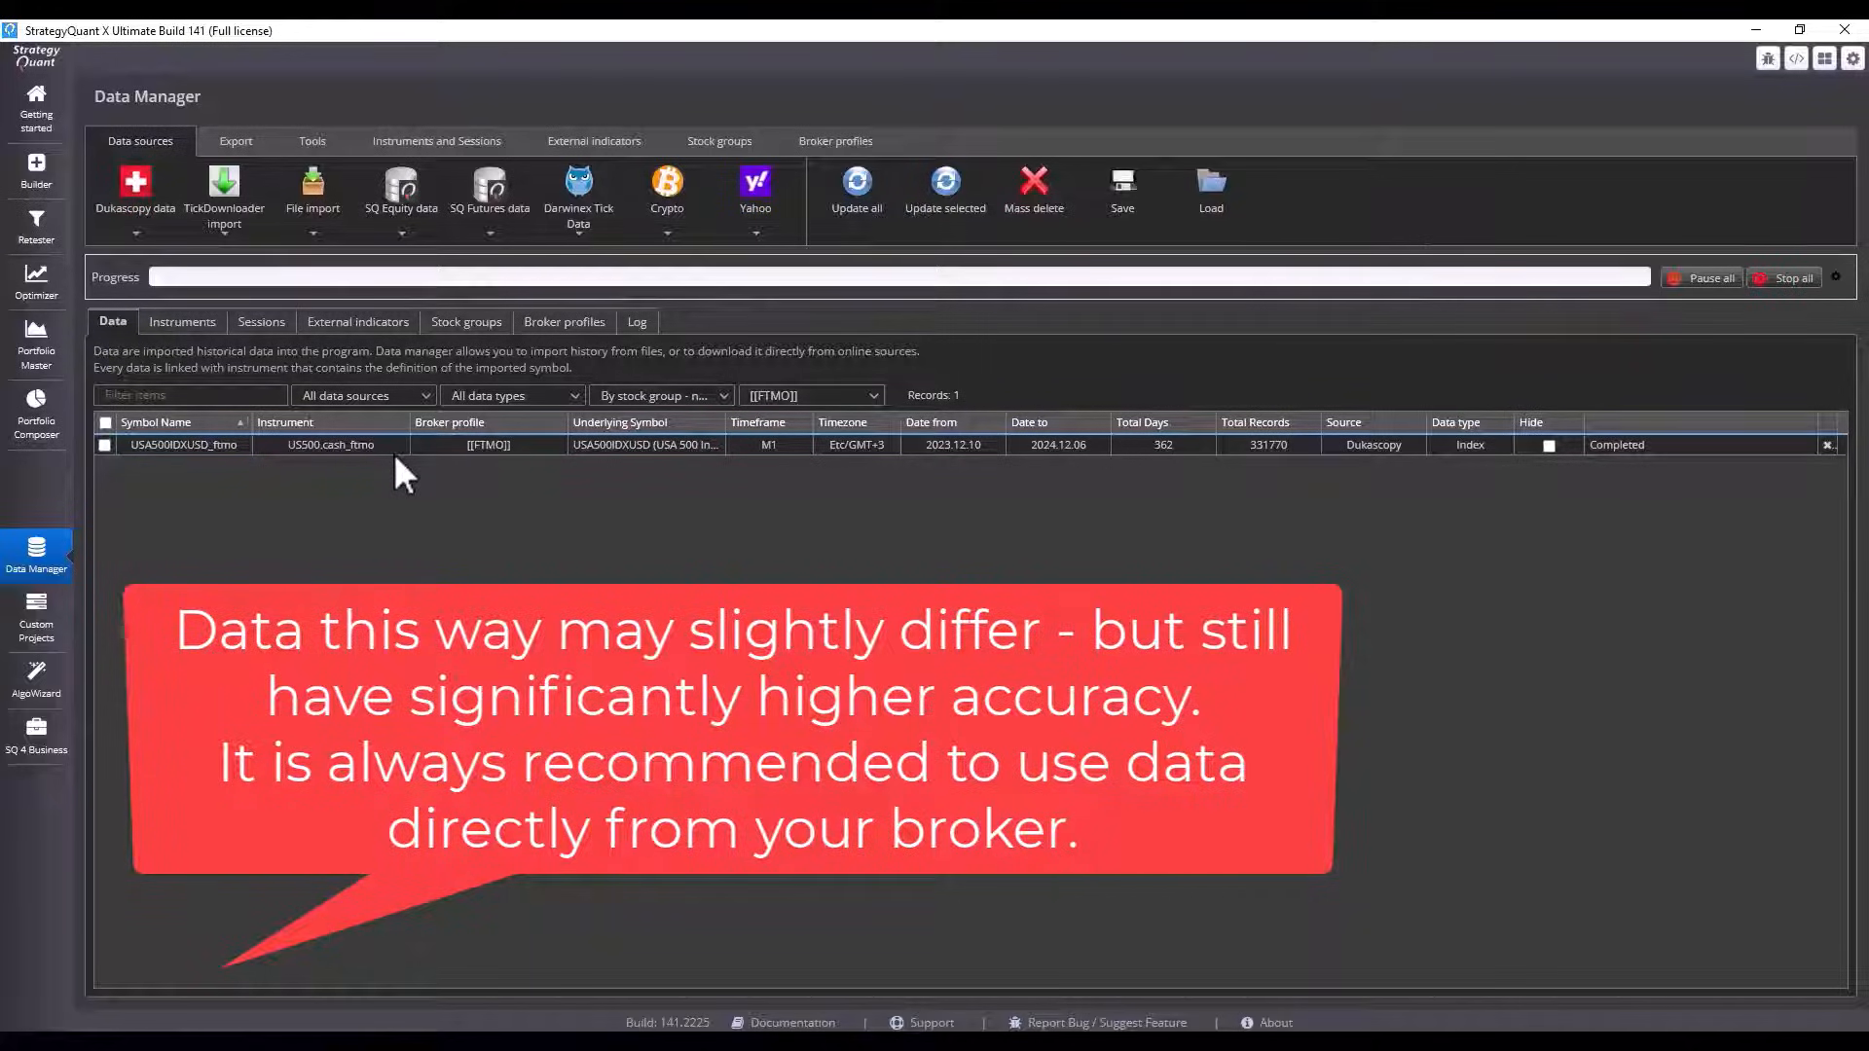
mouse_move(394, 464)
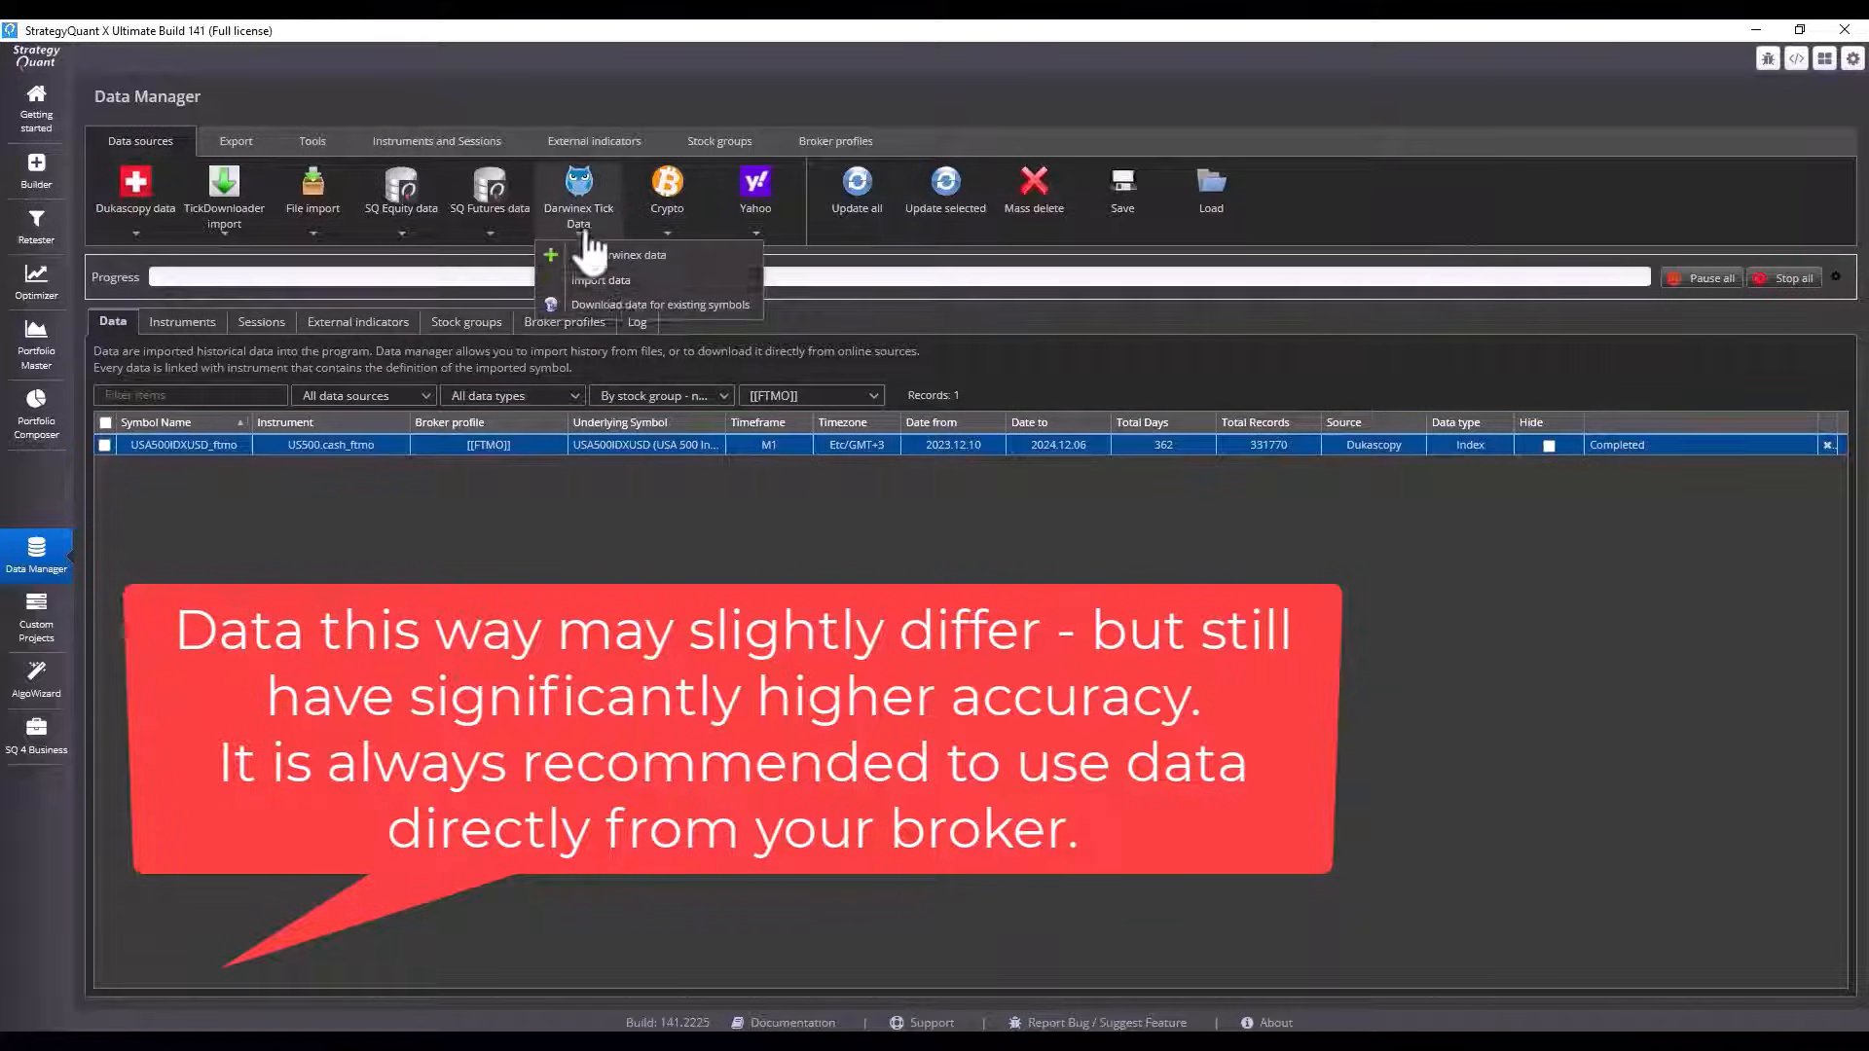
click(639, 253)
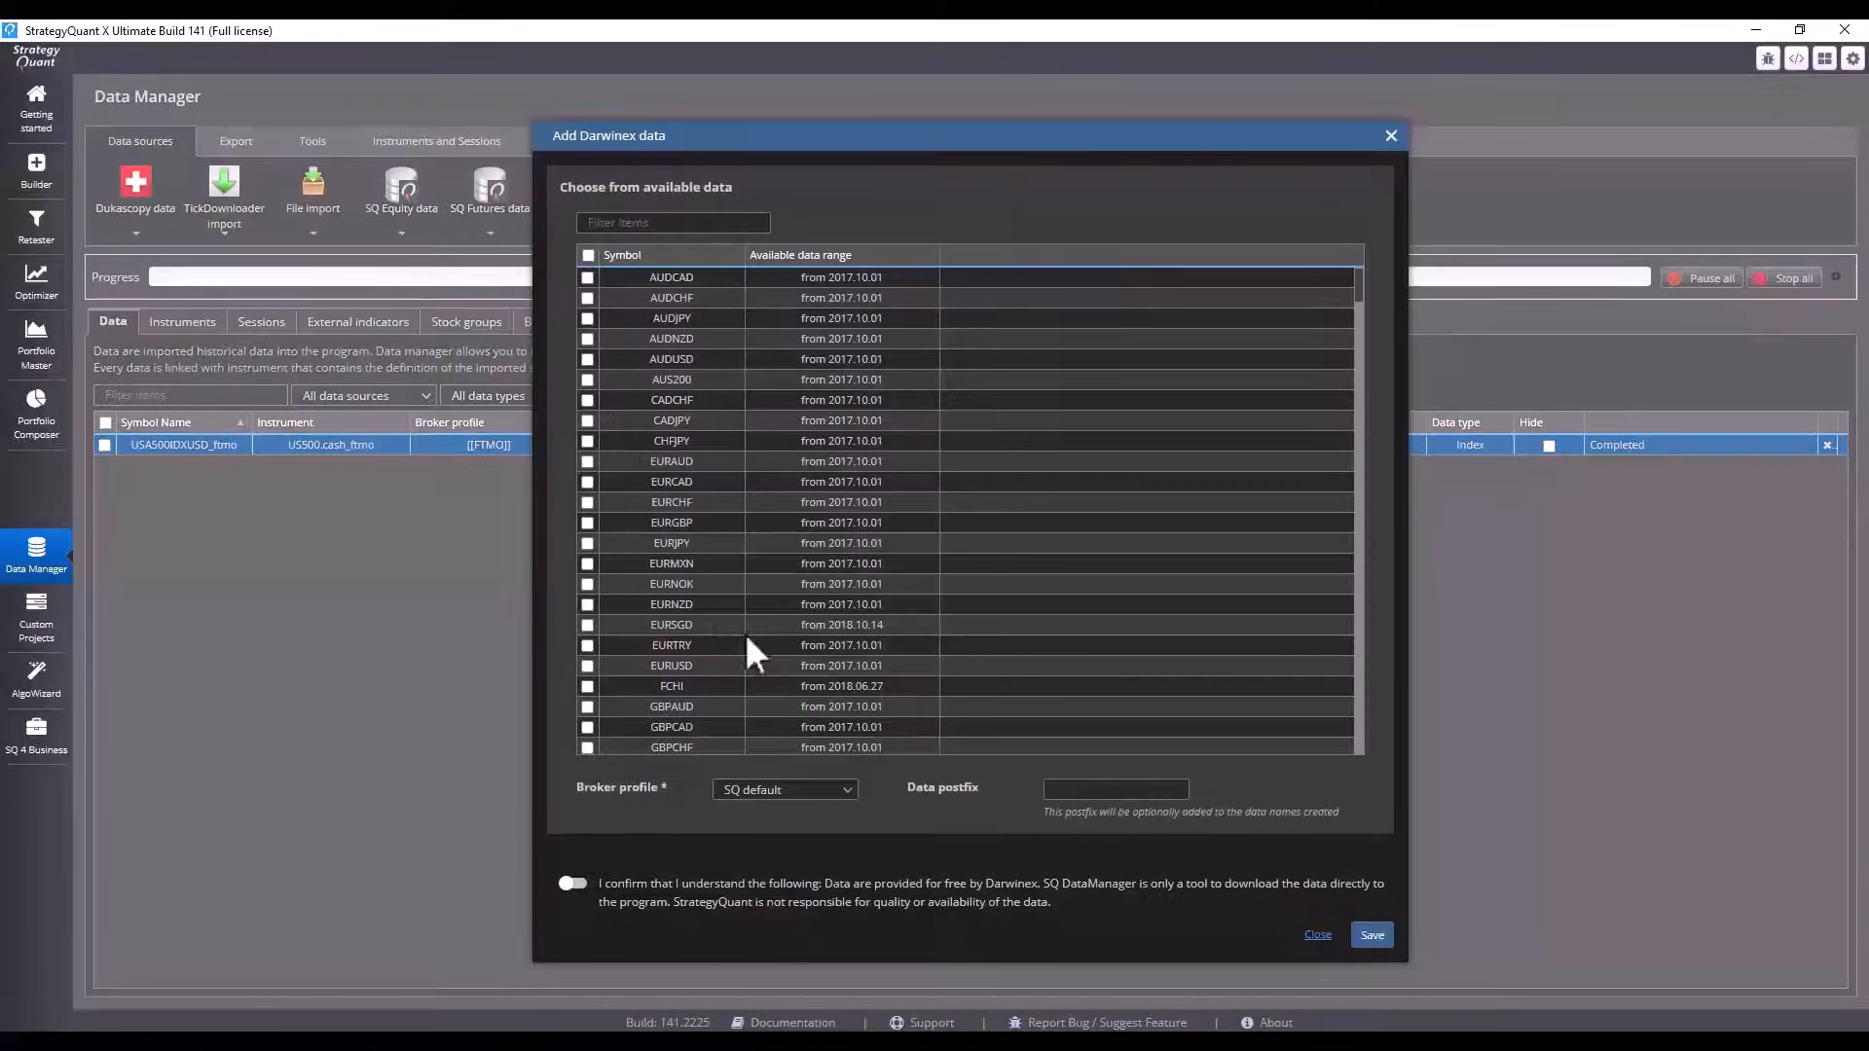
click(783, 789)
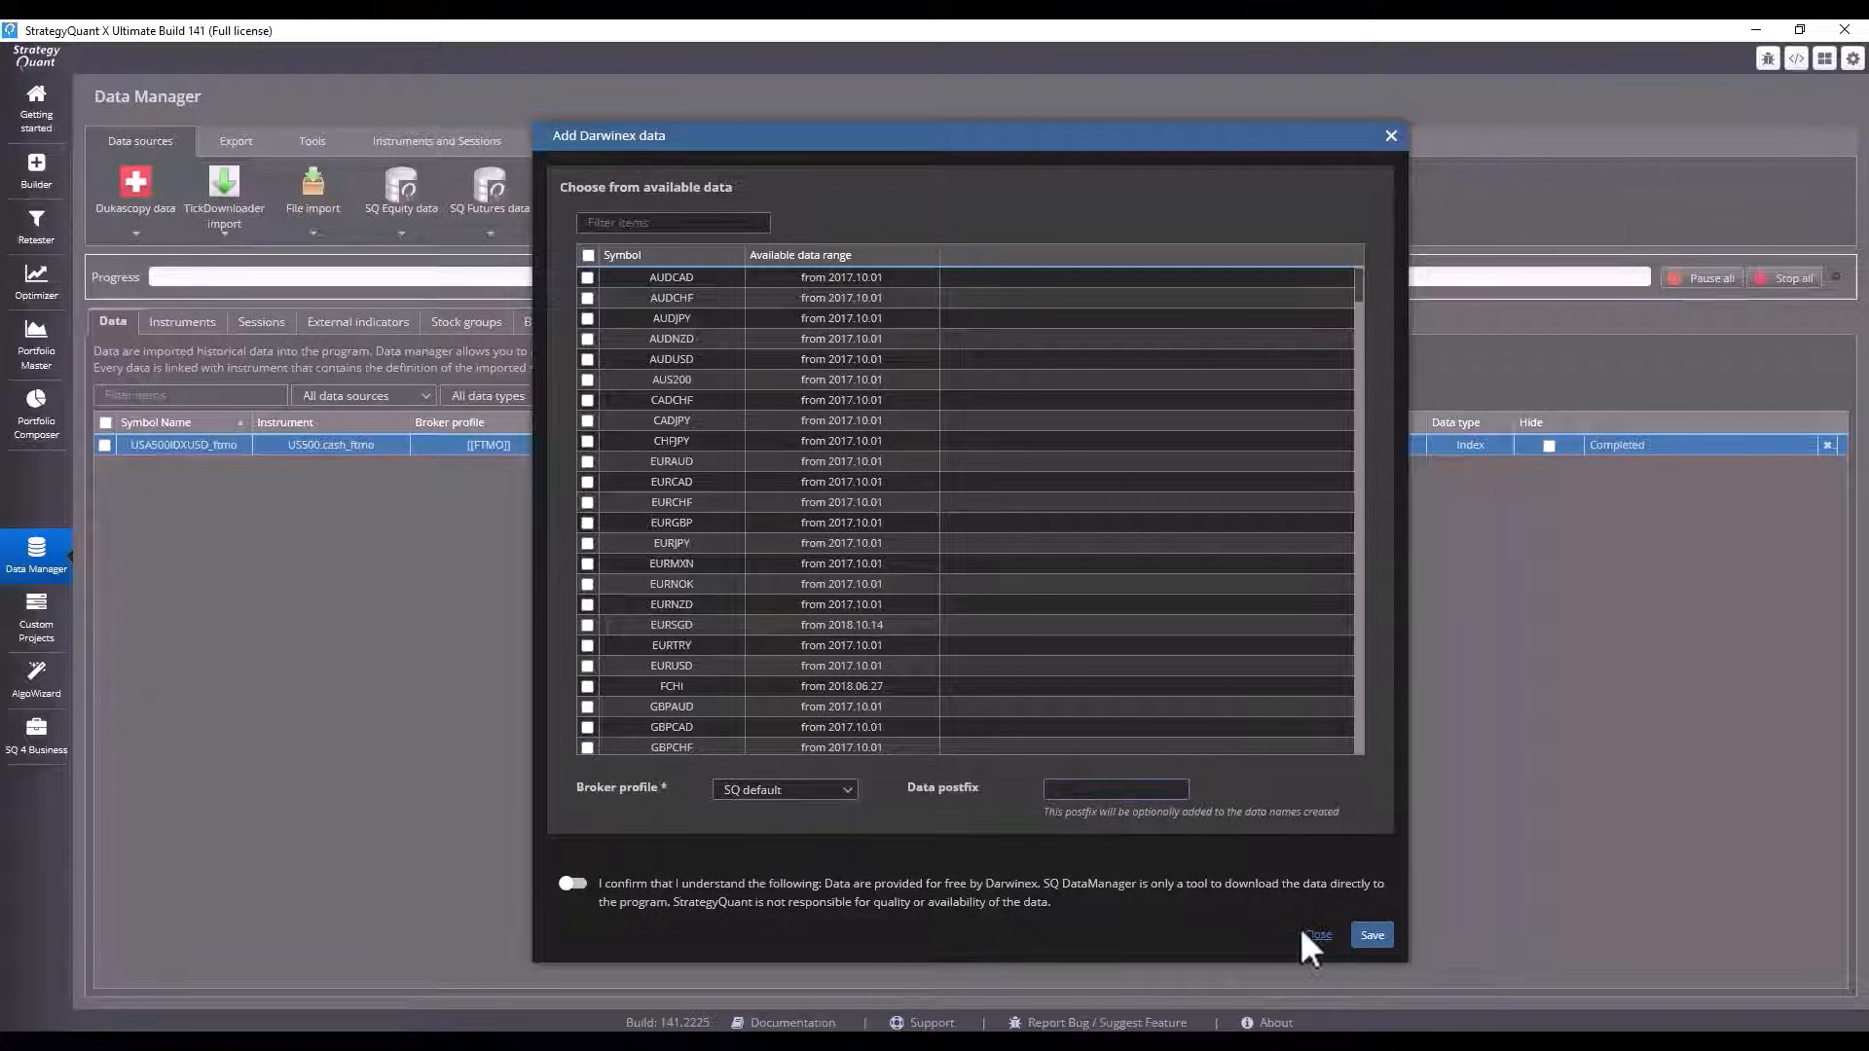
click(1314, 935)
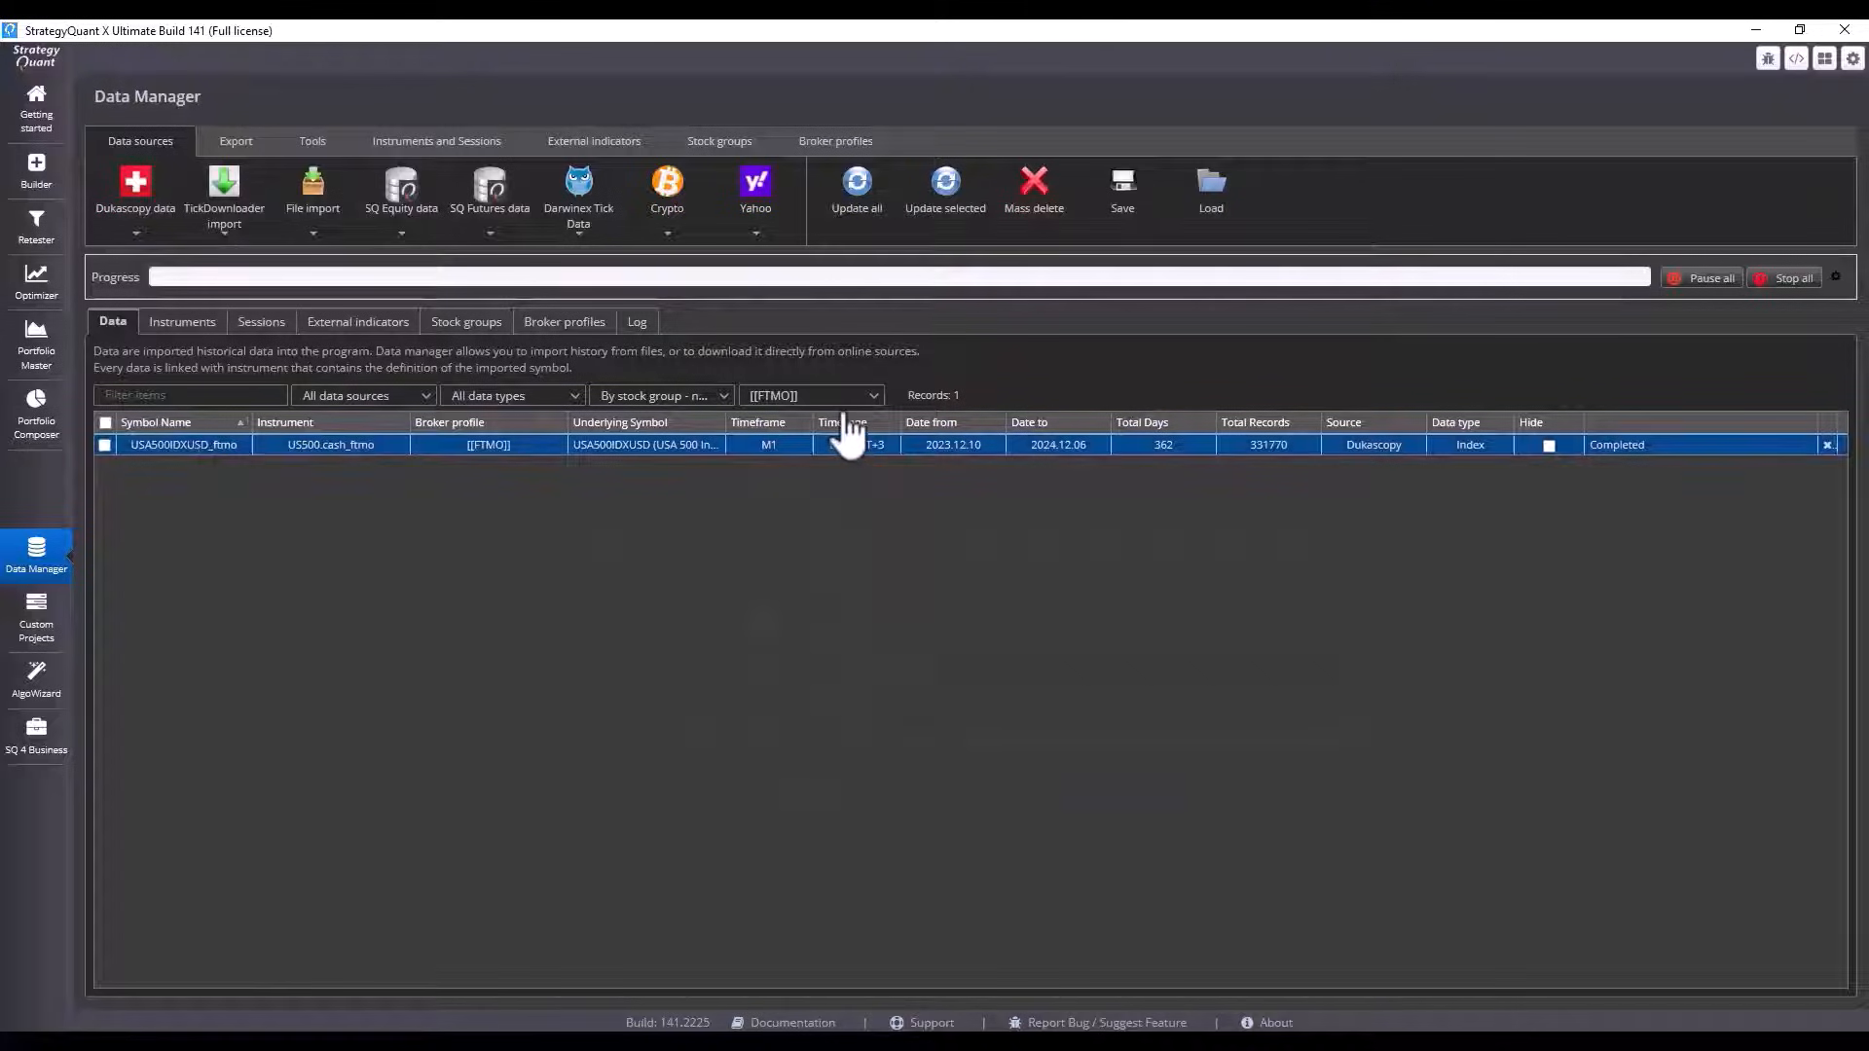
mouse_move(841, 465)
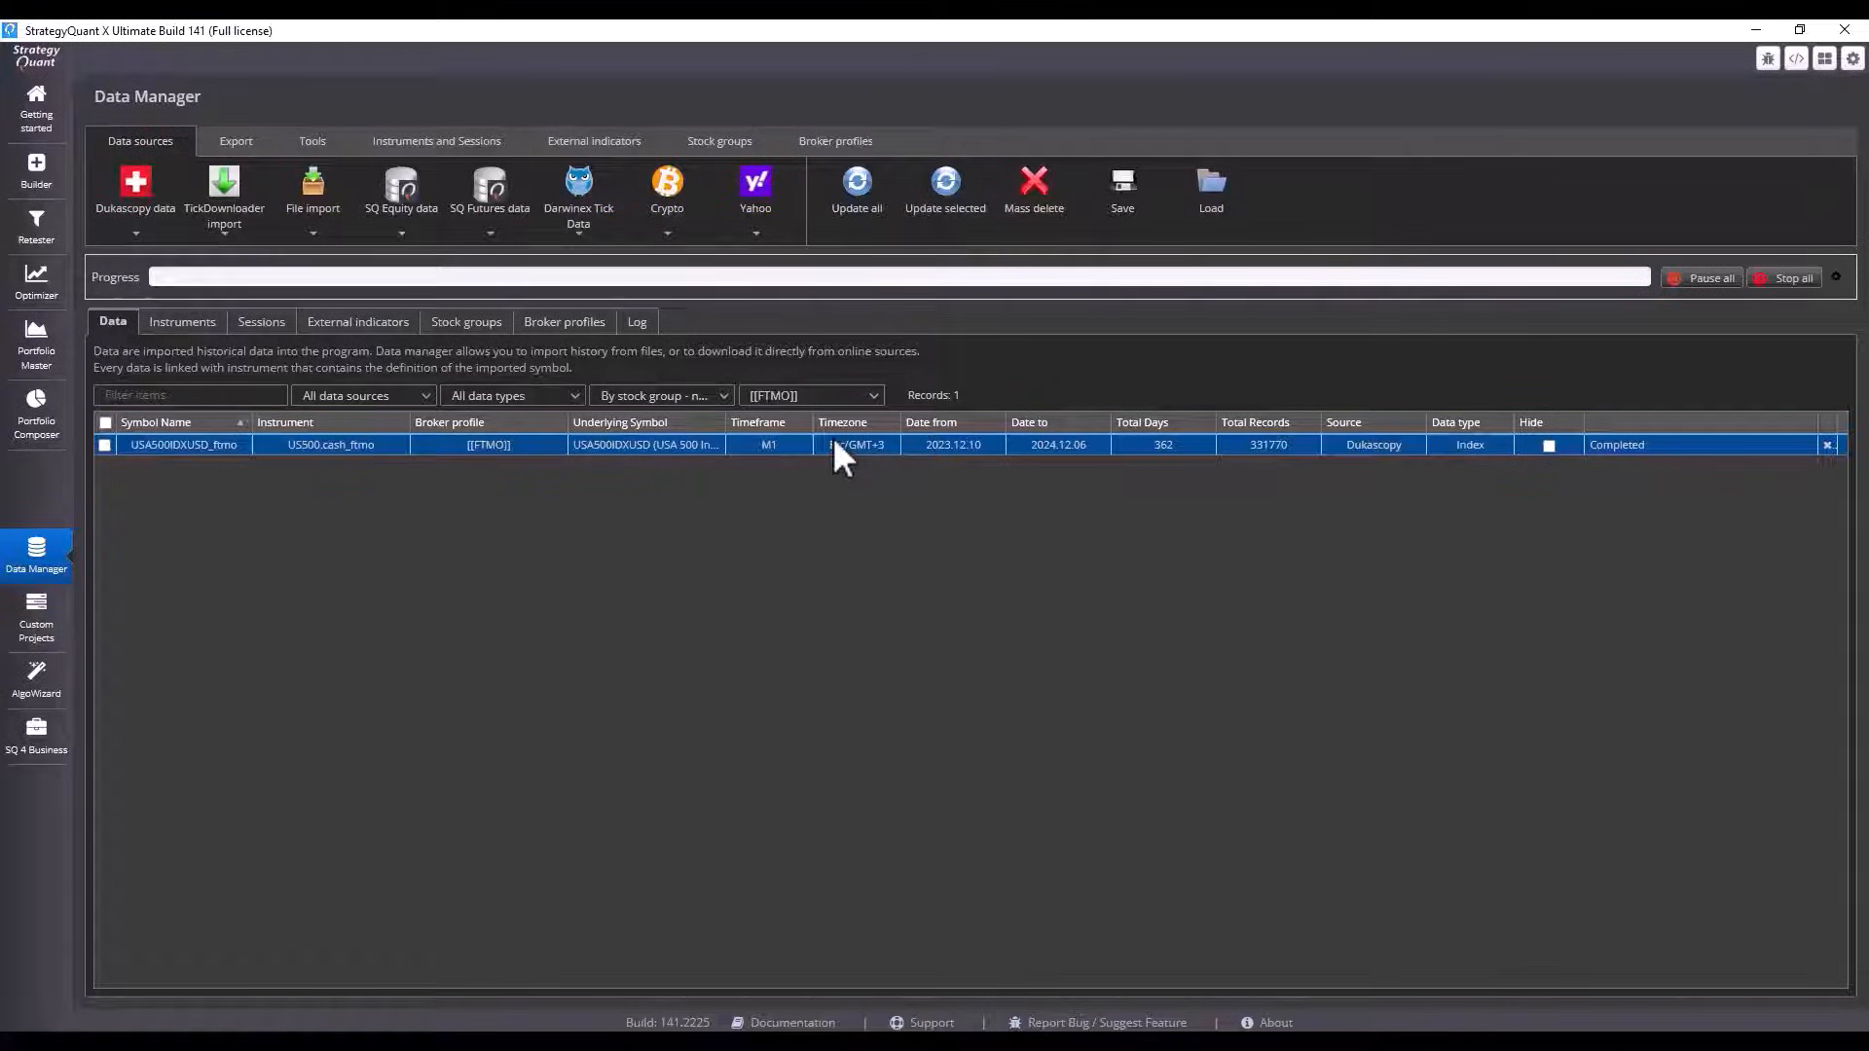
- Start a file-import Add symbol form with instruments narrowed to the Darwinex profile
click(312, 190)
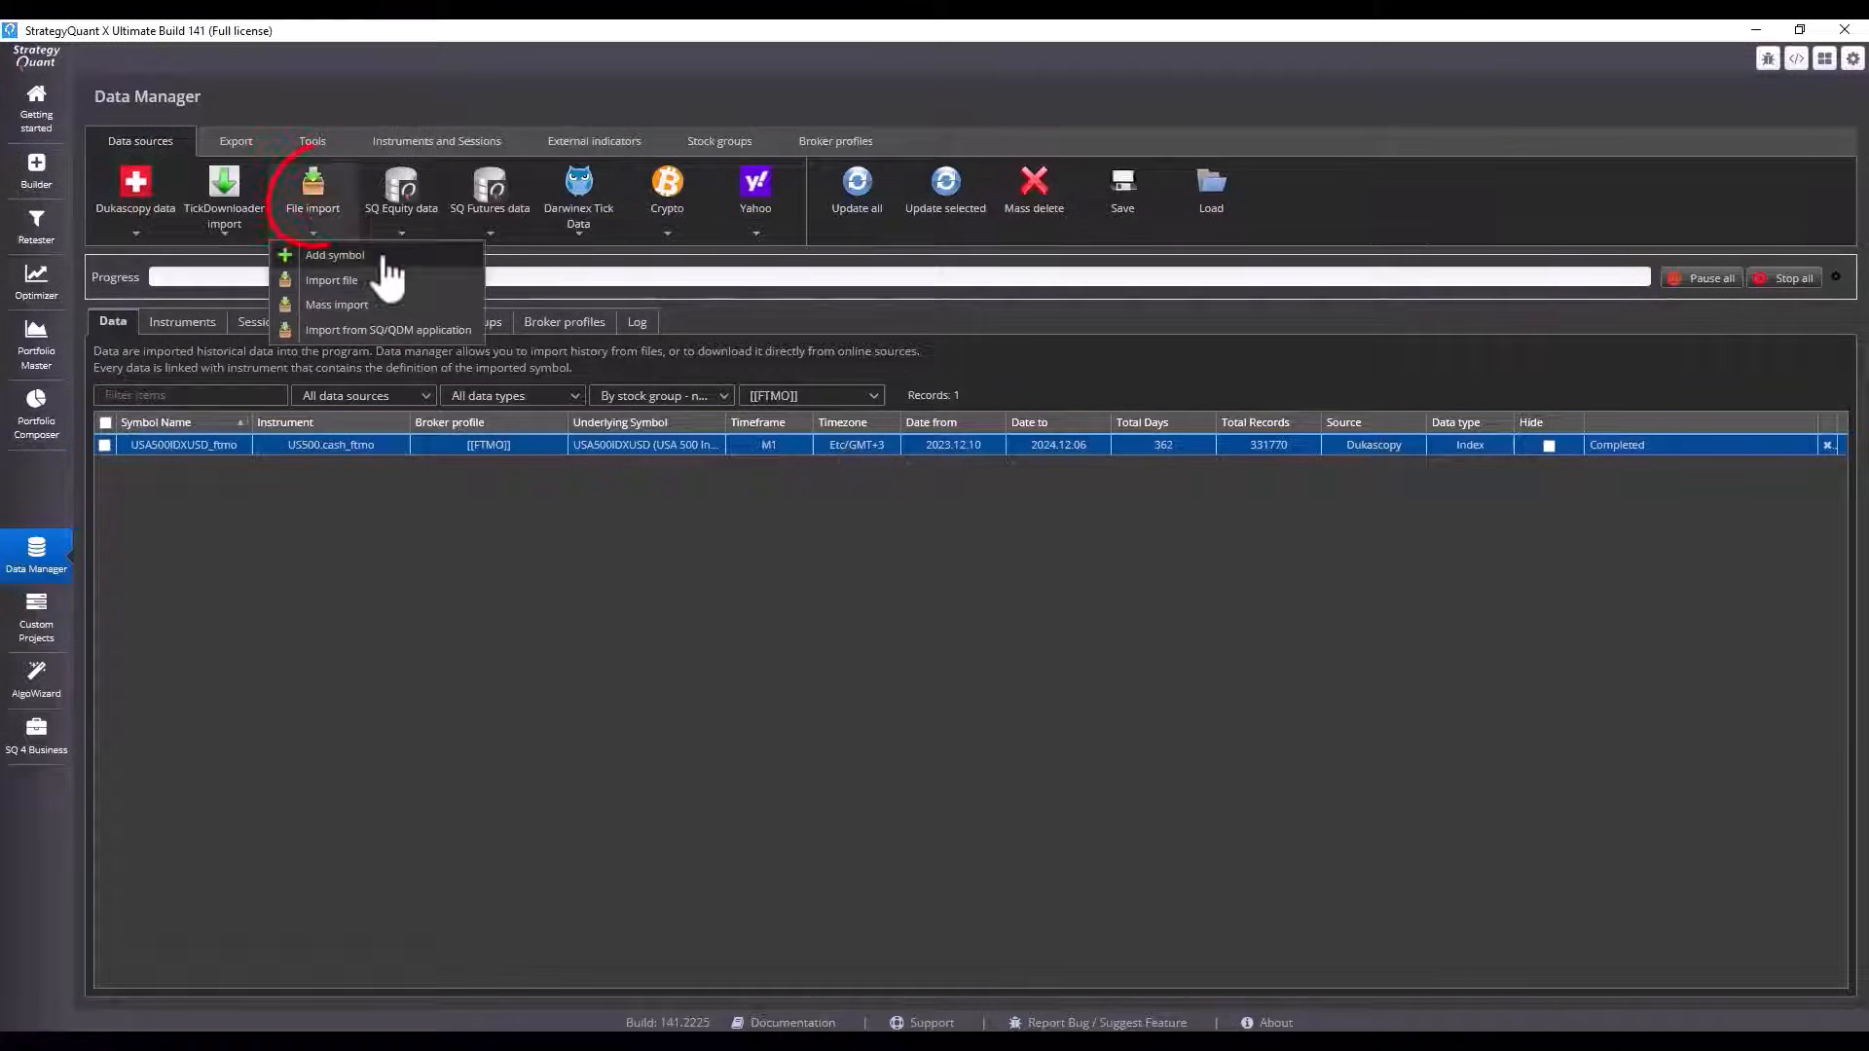
click(333, 255)
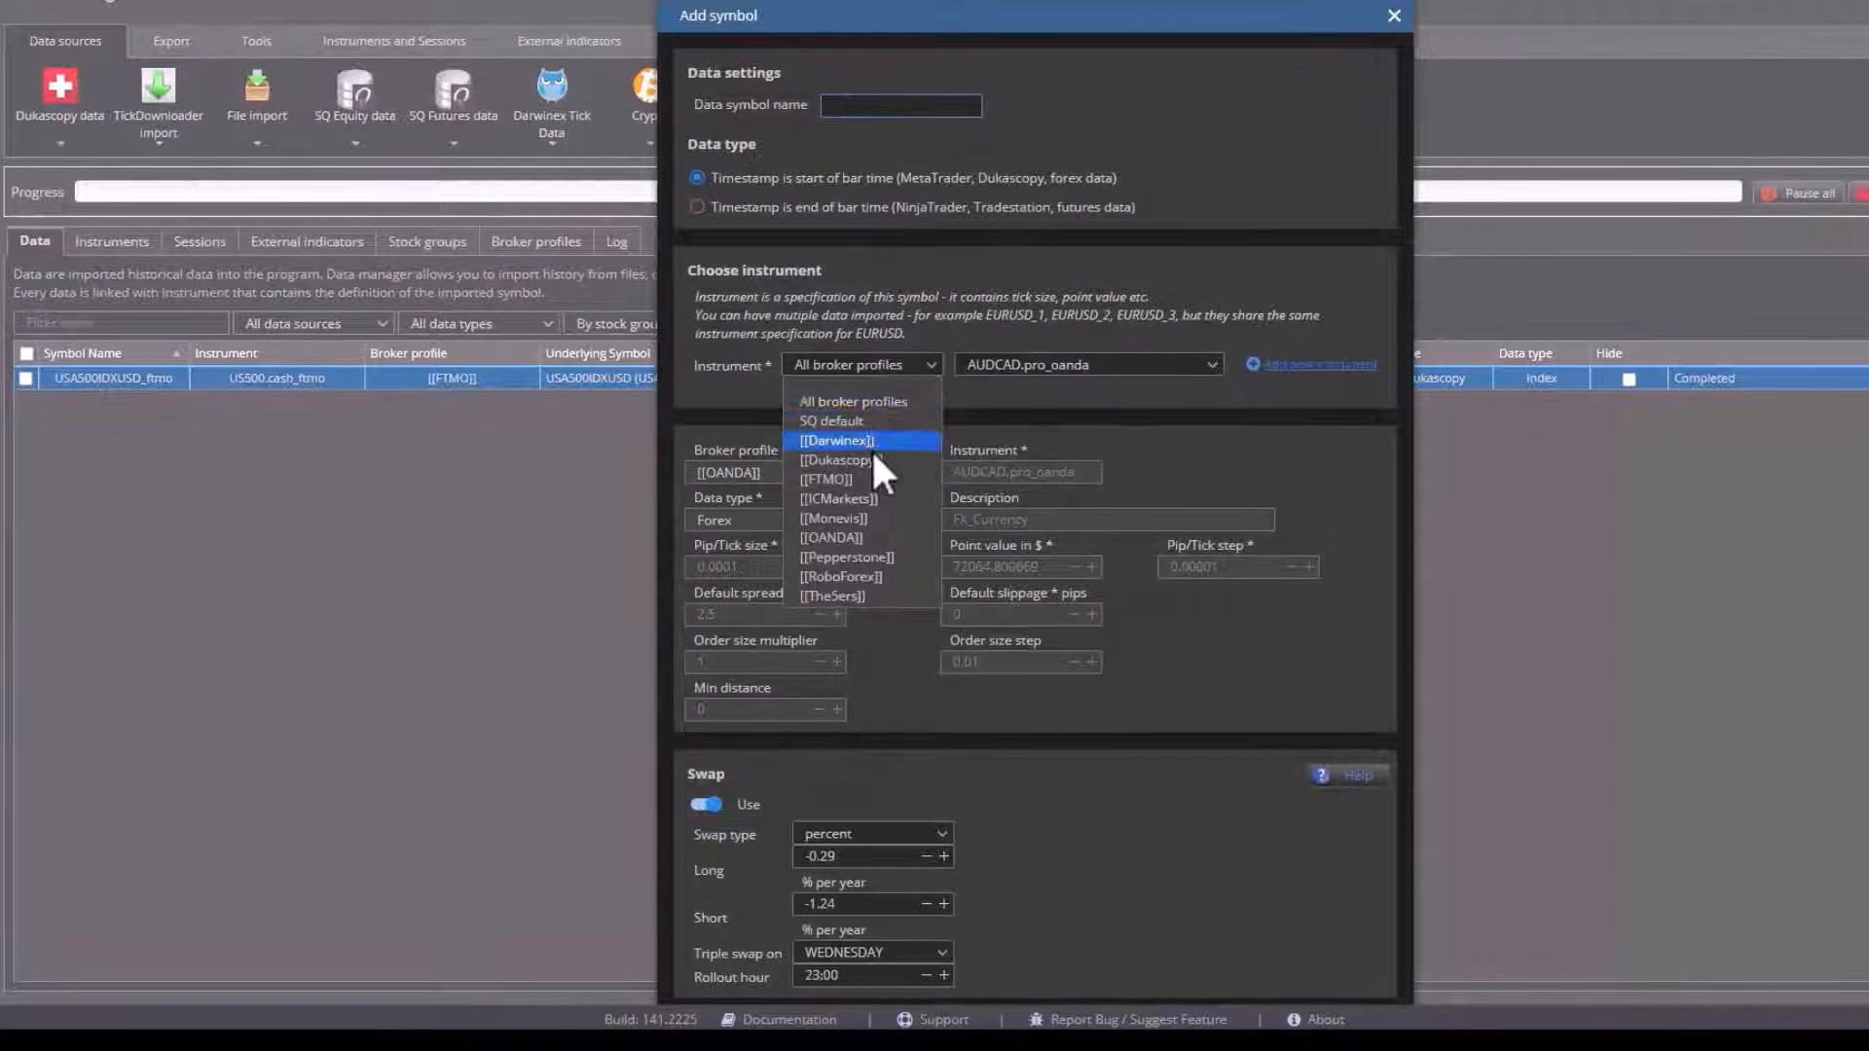
click(837, 440)
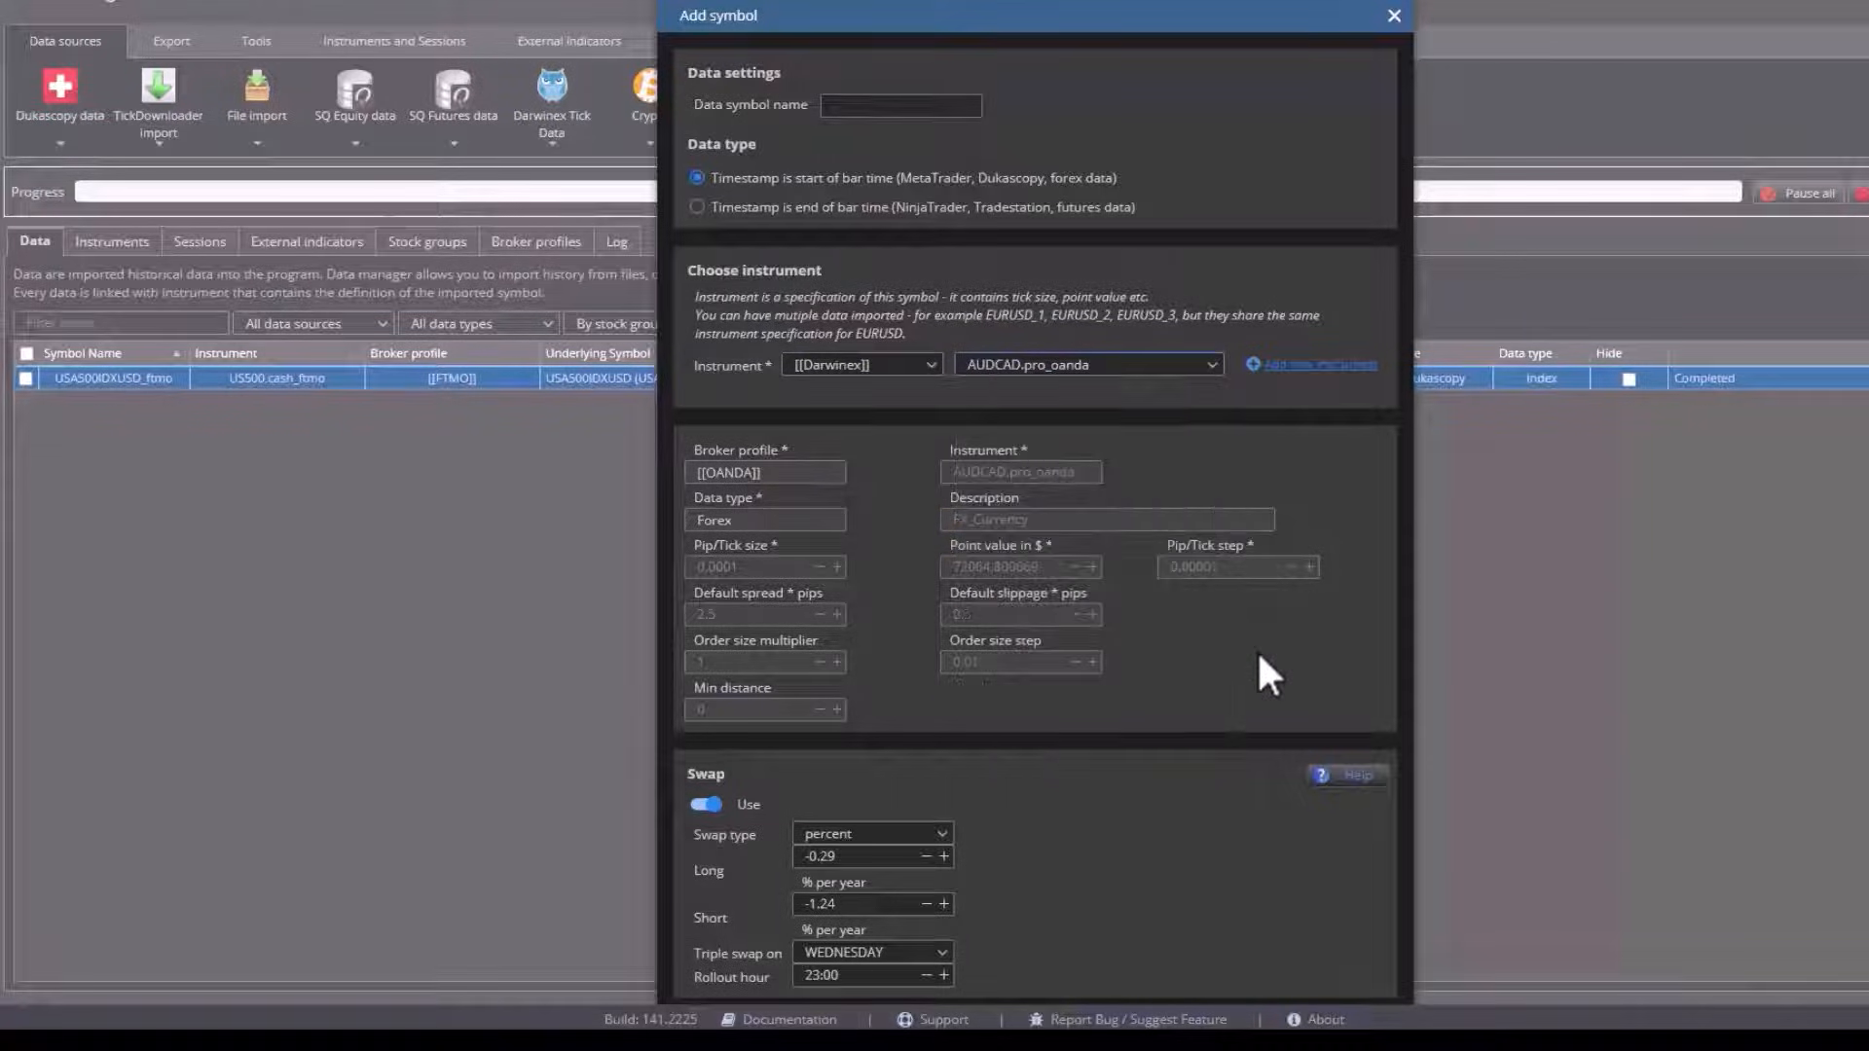
mouse_move(939, 426)
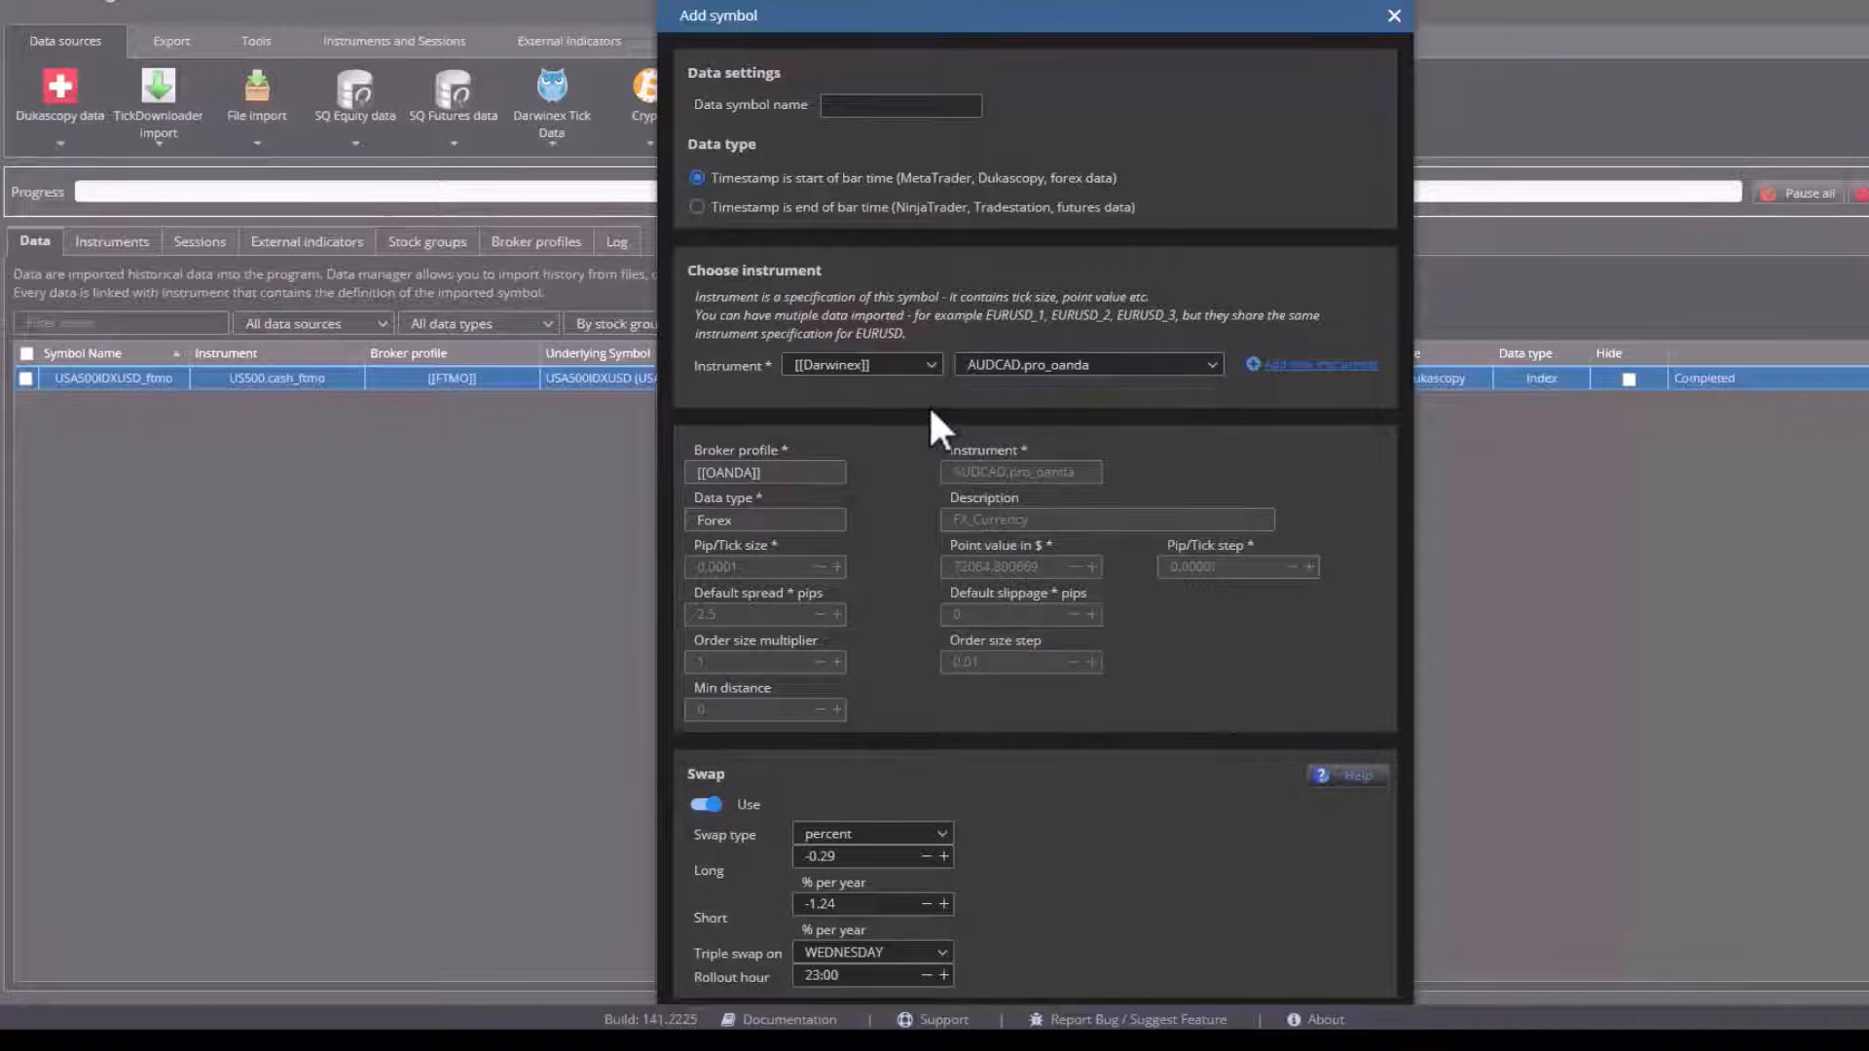
scroll(down, 3)
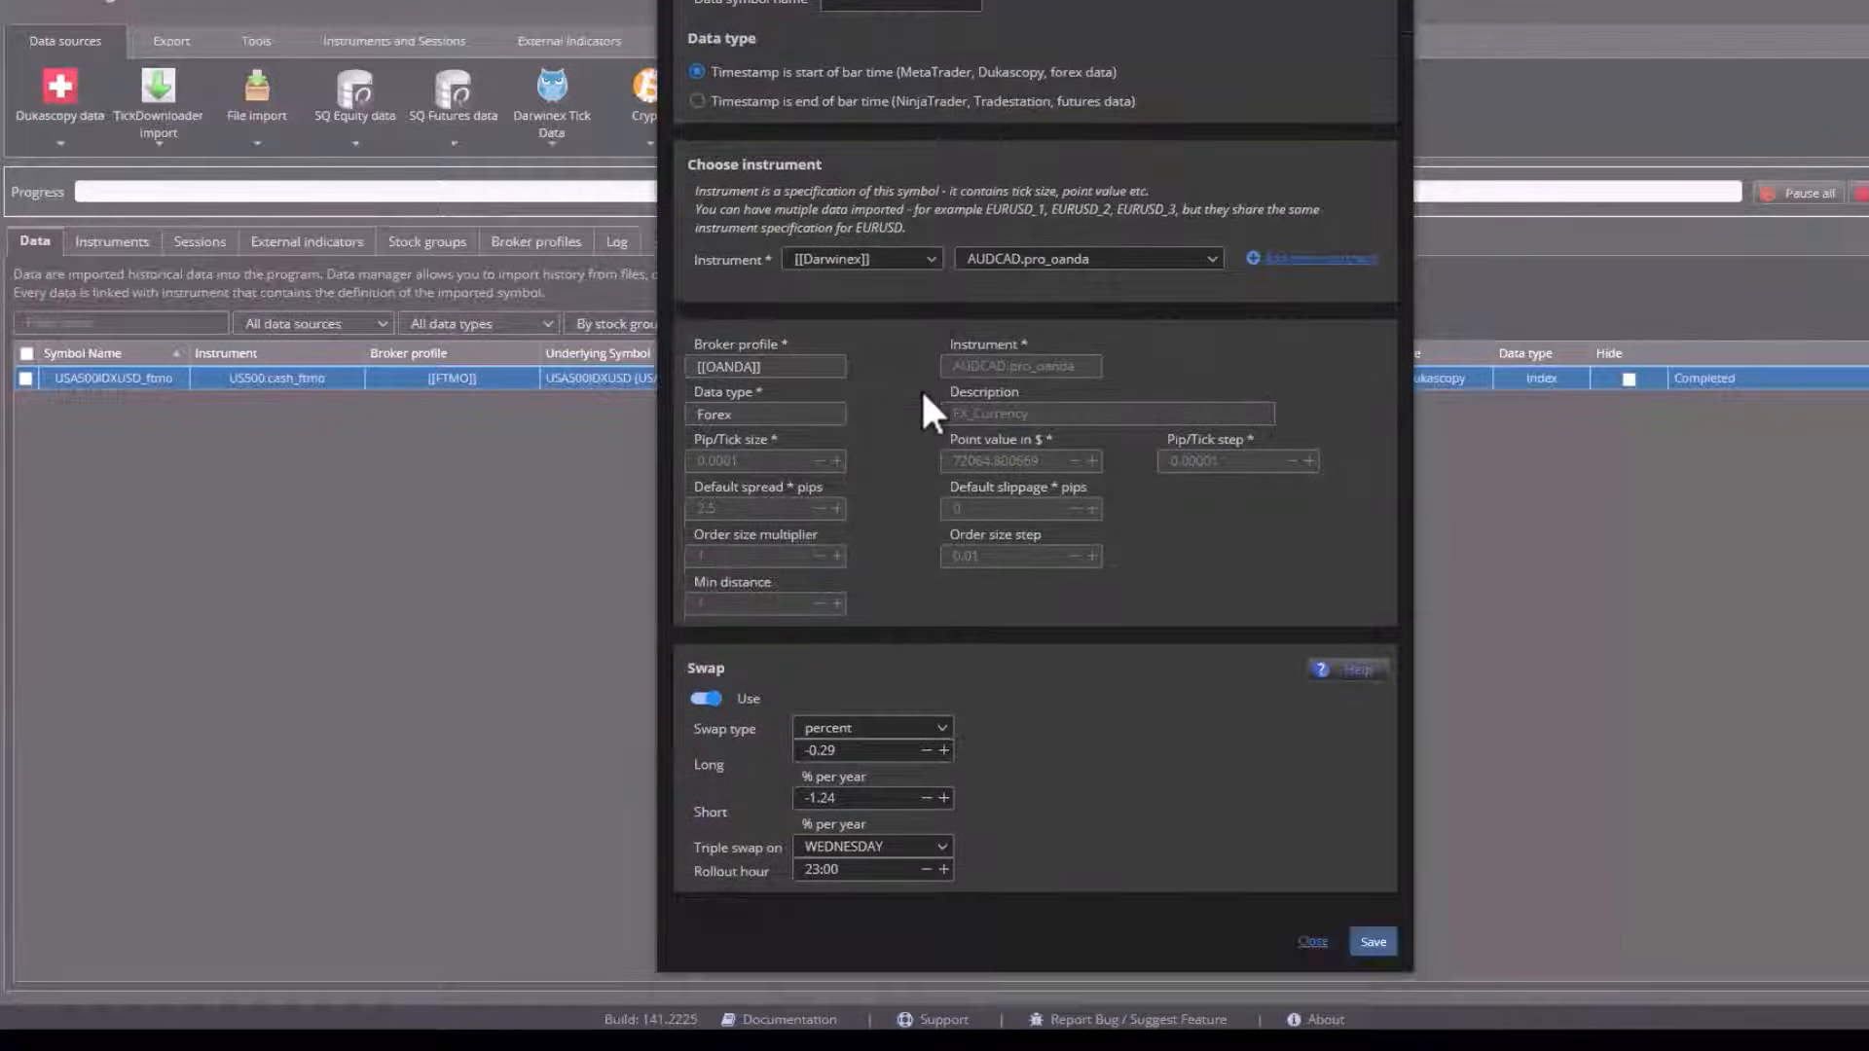
mouse_move(859, 454)
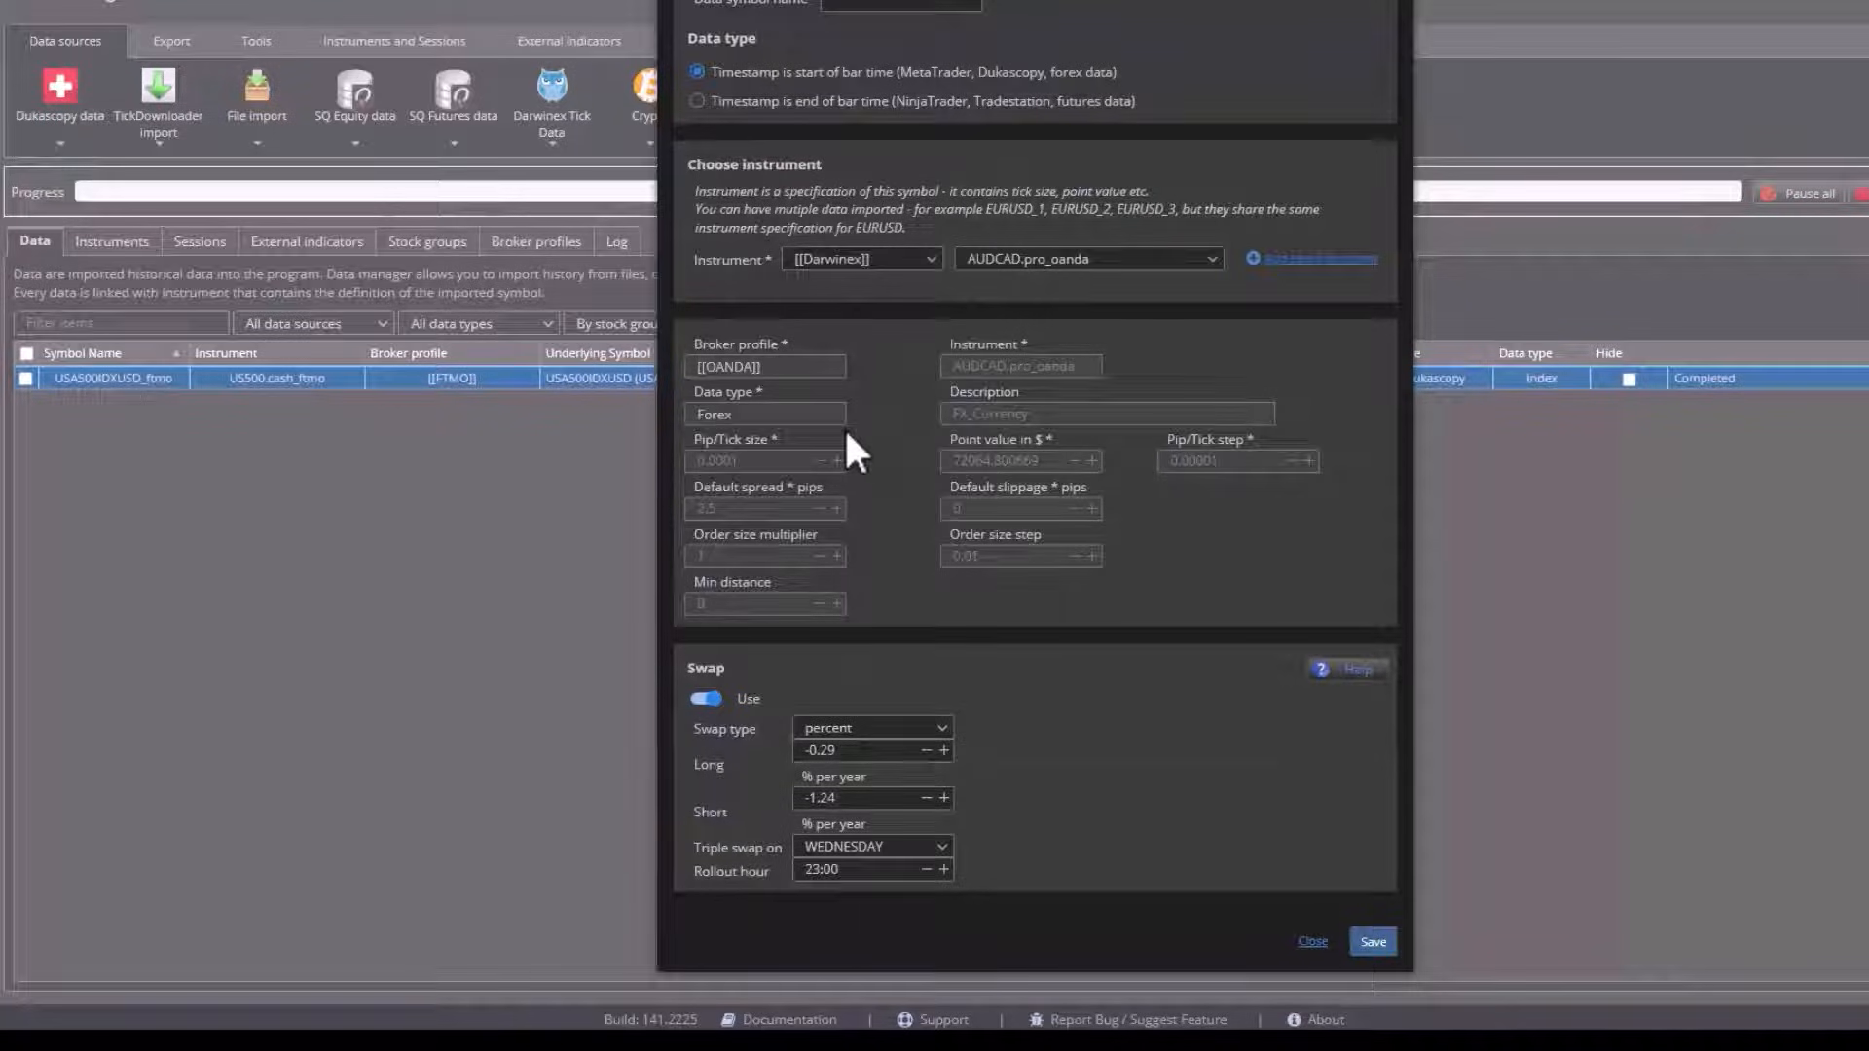
mouse_move(915, 683)
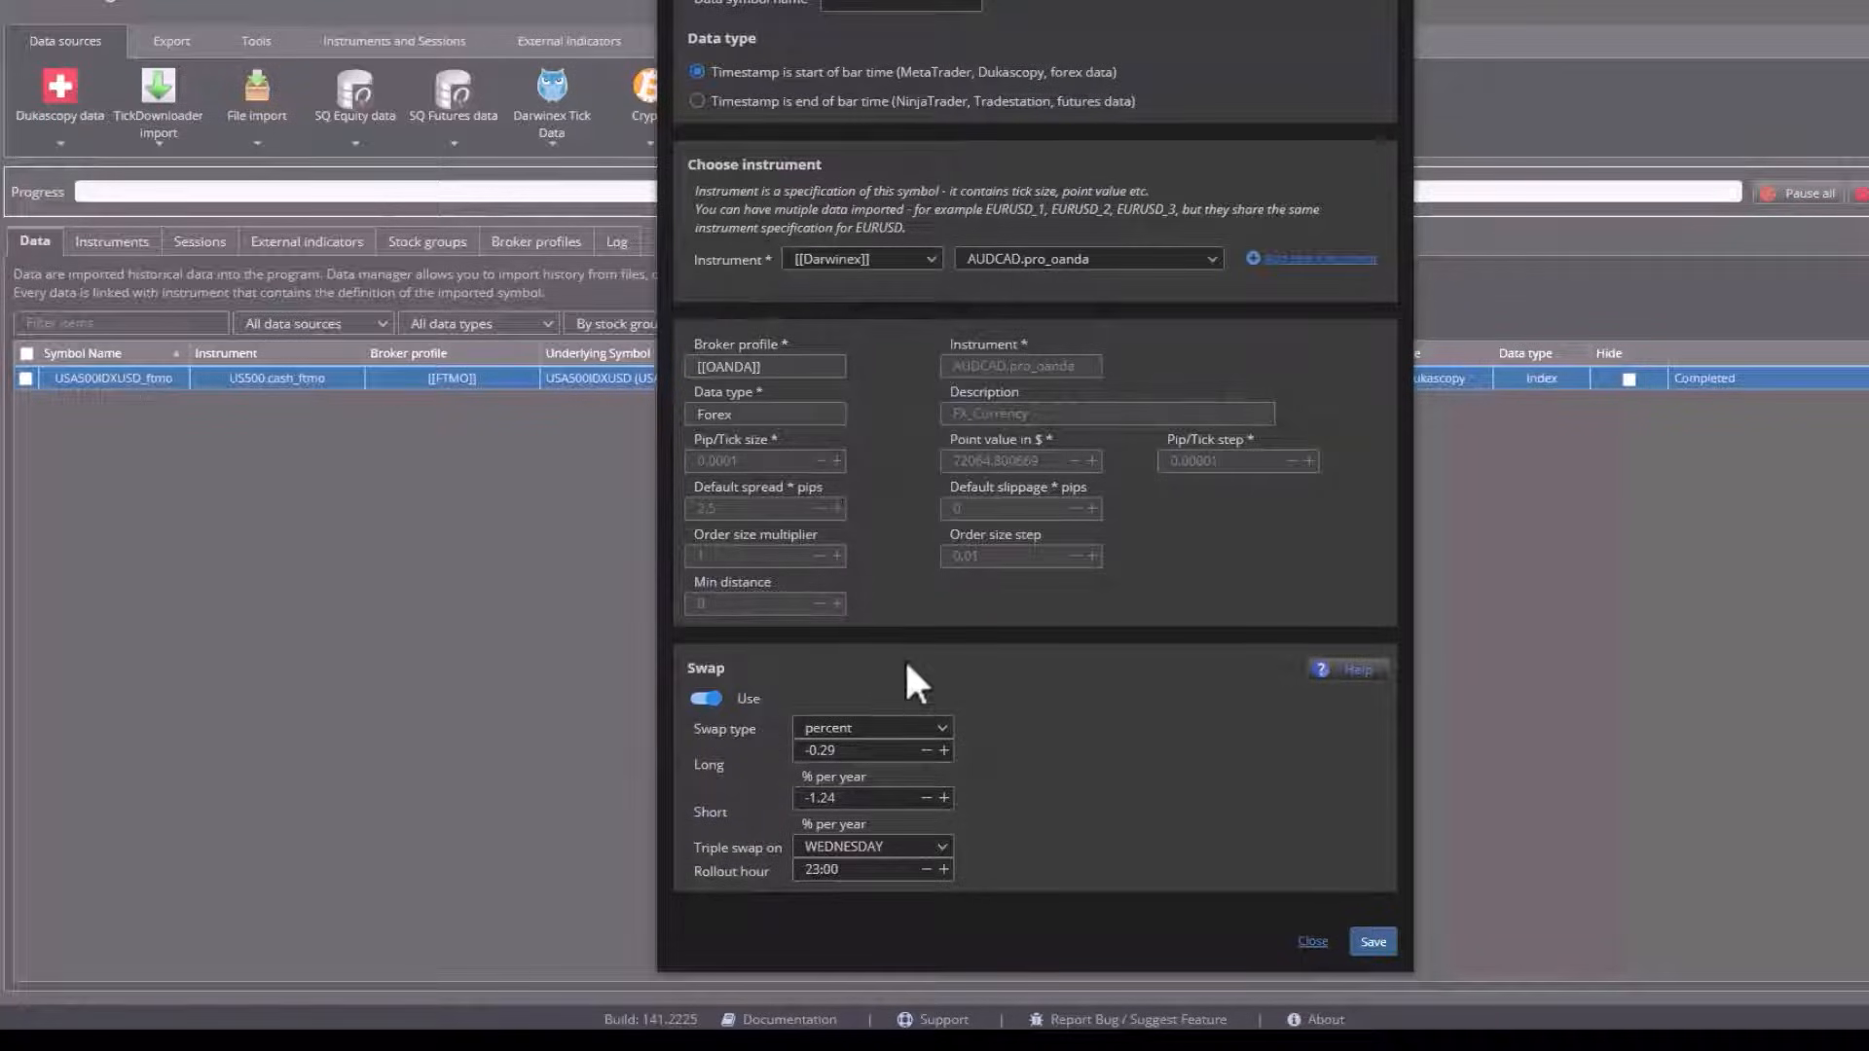
mouse_move(726, 853)
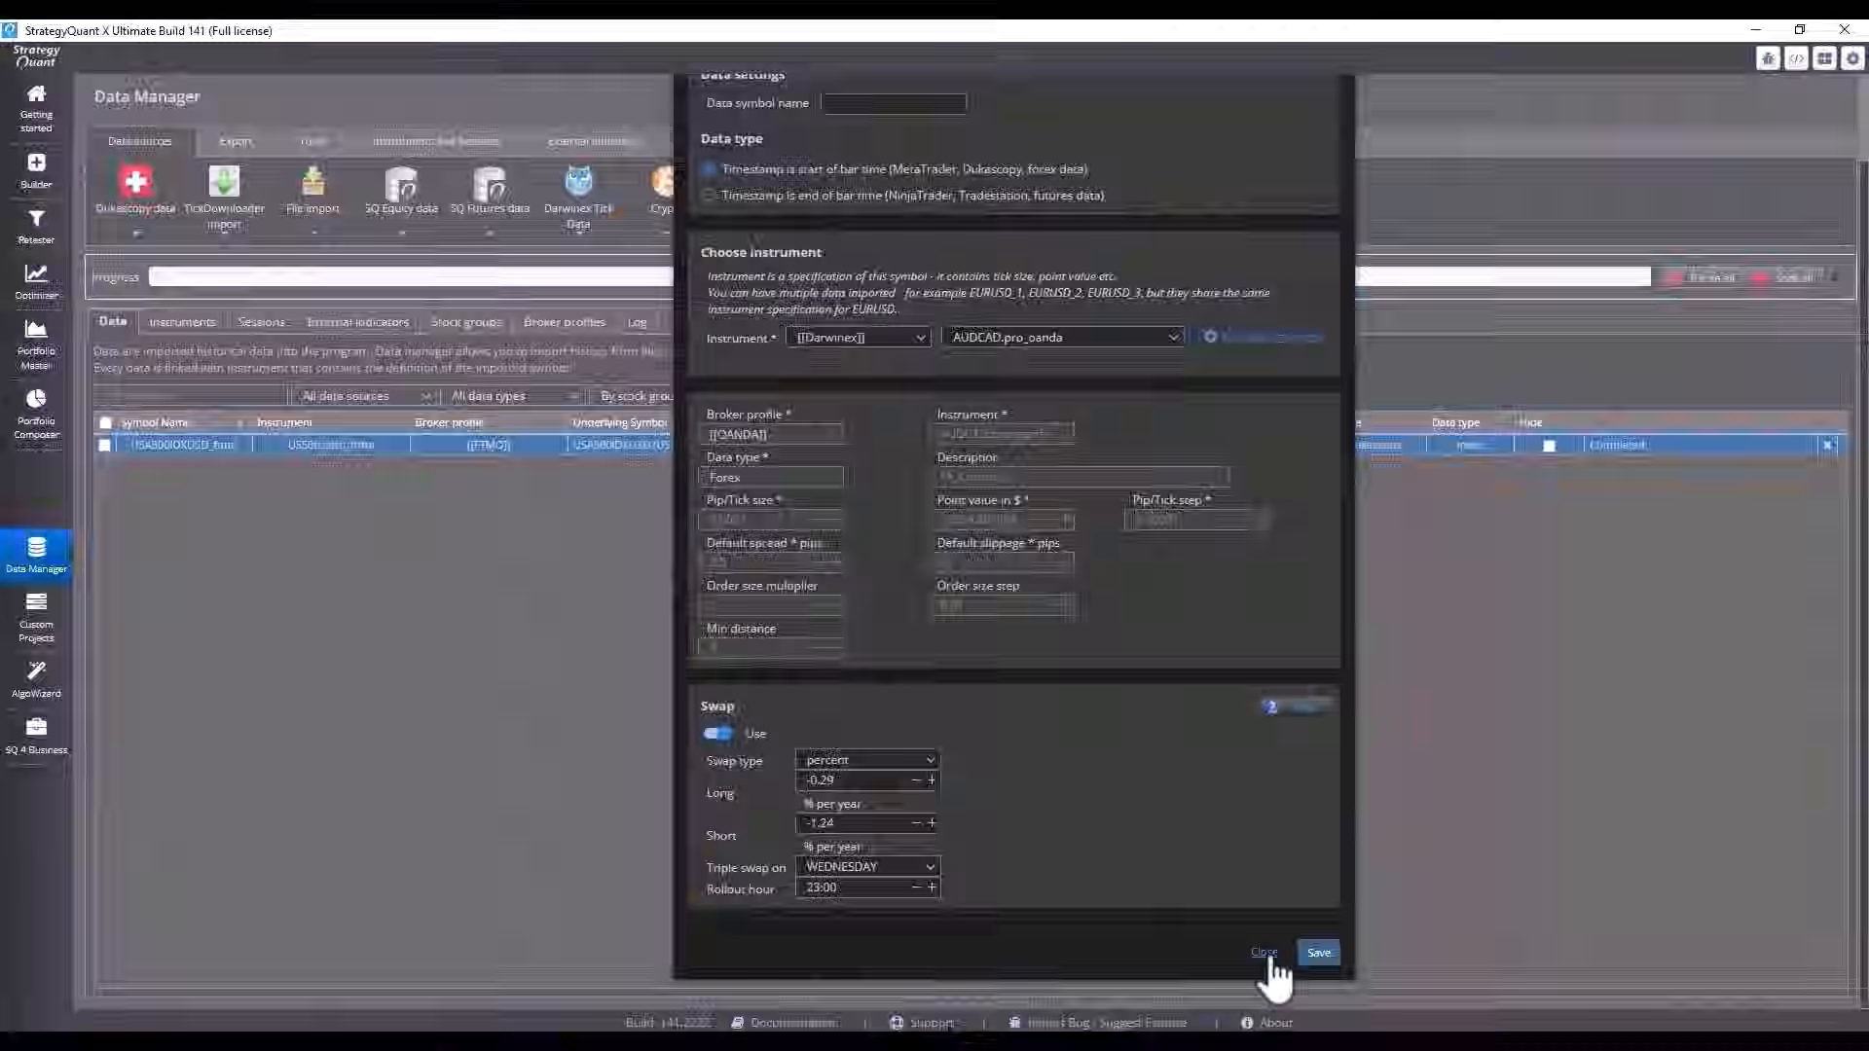
- Discard the add-symbol form and return to the ten-broker profiles list
click(1262, 952)
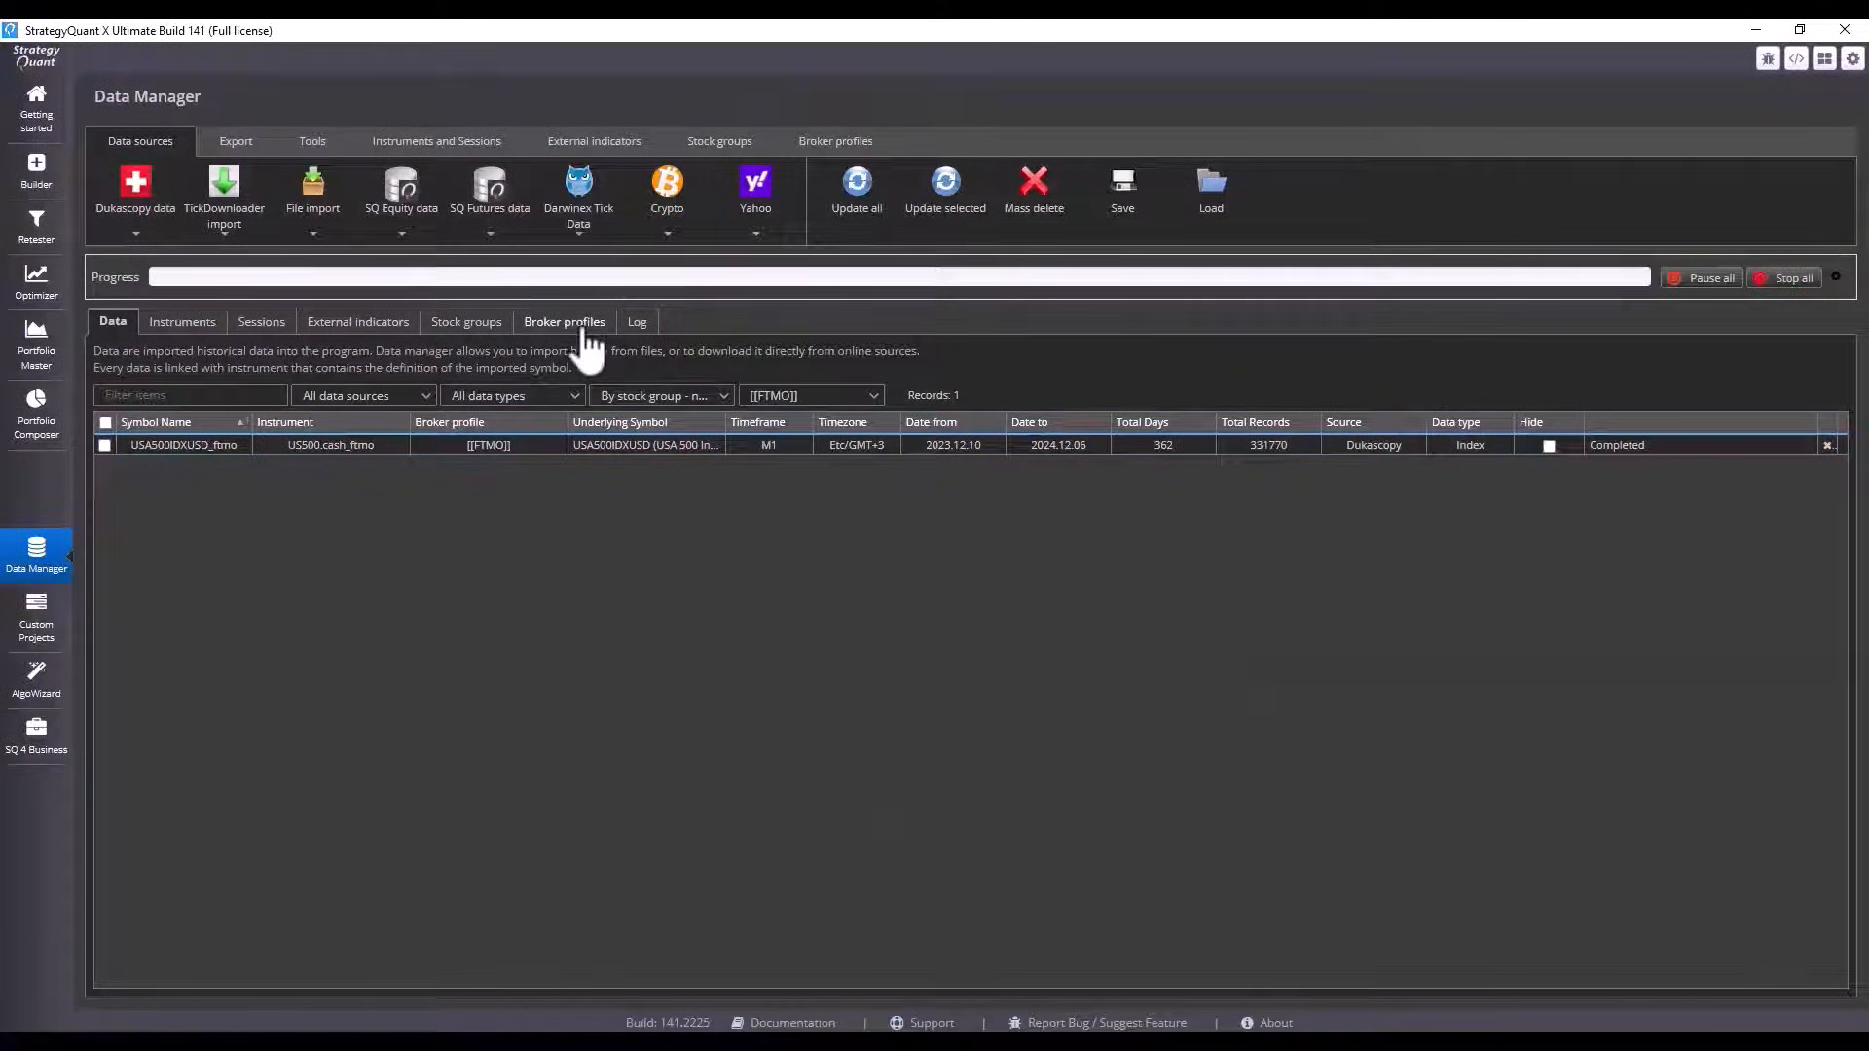
click(565, 321)
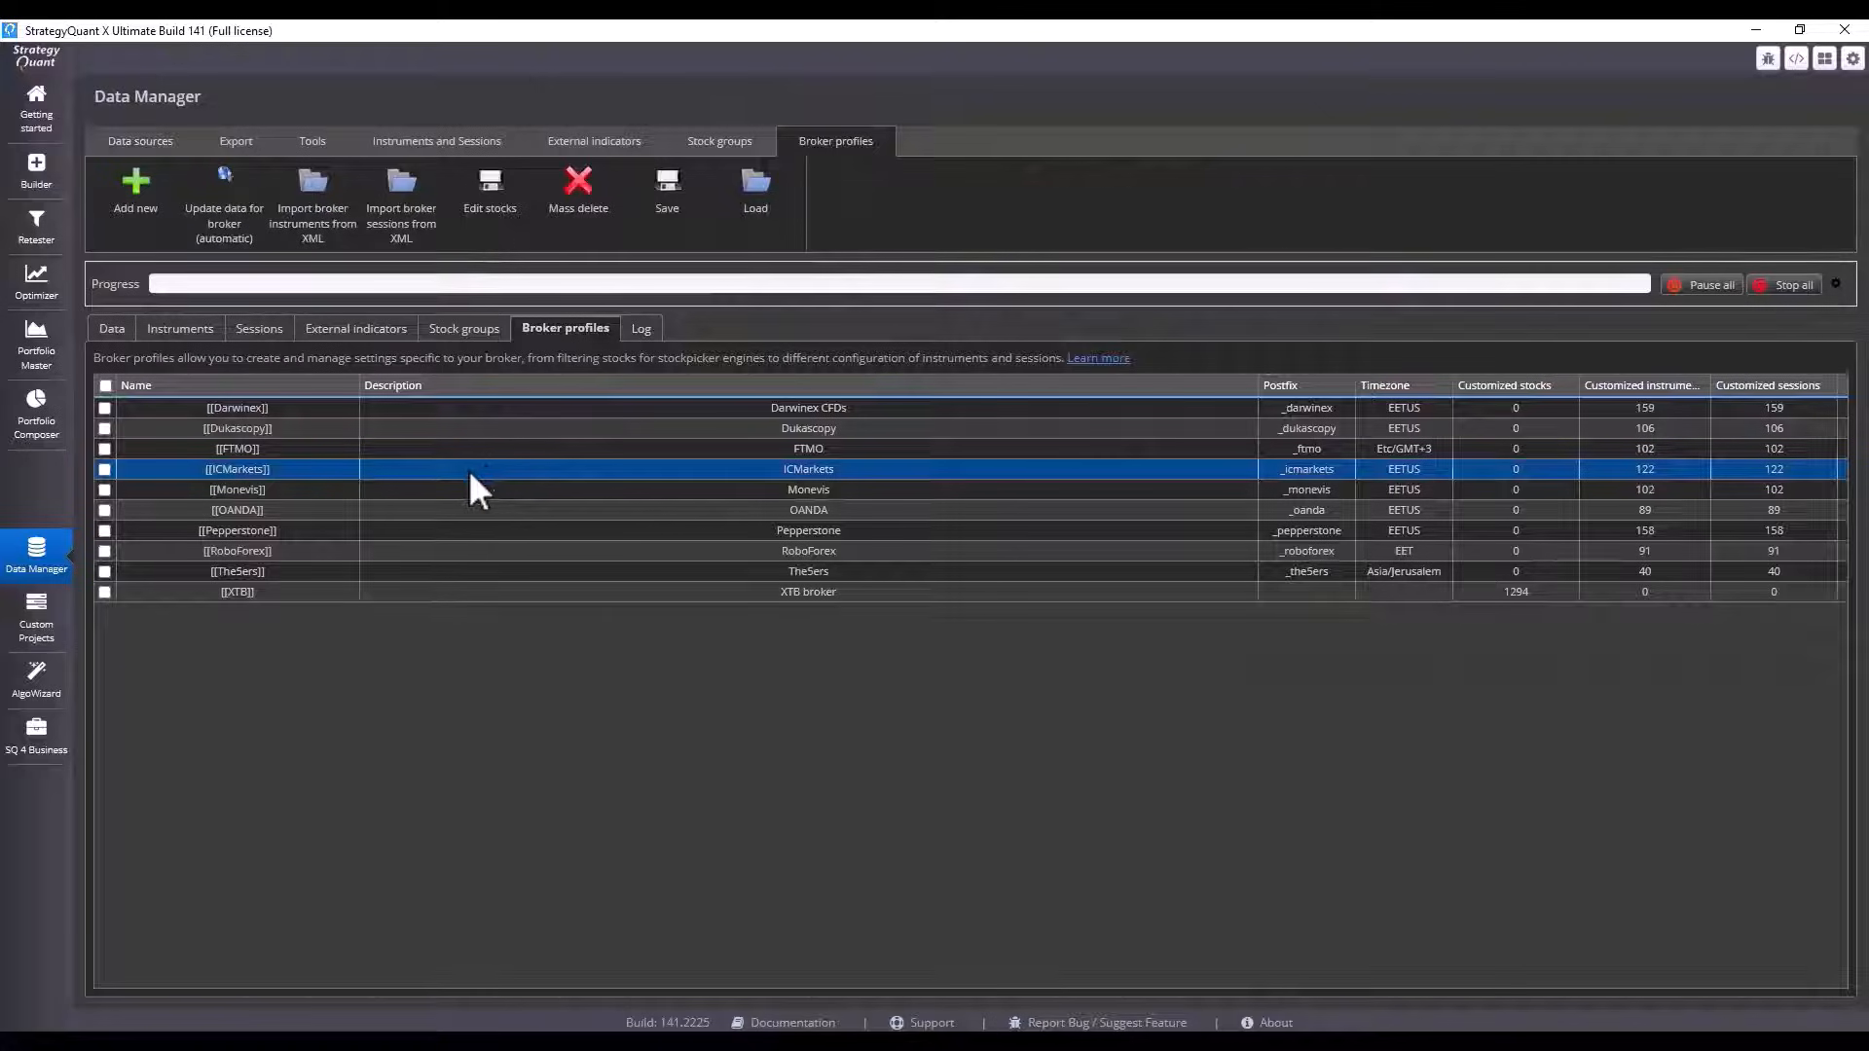
click(808, 570)
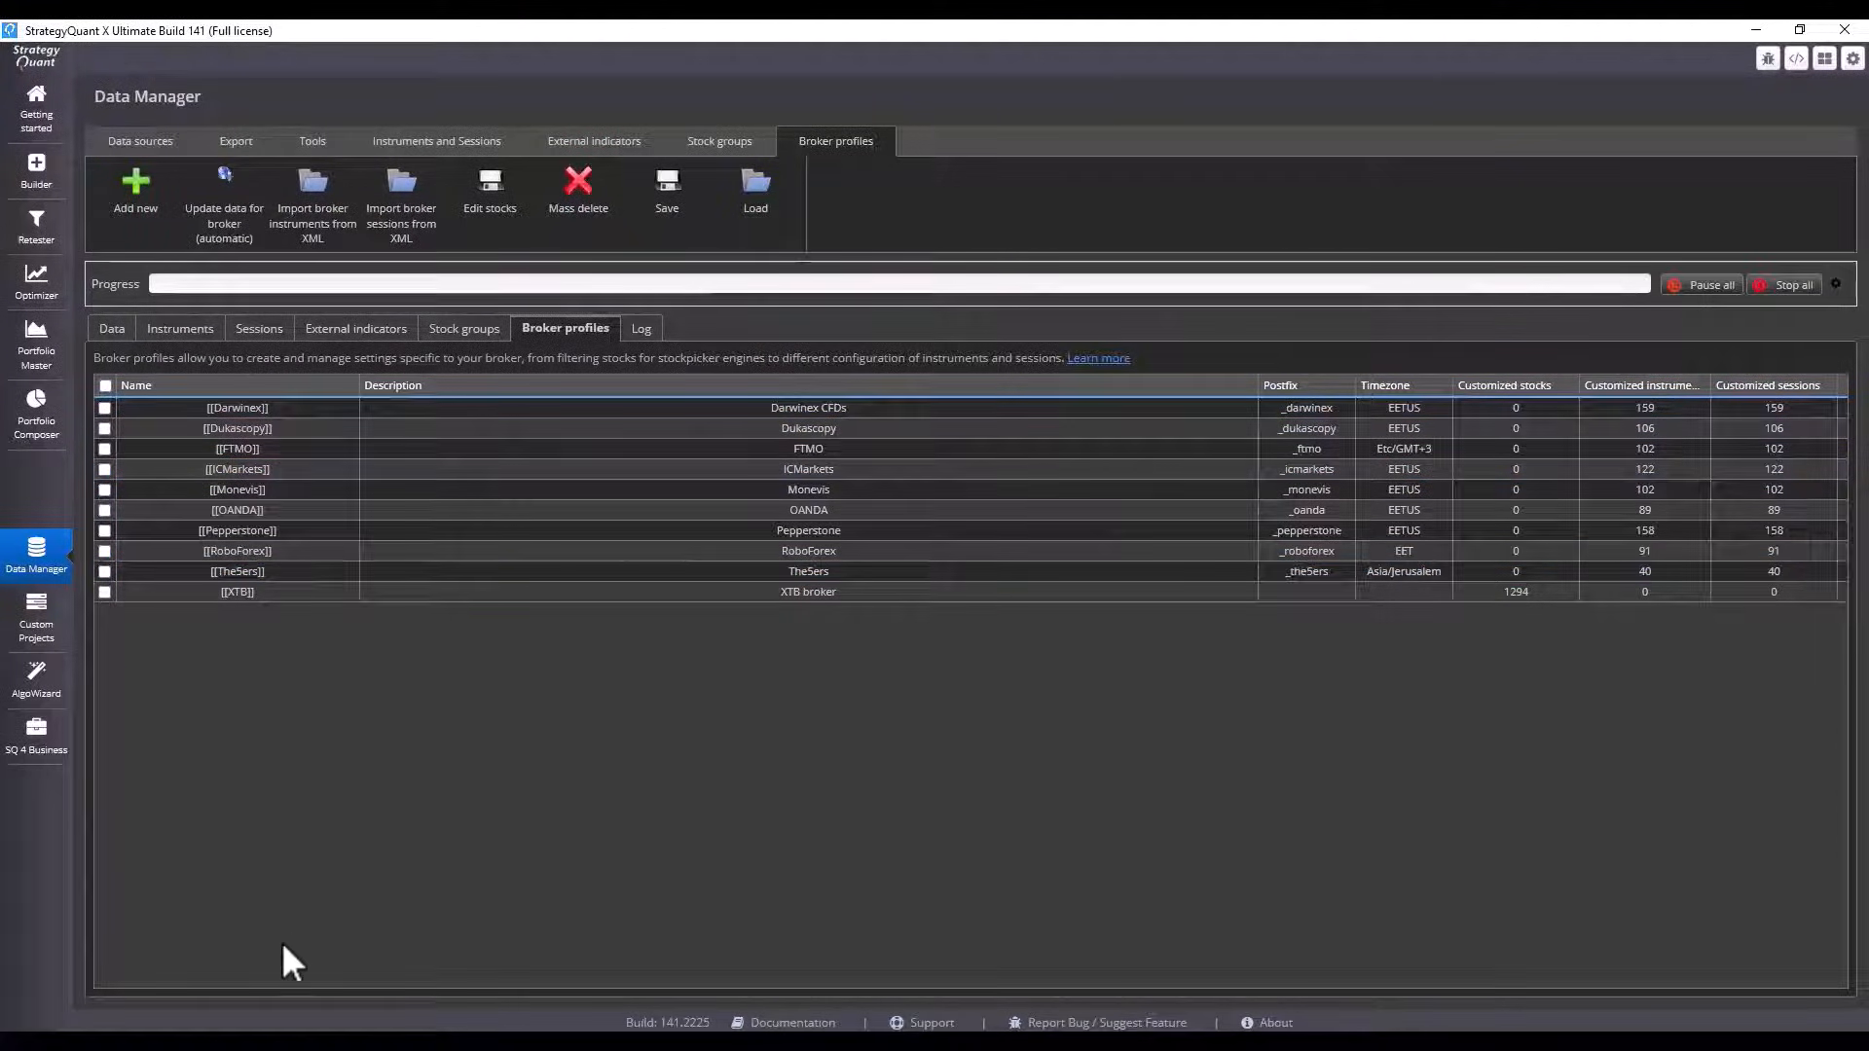
mouse_move(241, 1001)
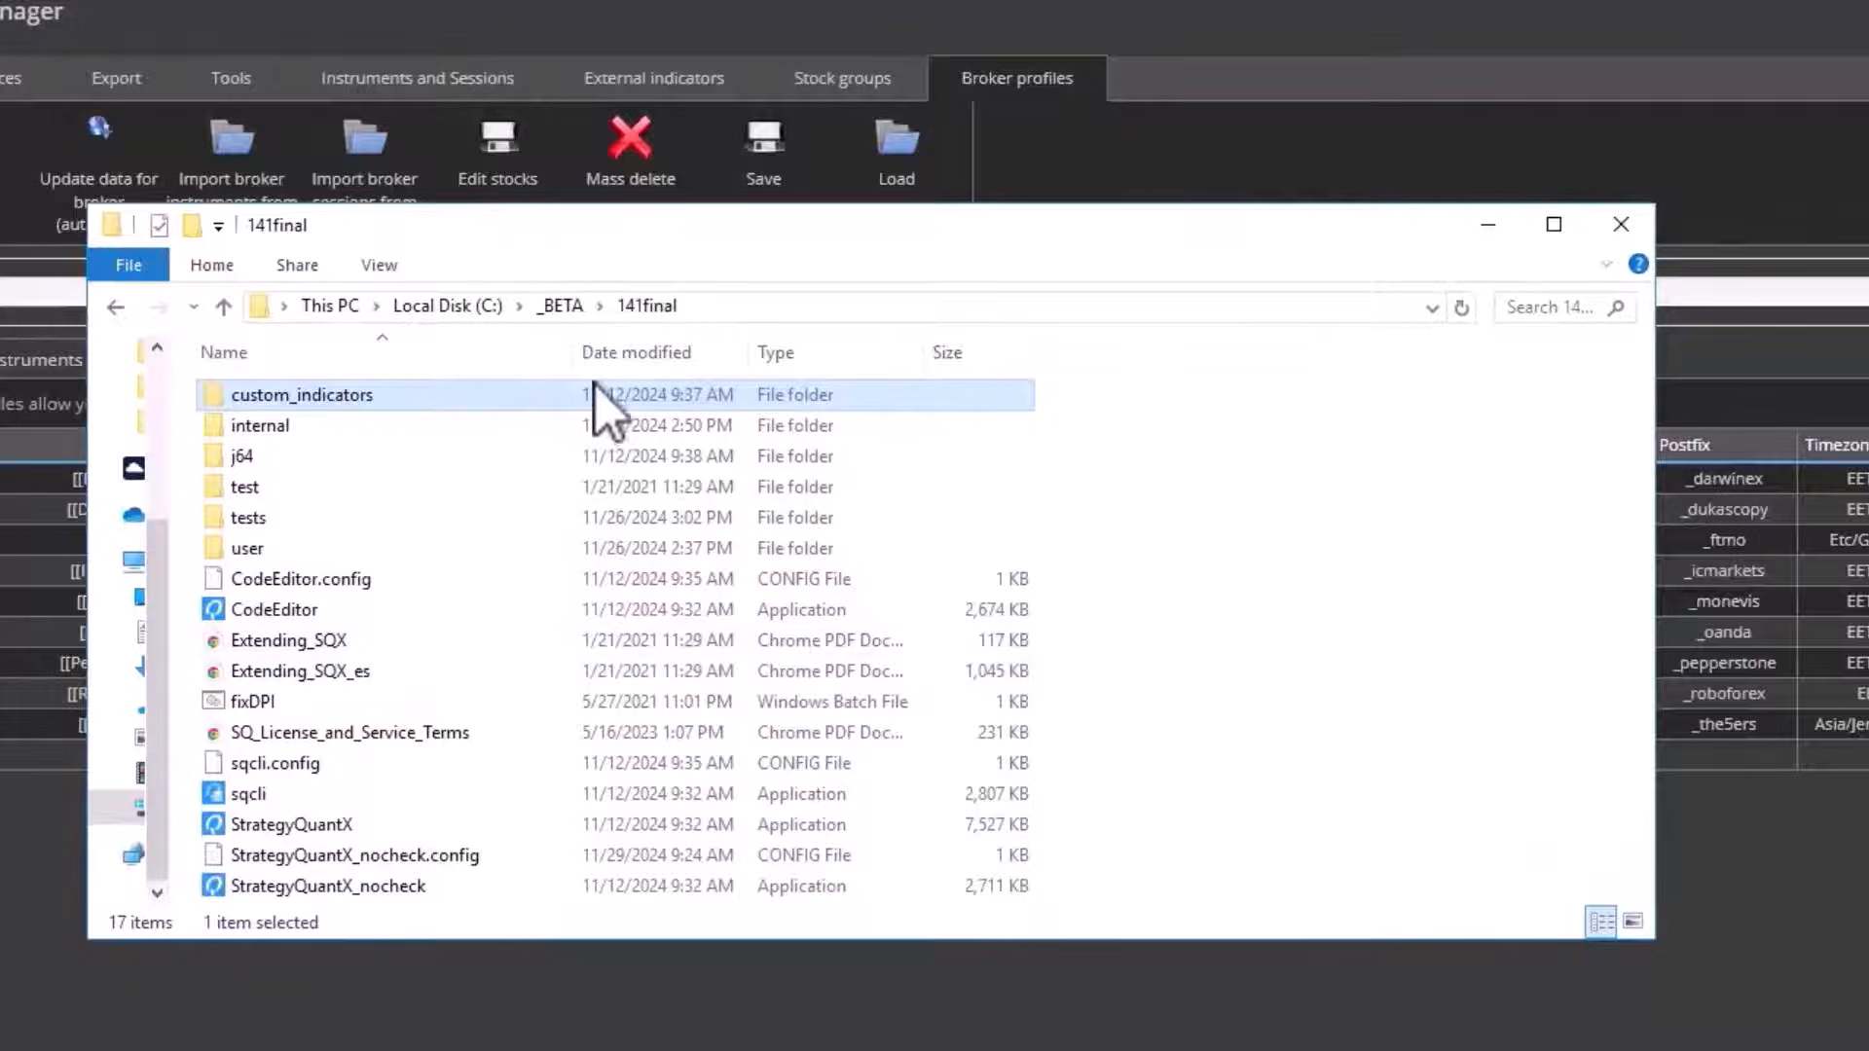
- Copy both Update_SQX_Instruments_information files from the BrokerProfileInstrumentsSessionsScripts folder
double_click(302, 395)
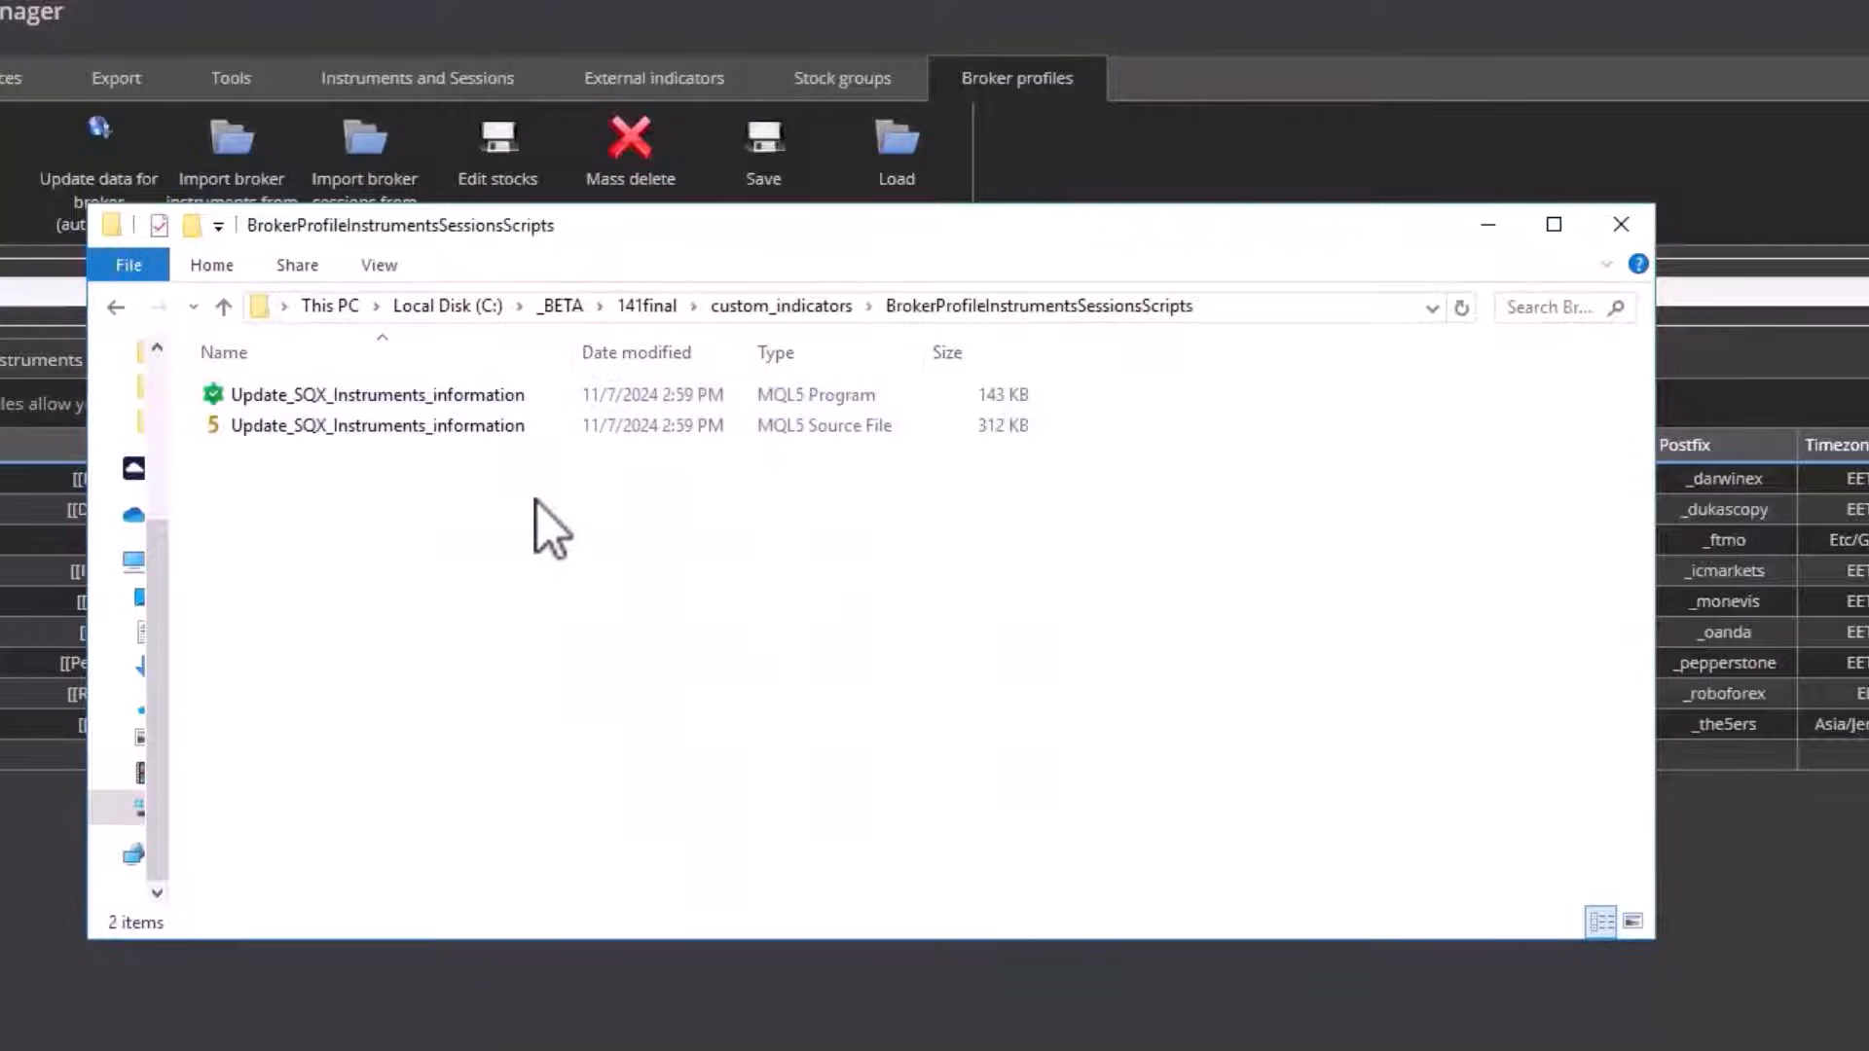
mouse_move(561, 580)
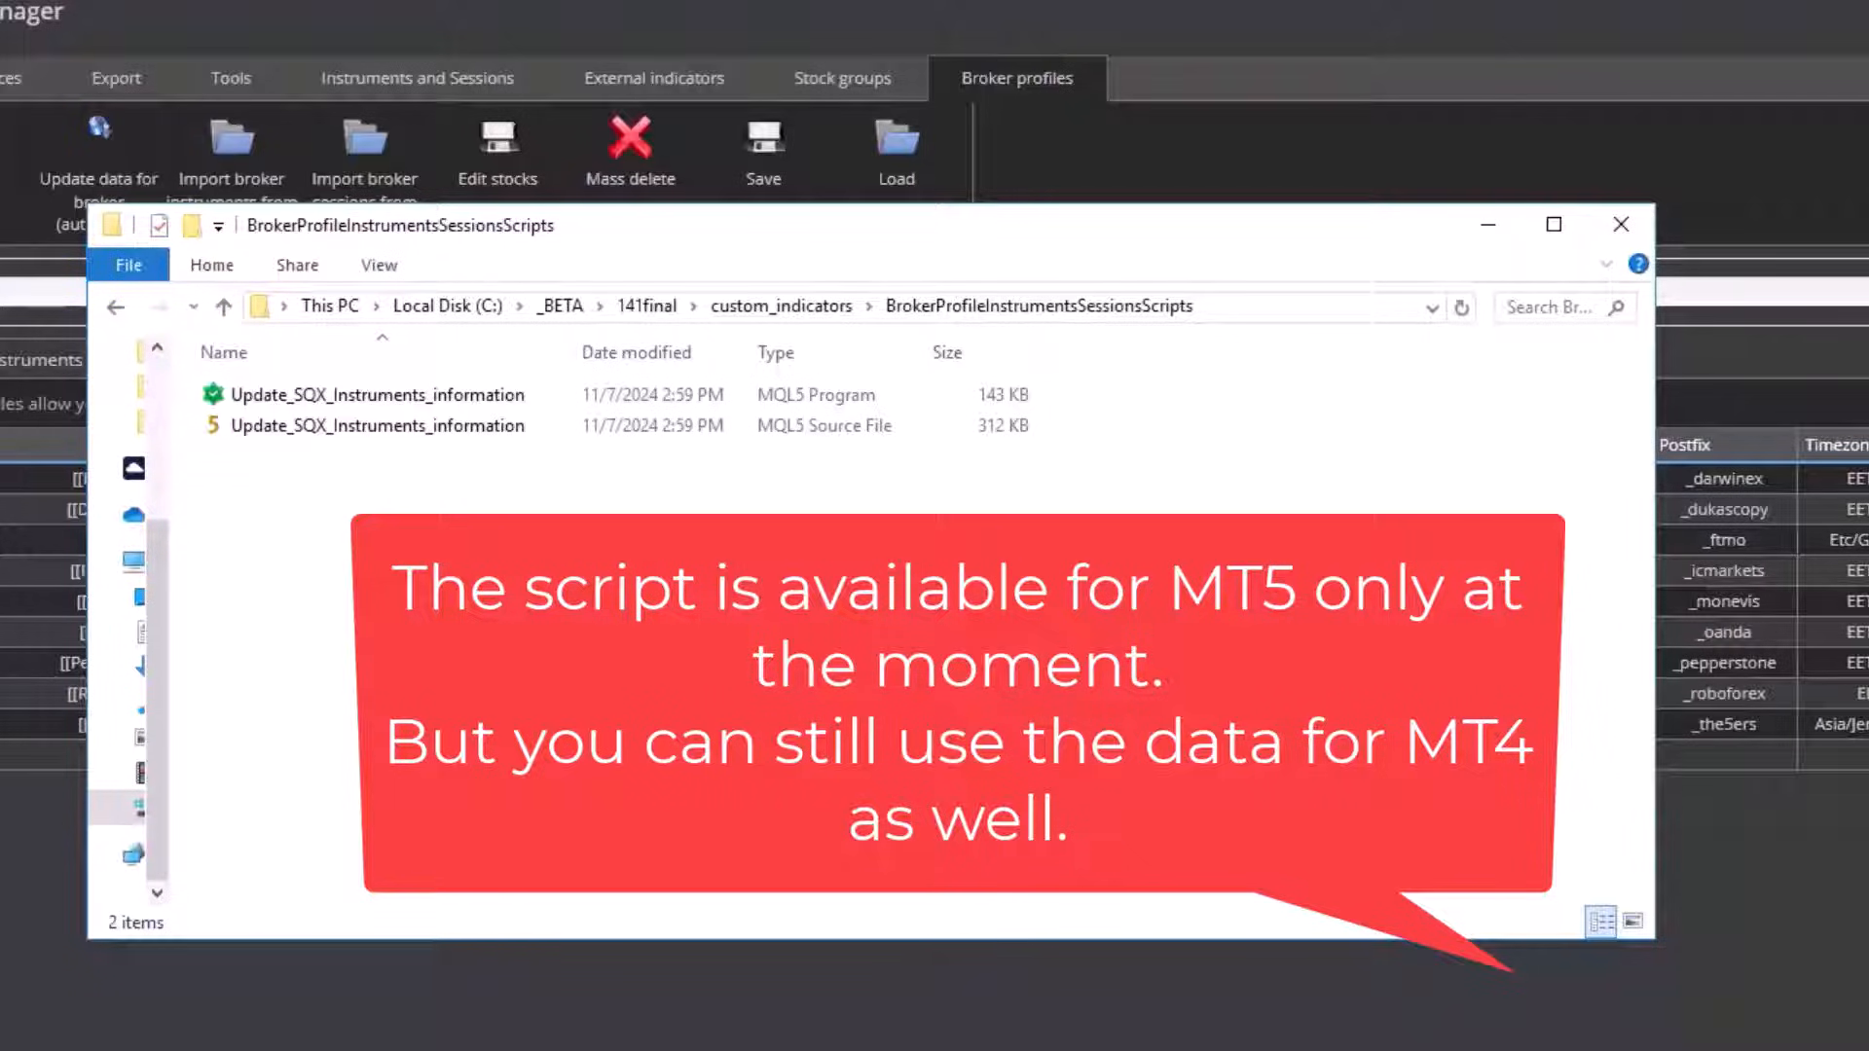
mouse_move(540, 507)
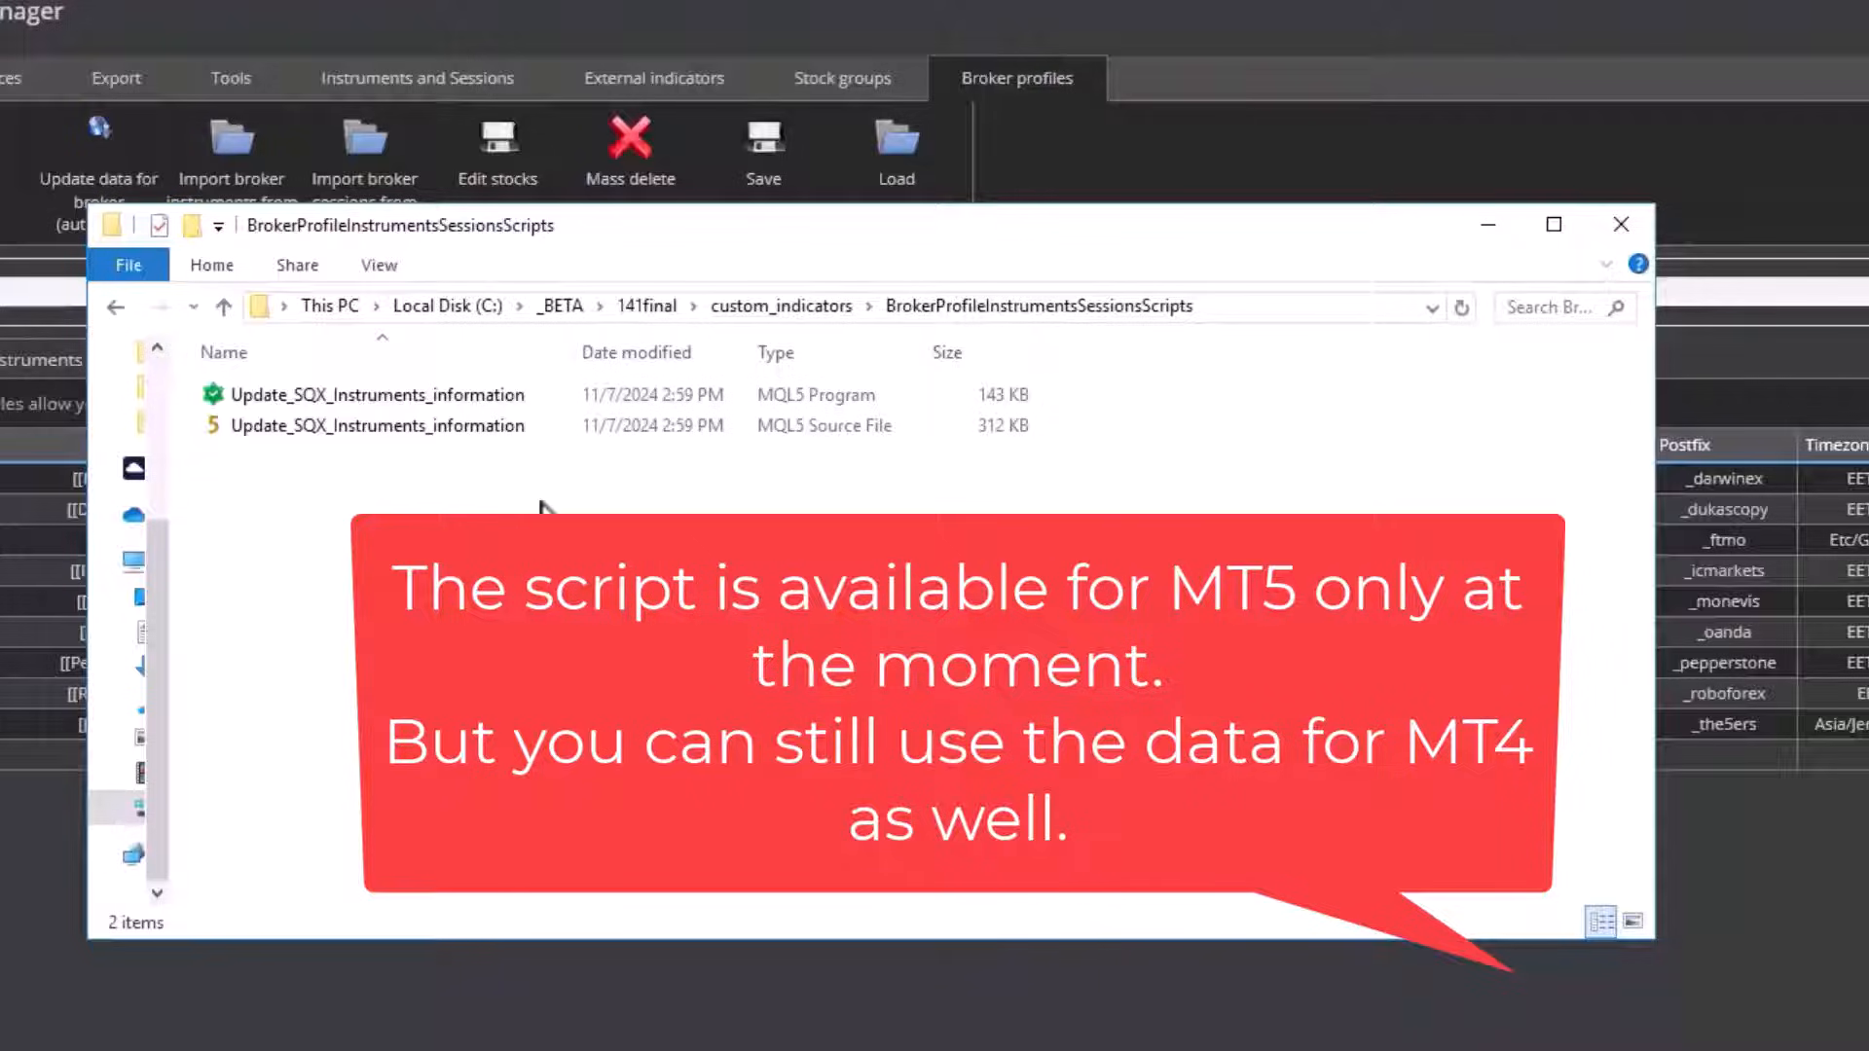
right_click(380, 396)
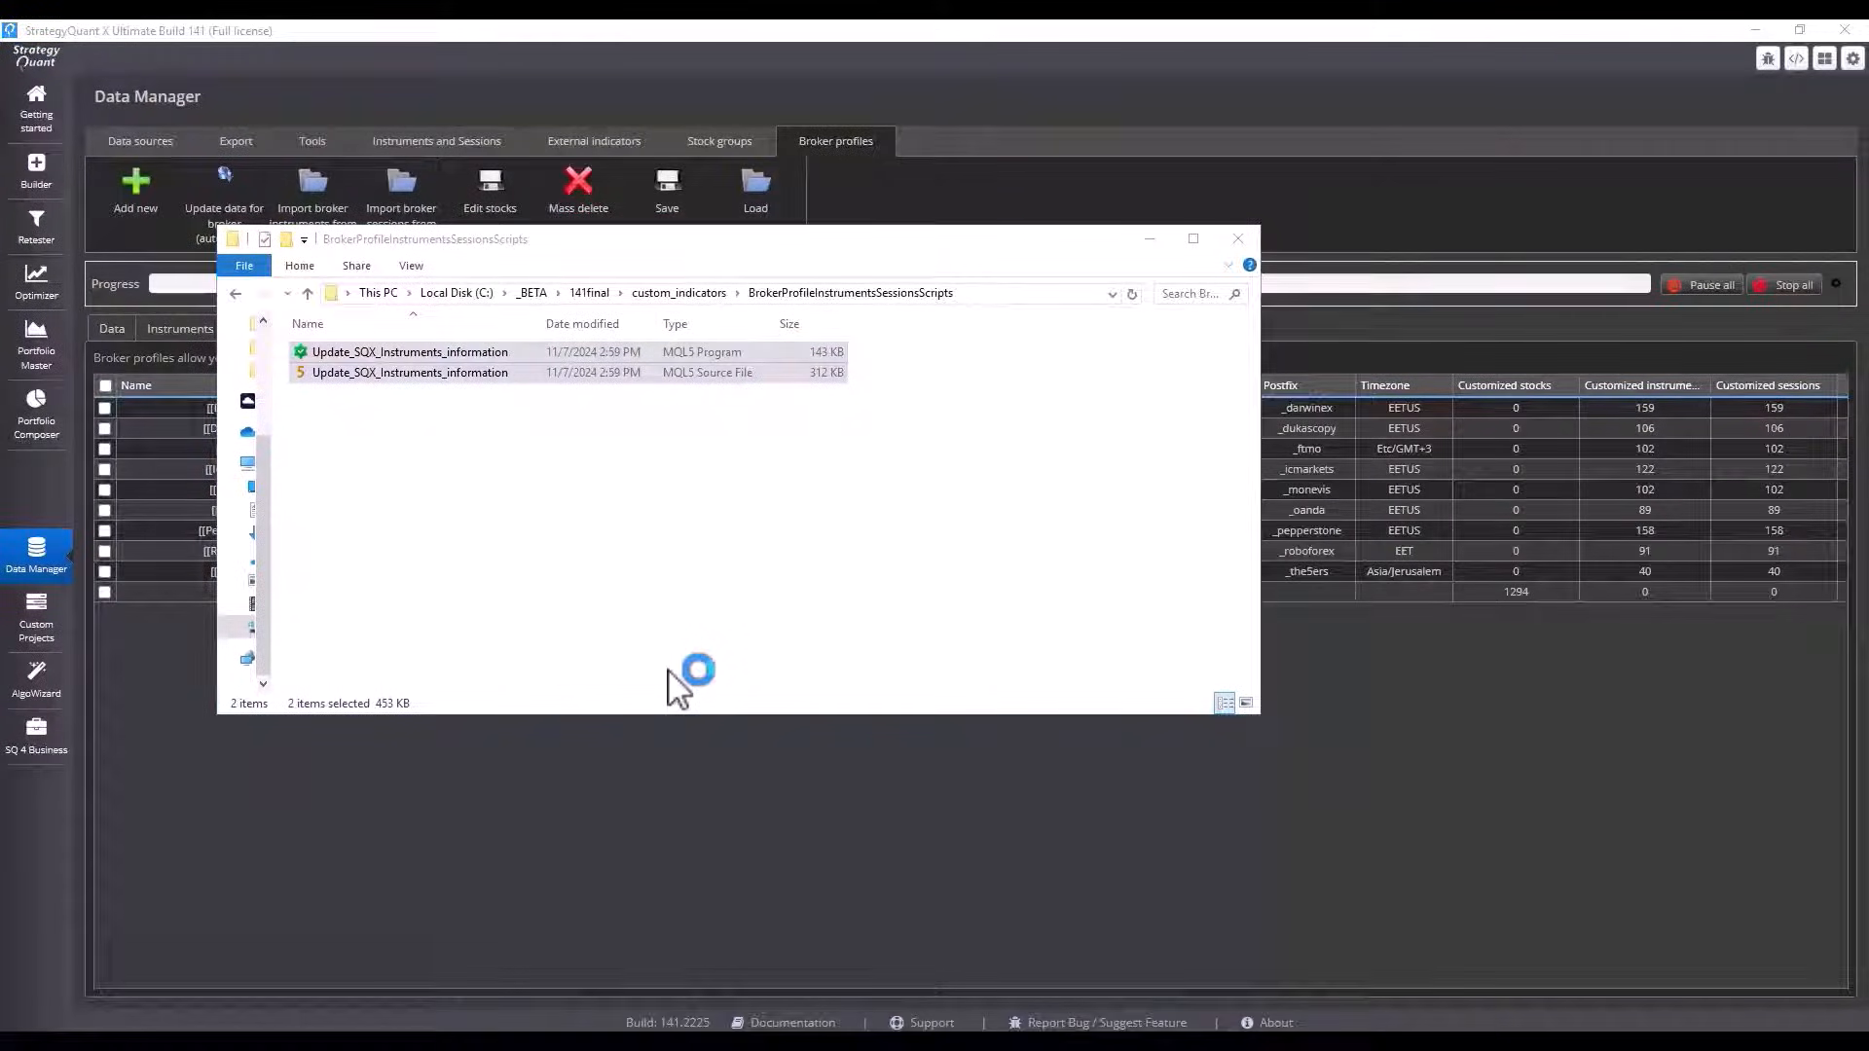
mouse_move(506, 411)
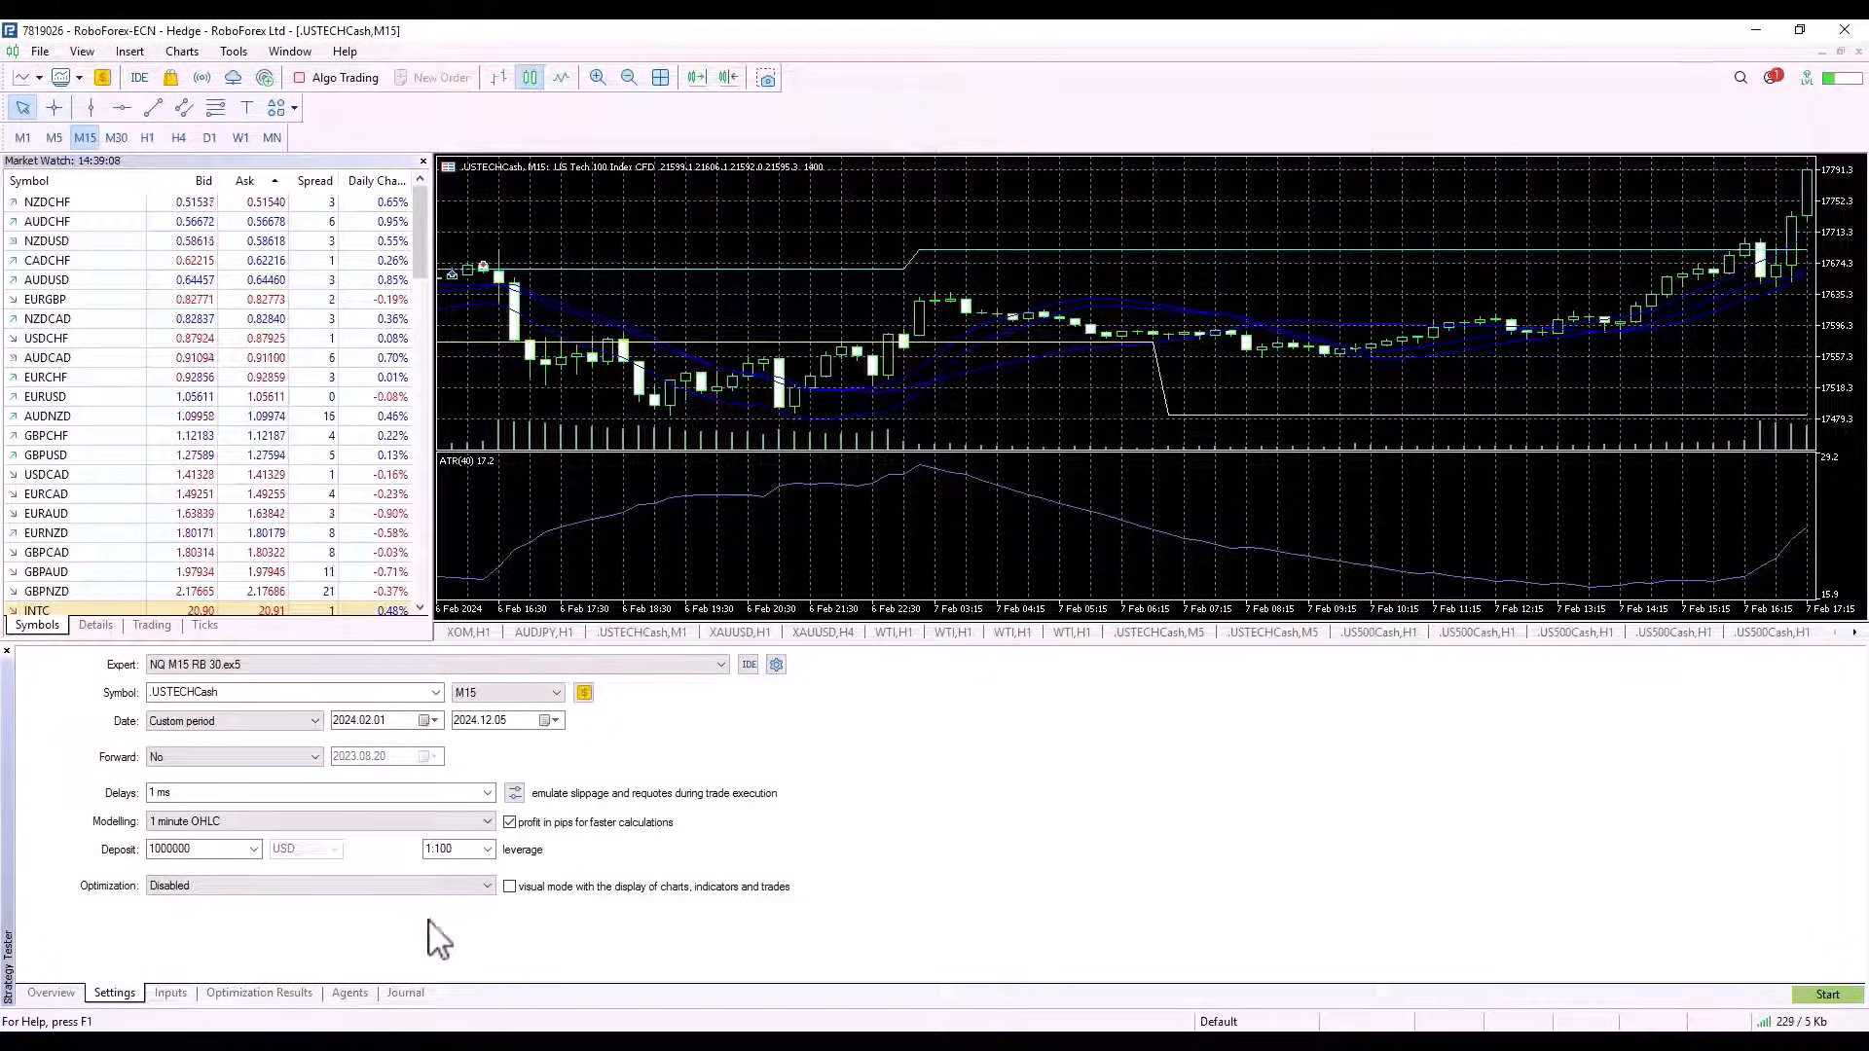
mouse_move(858, 433)
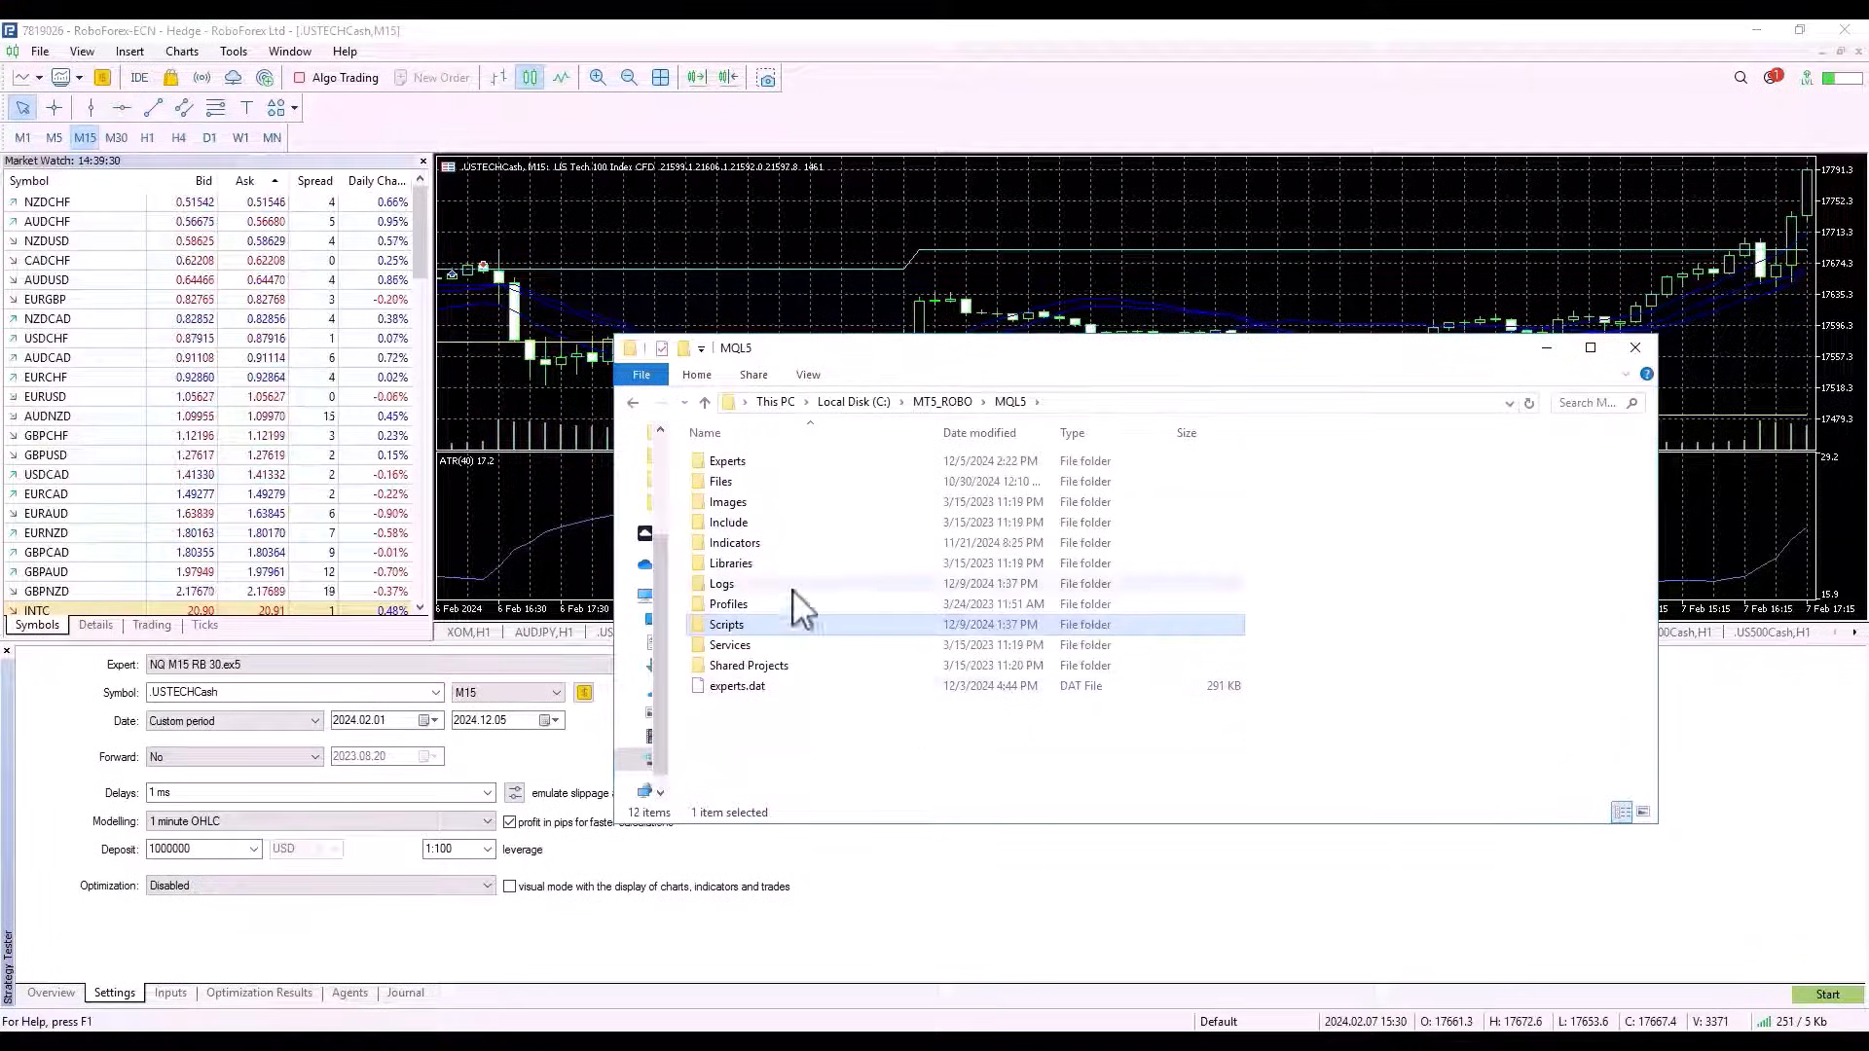
- Install the script in MQL5\Scripts, refresh Navigator and launch it on the EURGBP H1 chart
double_click(726, 625)
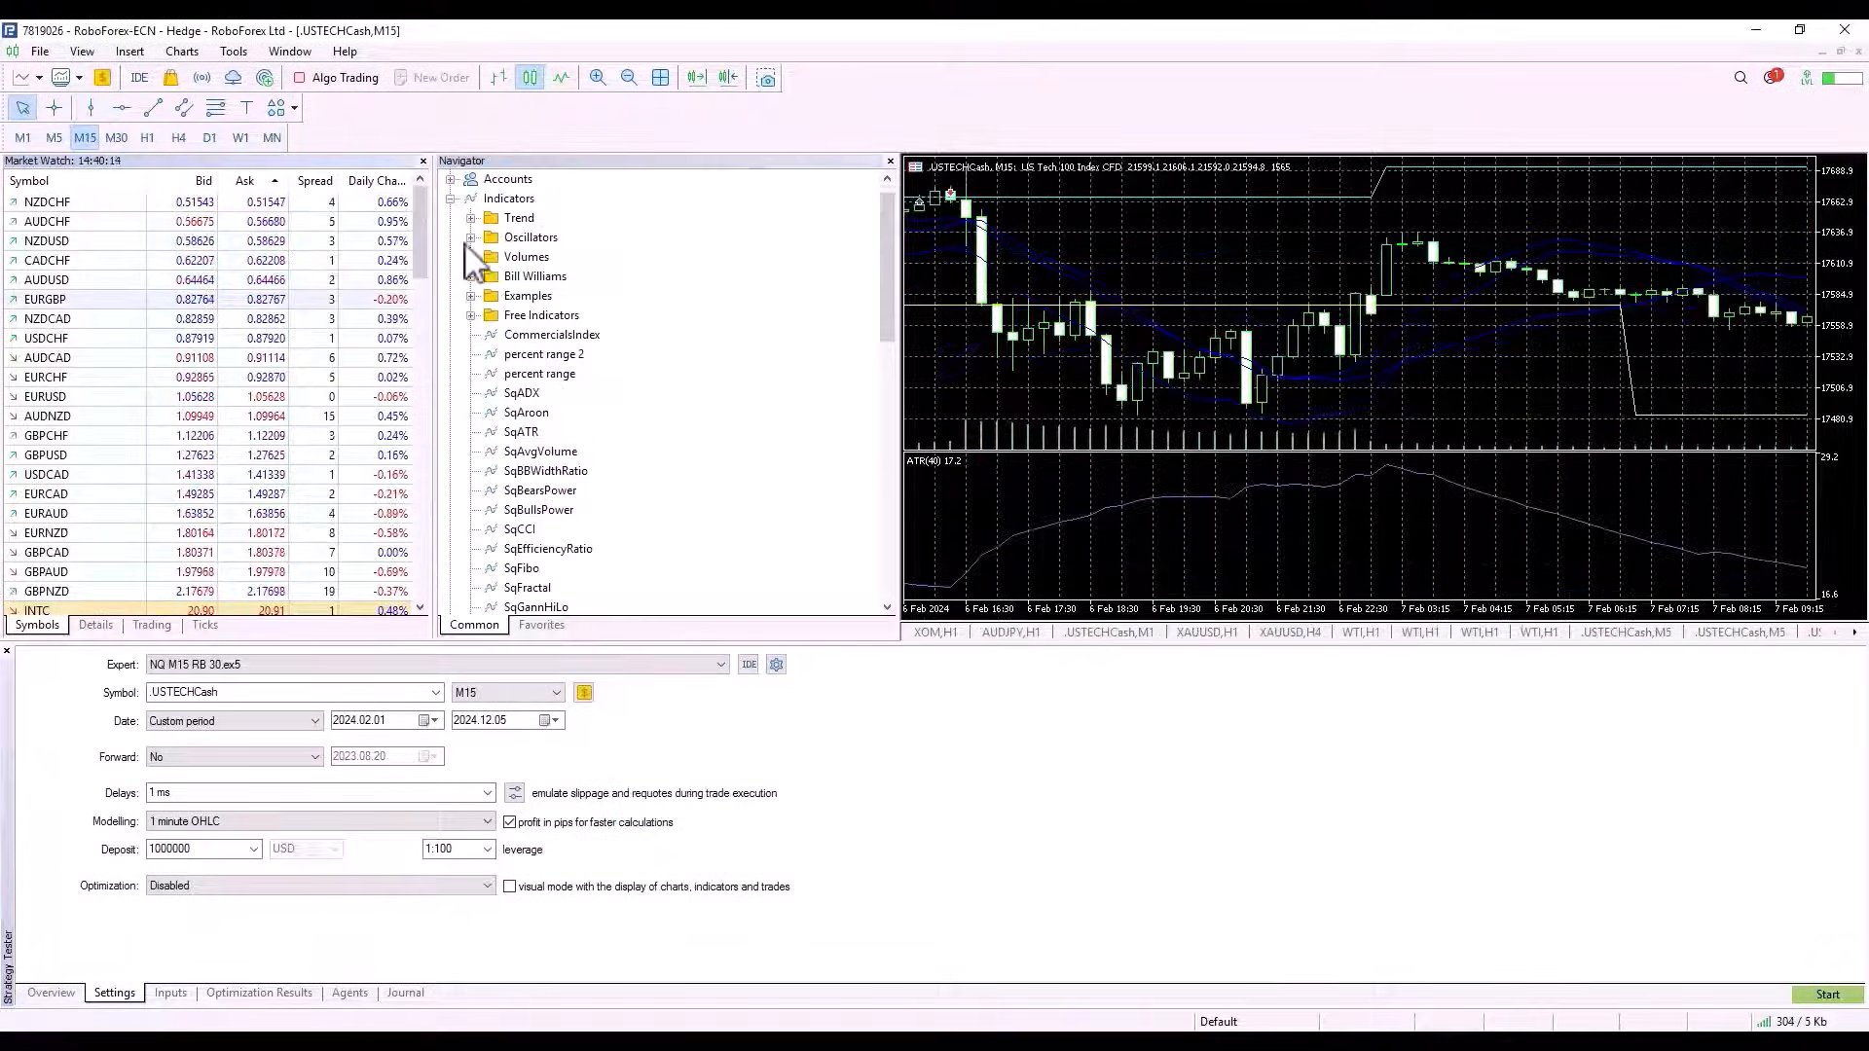
right_click(524, 257)
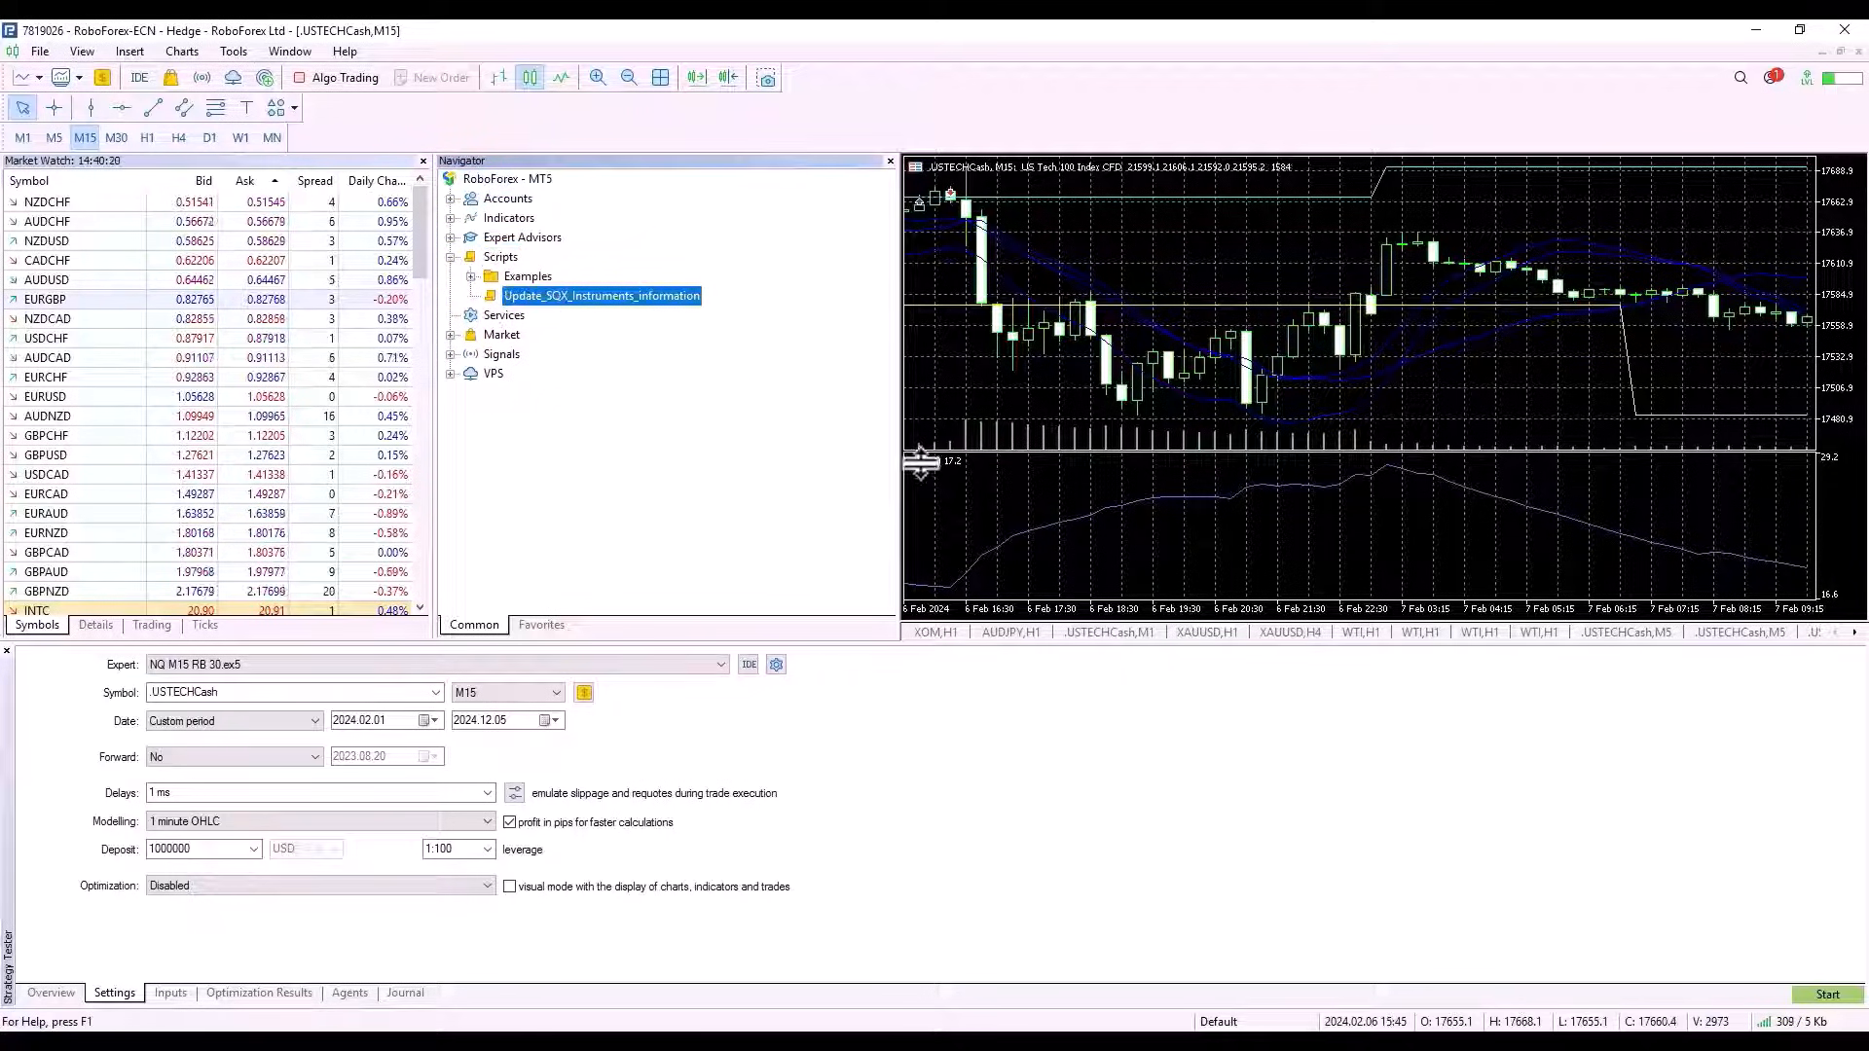
mouse_move(1102, 354)
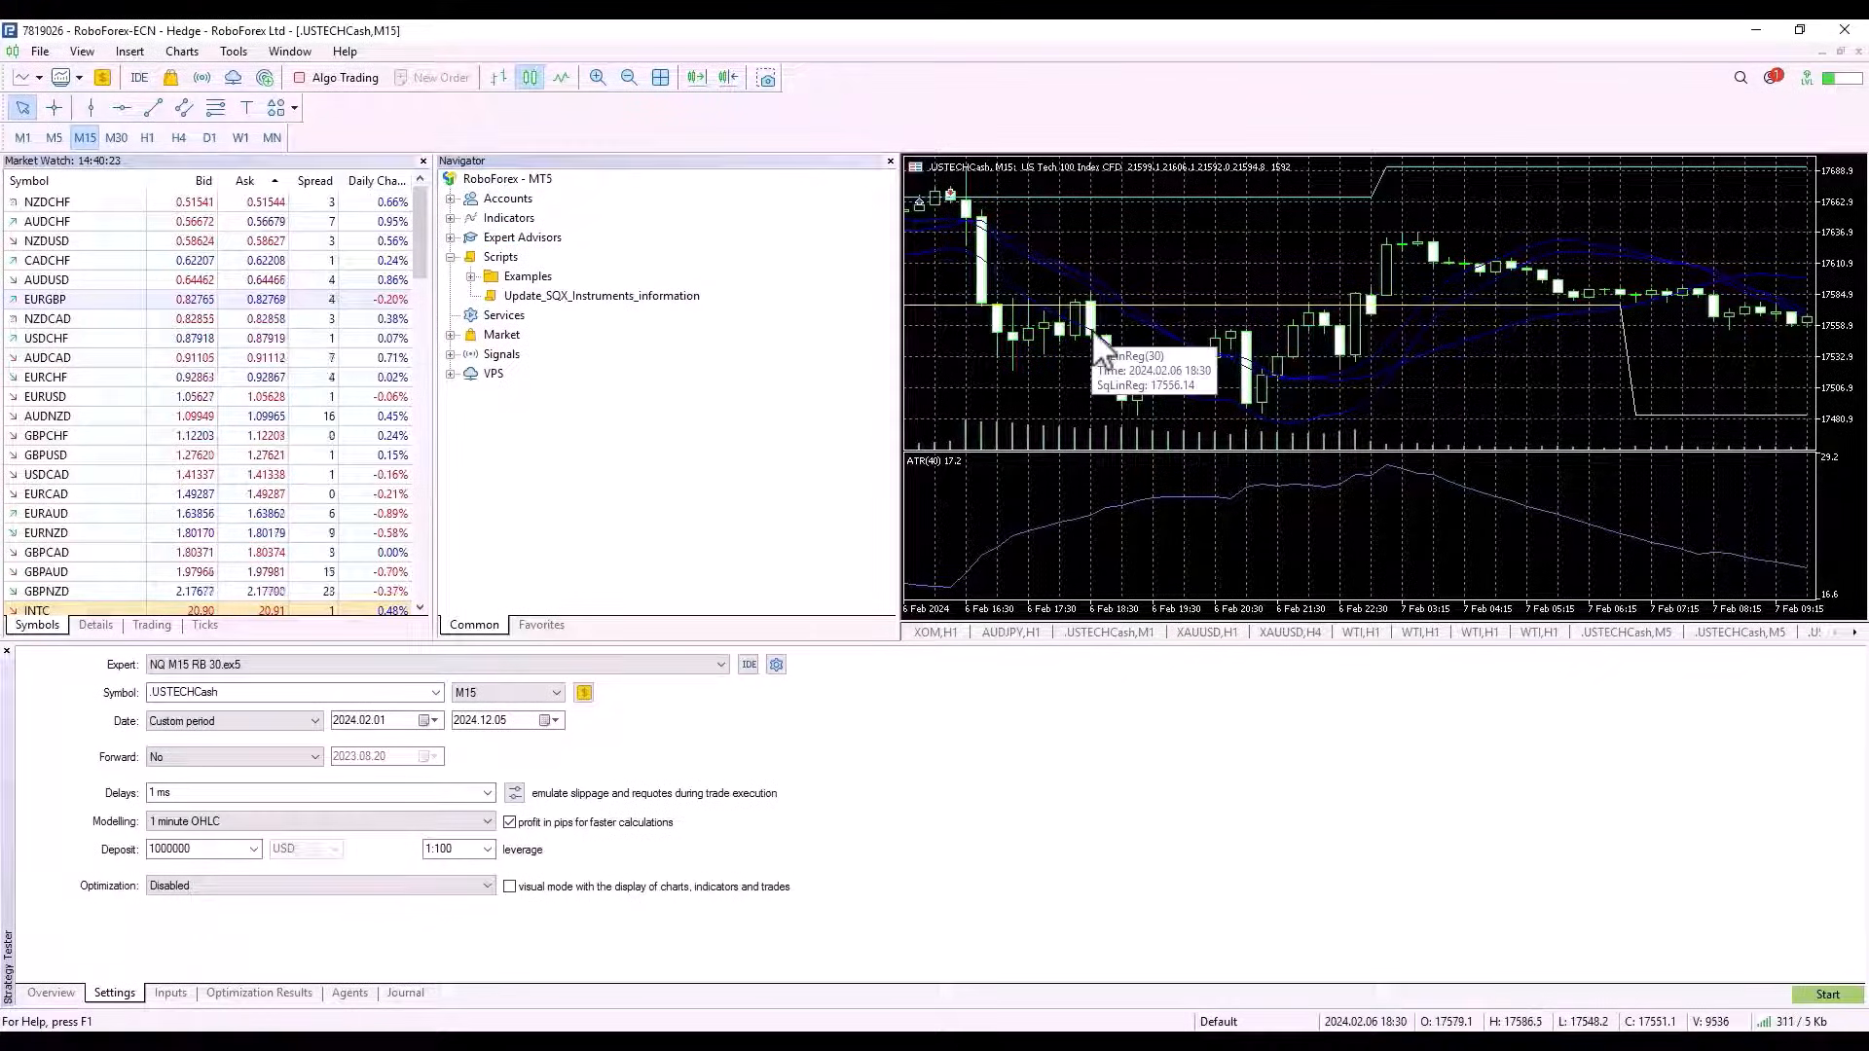
double_click(45, 299)
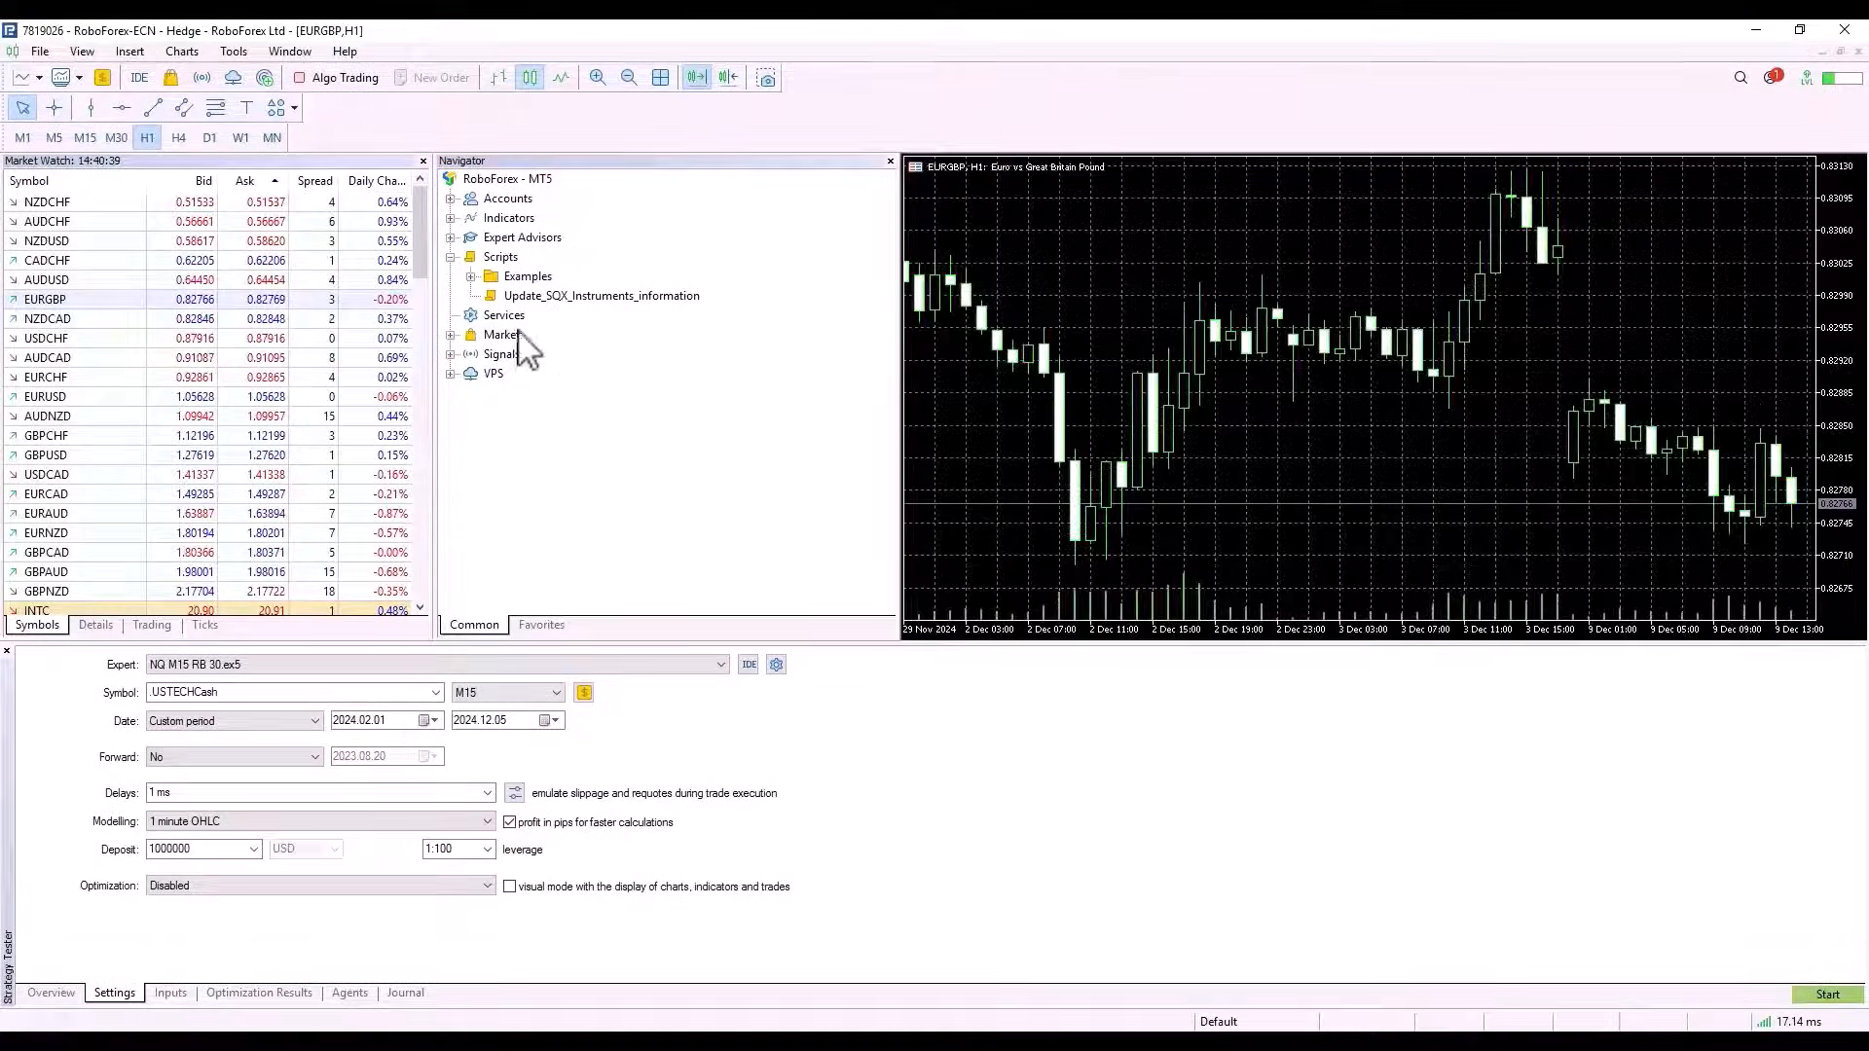
double_click(601, 294)
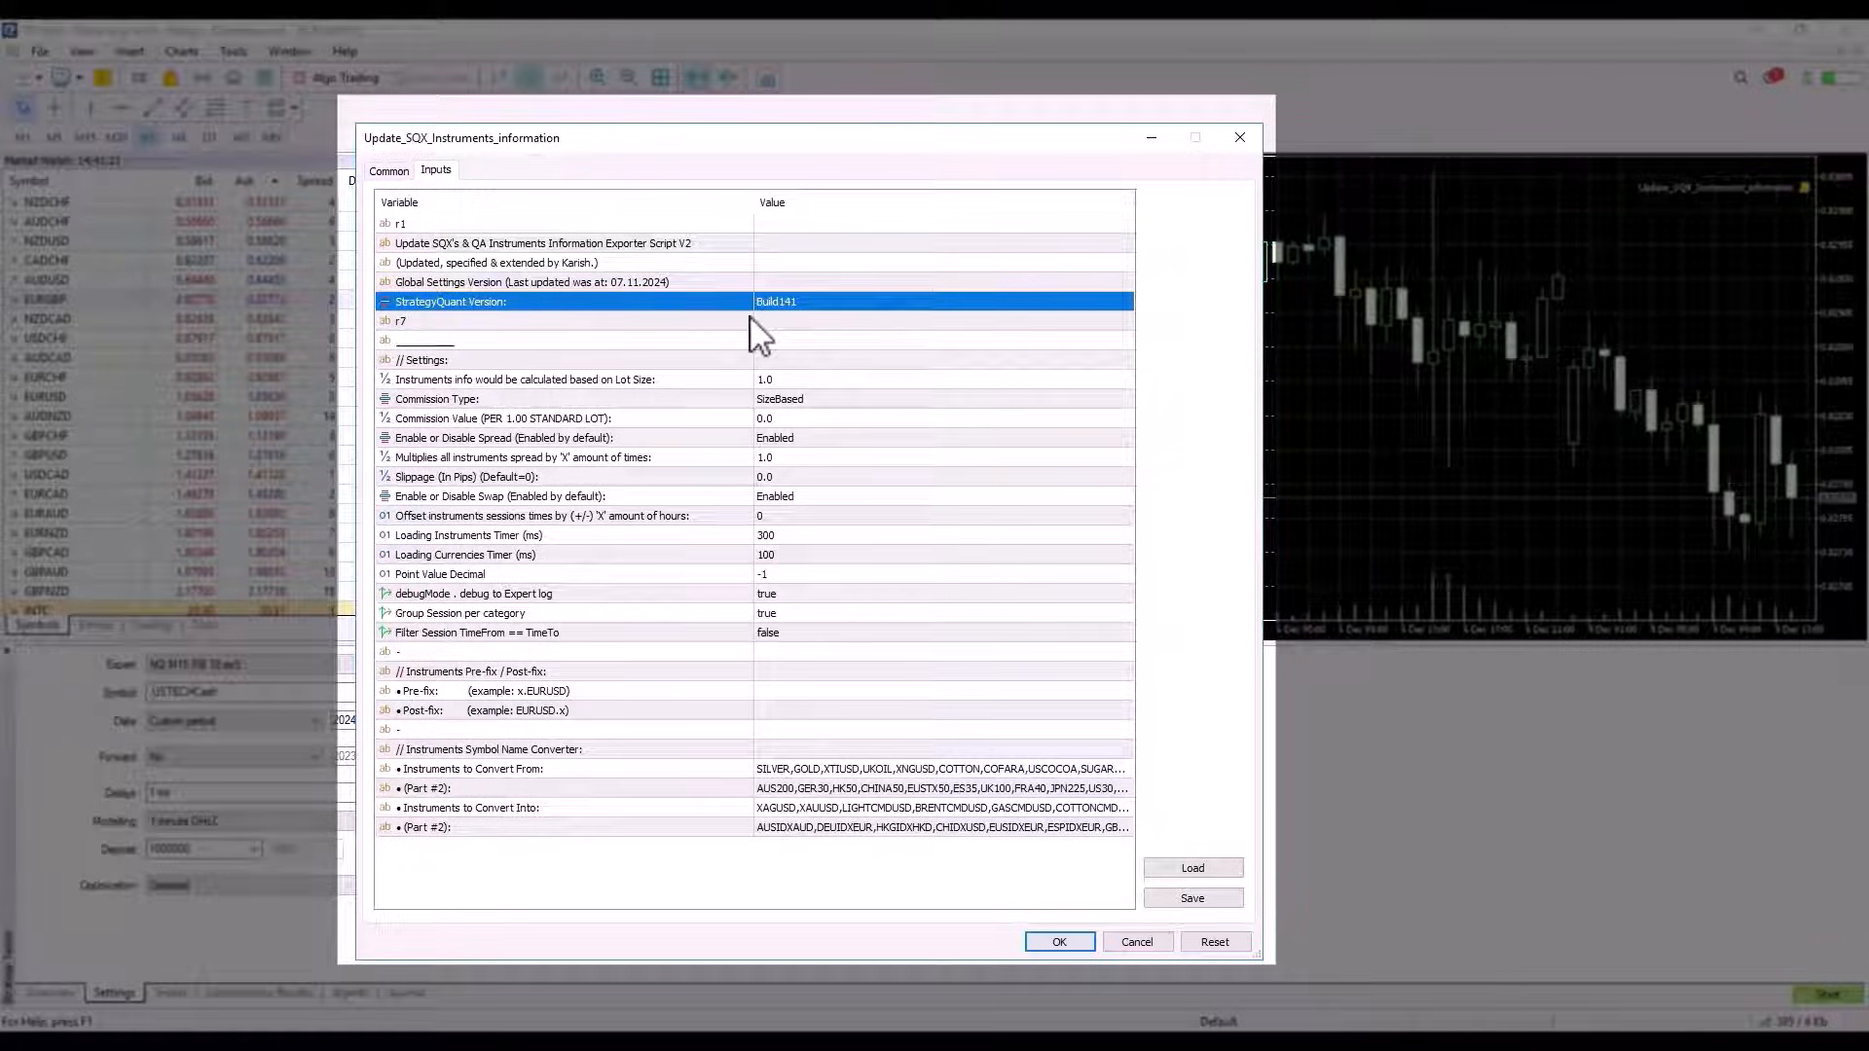
- Review the Strategy/Quant Version, SizeBased commission type and 0.0 commission value inputs unchanged
click(763, 380)
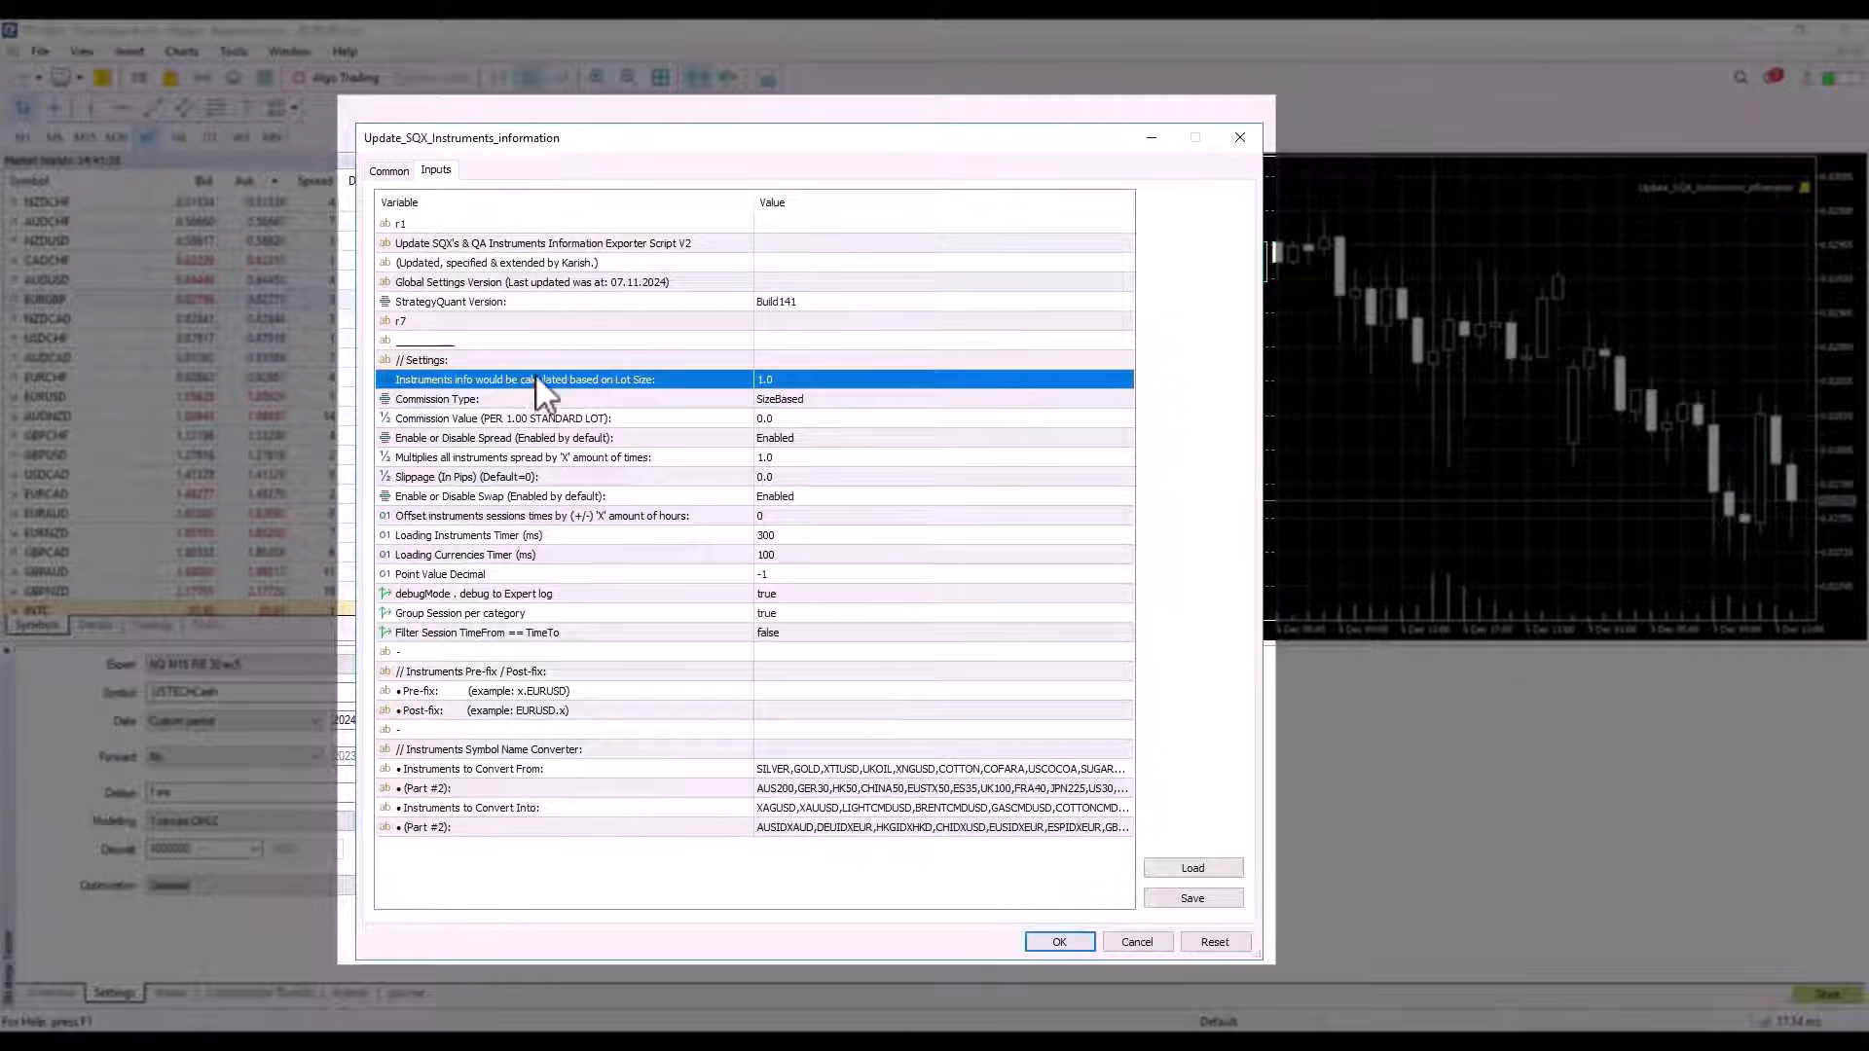
mouse_move(752, 411)
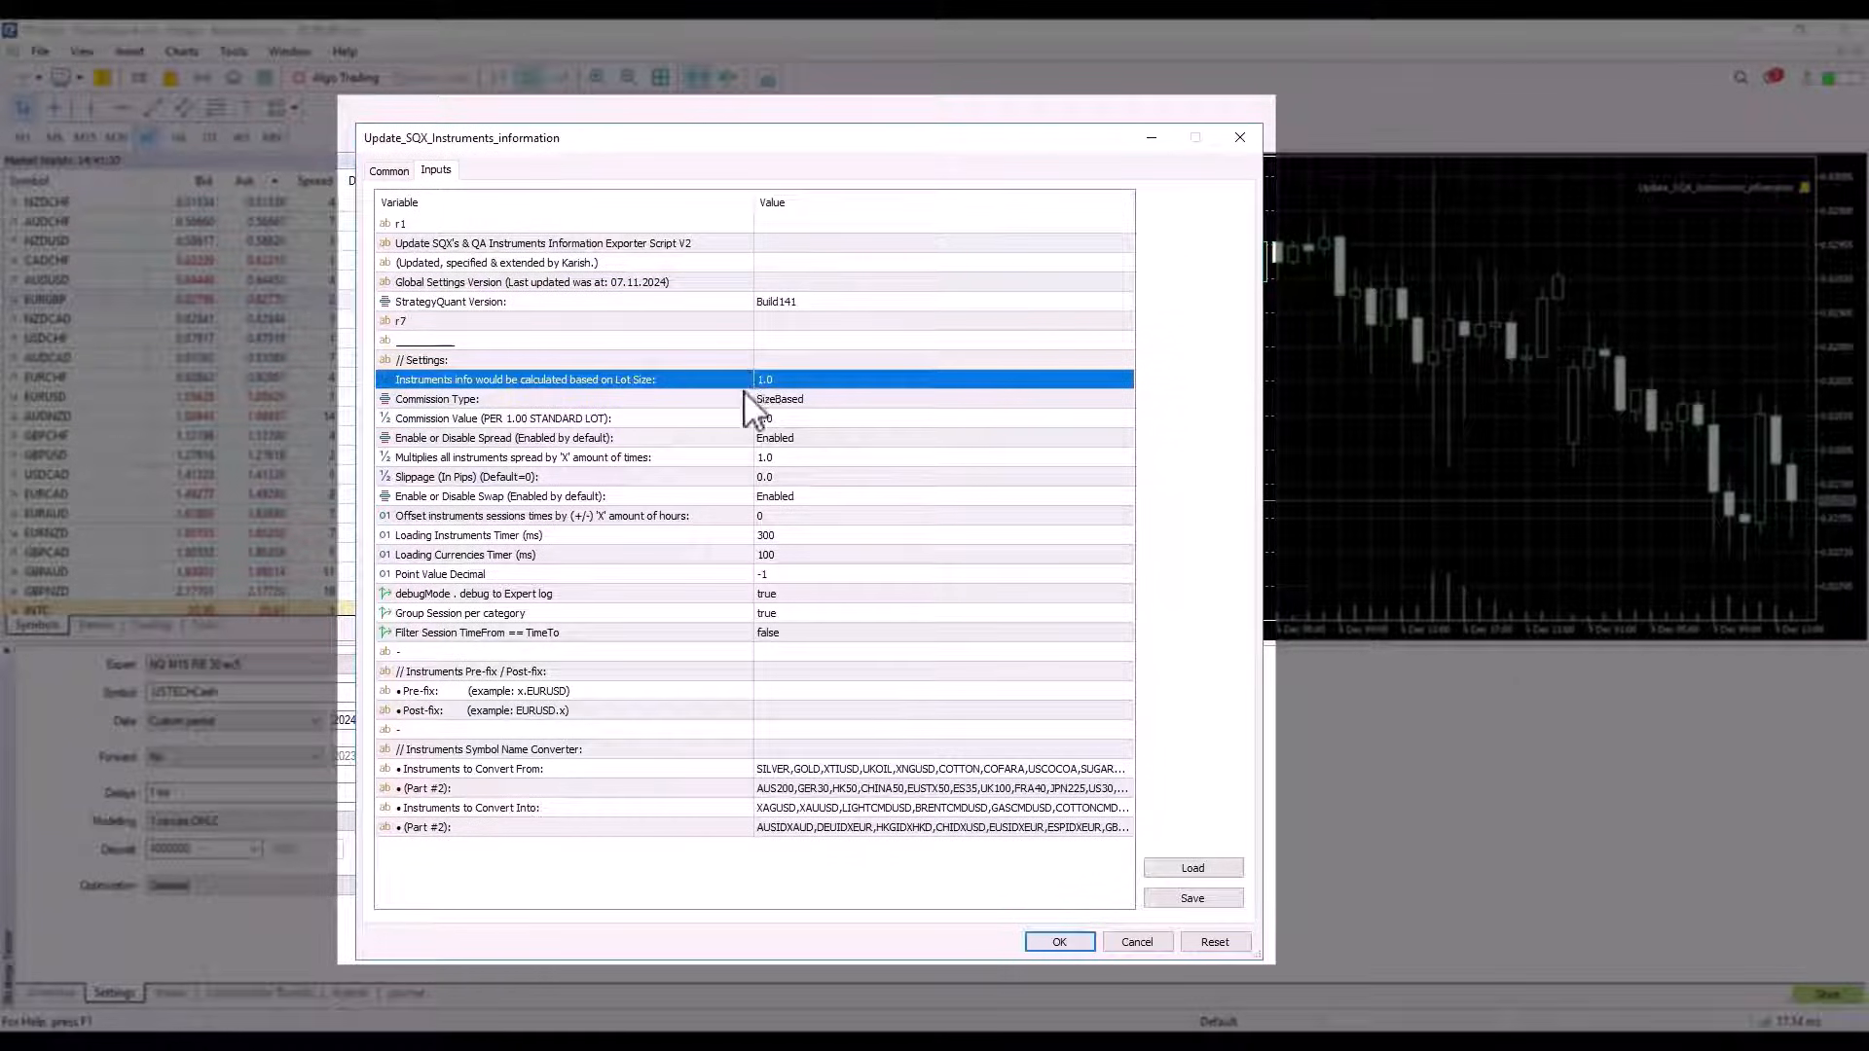
click(524, 397)
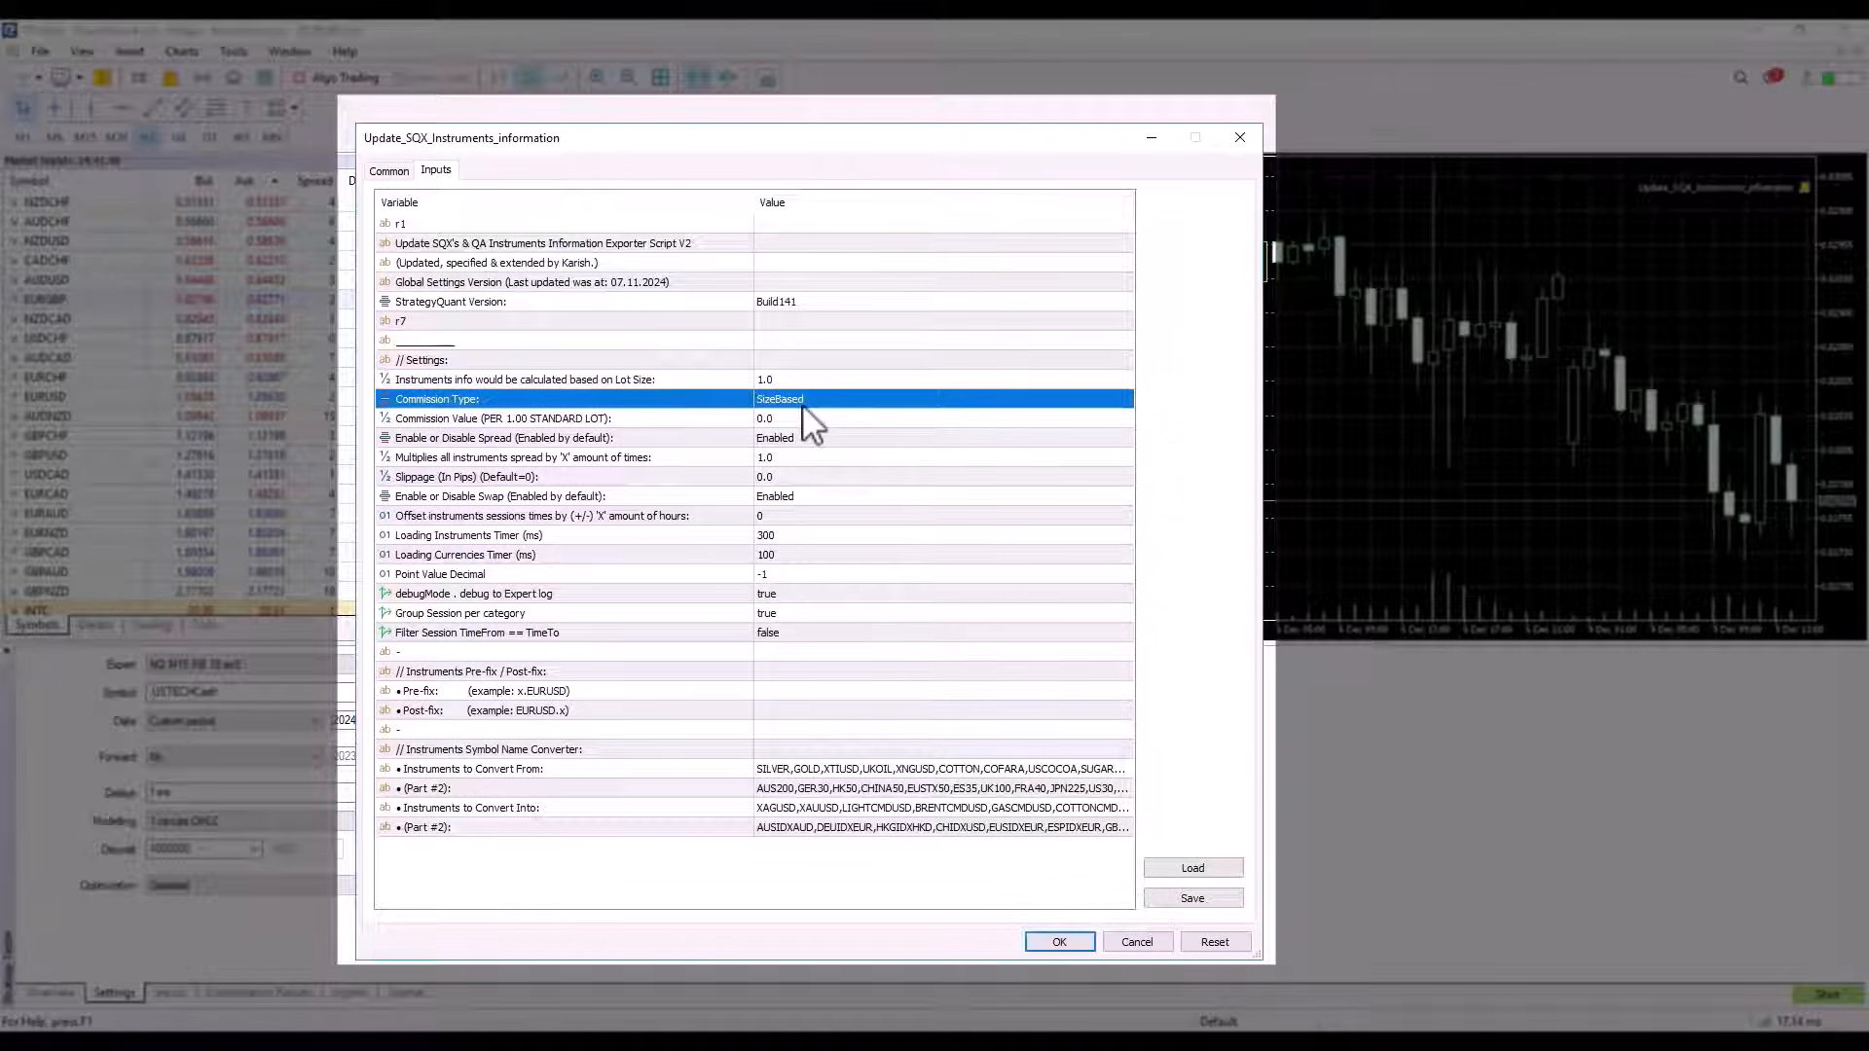
mouse_move(739, 429)
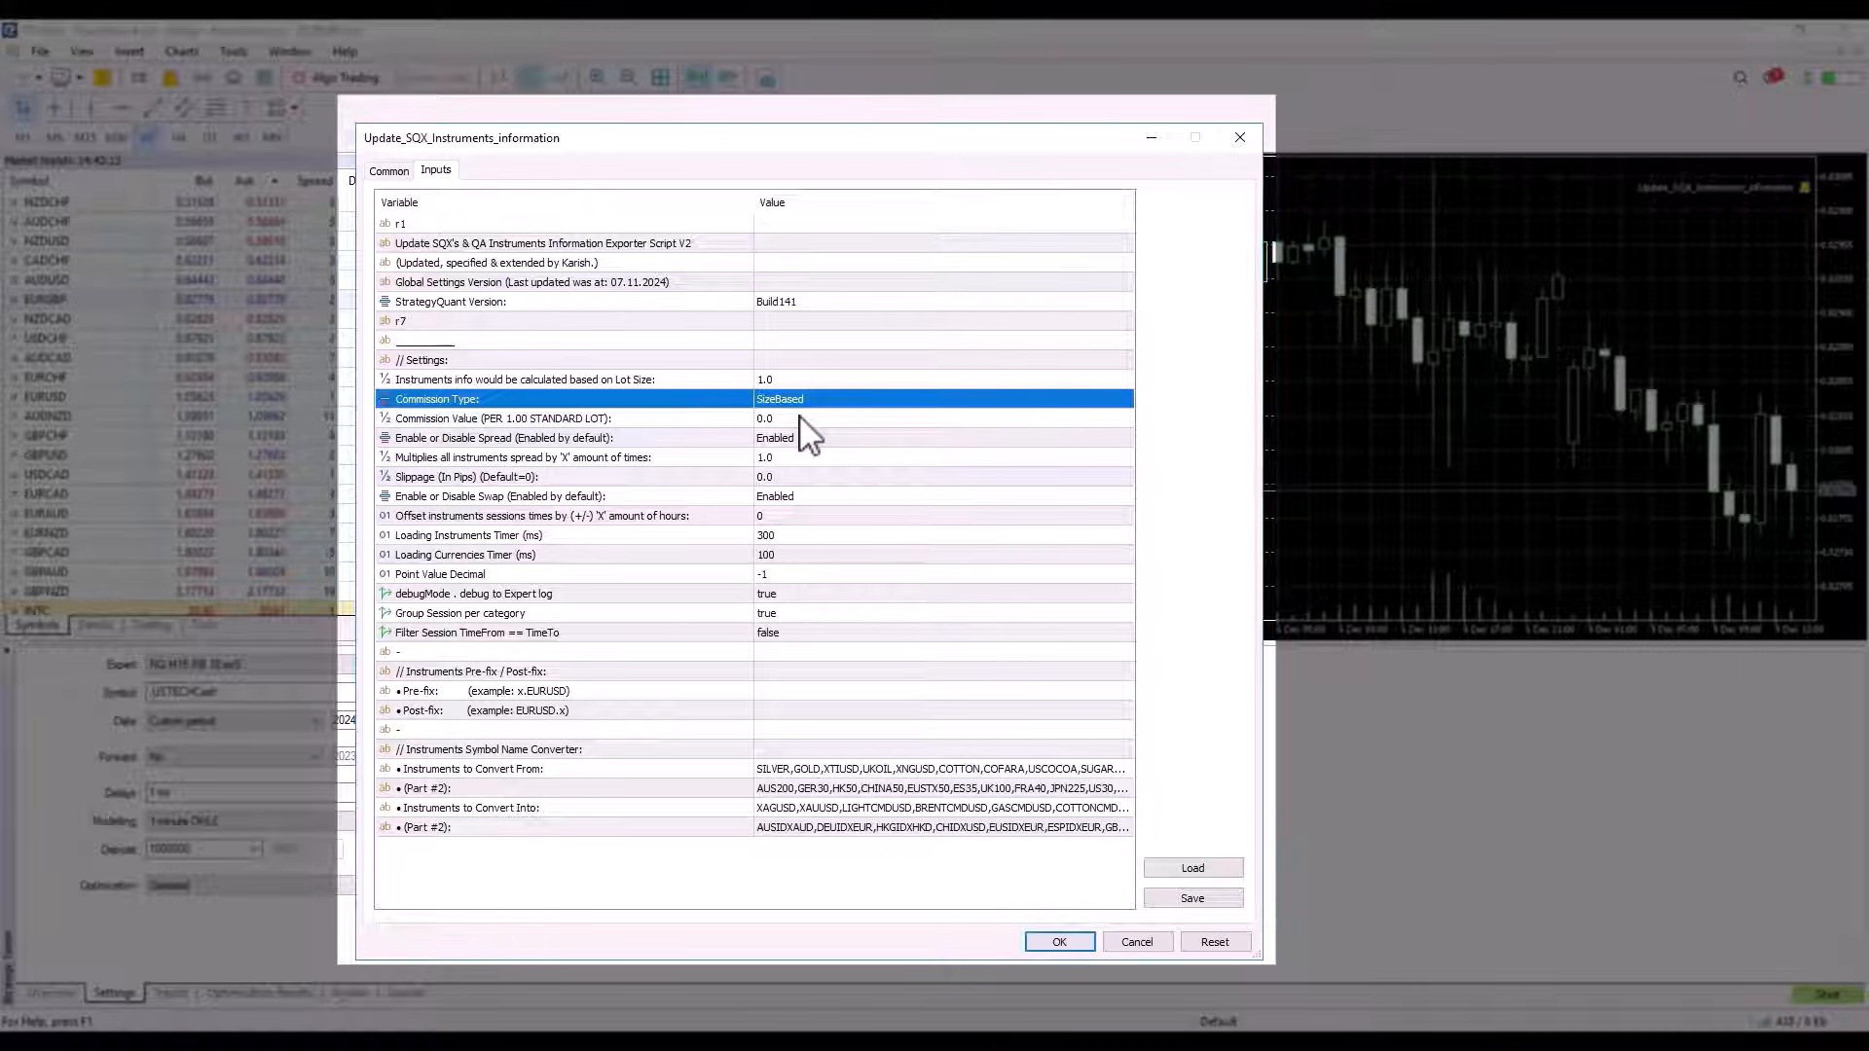
mouse_move(673, 444)
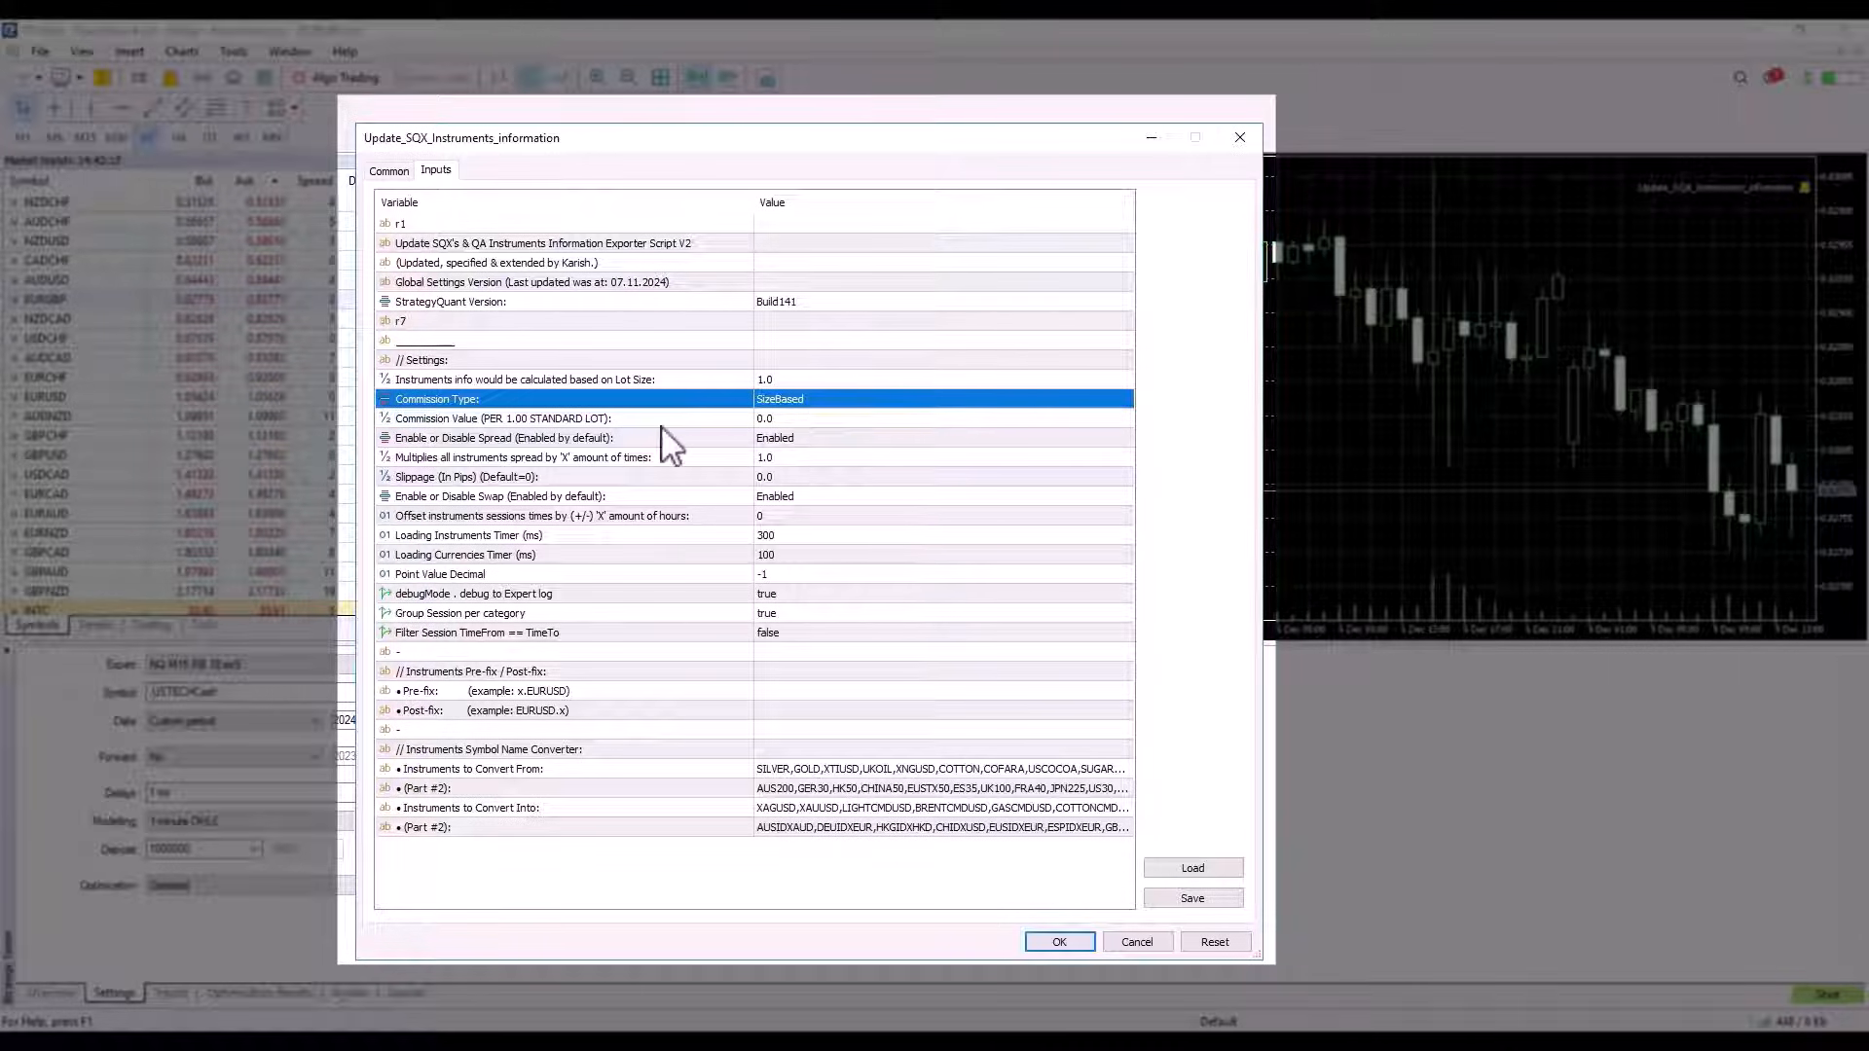
click(537, 418)
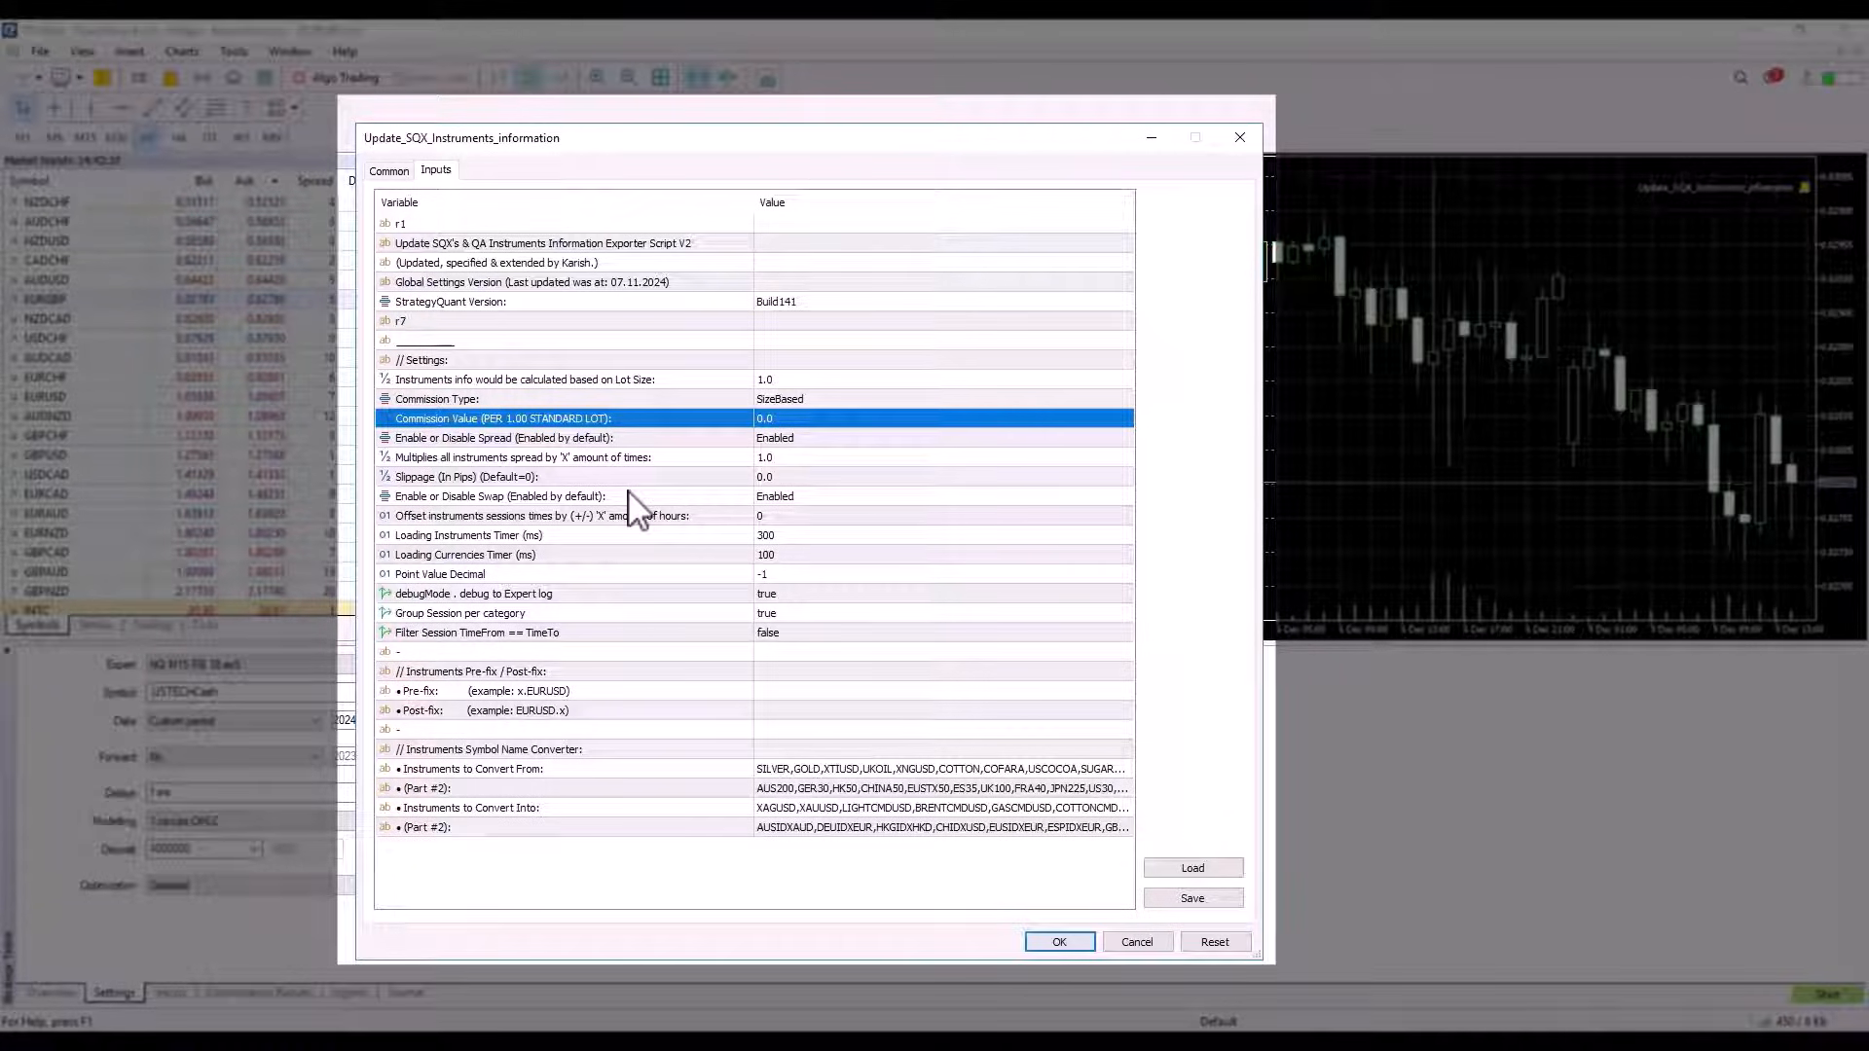
mouse_move(810, 428)
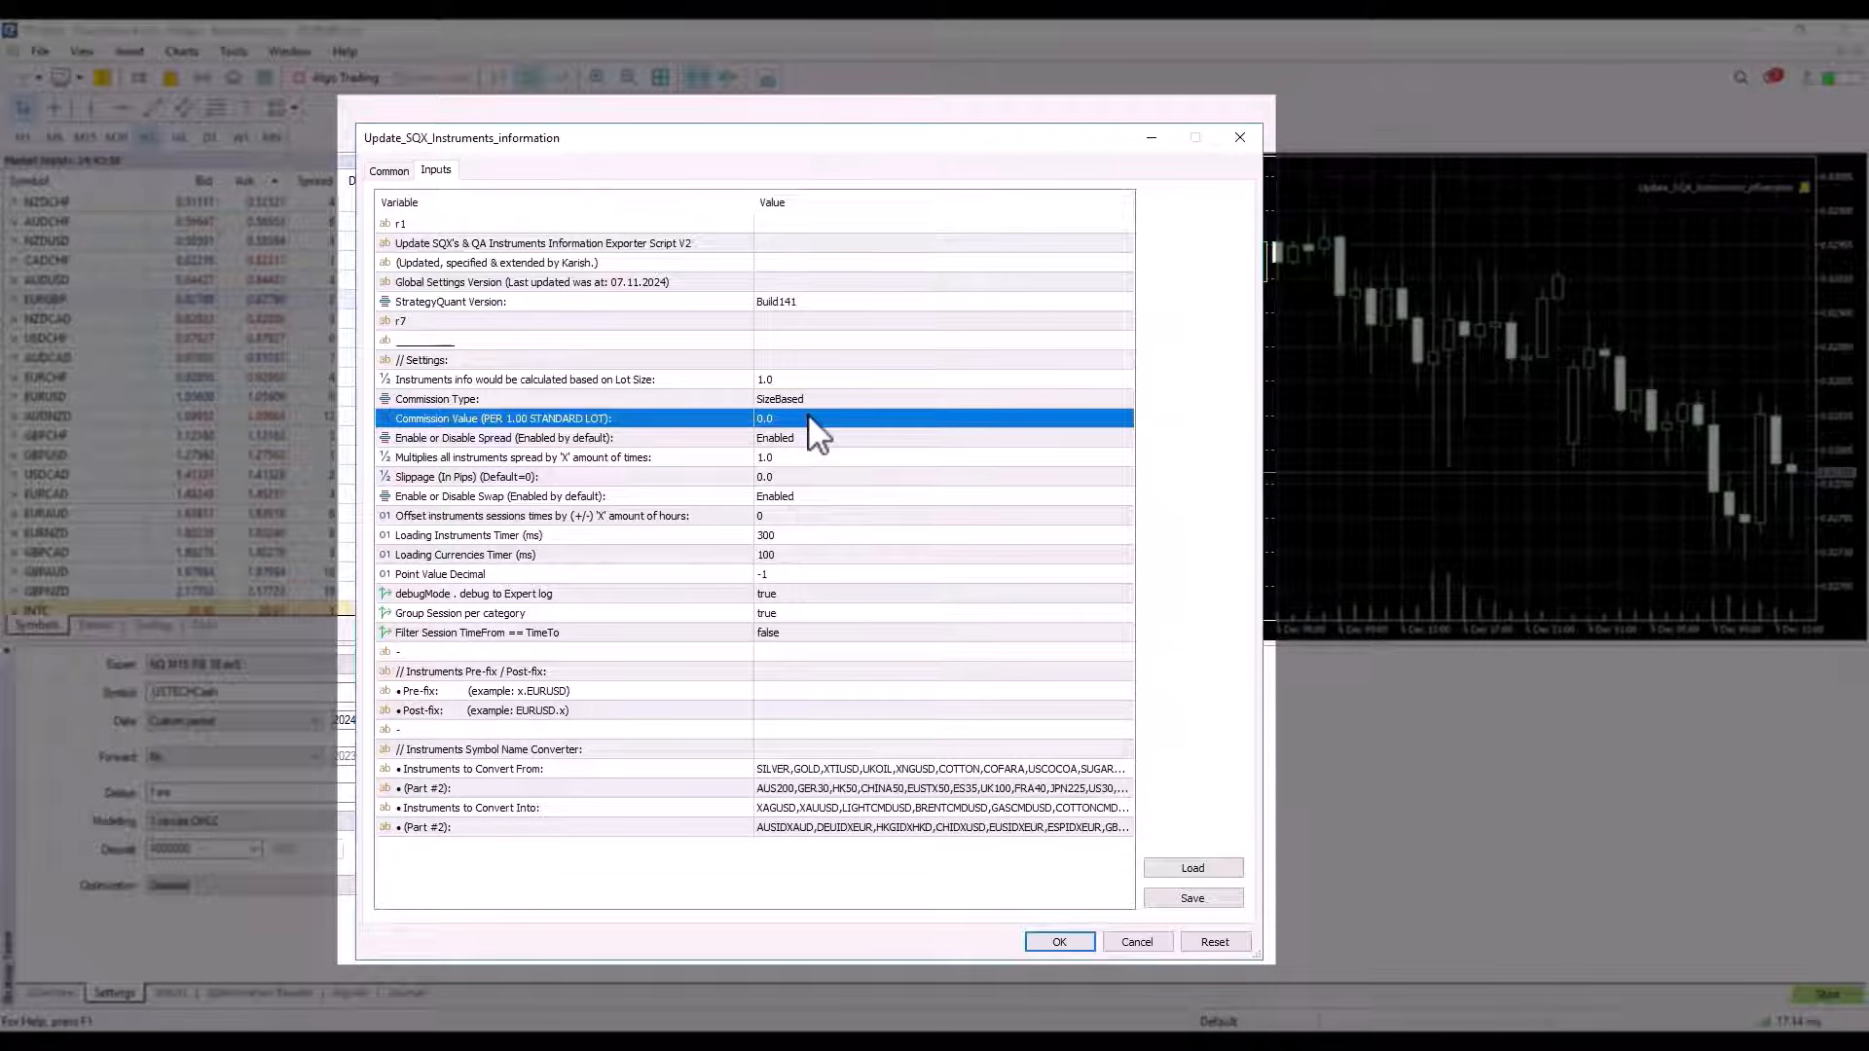
mouse_move(796, 448)
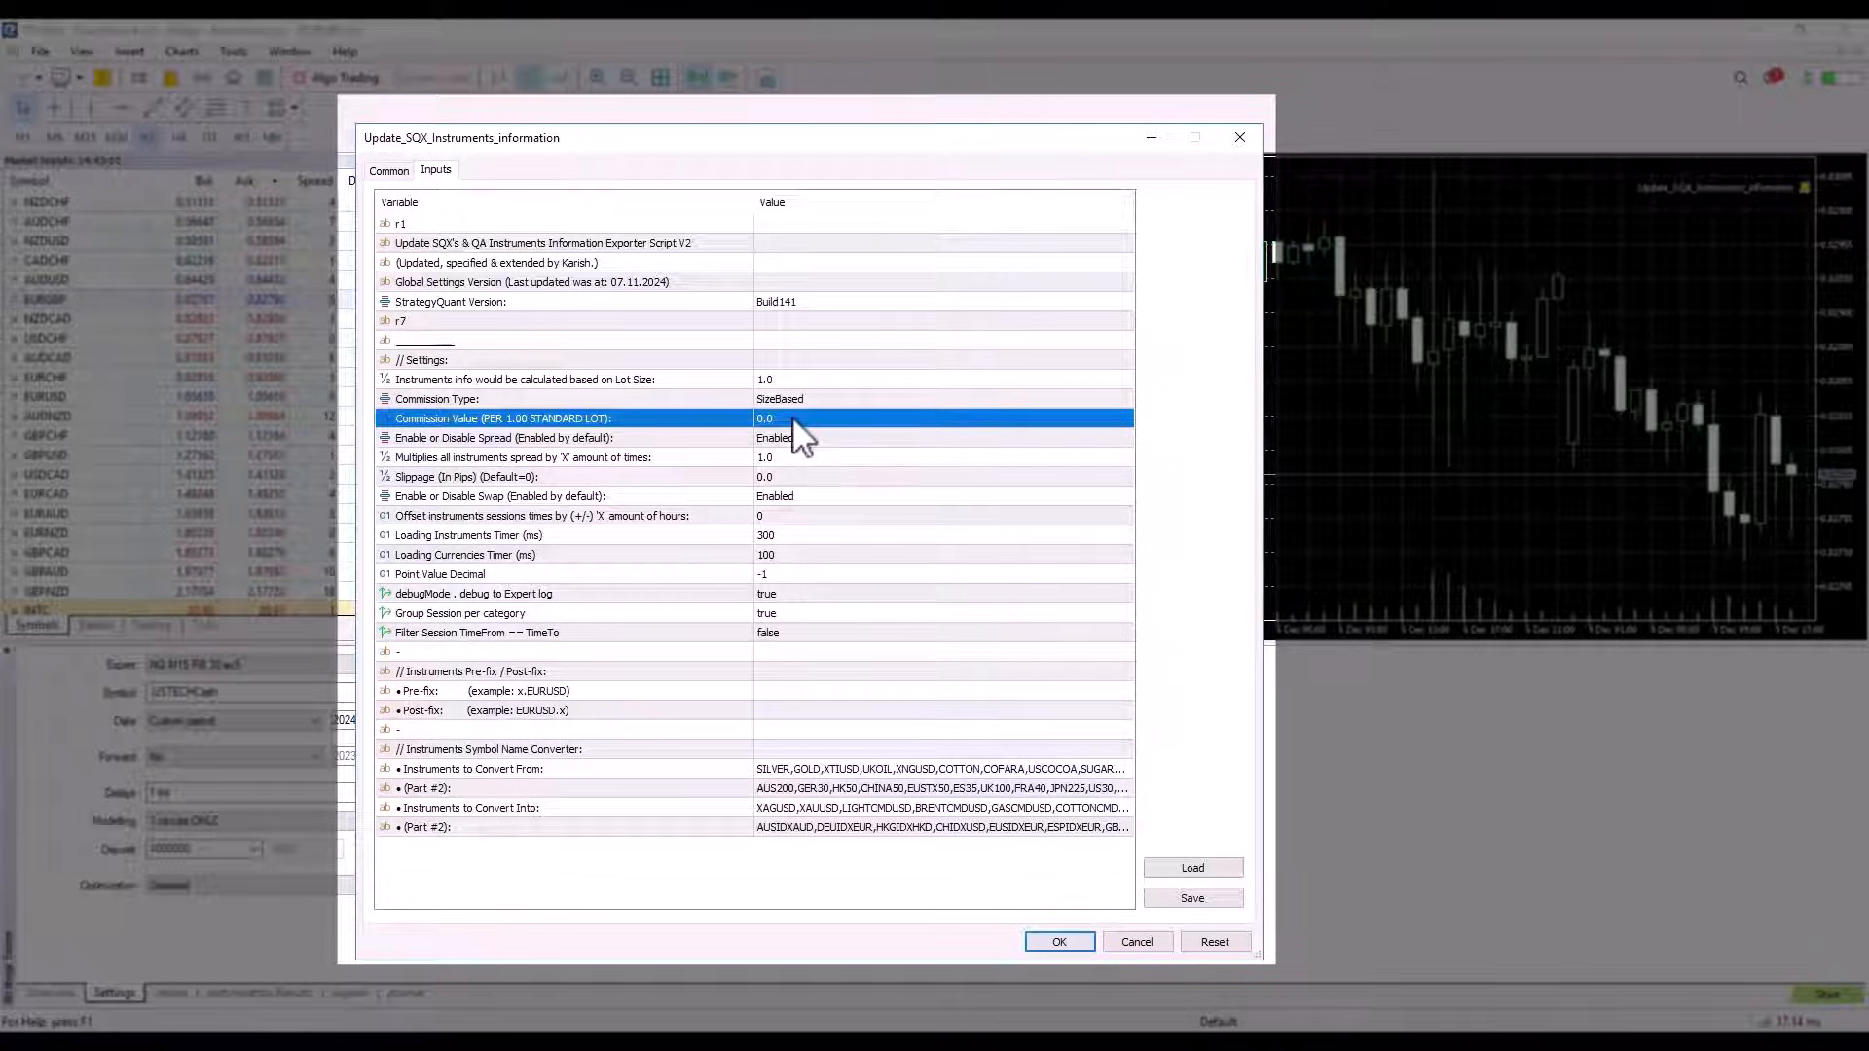
- Review the spread enable setting and select the spread multiplier value for editing
click(537, 438)
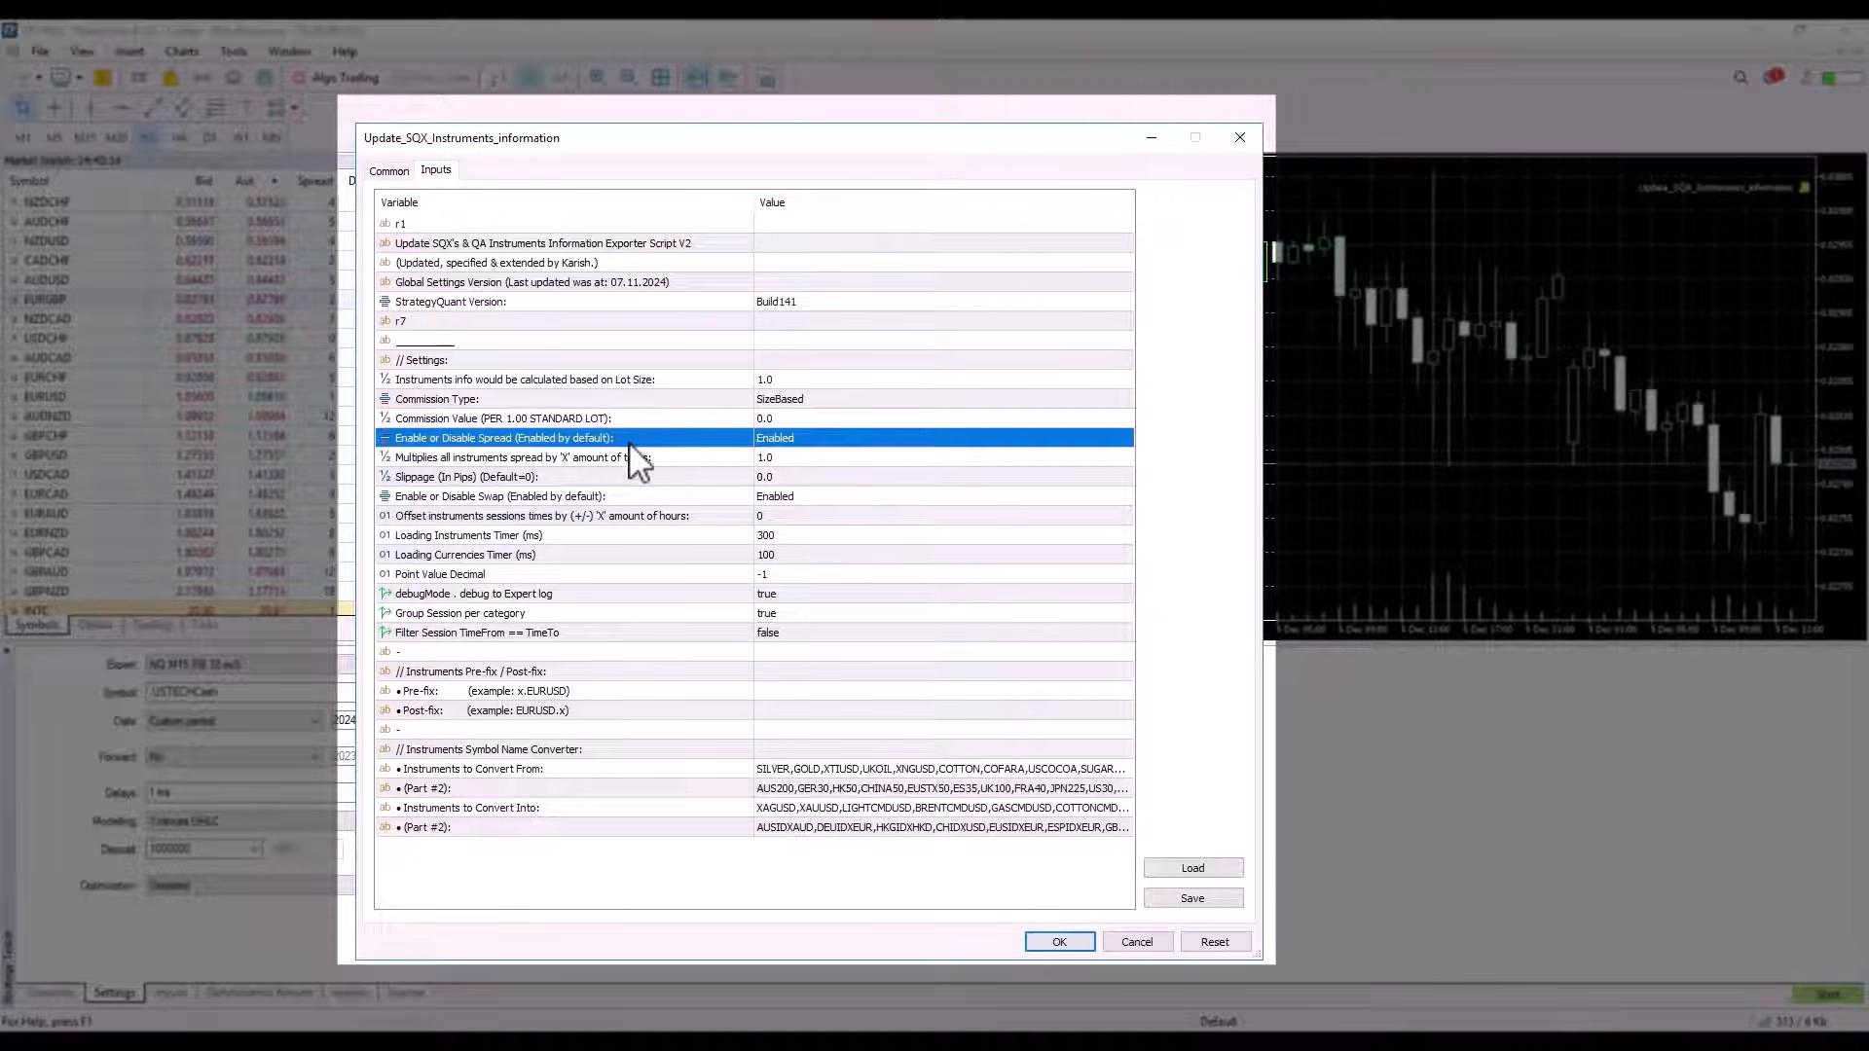
click(524, 455)
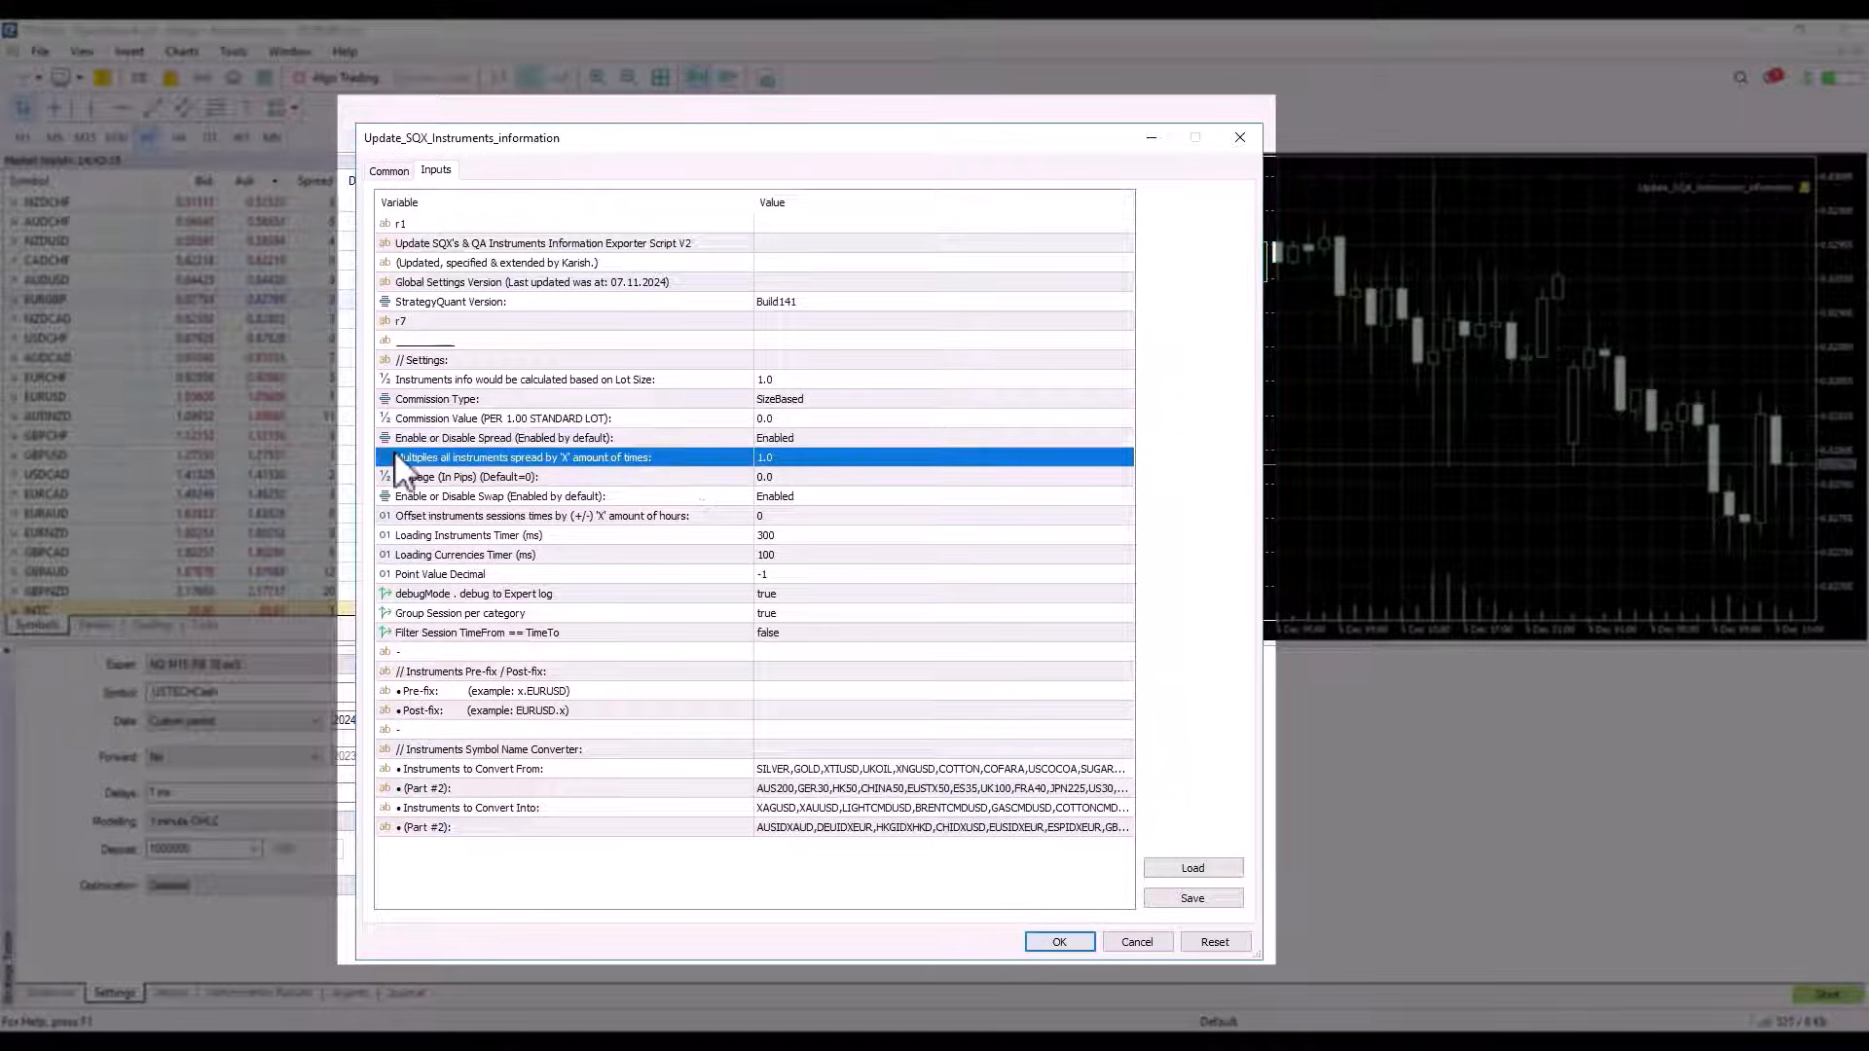
mouse_move(798, 489)
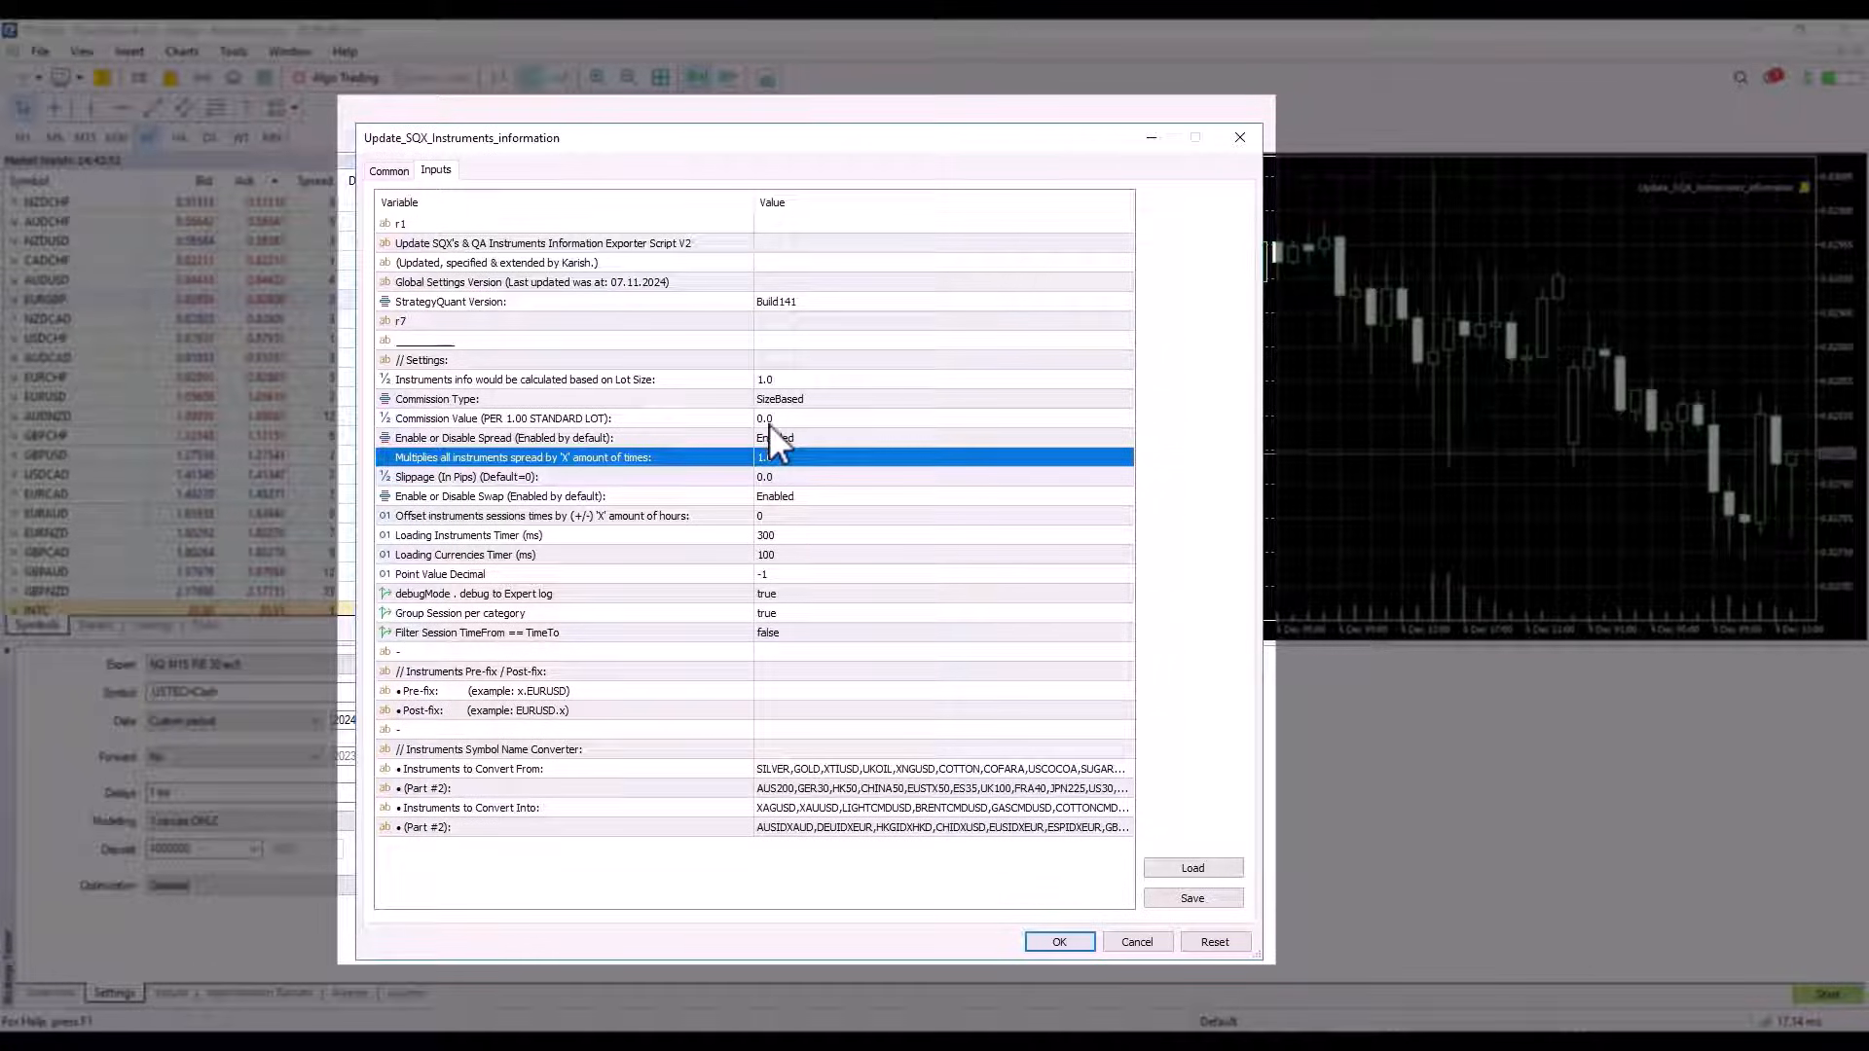
mouse_move(781, 444)
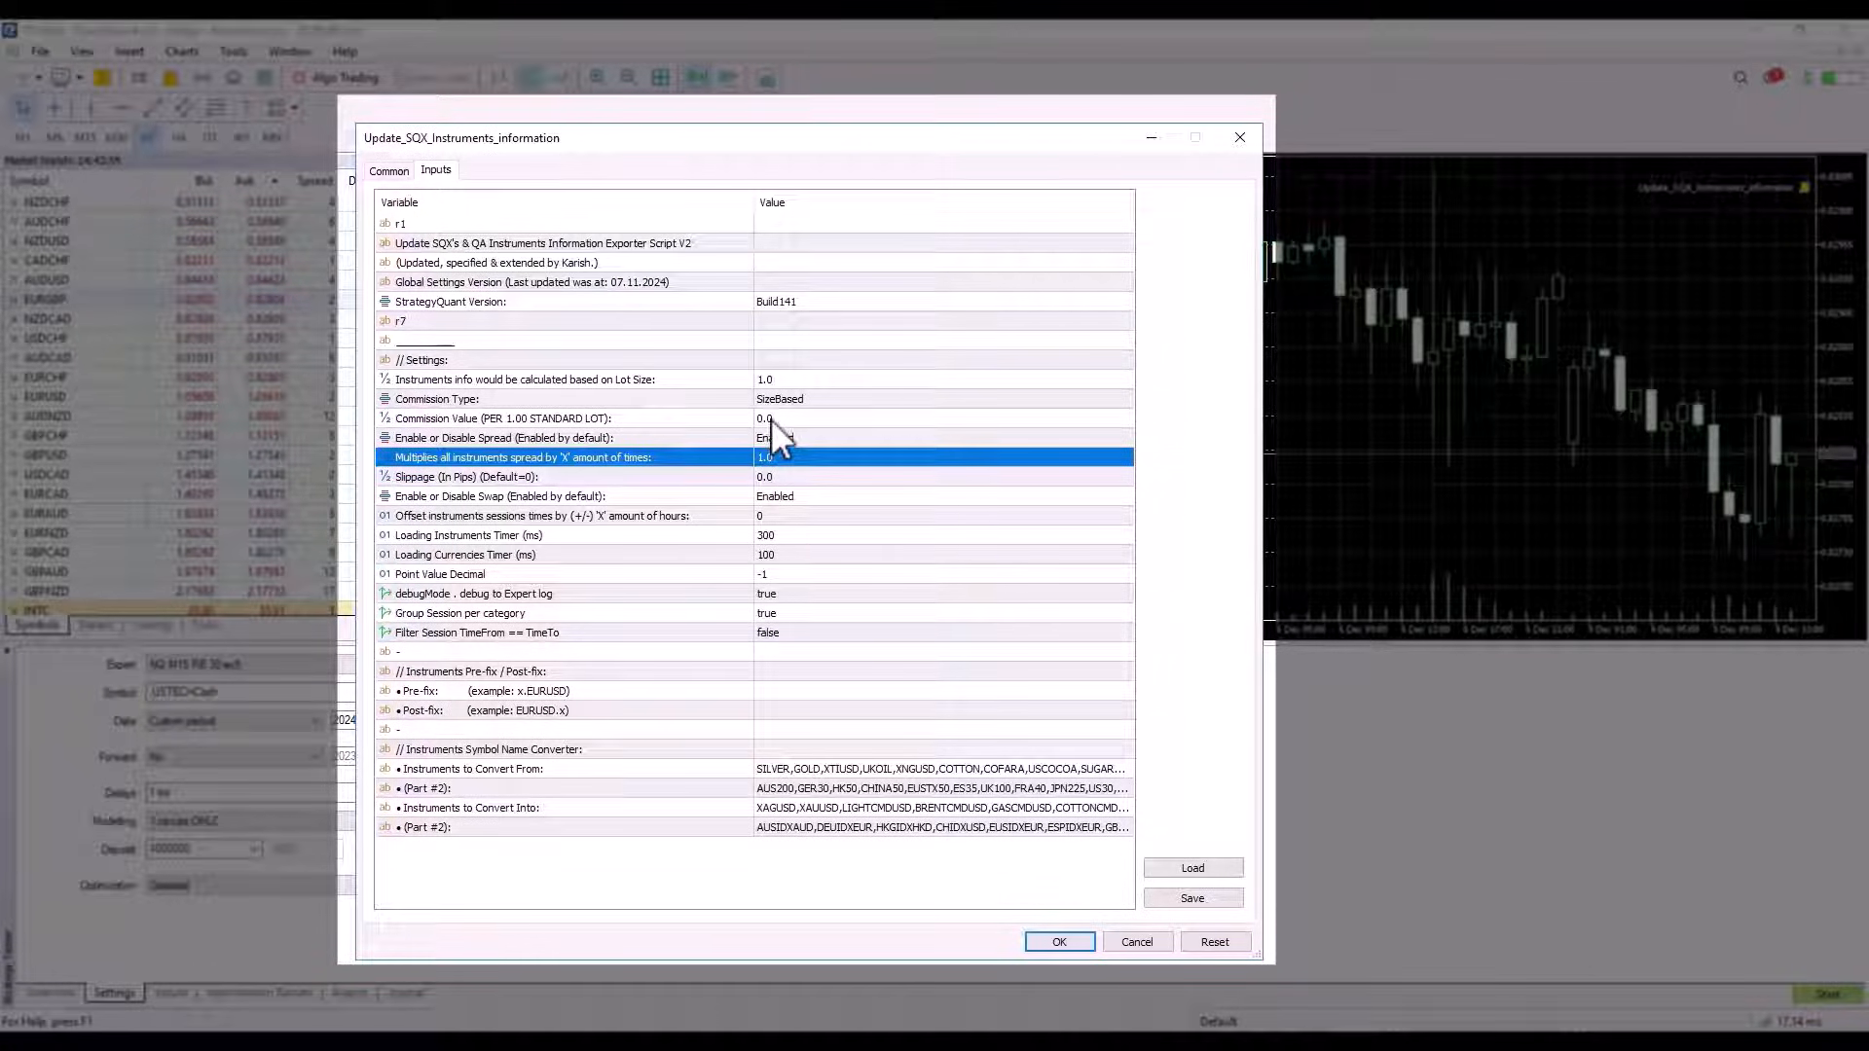
mouse_move(763, 394)
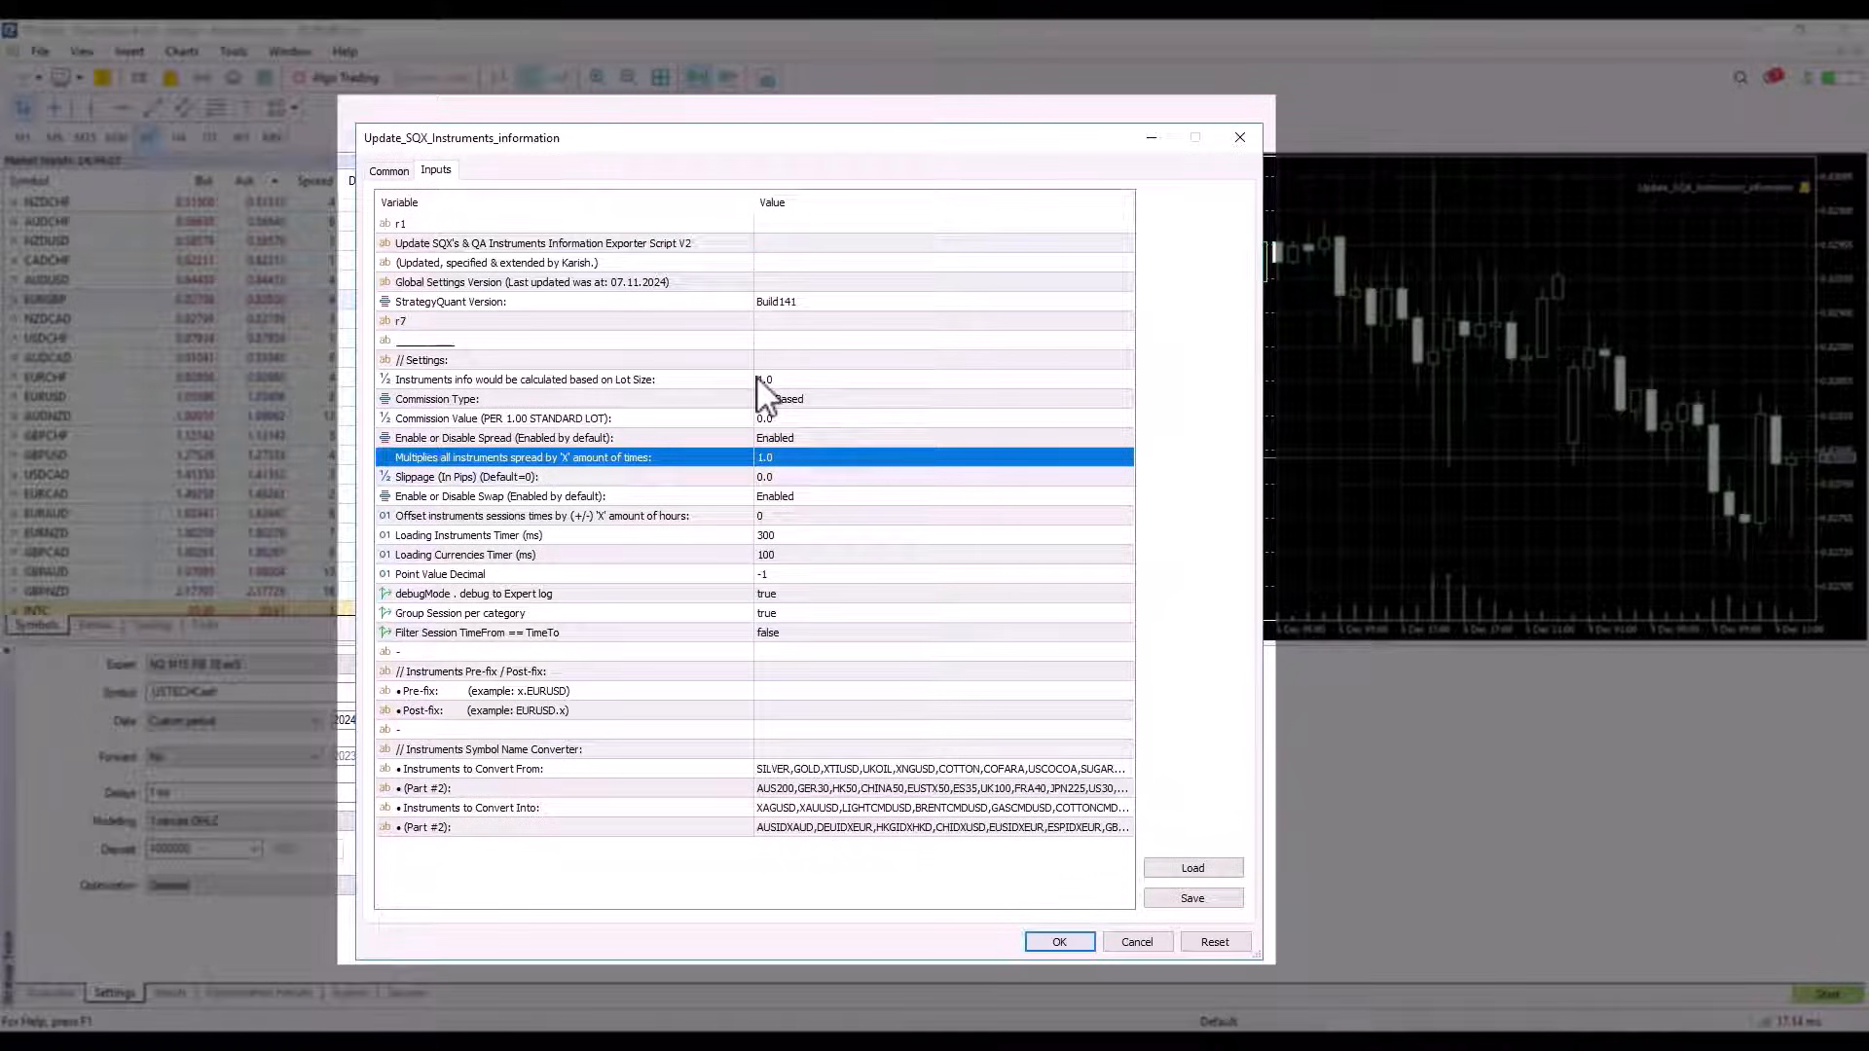
mouse_move(714, 483)
text(2)
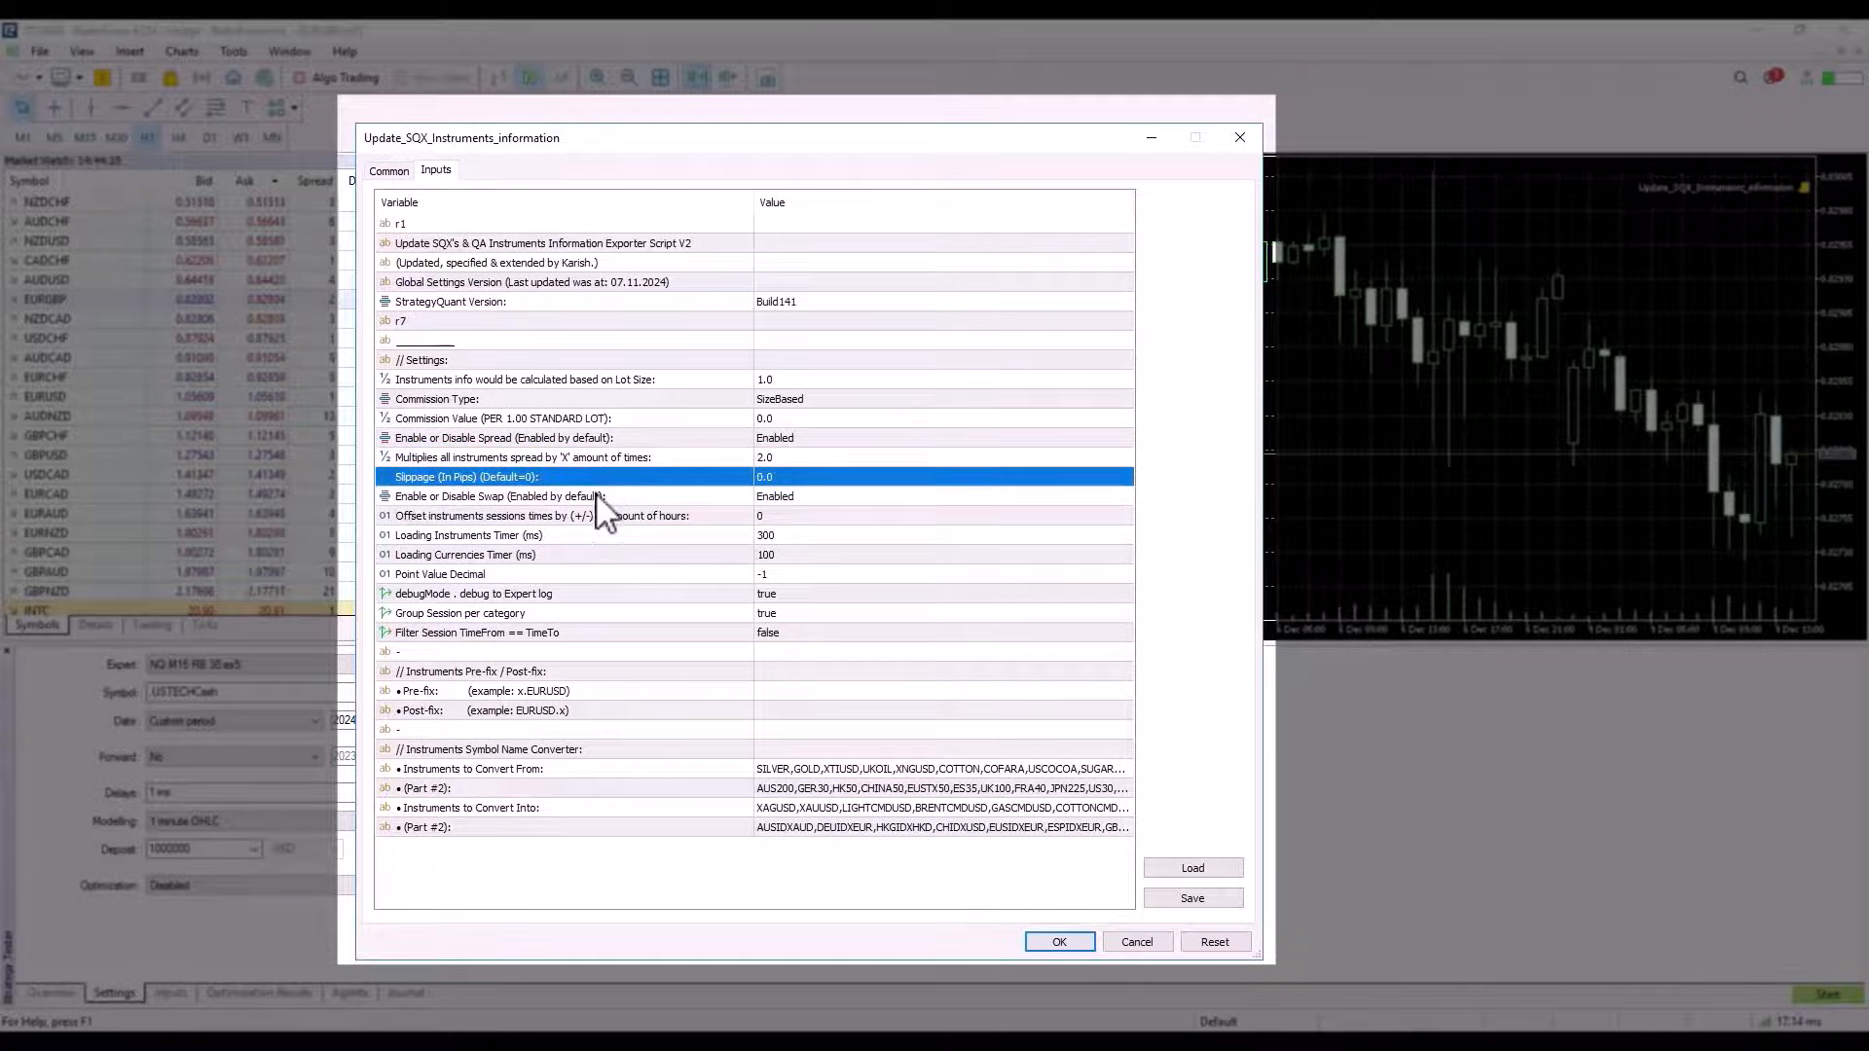
click(500, 497)
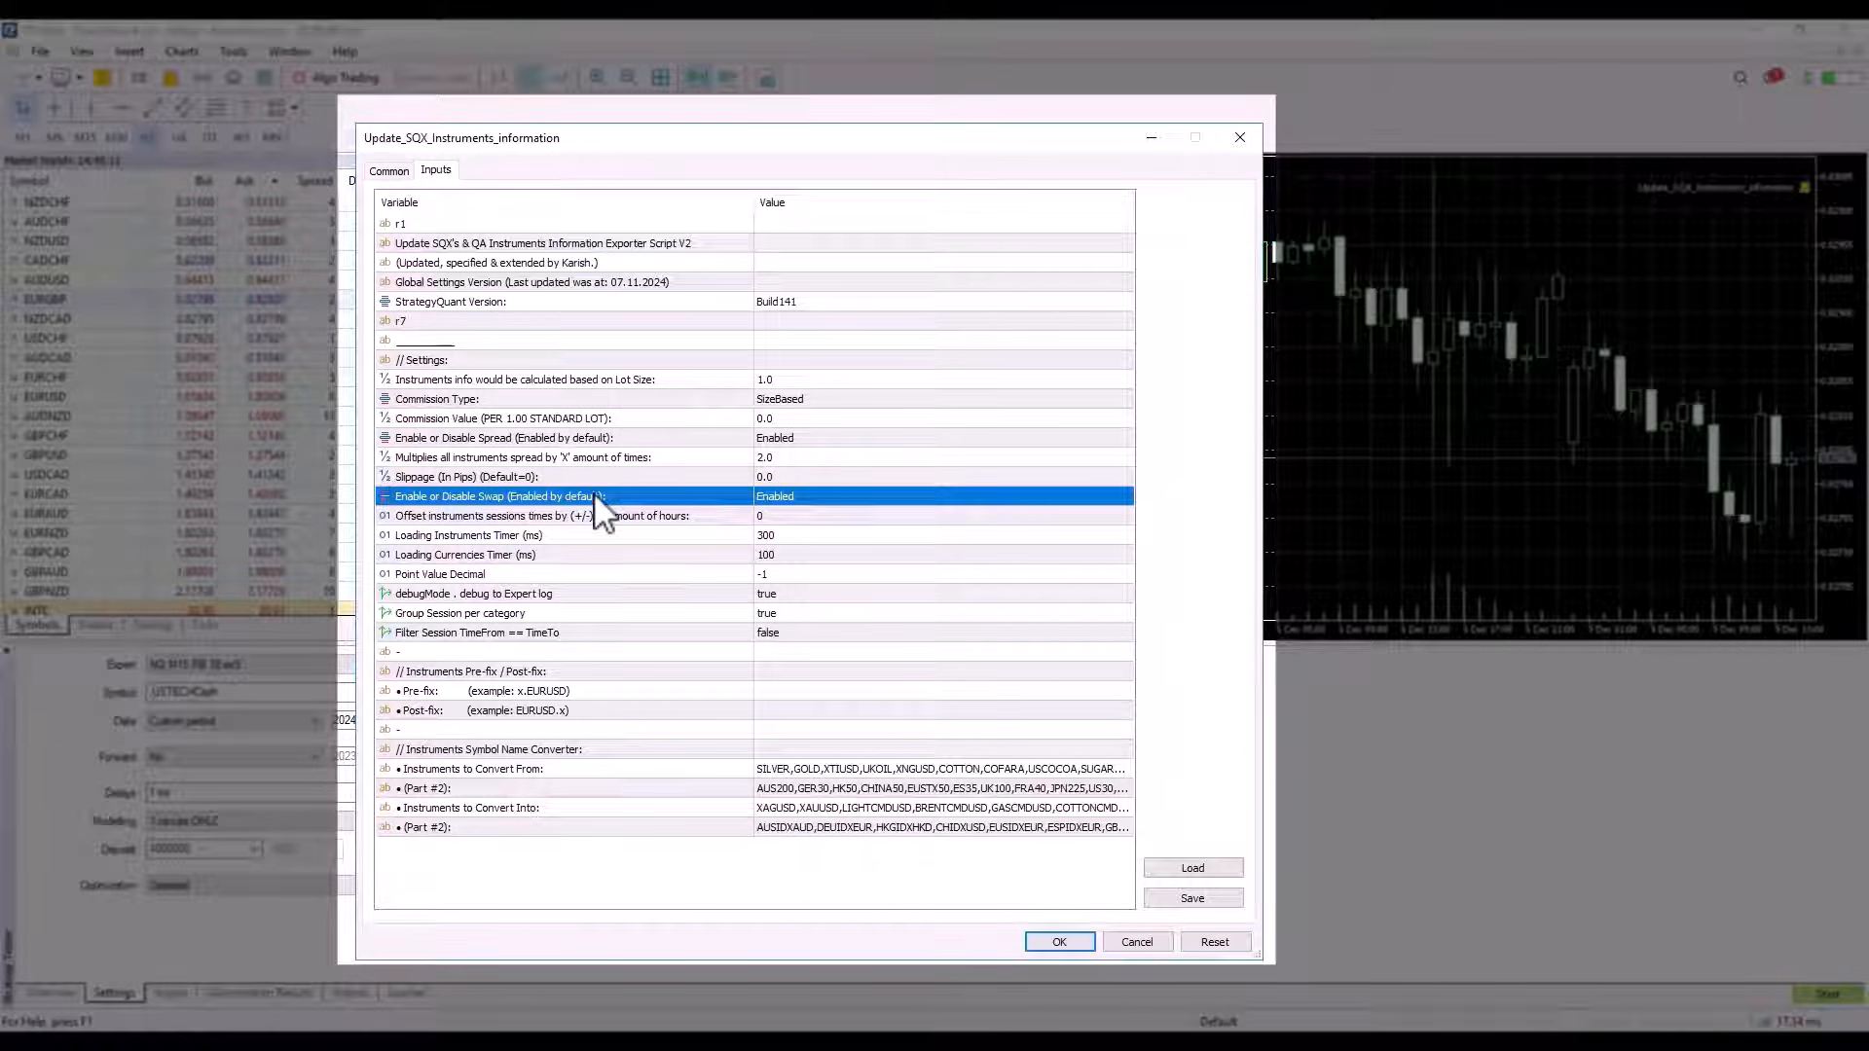
mouse_move(592, 493)
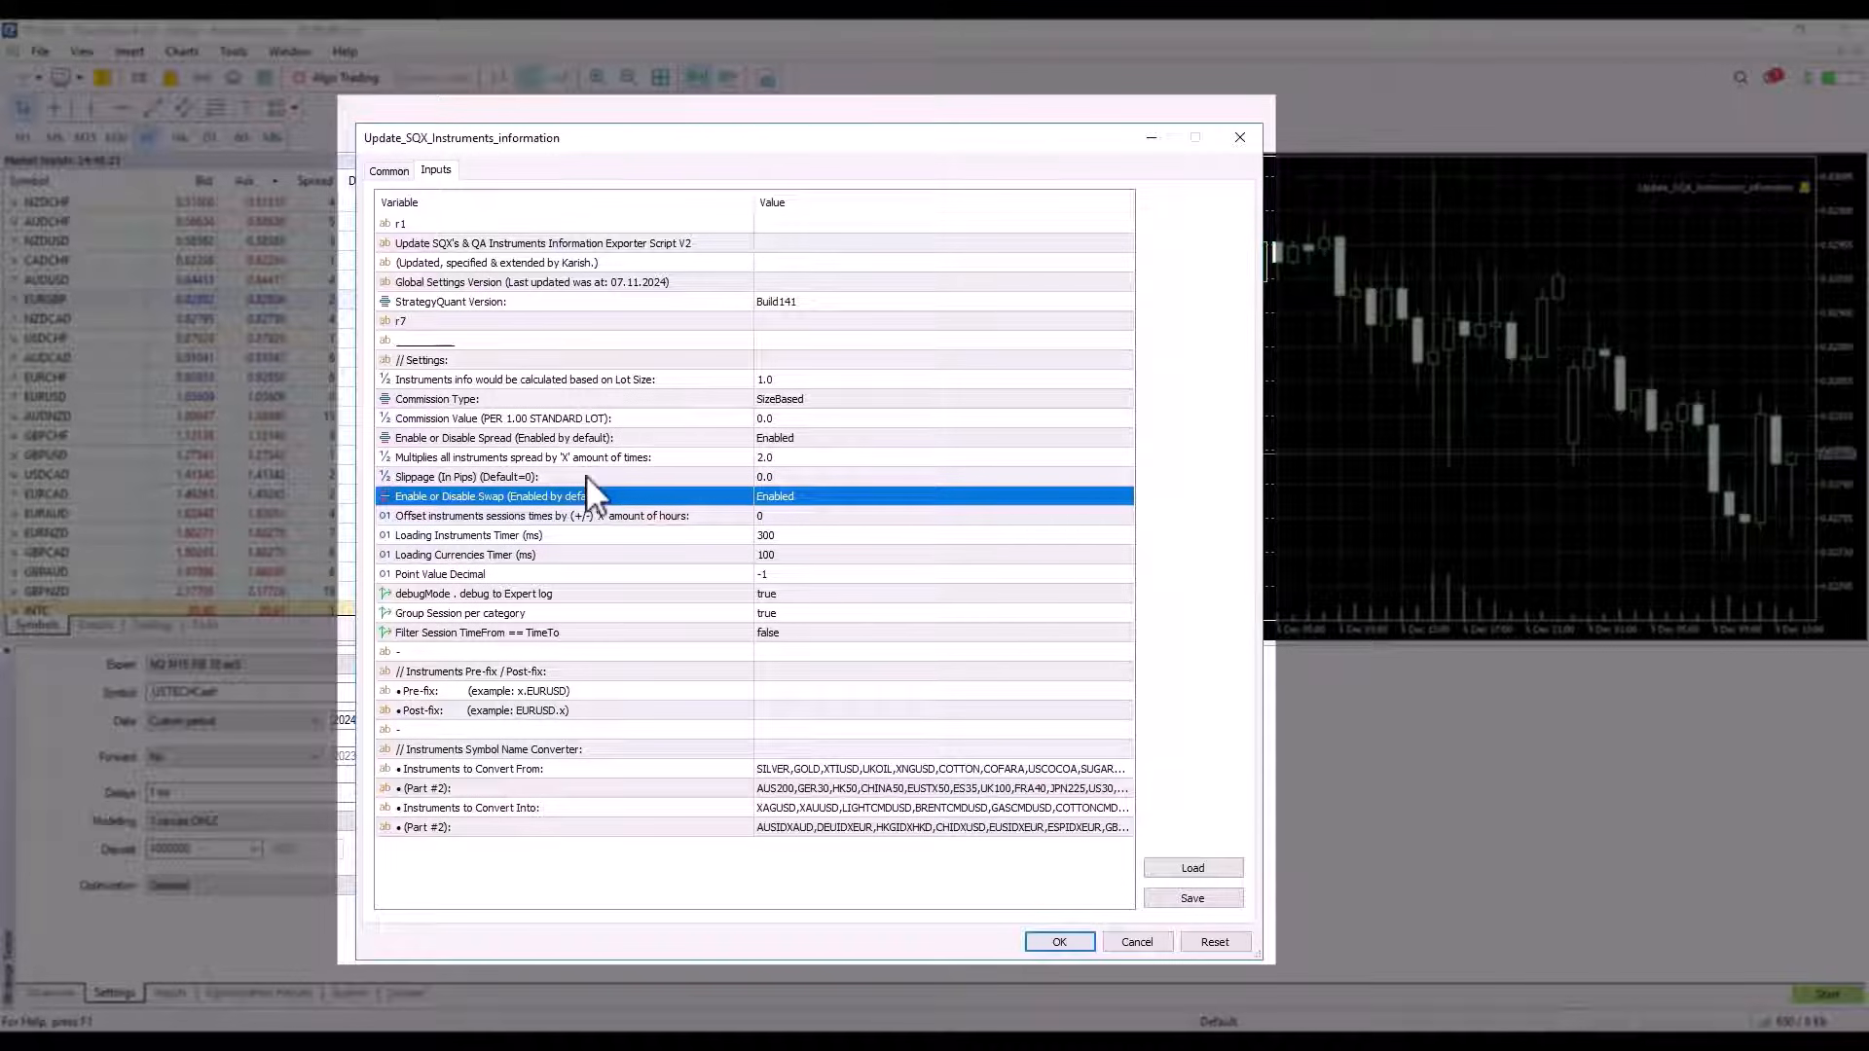
mouse_move(572, 523)
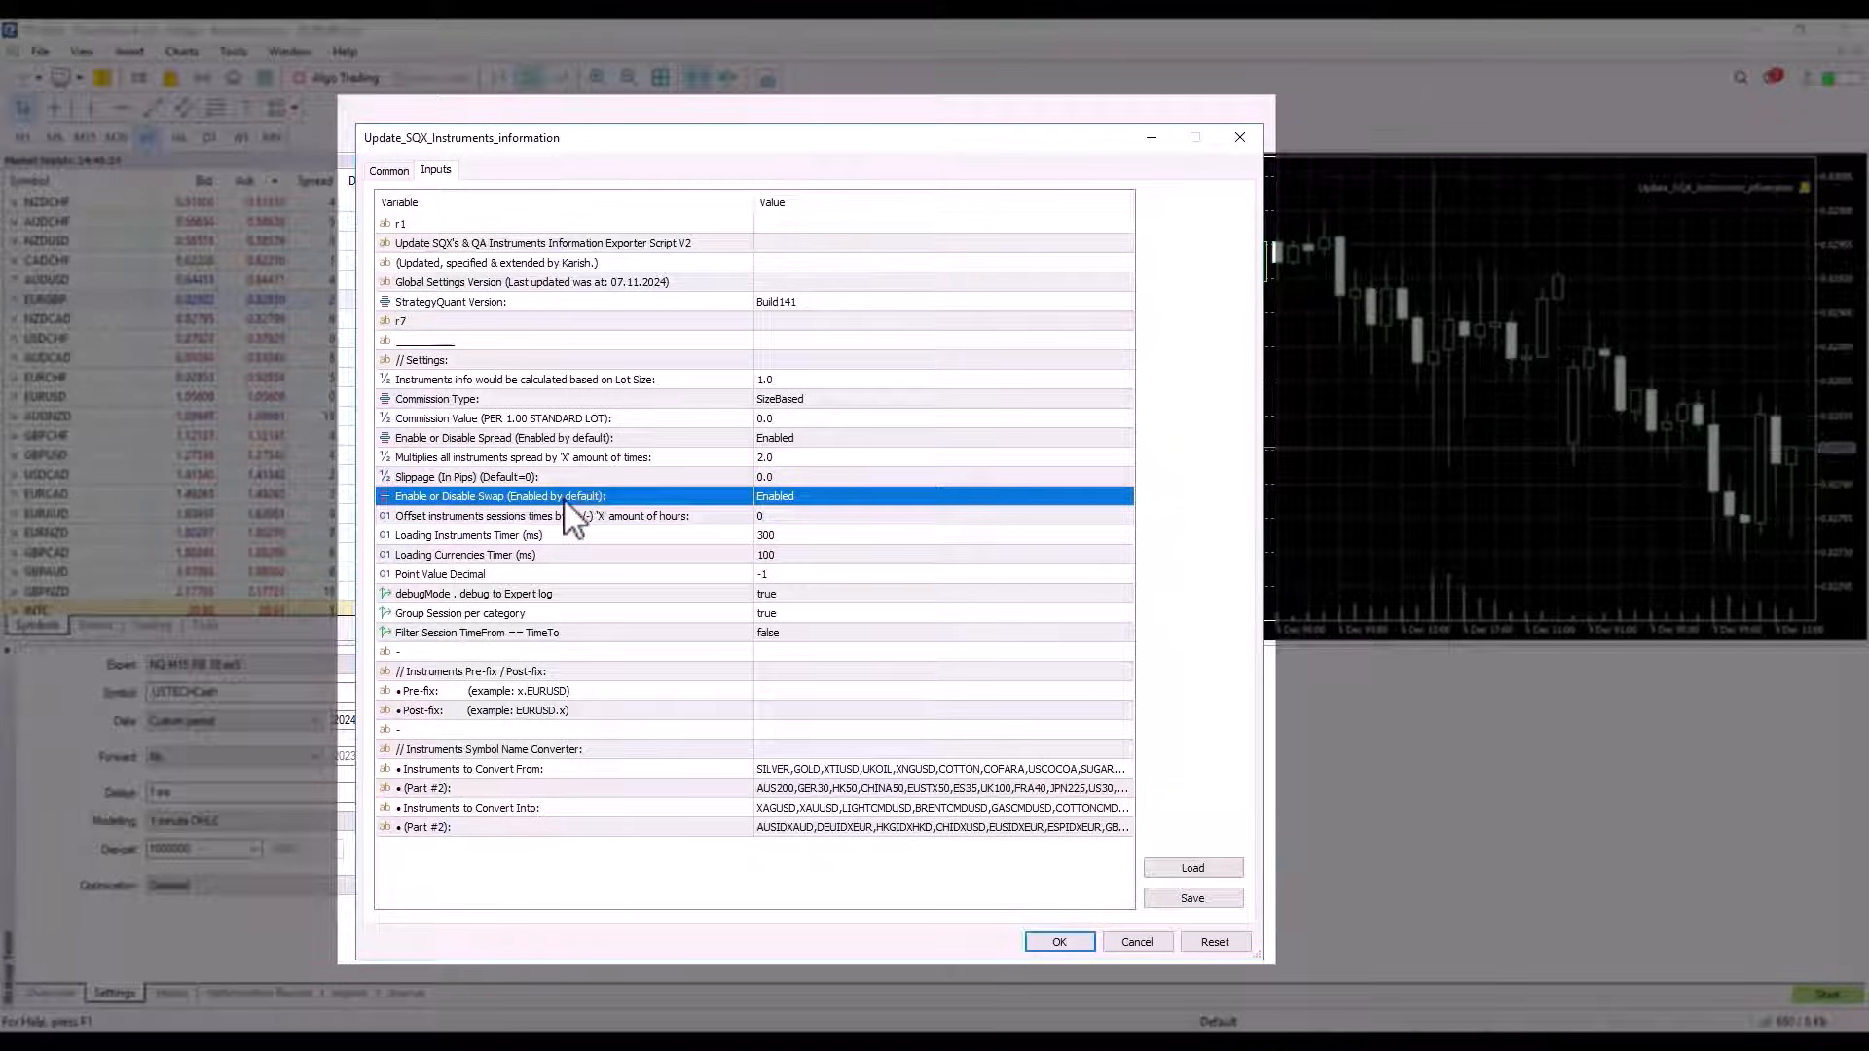
mouse_move(662, 523)
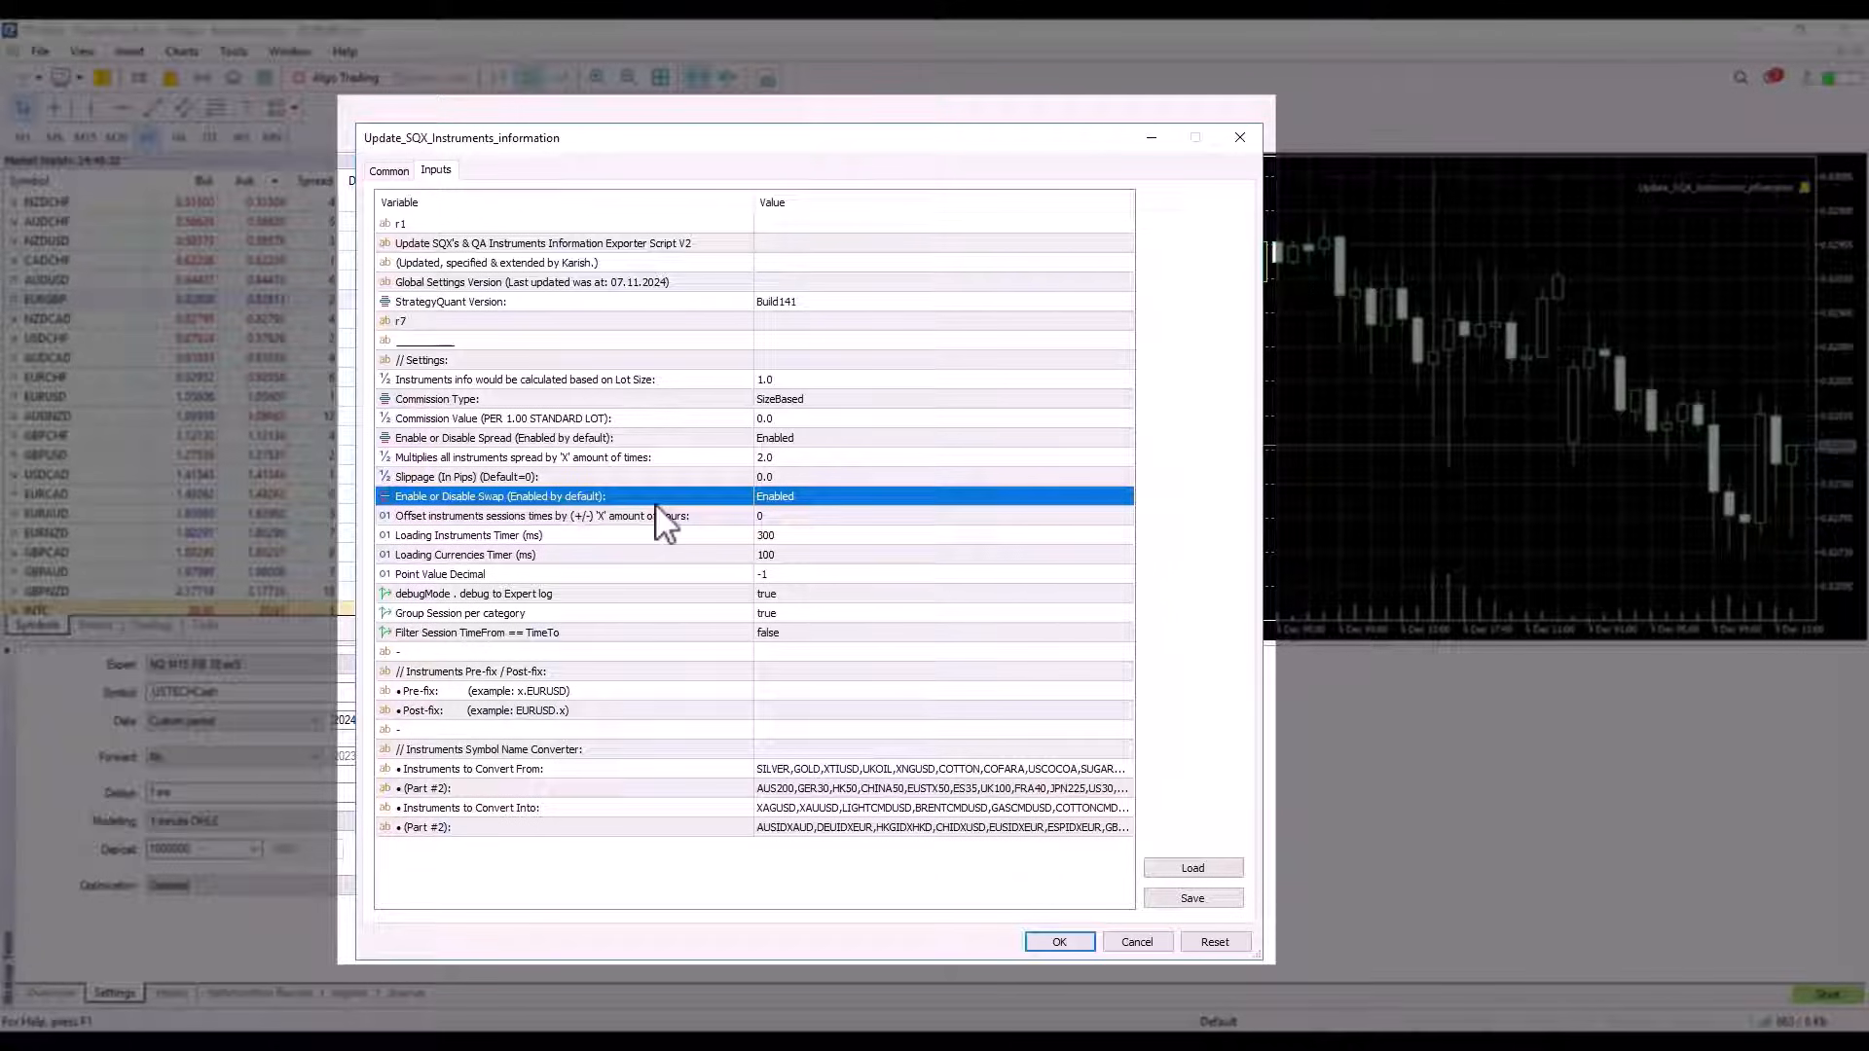
mouse_move(804, 524)
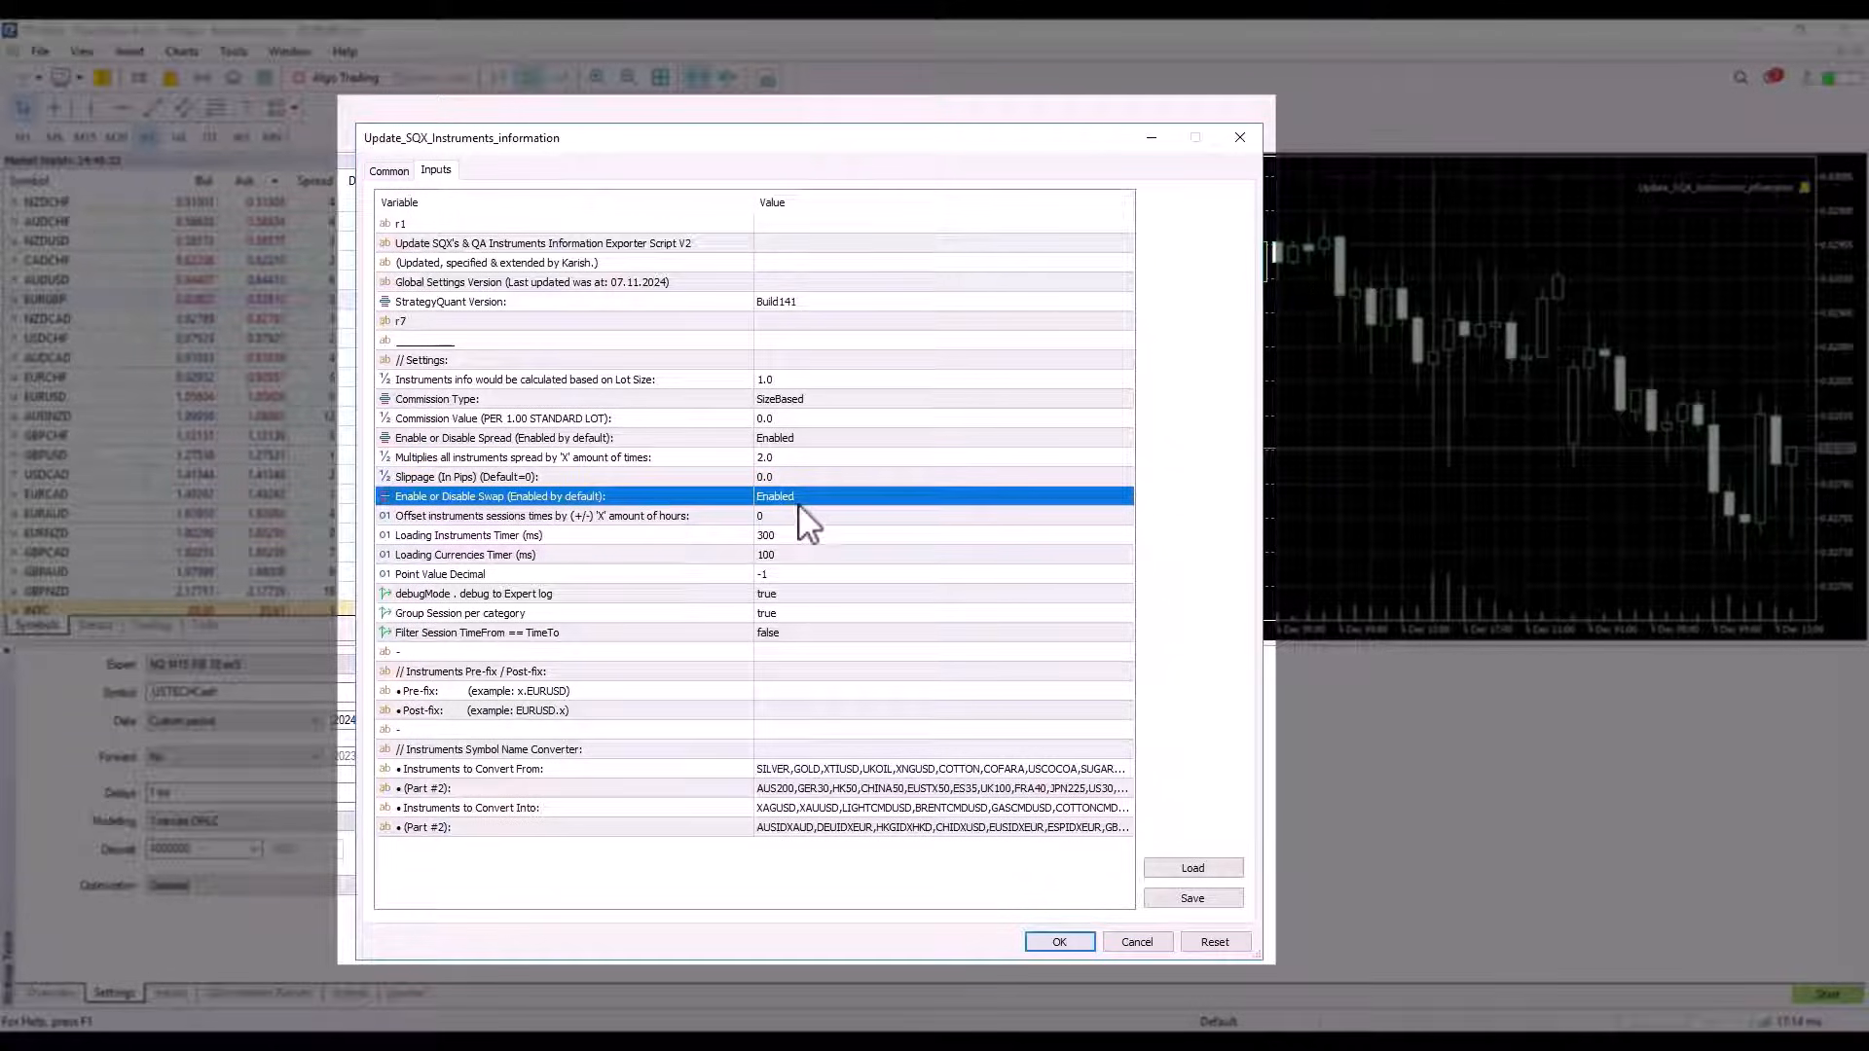
click(538, 514)
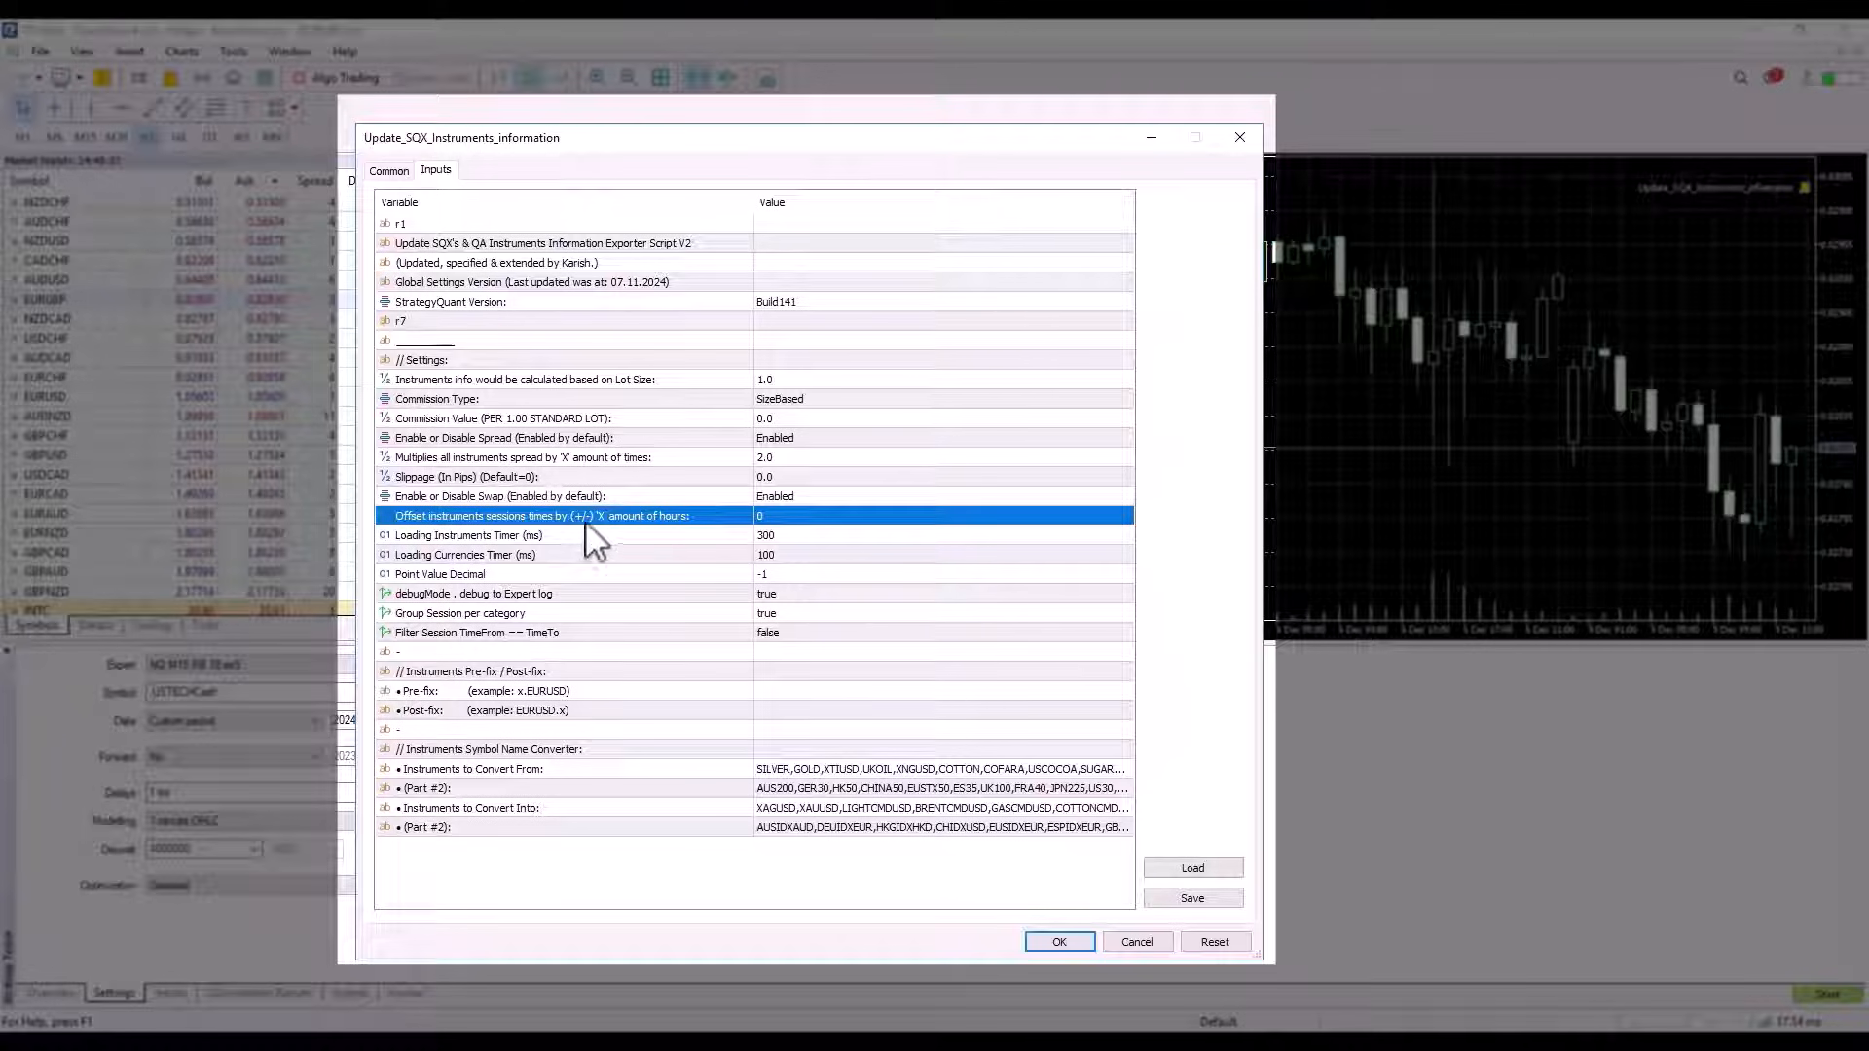
mouse_move(539, 527)
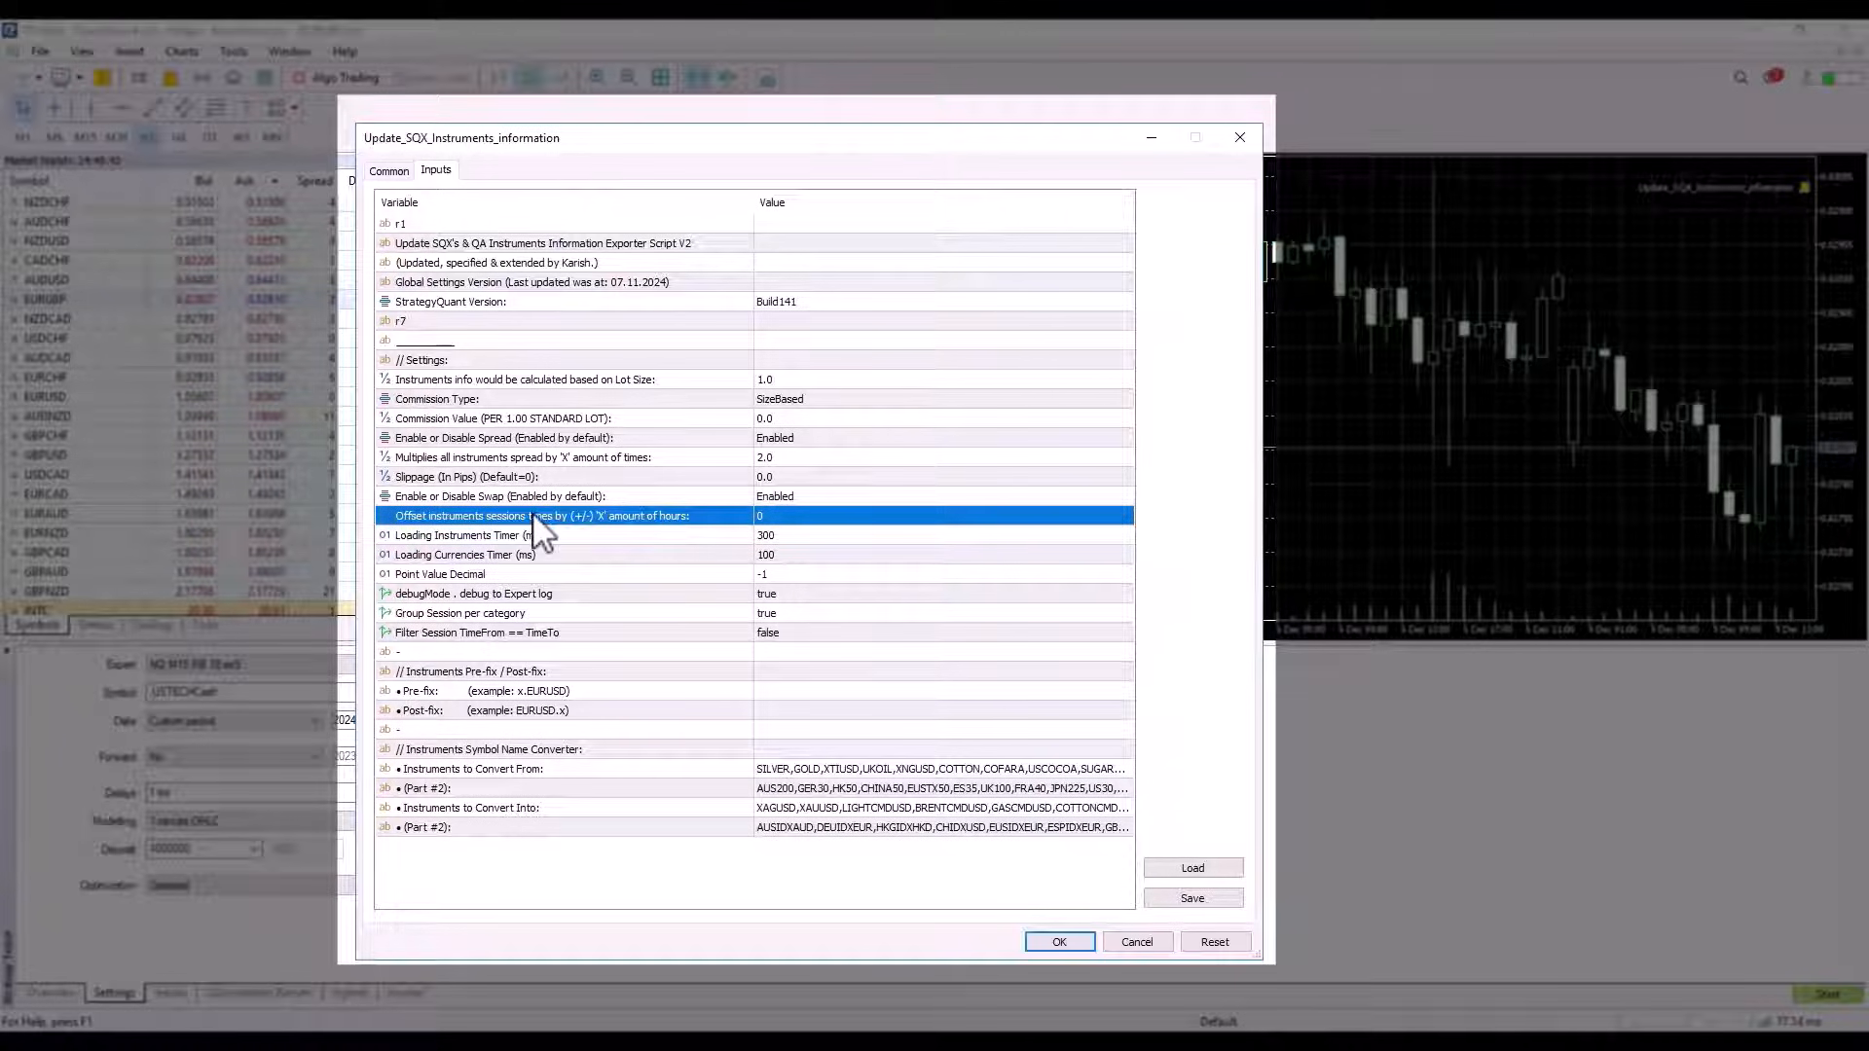
mouse_move(625, 533)
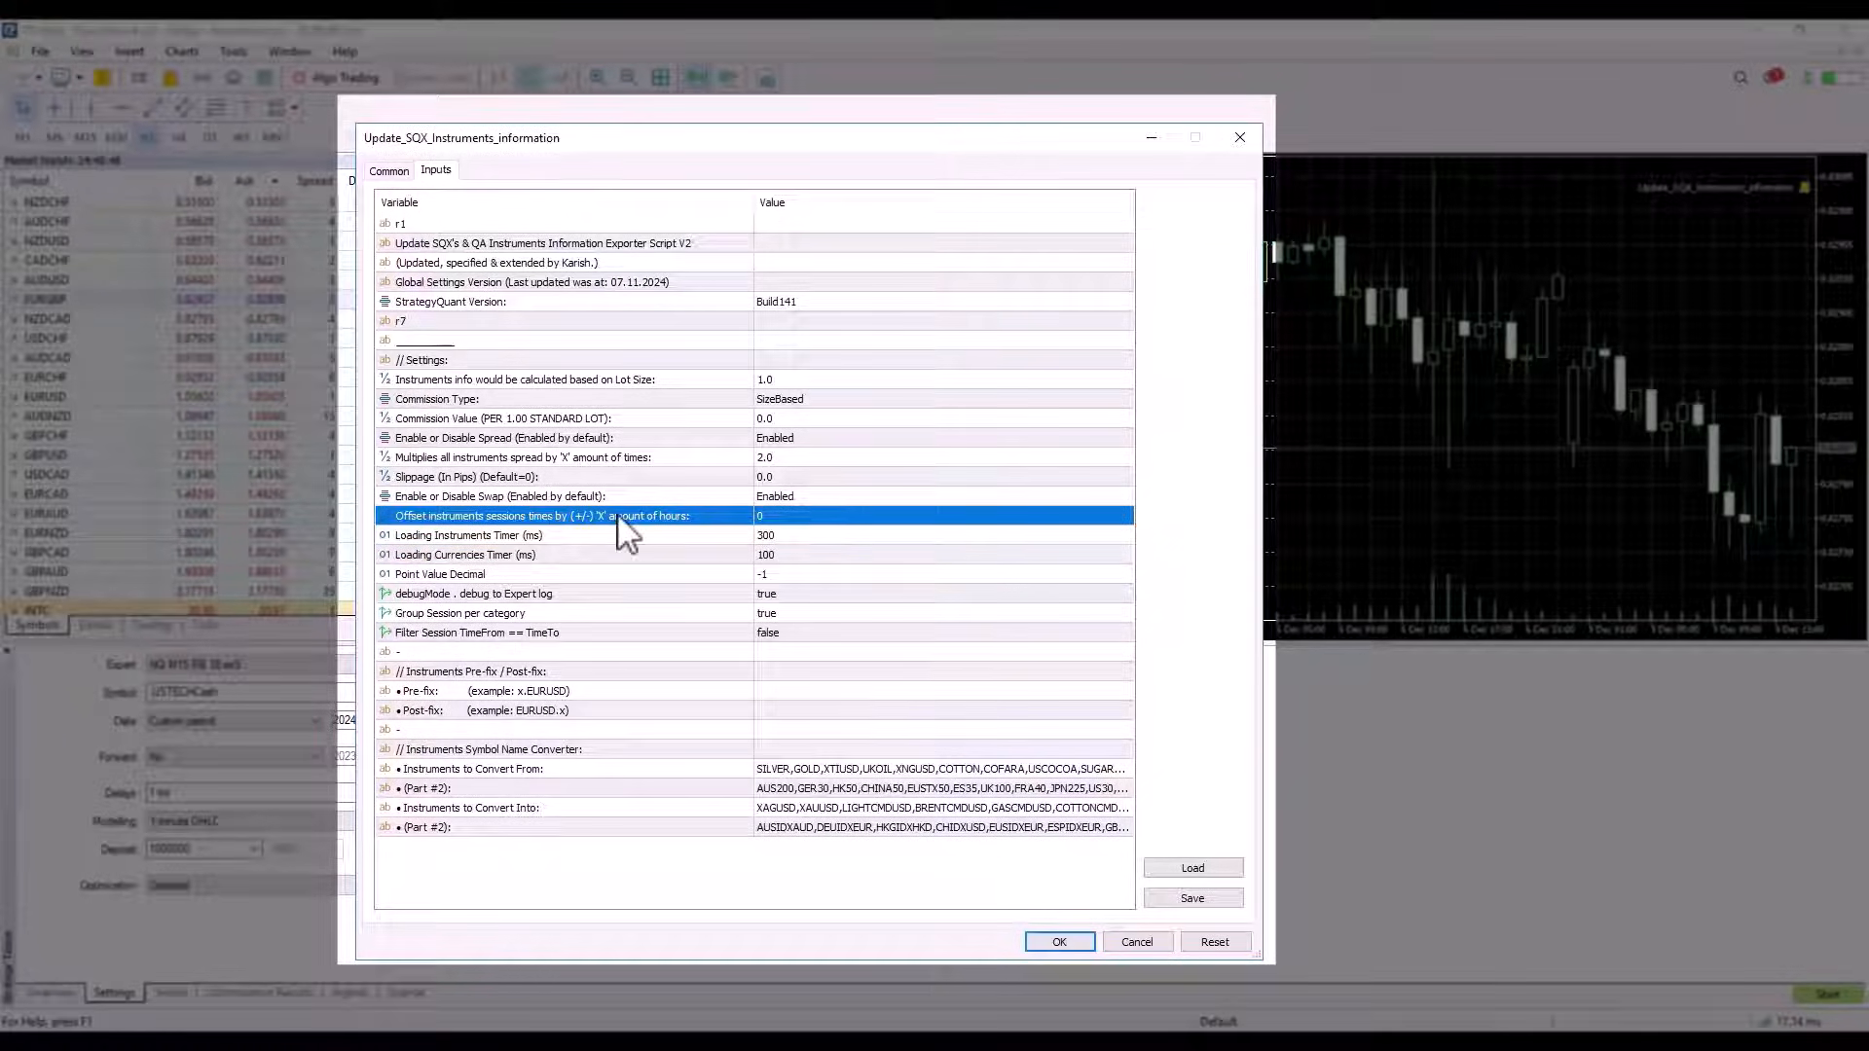
mouse_move(589, 561)
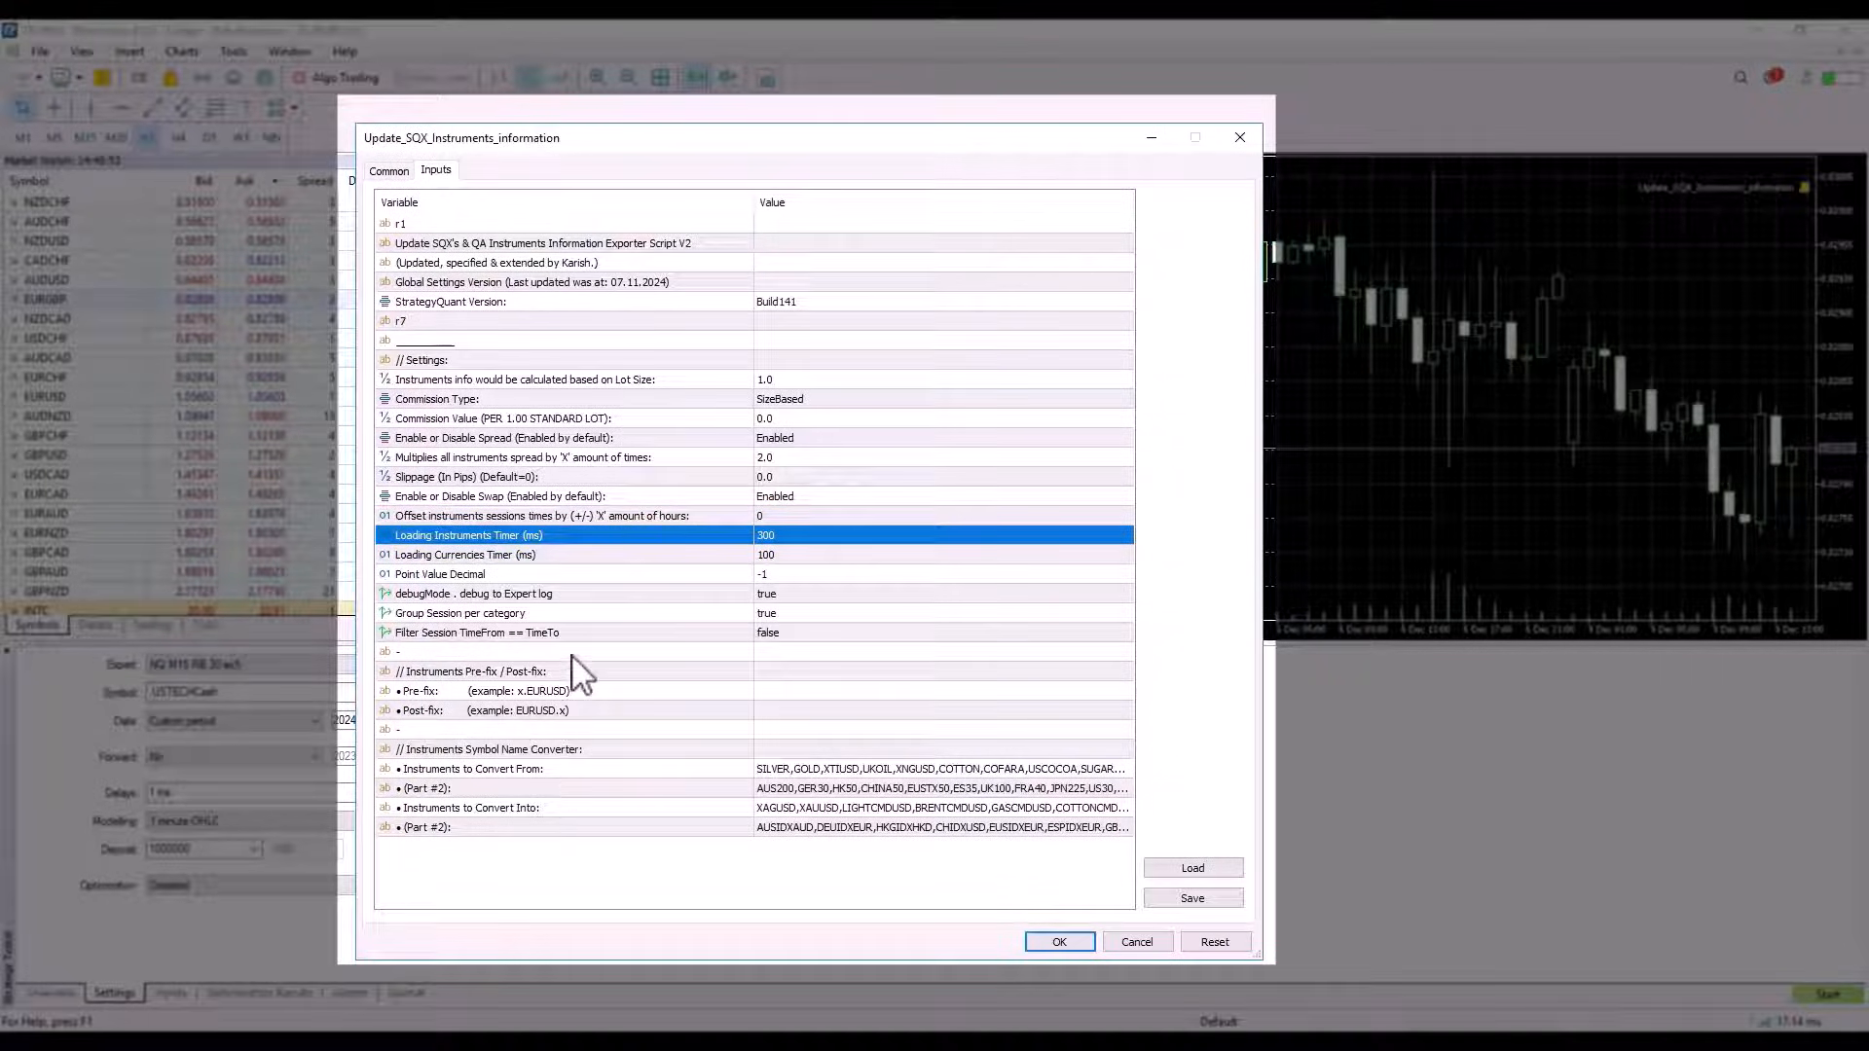
mouse_move(579, 567)
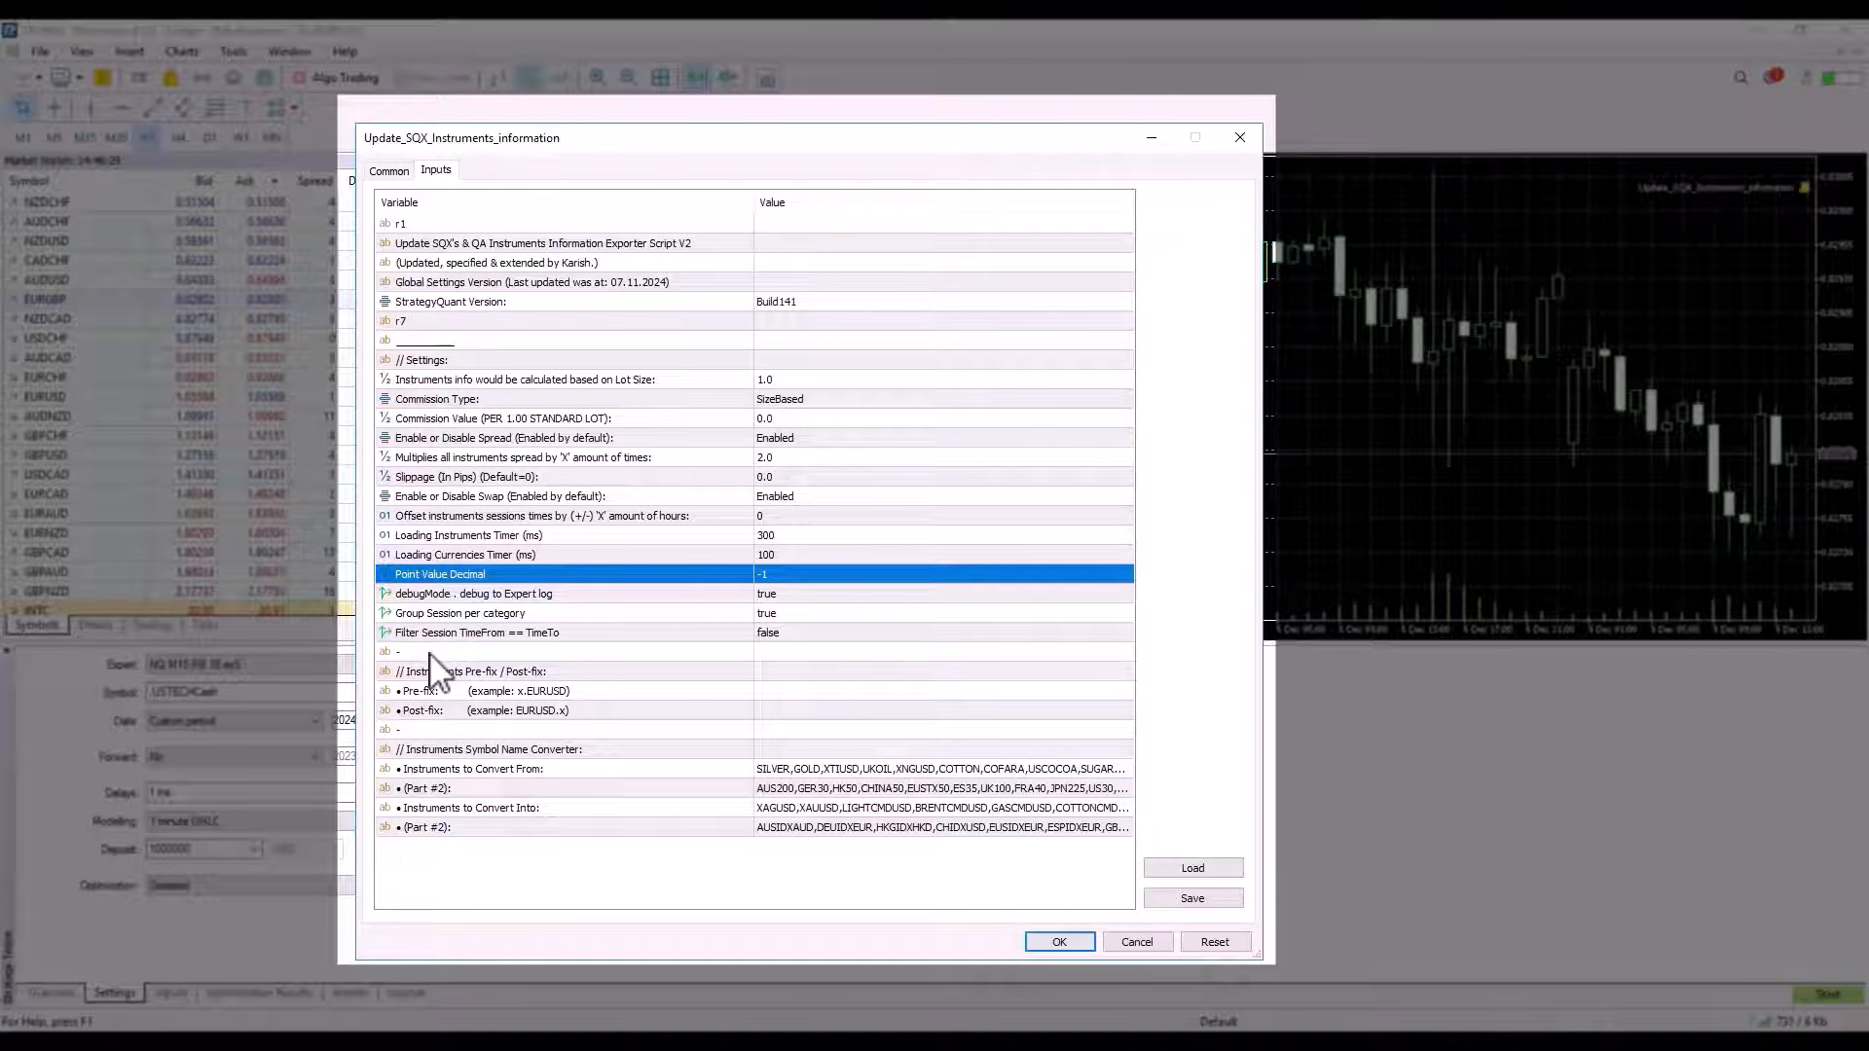
- Set Group Session per category to false, leaving debug mode and session time filter as they are
click(538, 594)
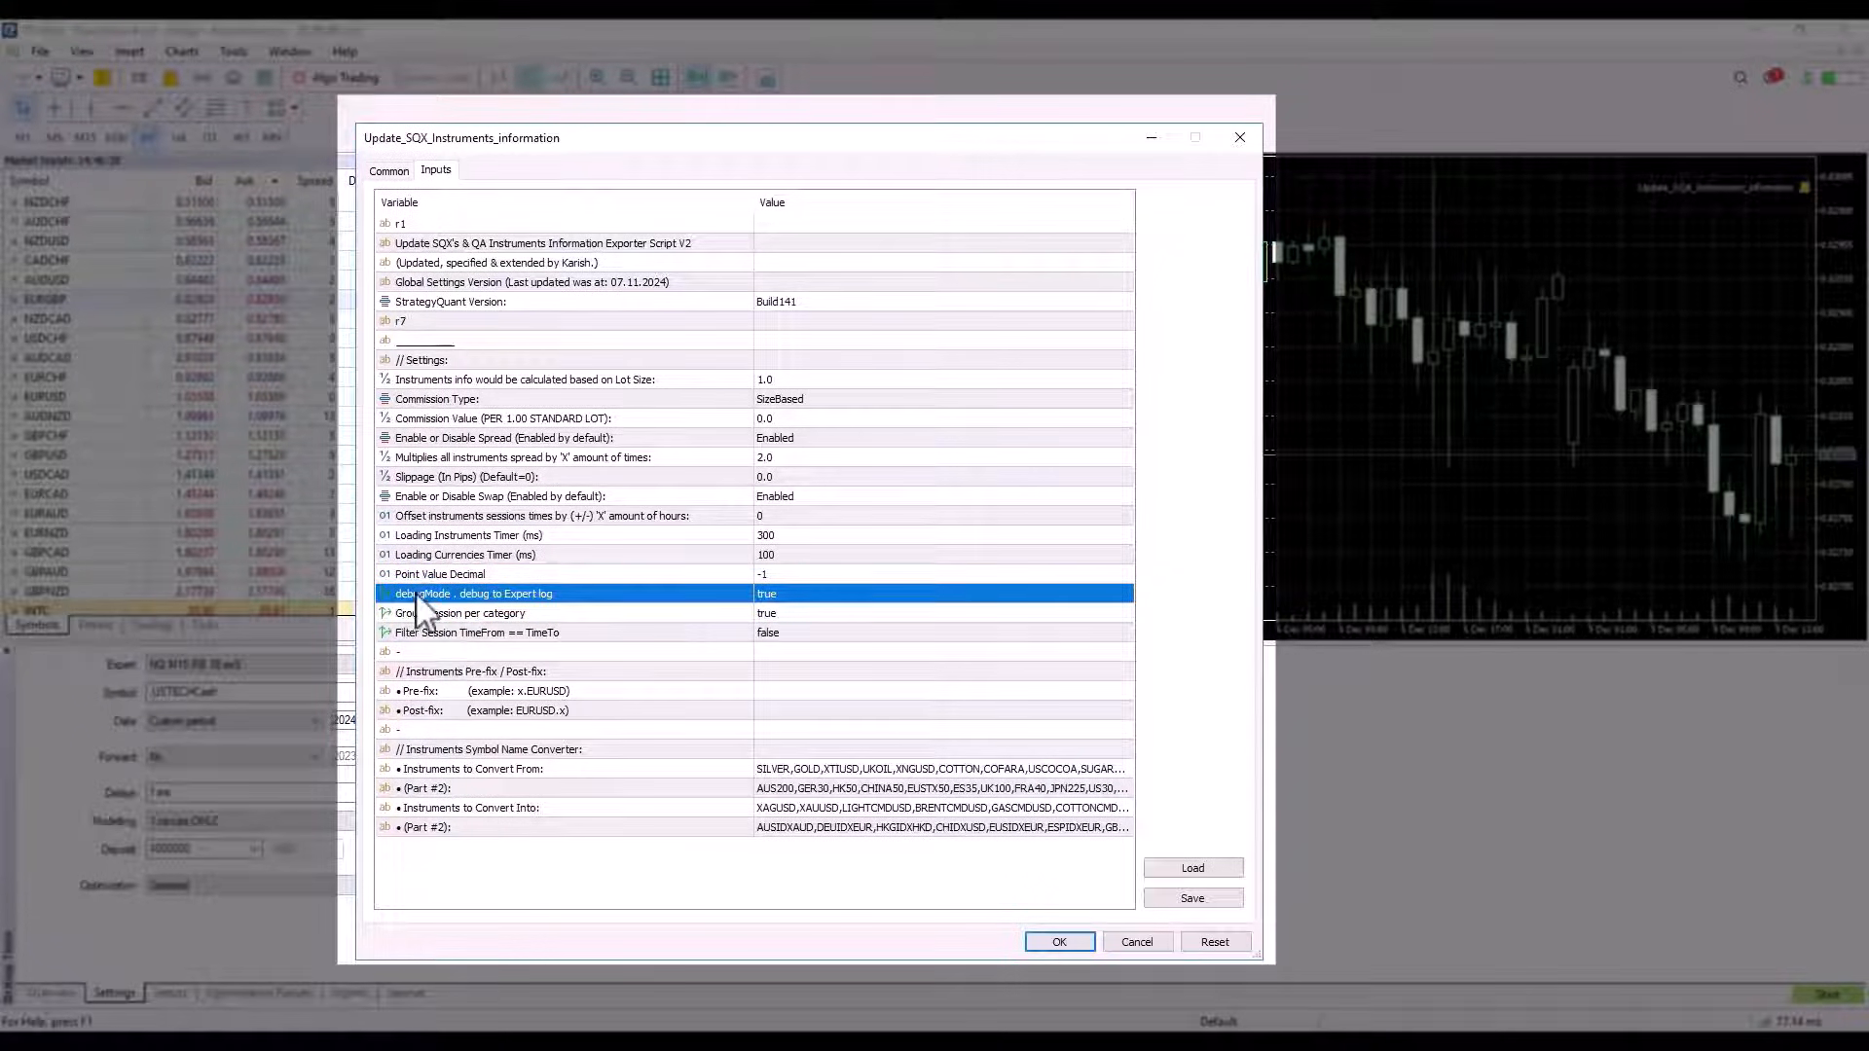
mouse_move(781, 614)
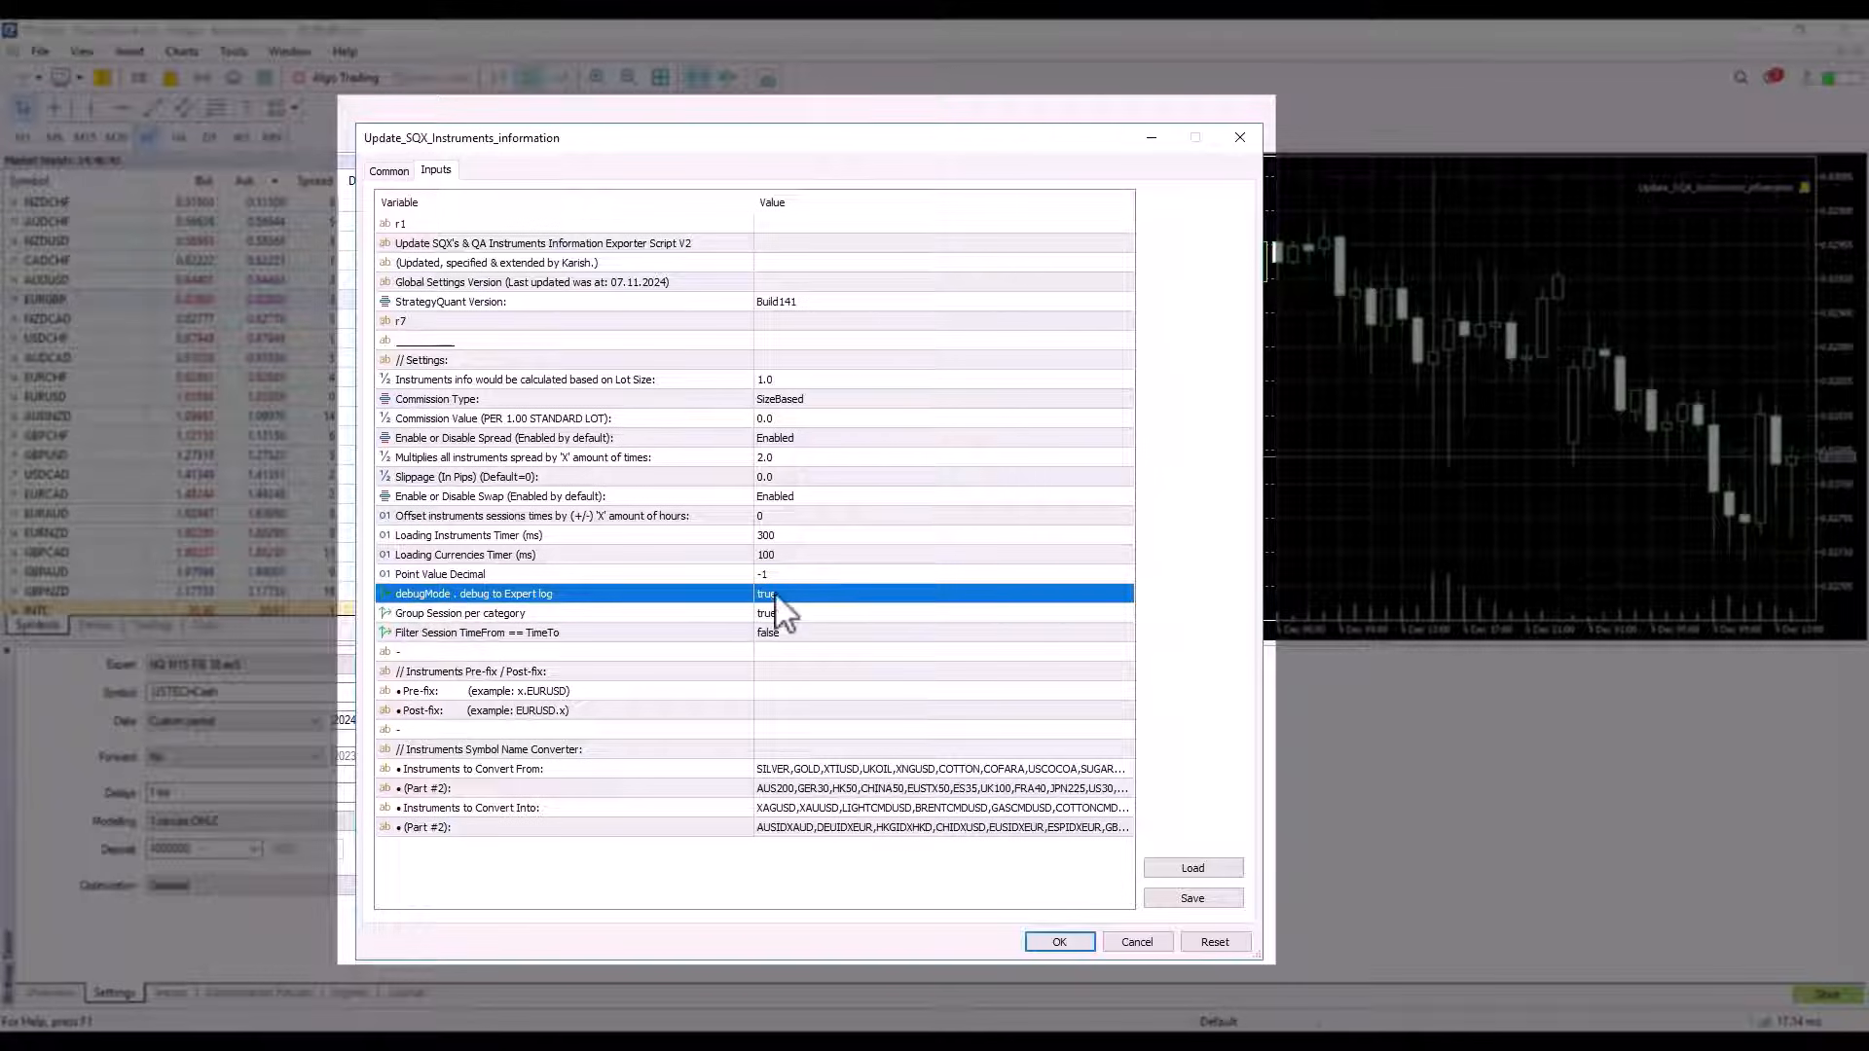
mouse_move(740, 629)
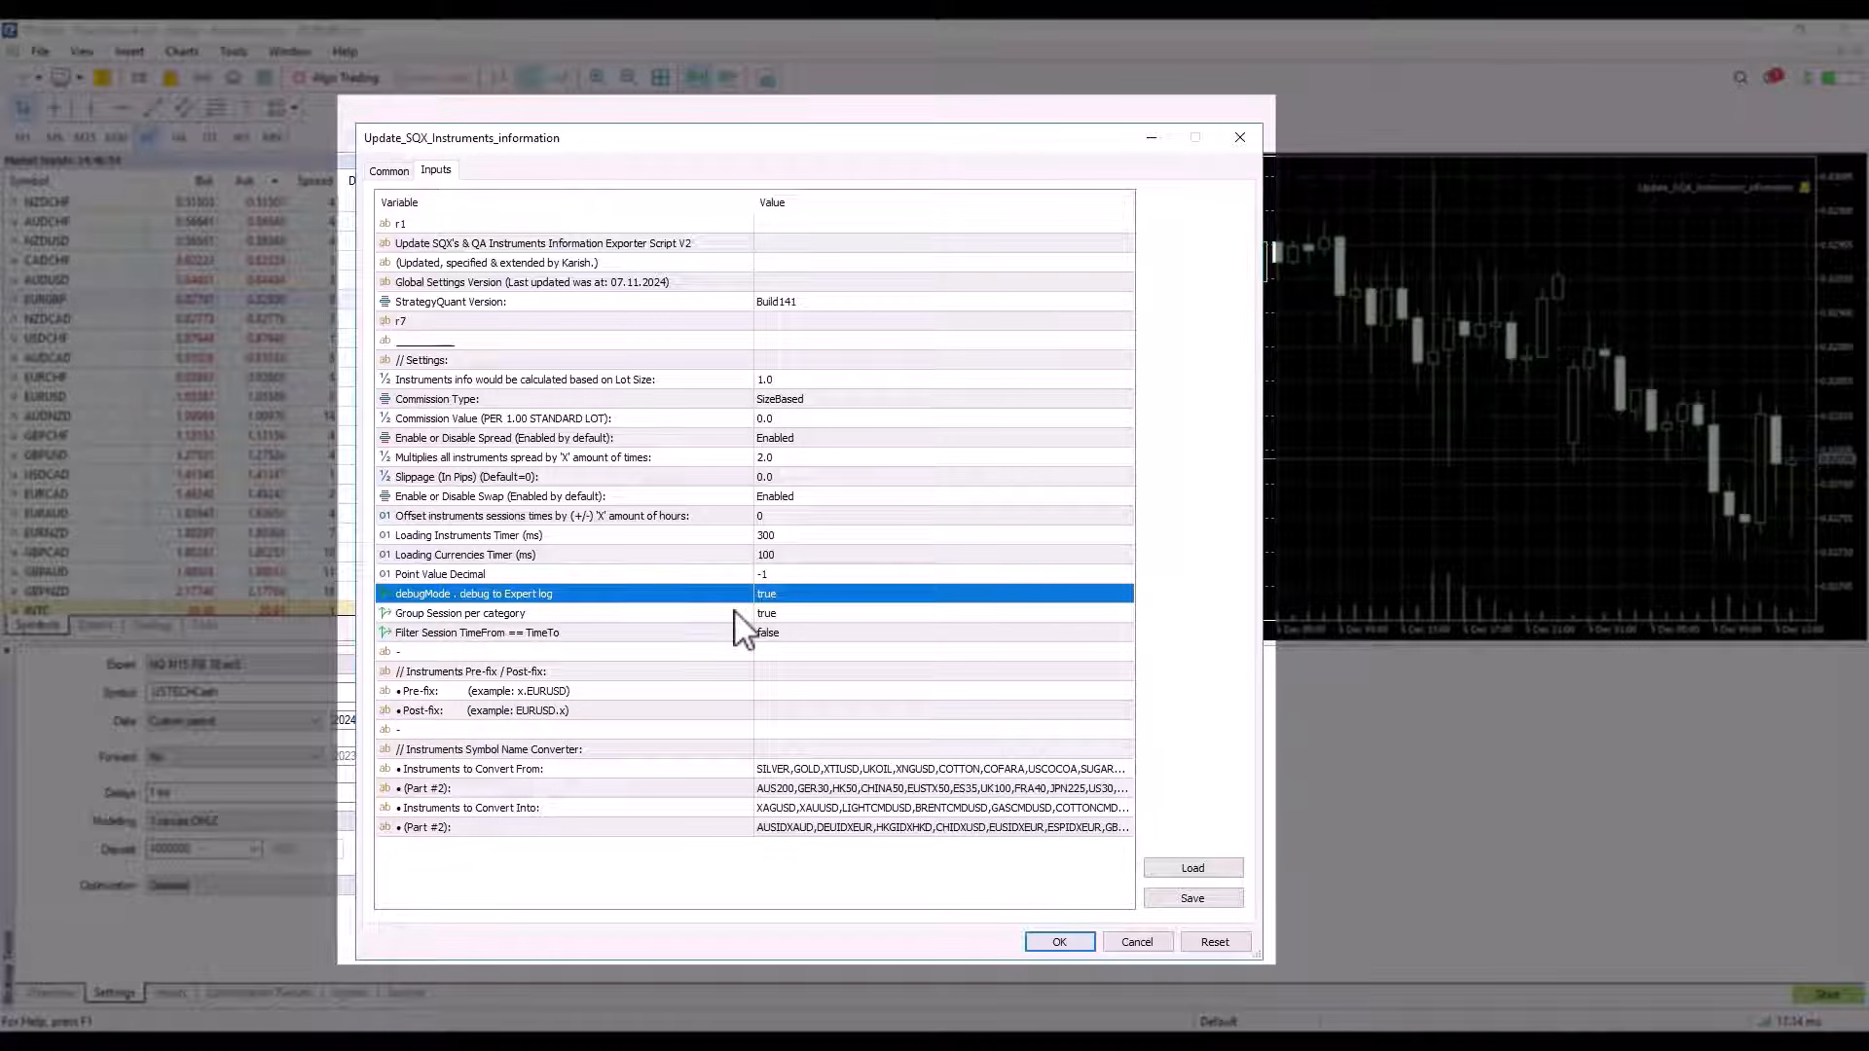
click(537, 613)
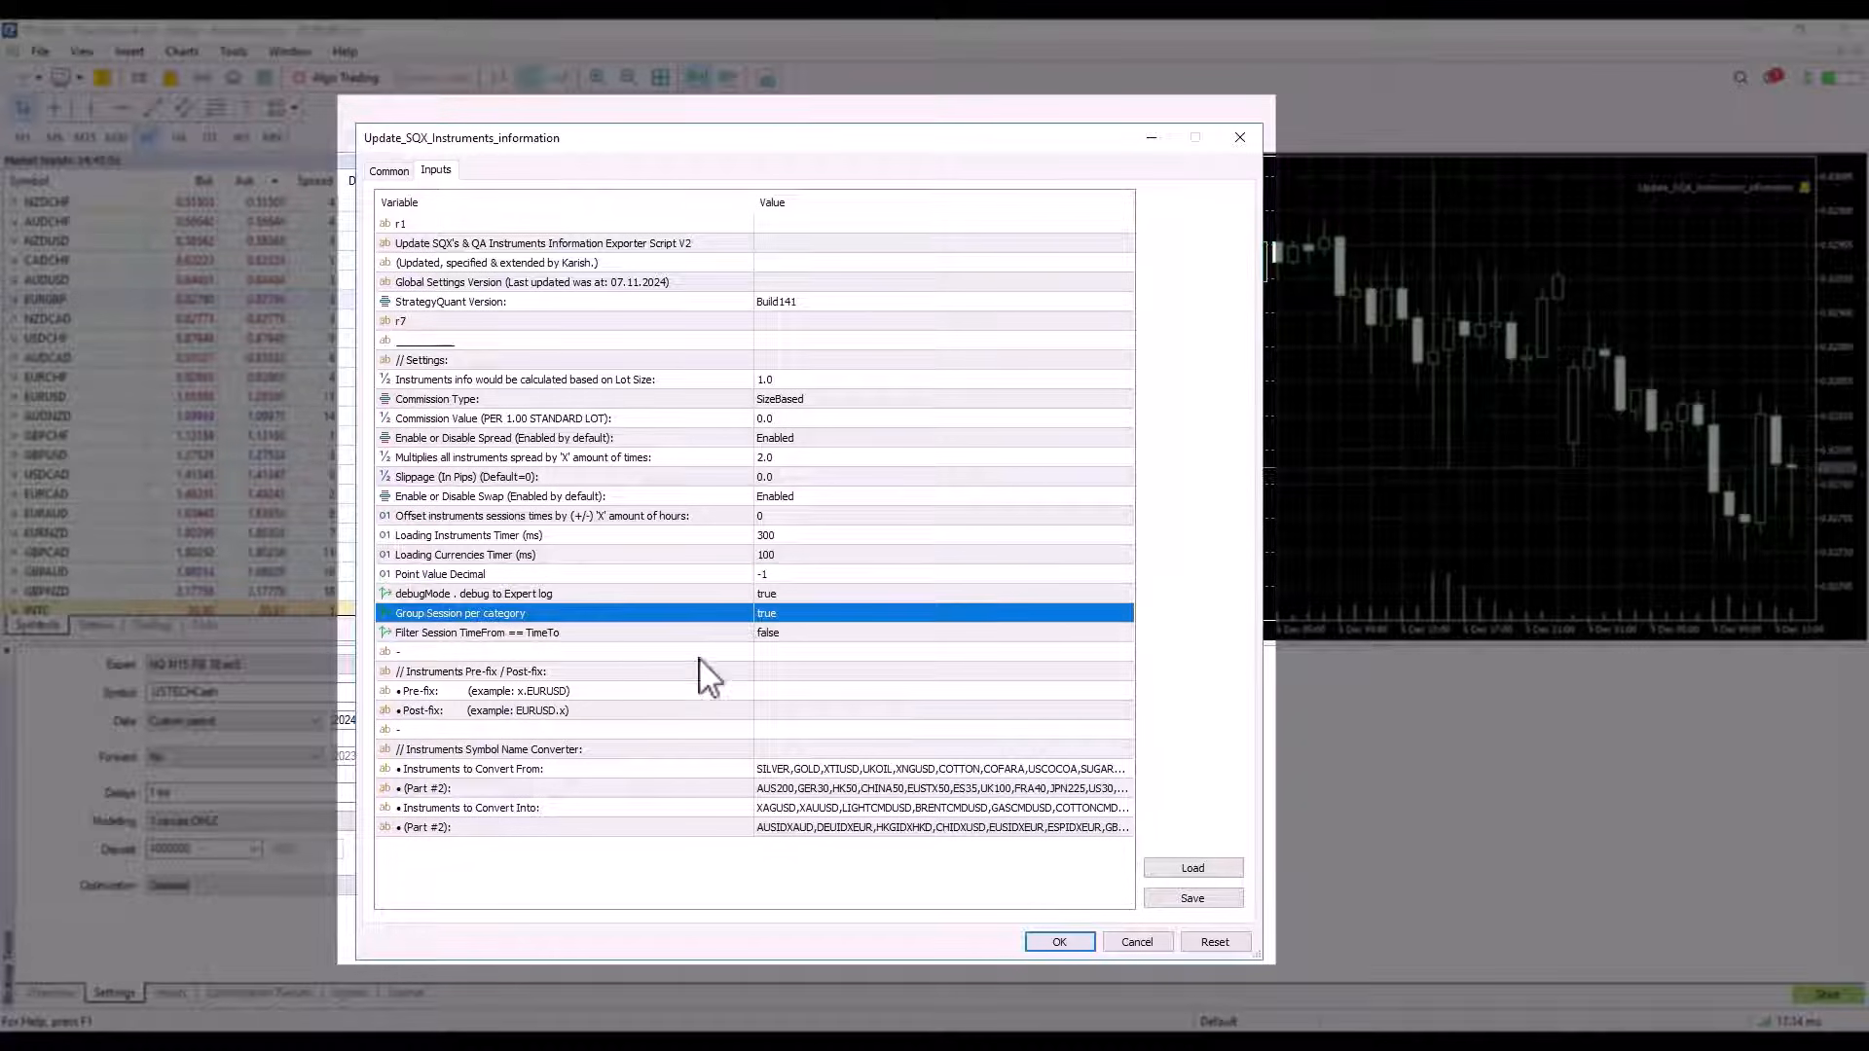
mouse_move(465, 639)
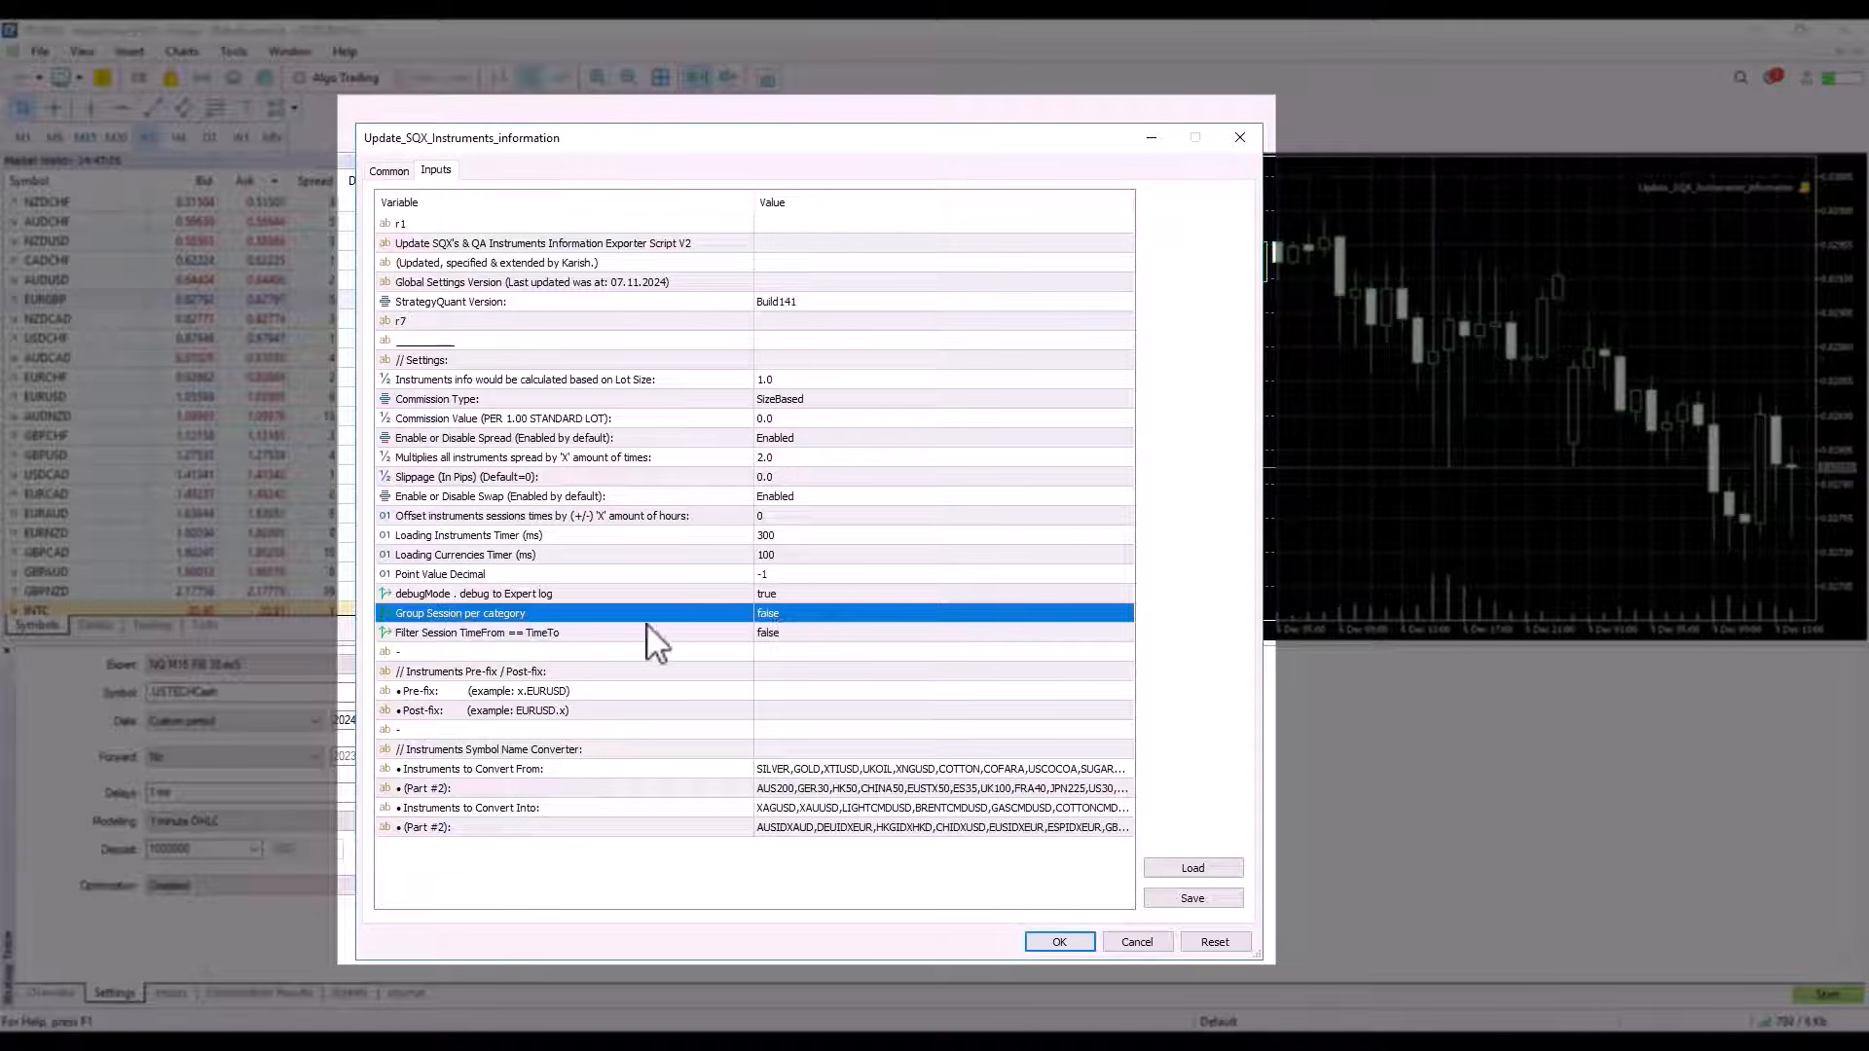
mouse_move(734, 607)
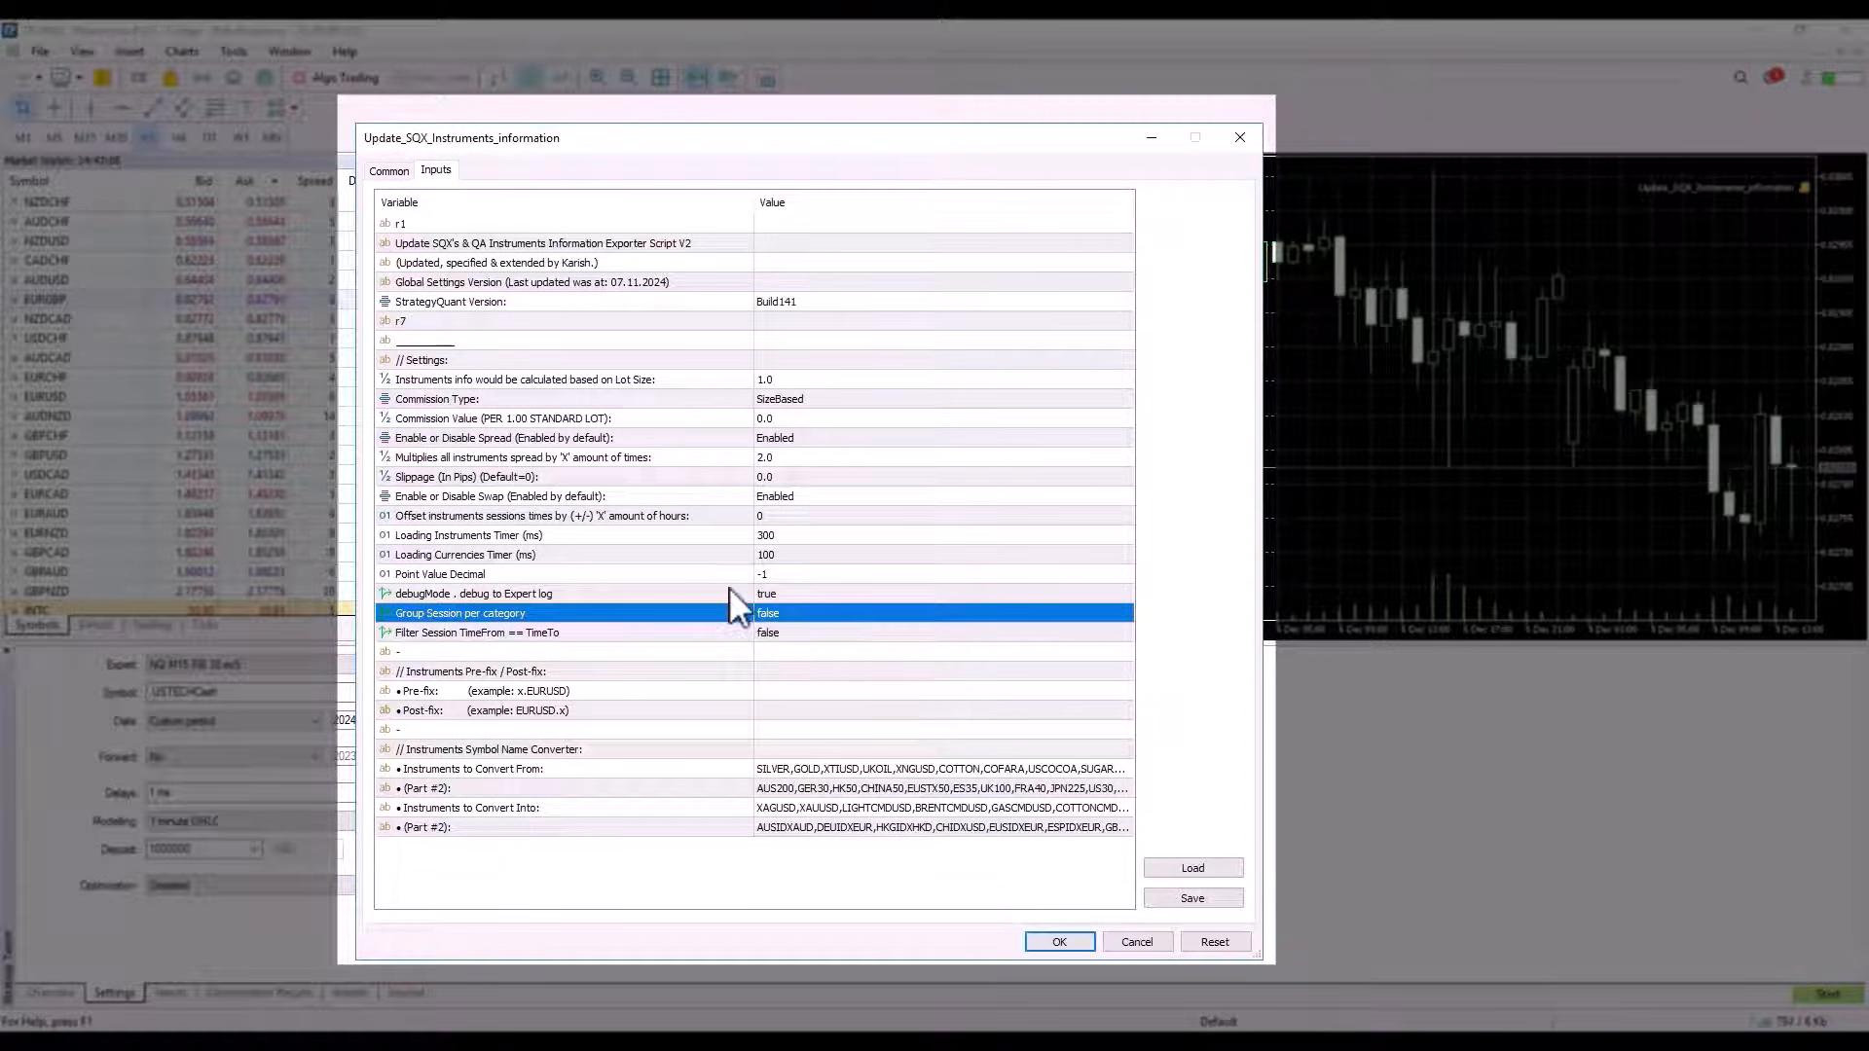
mouse_move(638, 630)
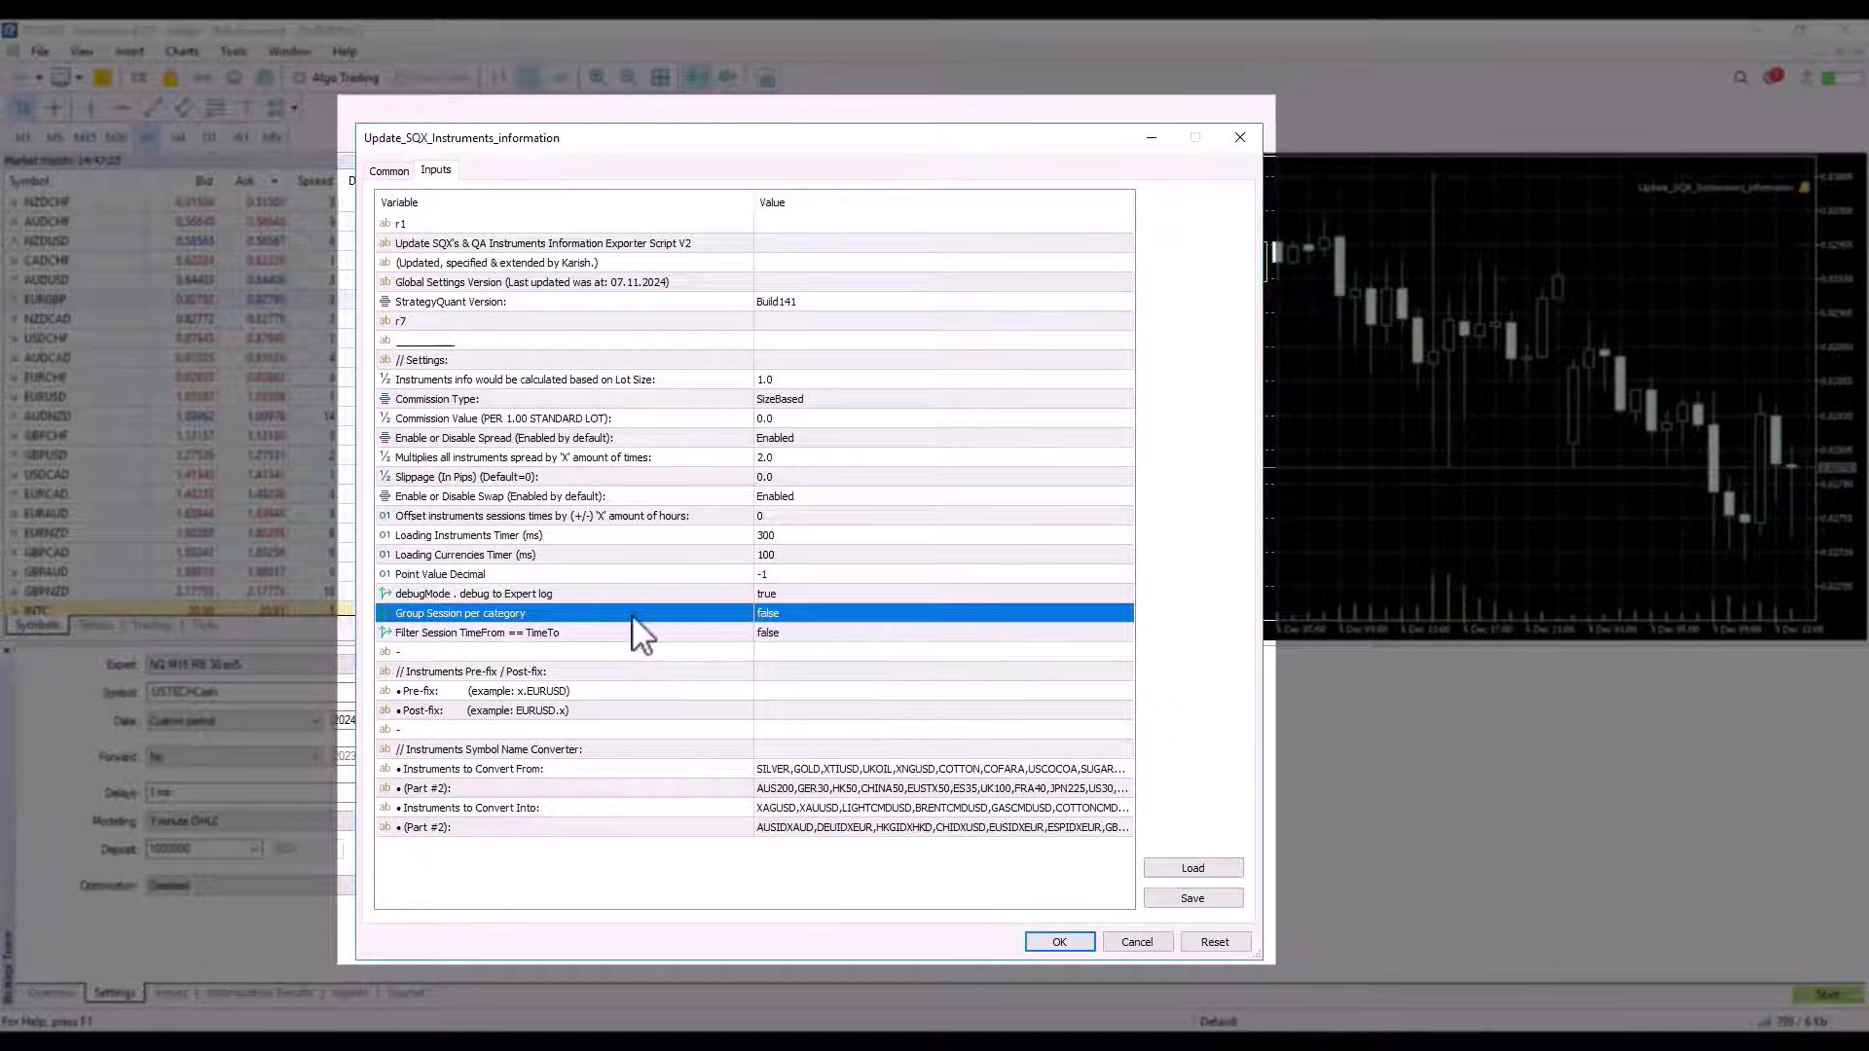
click(537, 631)
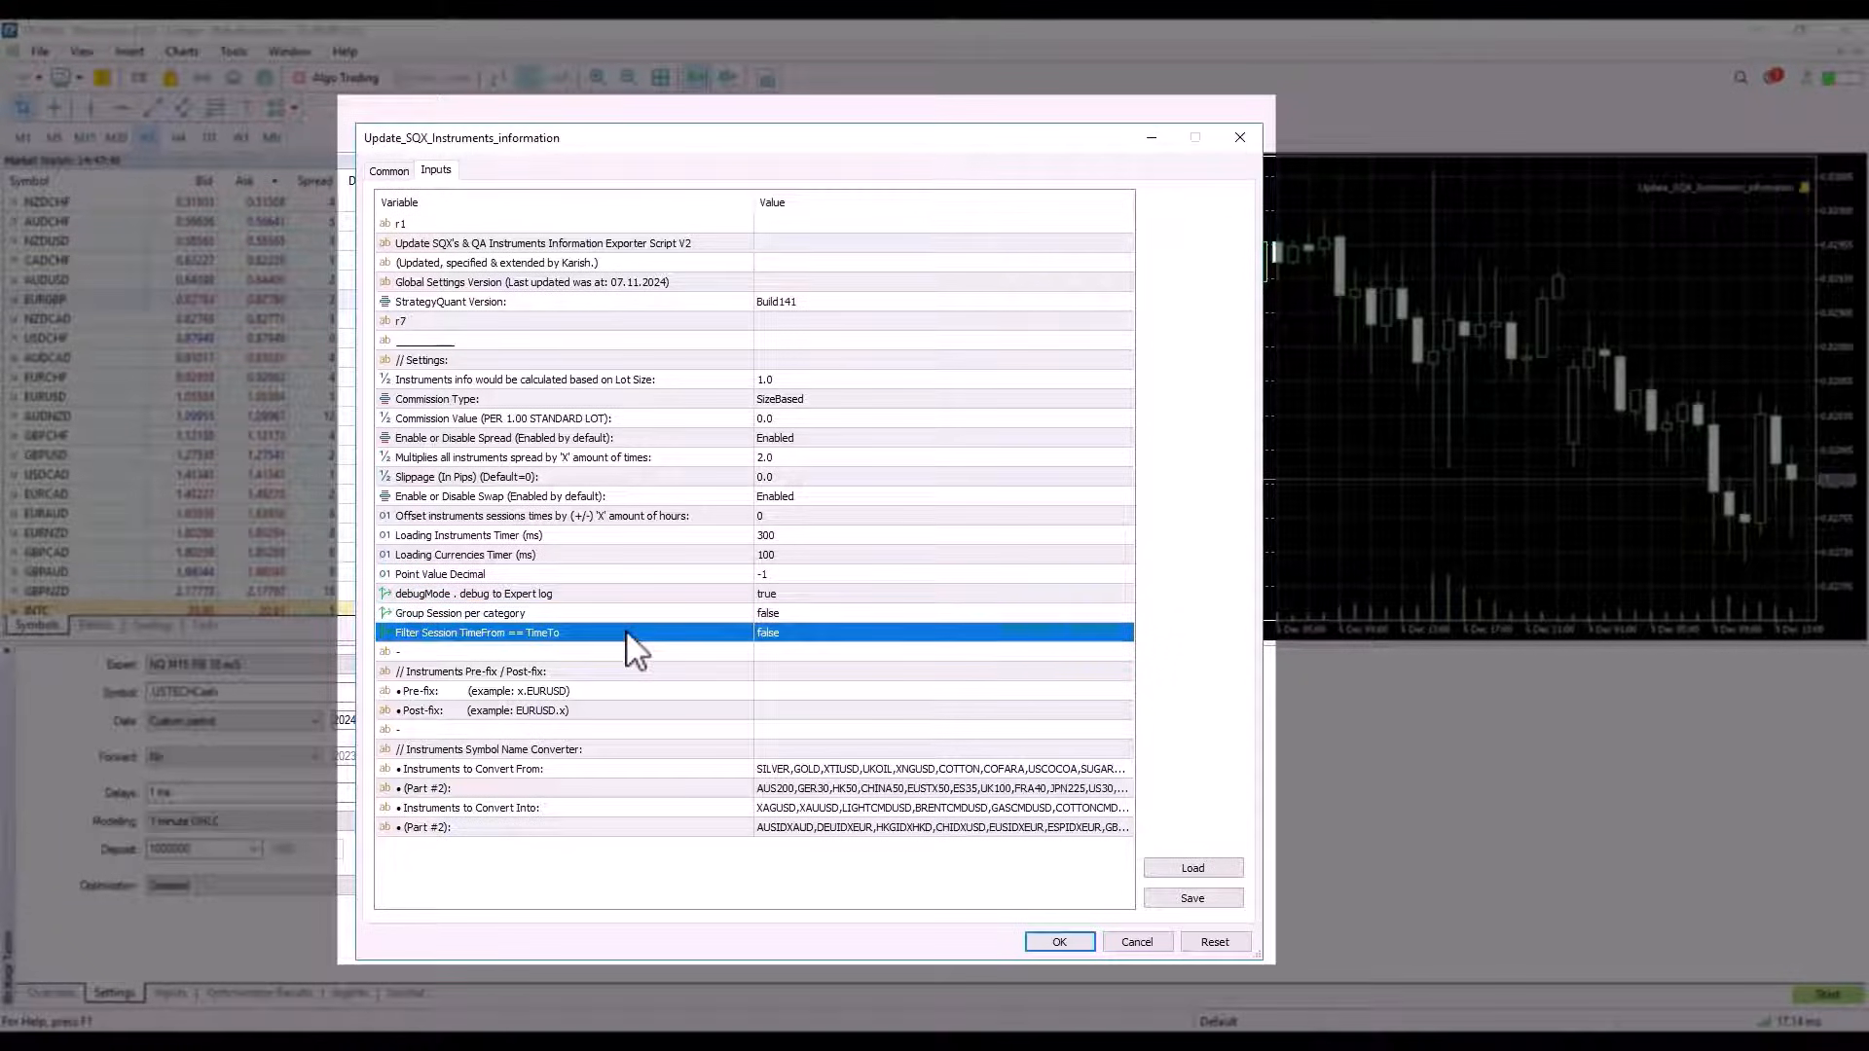
mouse_move(567, 656)
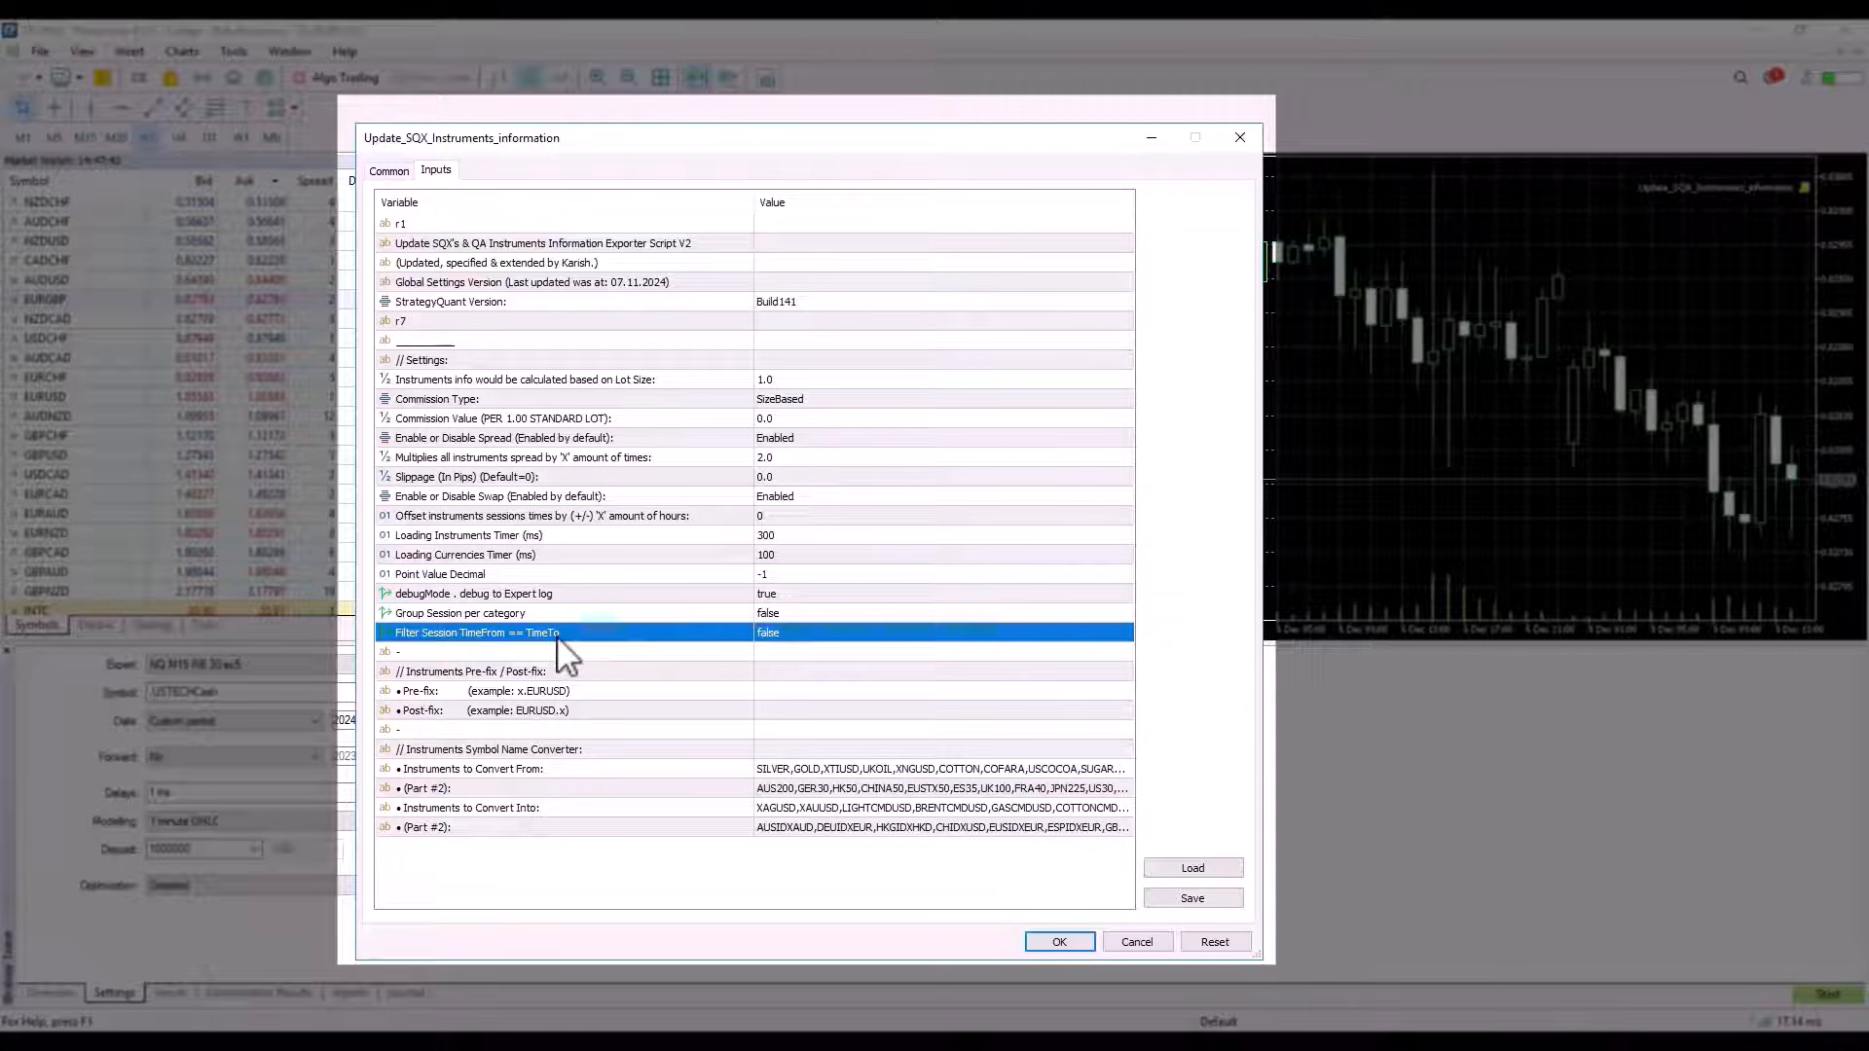
mouse_move(584, 661)
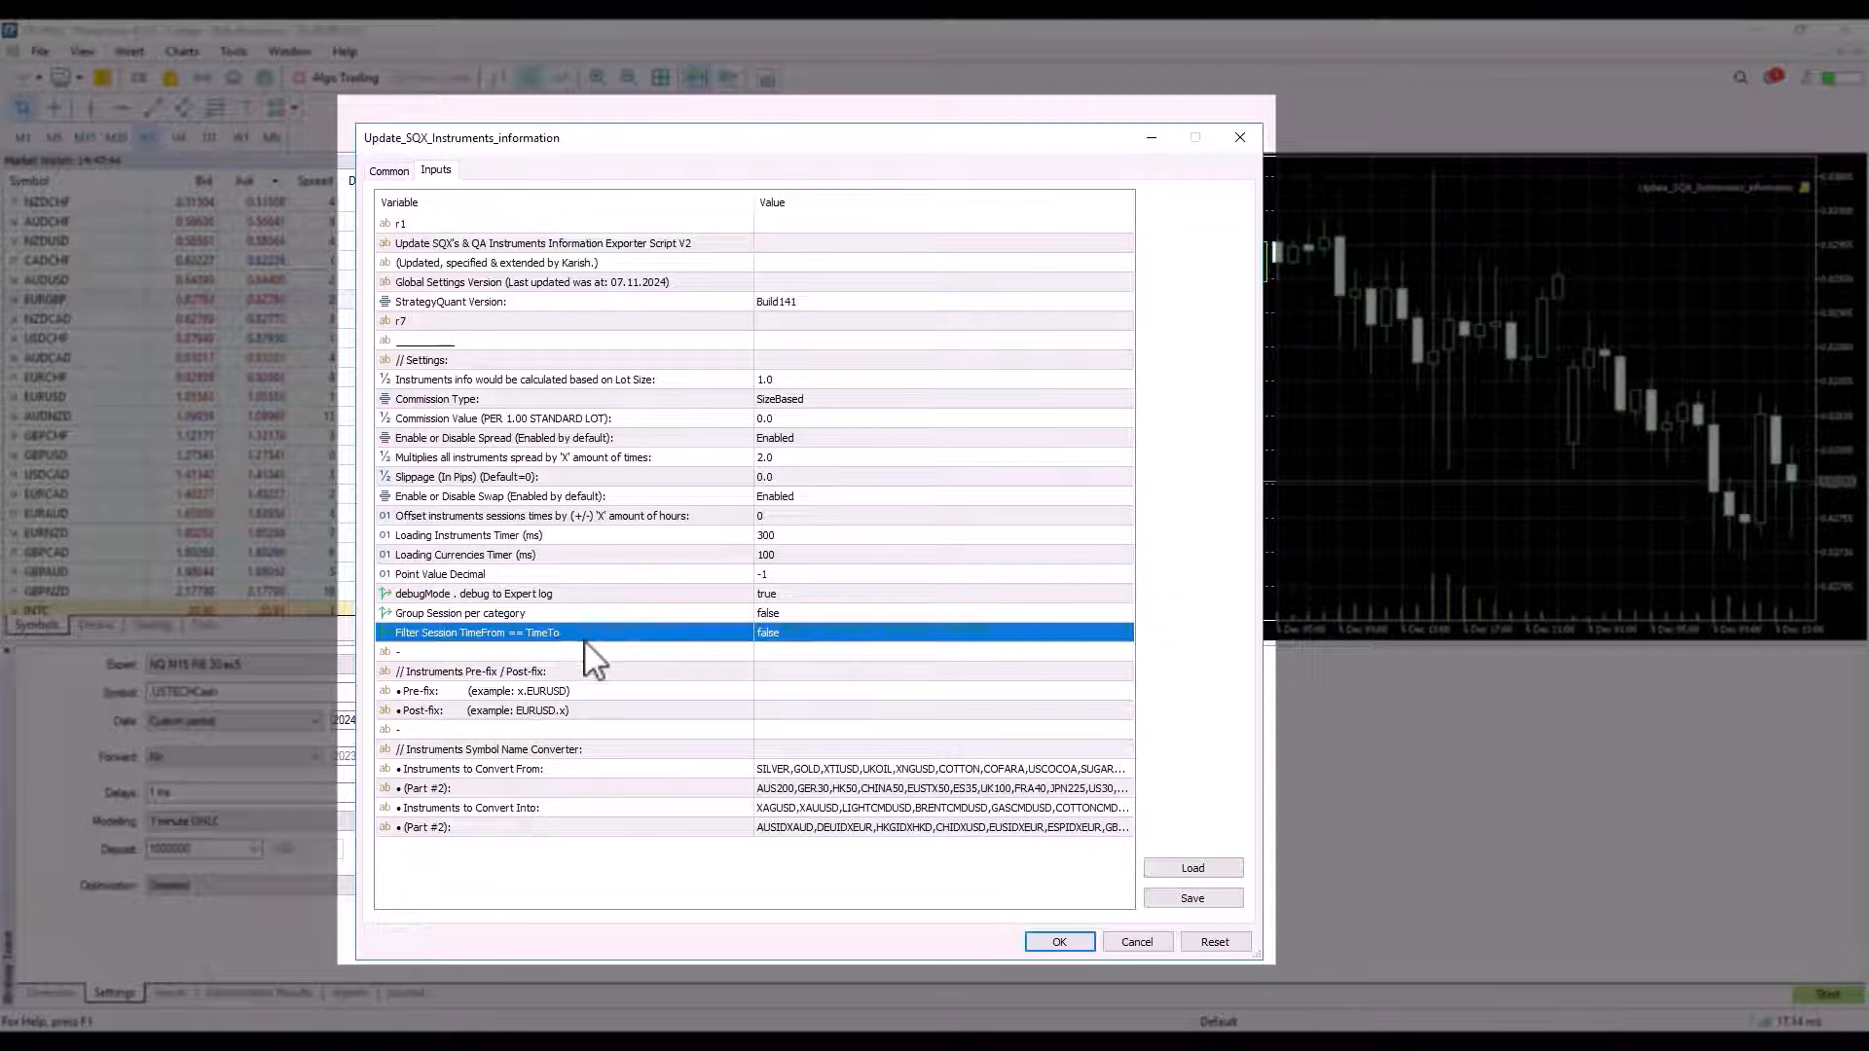
mouse_move(736, 654)
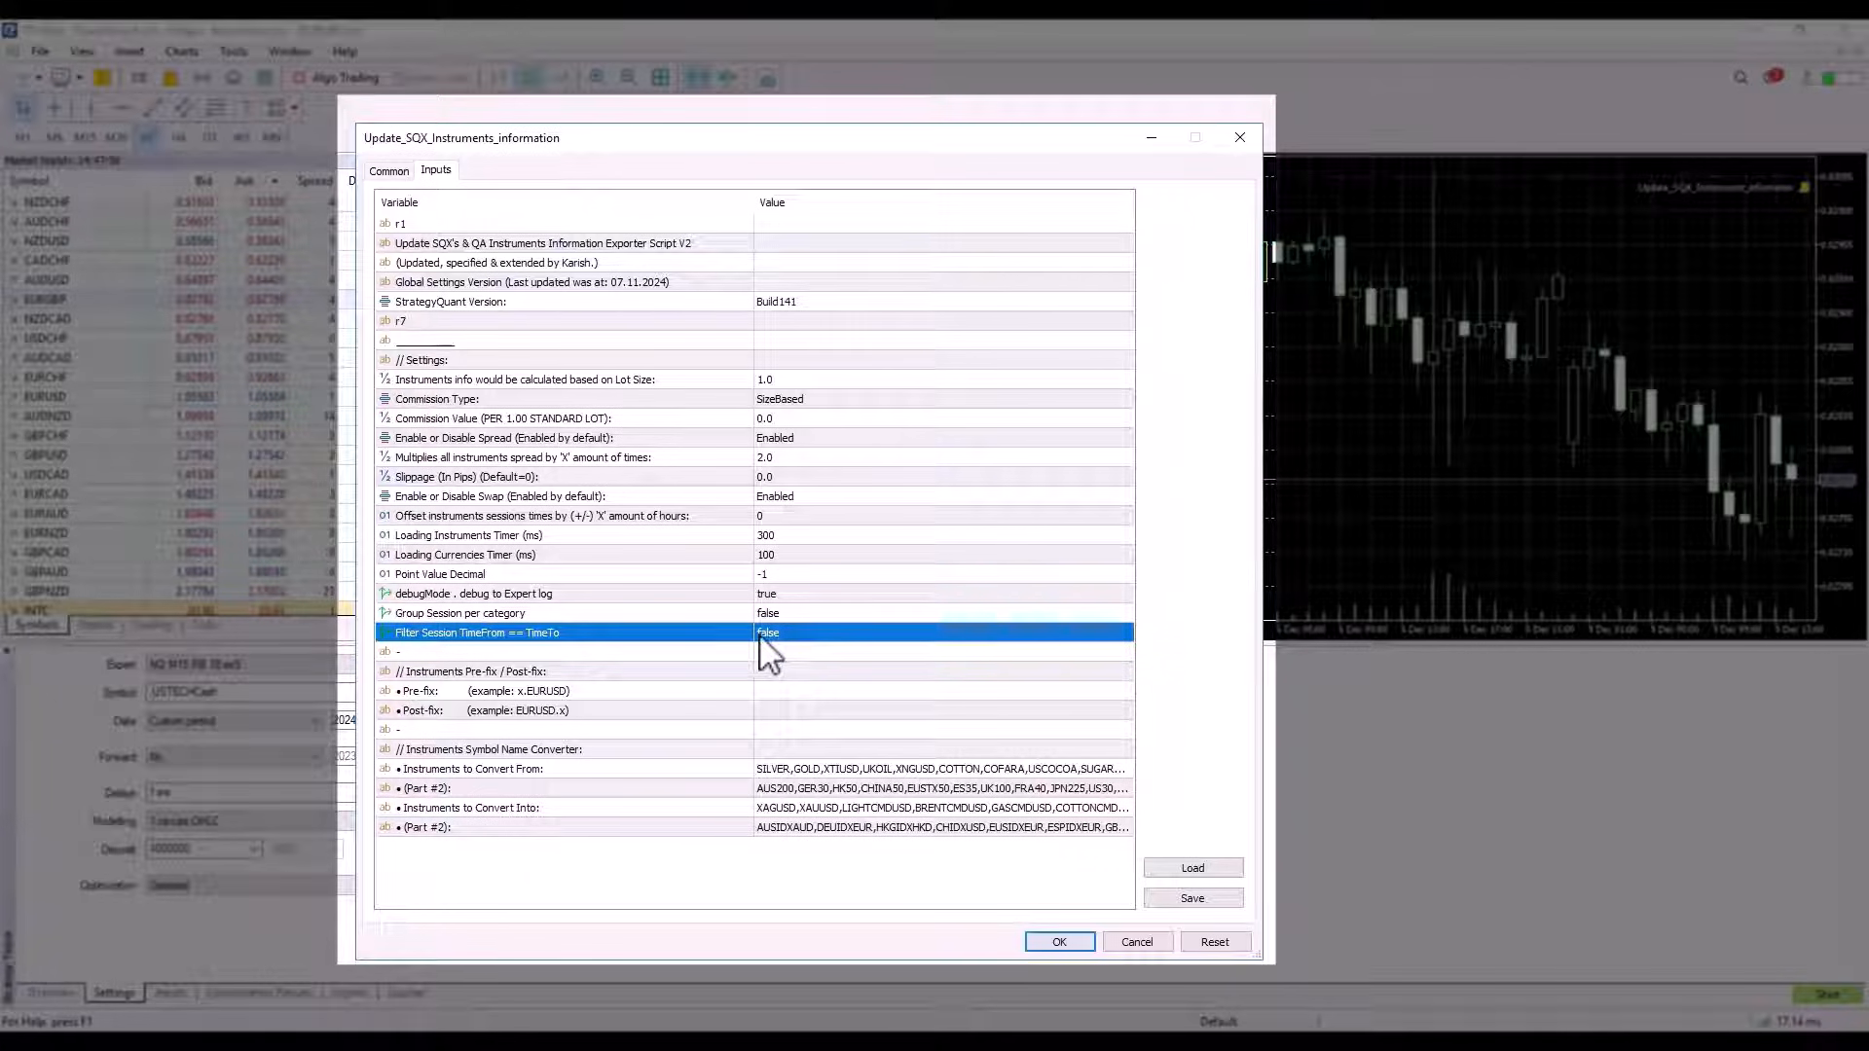
- Clear the Instruments to Convert From, From Part #2, Convert Into and Into Part #2 lists
click(596, 671)
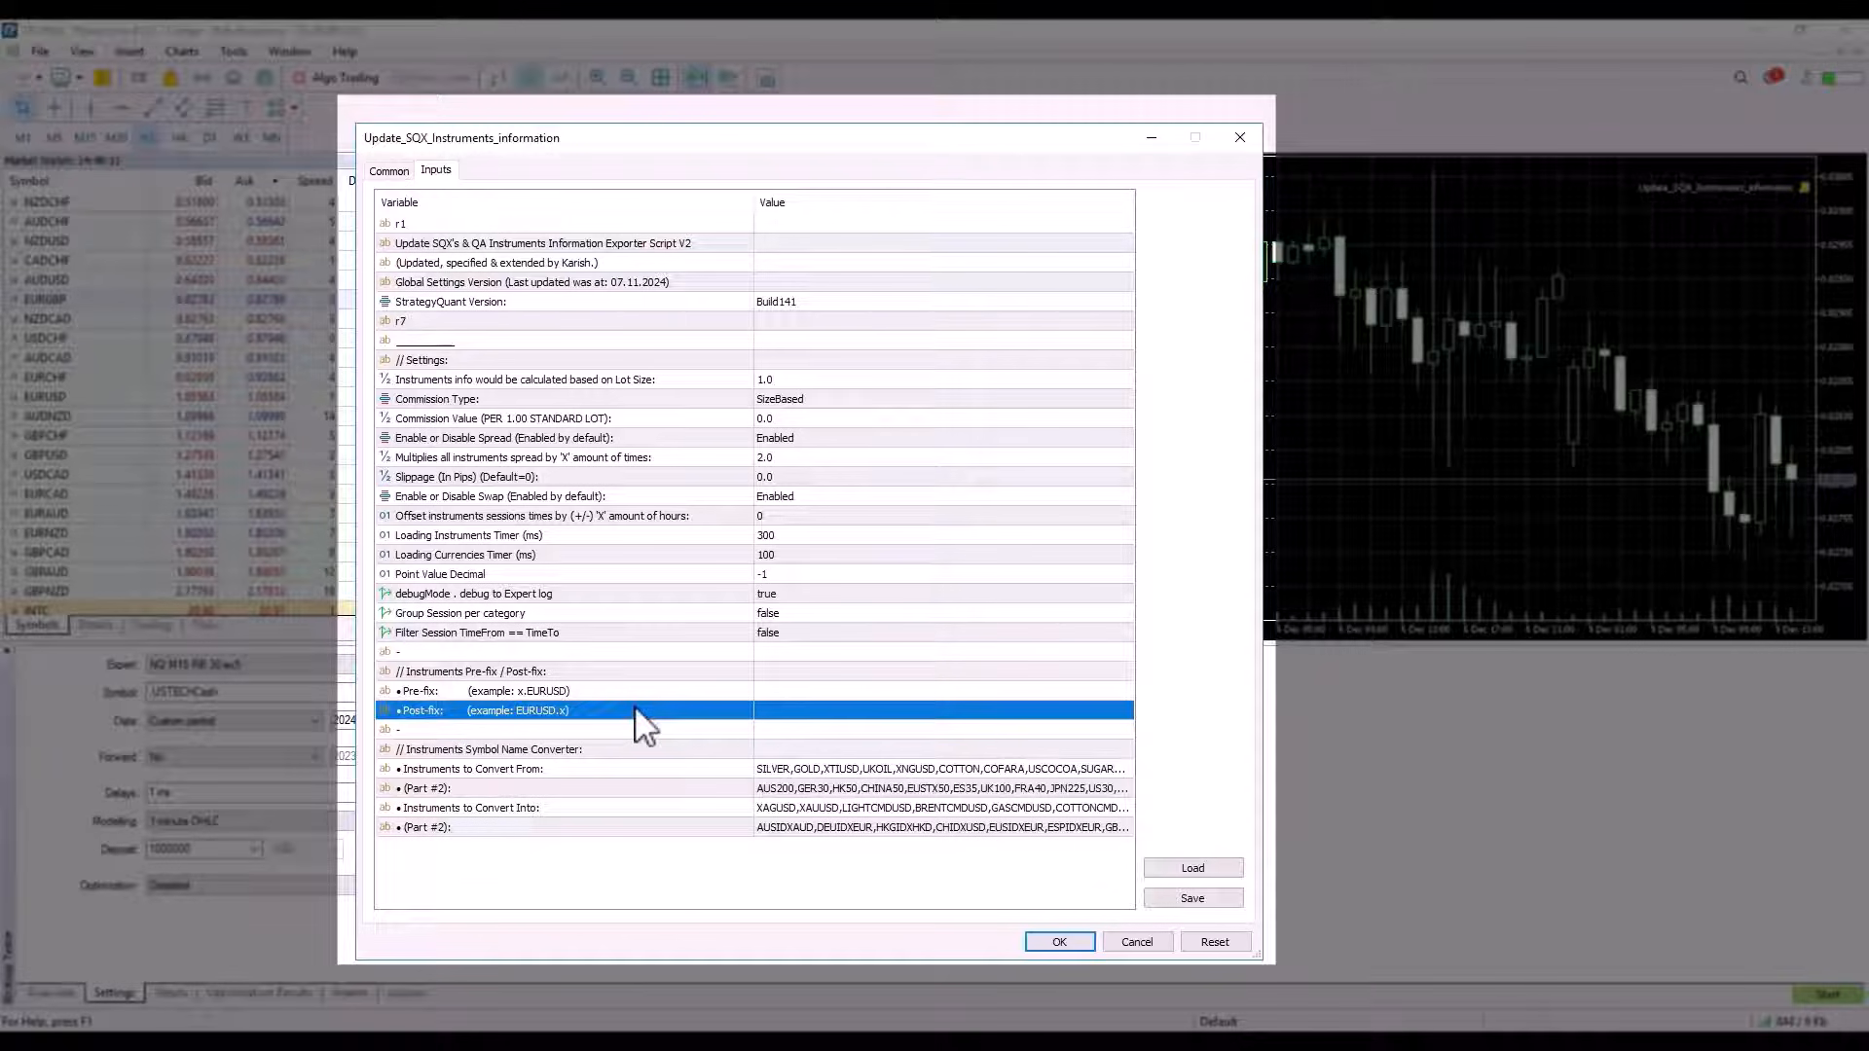
click(537, 689)
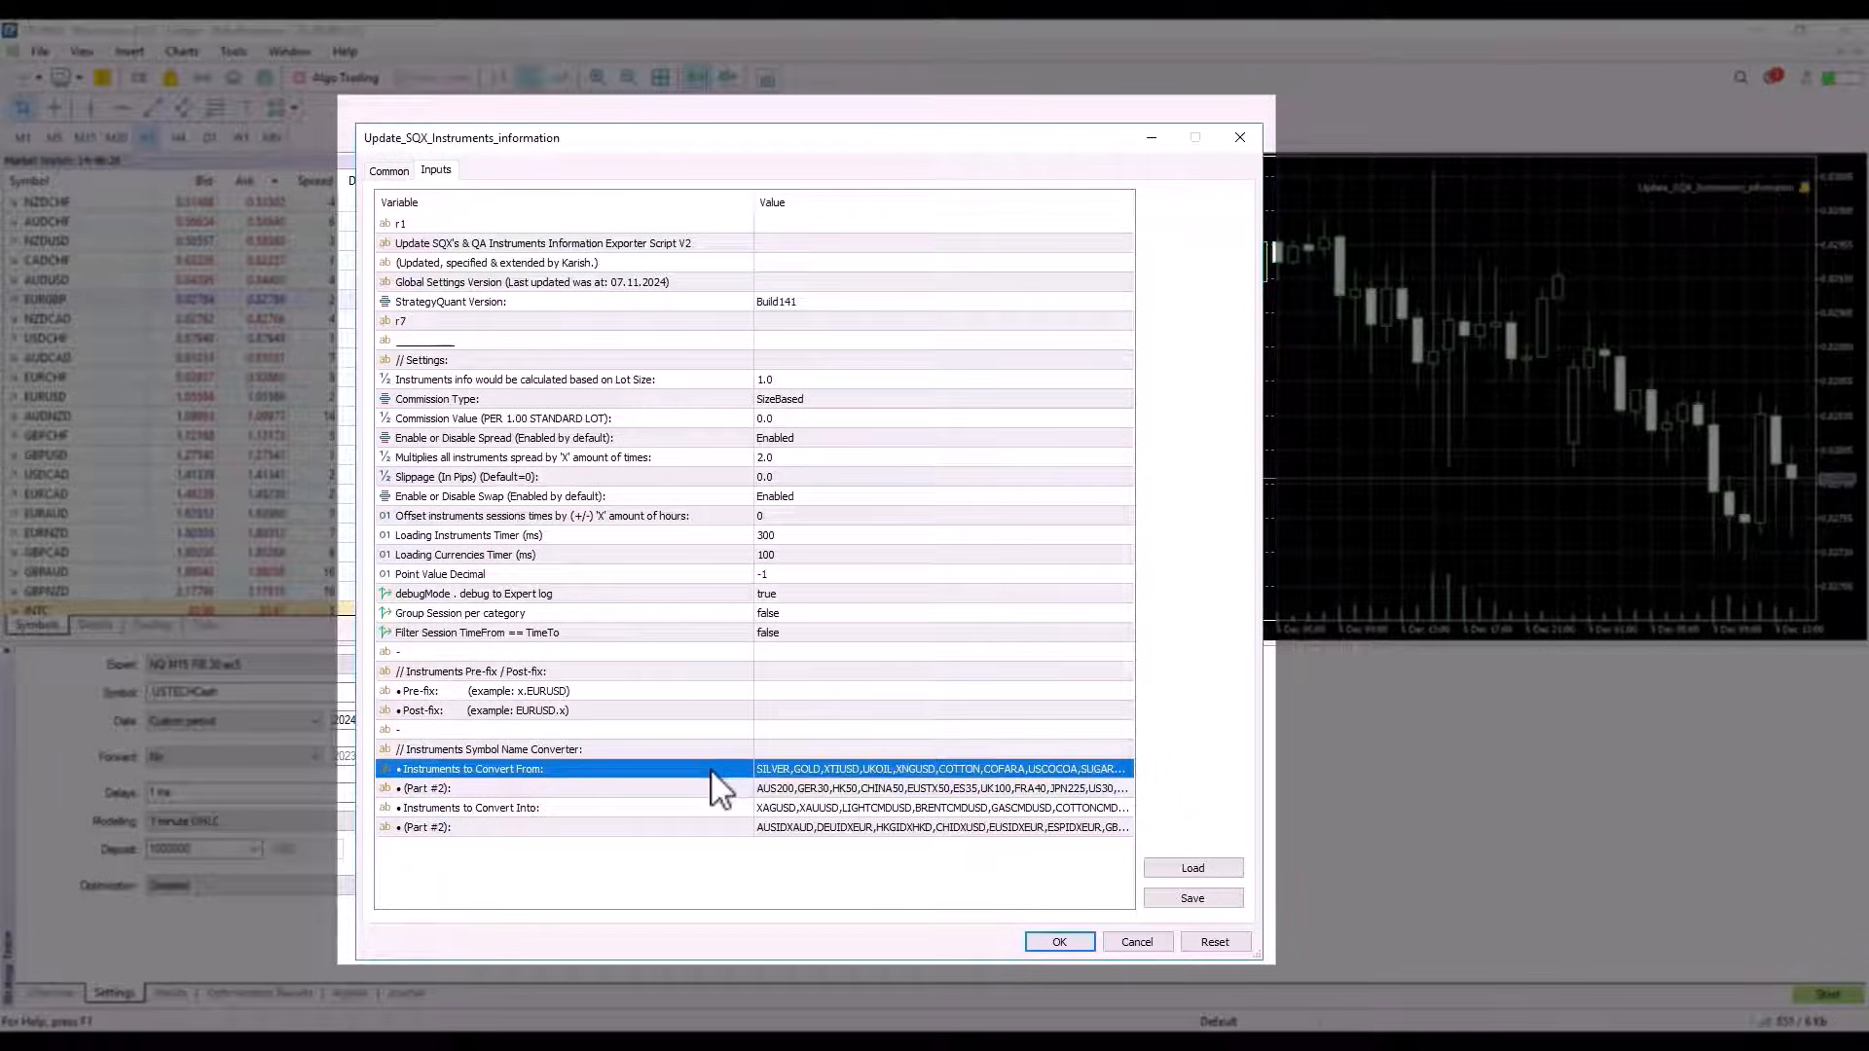
mouse_move(830, 787)
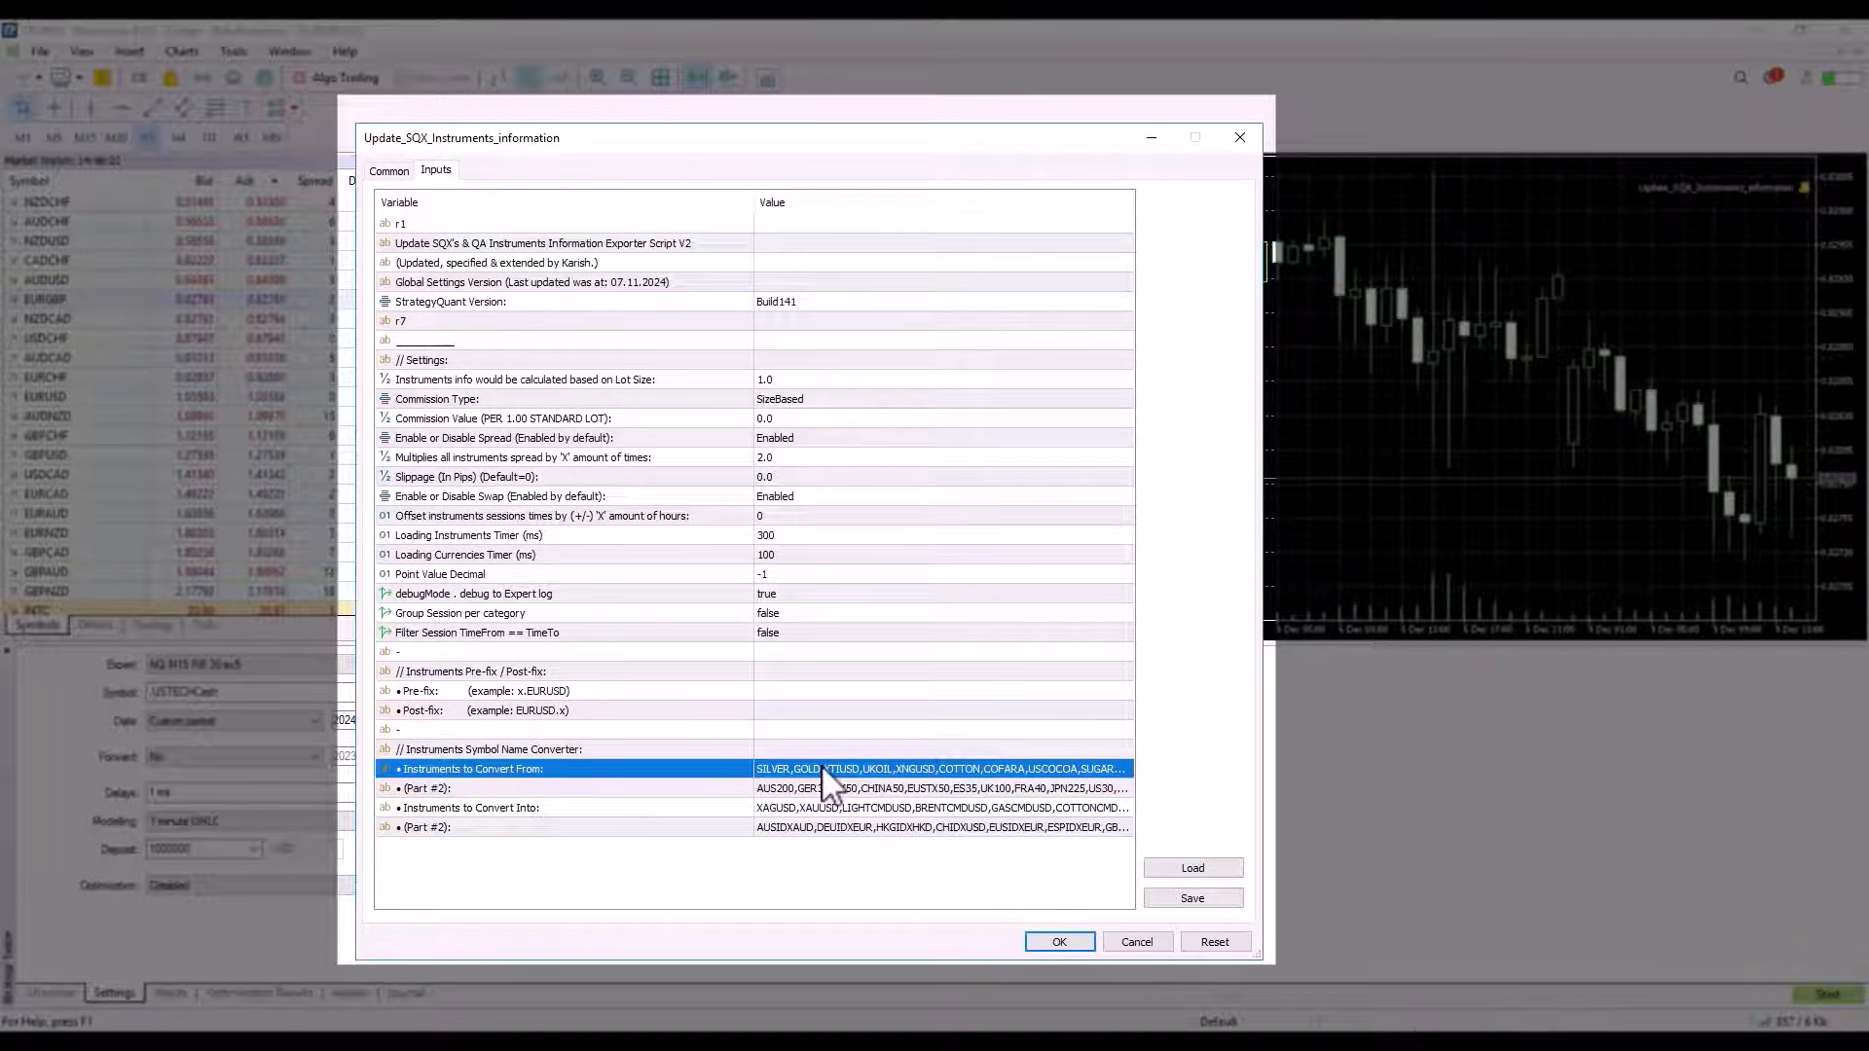
mouse_move(797, 835)
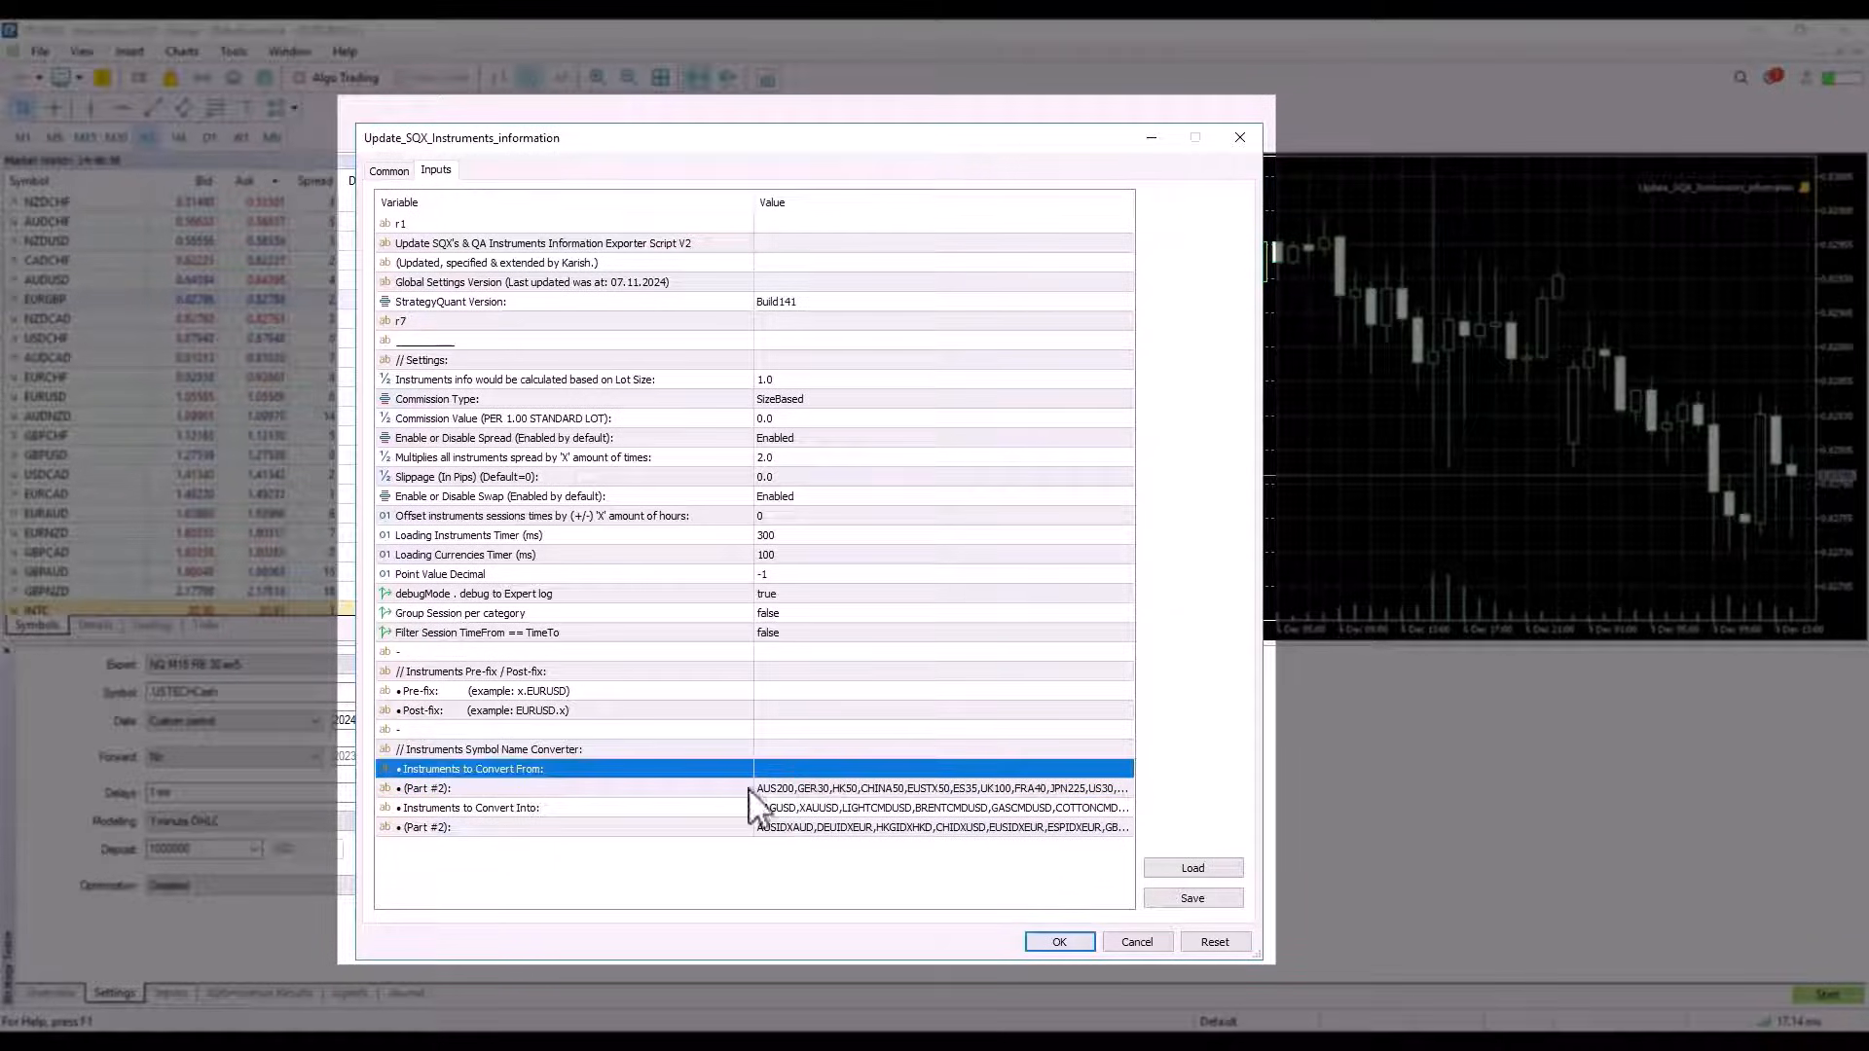
click(942, 806)
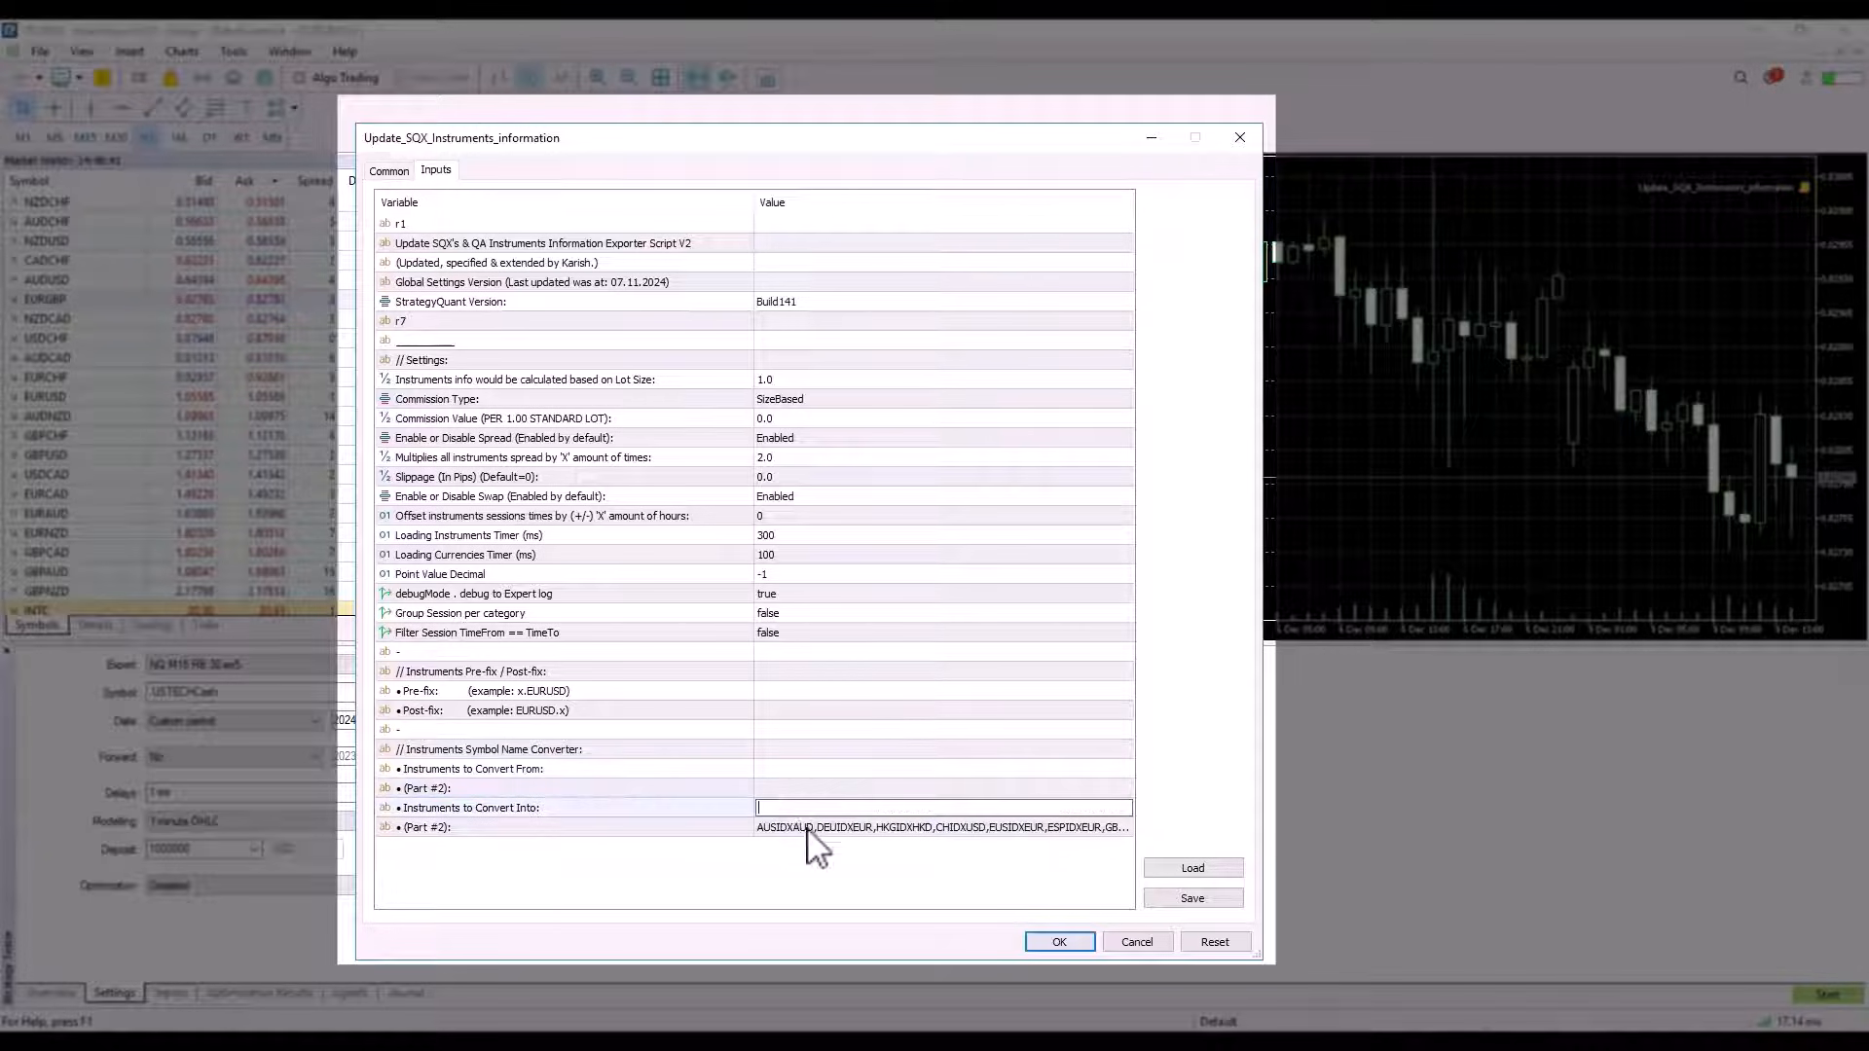
click(538, 827)
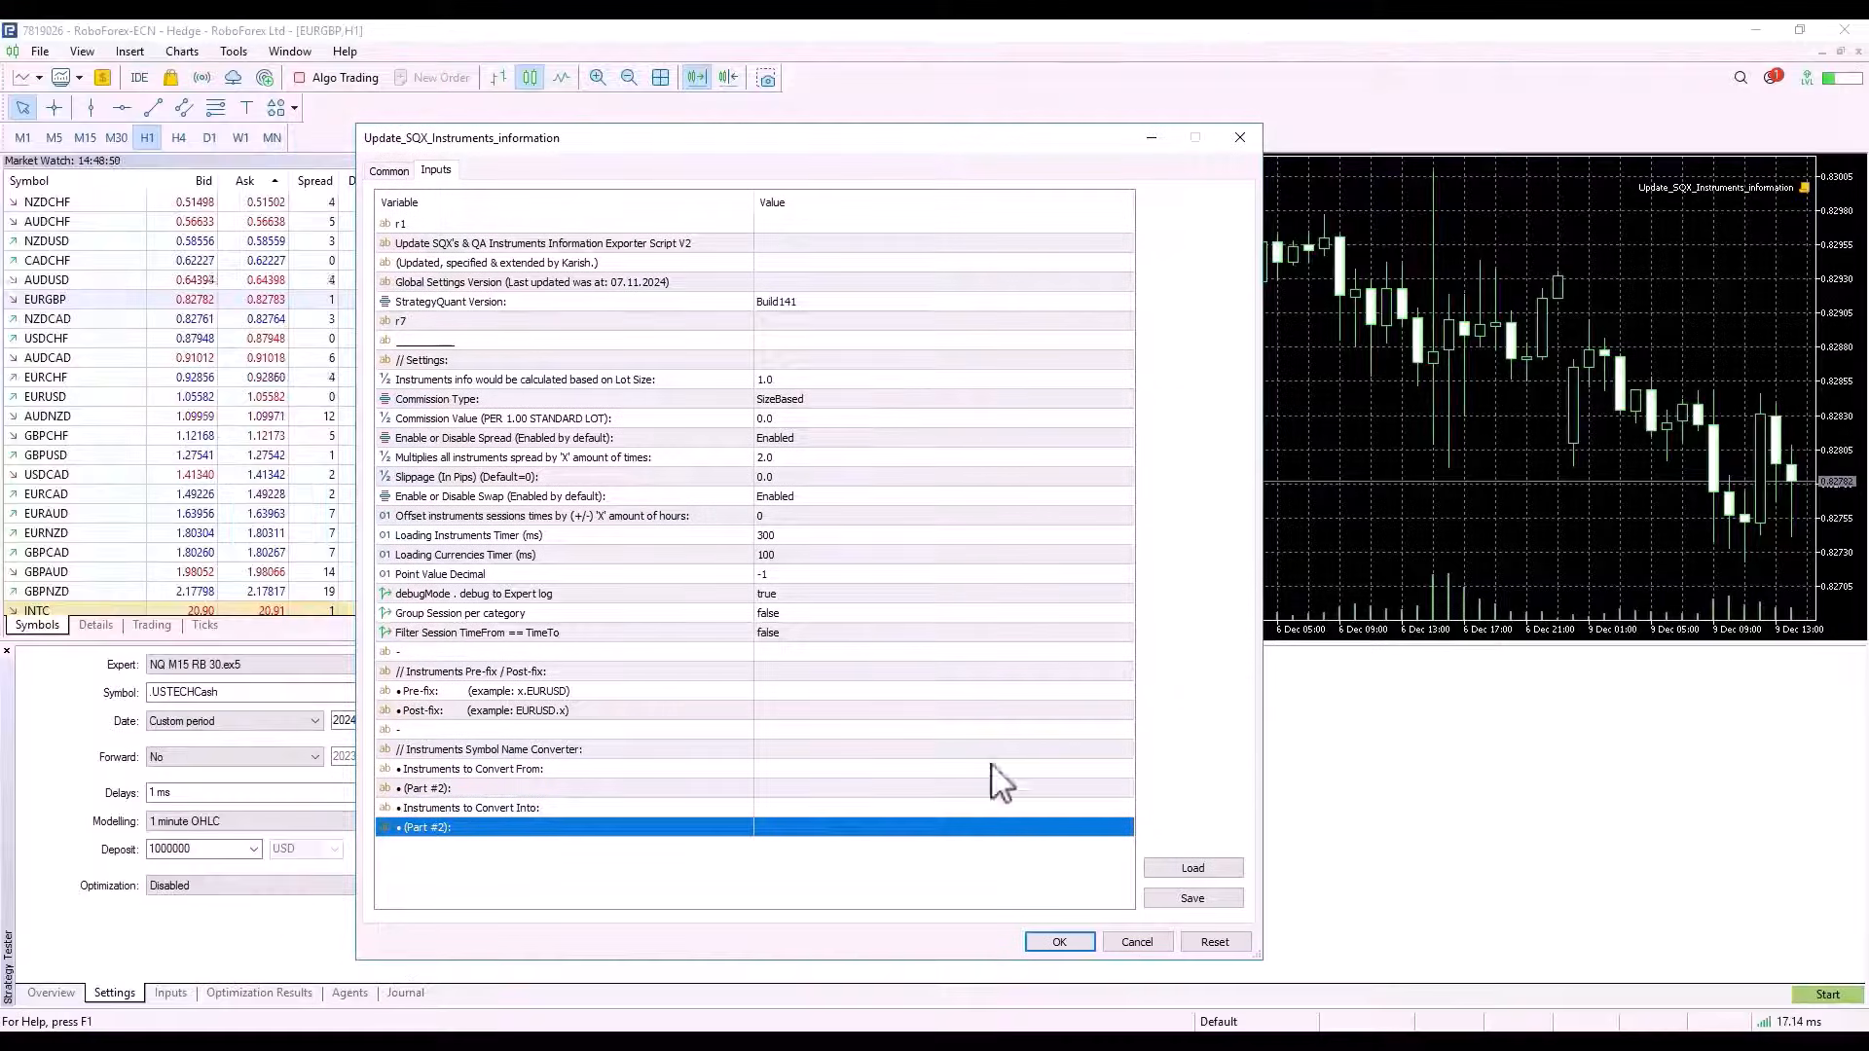
- Confirm the inputs to run the export script and check the Market Watch context menu
click(1057, 943)
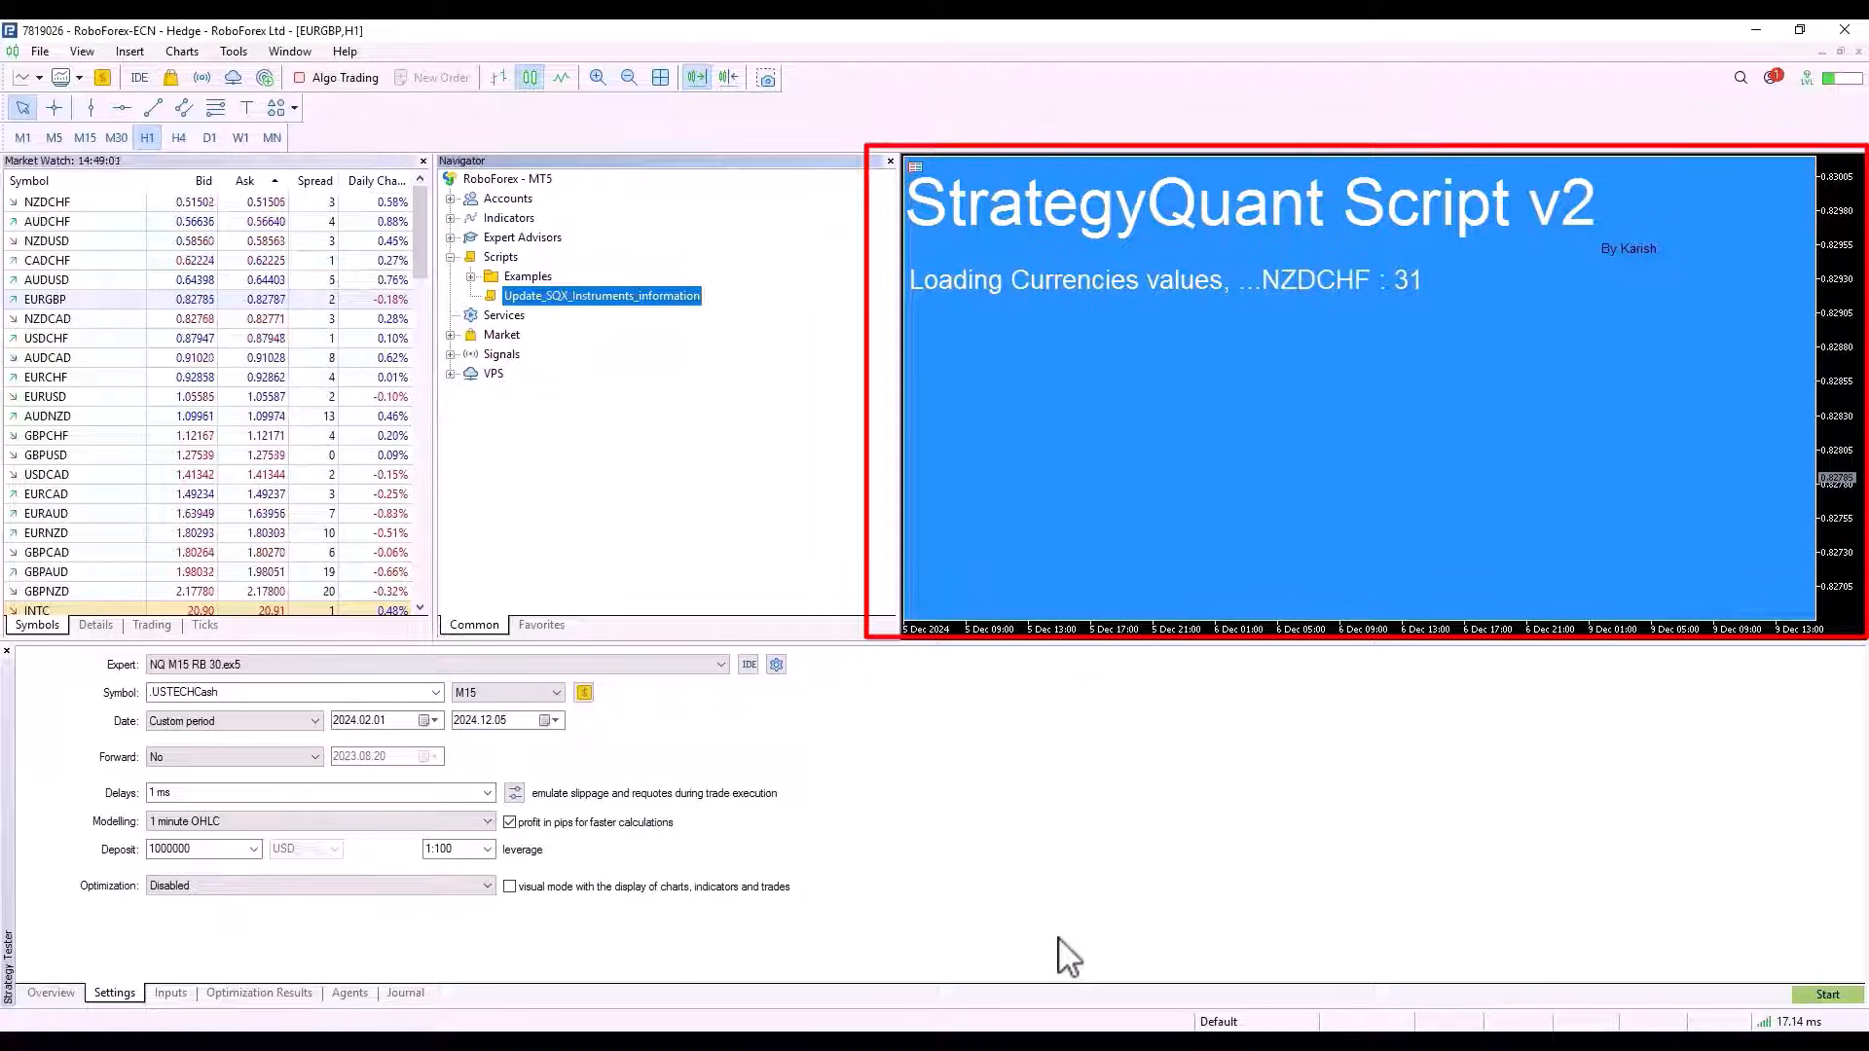
mouse_move(174, 333)
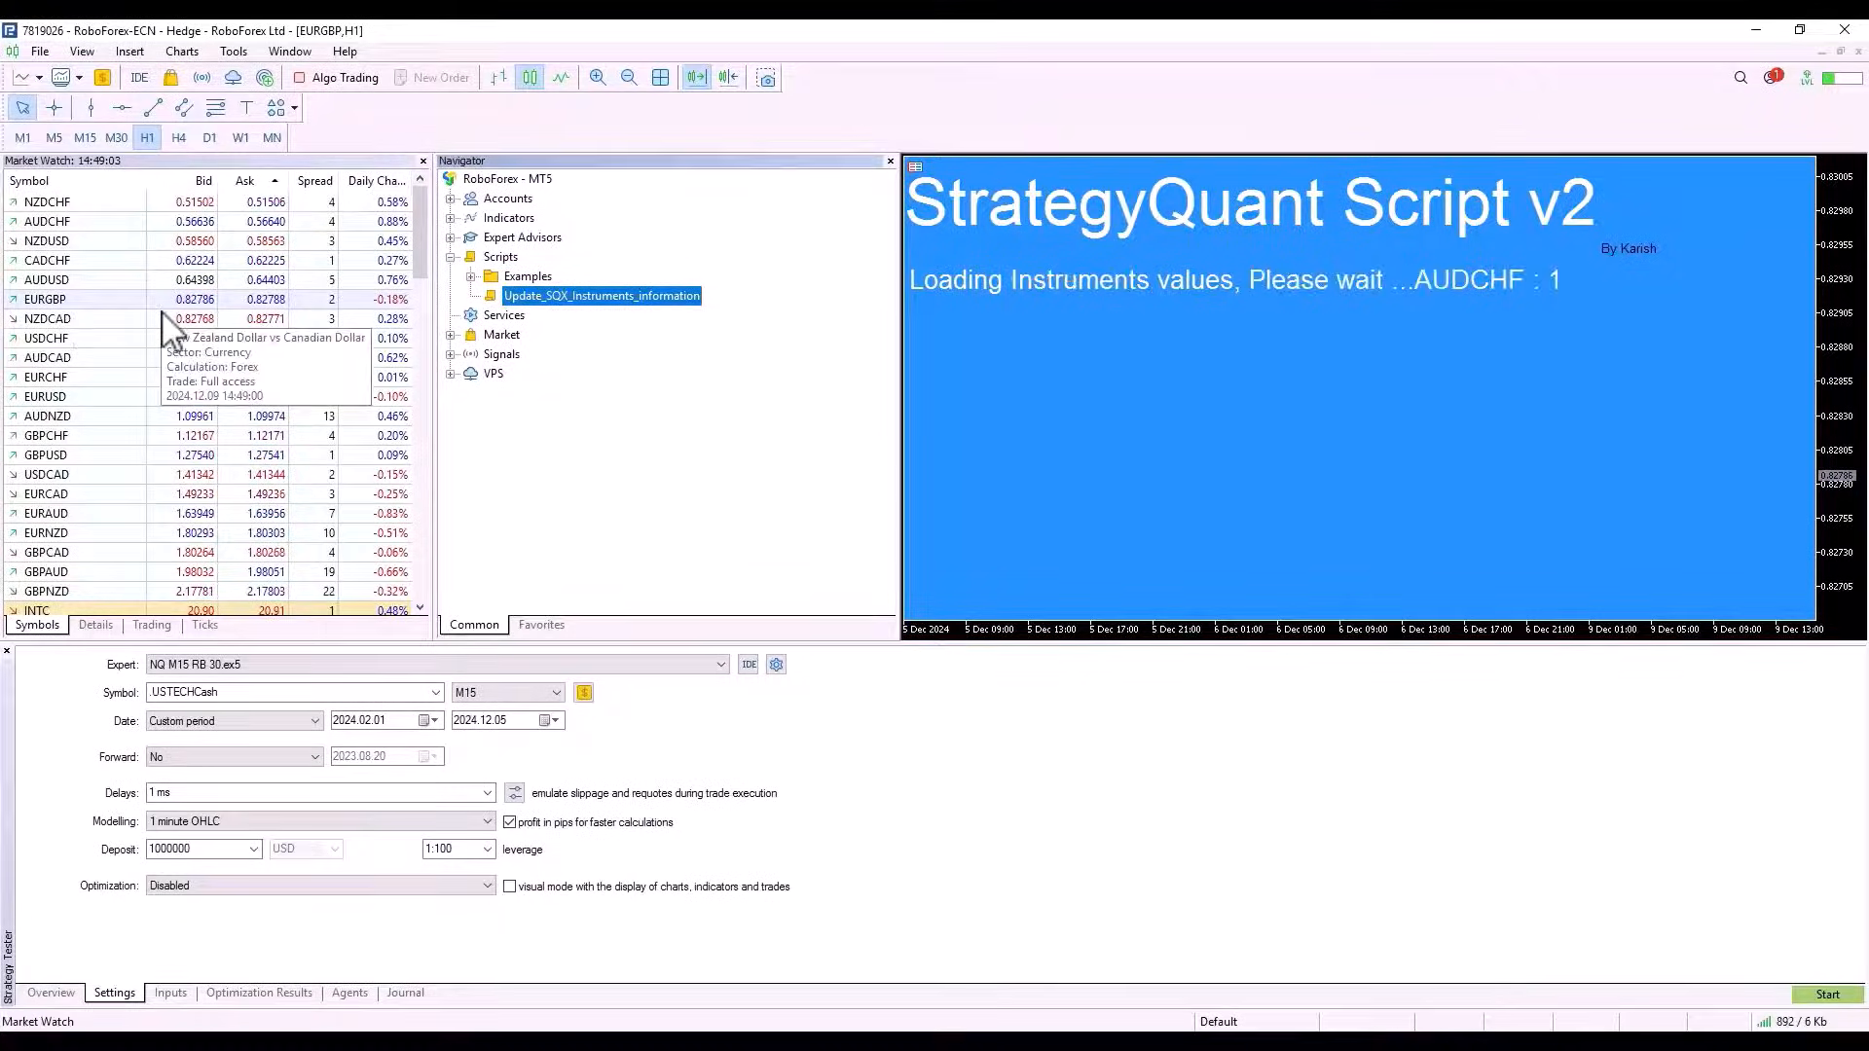
right_click(168, 317)
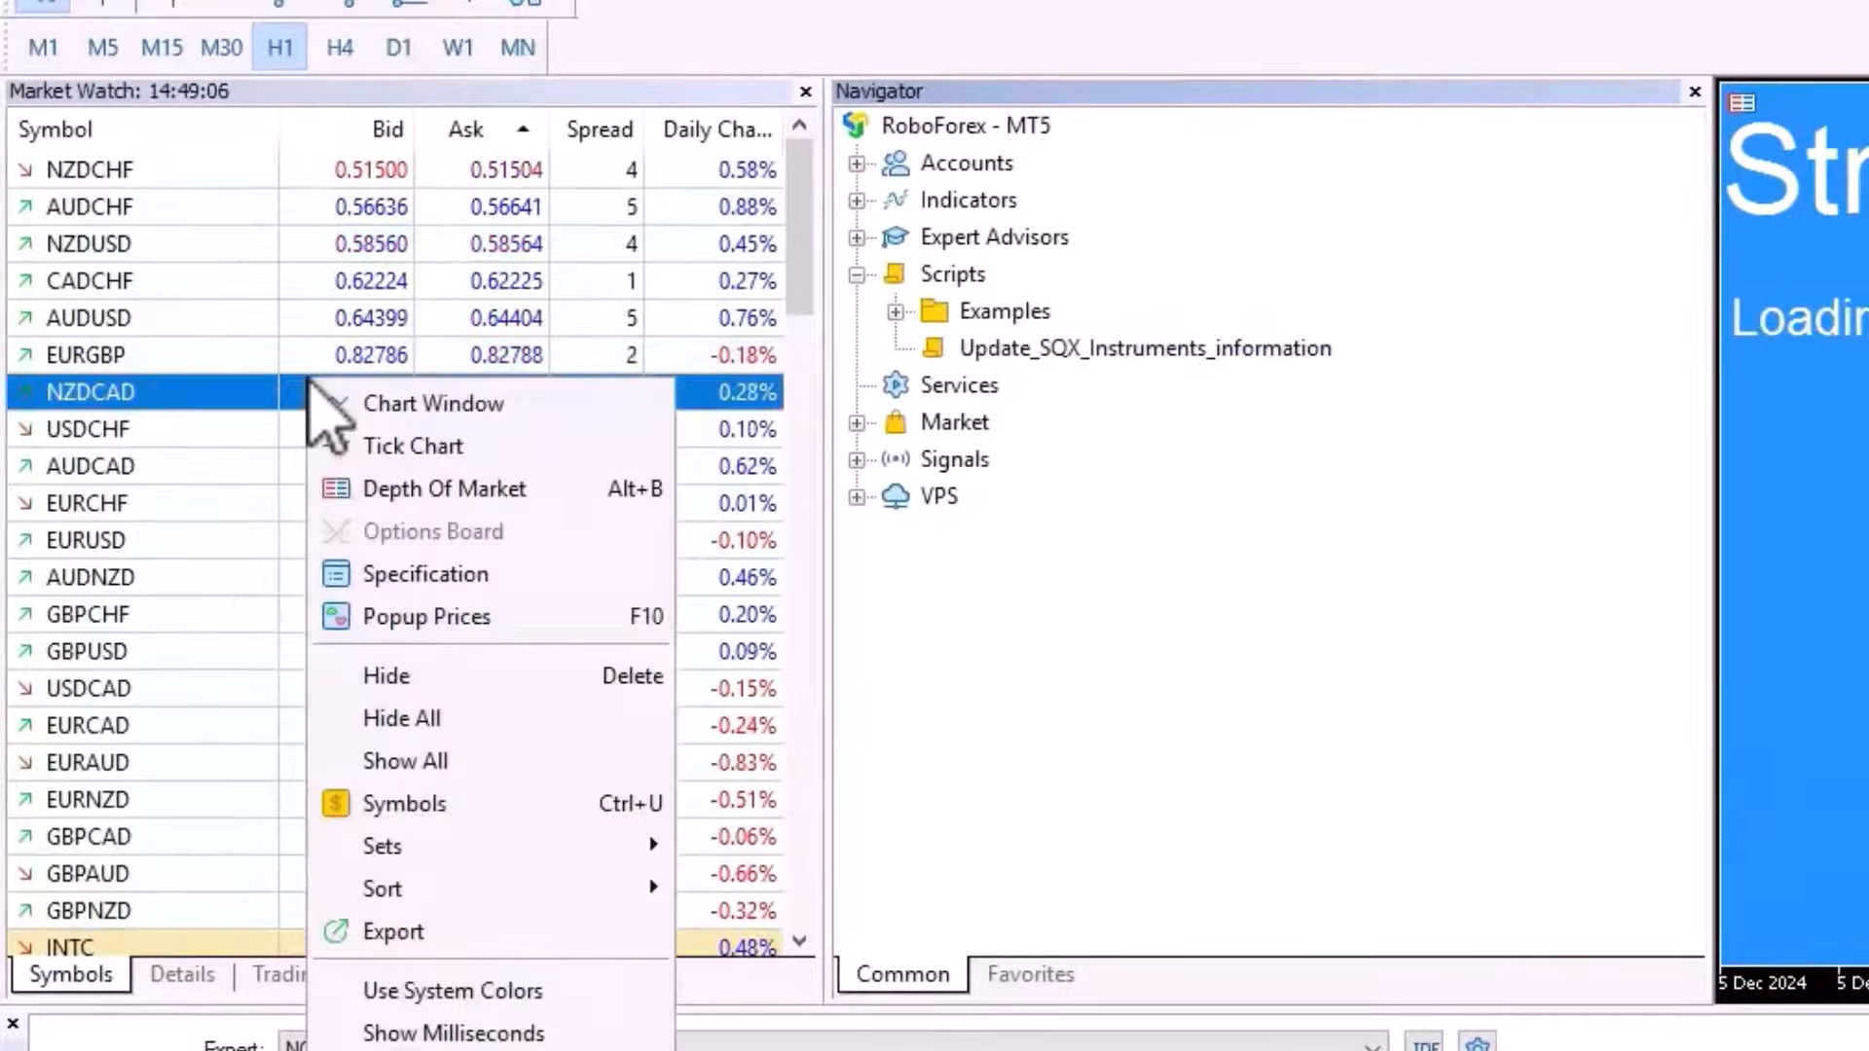
mouse_move(403, 804)
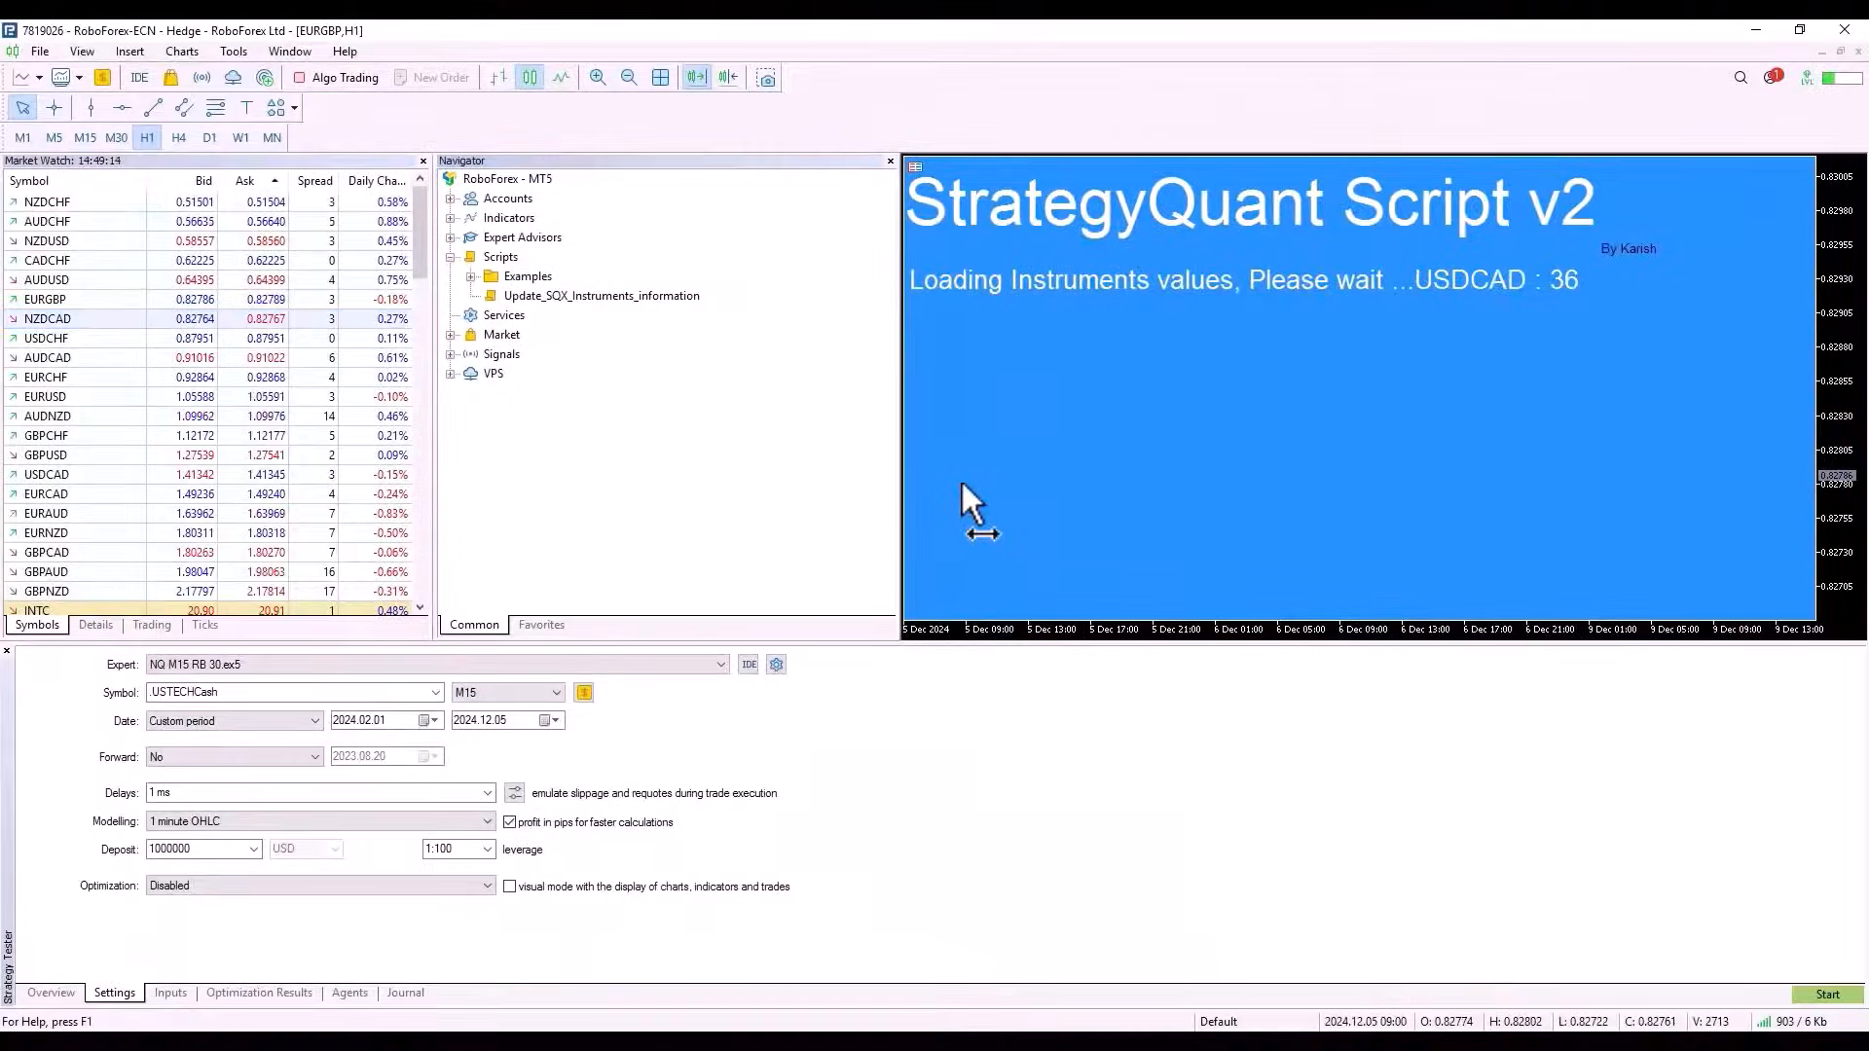
mouse_move(931, 465)
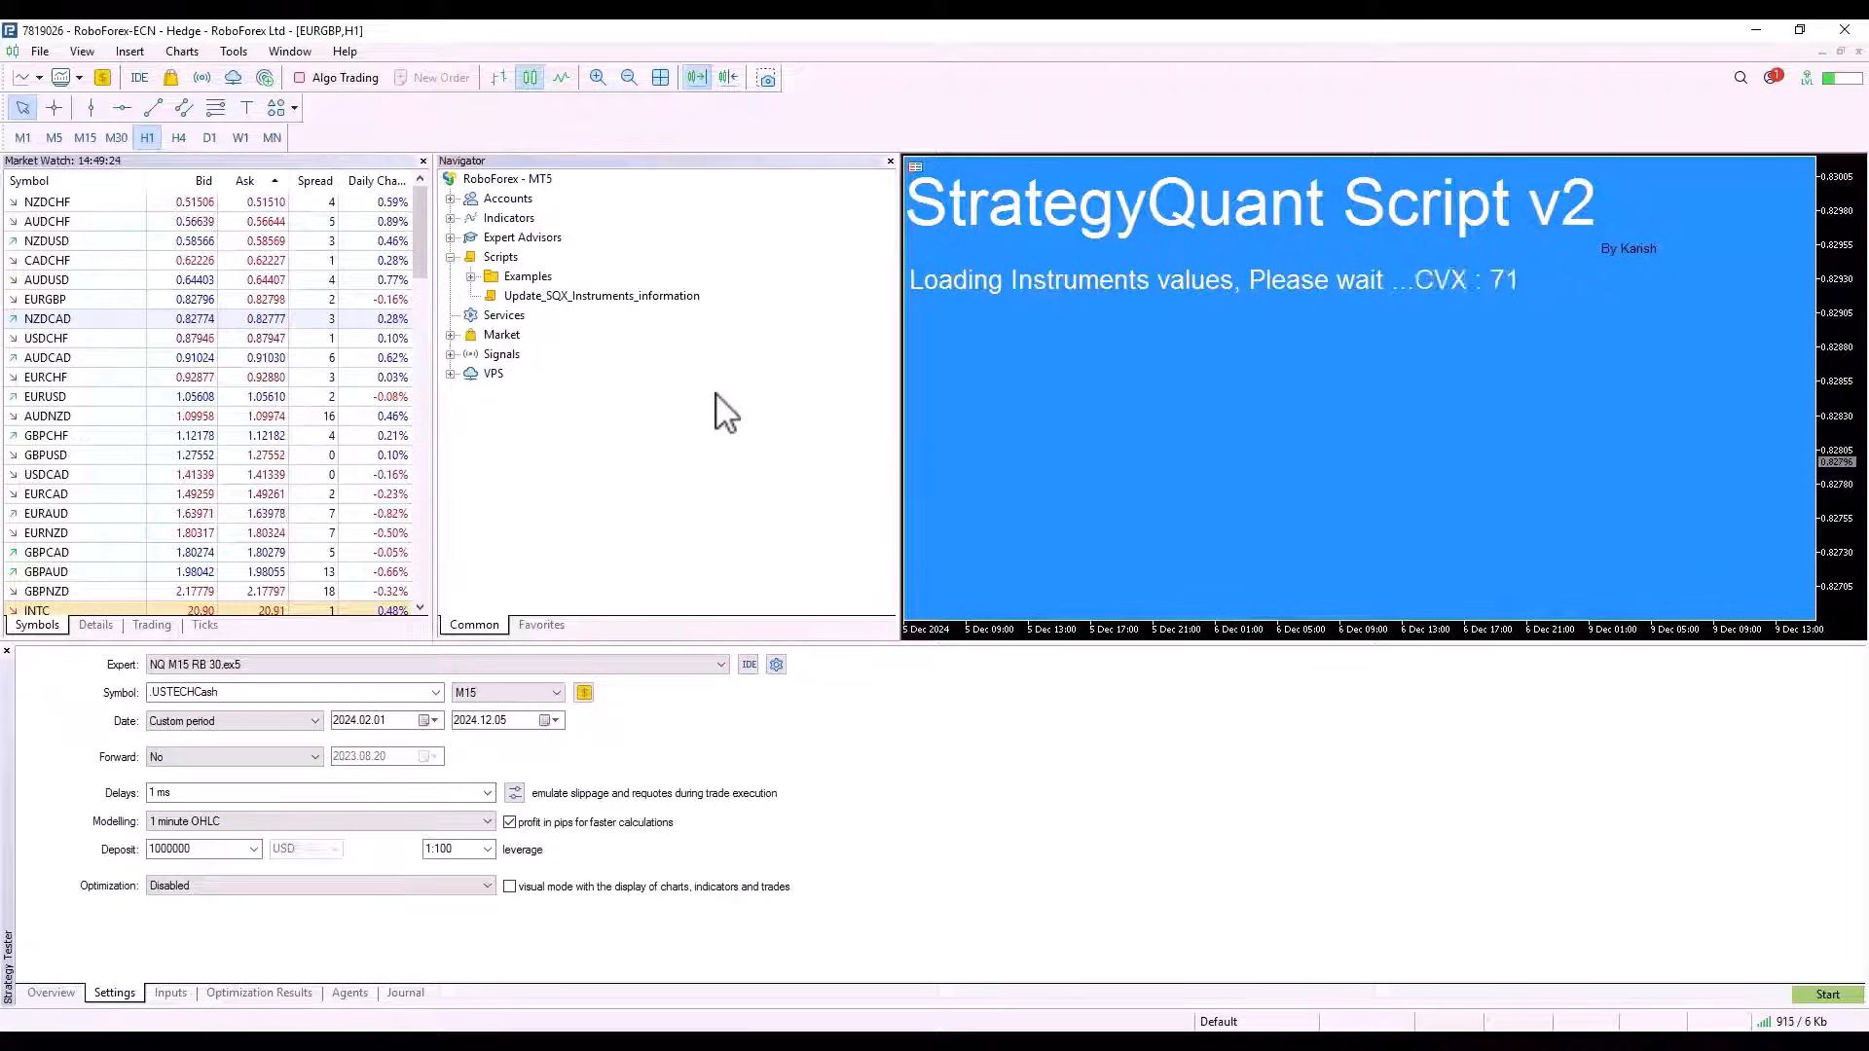
- Browse the broker symbol groups (Spot Oil 1), then dismiss the 'Done!, Check your Files folder' alert
click(582, 693)
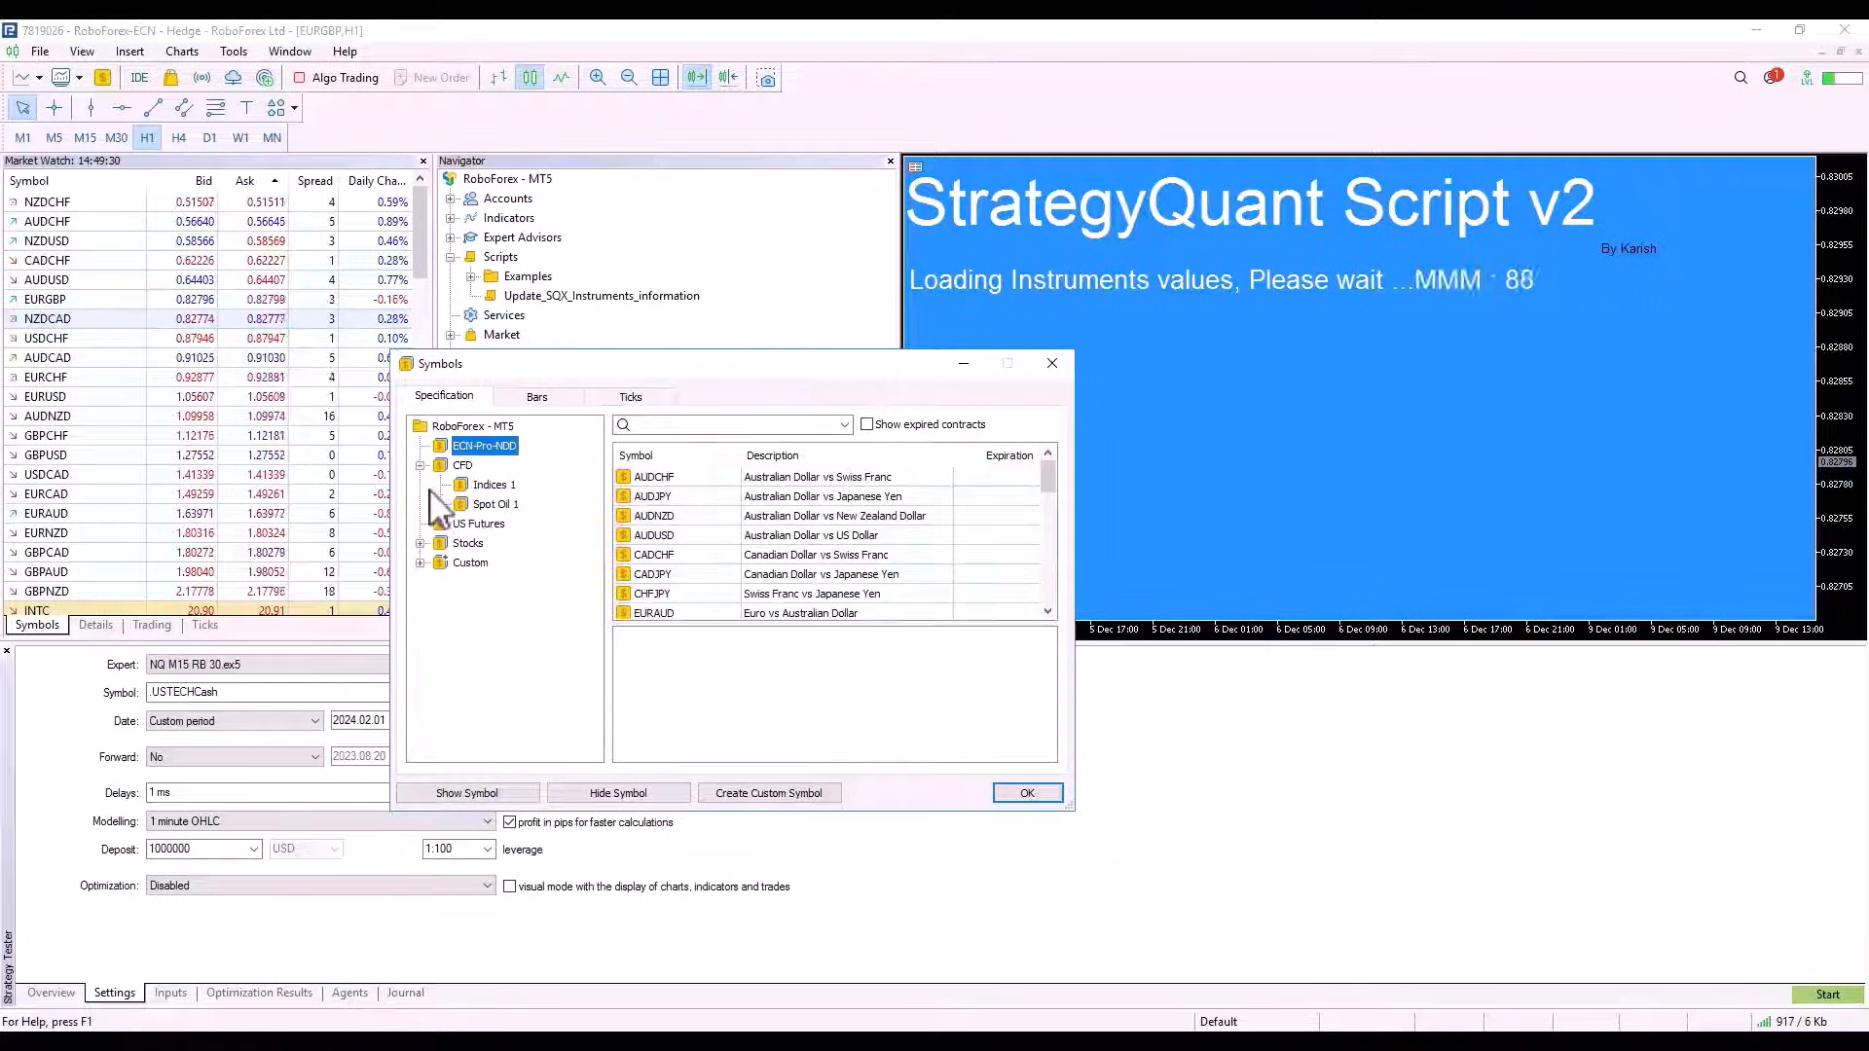
click(494, 502)
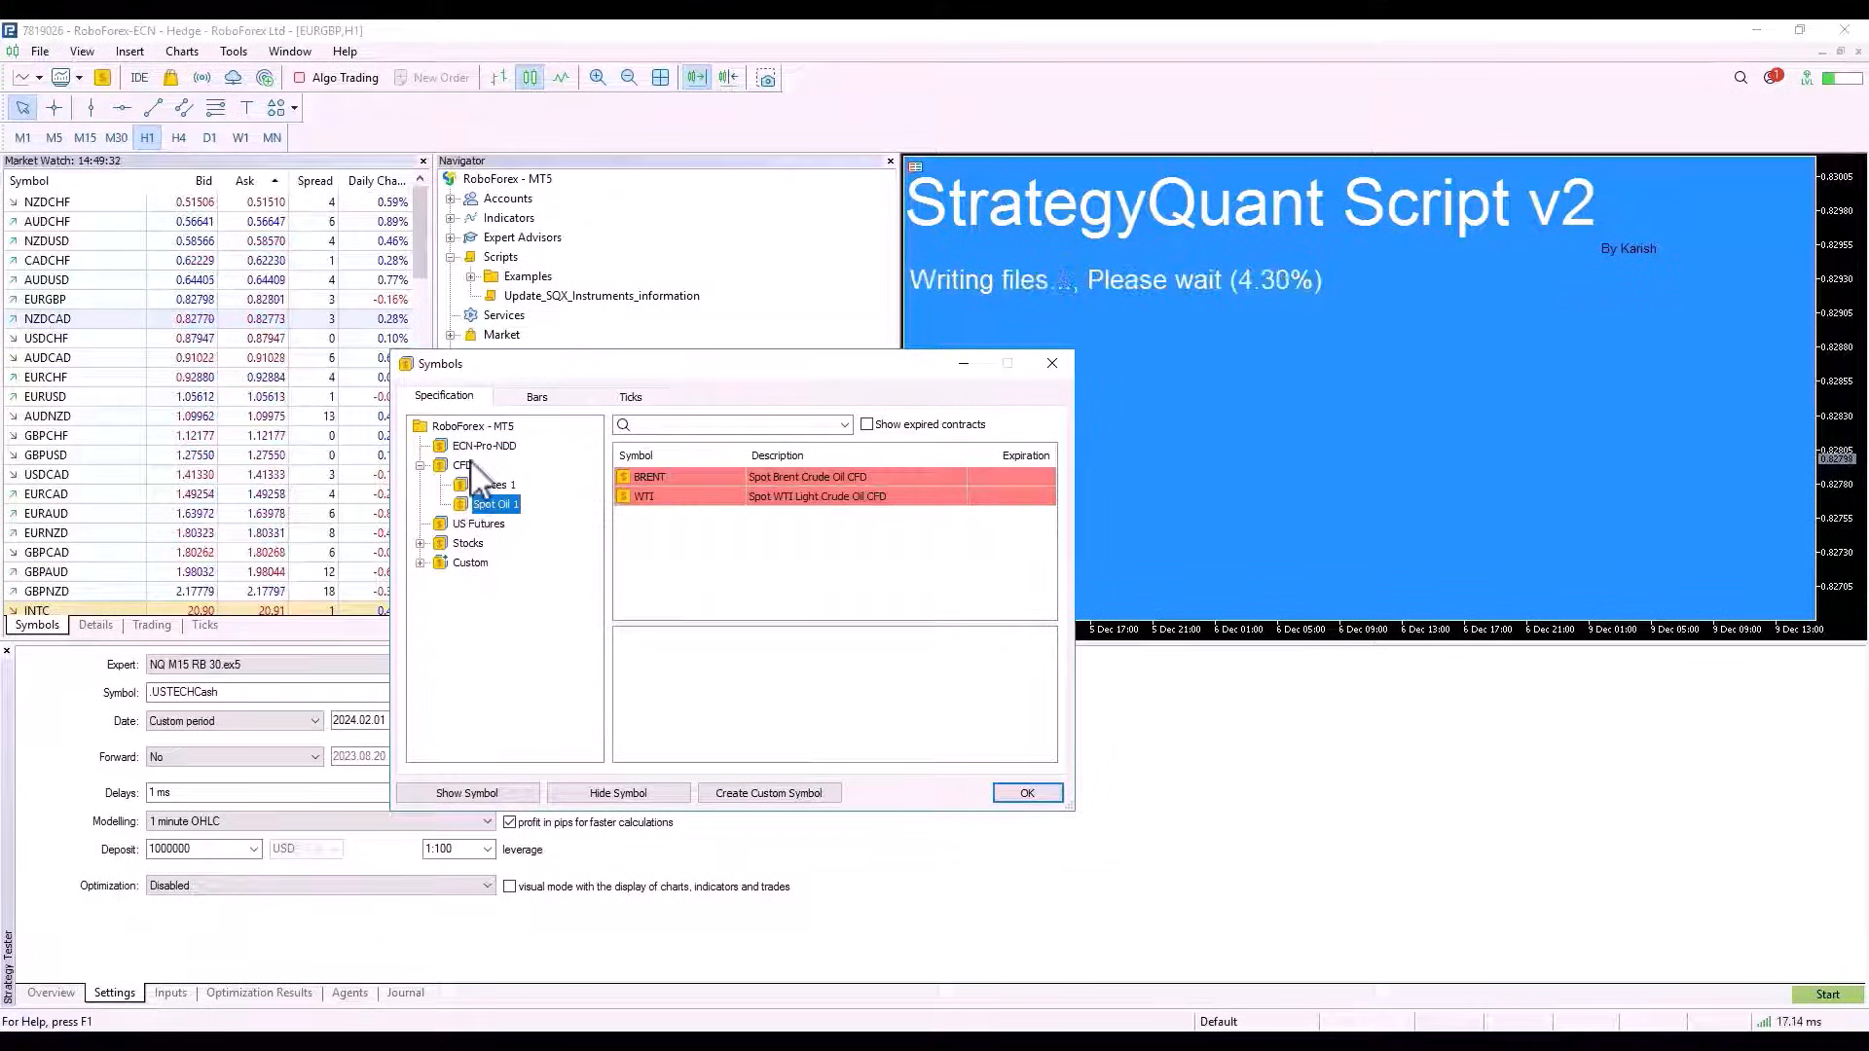
click(485, 444)
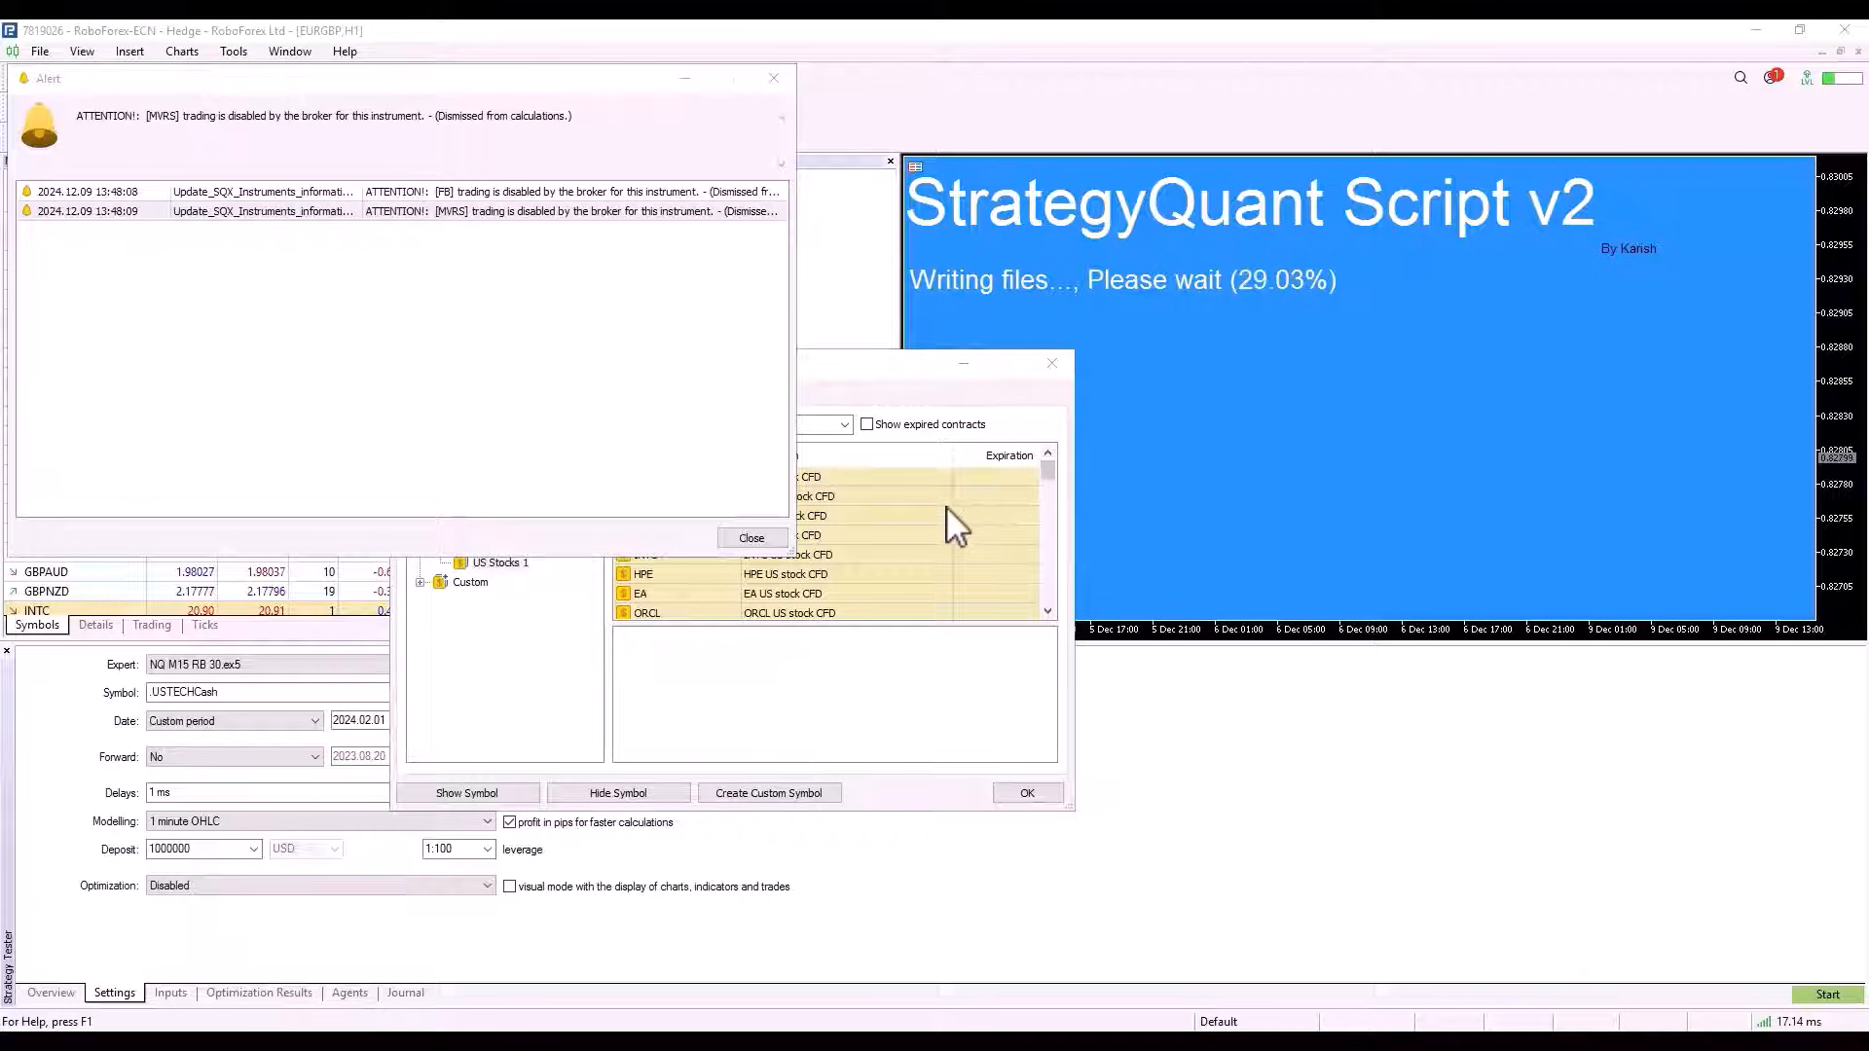
mouse_move(442, 220)
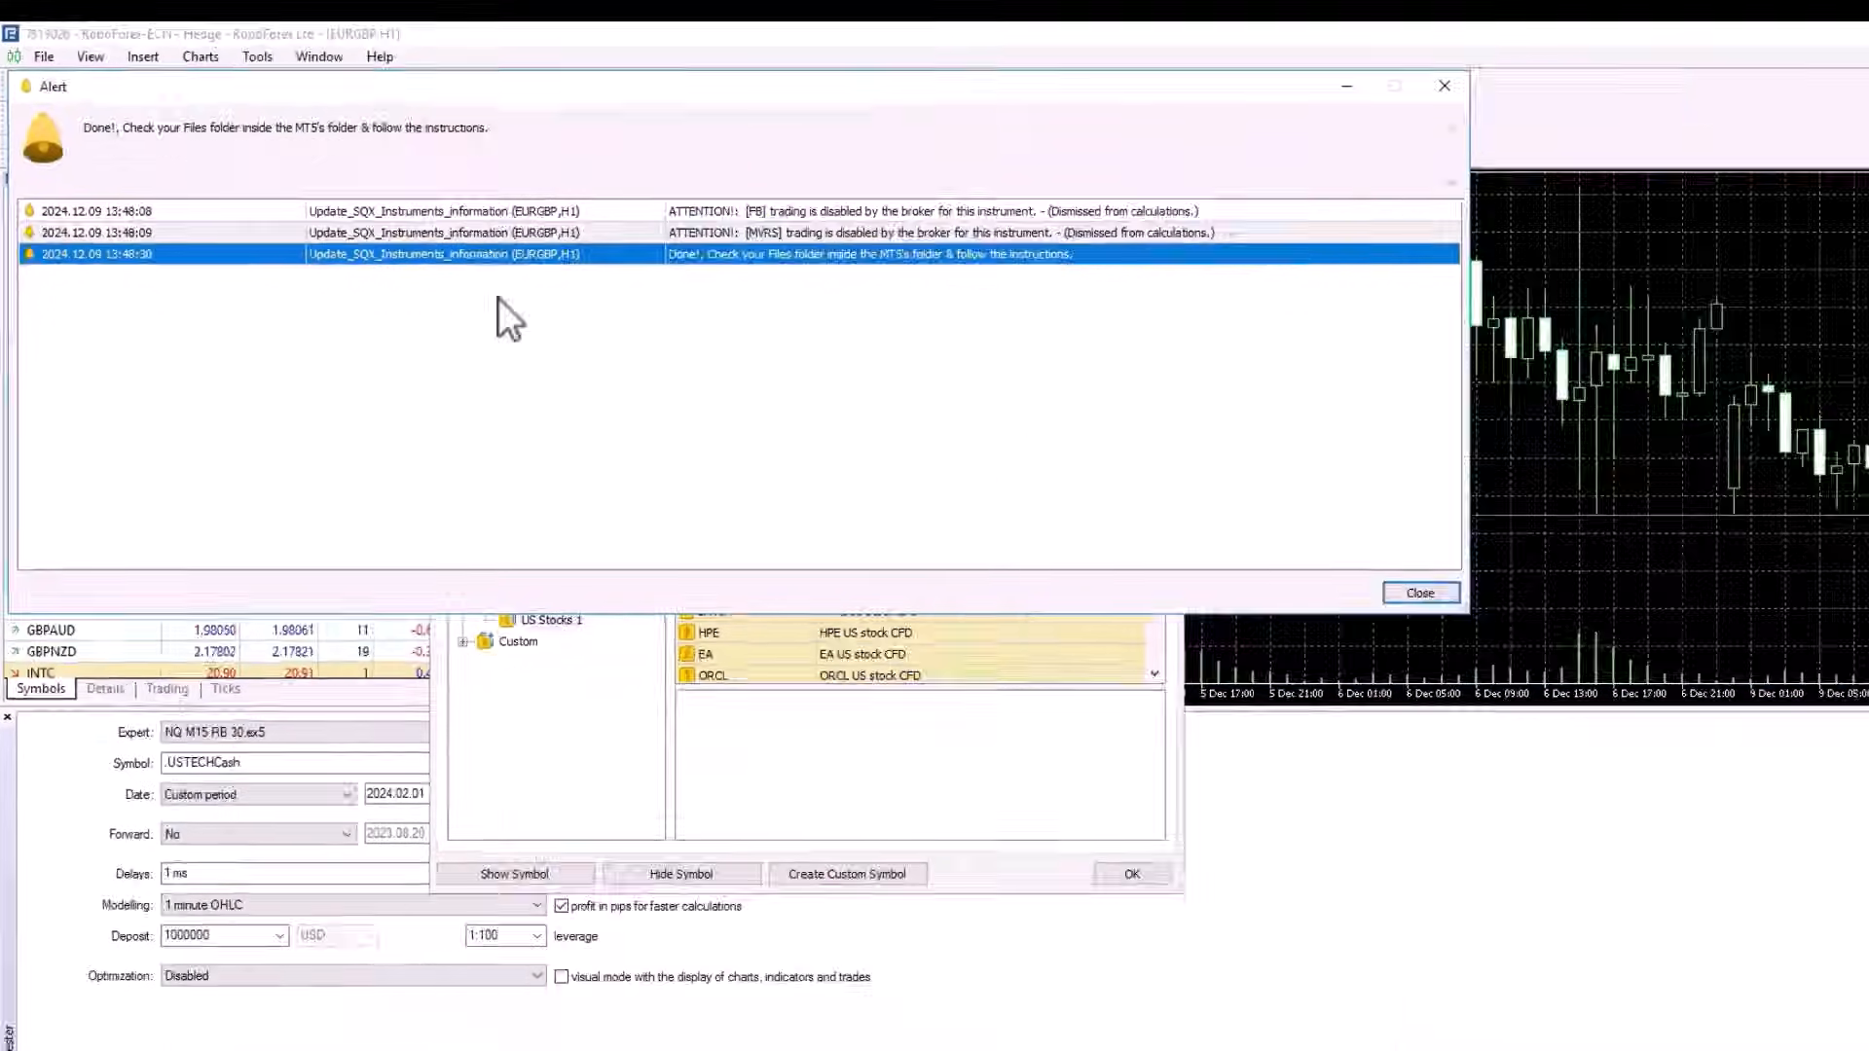
click(1419, 592)
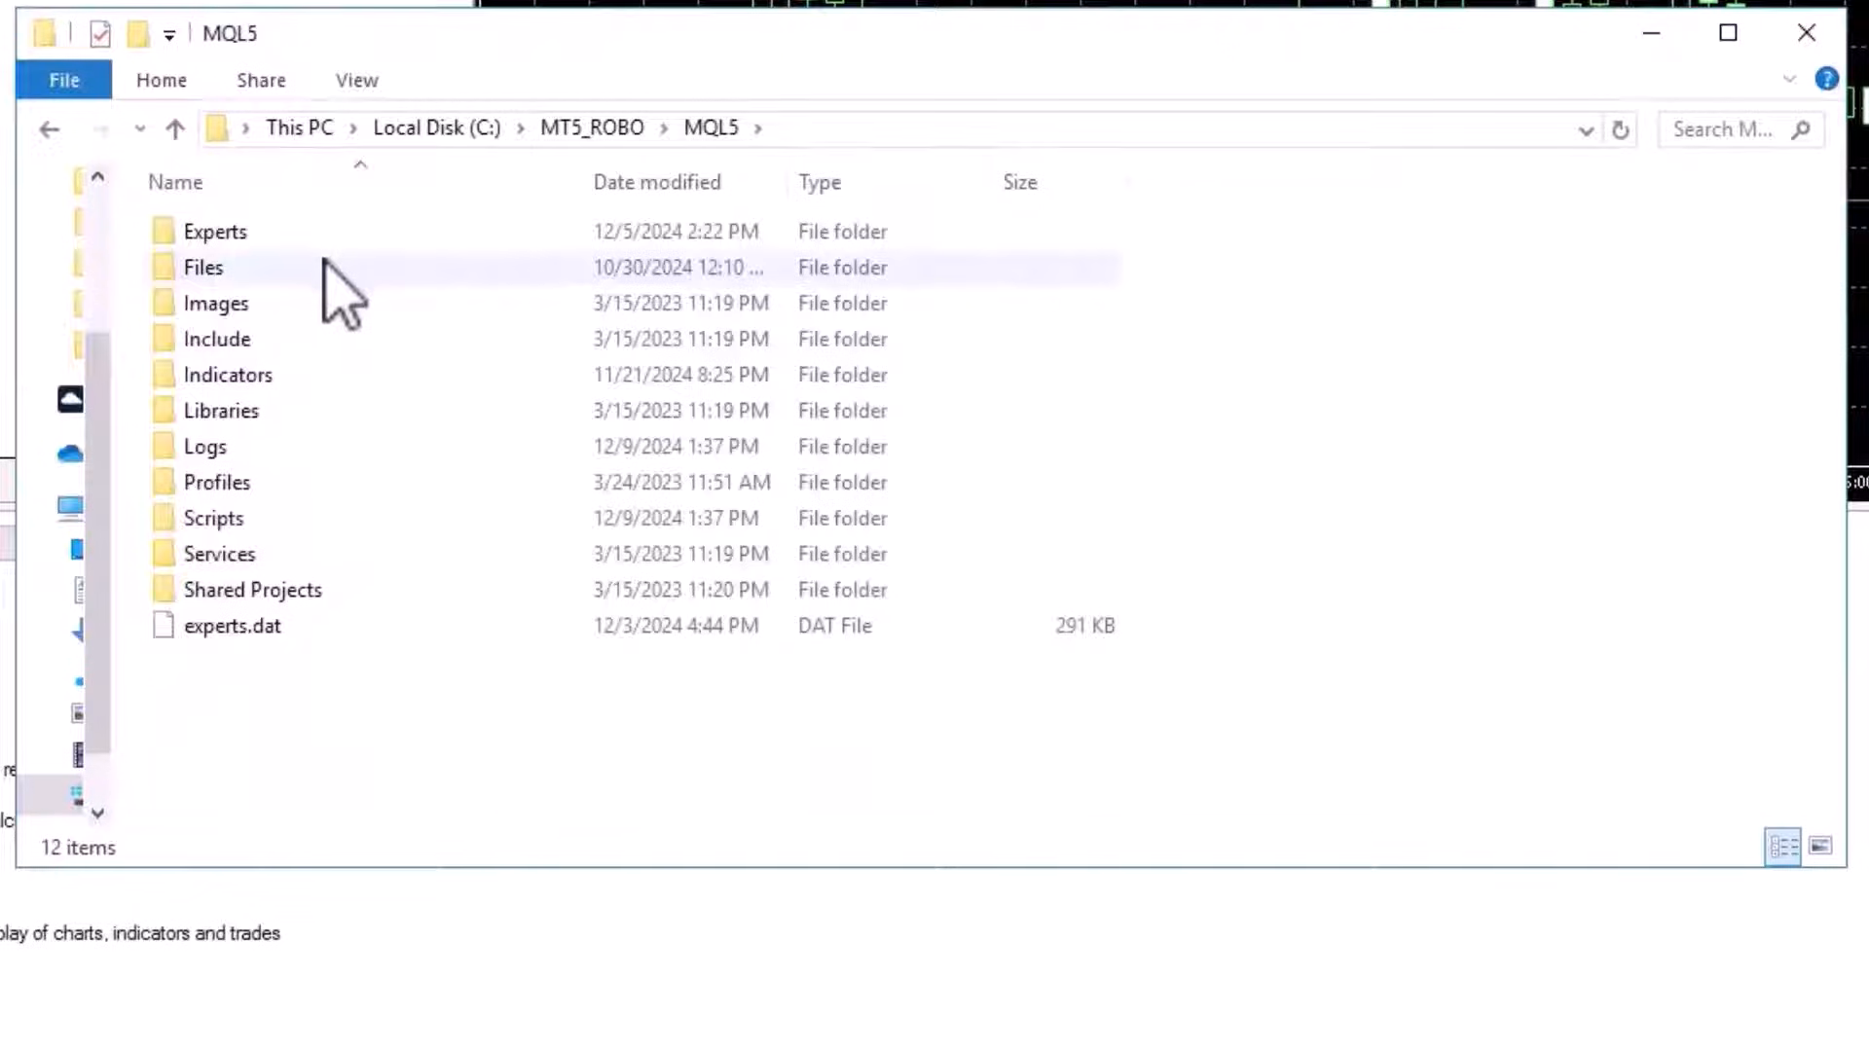
- Navigate Files > Updated SQX Instruments Information and peek into QuantAnalyzer > settings
double_click(203, 266)
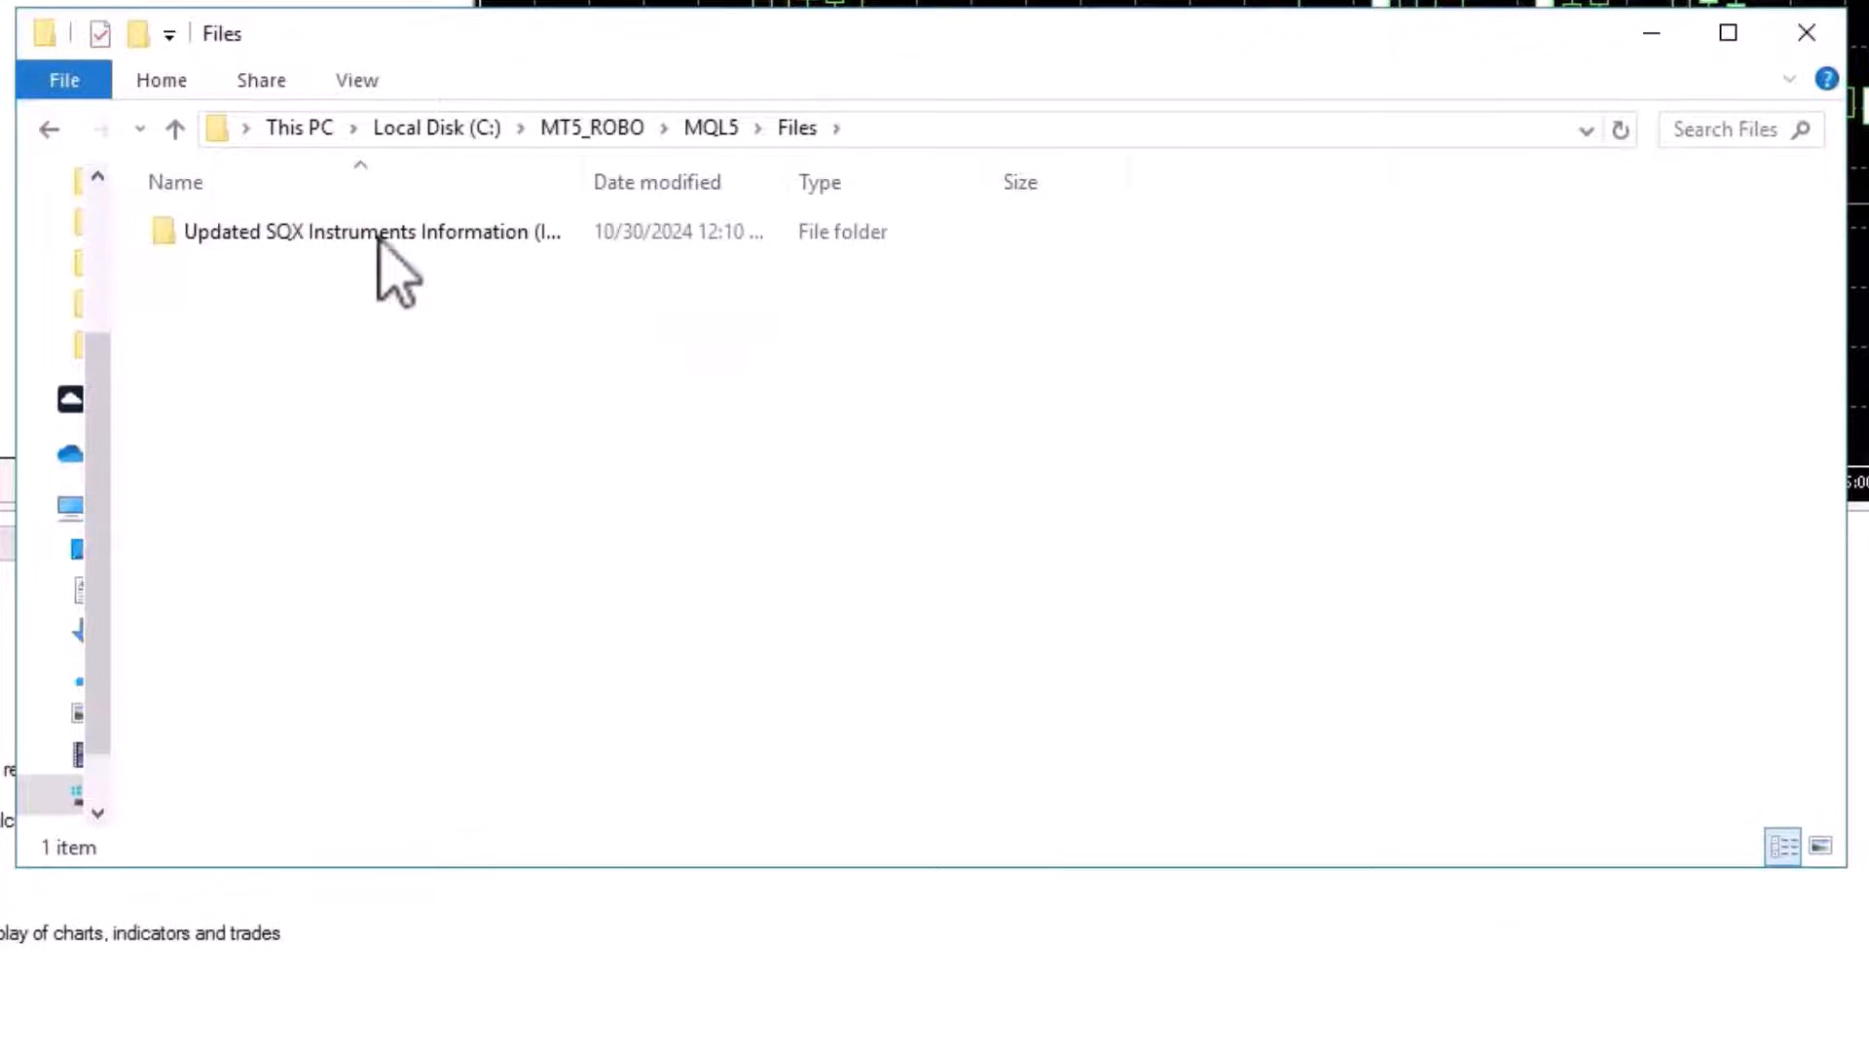
double_click(370, 232)
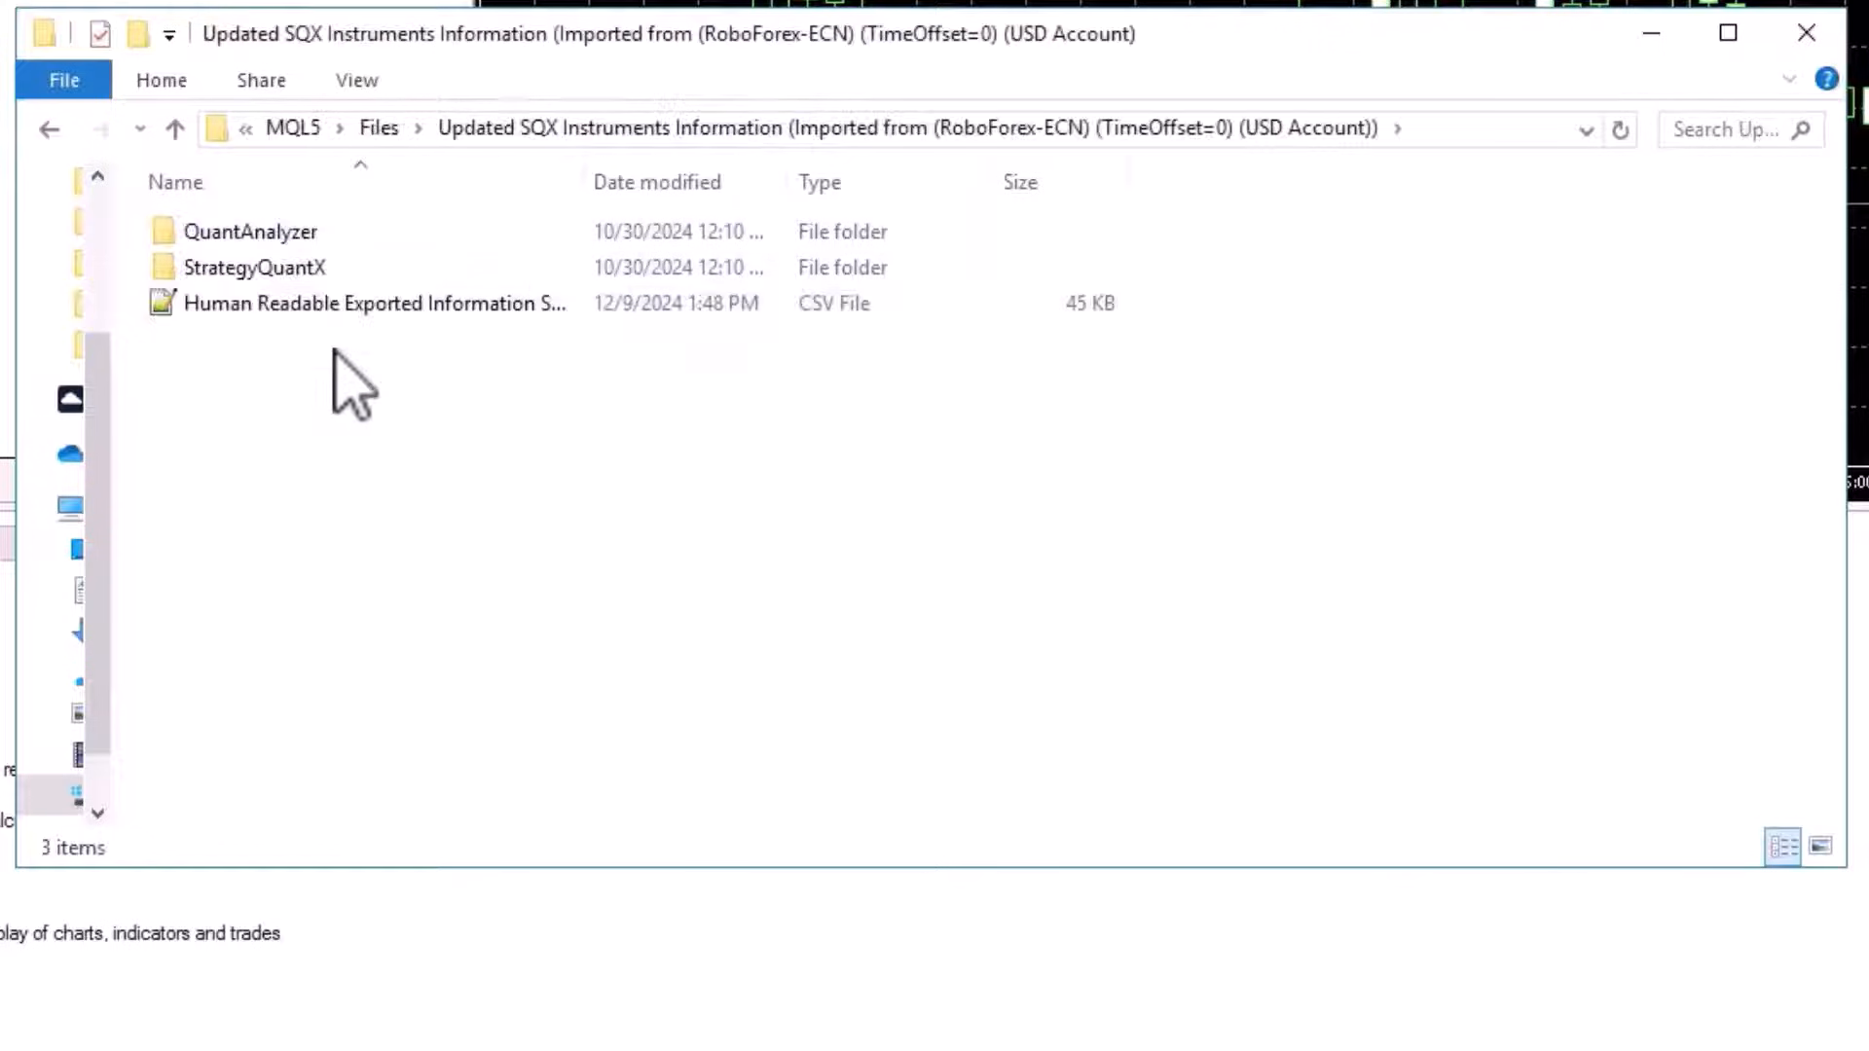
mouse_move(328, 388)
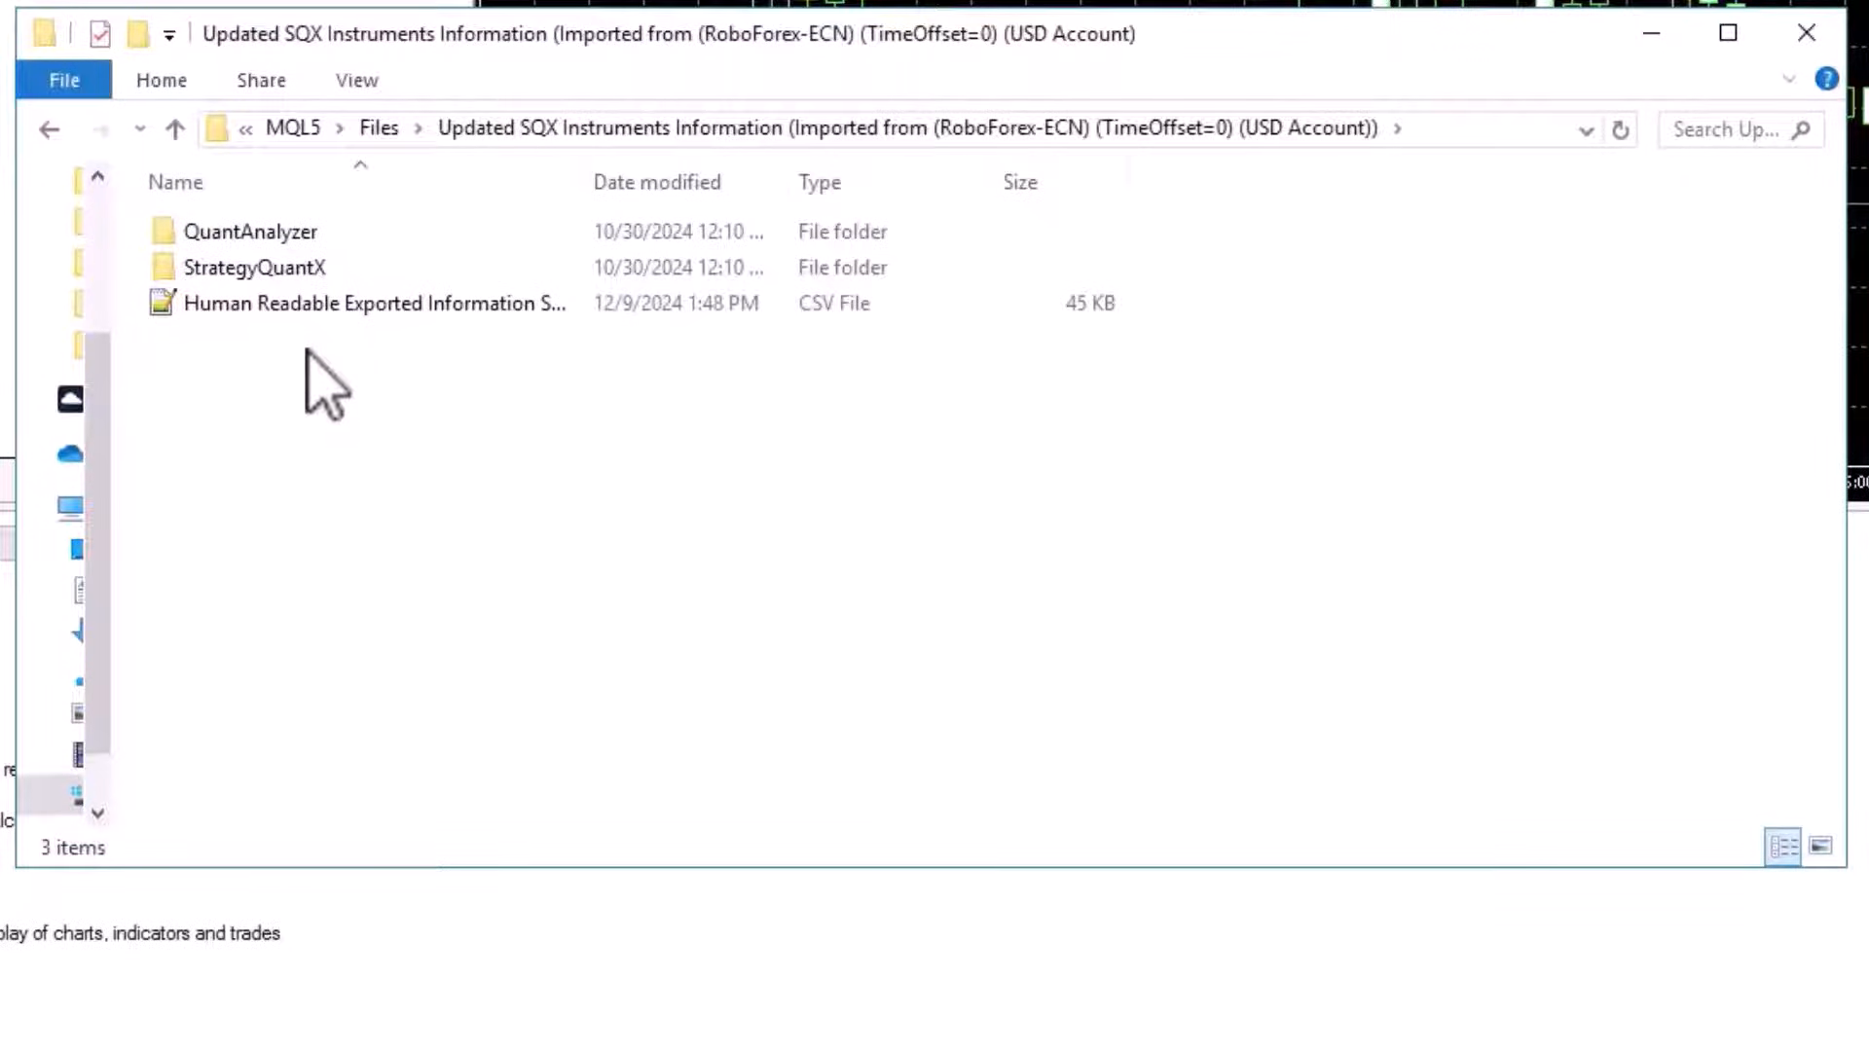
mouse_move(286, 370)
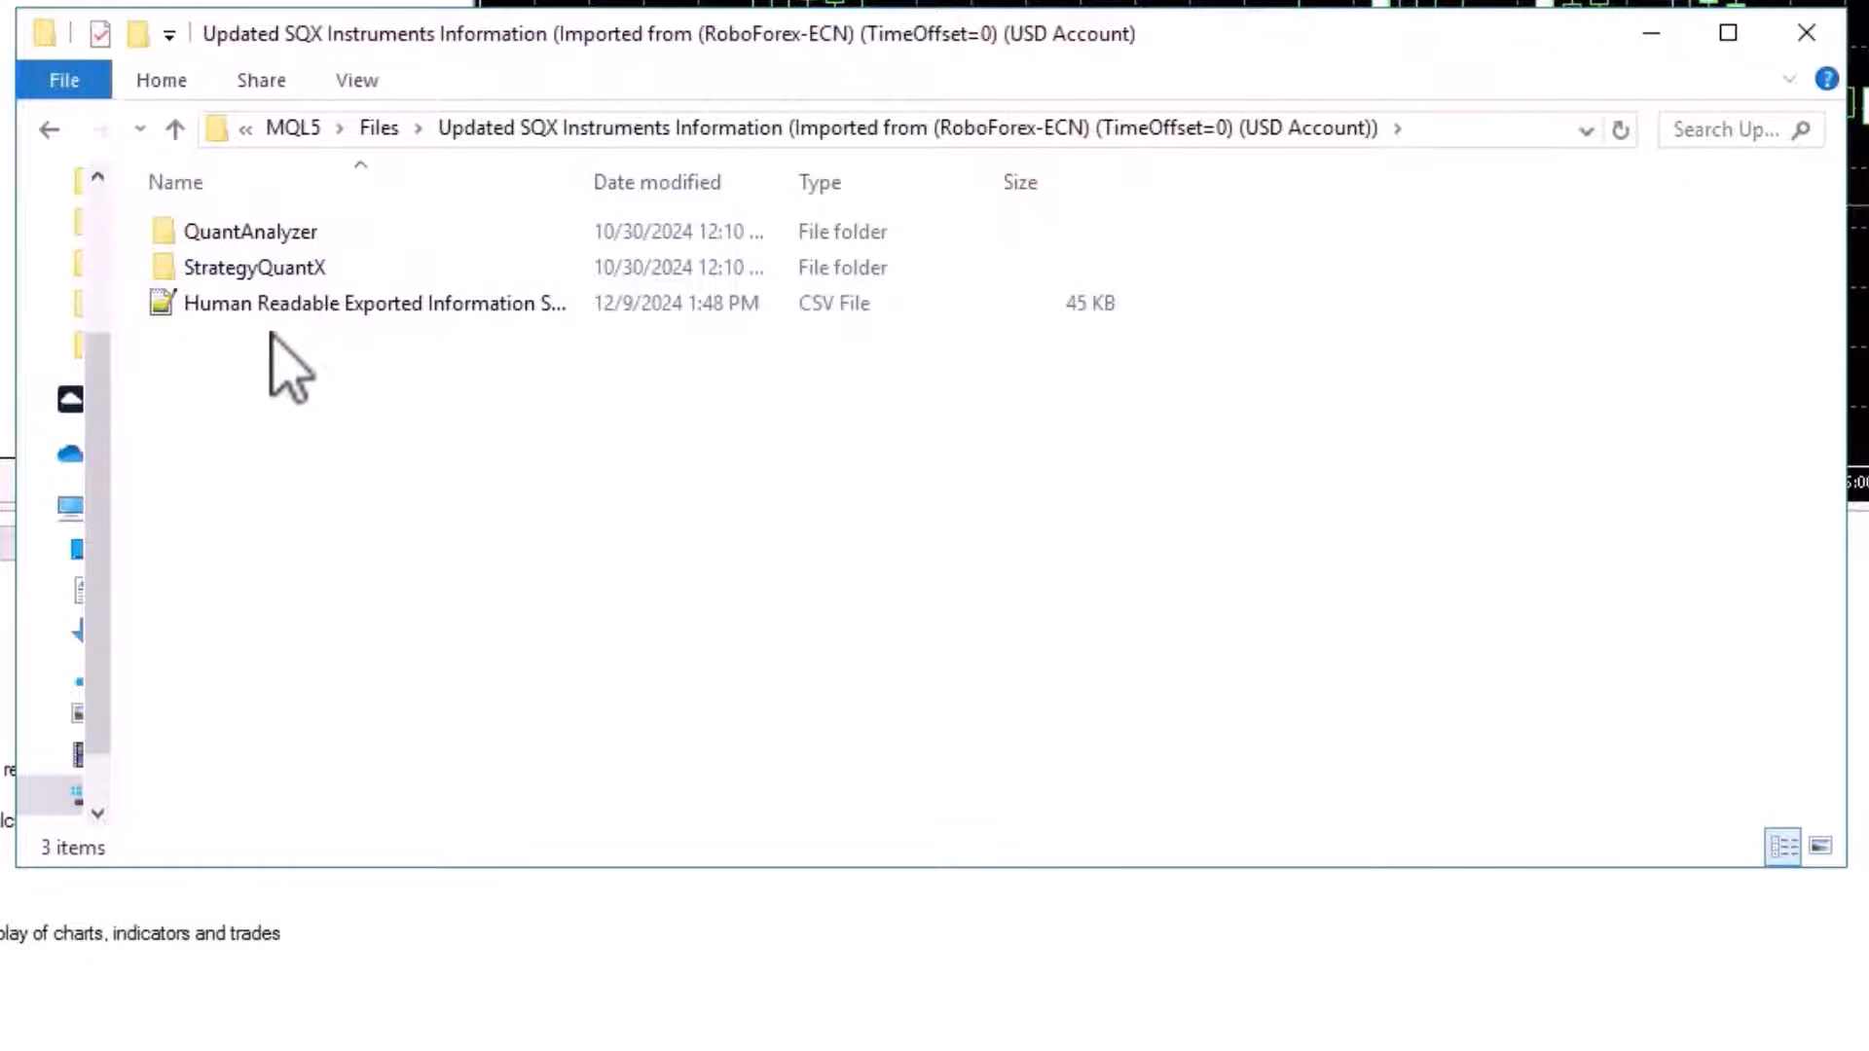
double_click(251, 231)
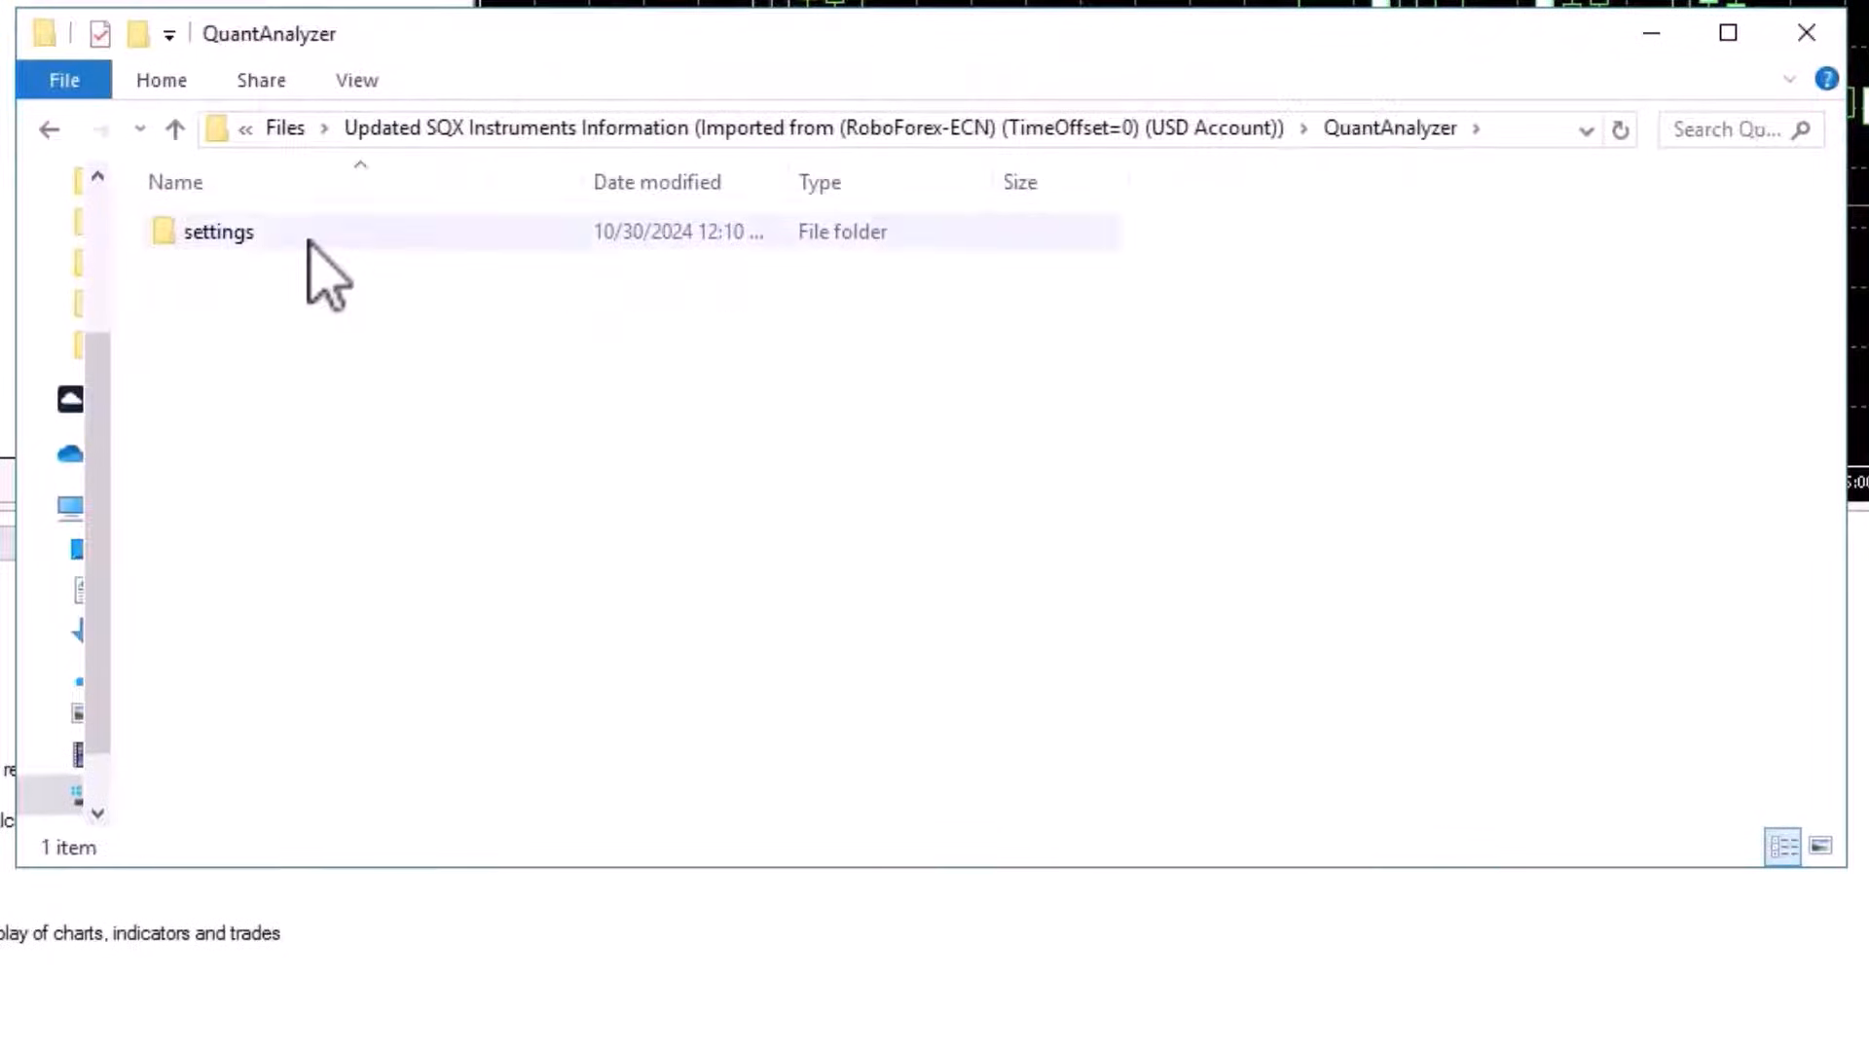
double_click(218, 231)
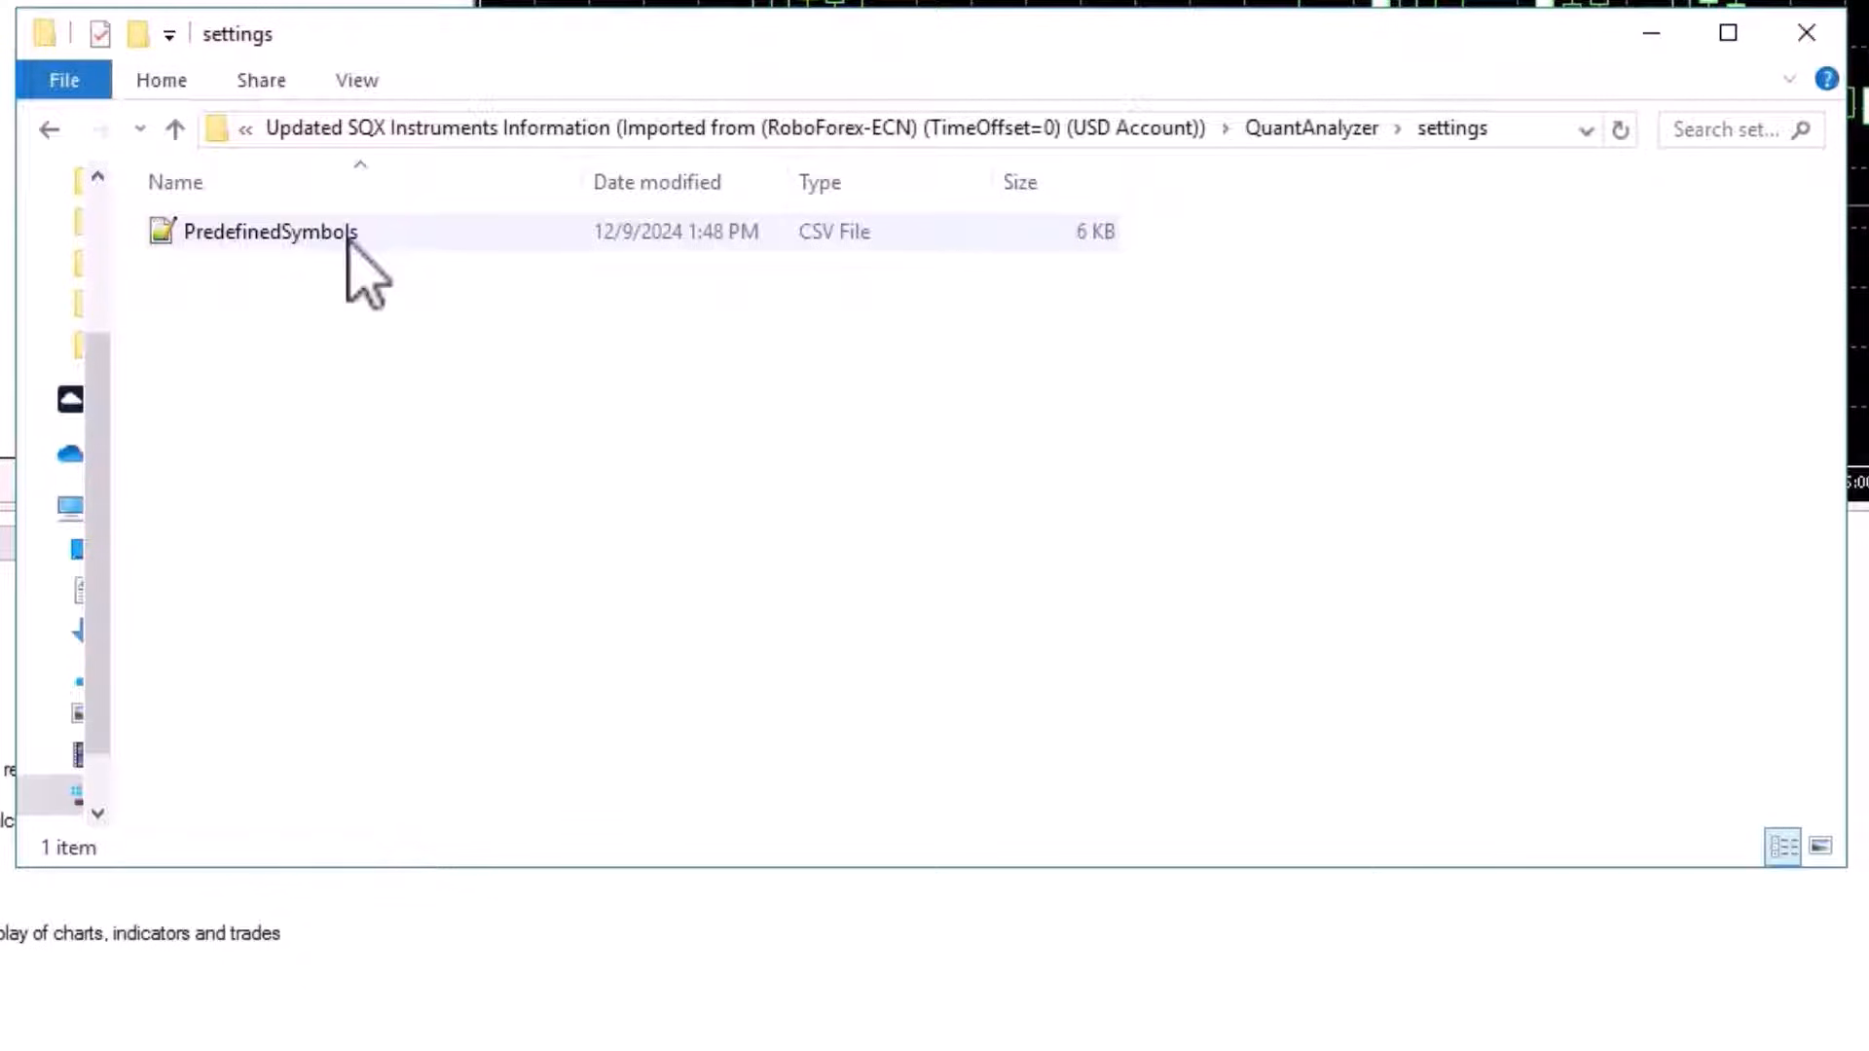
mouse_move(422, 269)
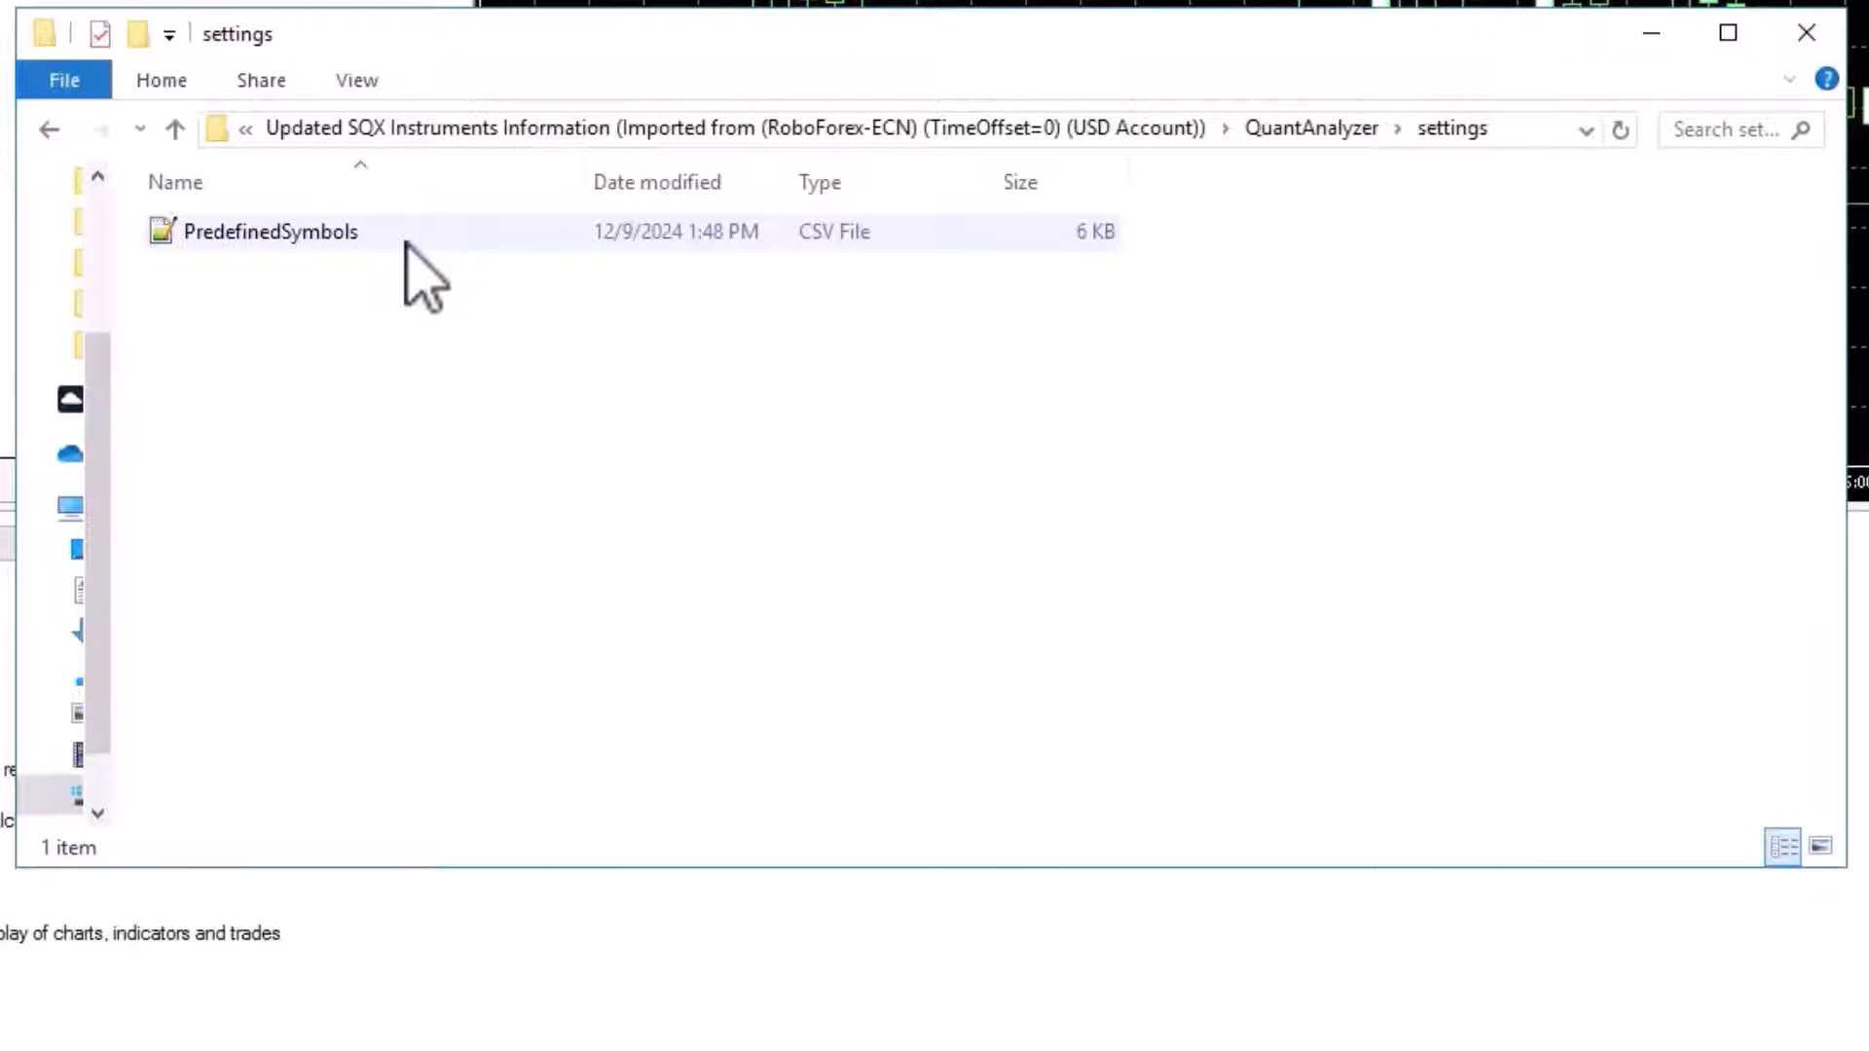
- Go back and enter the StrategyQuantX folder with the Sessions and Updated Instrument information files
click(173, 129)
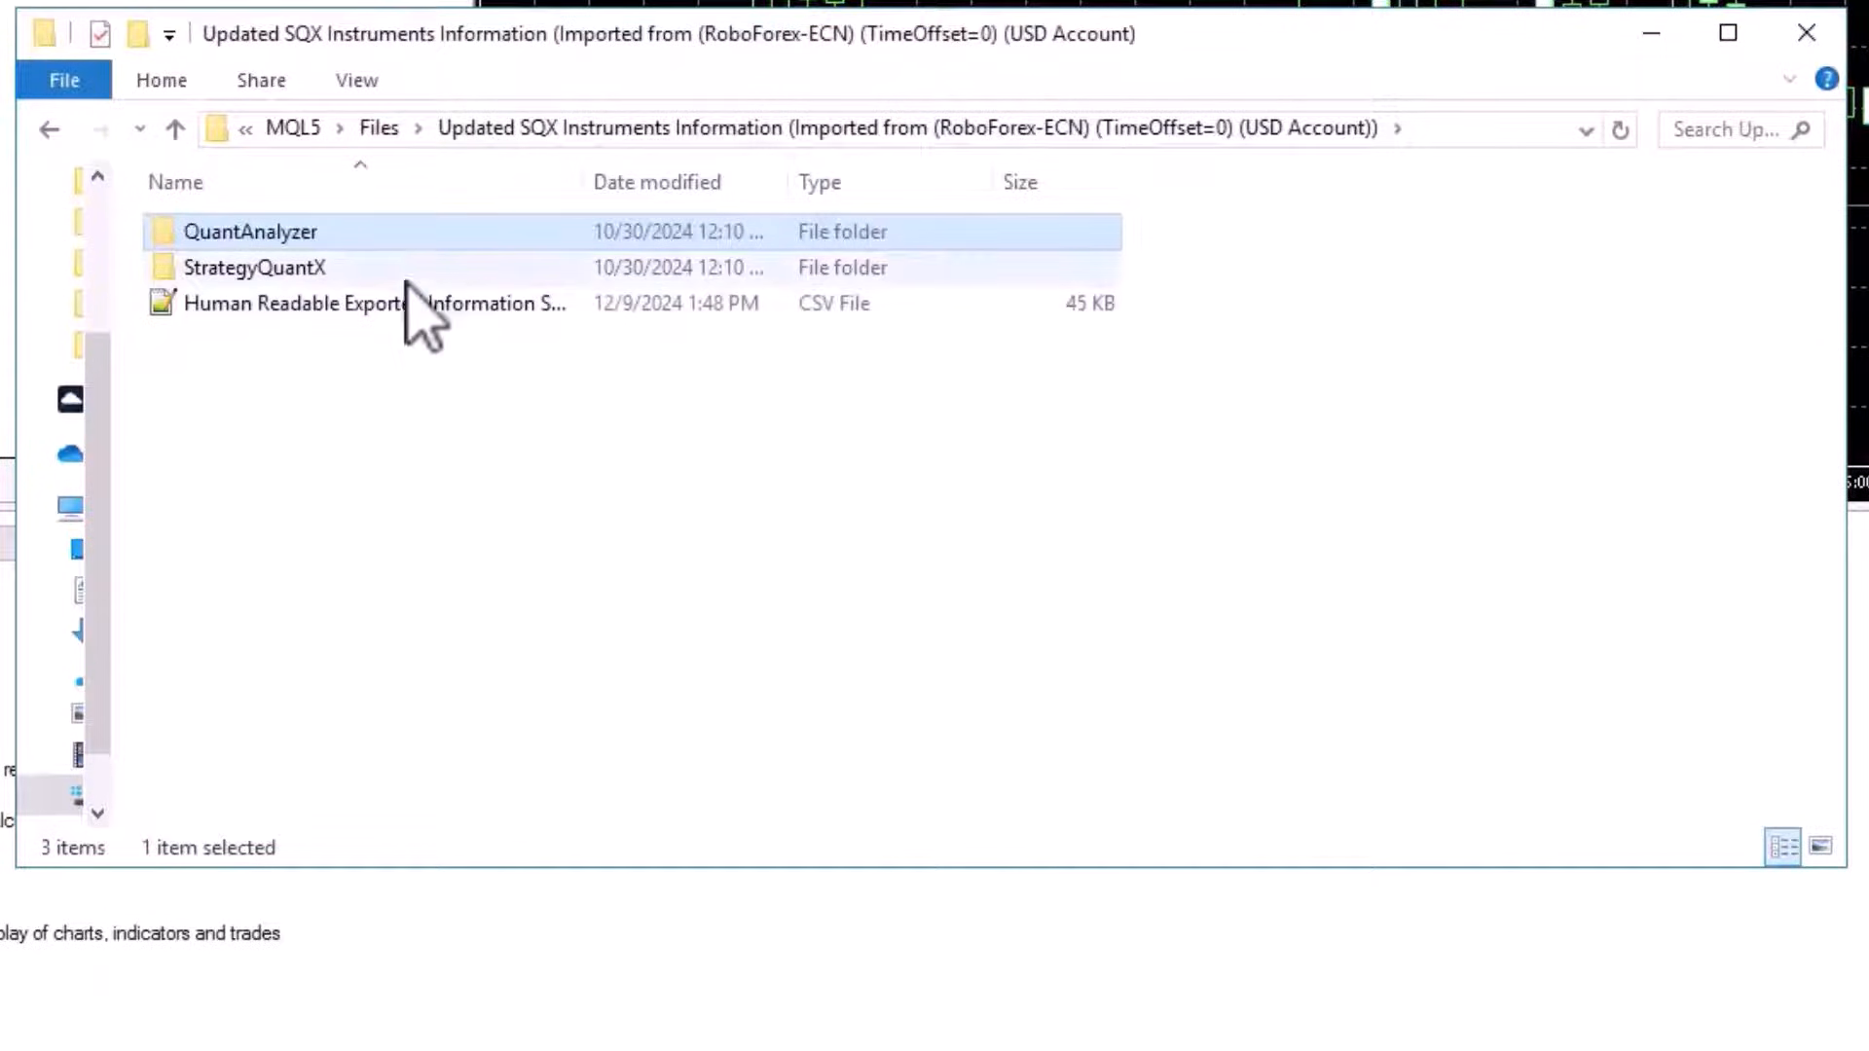
double_click(253, 267)
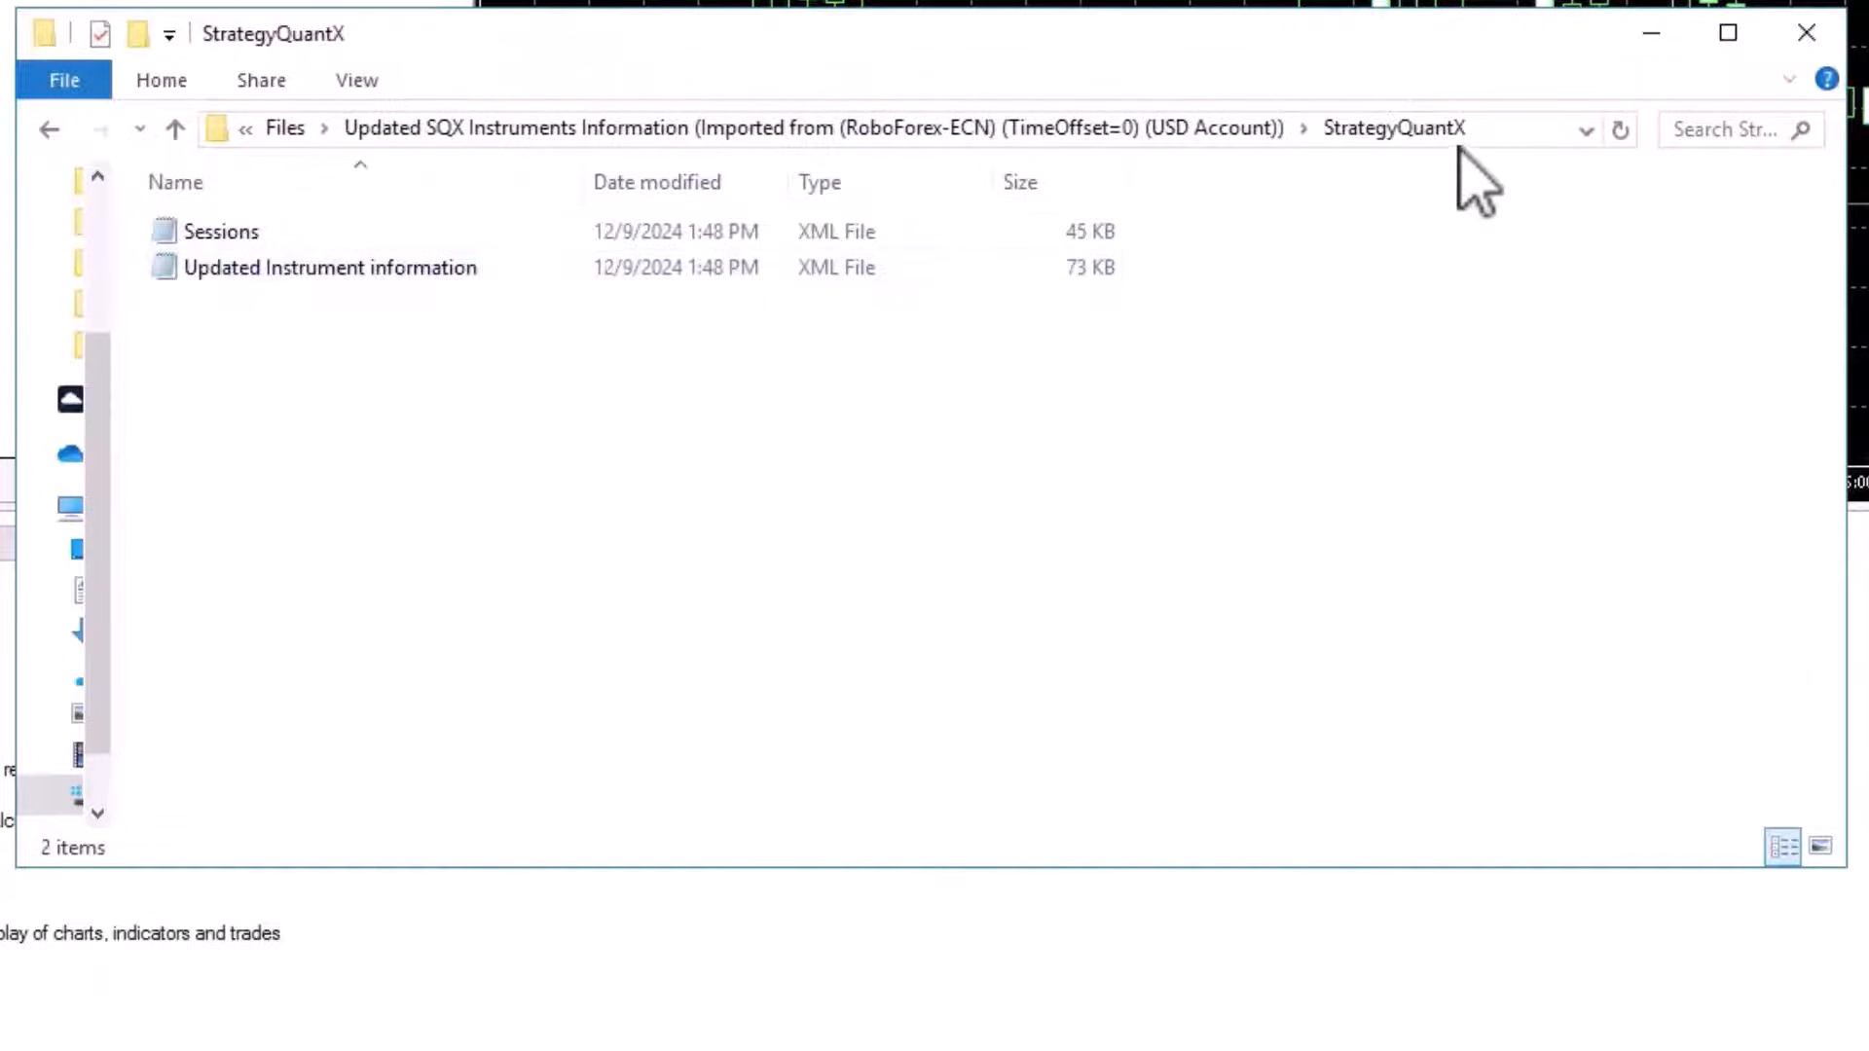
mouse_move(1550, 156)
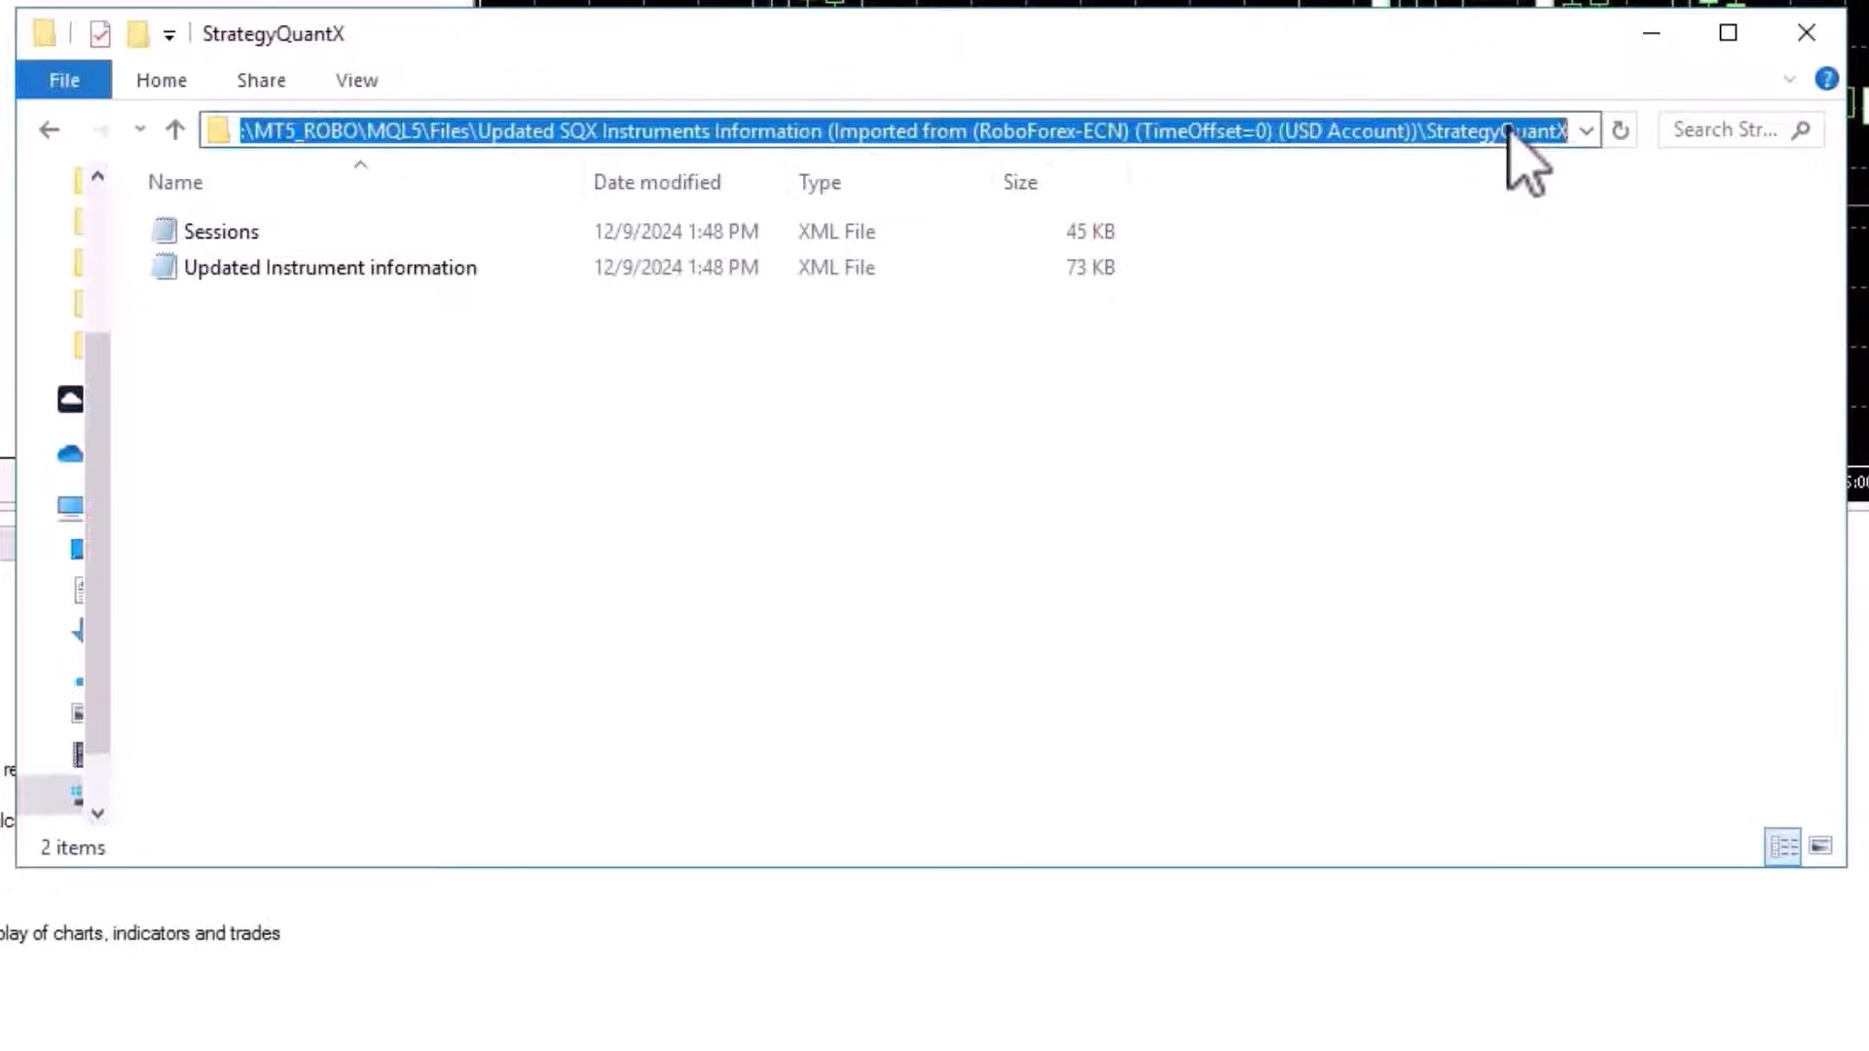
mouse_move(1544, 156)
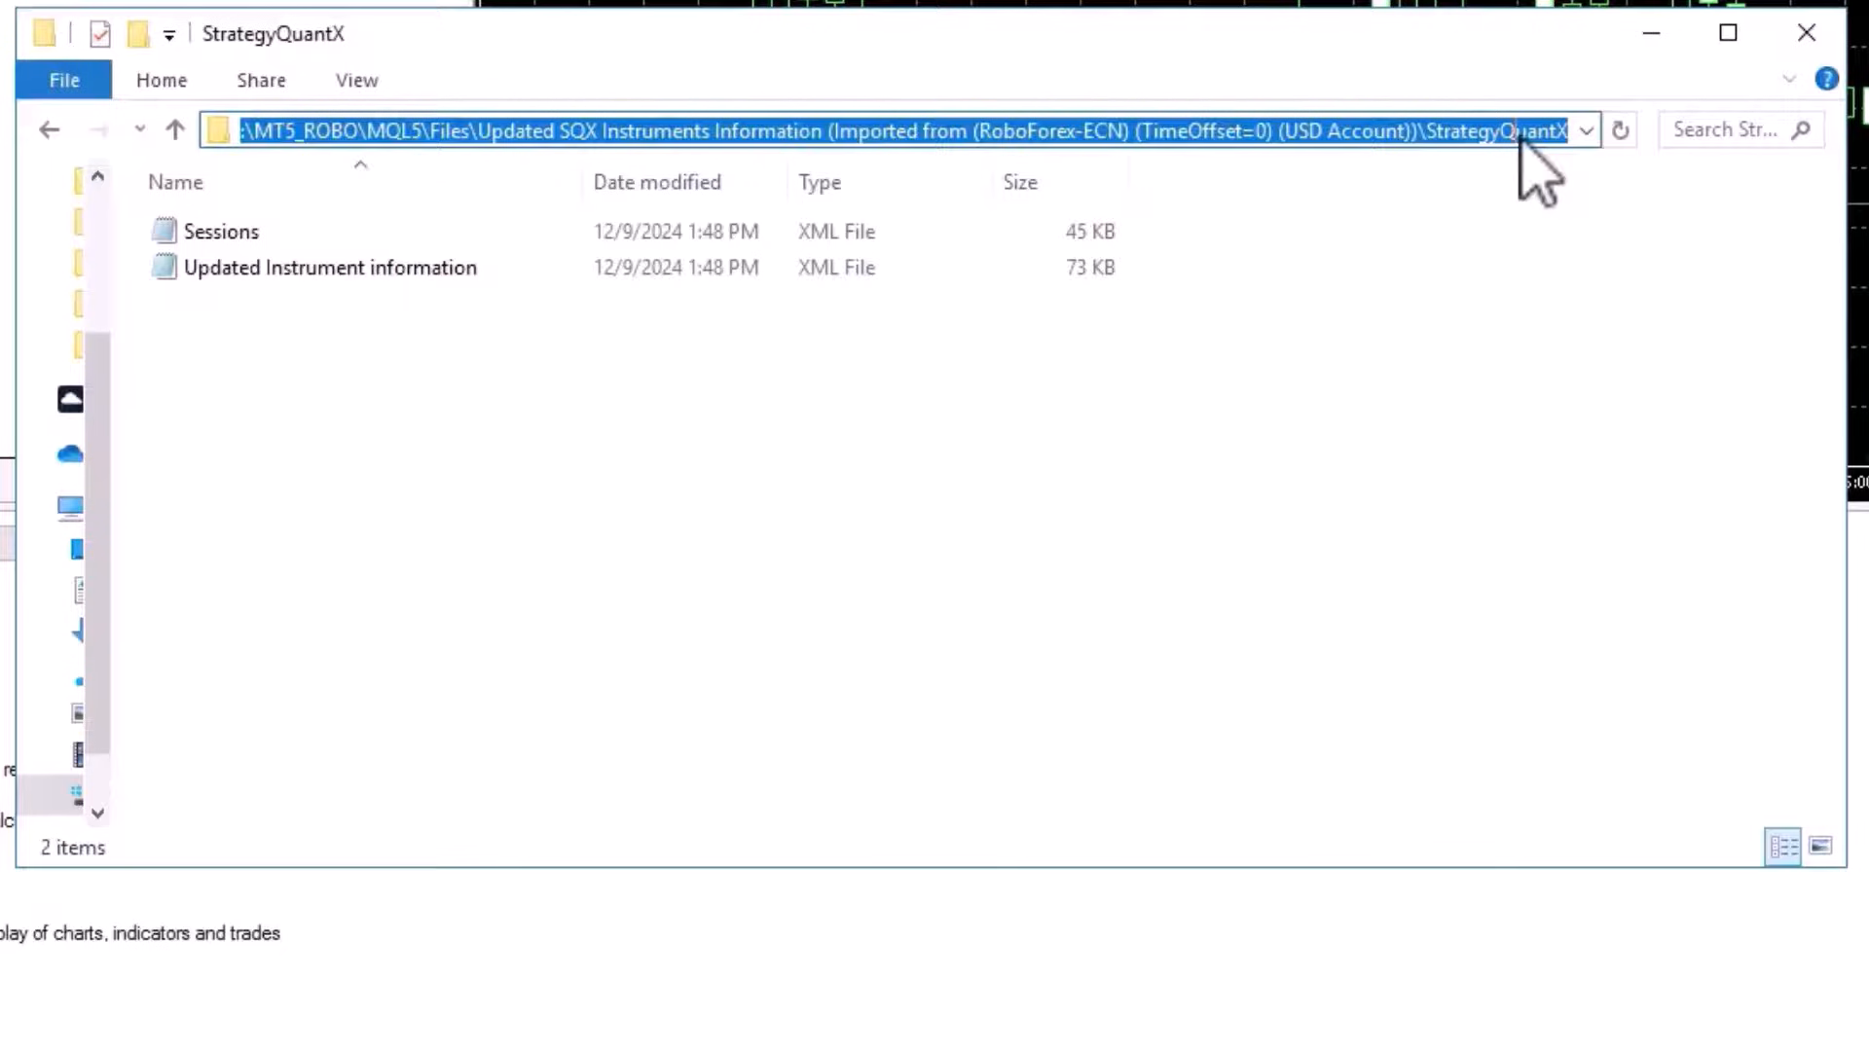
mouse_move(1515, 168)
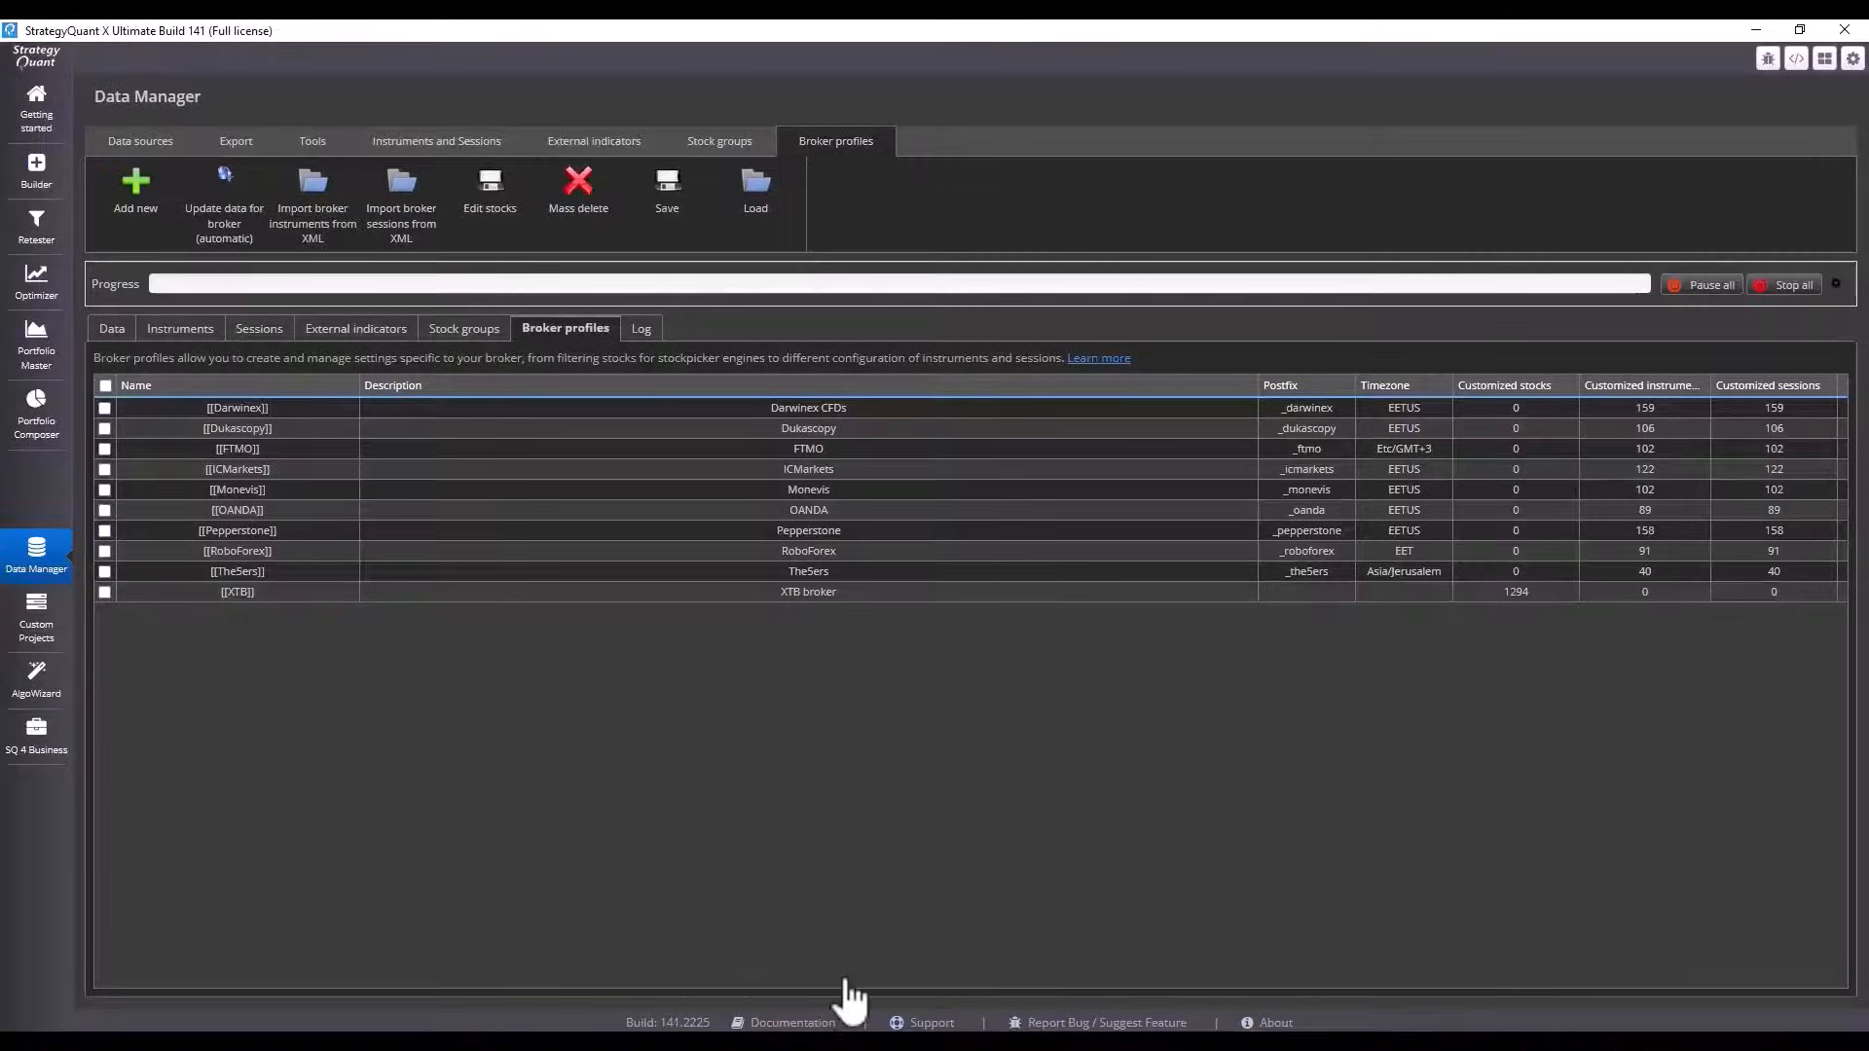
mouse_move(311, 191)
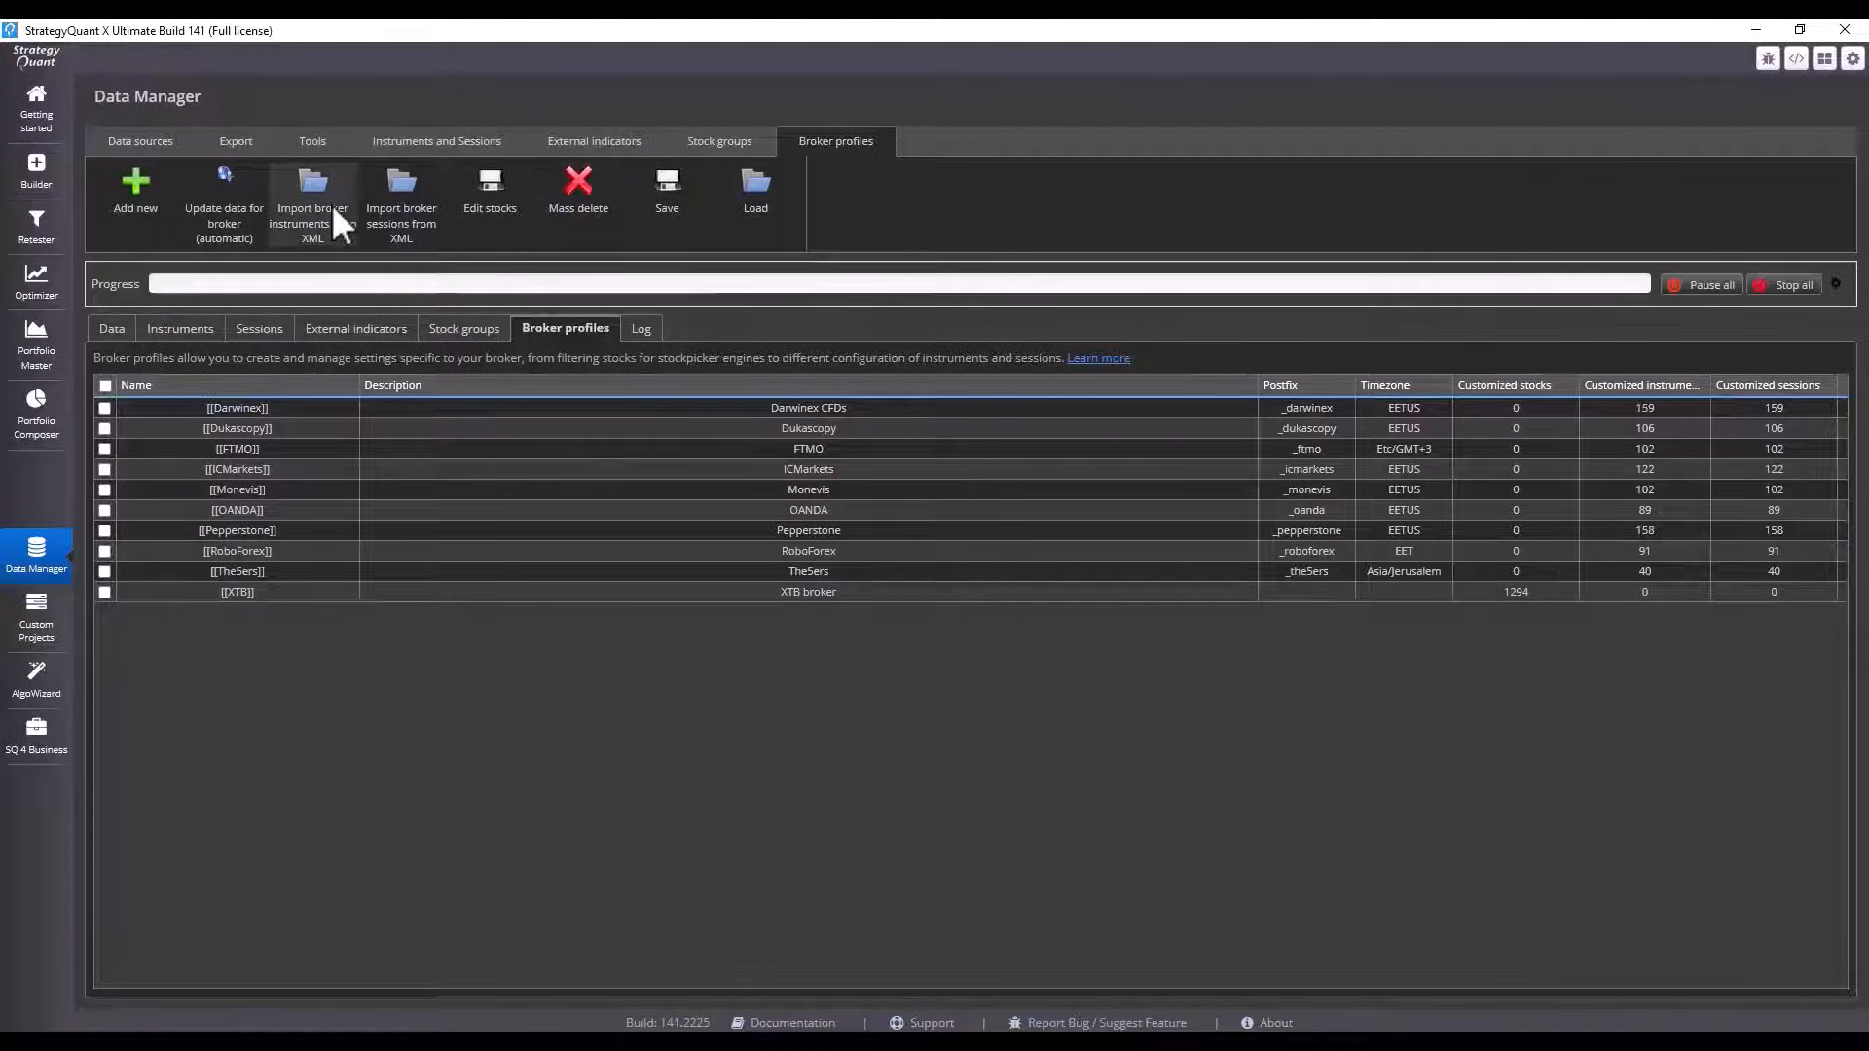
mouse_move(327, 697)
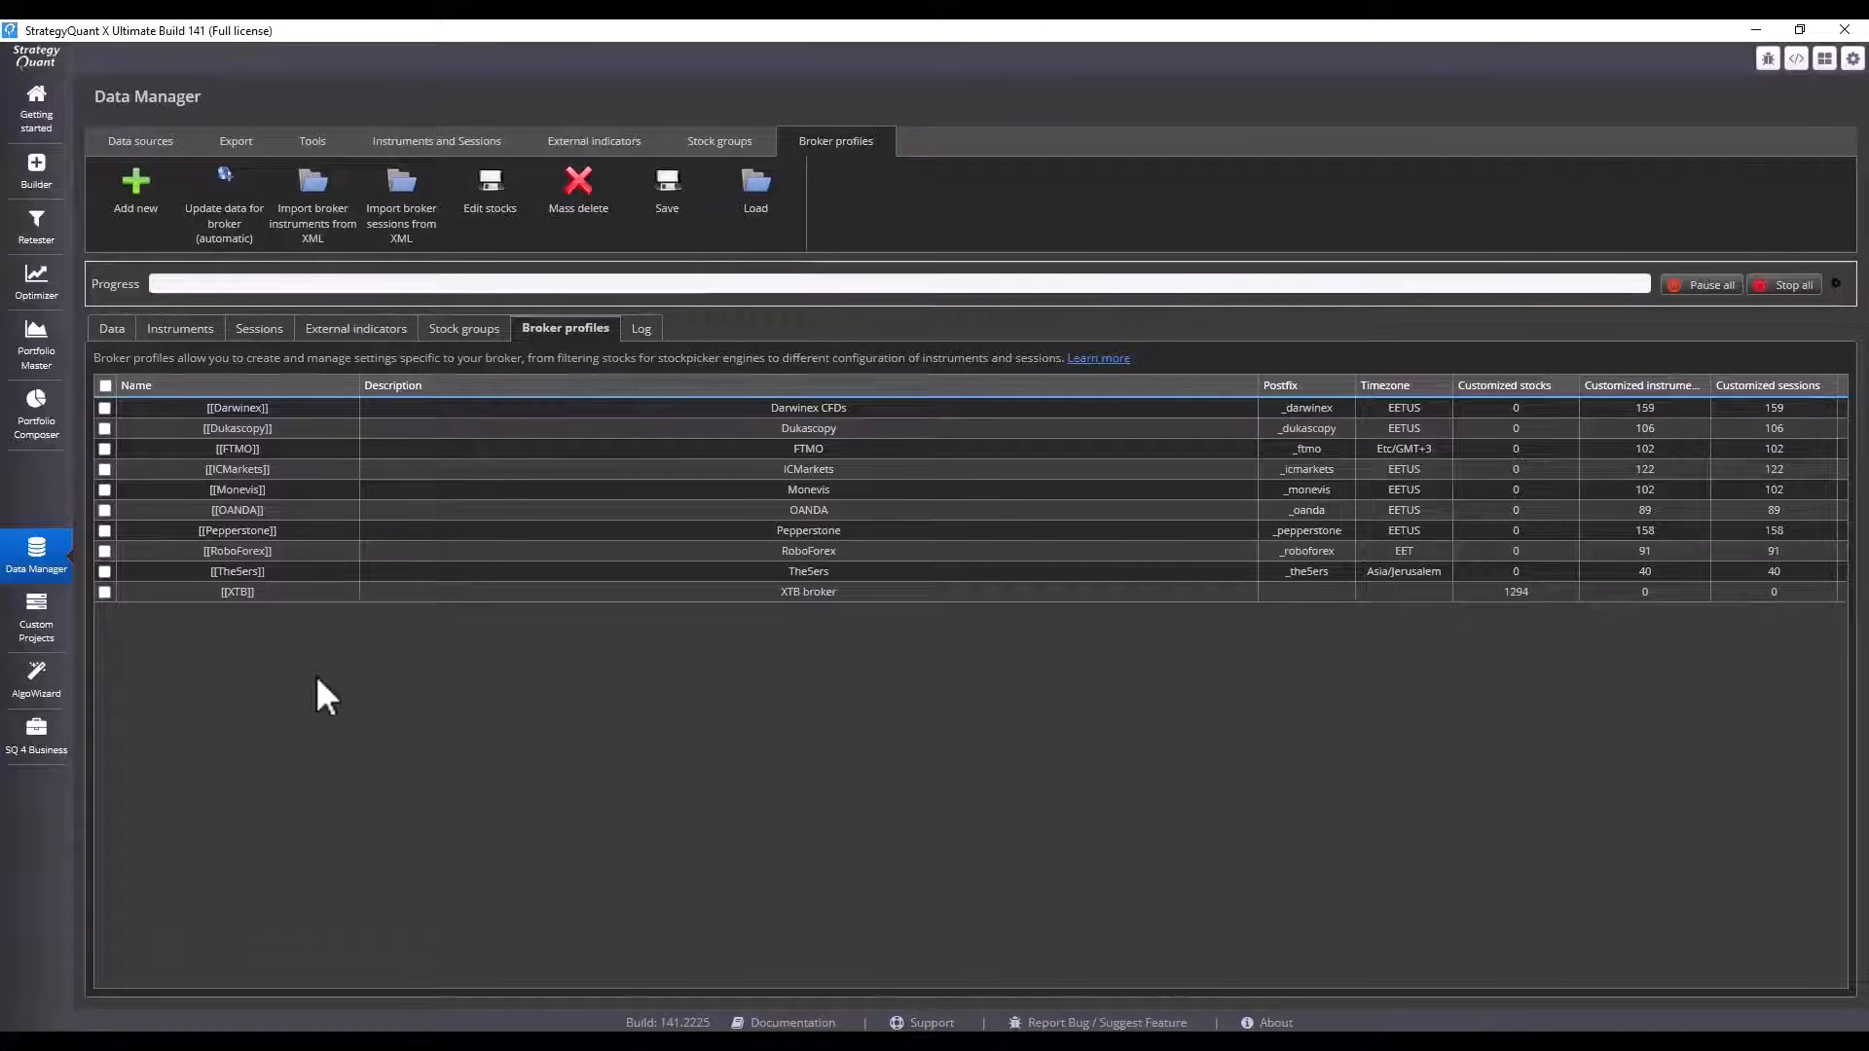
mouse_move(798, 584)
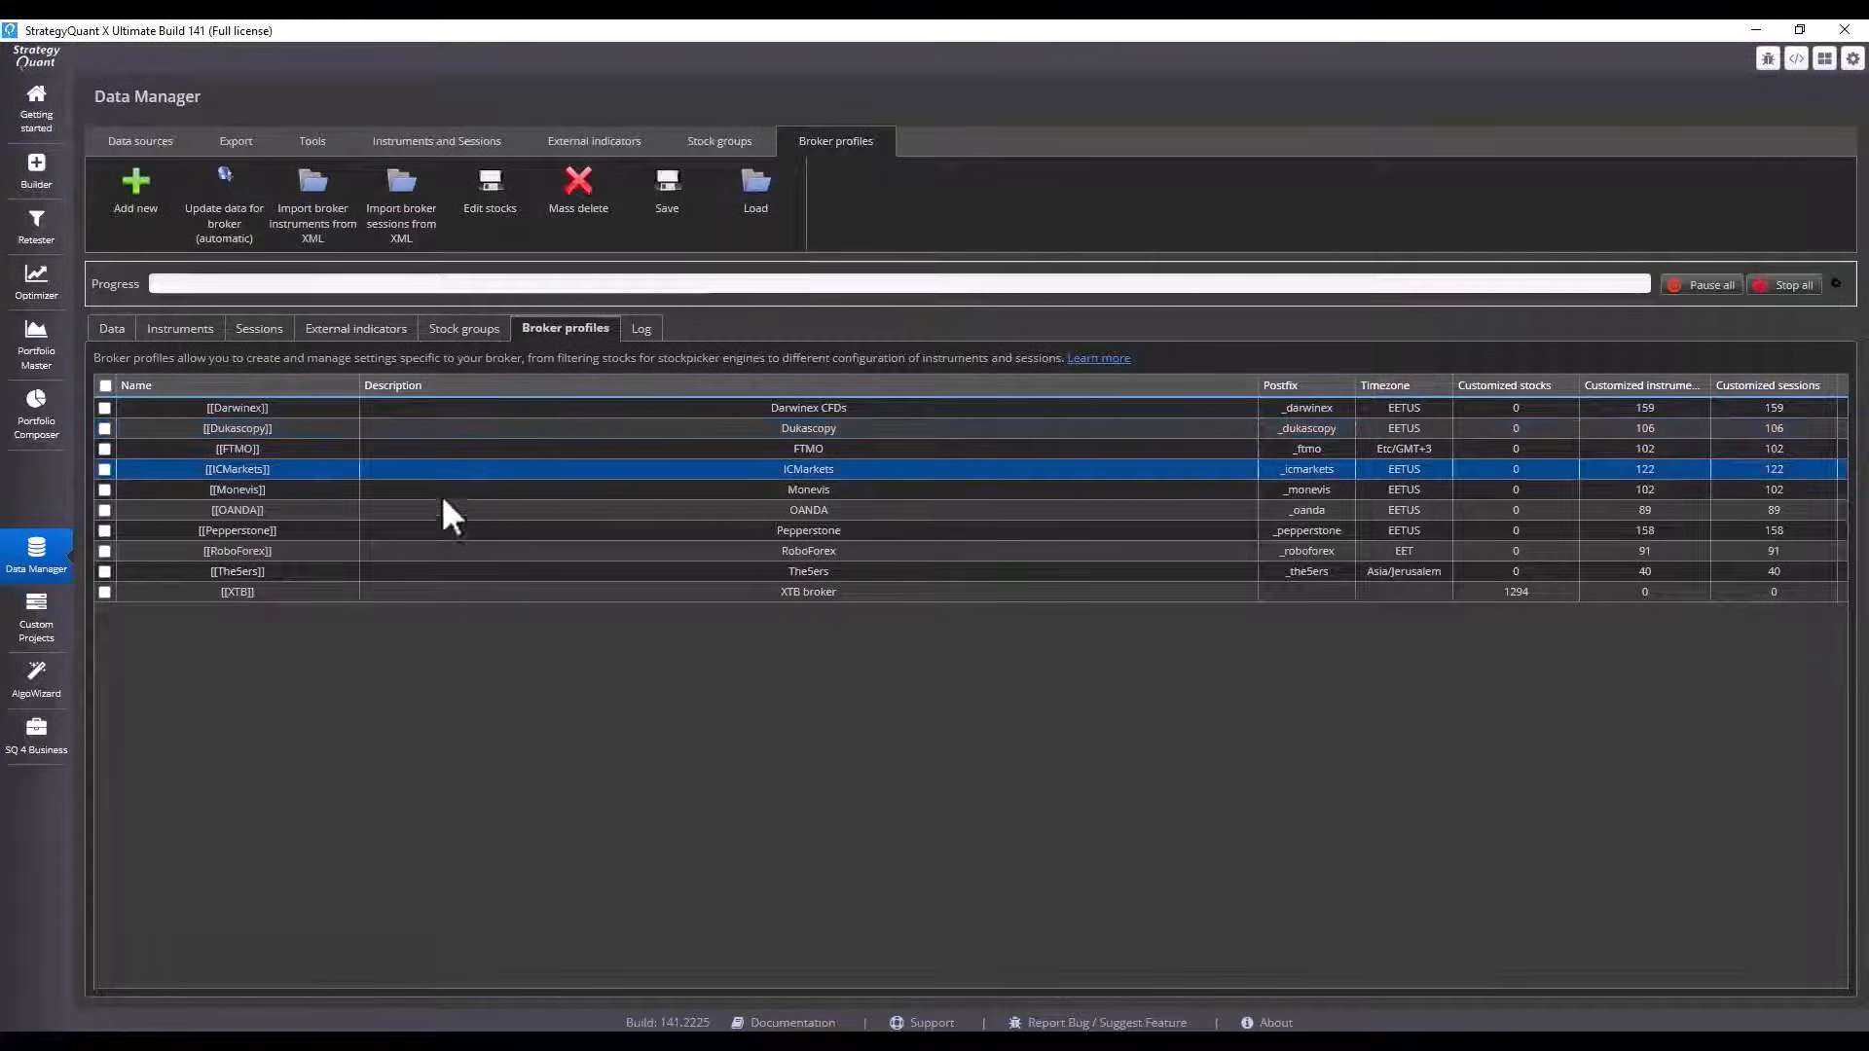
- Create broker profile 'Roboforex Testing' described 'testing broker profile', EET timezone, postfix _rbfx, and save it
click(134, 191)
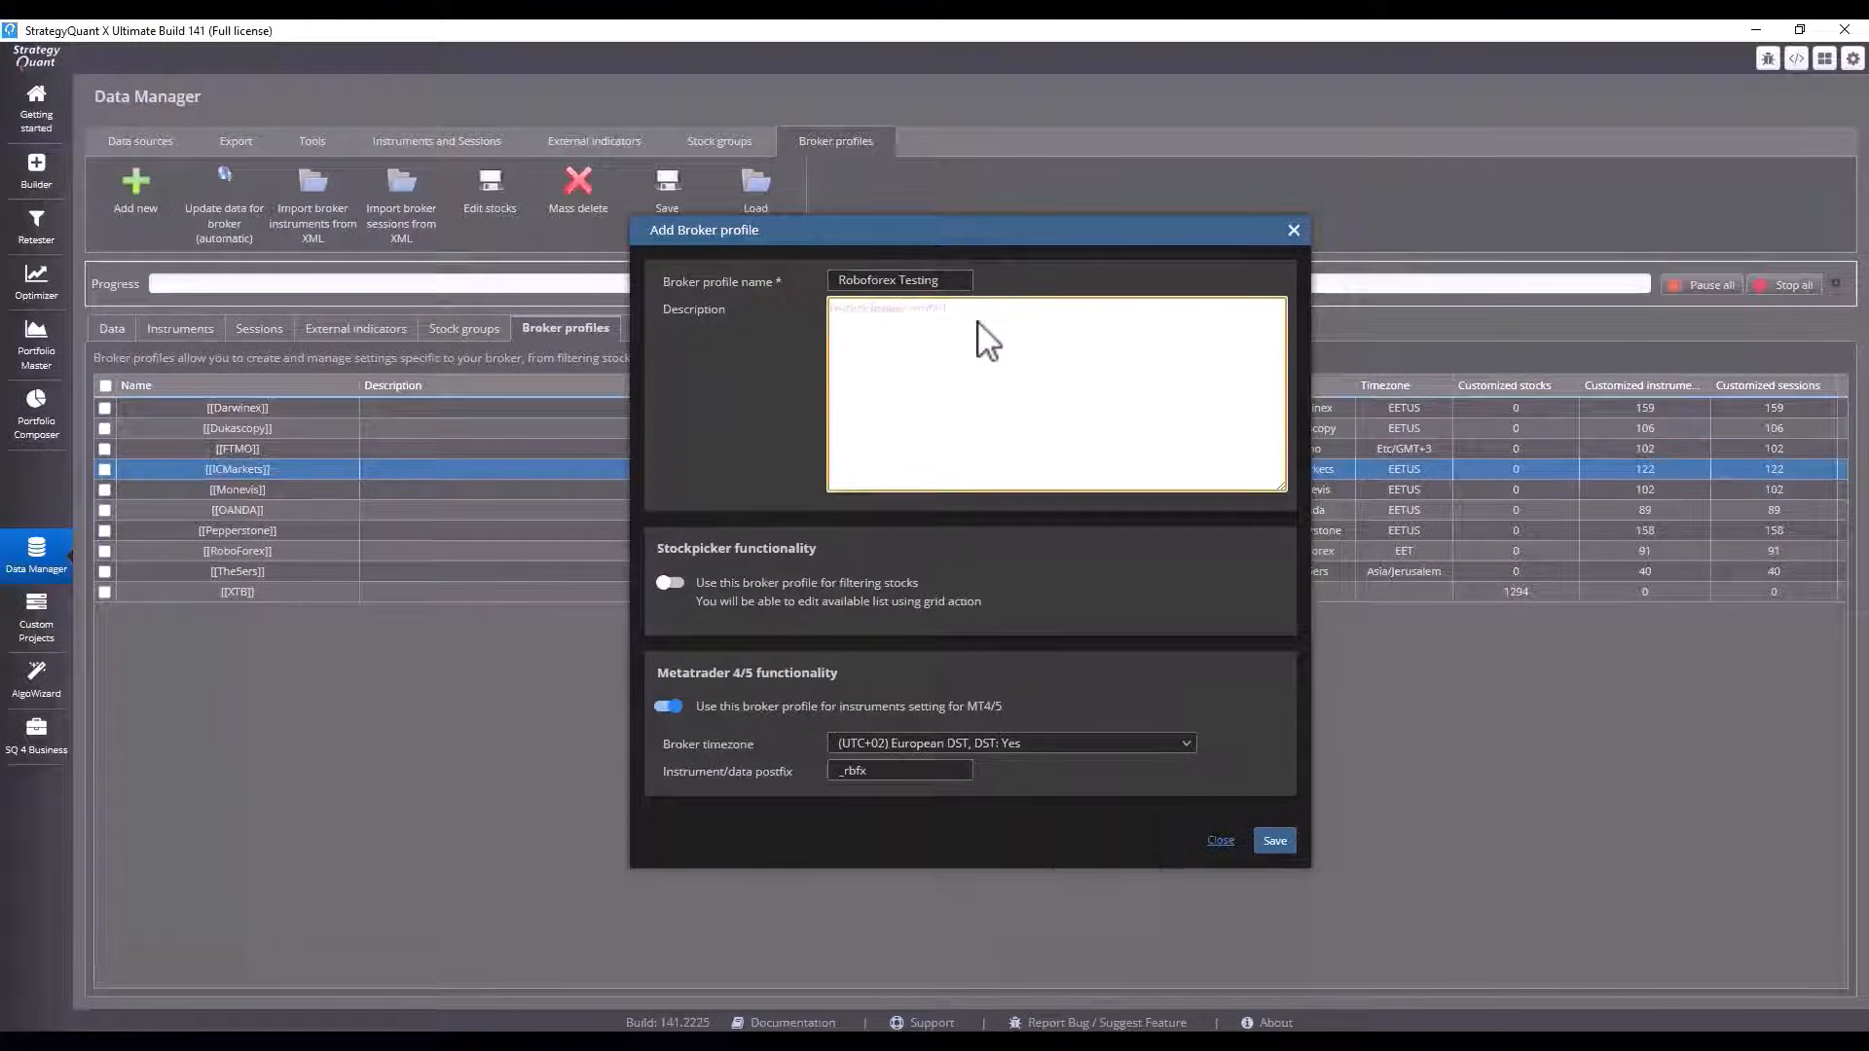
text(testing broker profile)
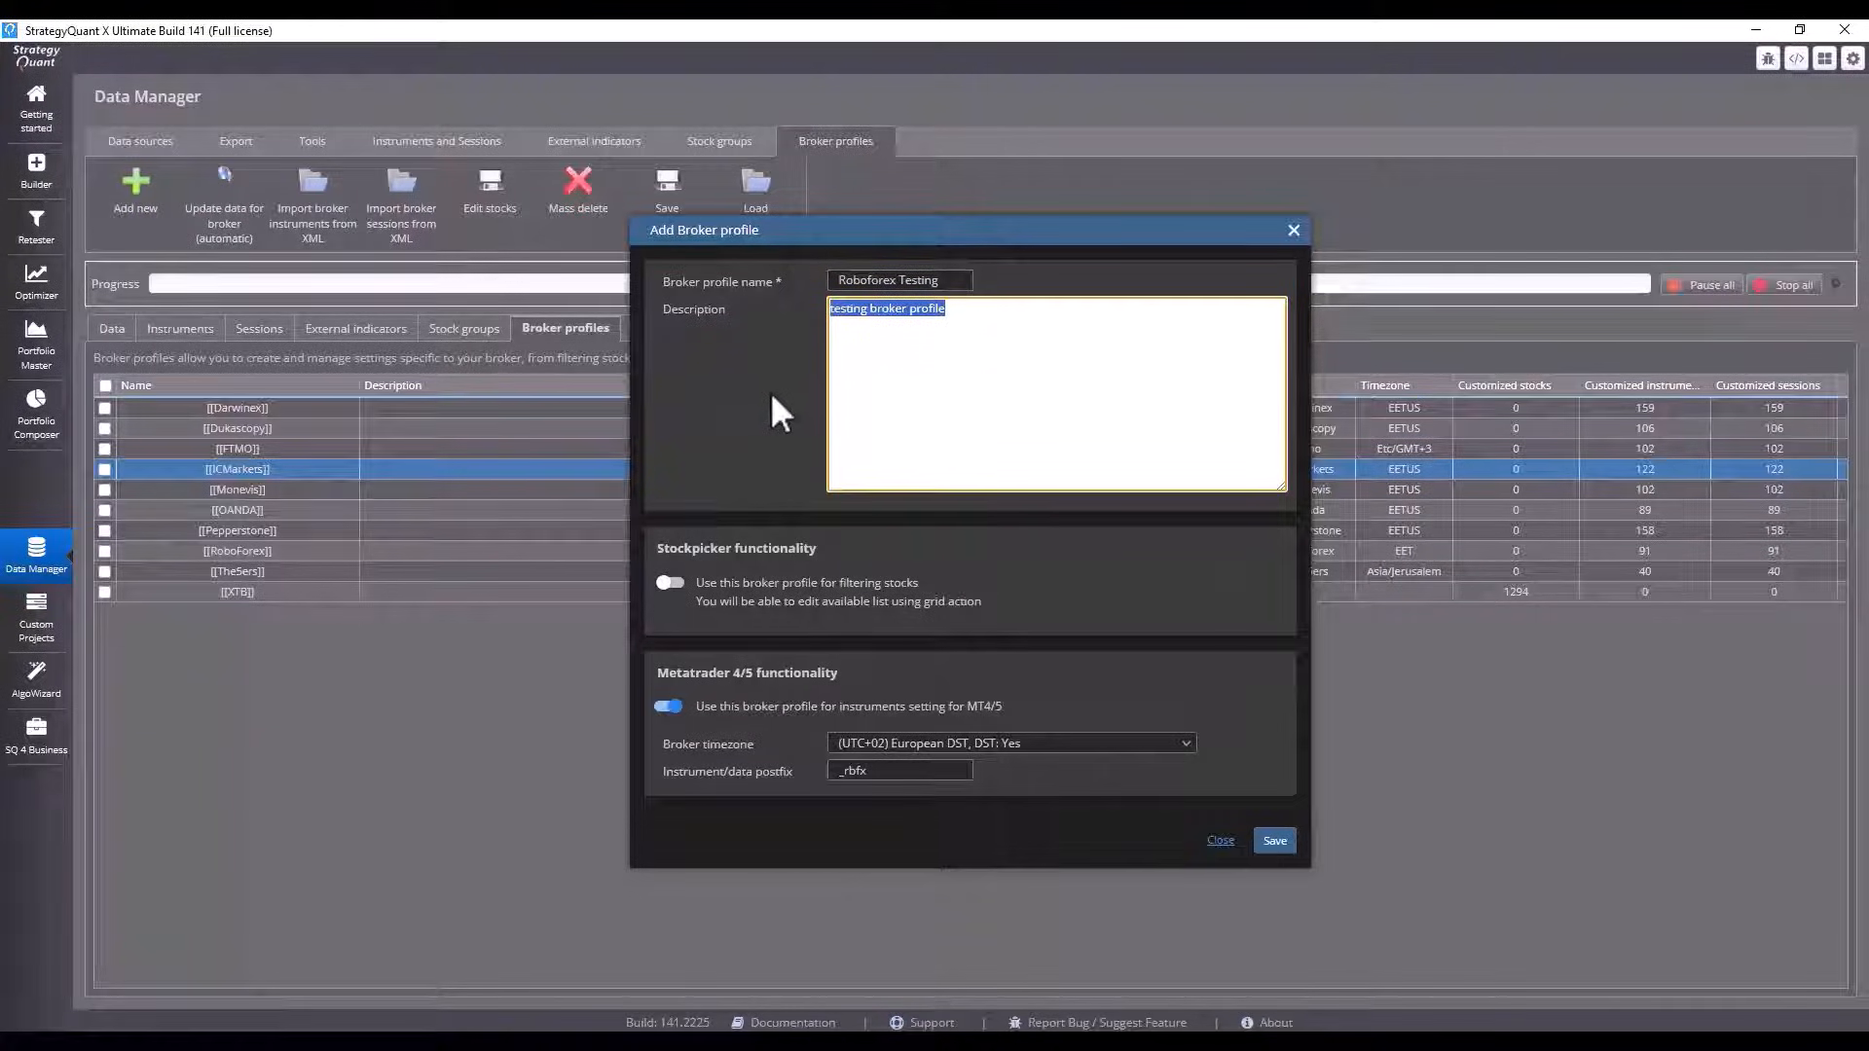
mouse_move(983, 763)
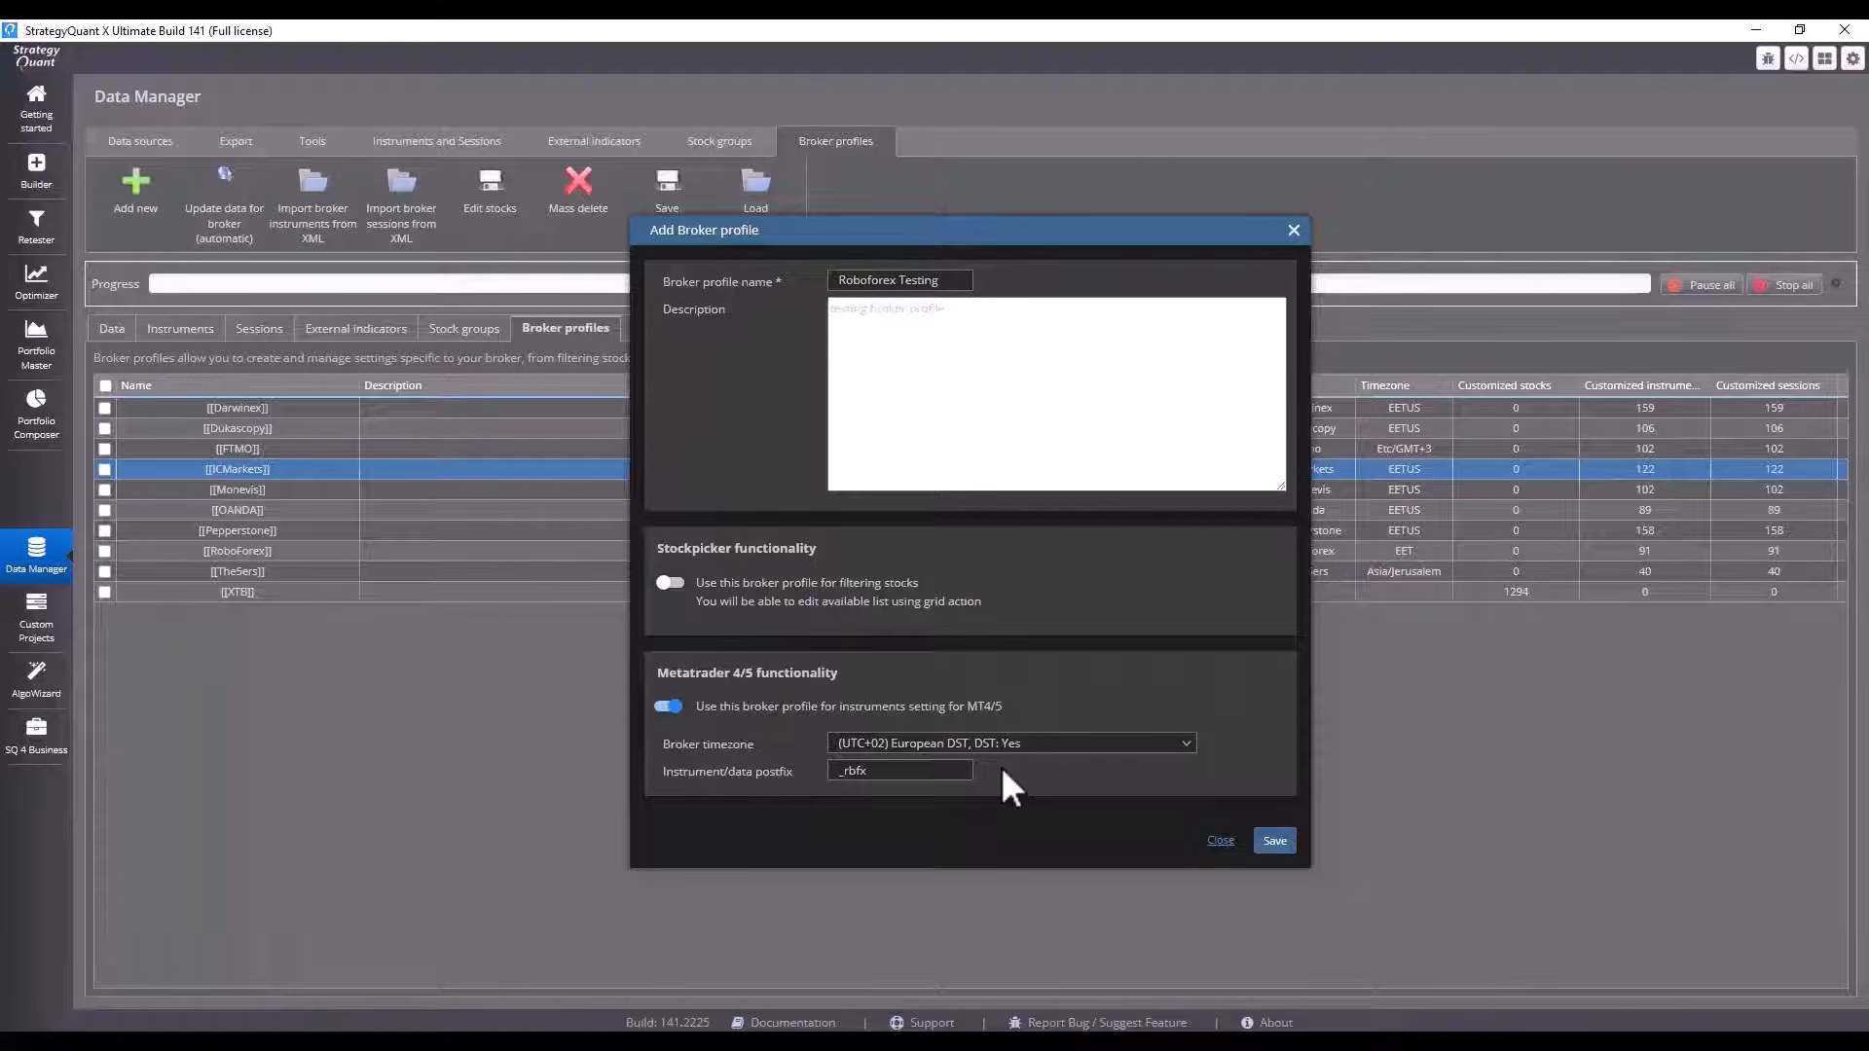
mouse_move(917, 835)
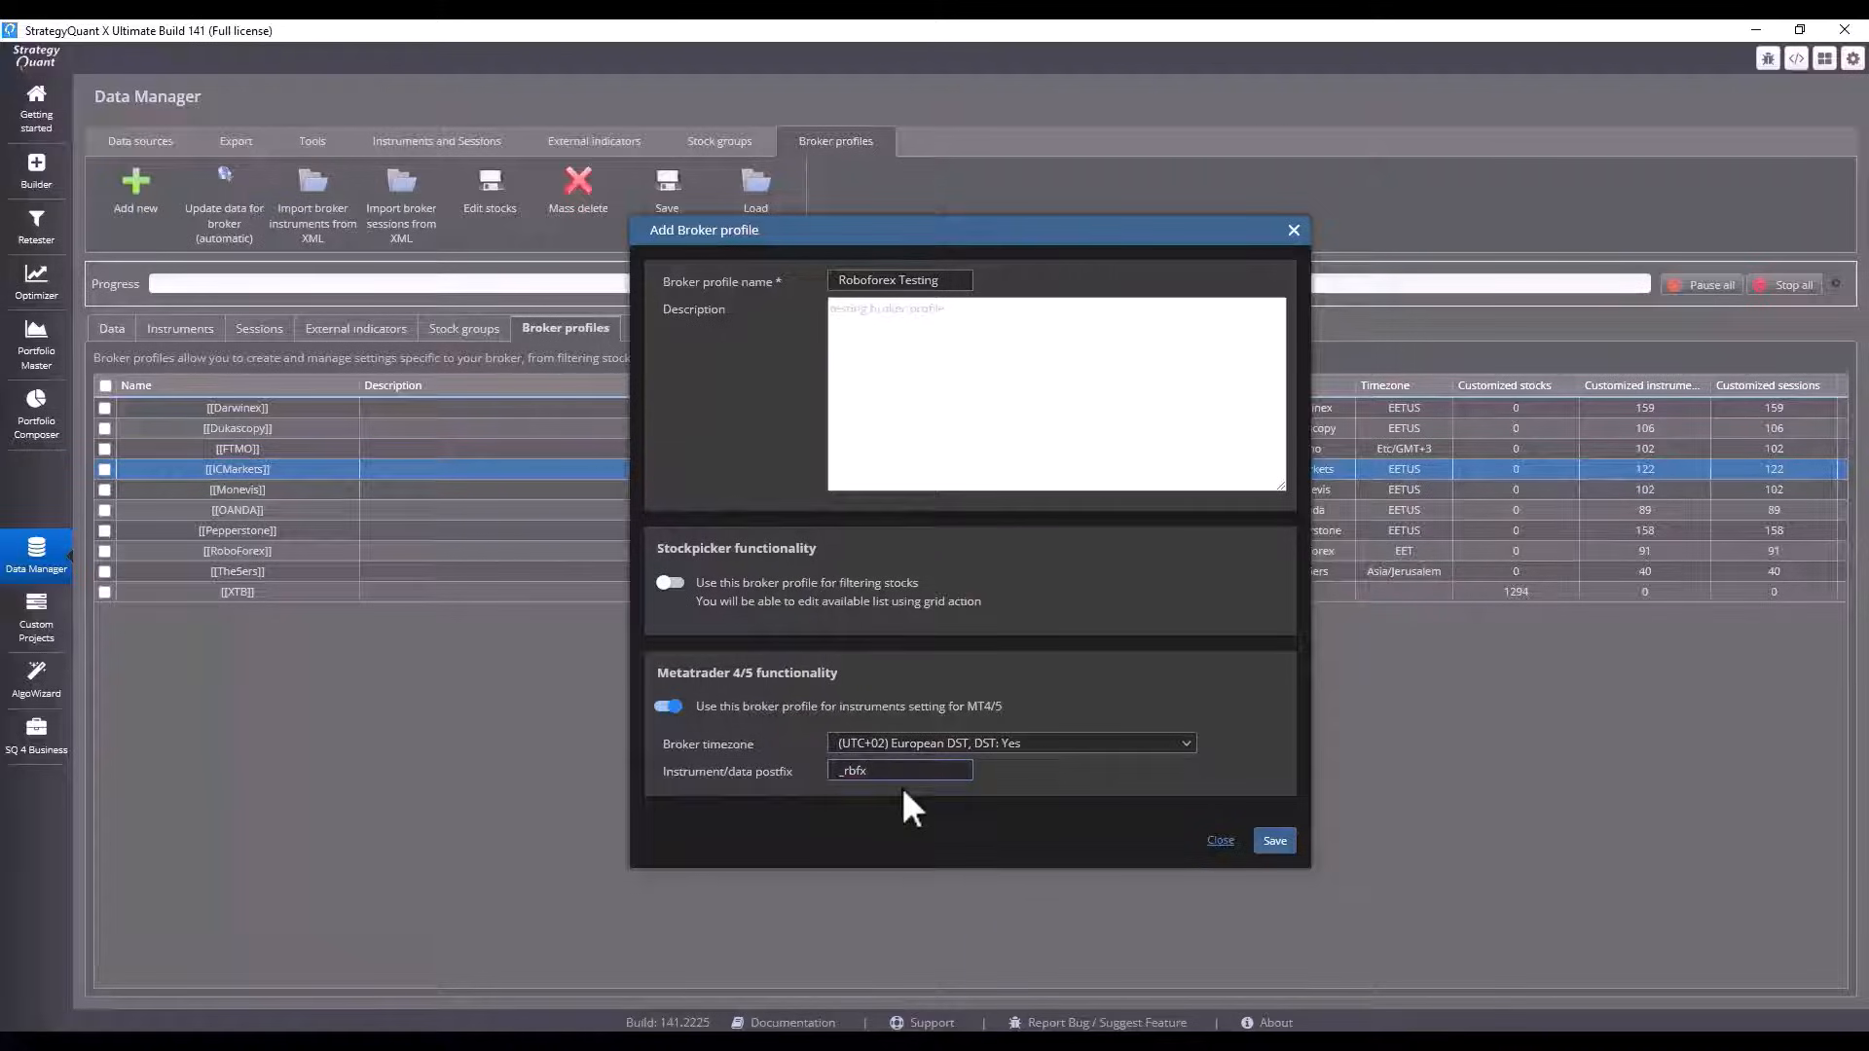
click(900, 771)
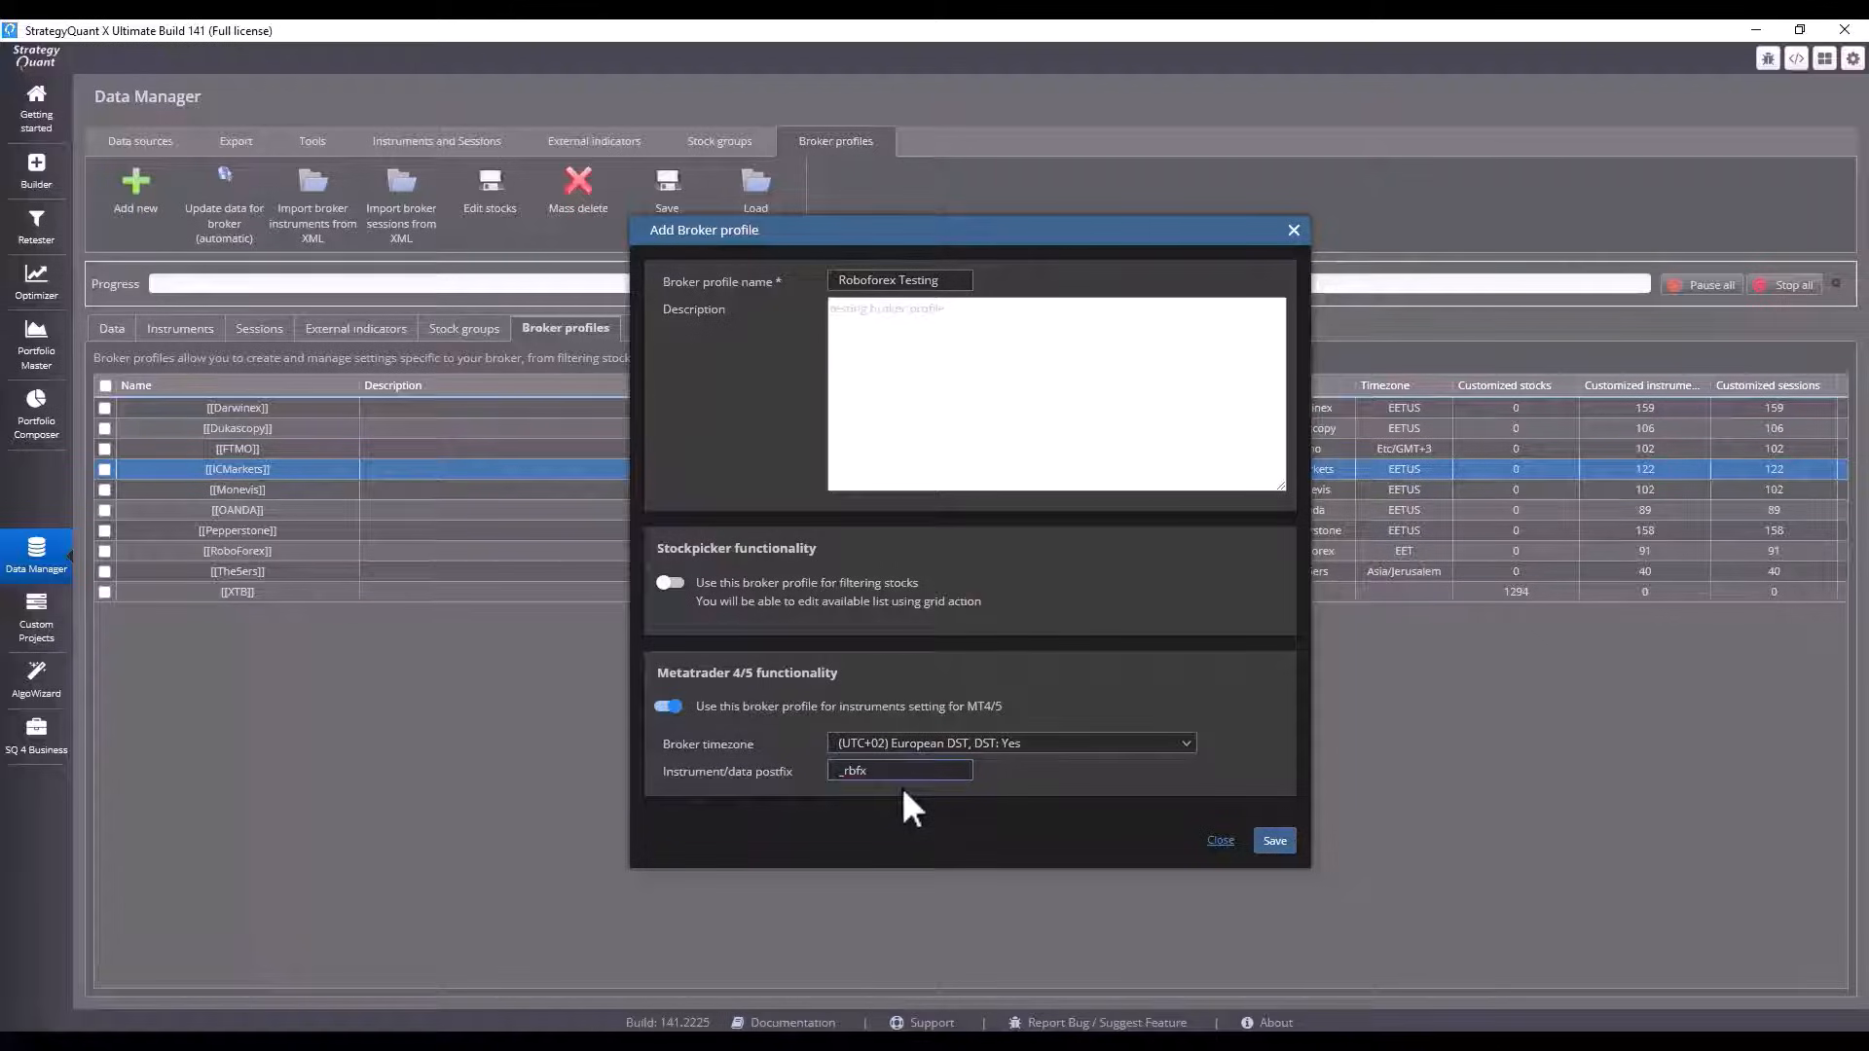
click(1272, 841)
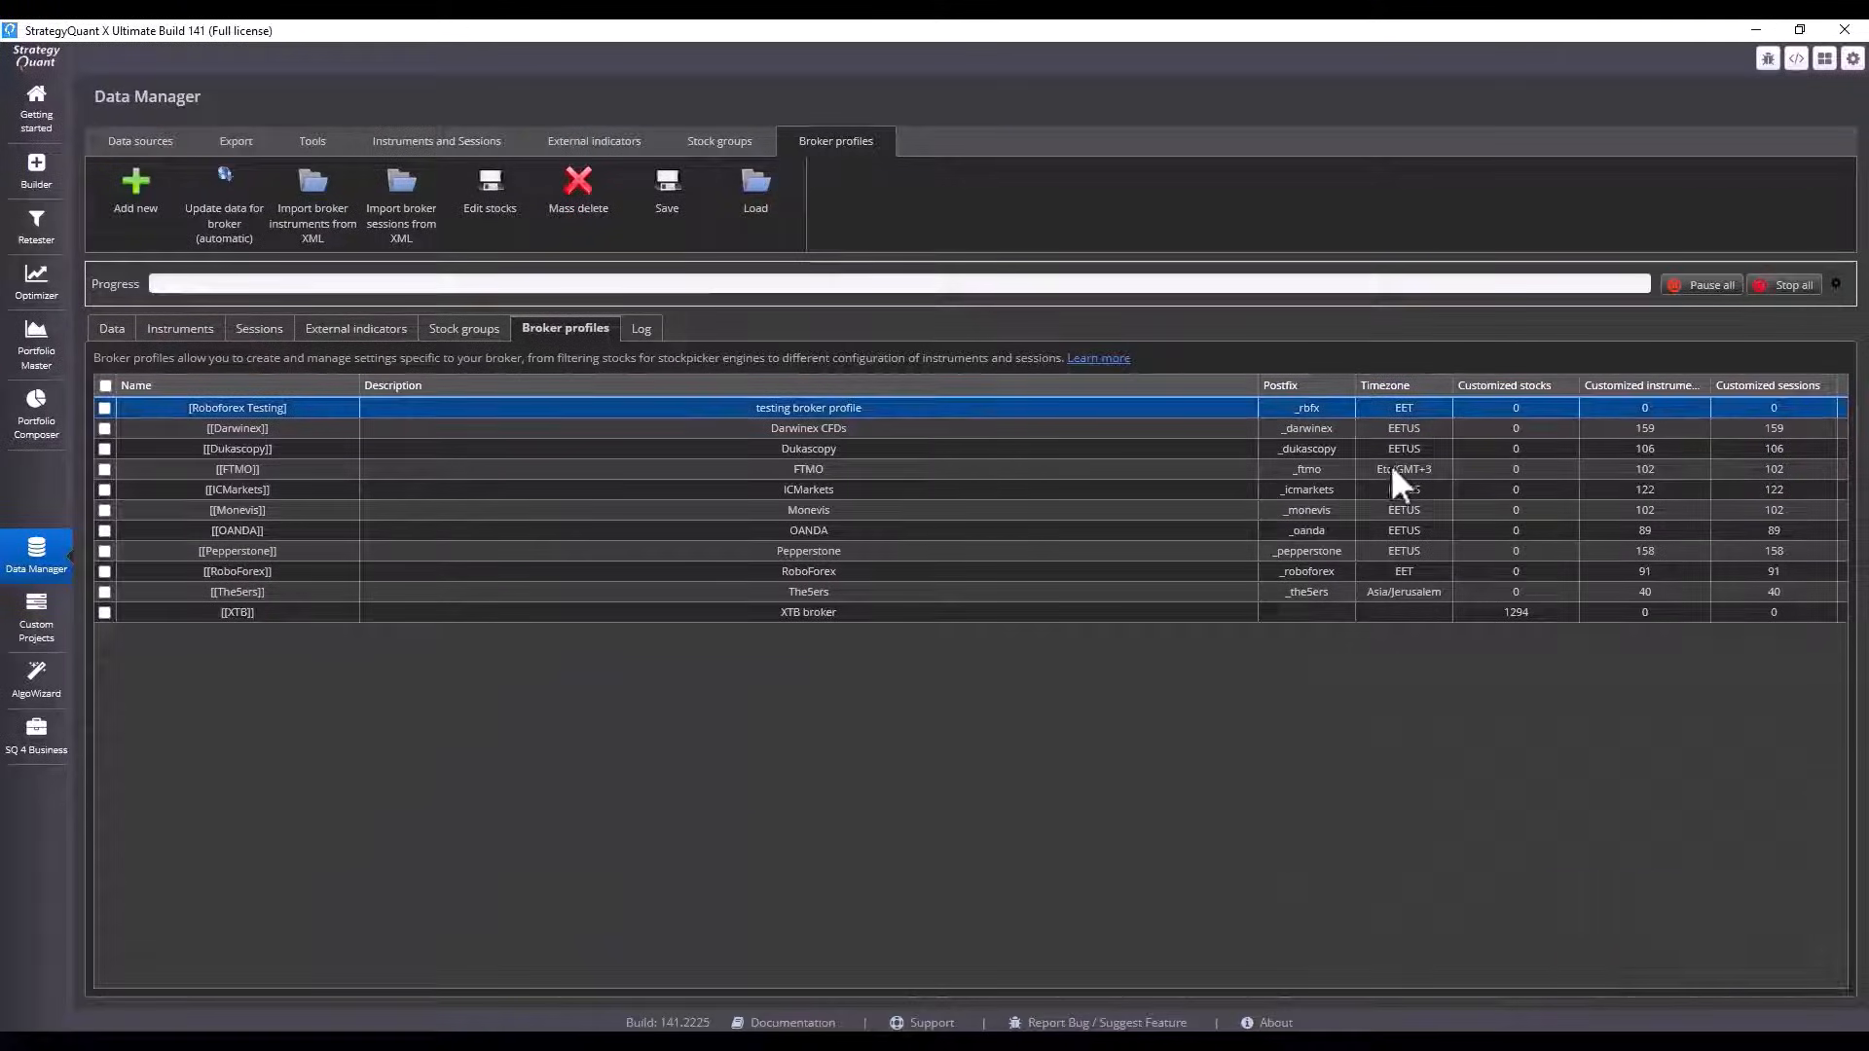
- Choose the Updated Instrument information XML and target the Roboforex Testing profile for import
click(105, 407)
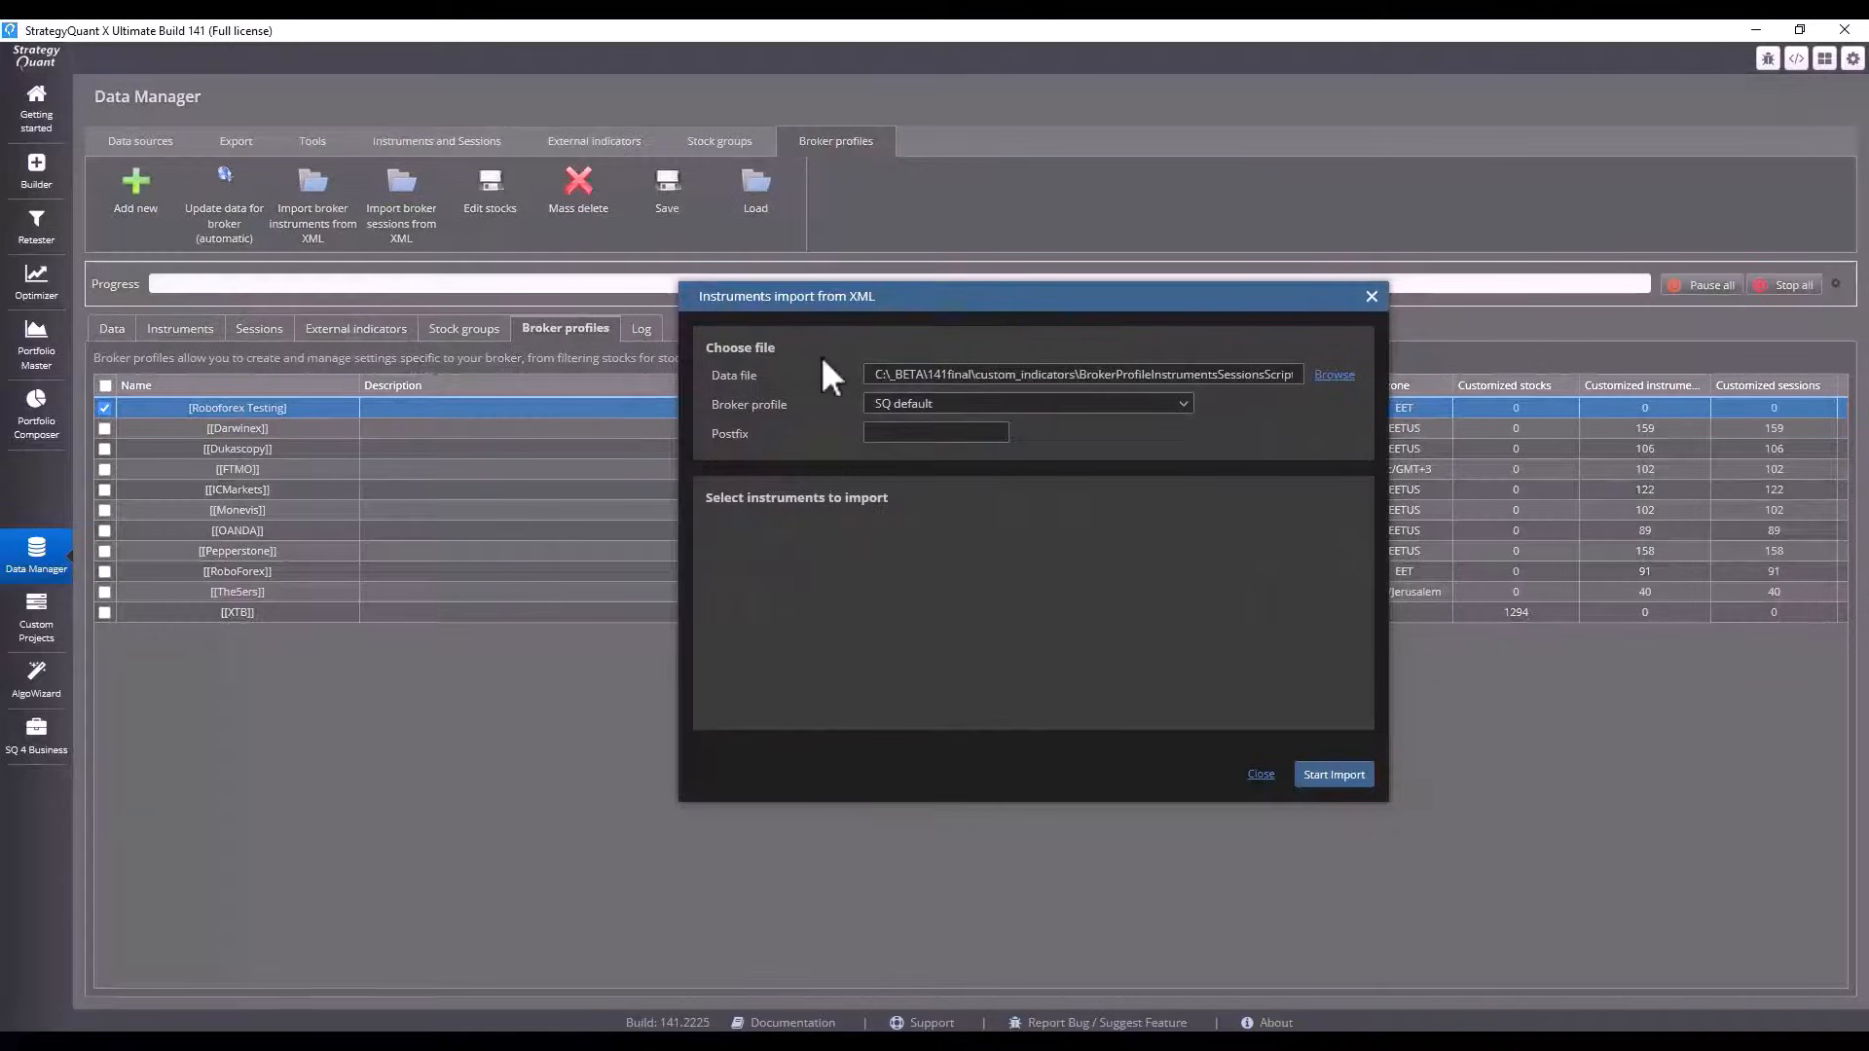
click(1331, 373)
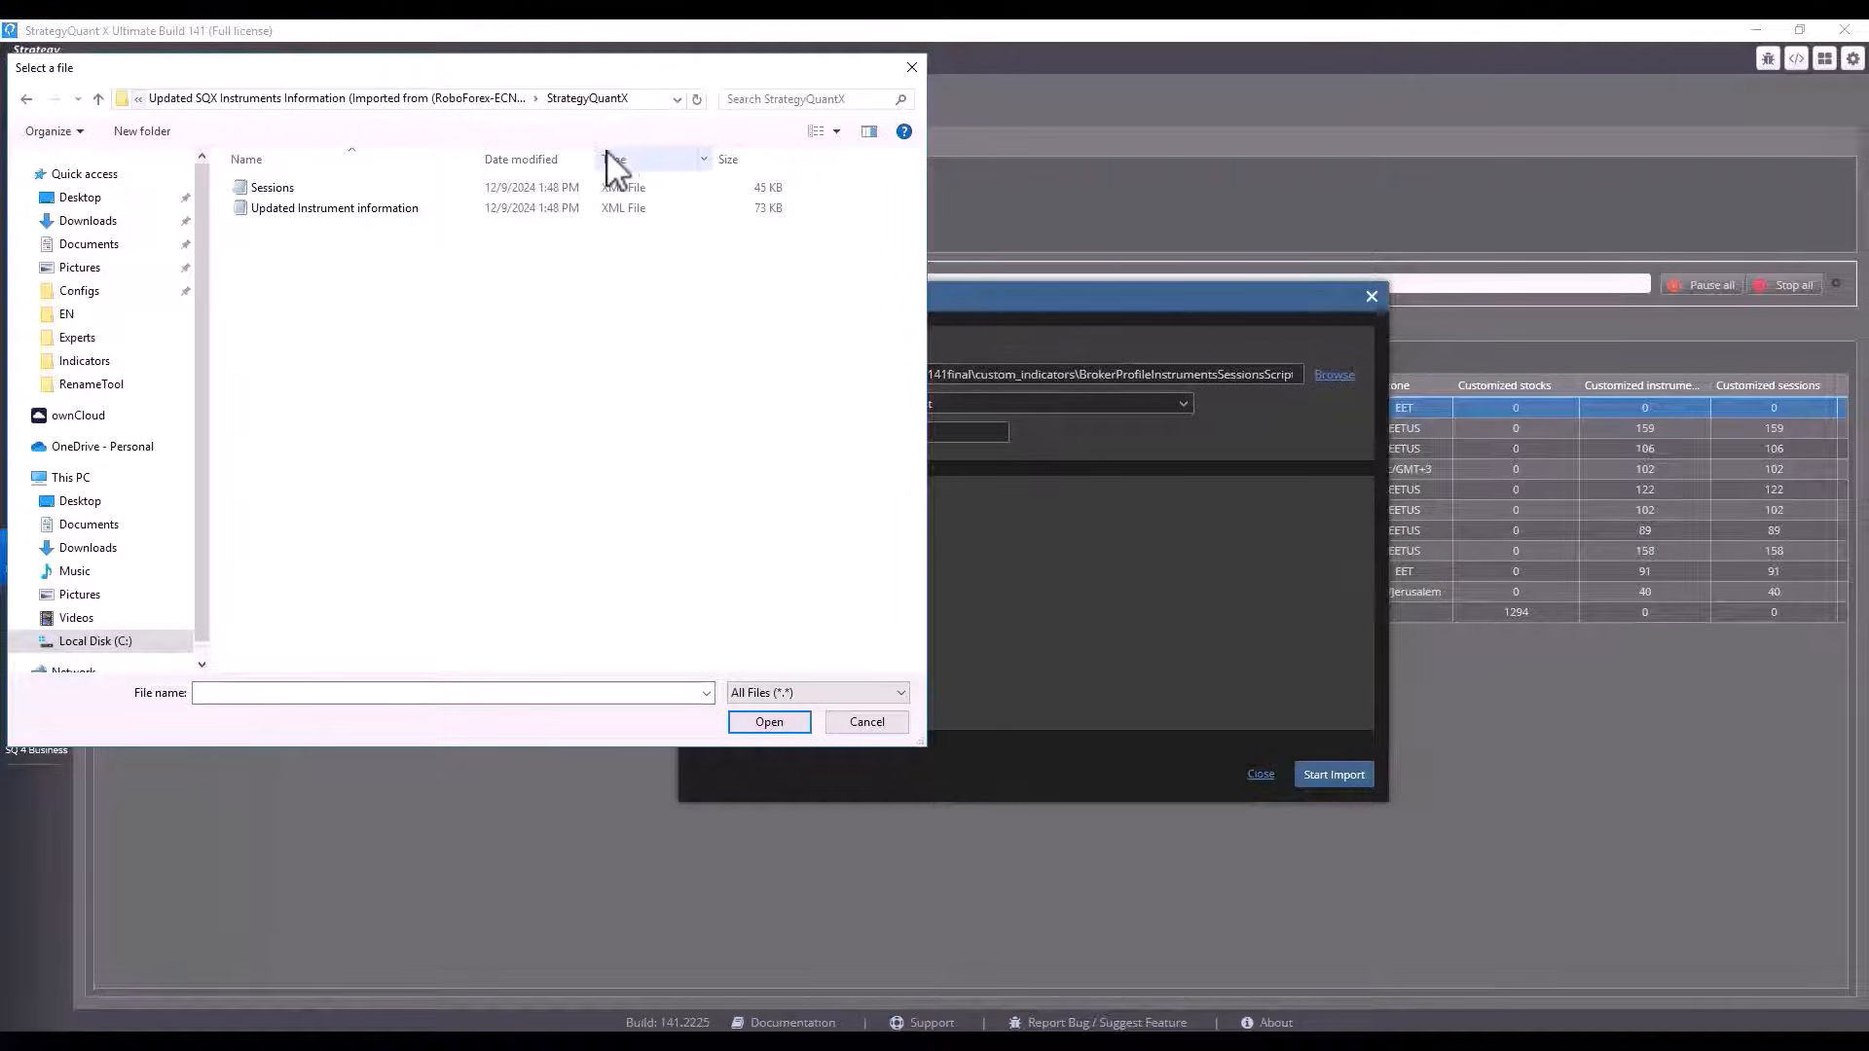
mouse_move(333, 209)
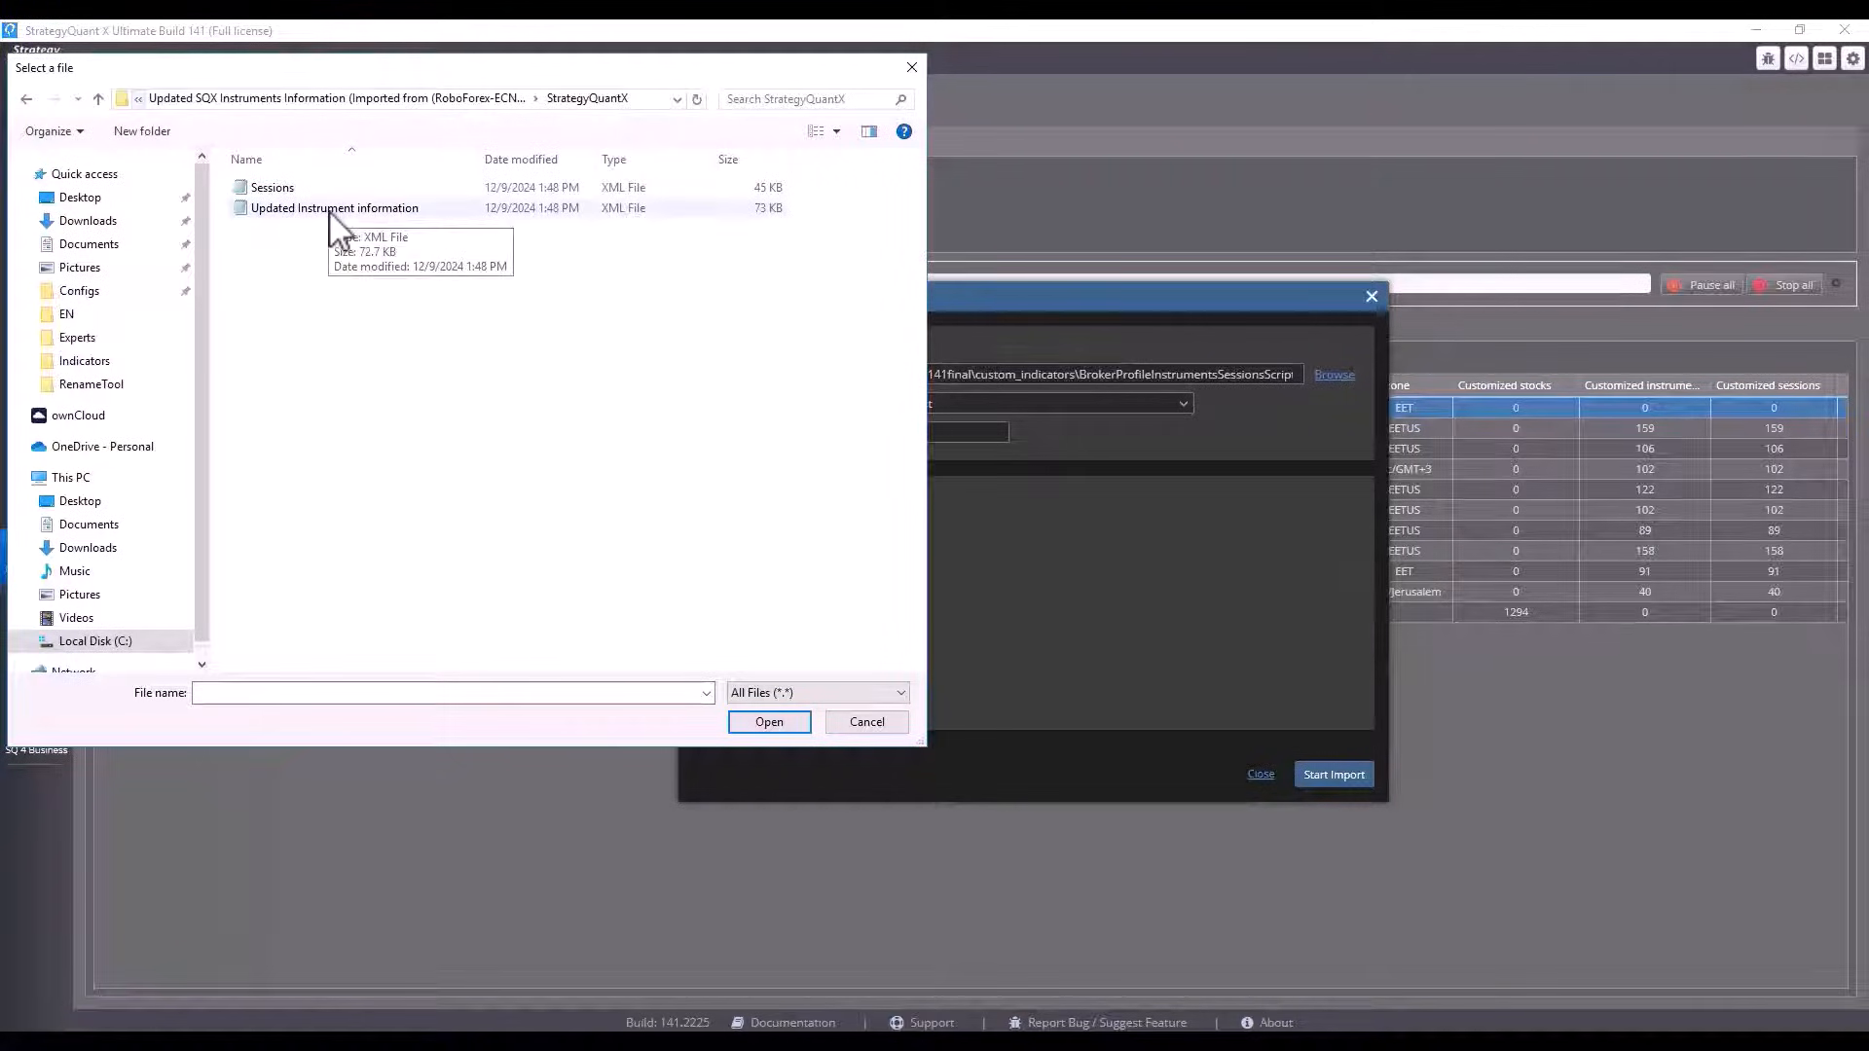
click(769, 720)
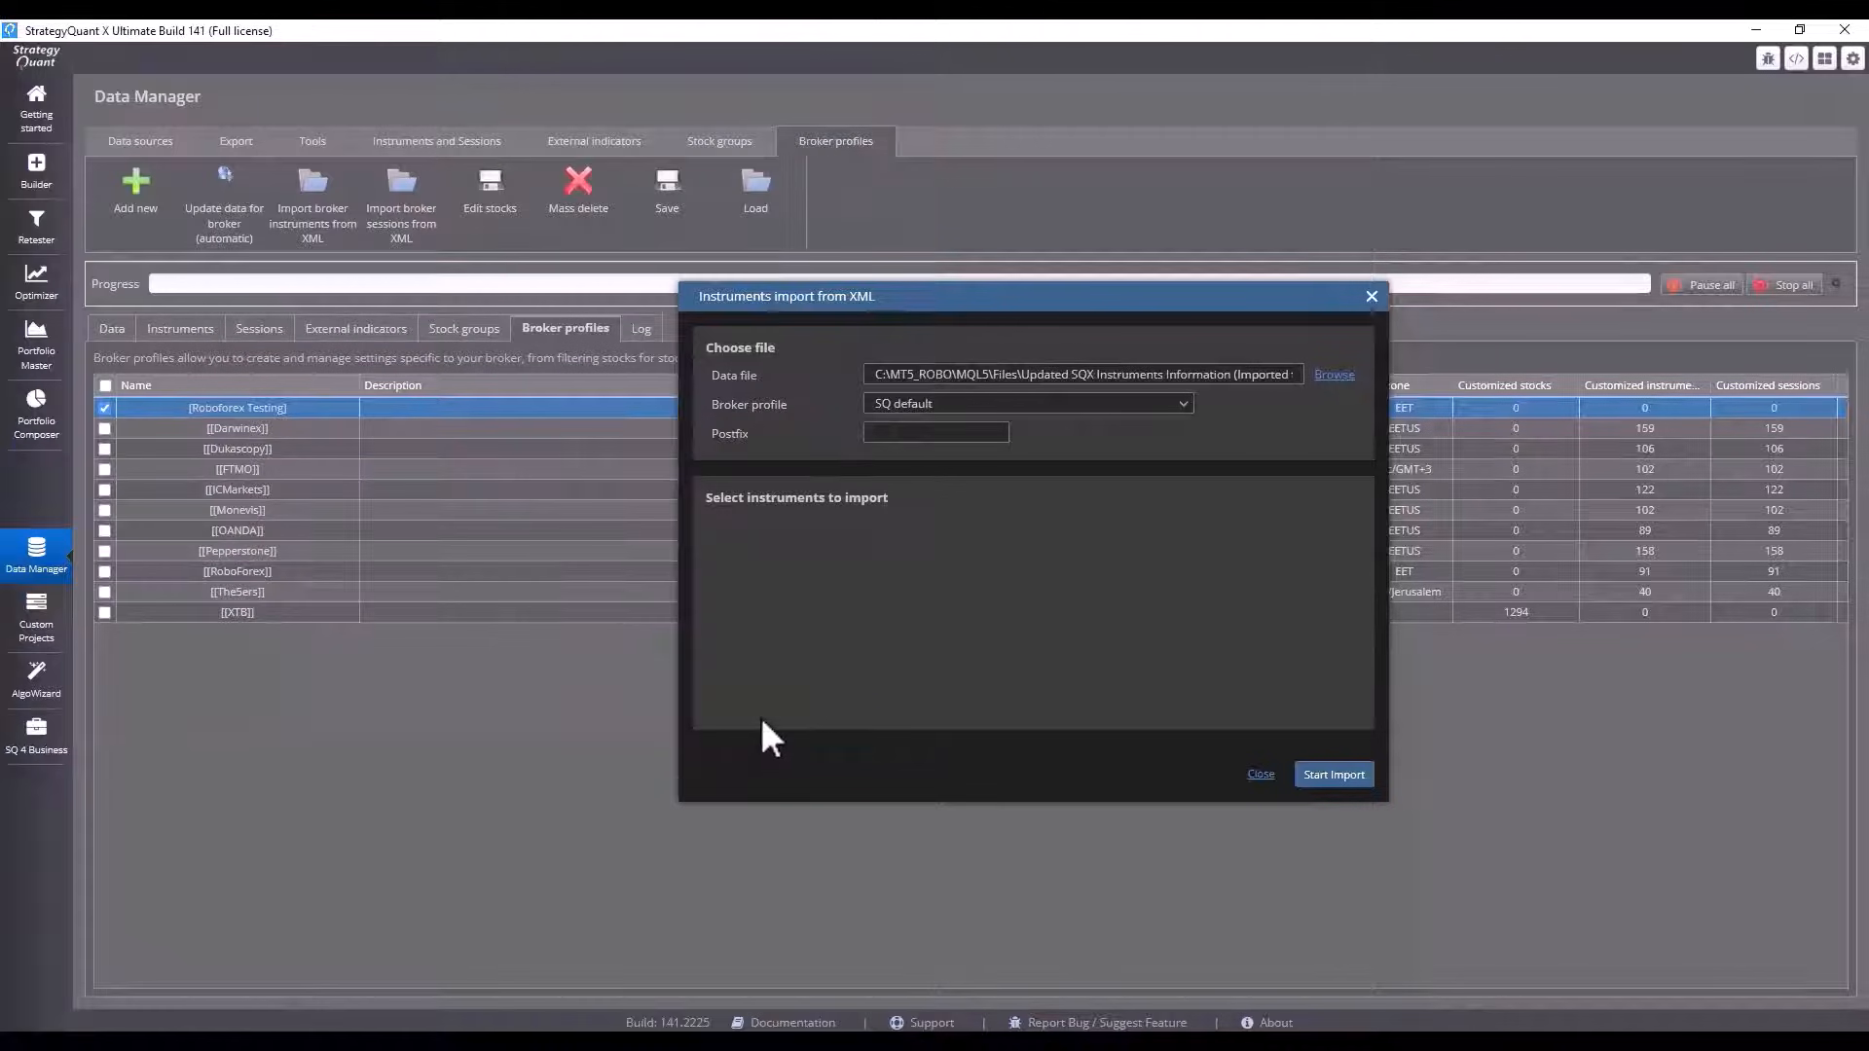
click(1179, 403)
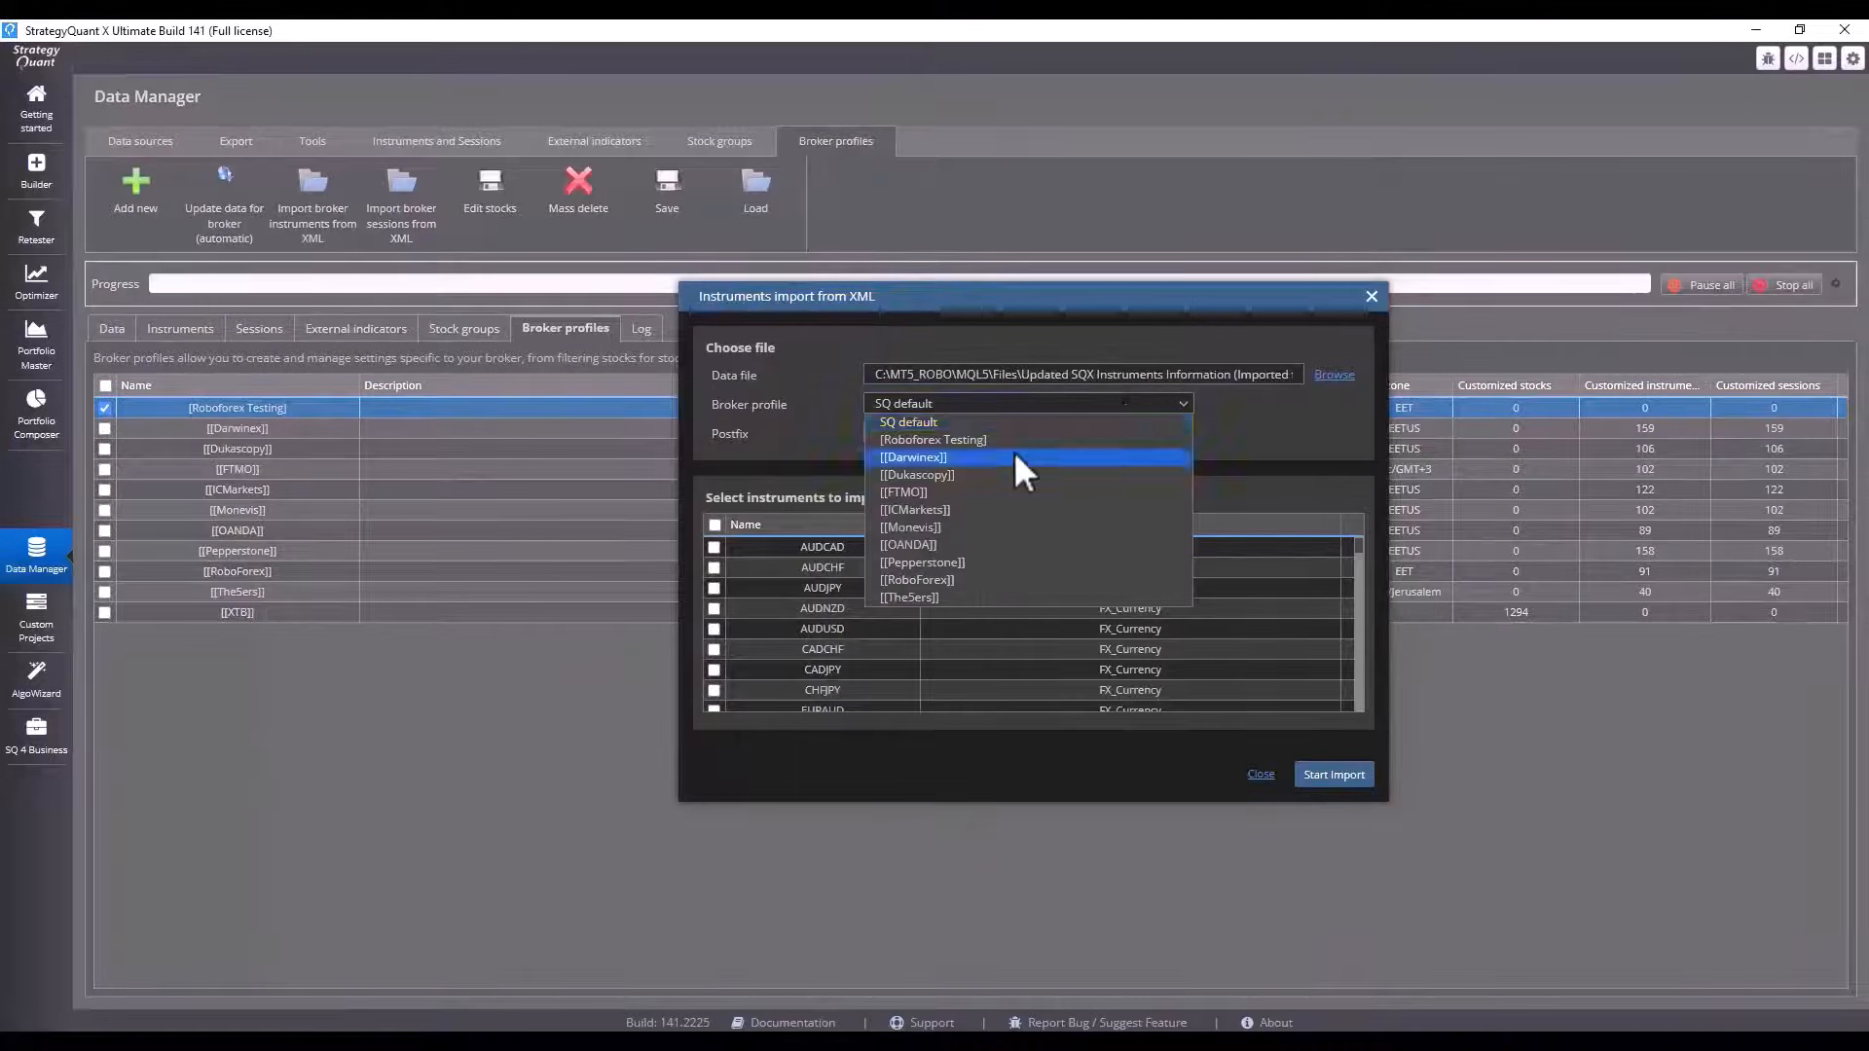
click(933, 440)
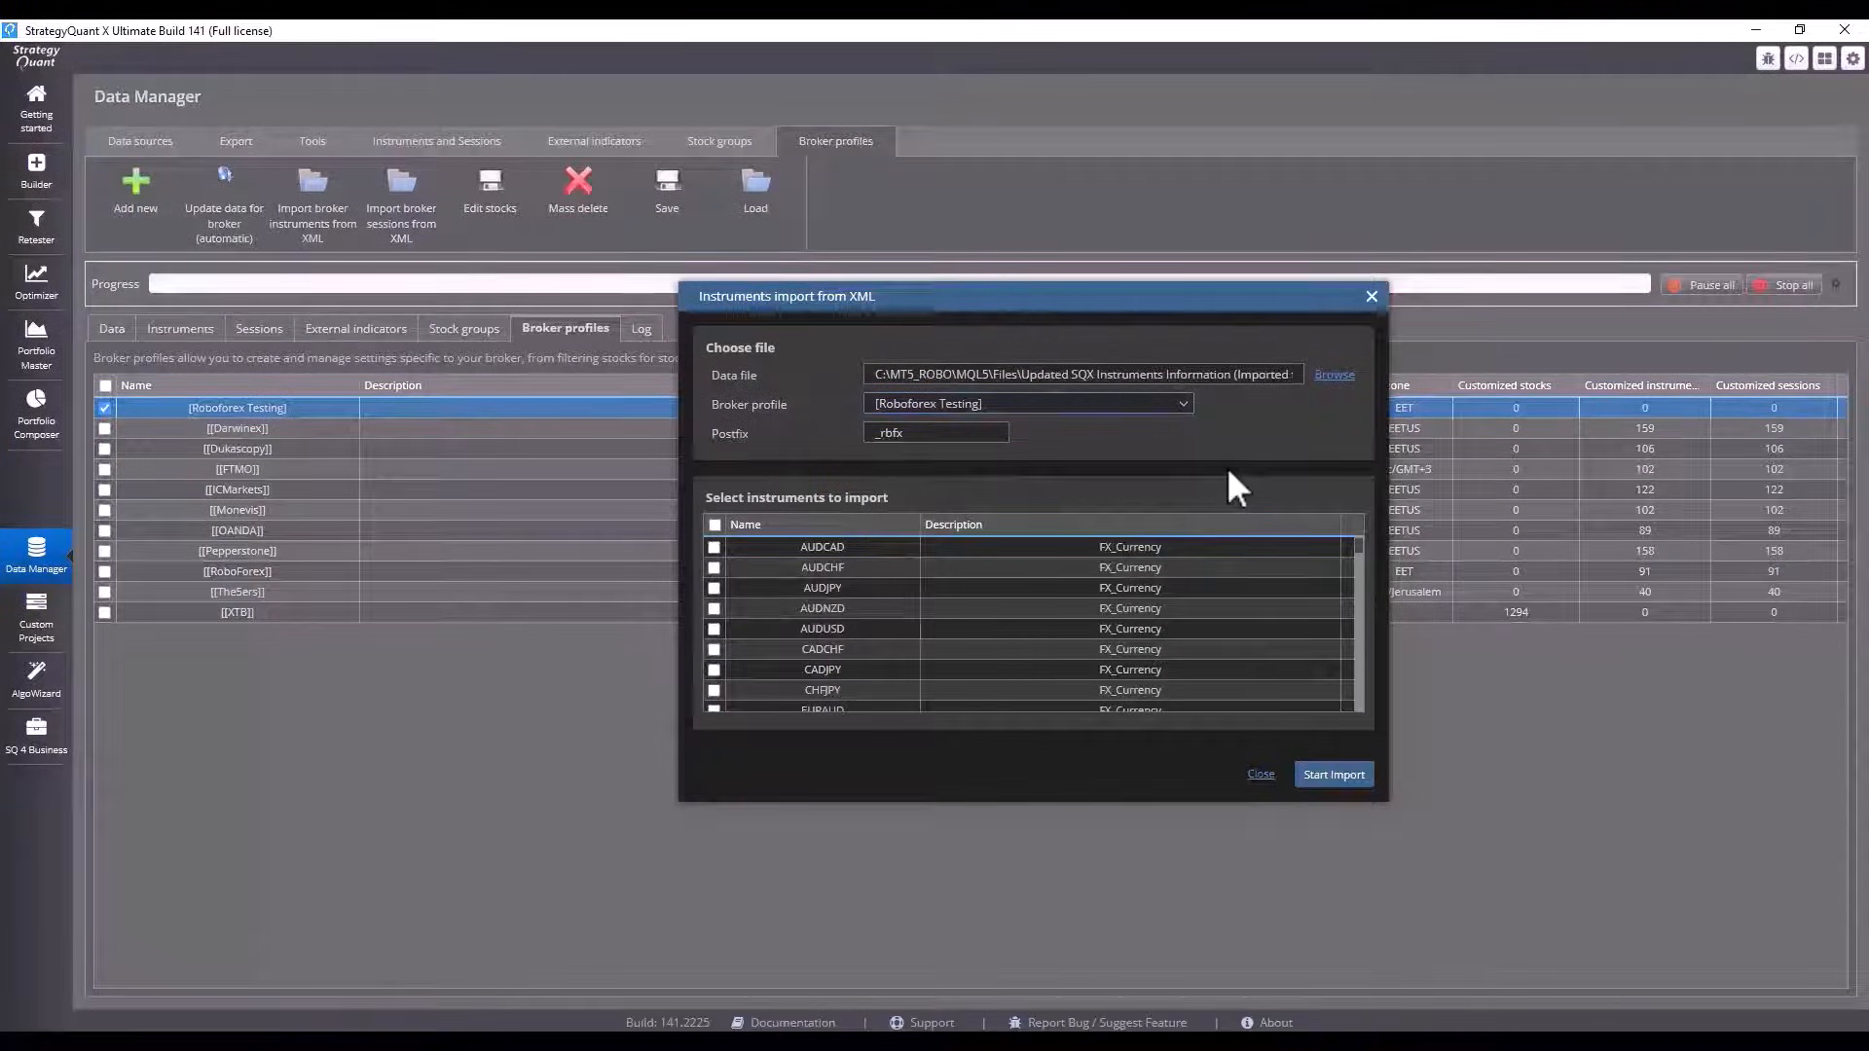
mouse_move(960, 460)
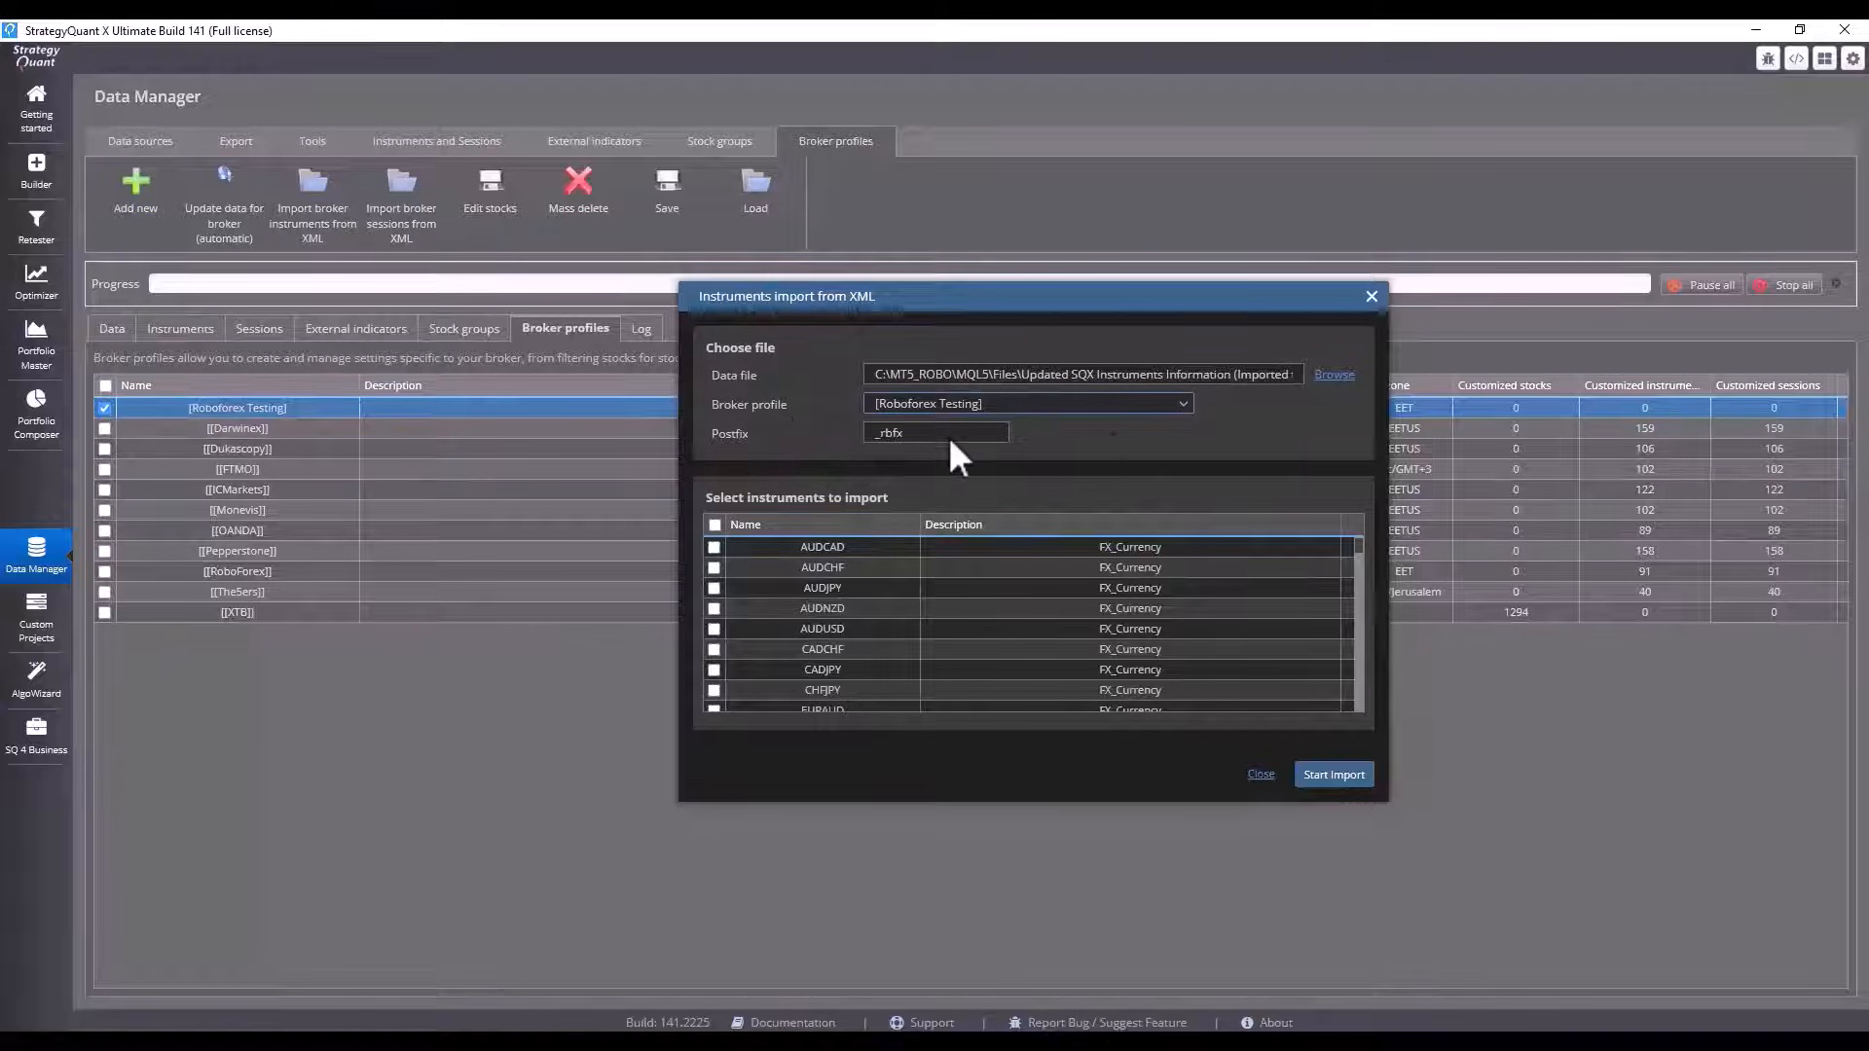
- Tick all 91 instruments in the list and start the import into Roboforex Testing
click(715, 523)
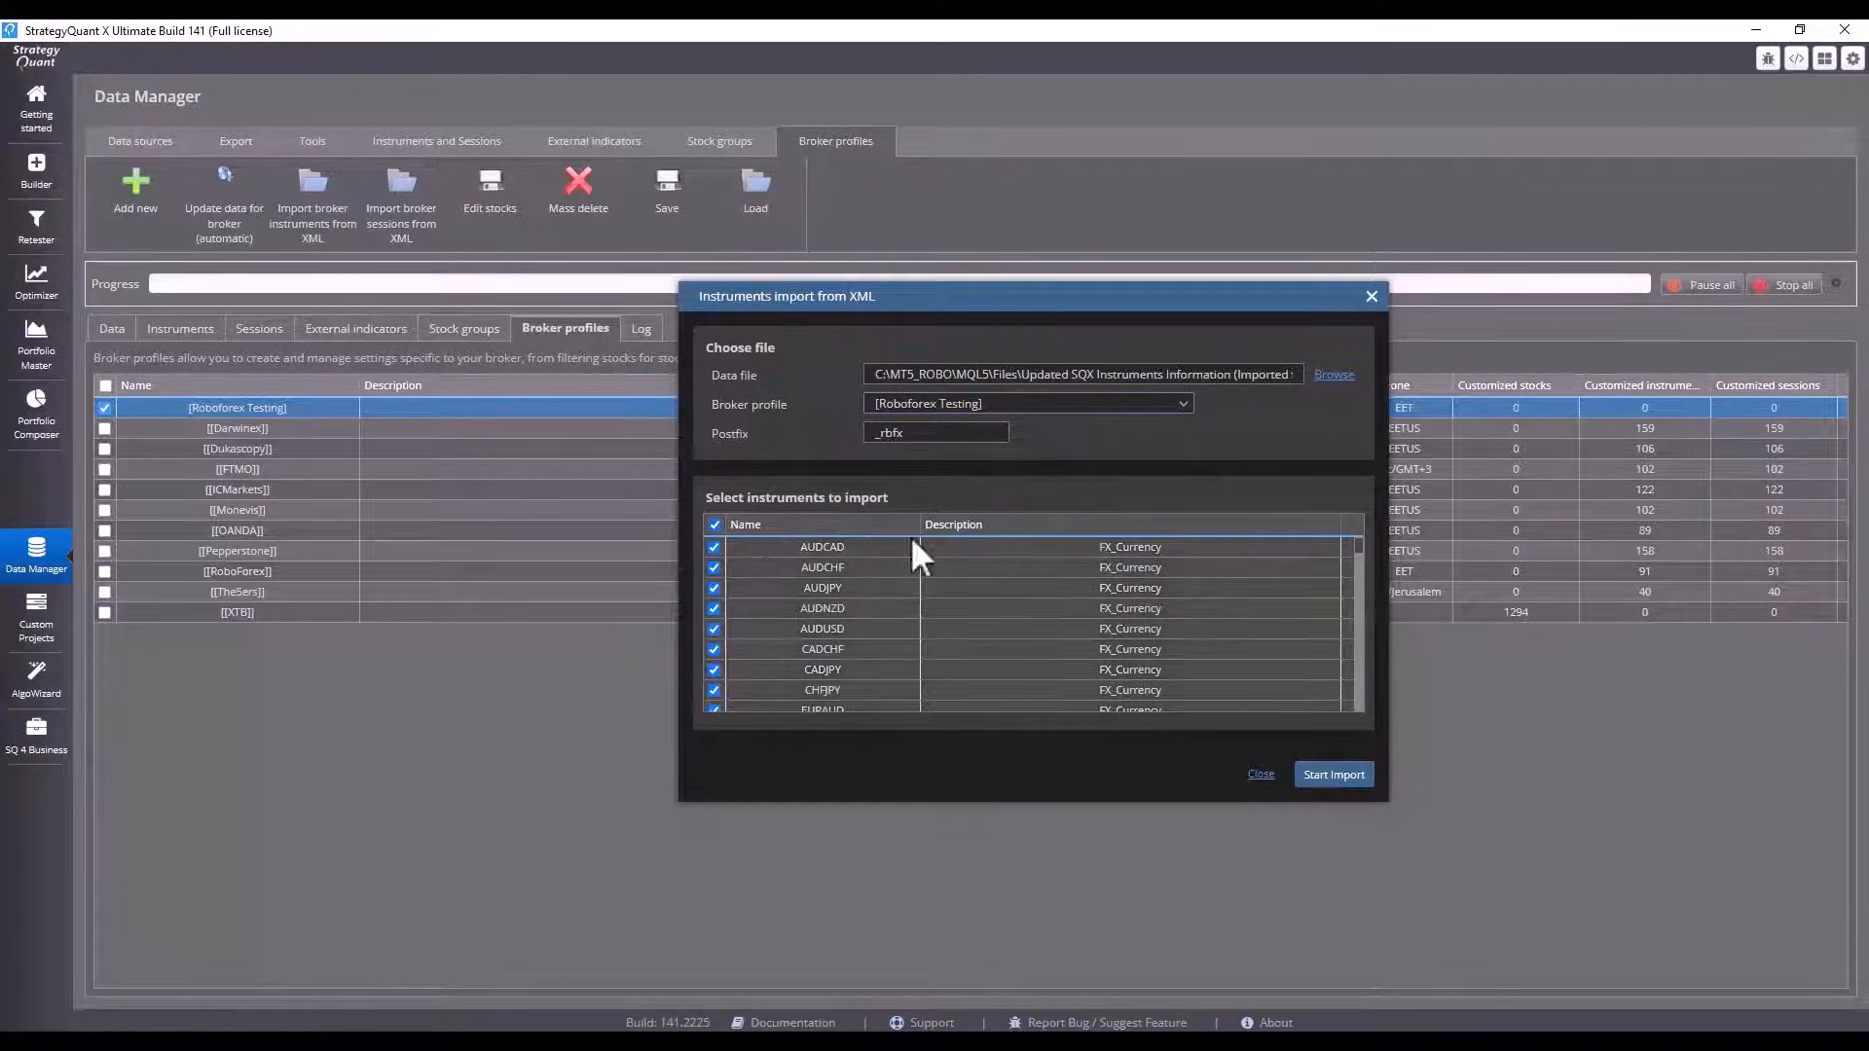
scroll(down, 3)
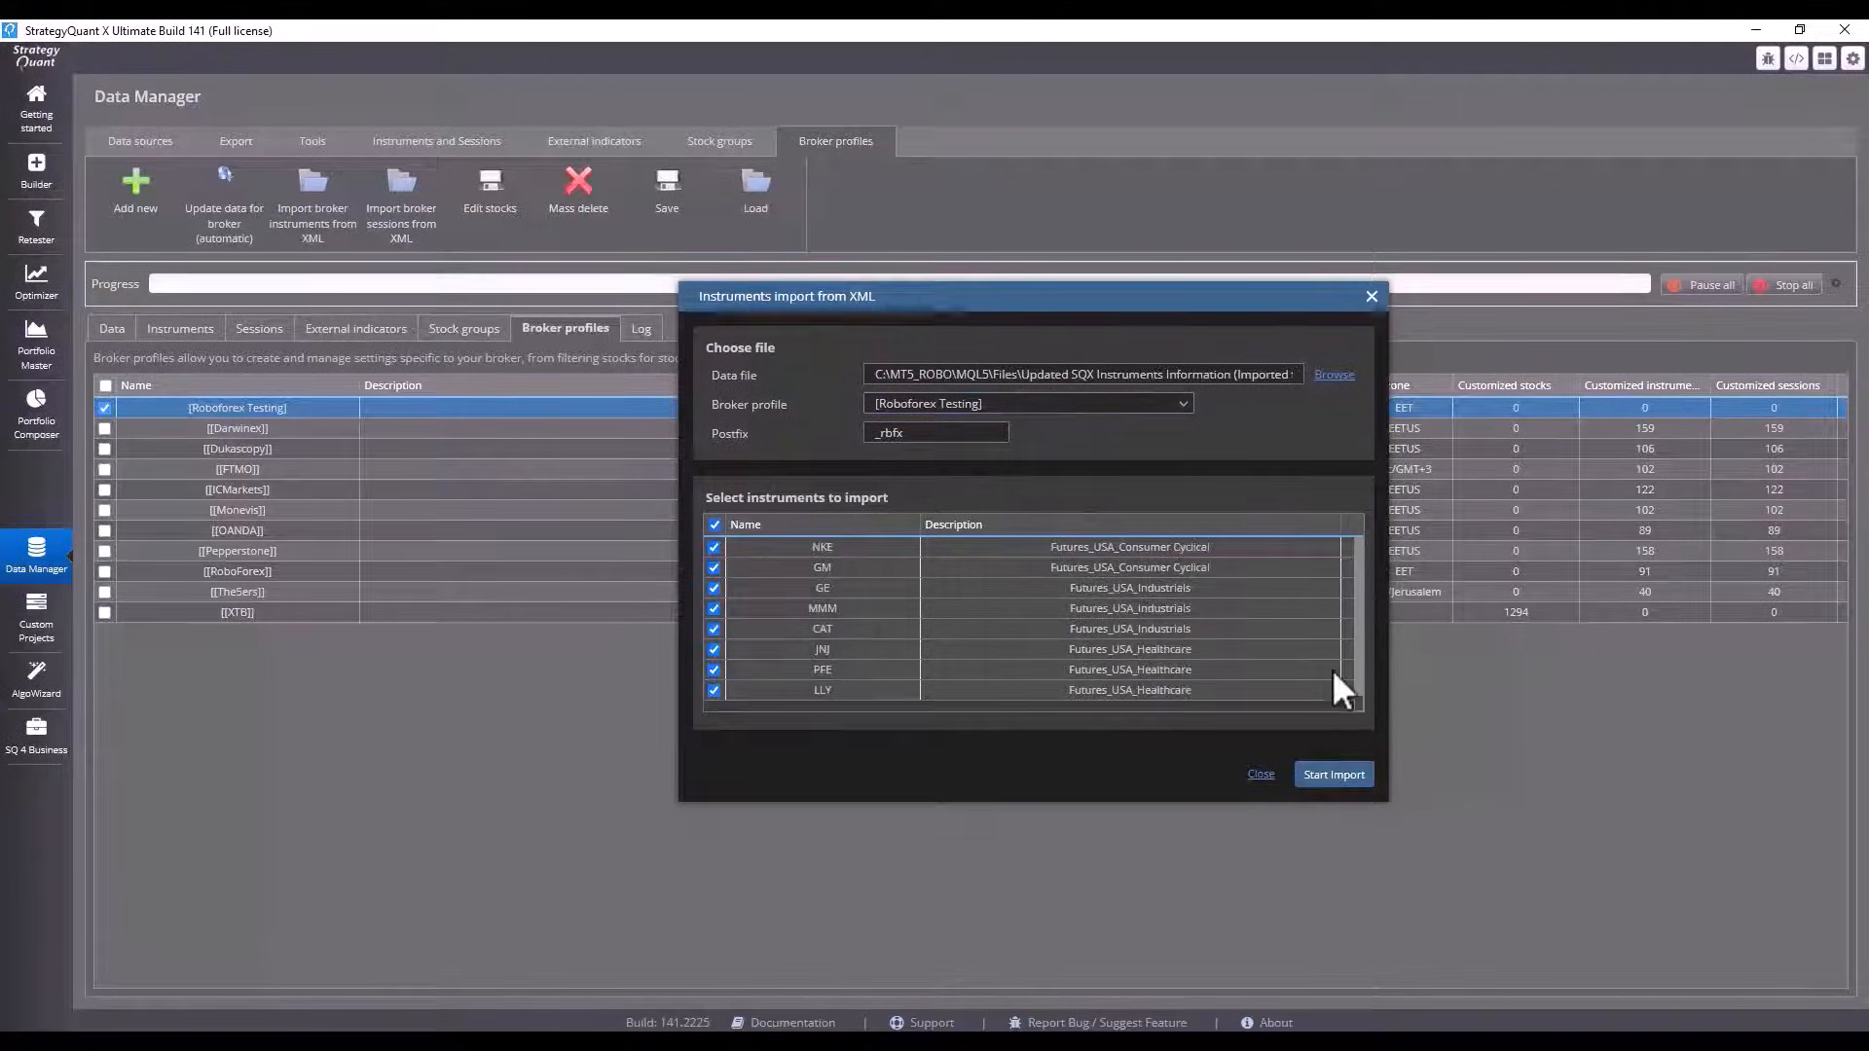
scroll(up, 3)
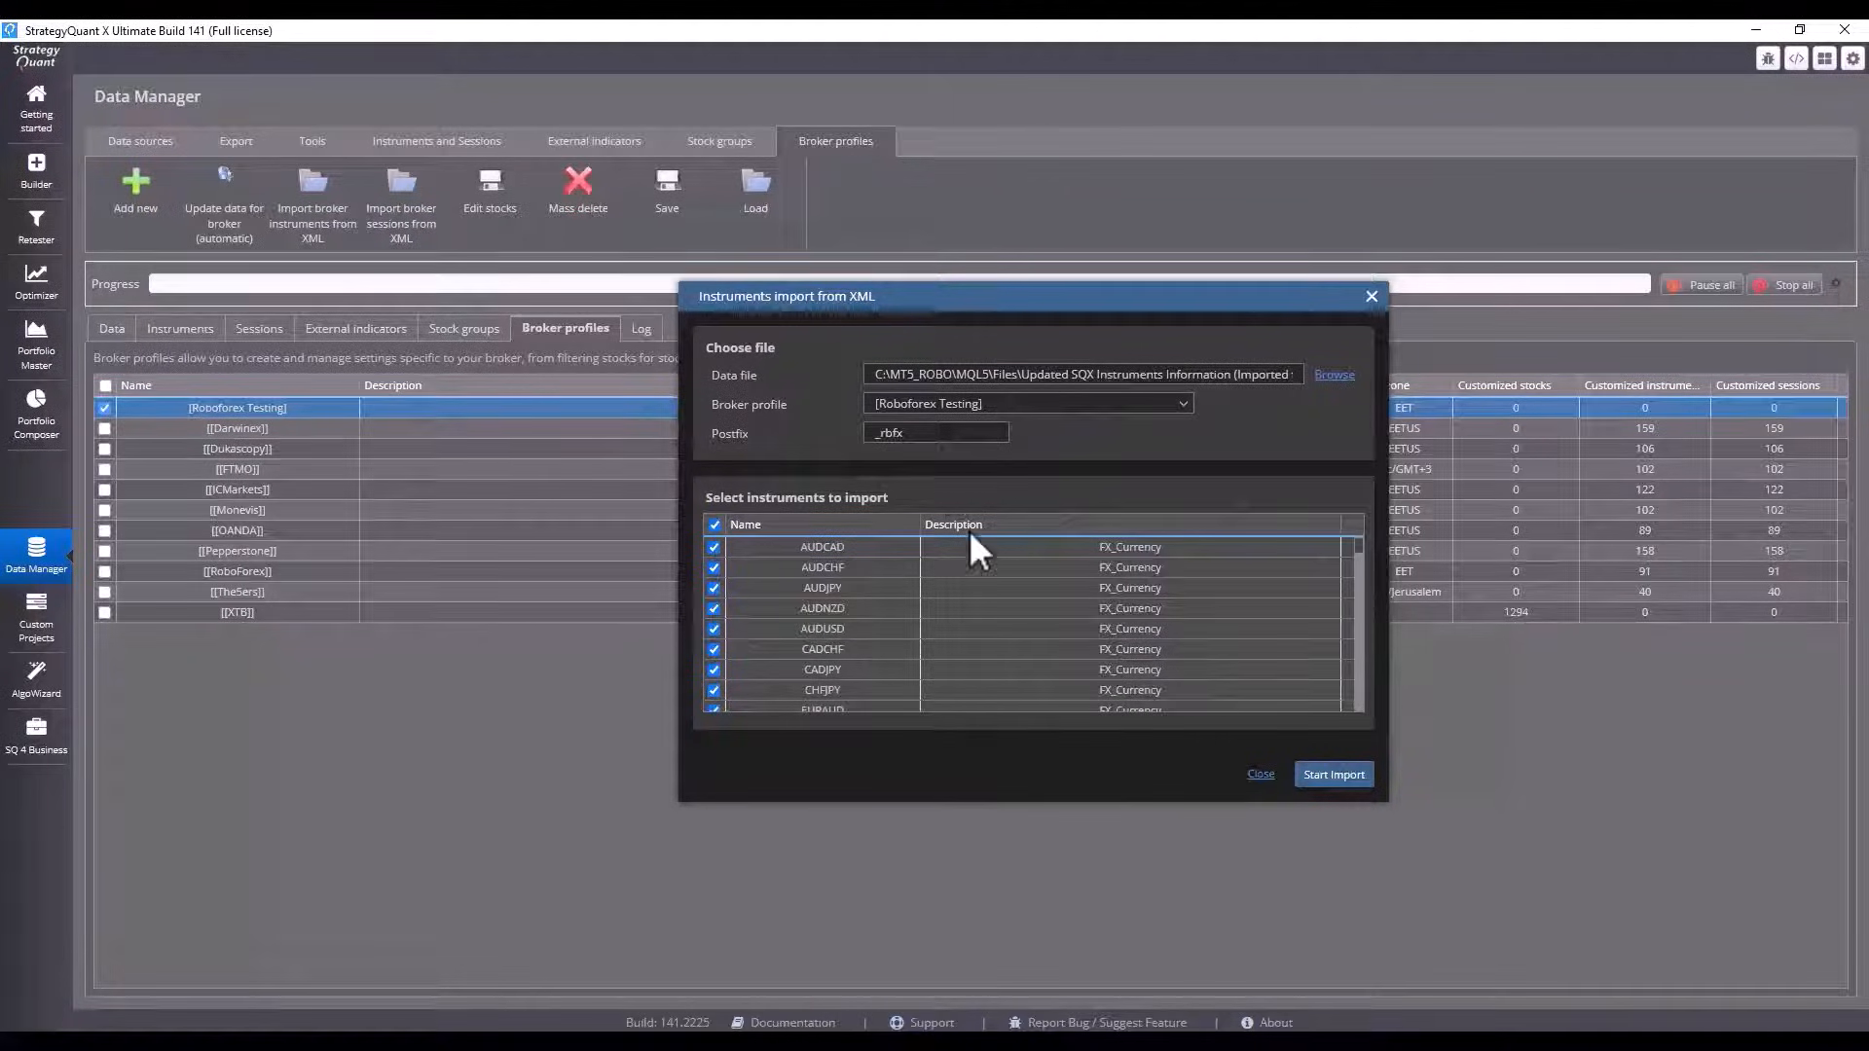
mouse_move(1331, 773)
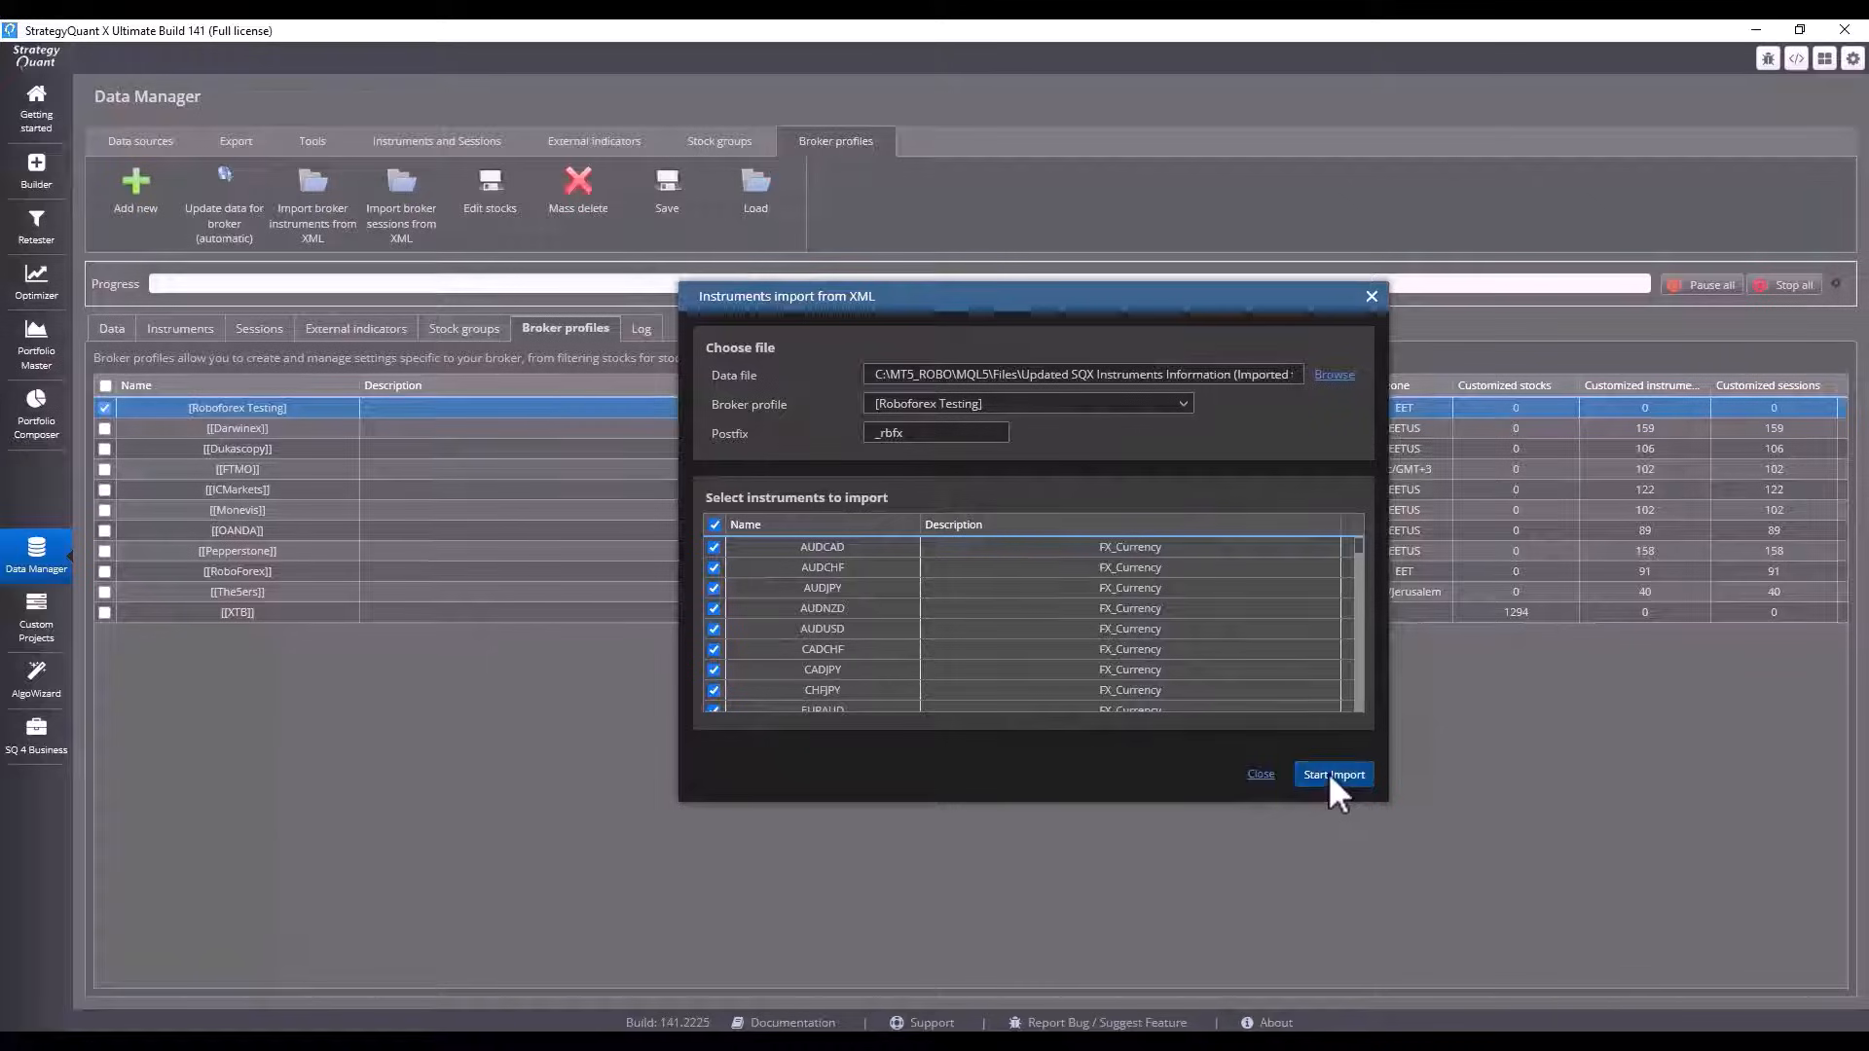
click(1332, 773)
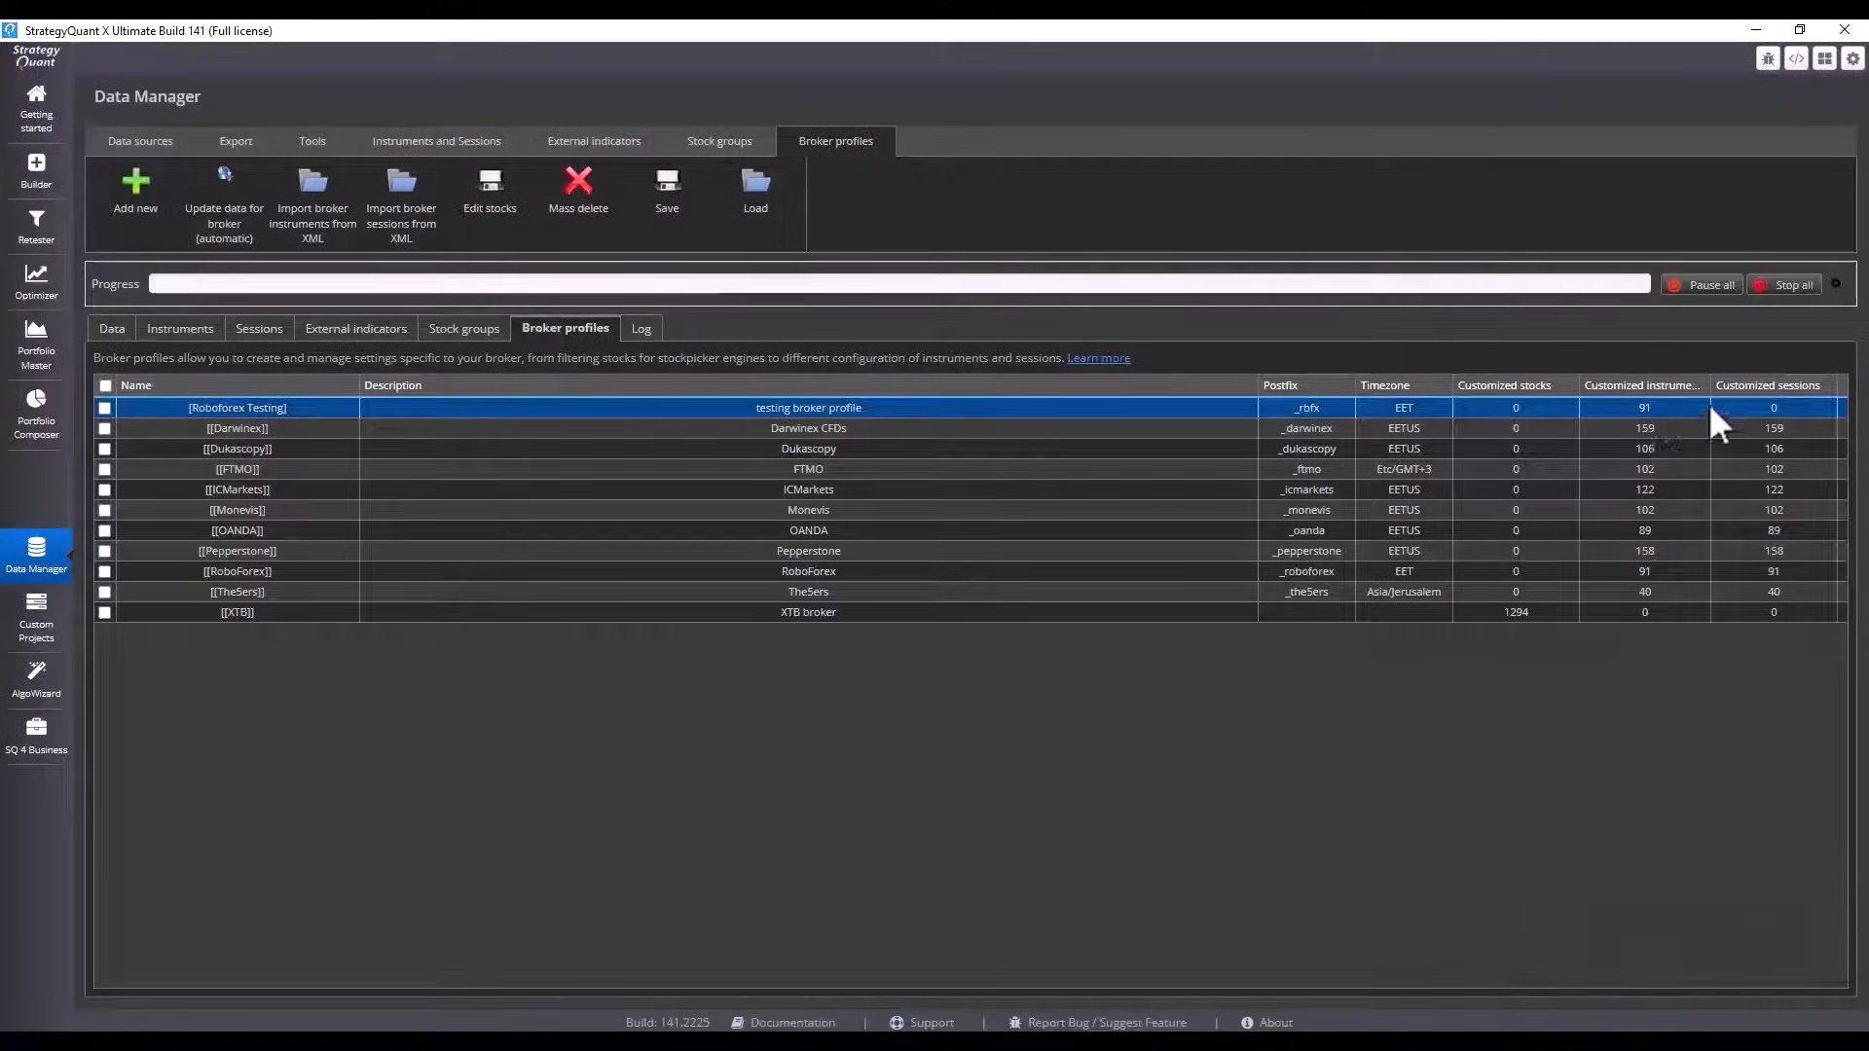
- Import all 91 sessions from the Sessions XML into the Roboforex Testing profile
click(105, 407)
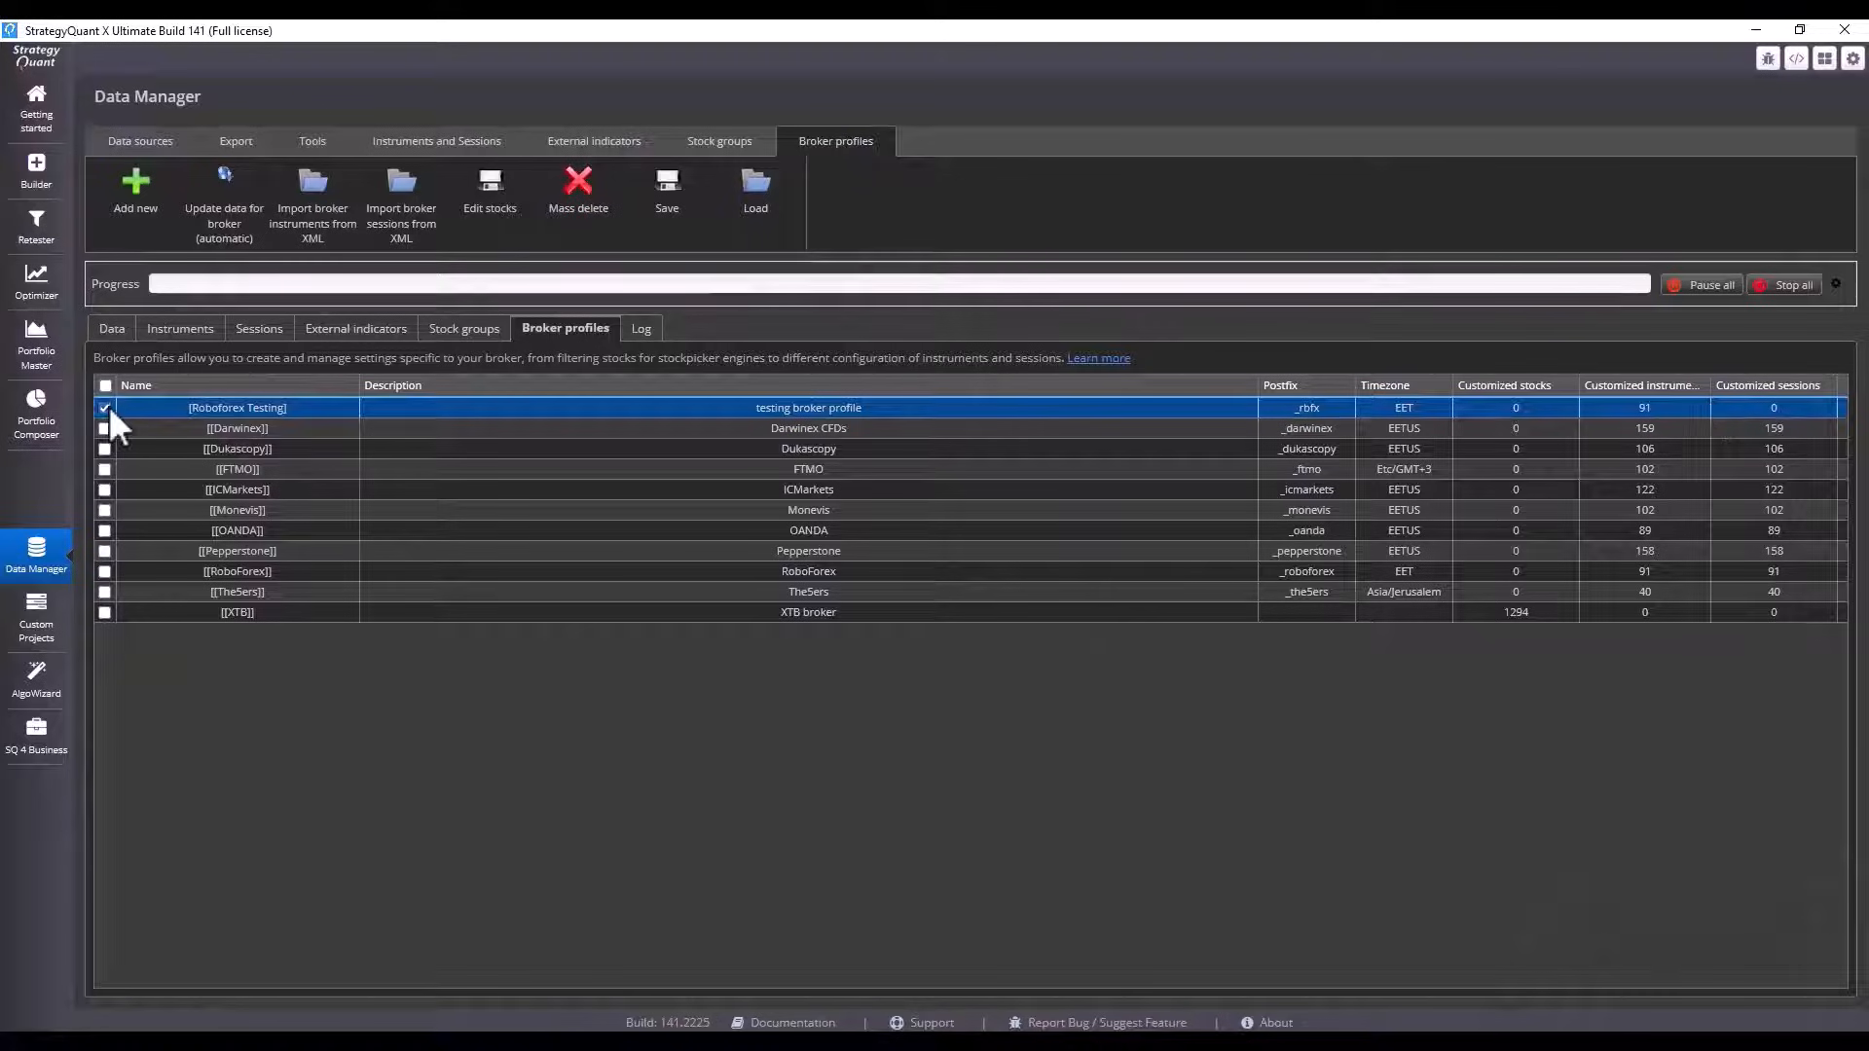
click(401, 191)
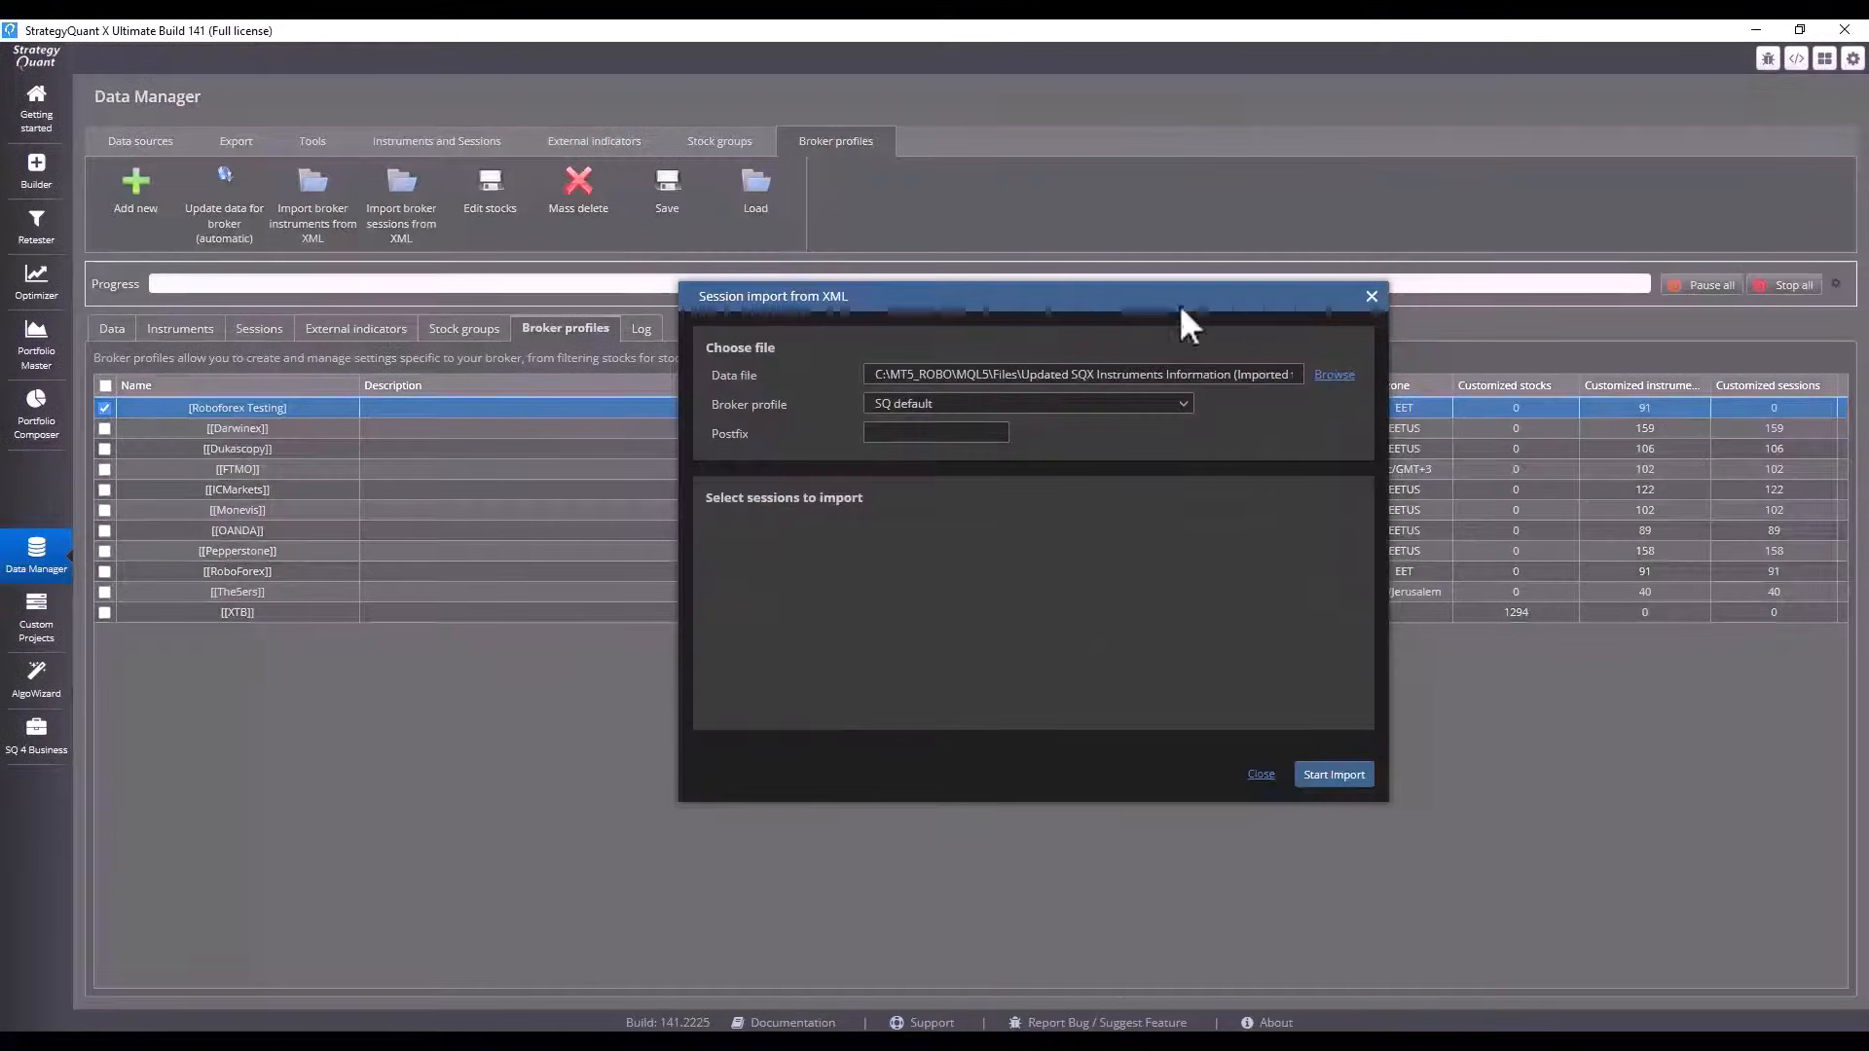
click(1026, 403)
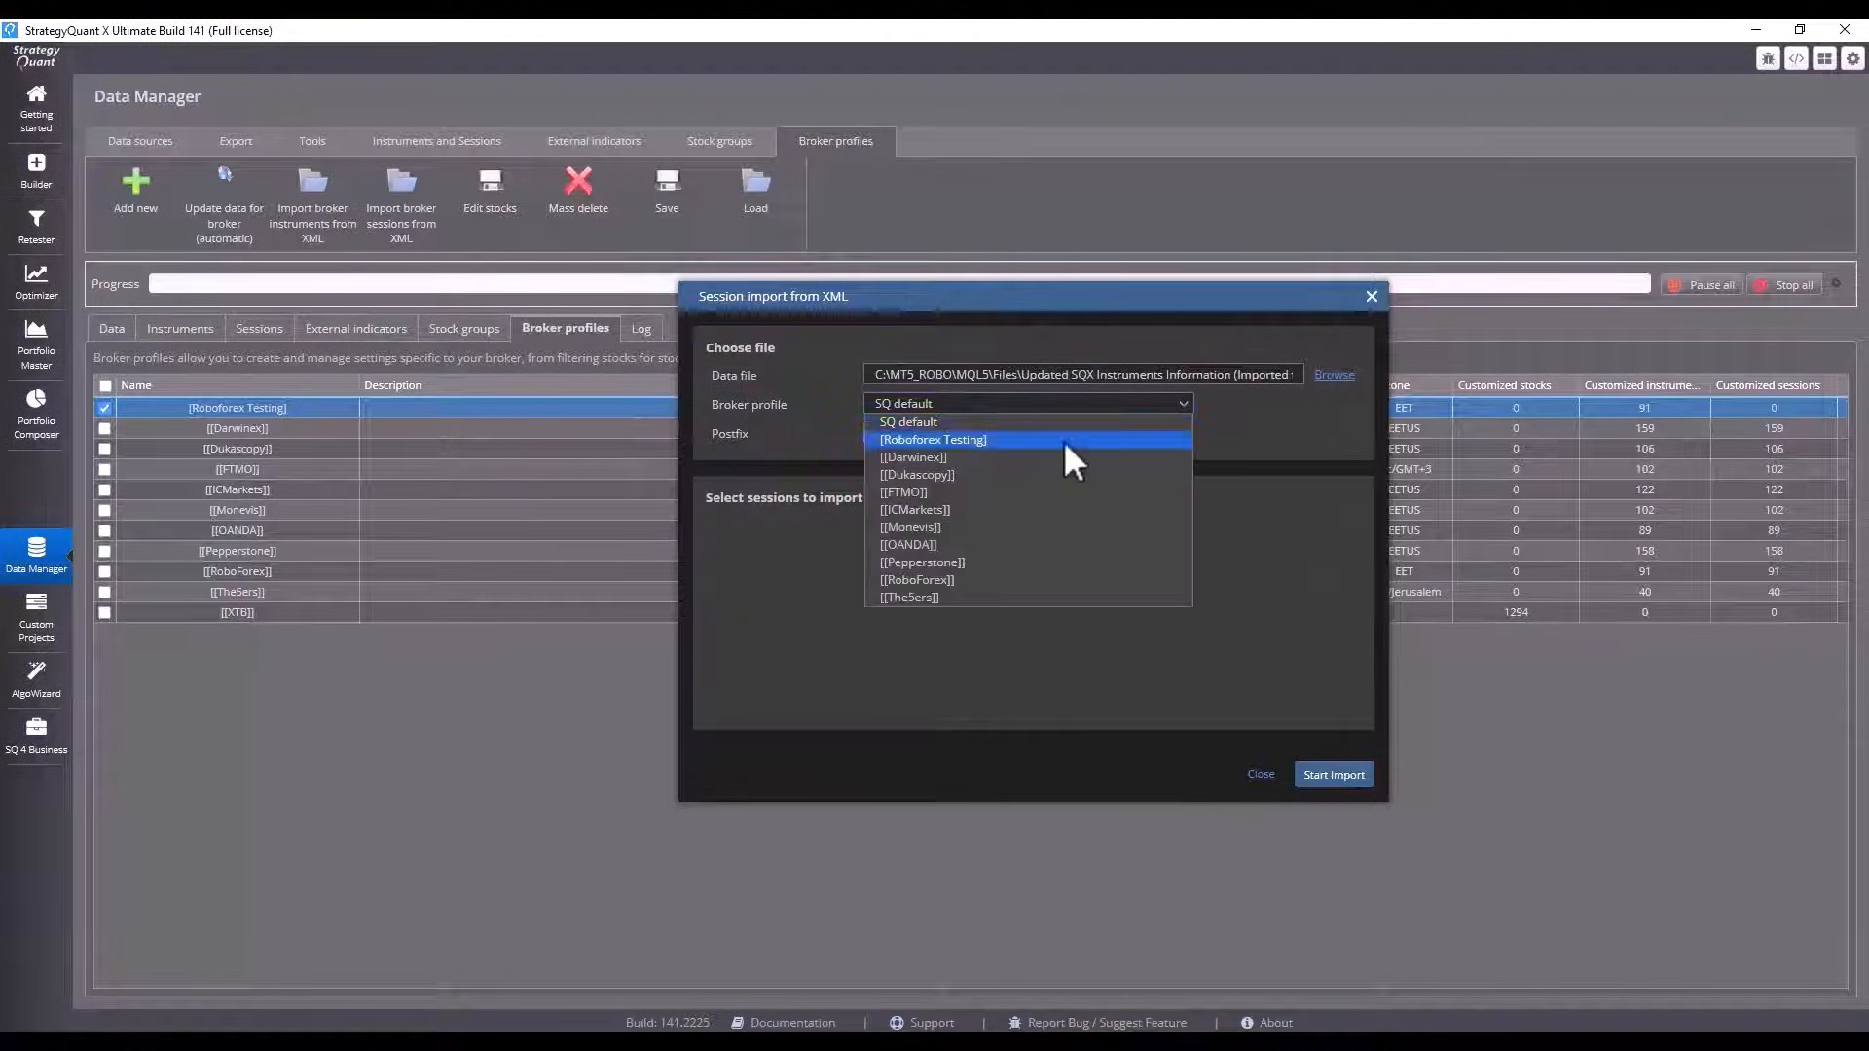
click(1334, 374)
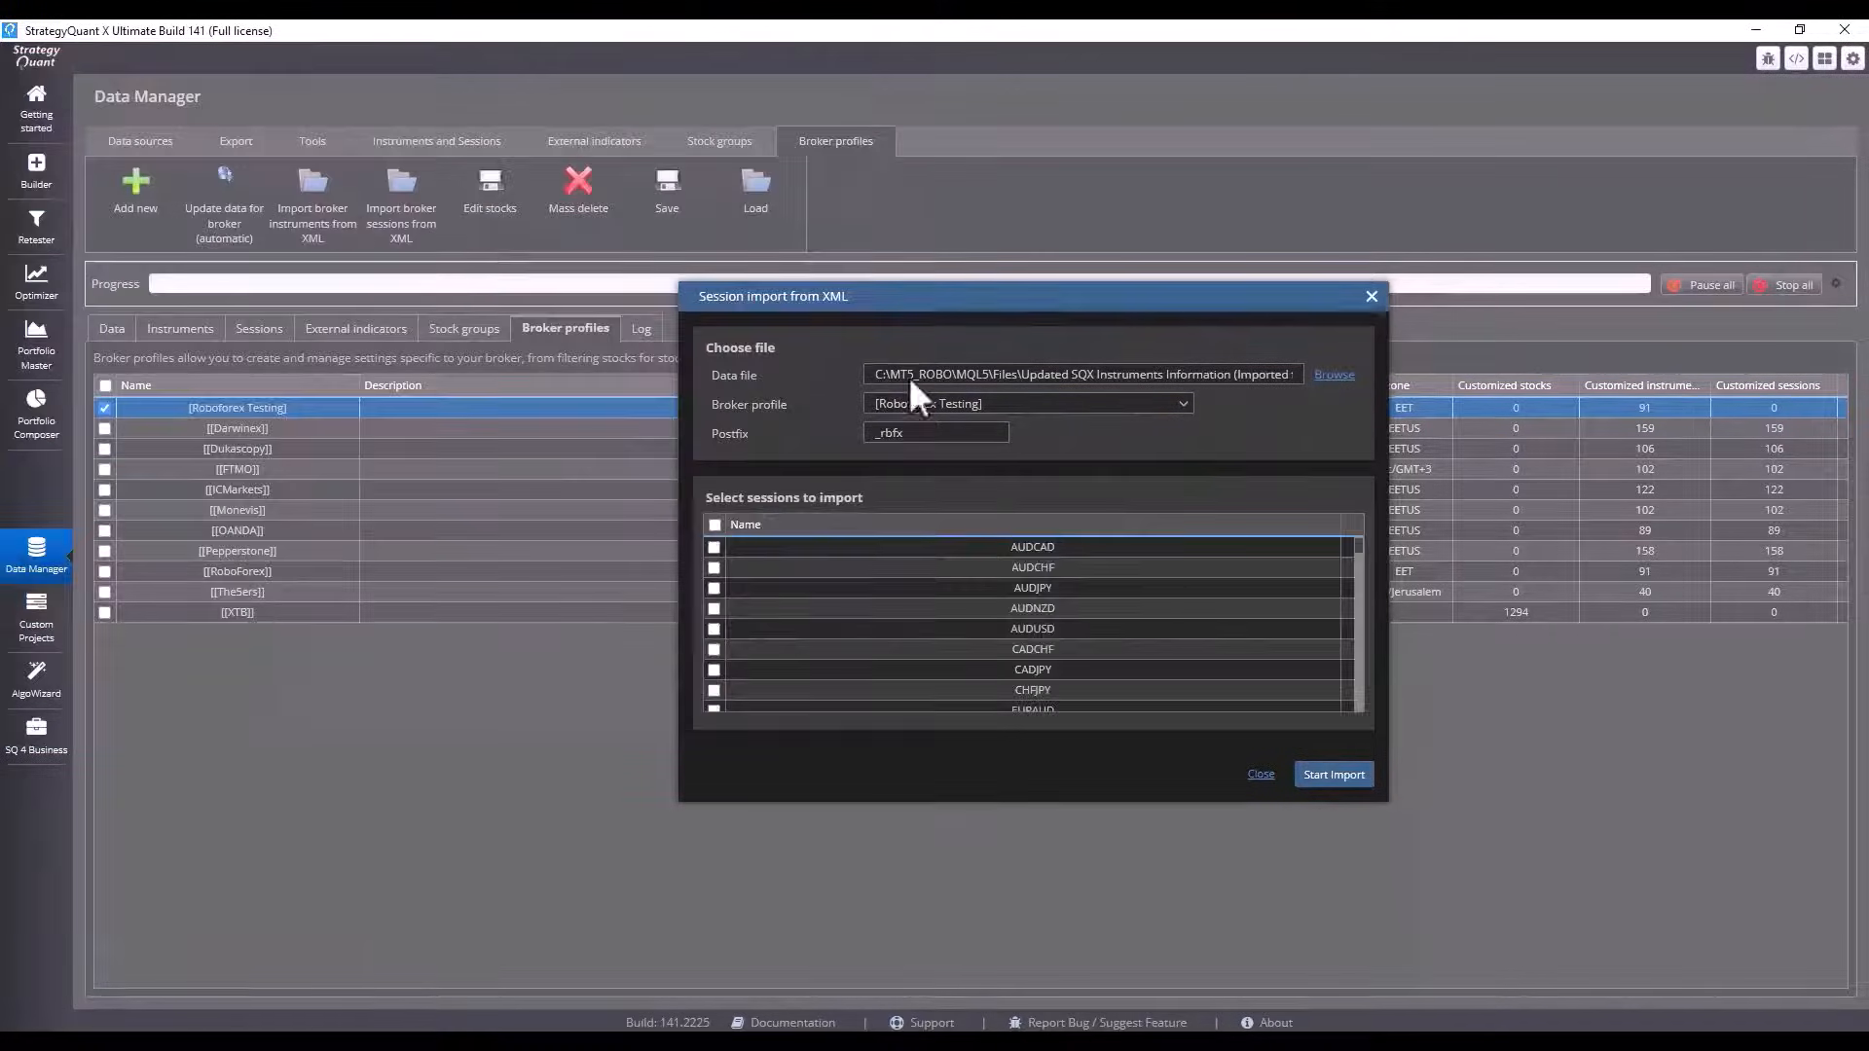
click(714, 524)
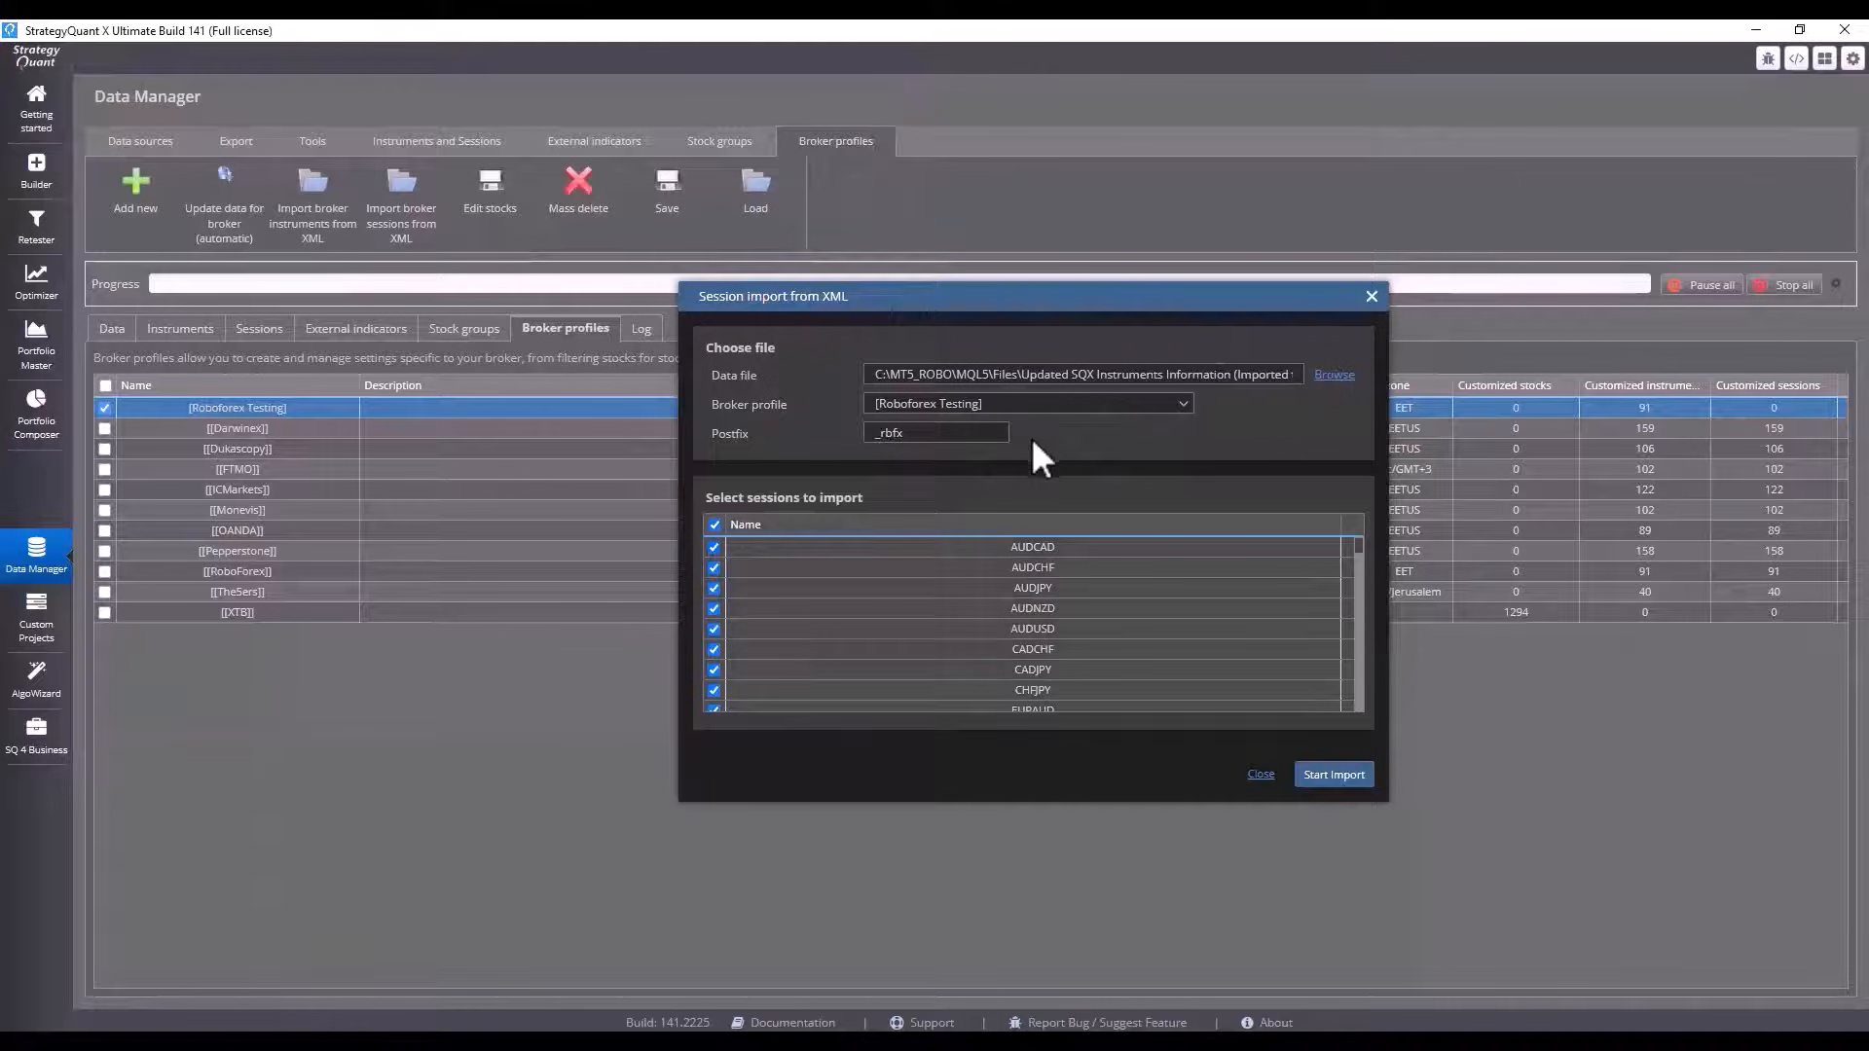
mouse_move(645, 680)
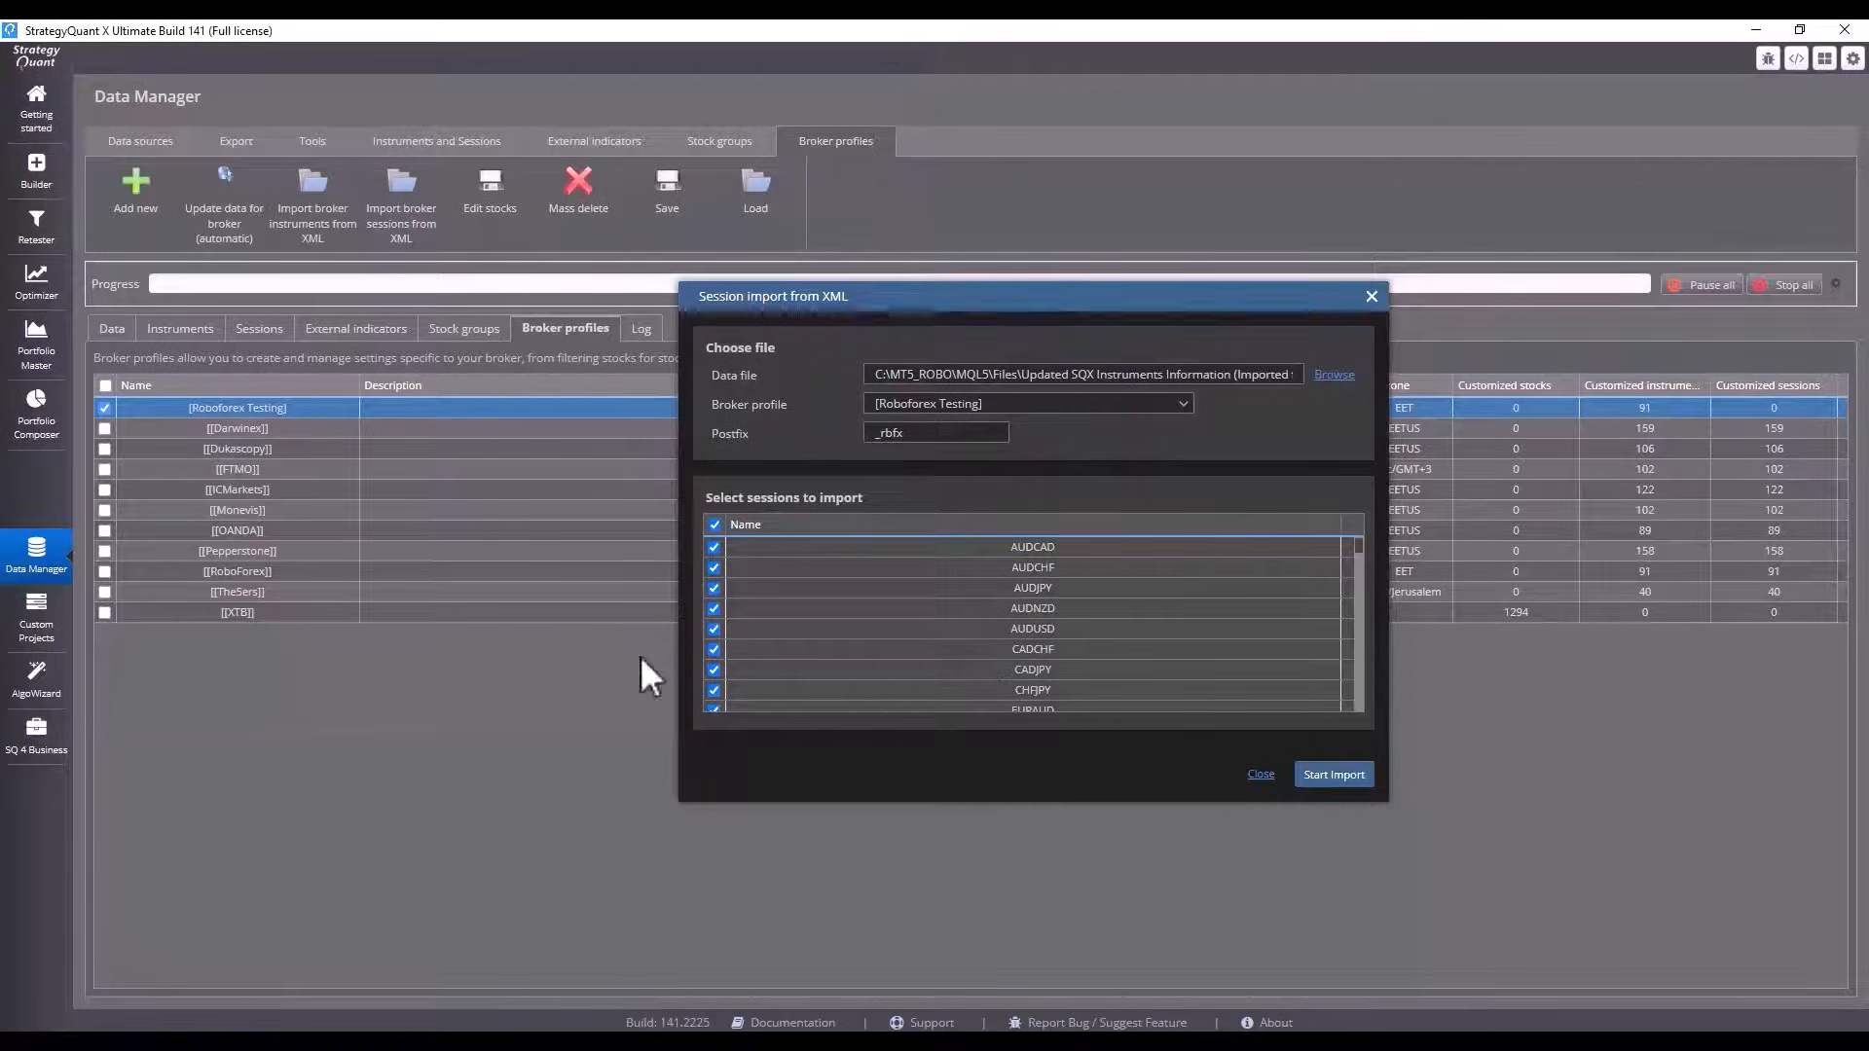
mouse_move(1311, 578)
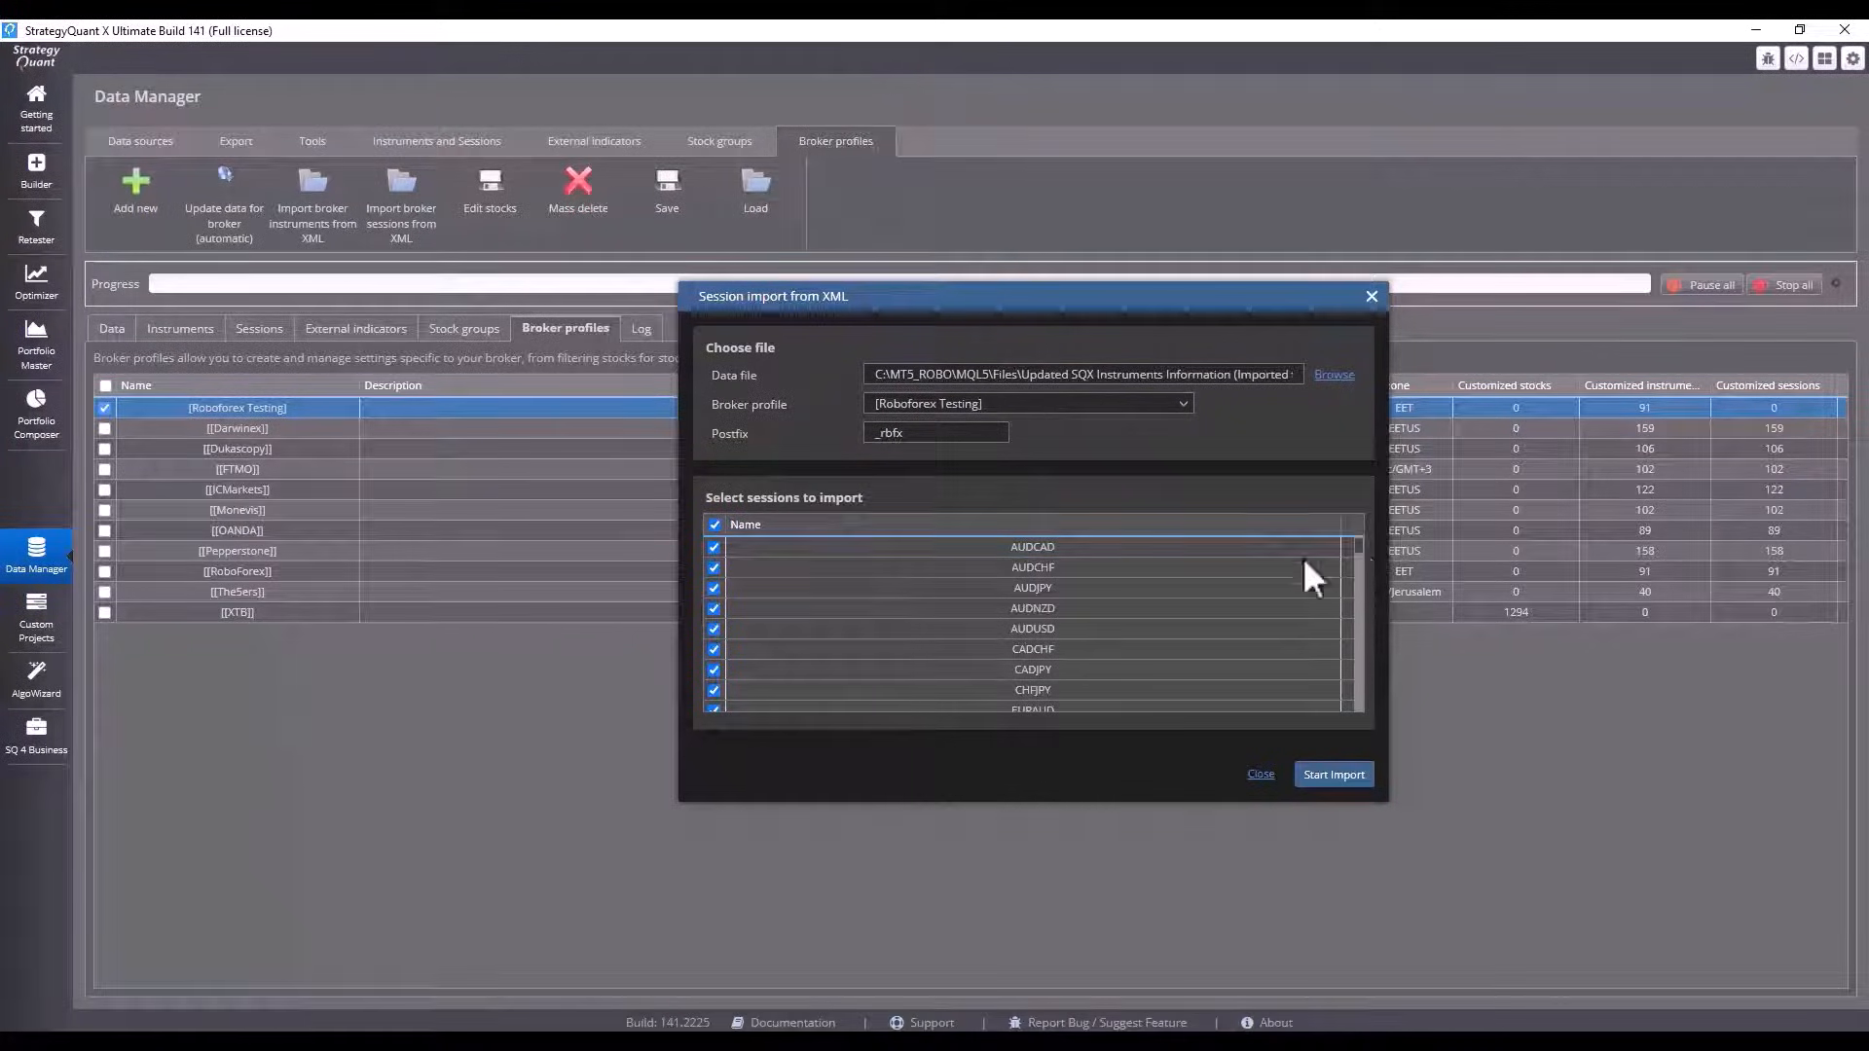
mouse_move(775, 685)
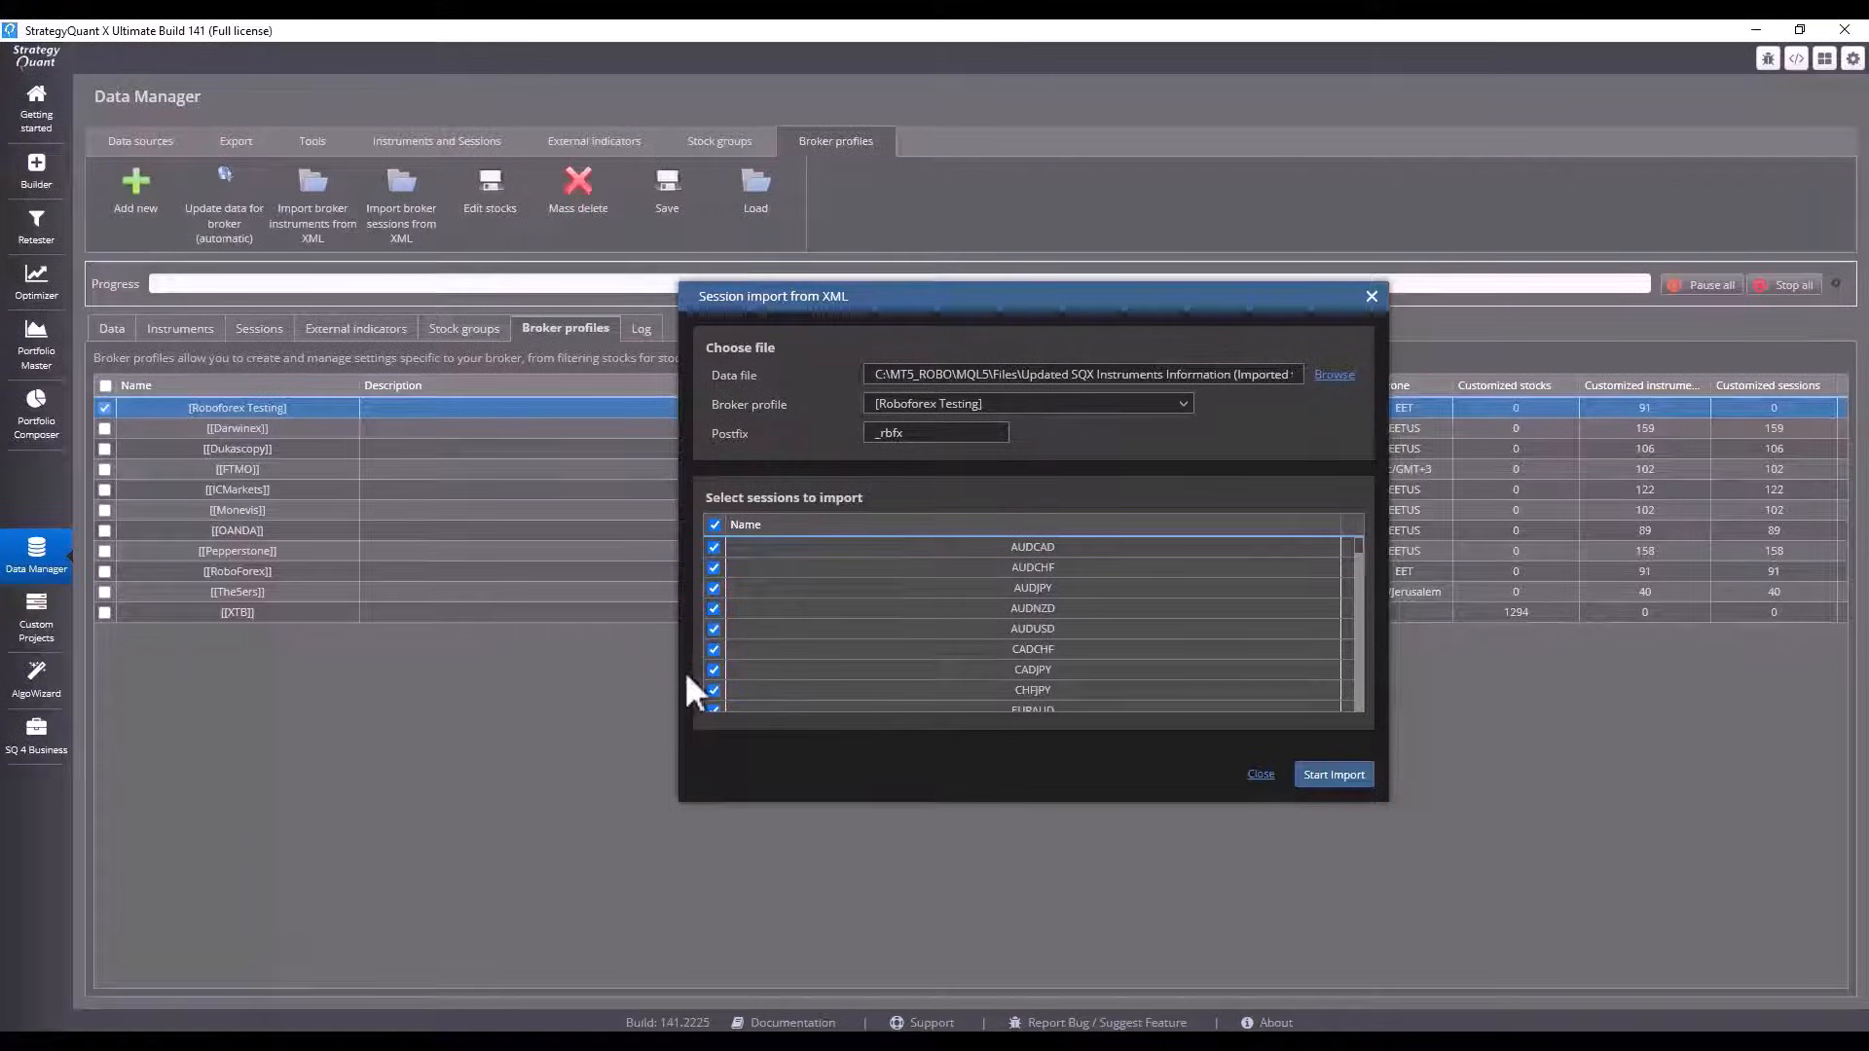
mouse_move(191, 576)
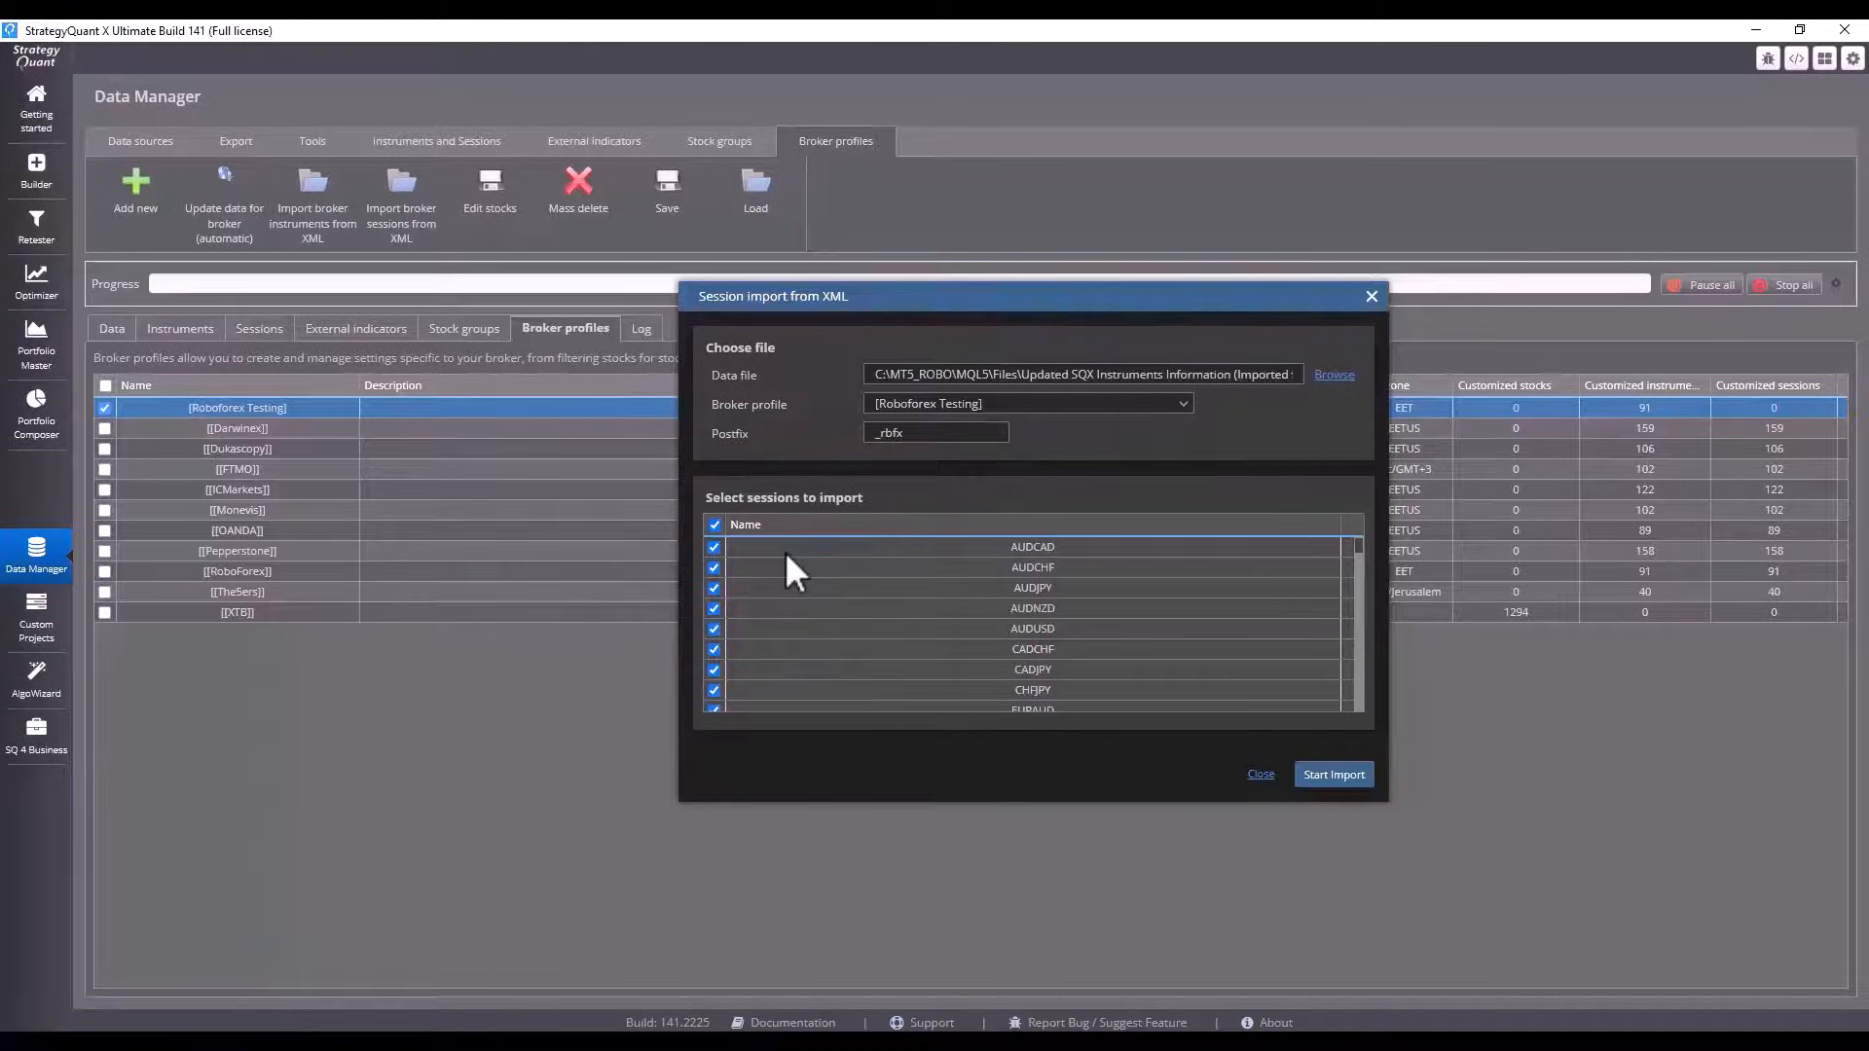
mouse_move(787, 555)
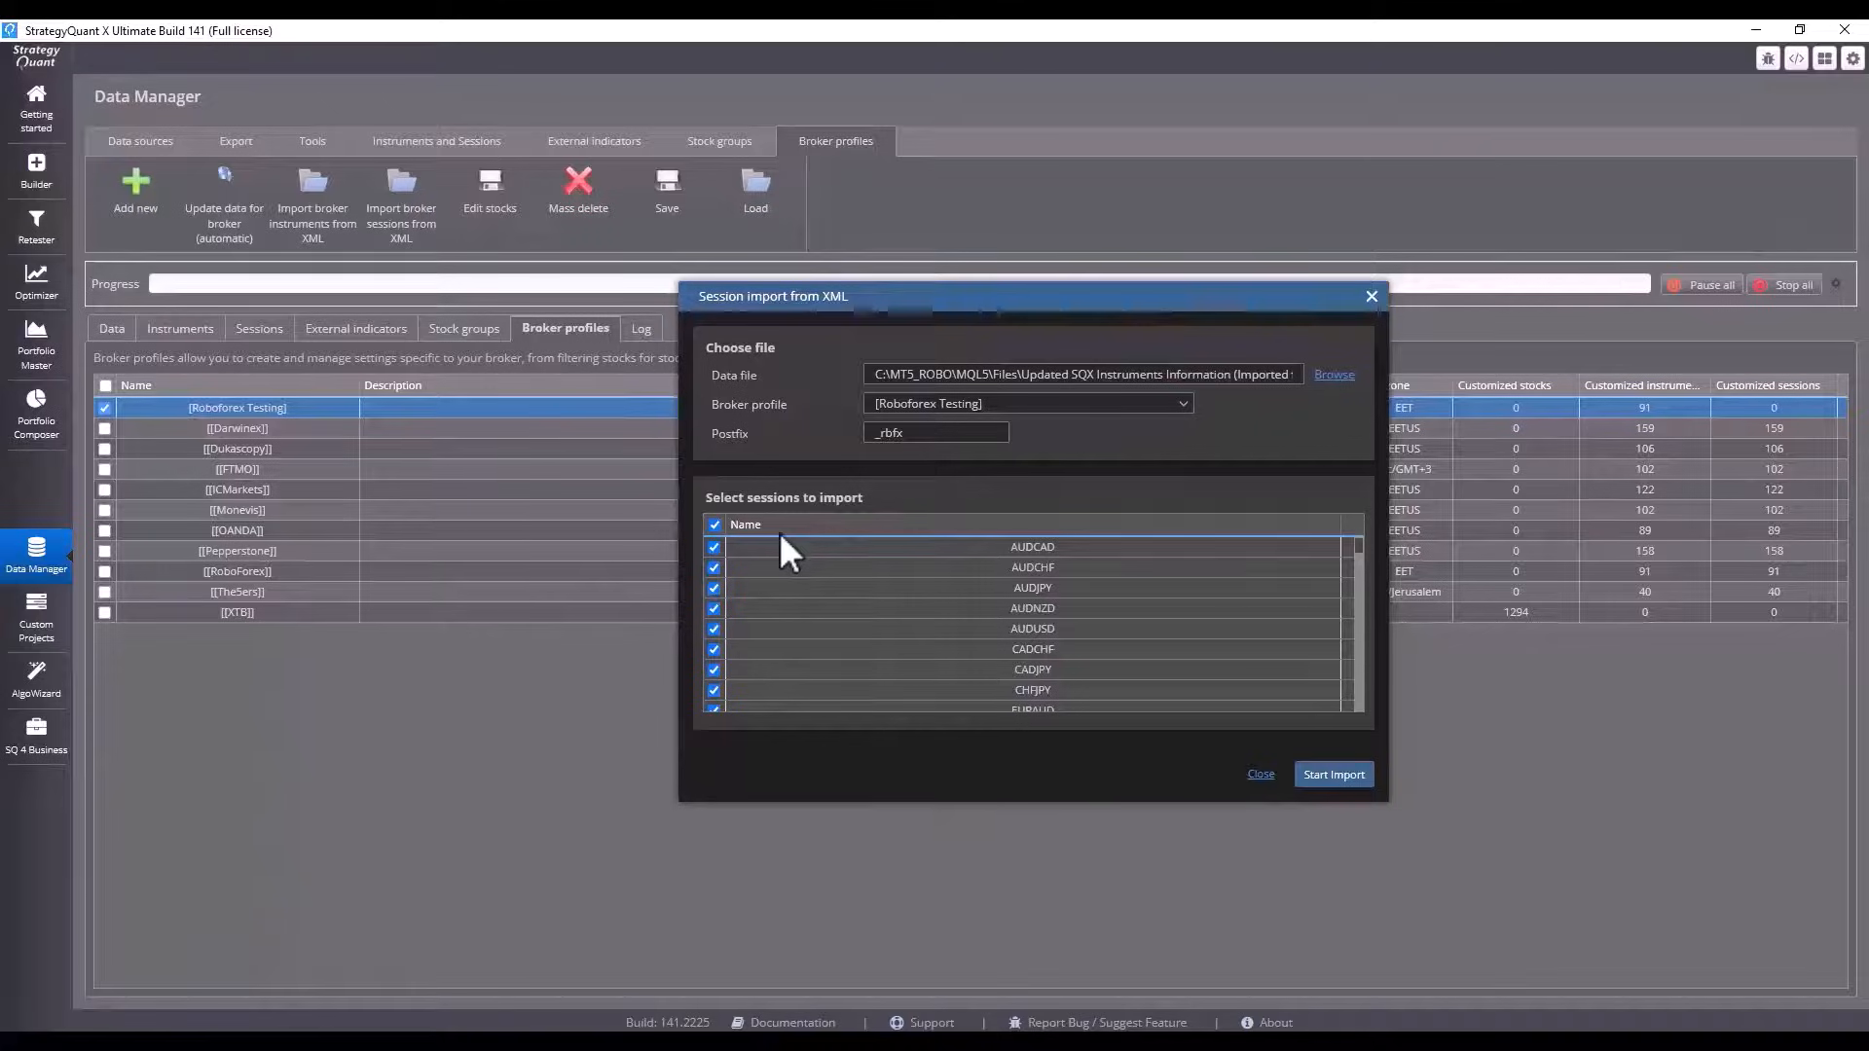
click(1332, 773)
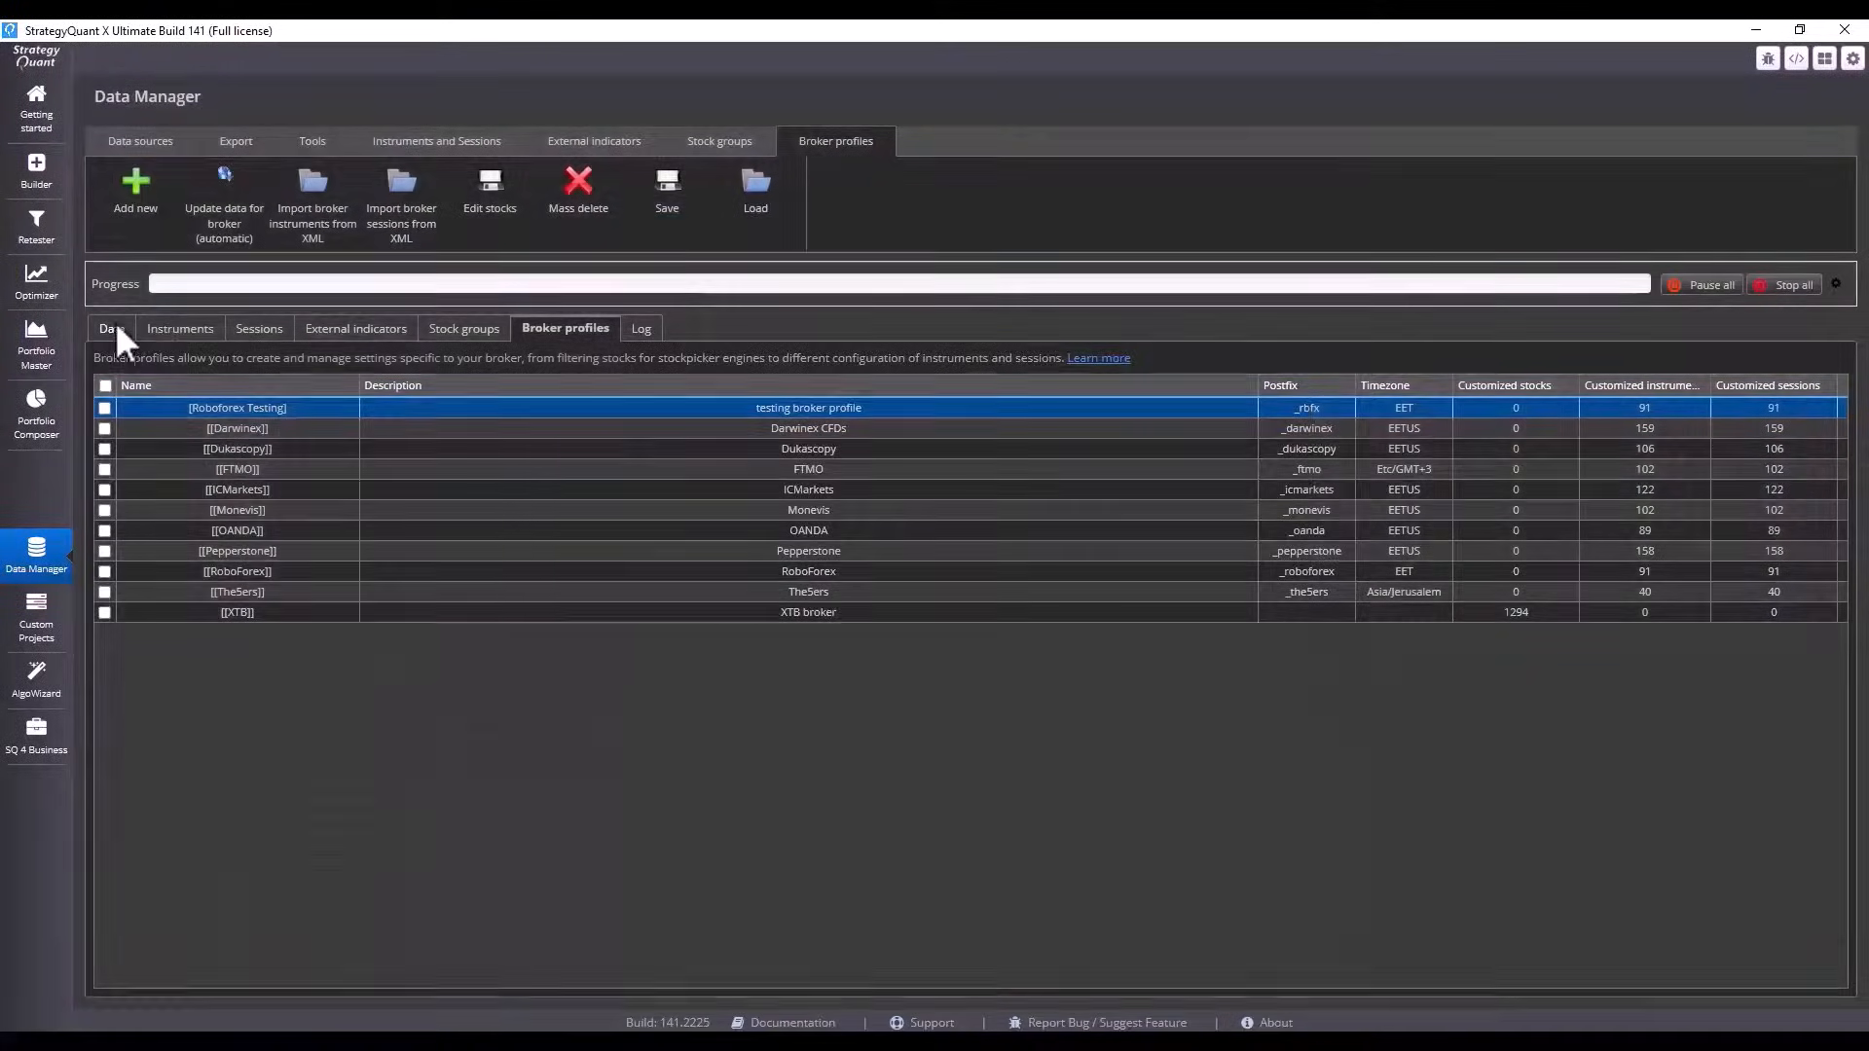
click(135, 190)
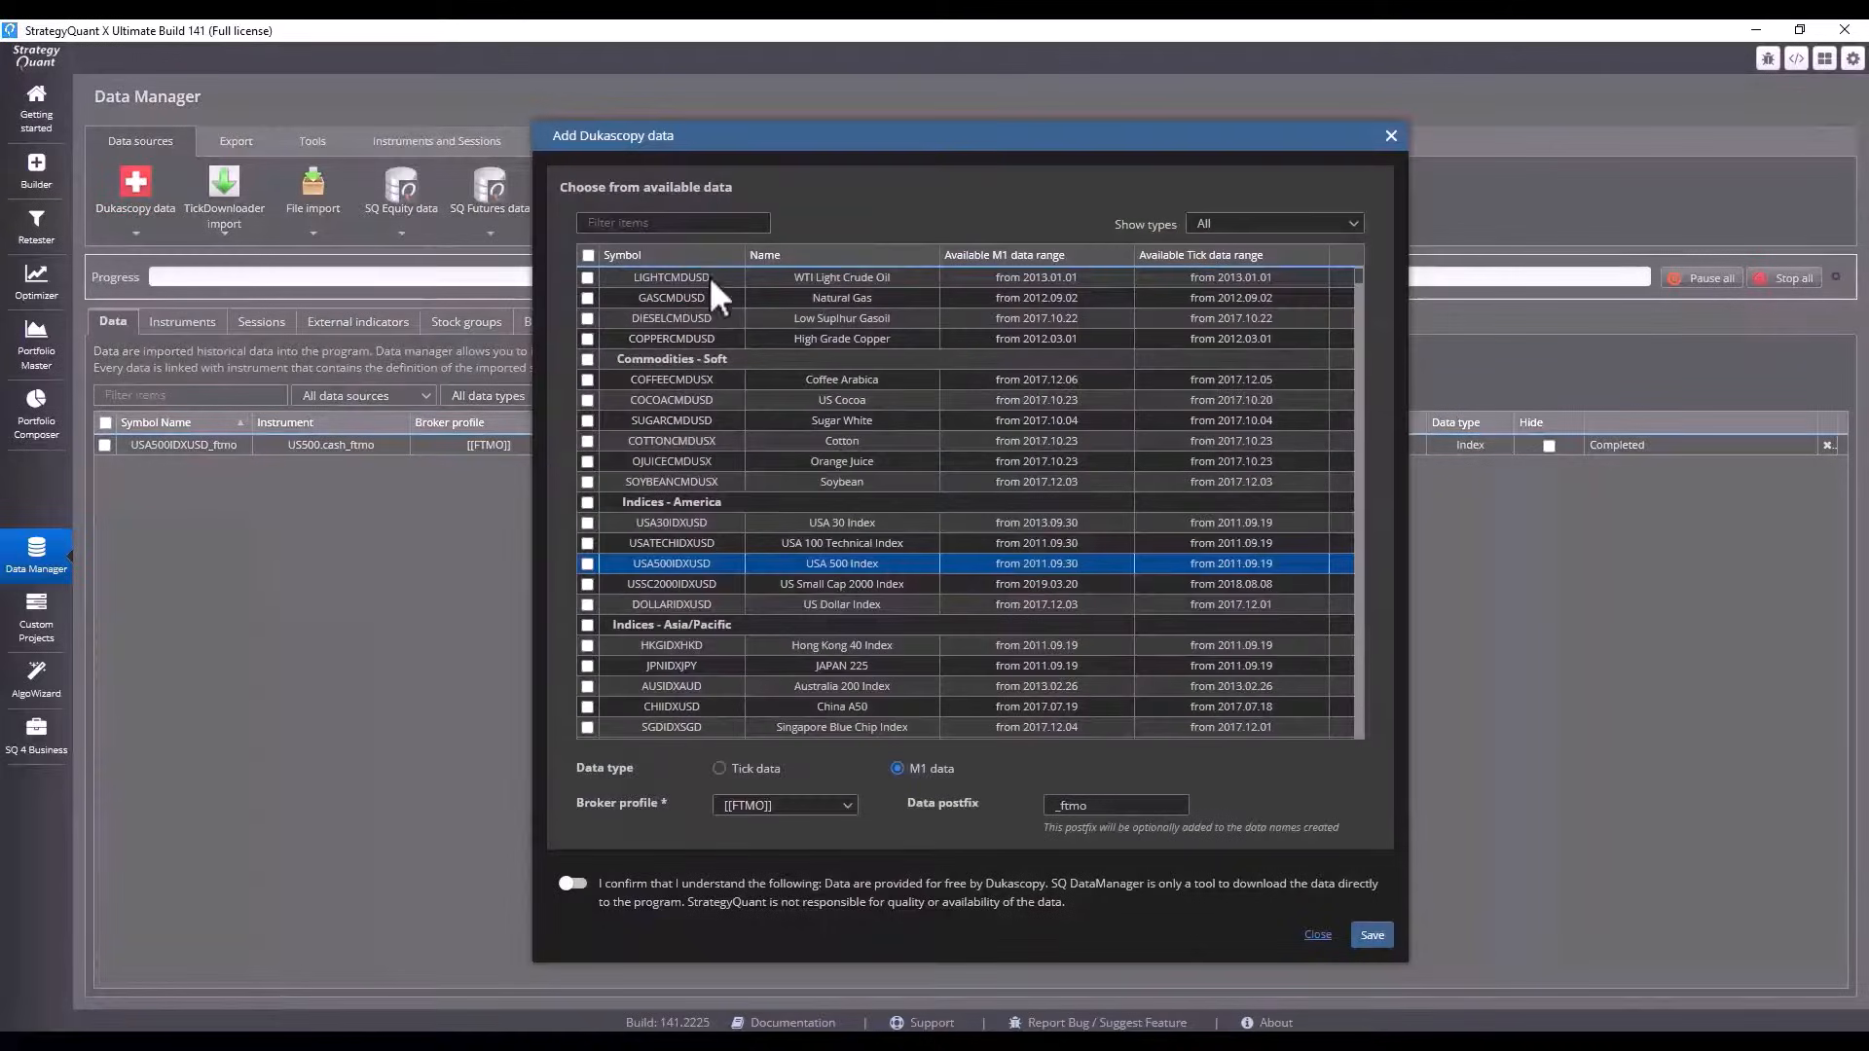
click(783, 804)
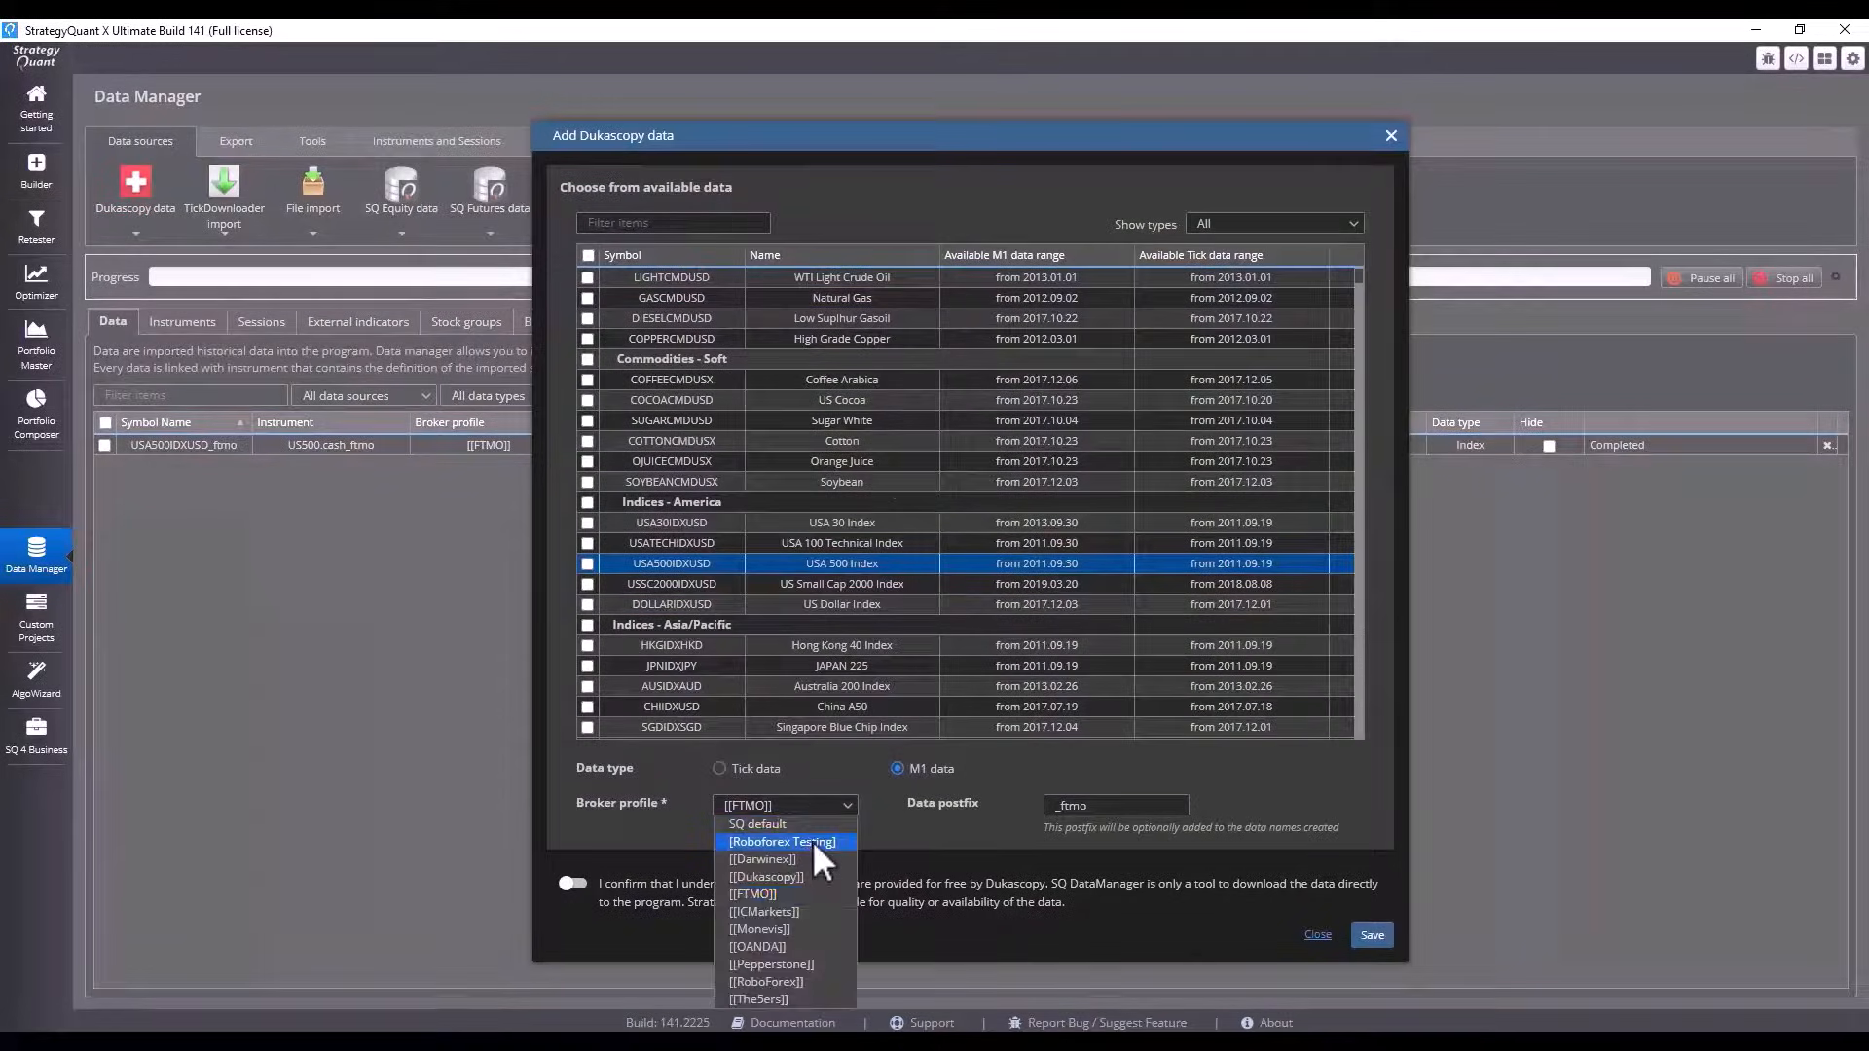
click(782, 841)
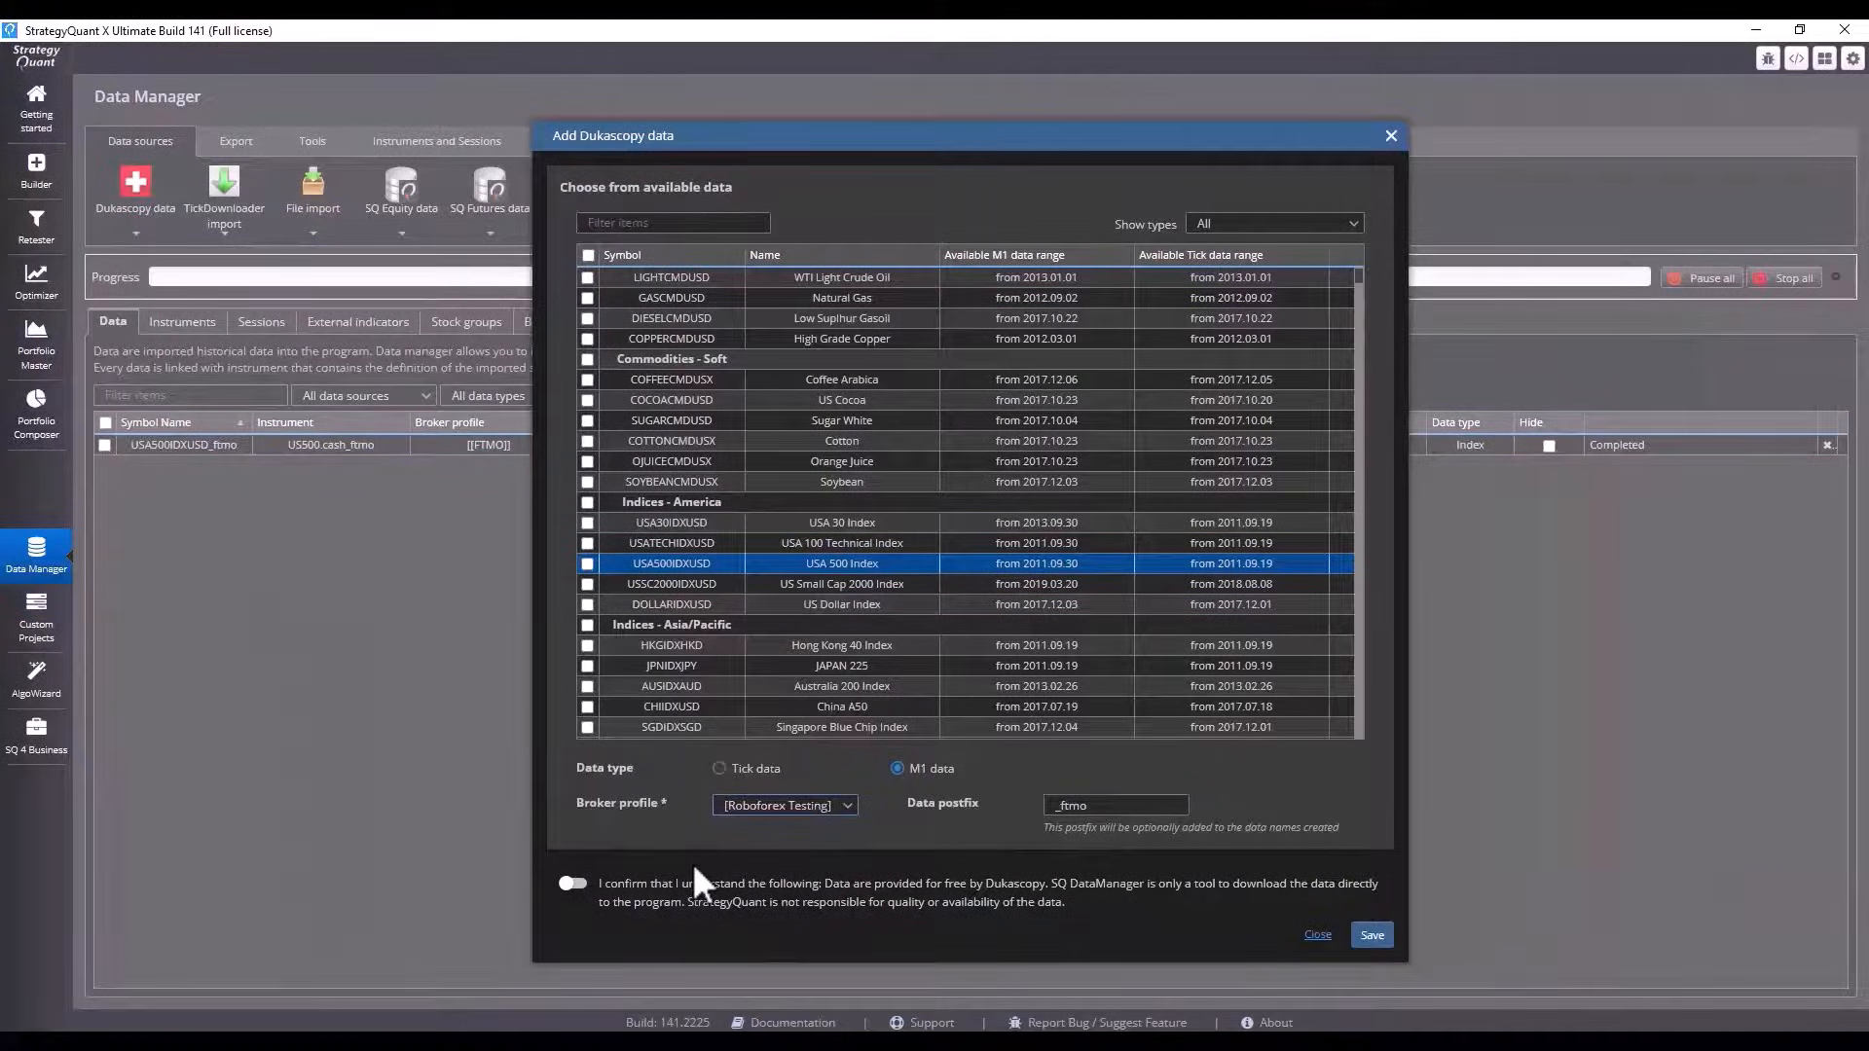
click(1316, 934)
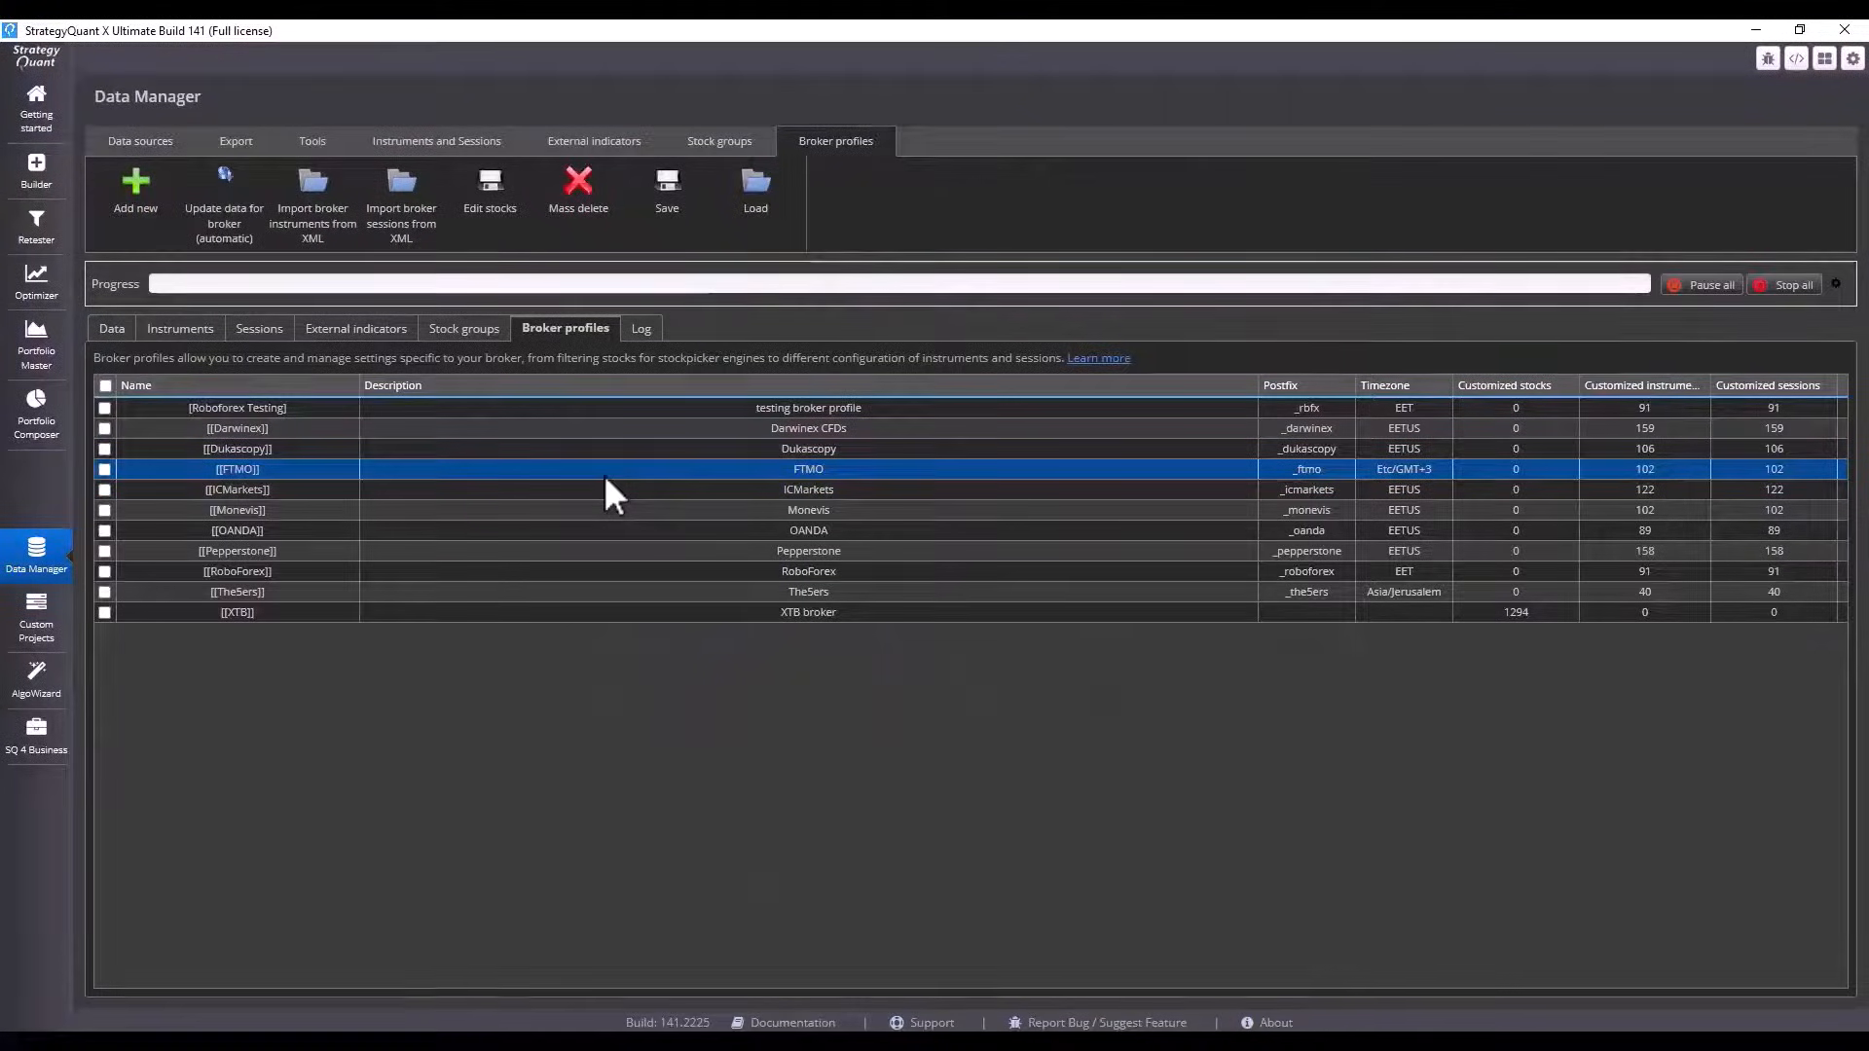
mouse_move(307, 379)
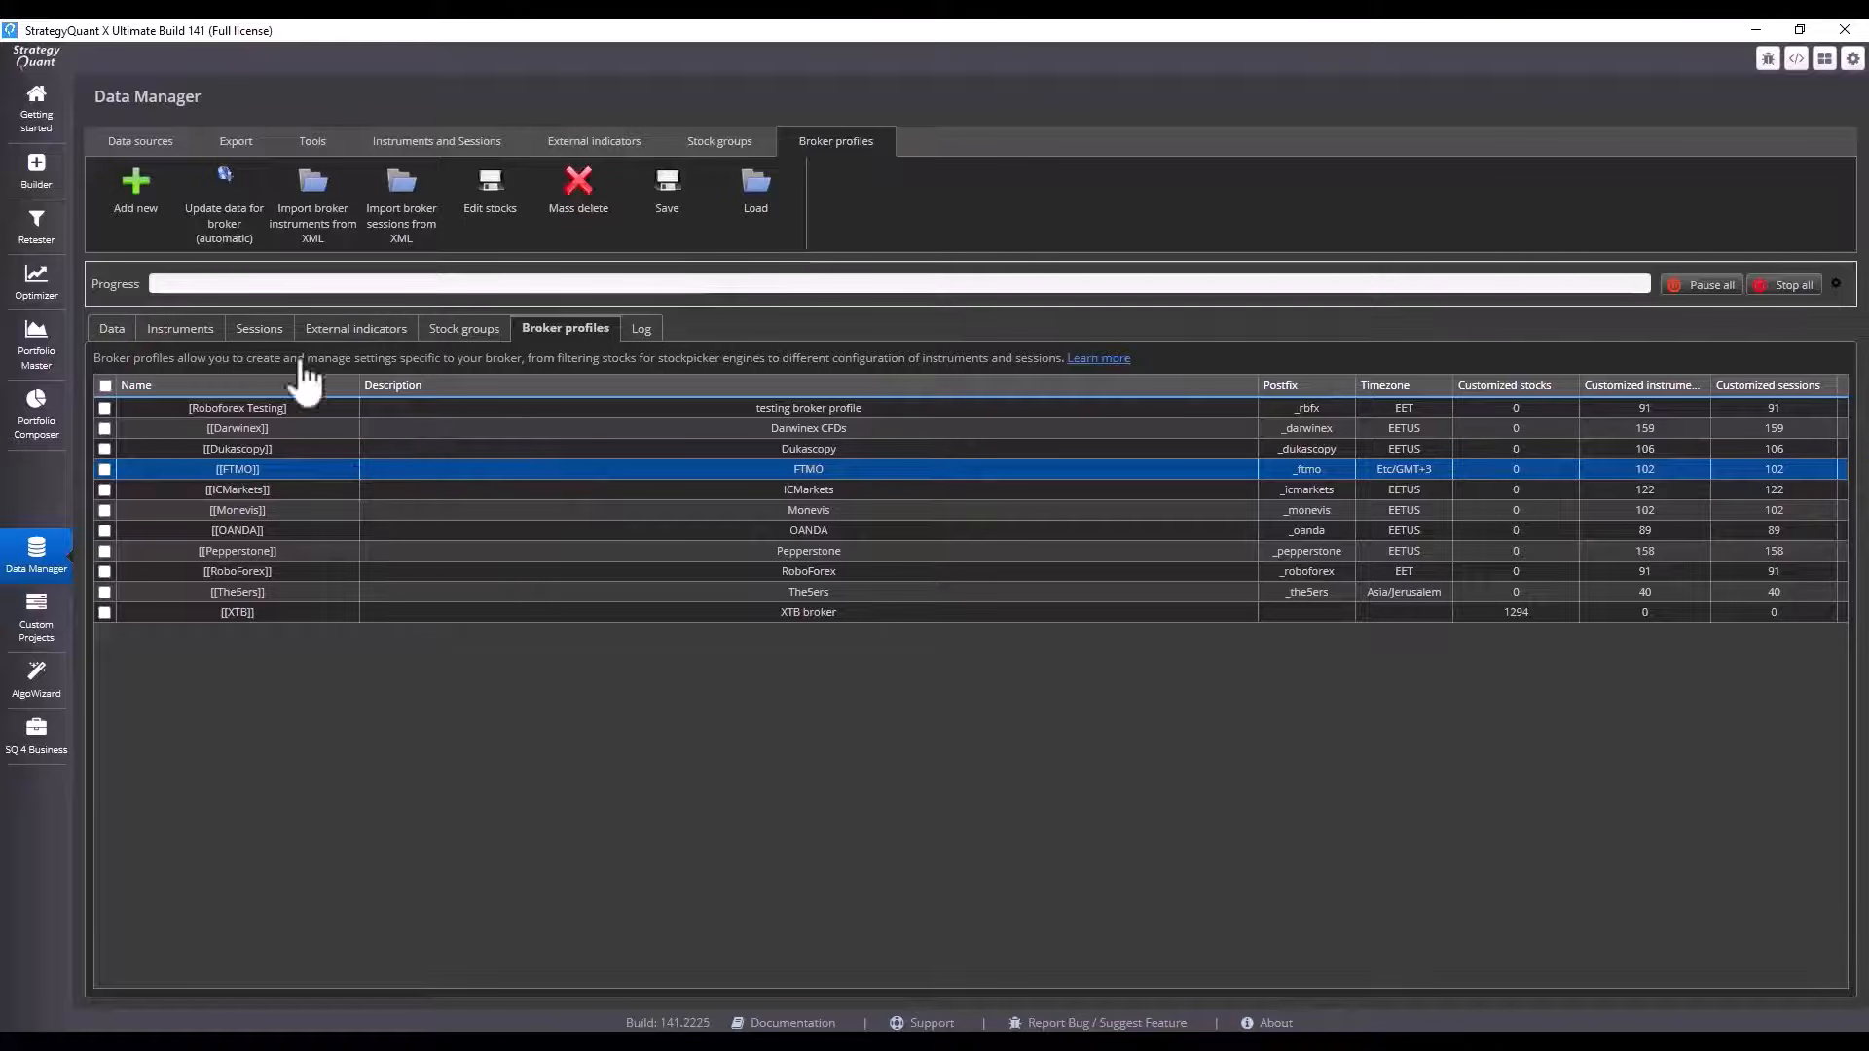
- Filter instruments to Roboforex Testing, tick them all, and start Mass edit instruments
click(180, 328)
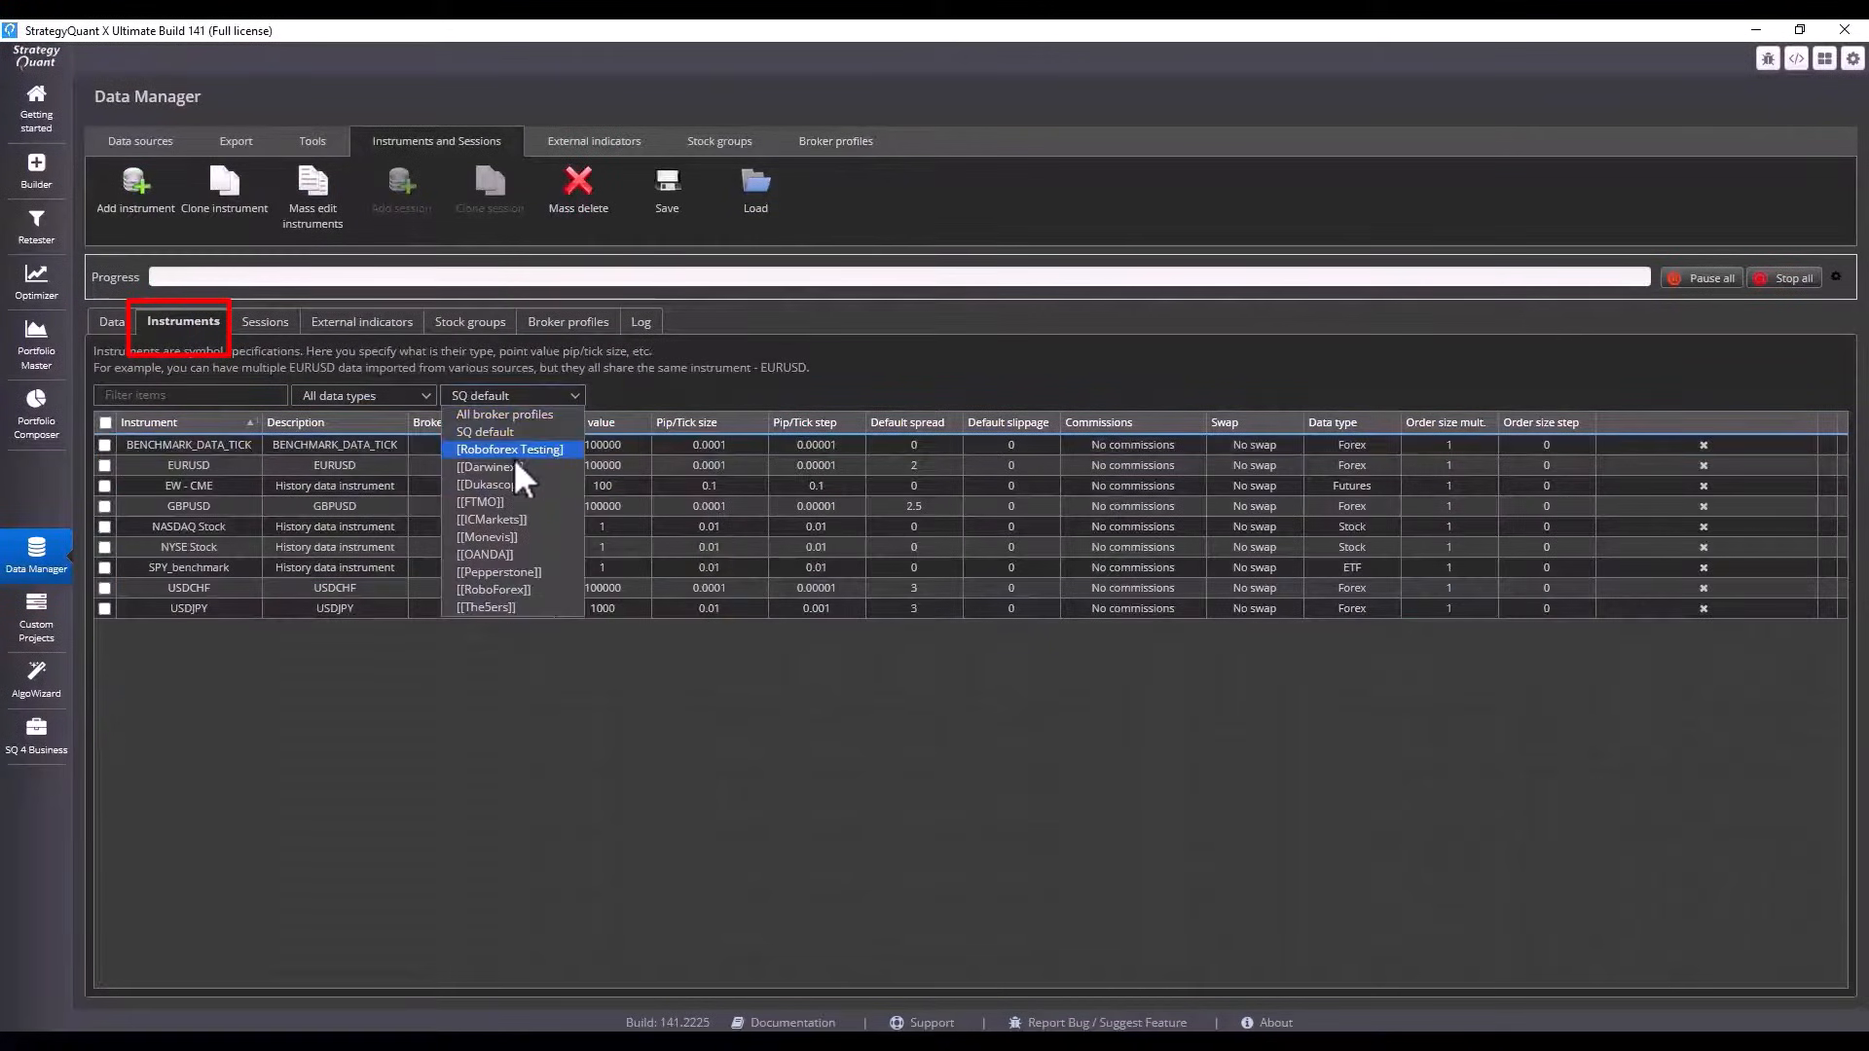
click(508, 450)
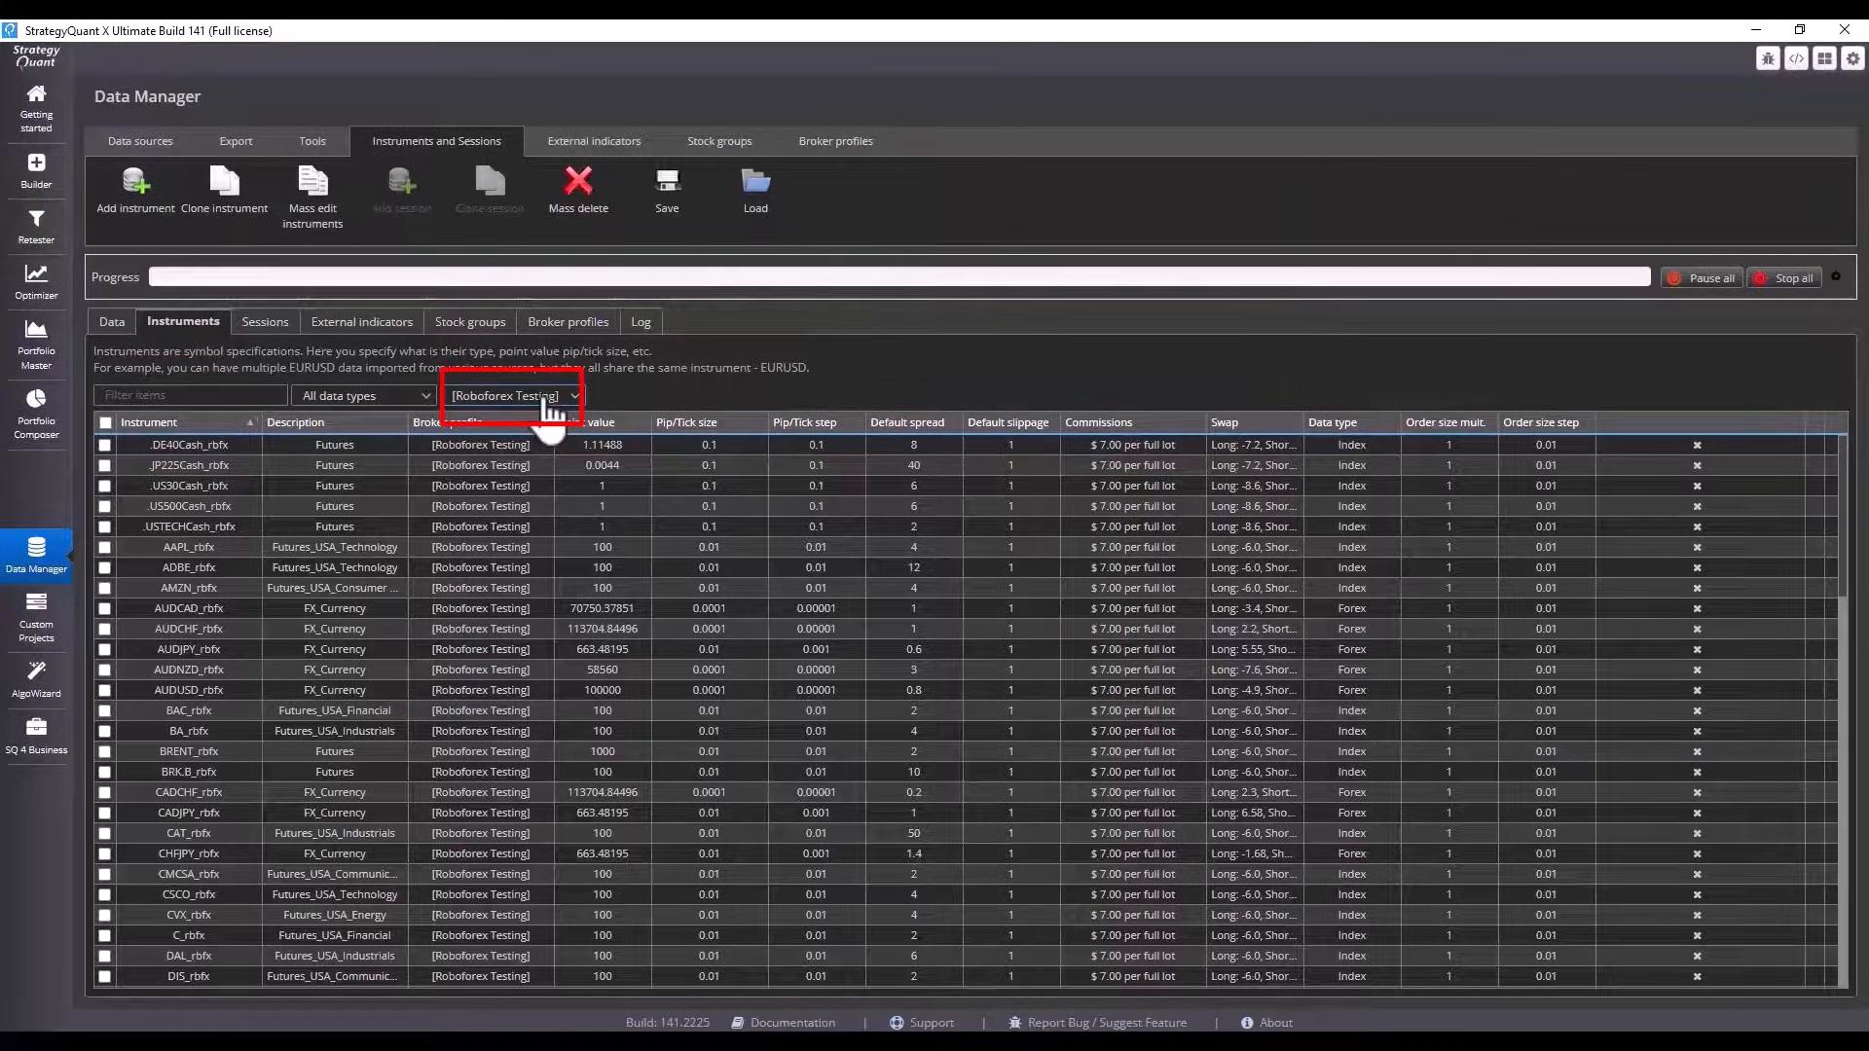
click(105, 423)
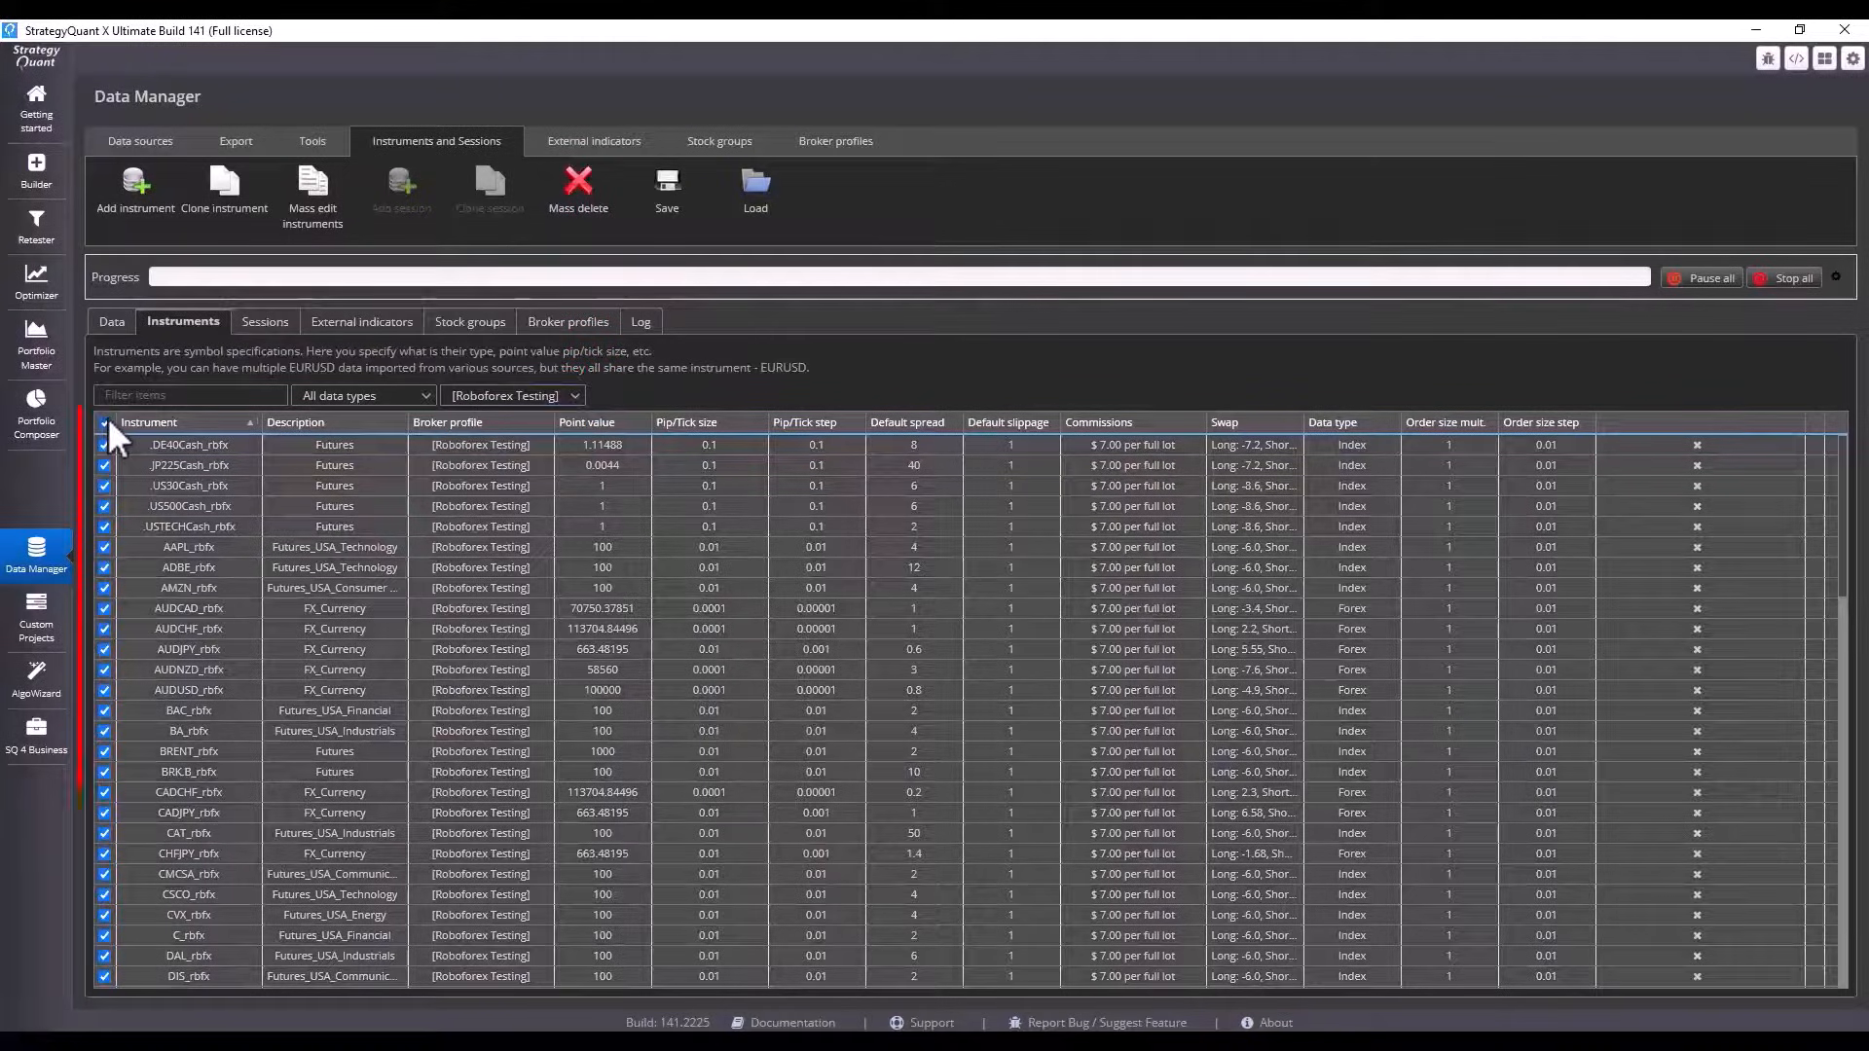
click(106, 427)
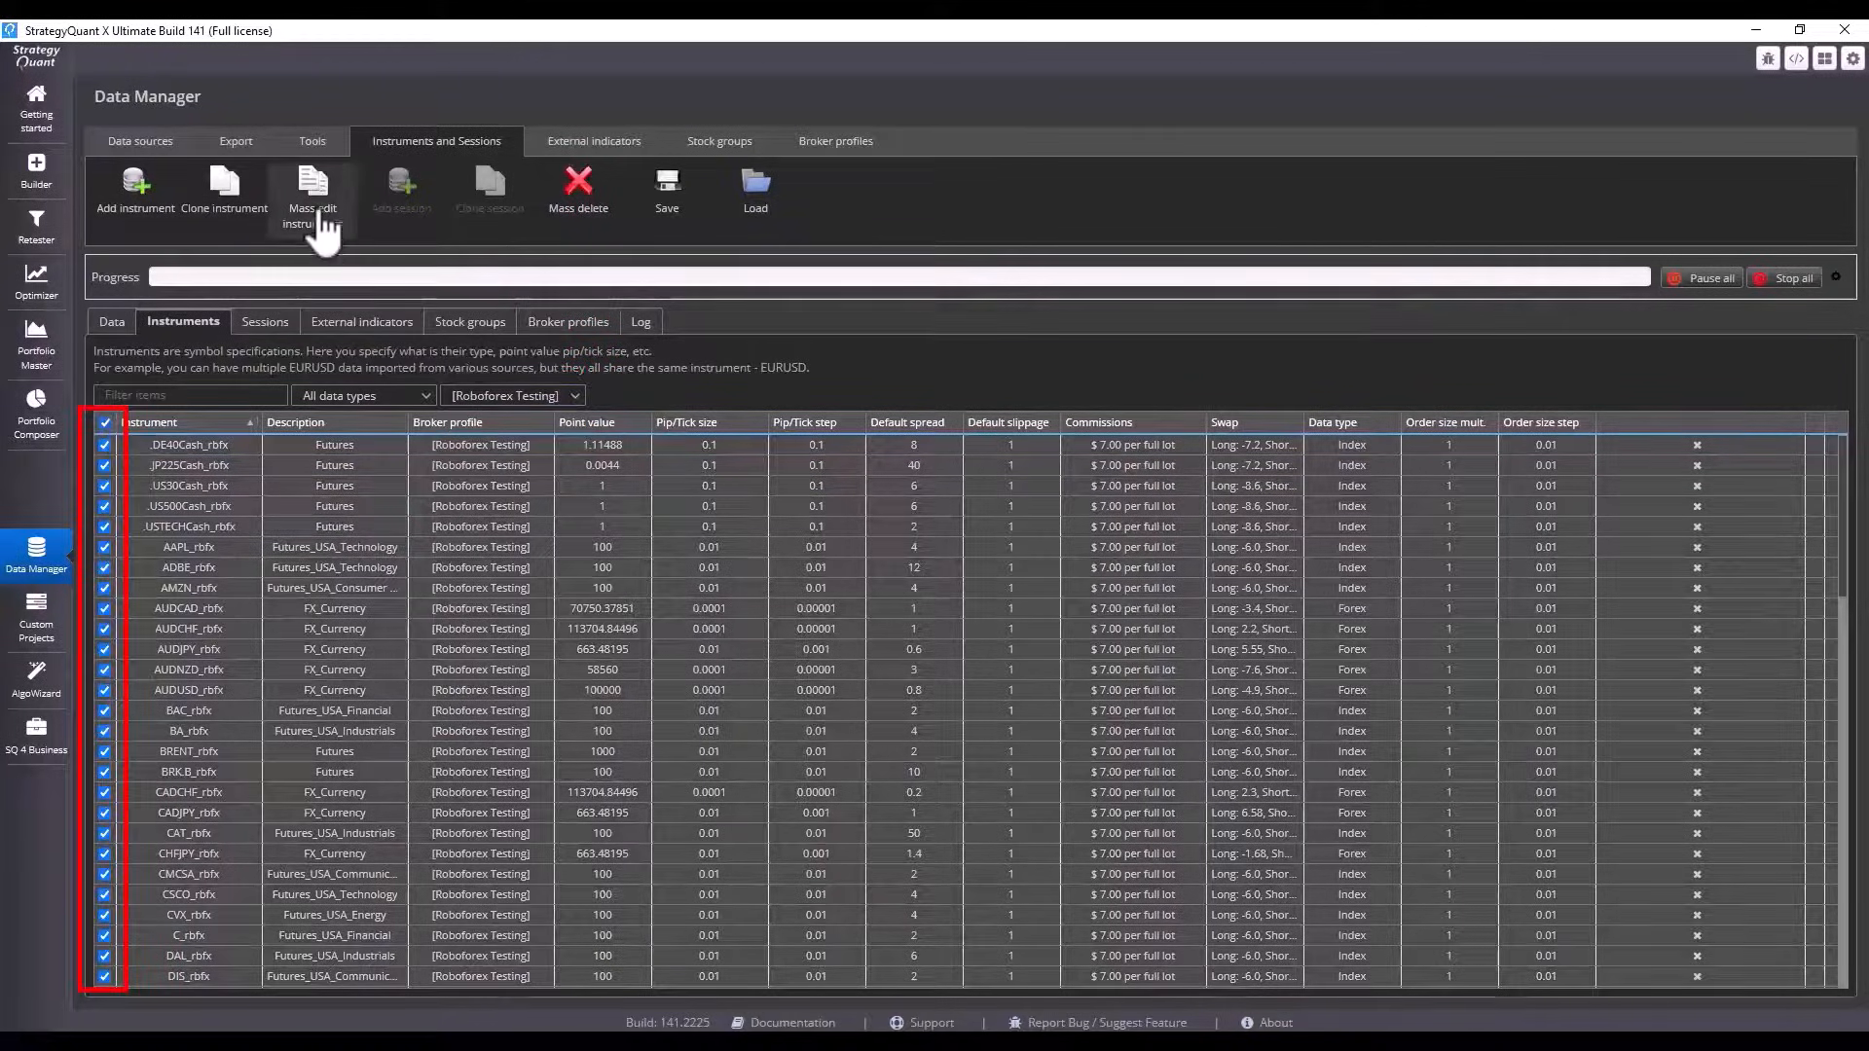
click(311, 190)
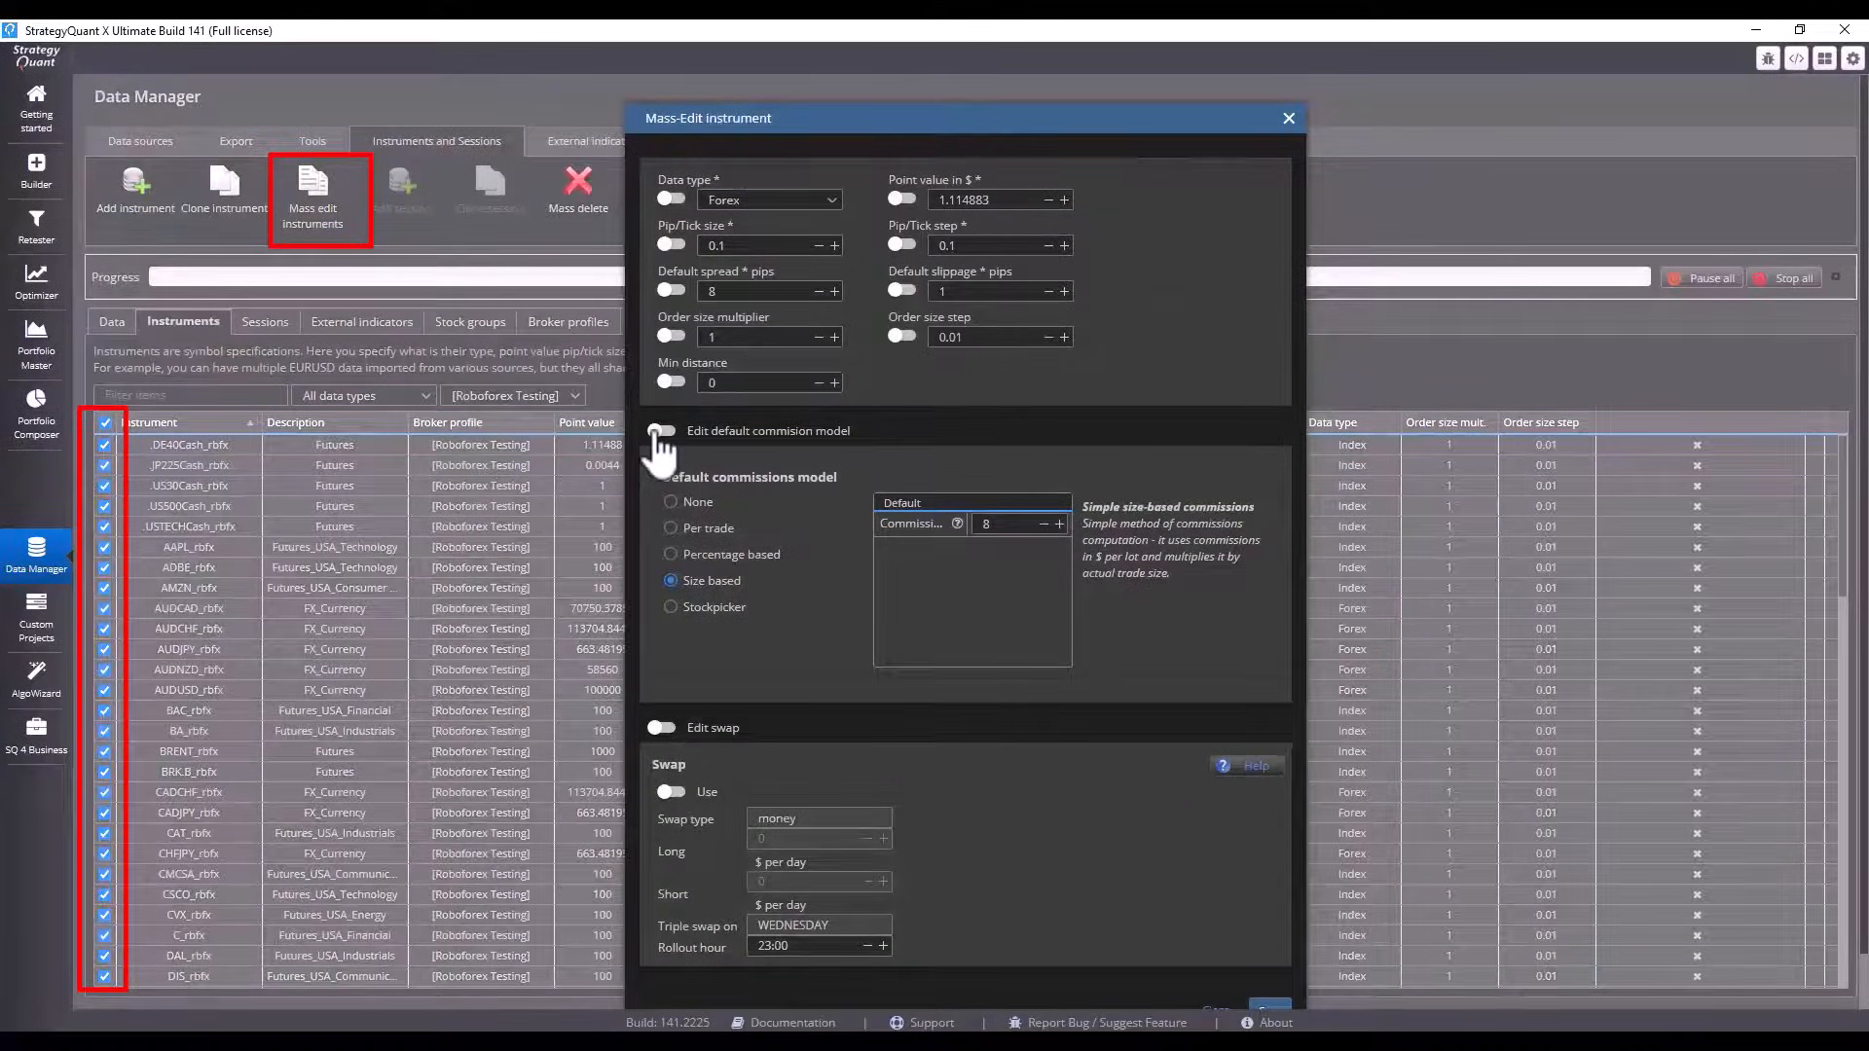
- Mass-apply a $10 per lot commission and default slippage 2 to all instruments, verifying AUDCAD
click(660, 431)
text(10)
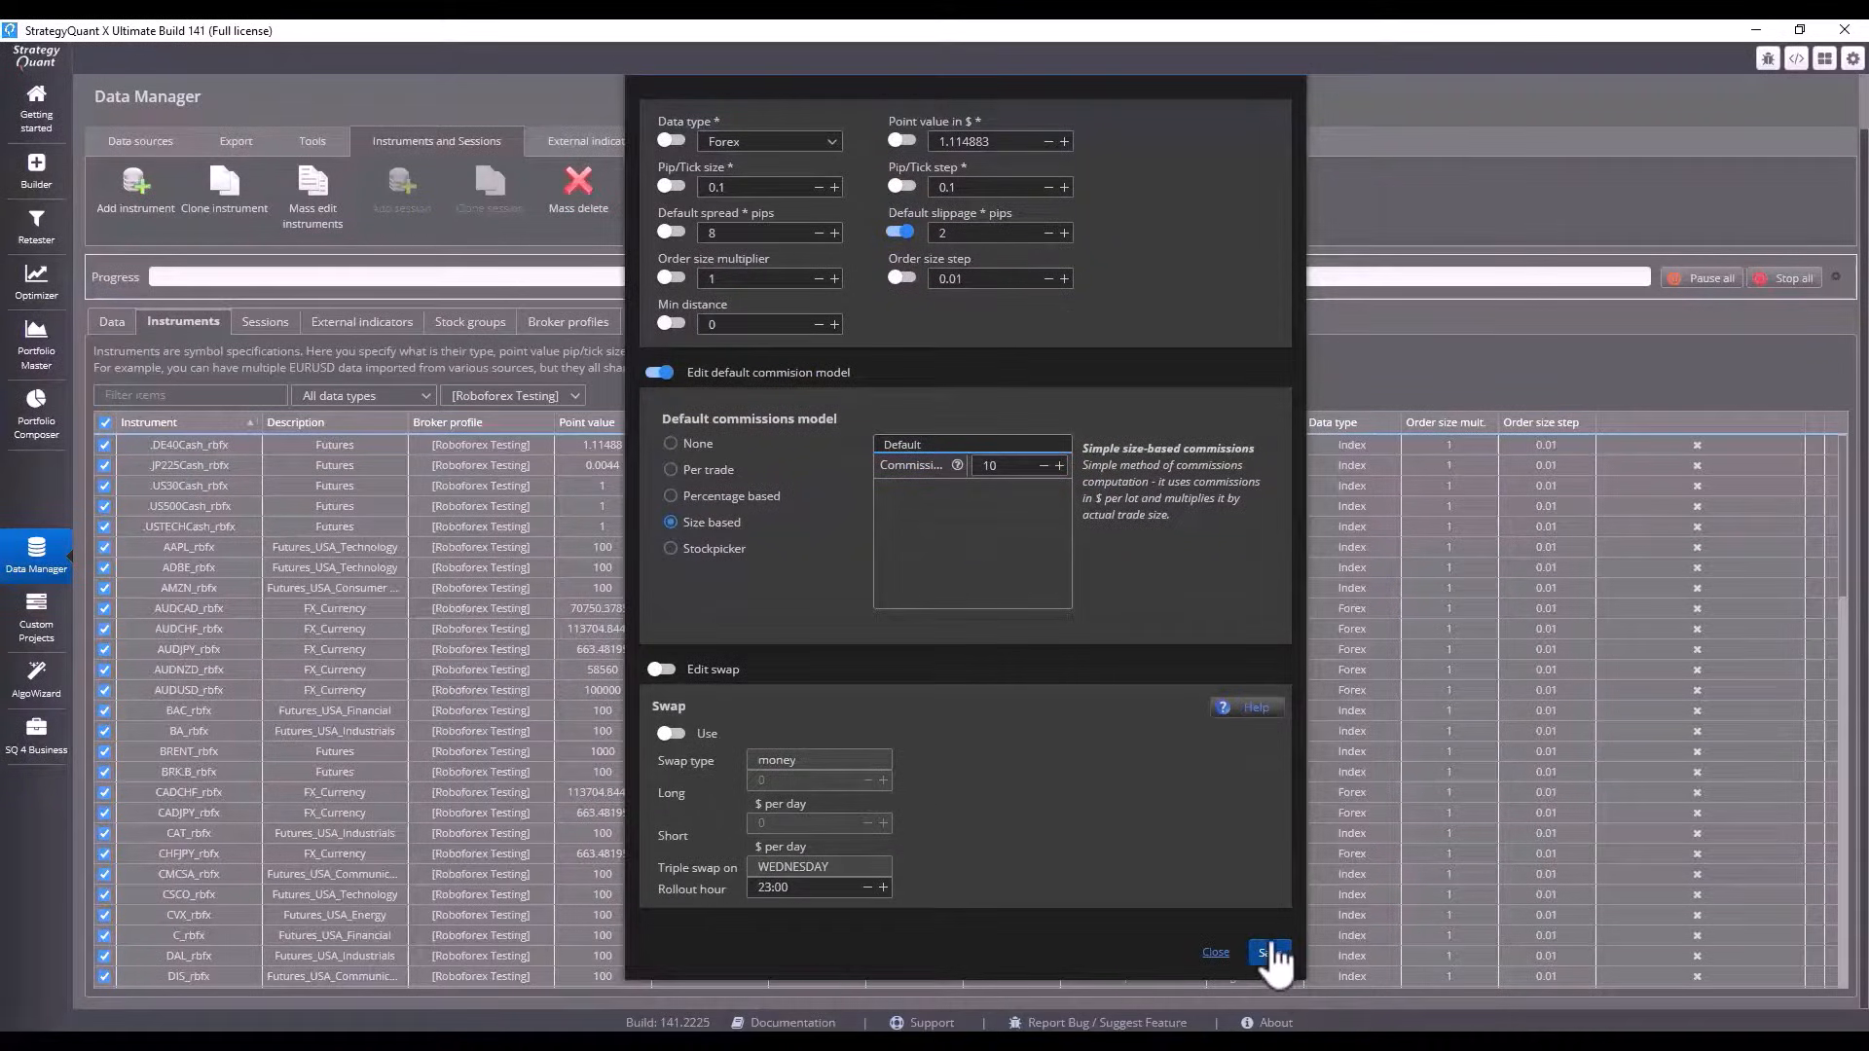
click(1269, 954)
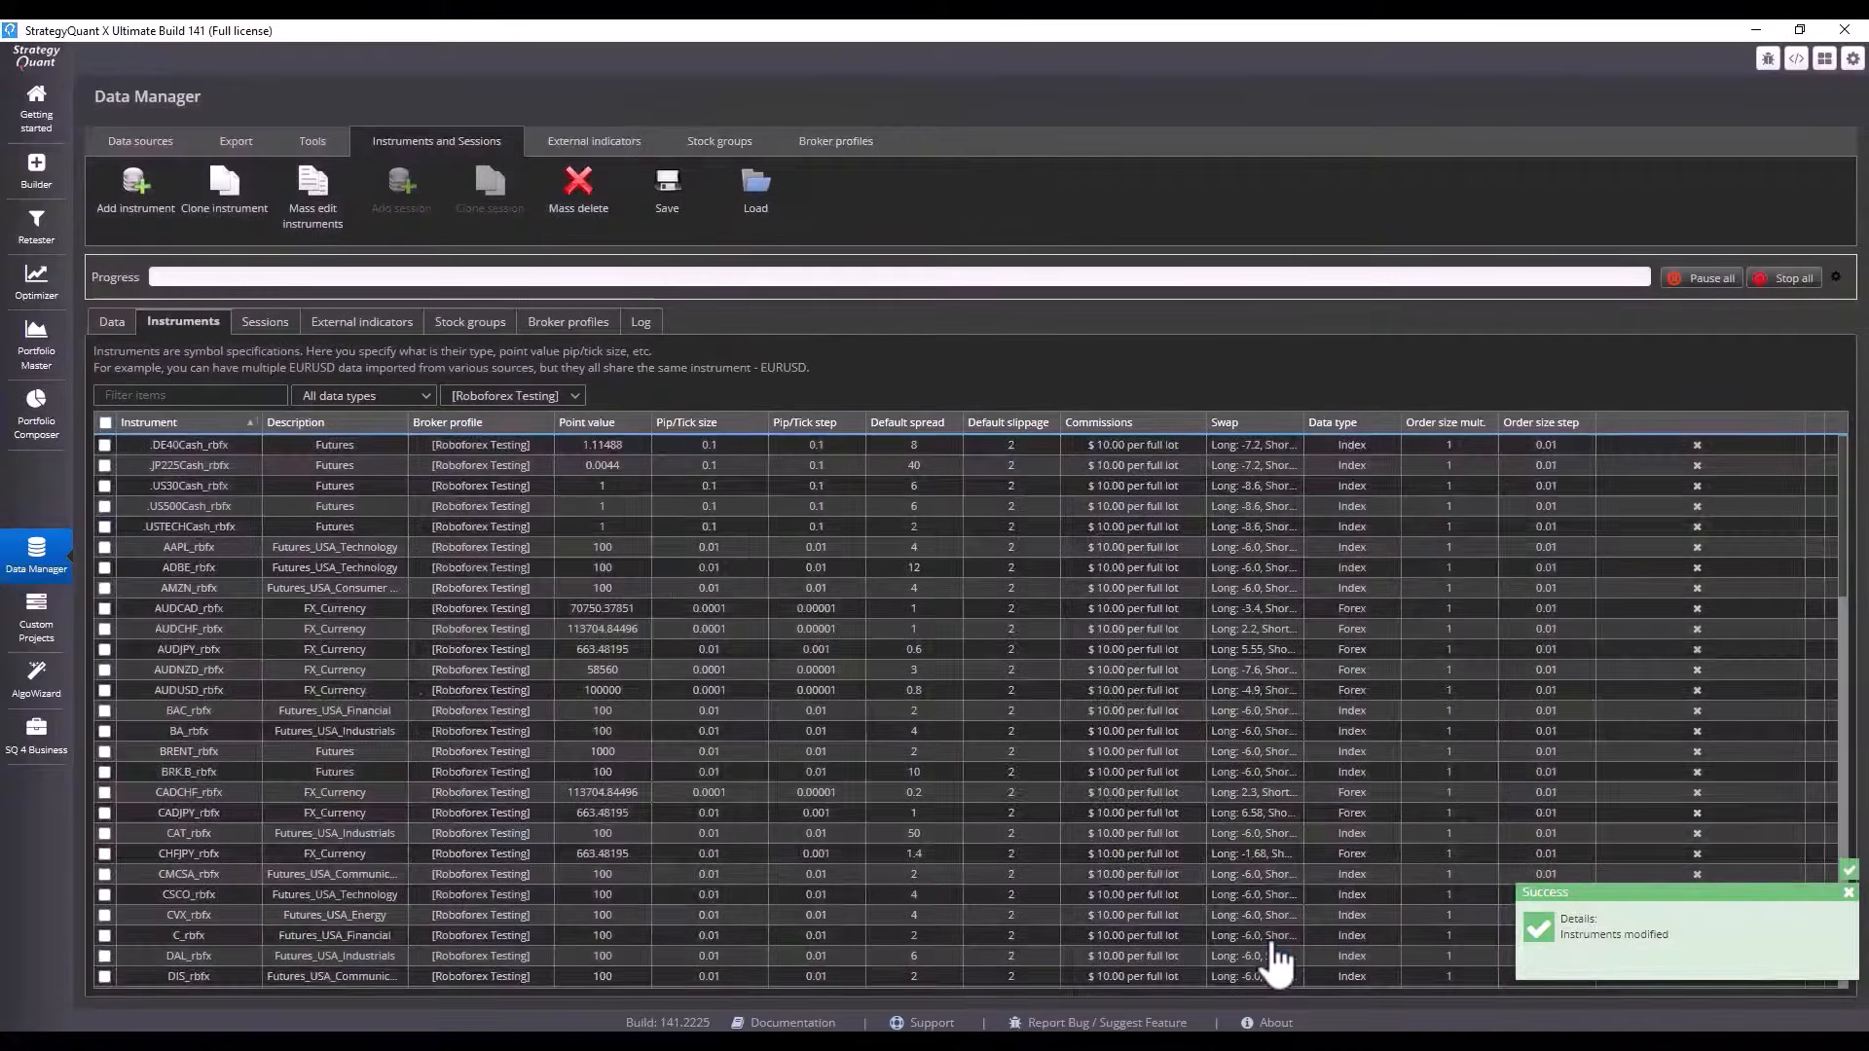
click(187, 608)
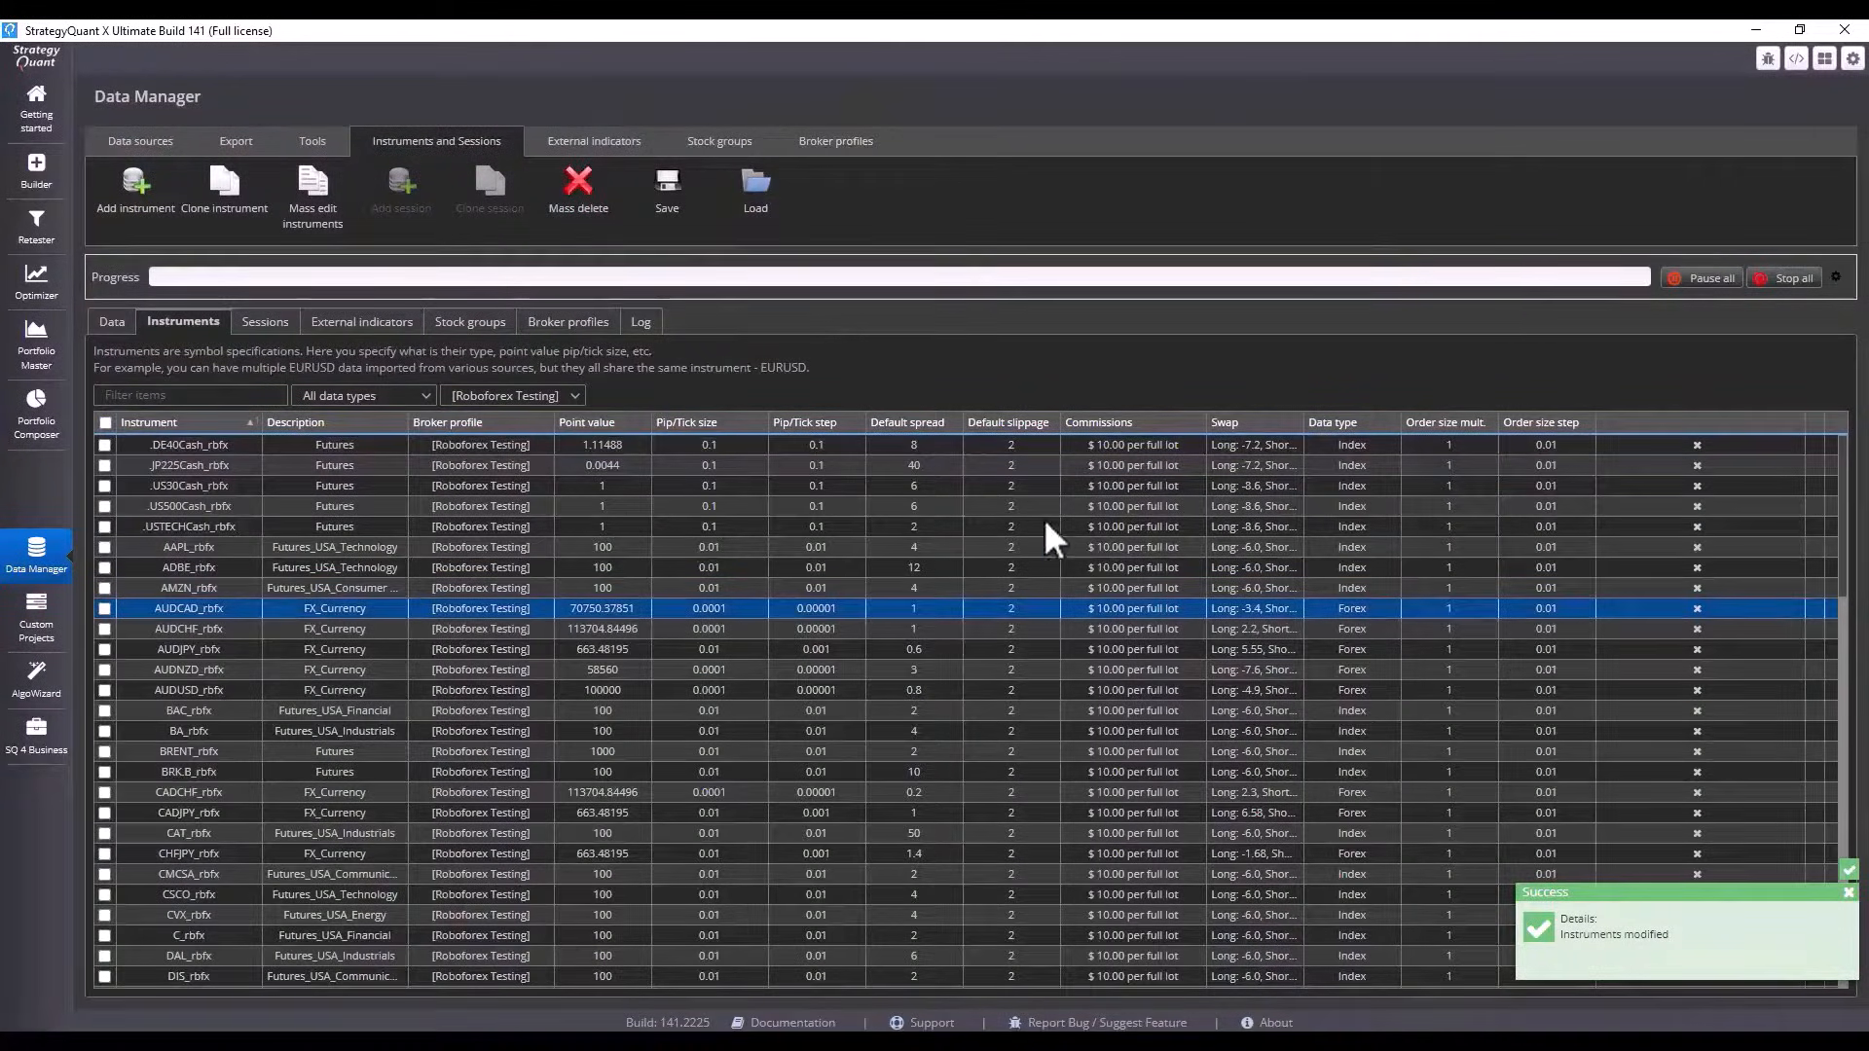